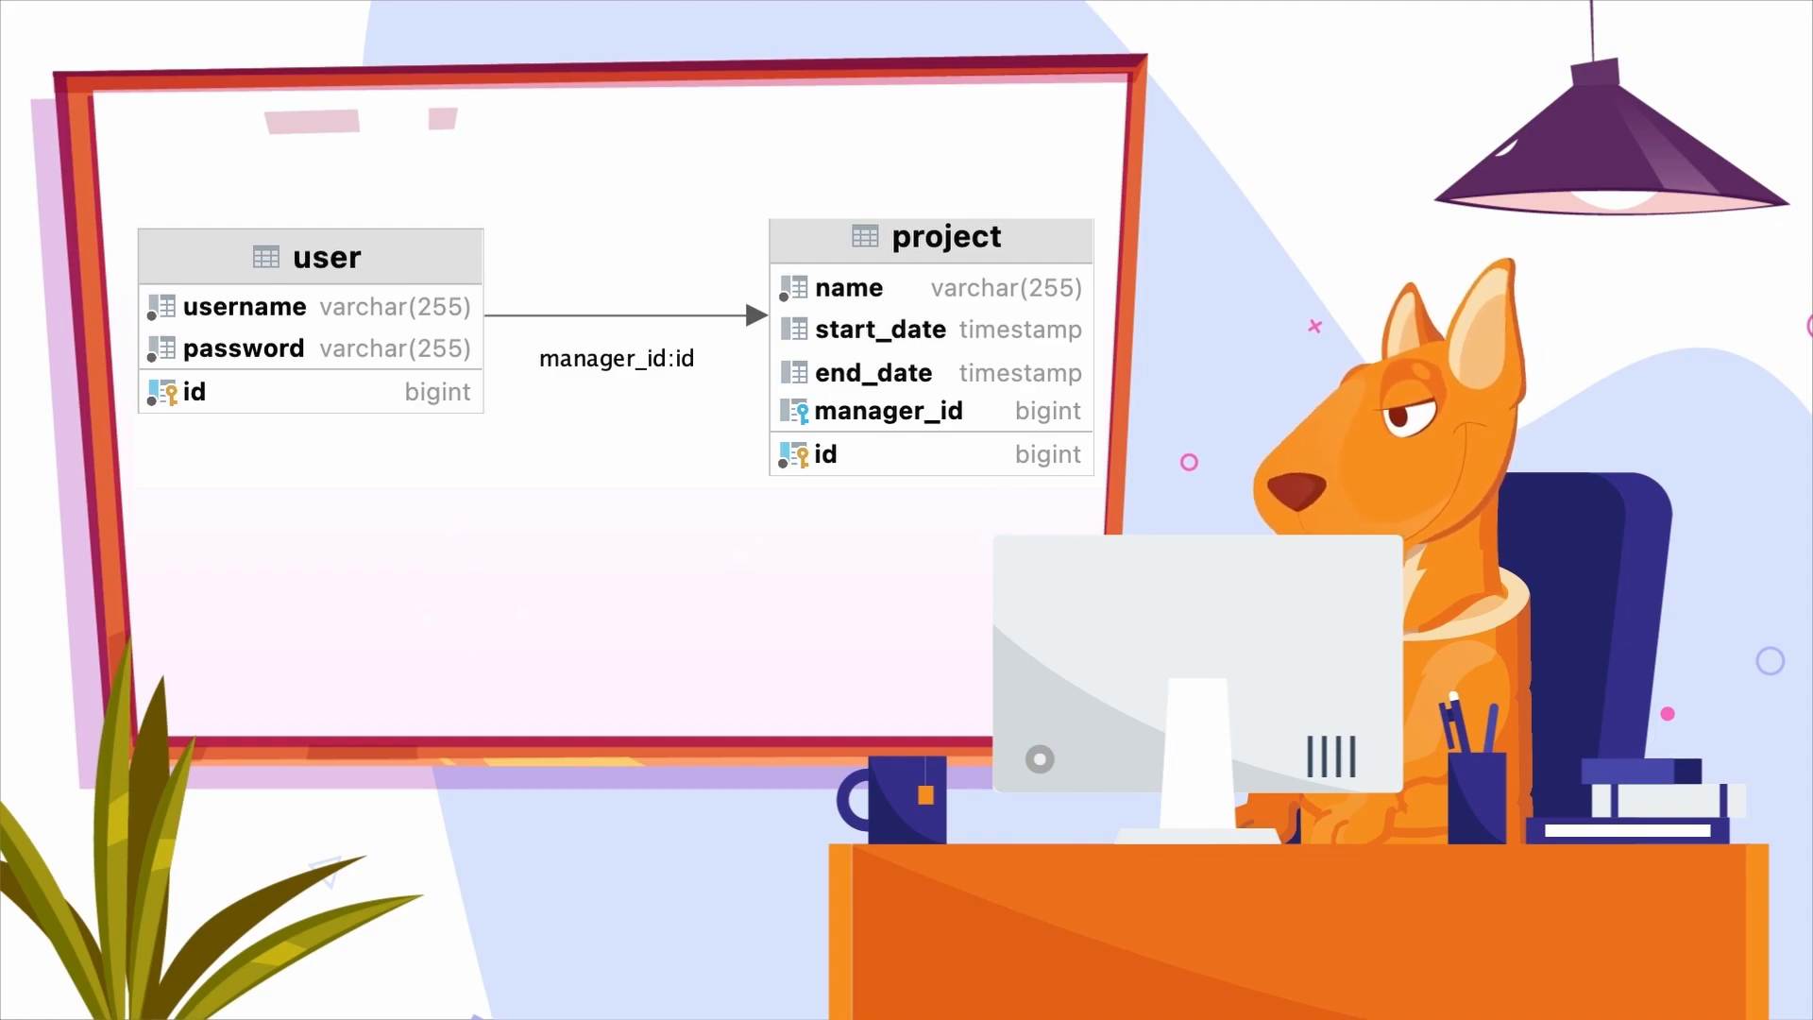
Advance the slides from the user–project table diagram to the User and Project class diagram
left_click(243, 348)
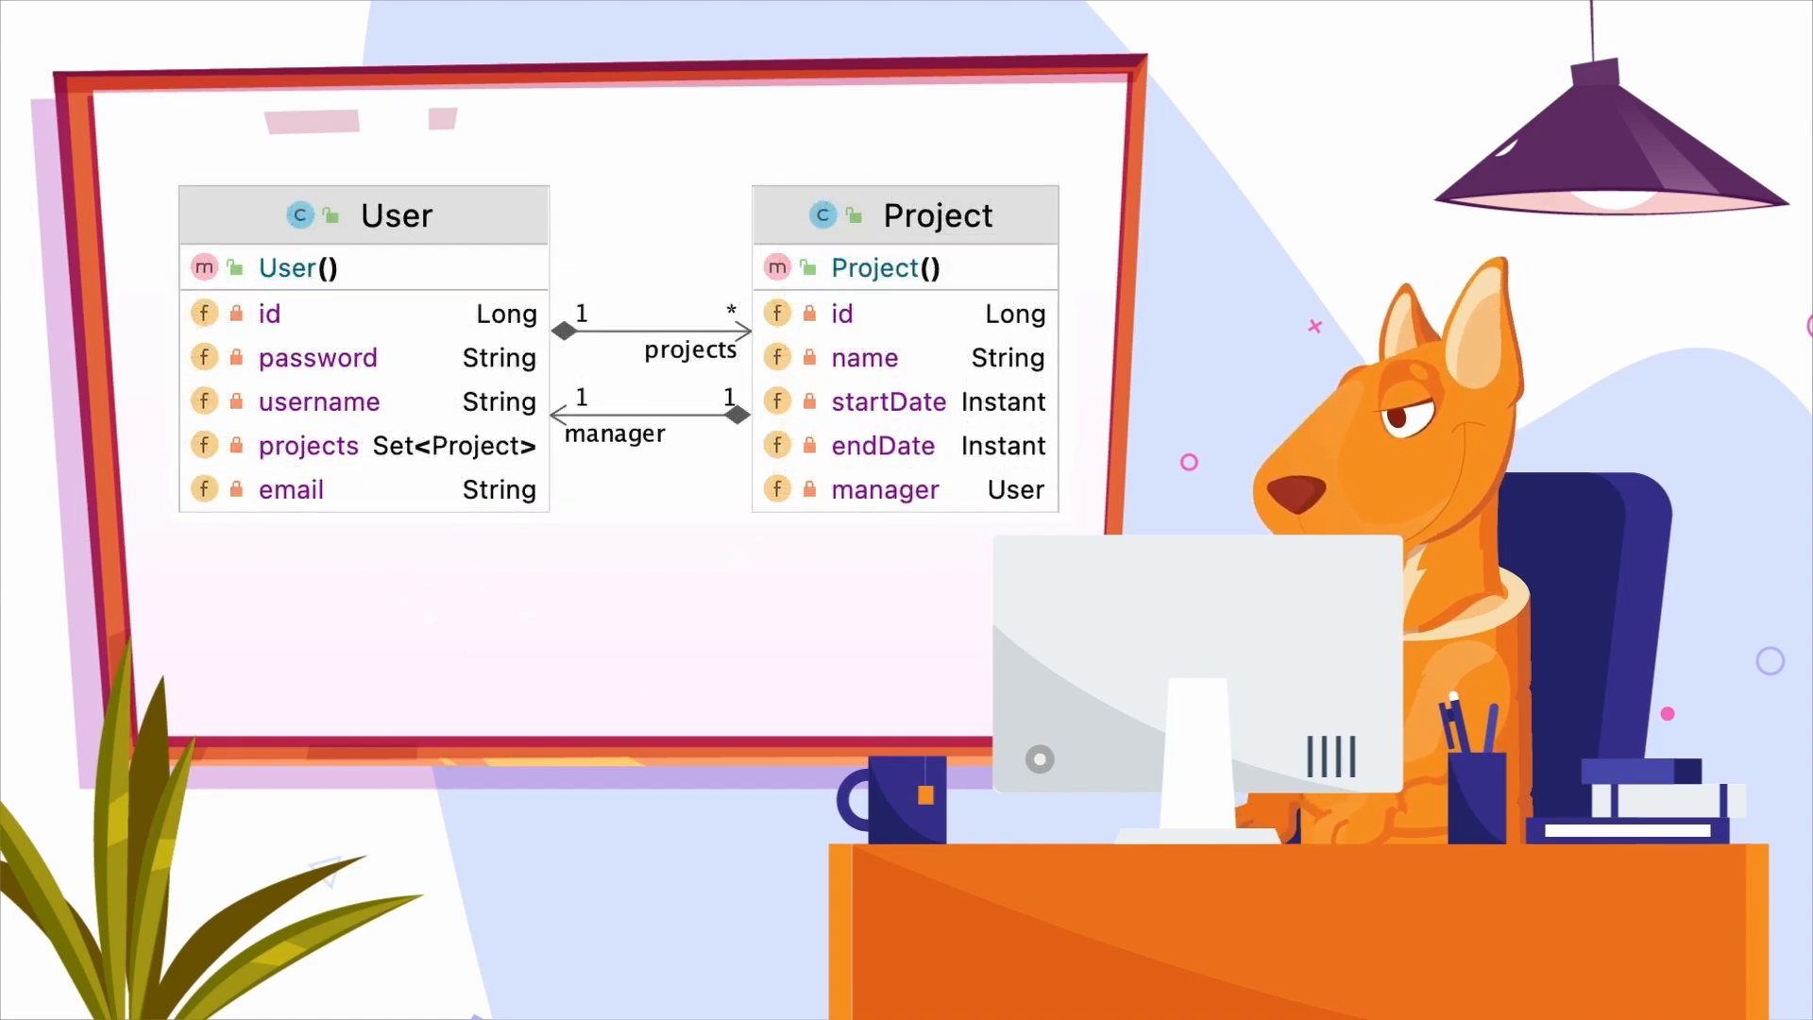
left_click(291, 489)
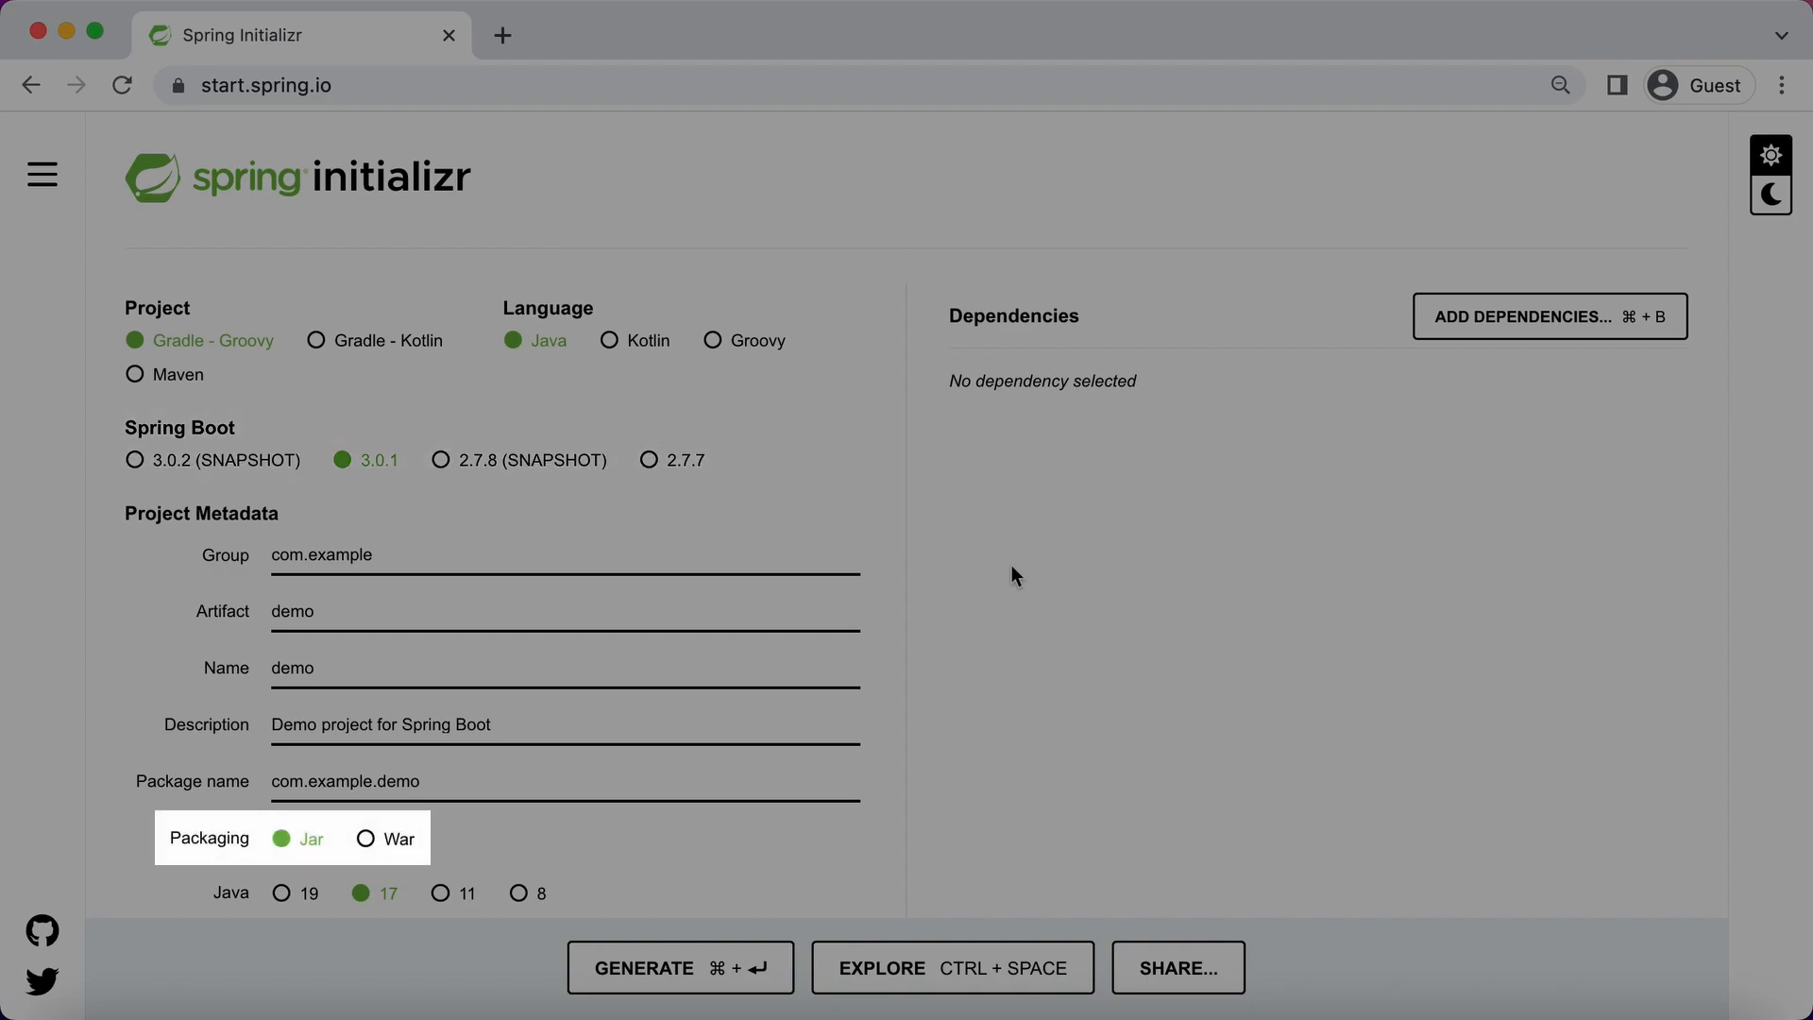
Set group io.jpabuddy.spring.demo, artifact and name jpa-demo, and a REST/JPA Buddy description
type("io.jpabuddy.spring.demo")
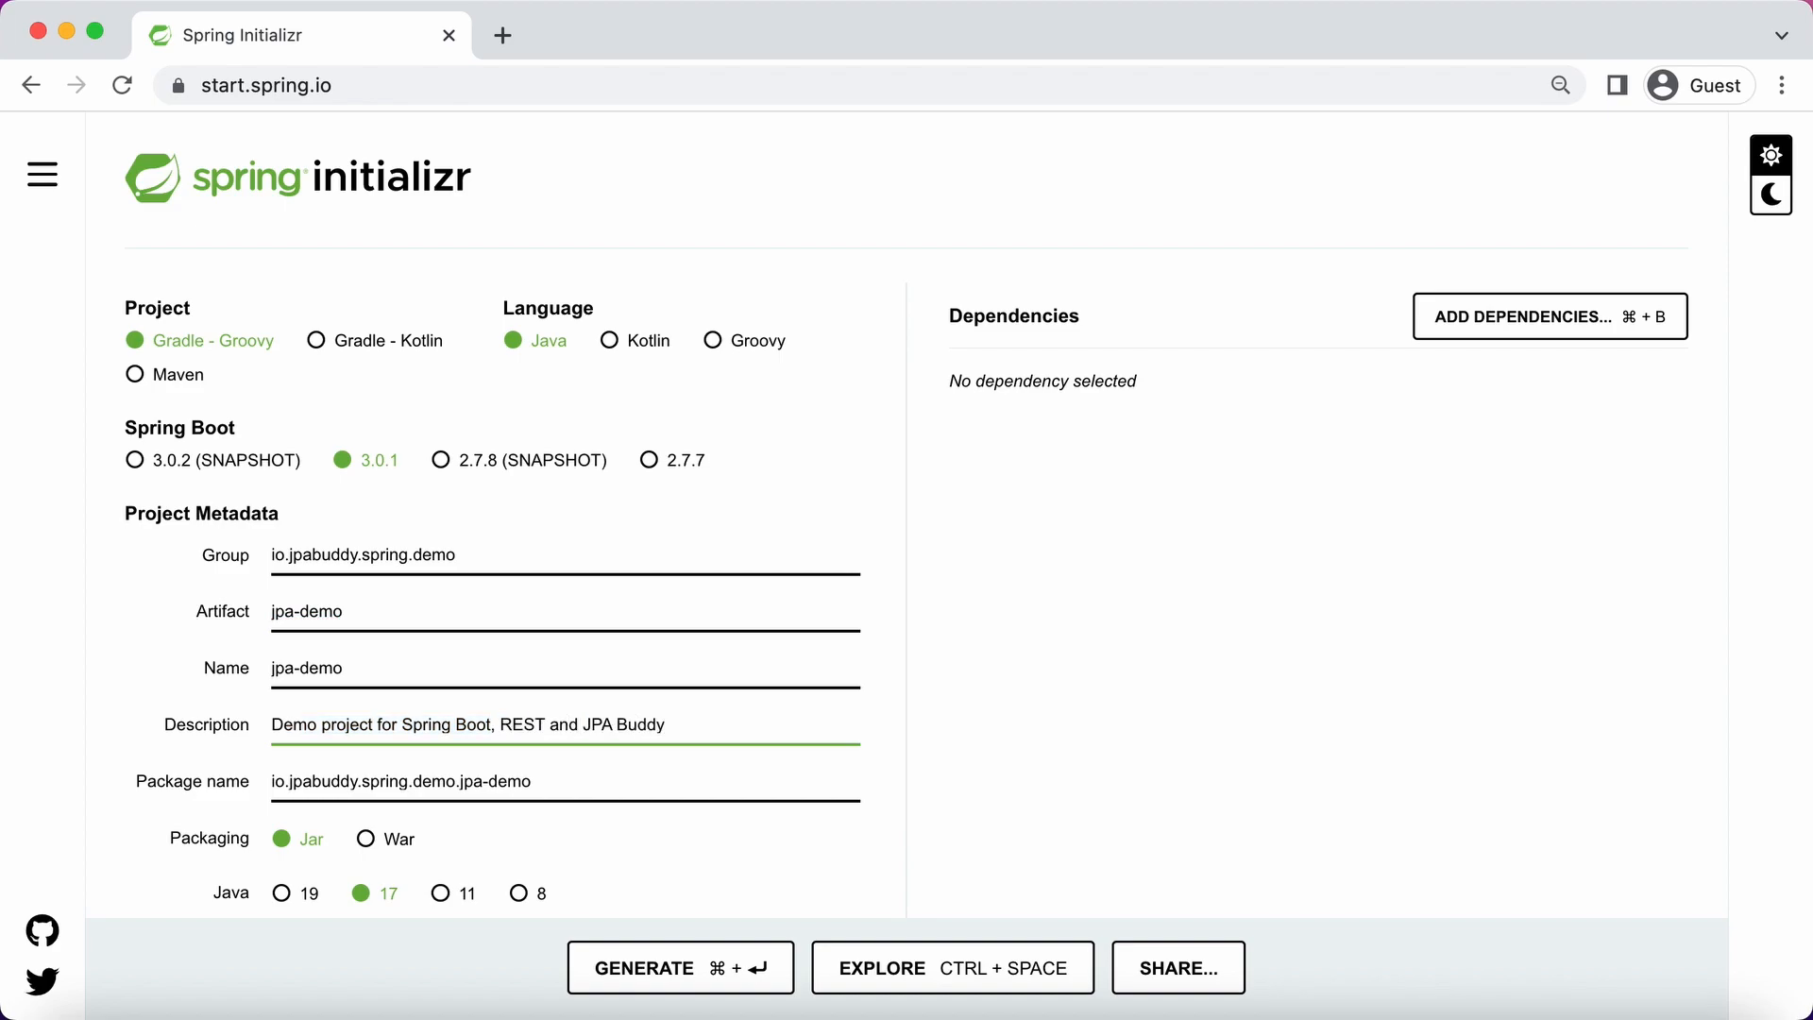
Add Spring Data JPA, Validation, PostgreSQL Driver, Flyway Migration and Spring Web dependencies
left_click(1548, 317)
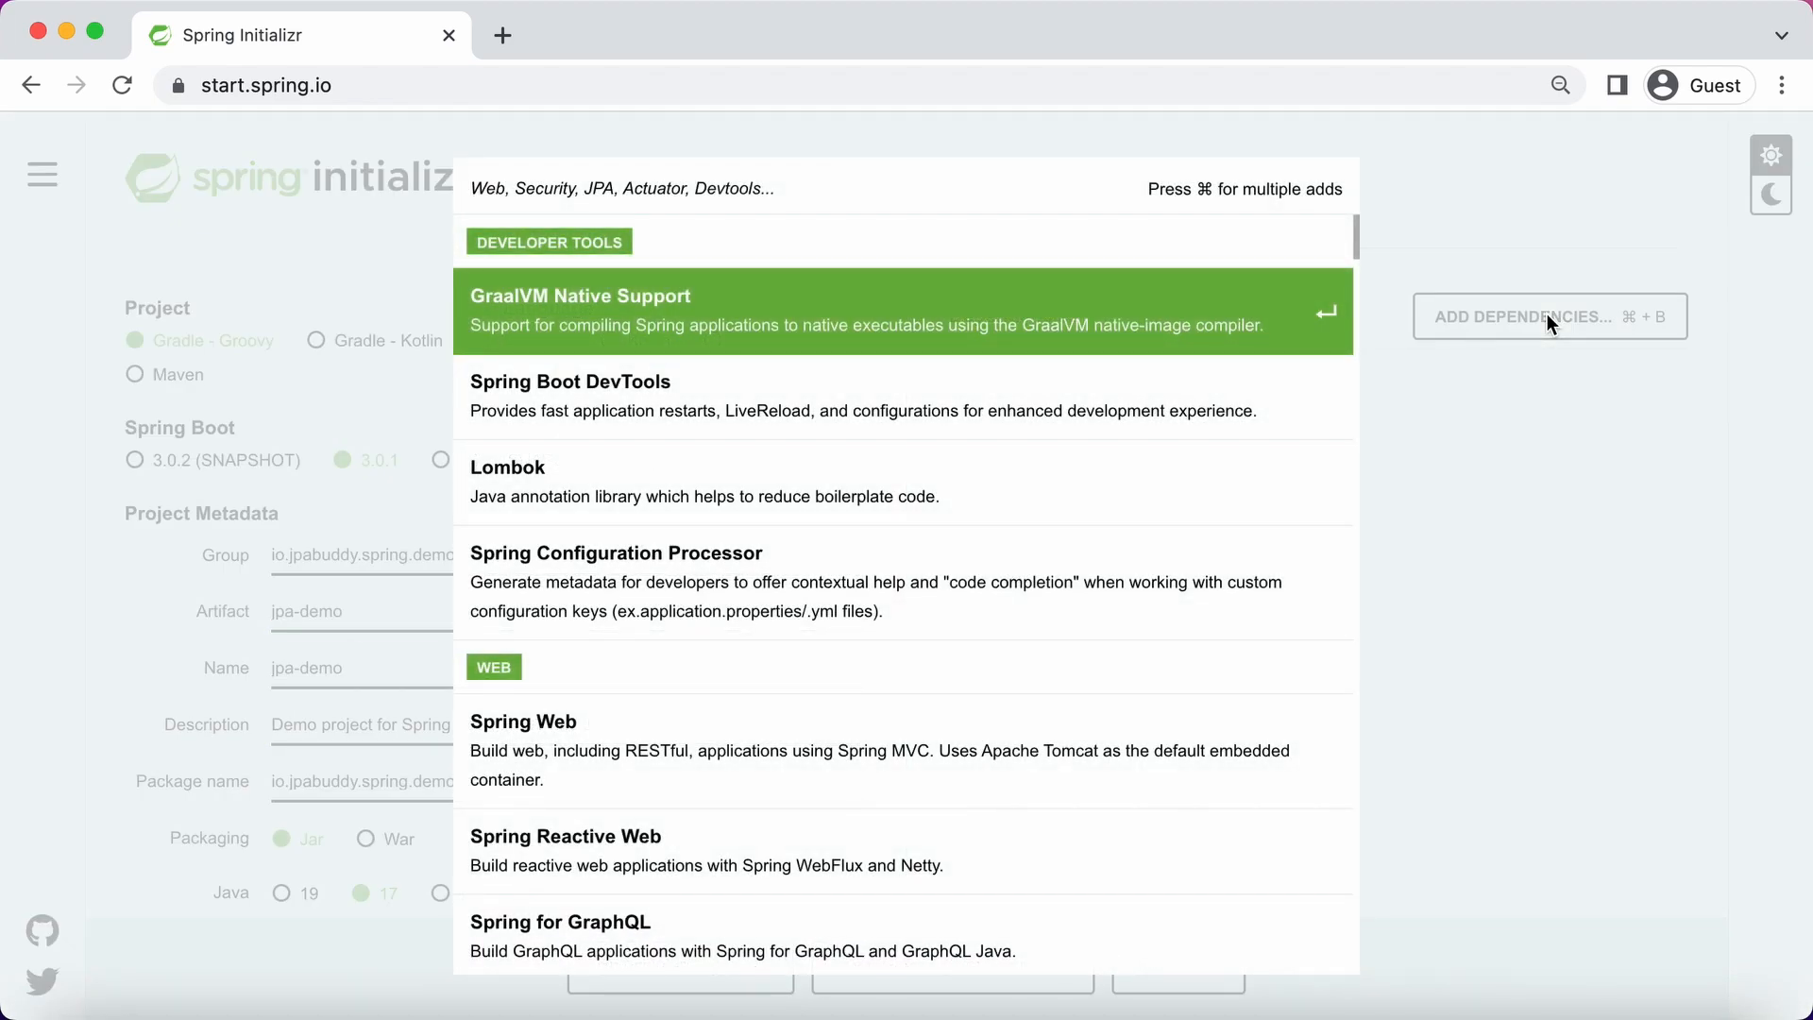
type("spri")
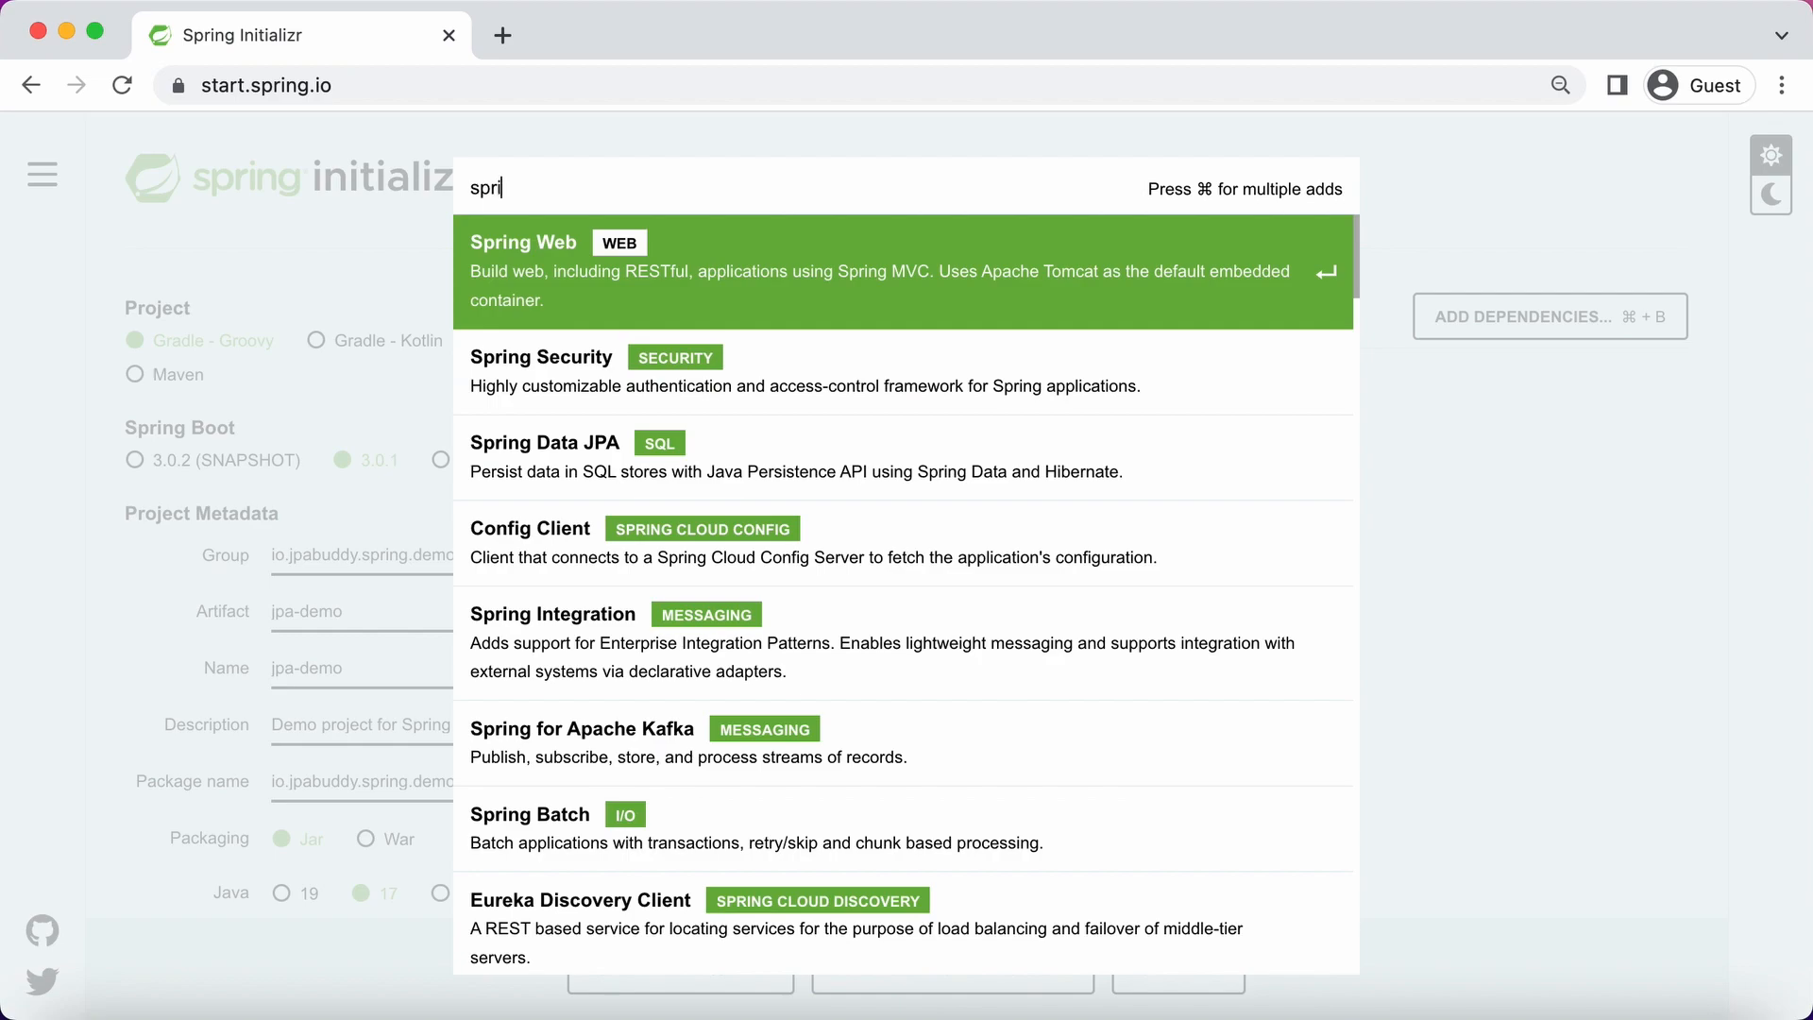
mouse_move(1171, 472)
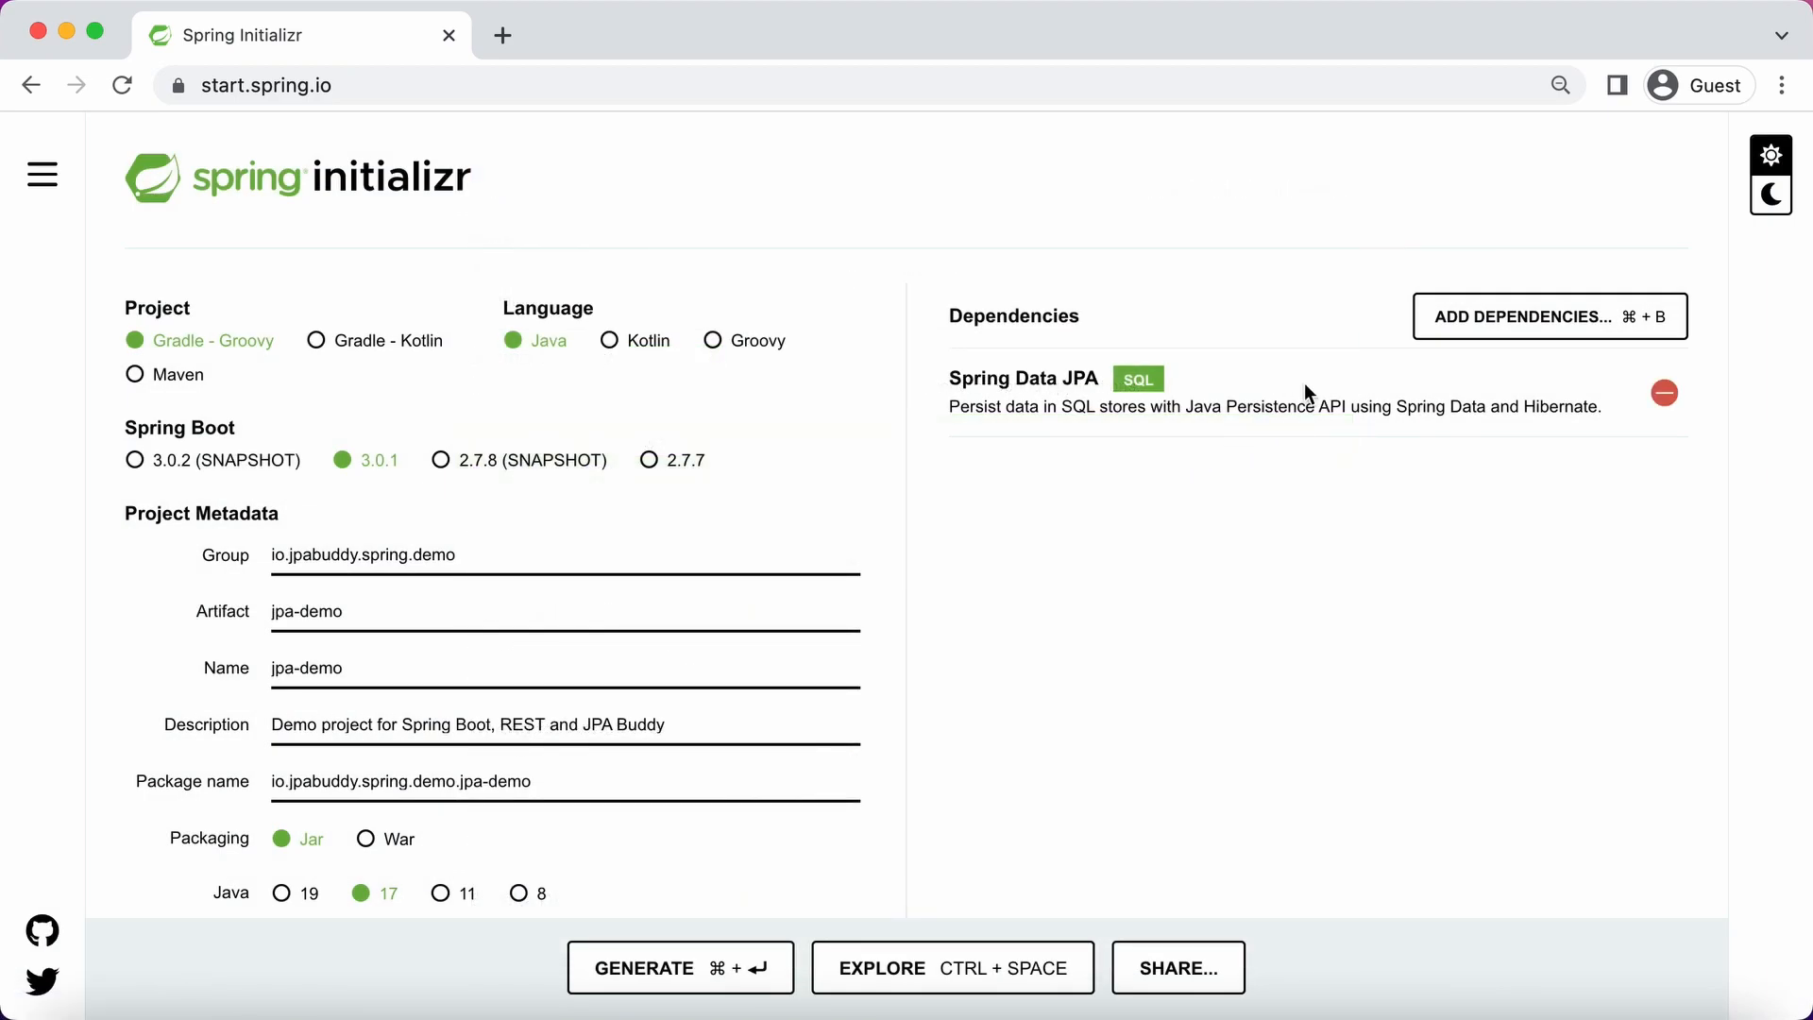
left_click(1549, 317)
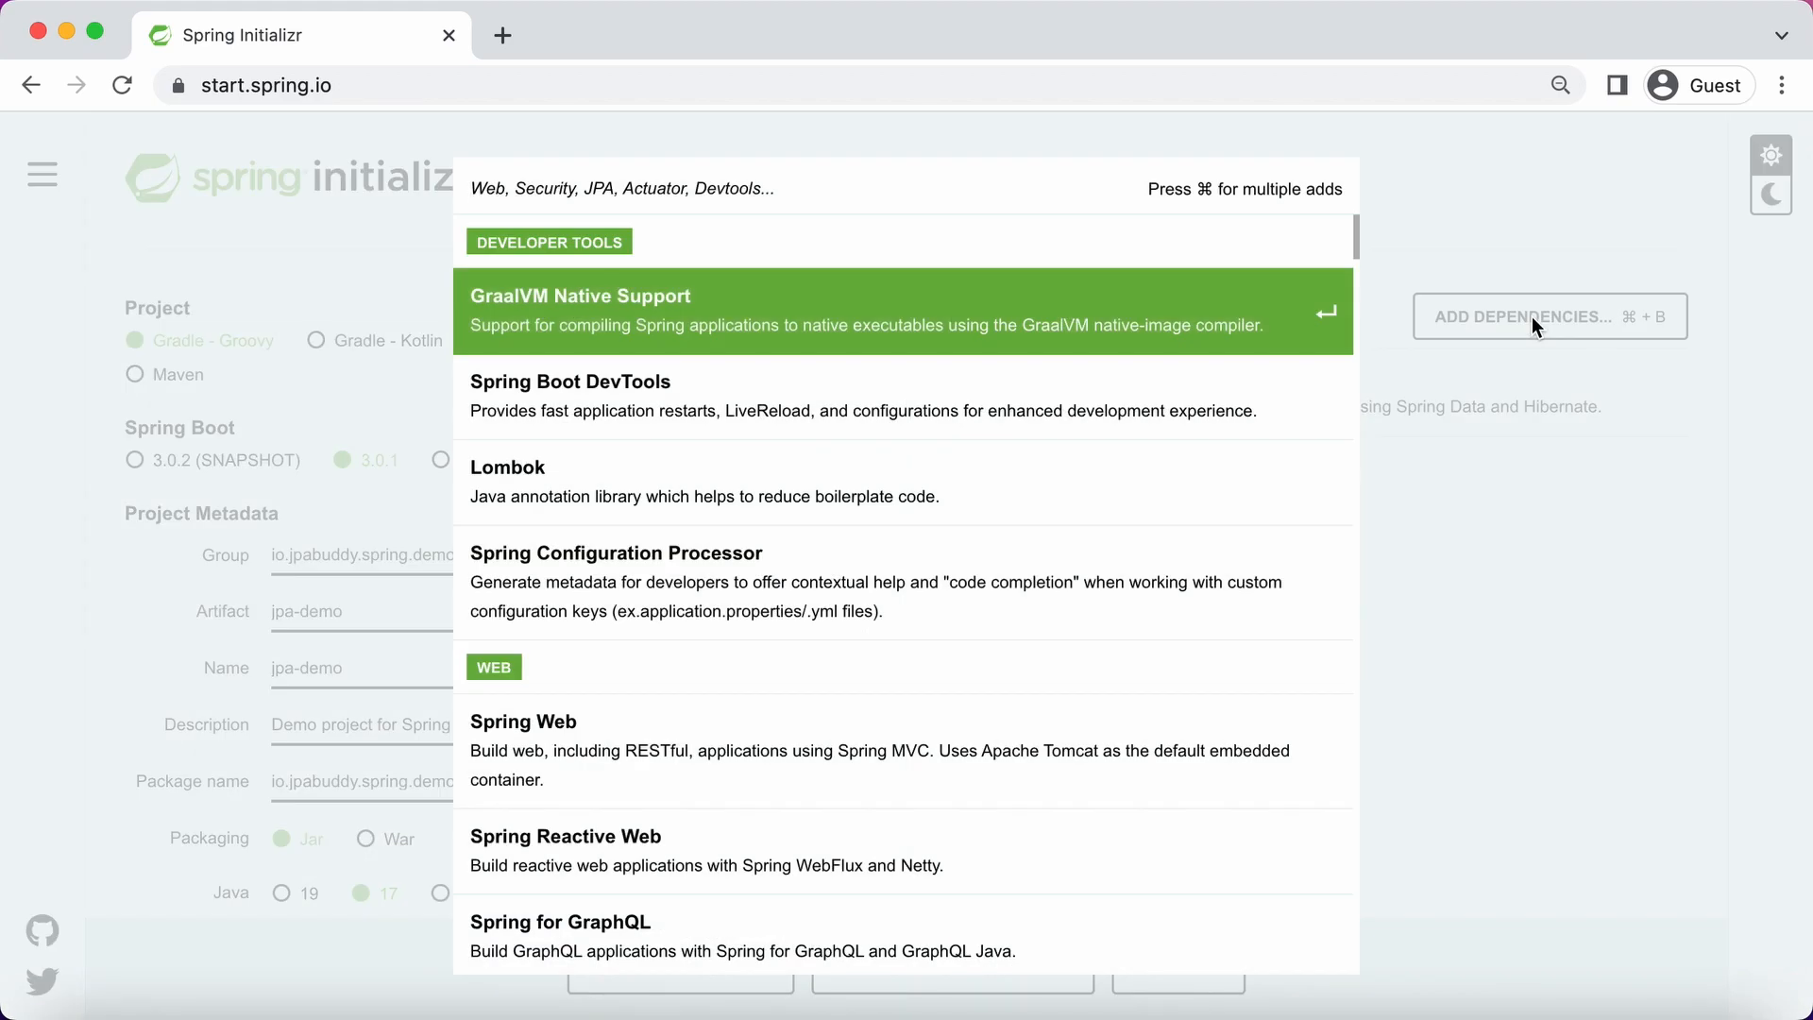
type("Va")
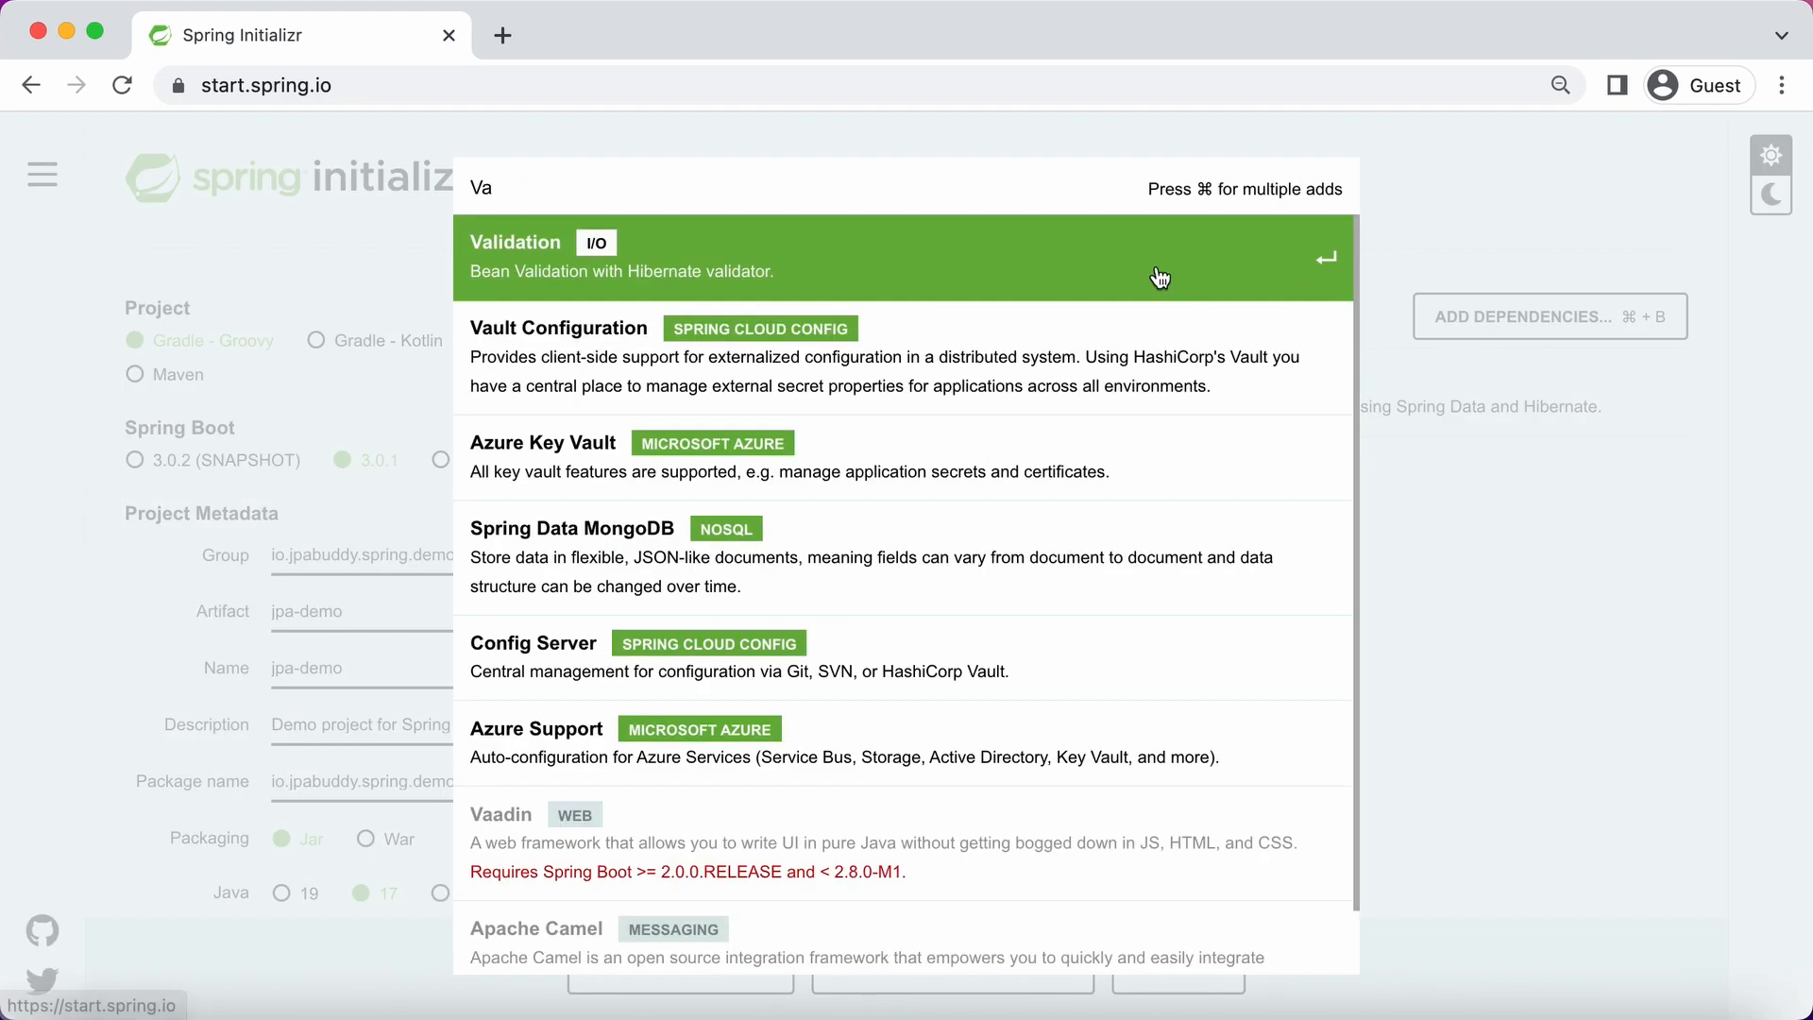
type("Po")
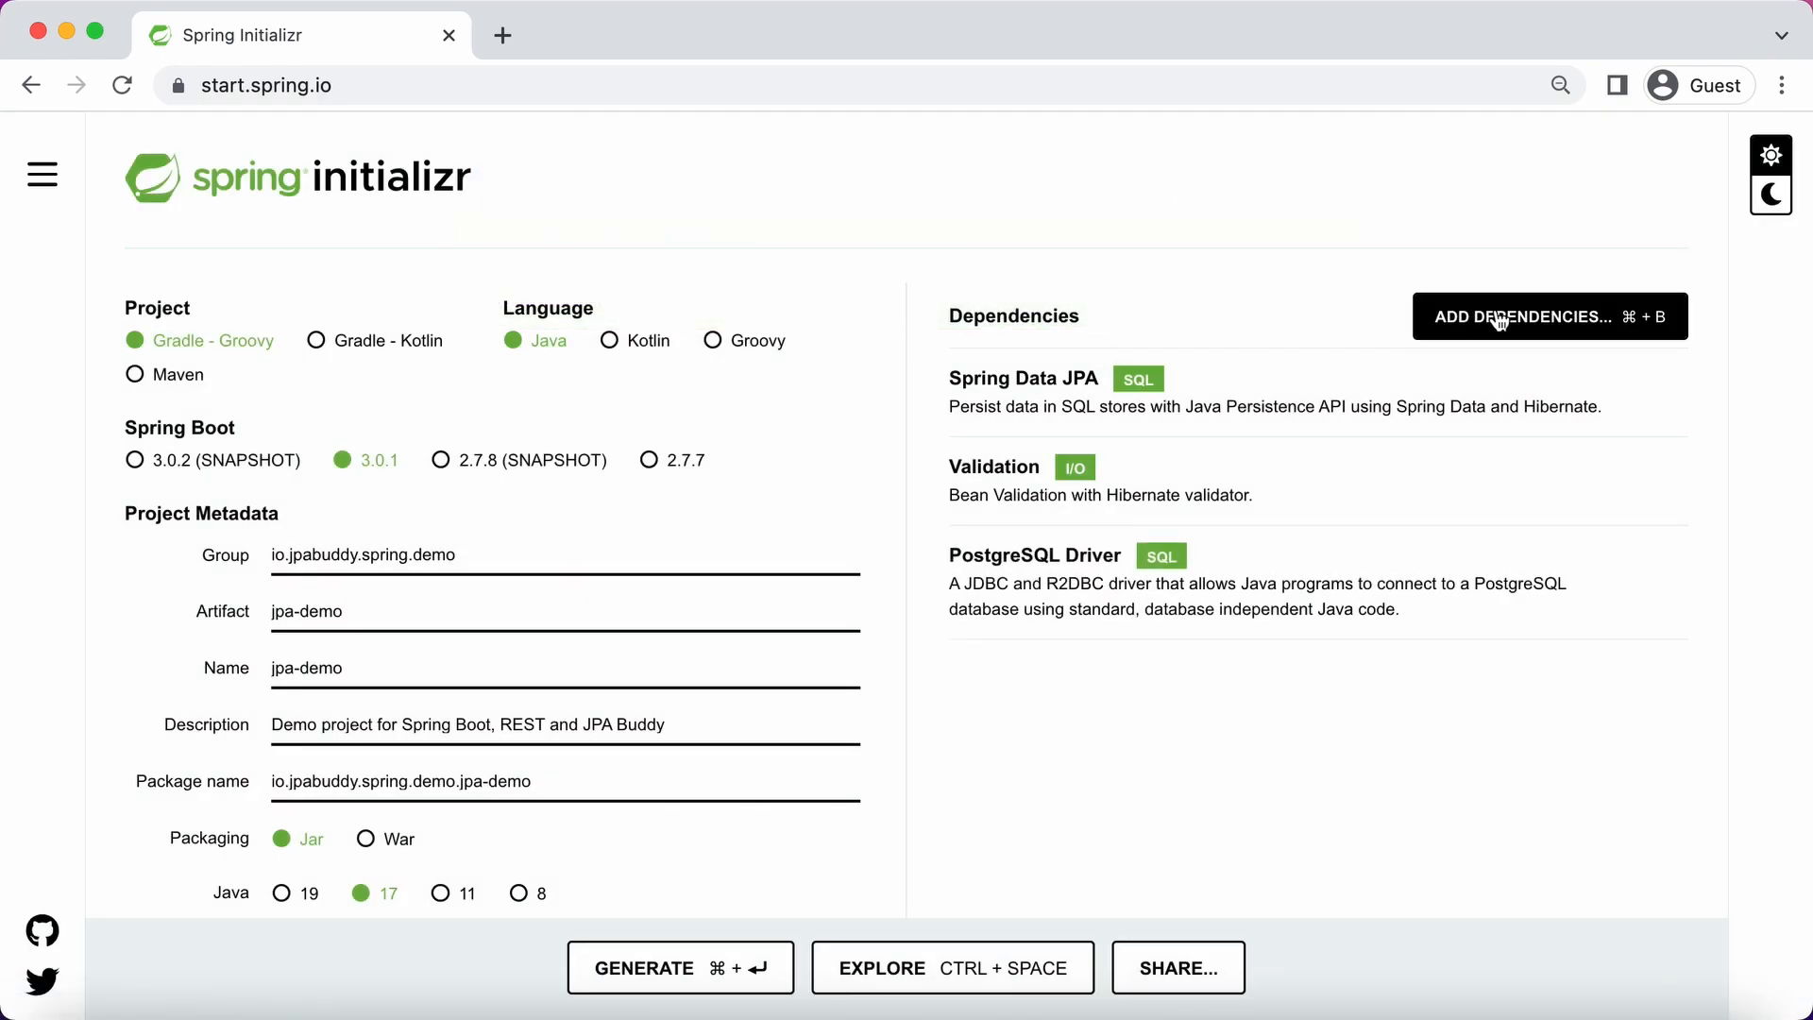
left_click(1499, 317)
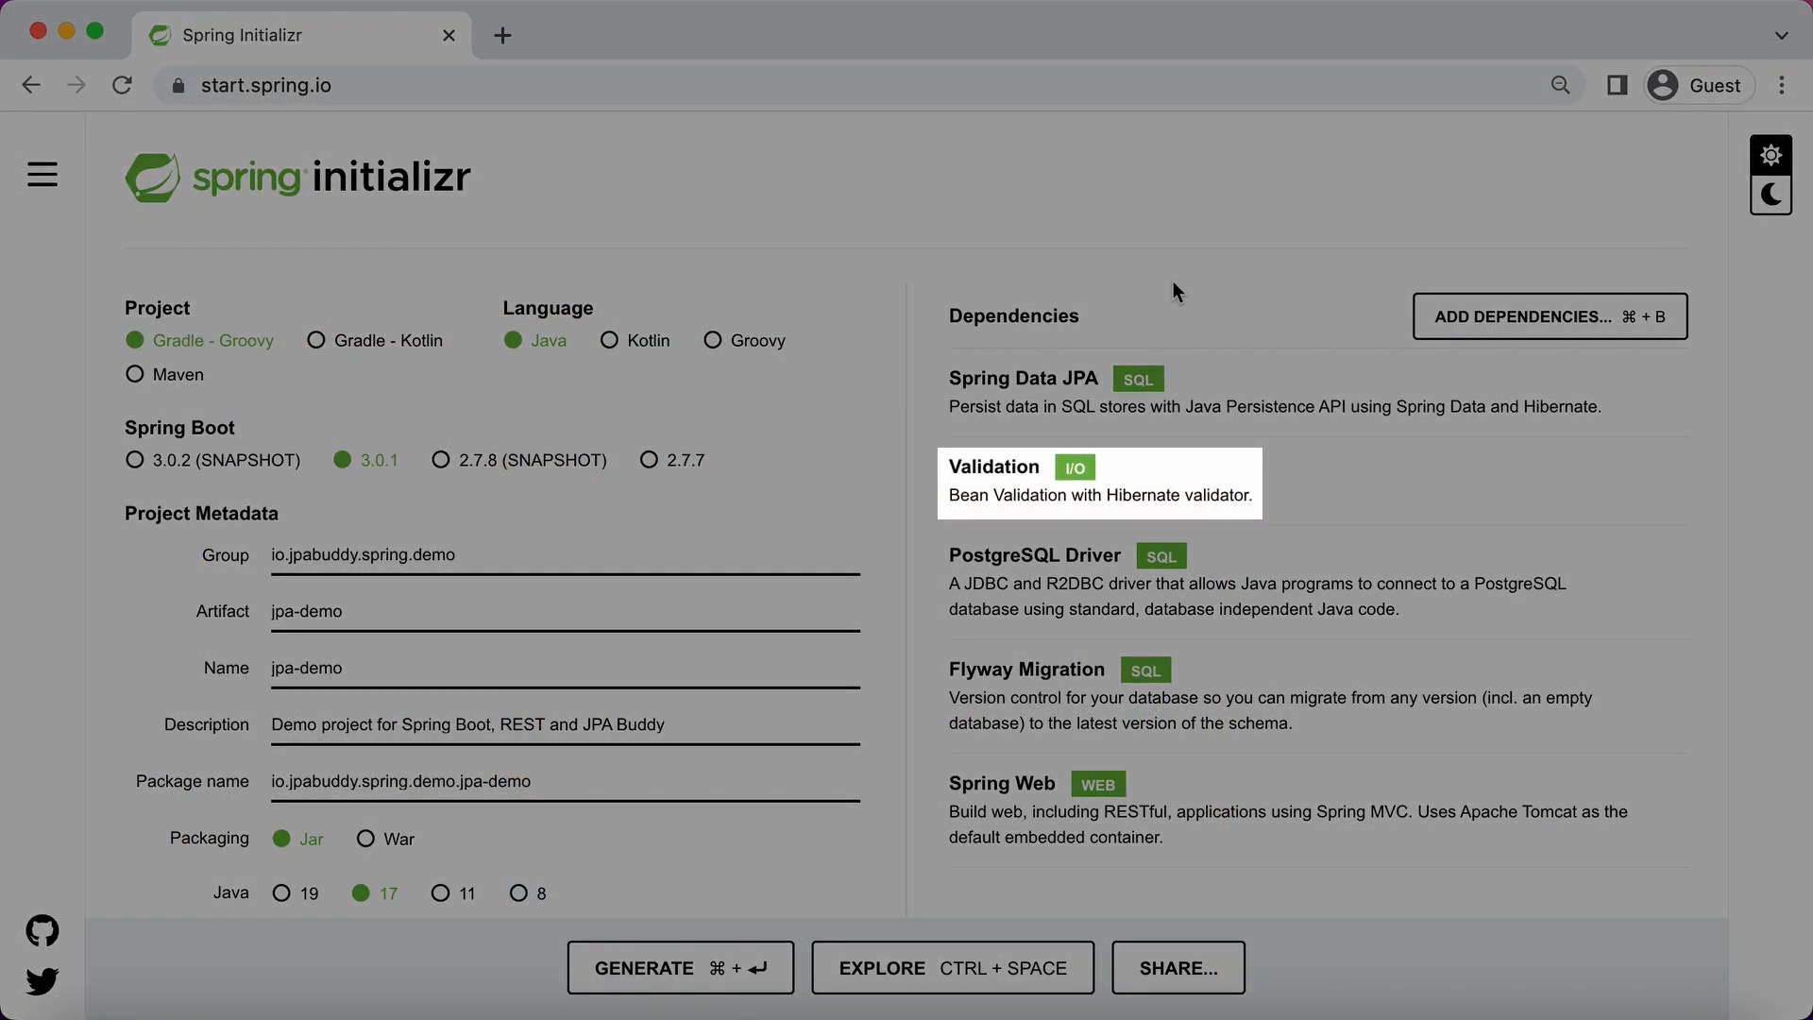
Generate and download the jpa-demo project, review build.gradle, and close the editor
left_click(680, 966)
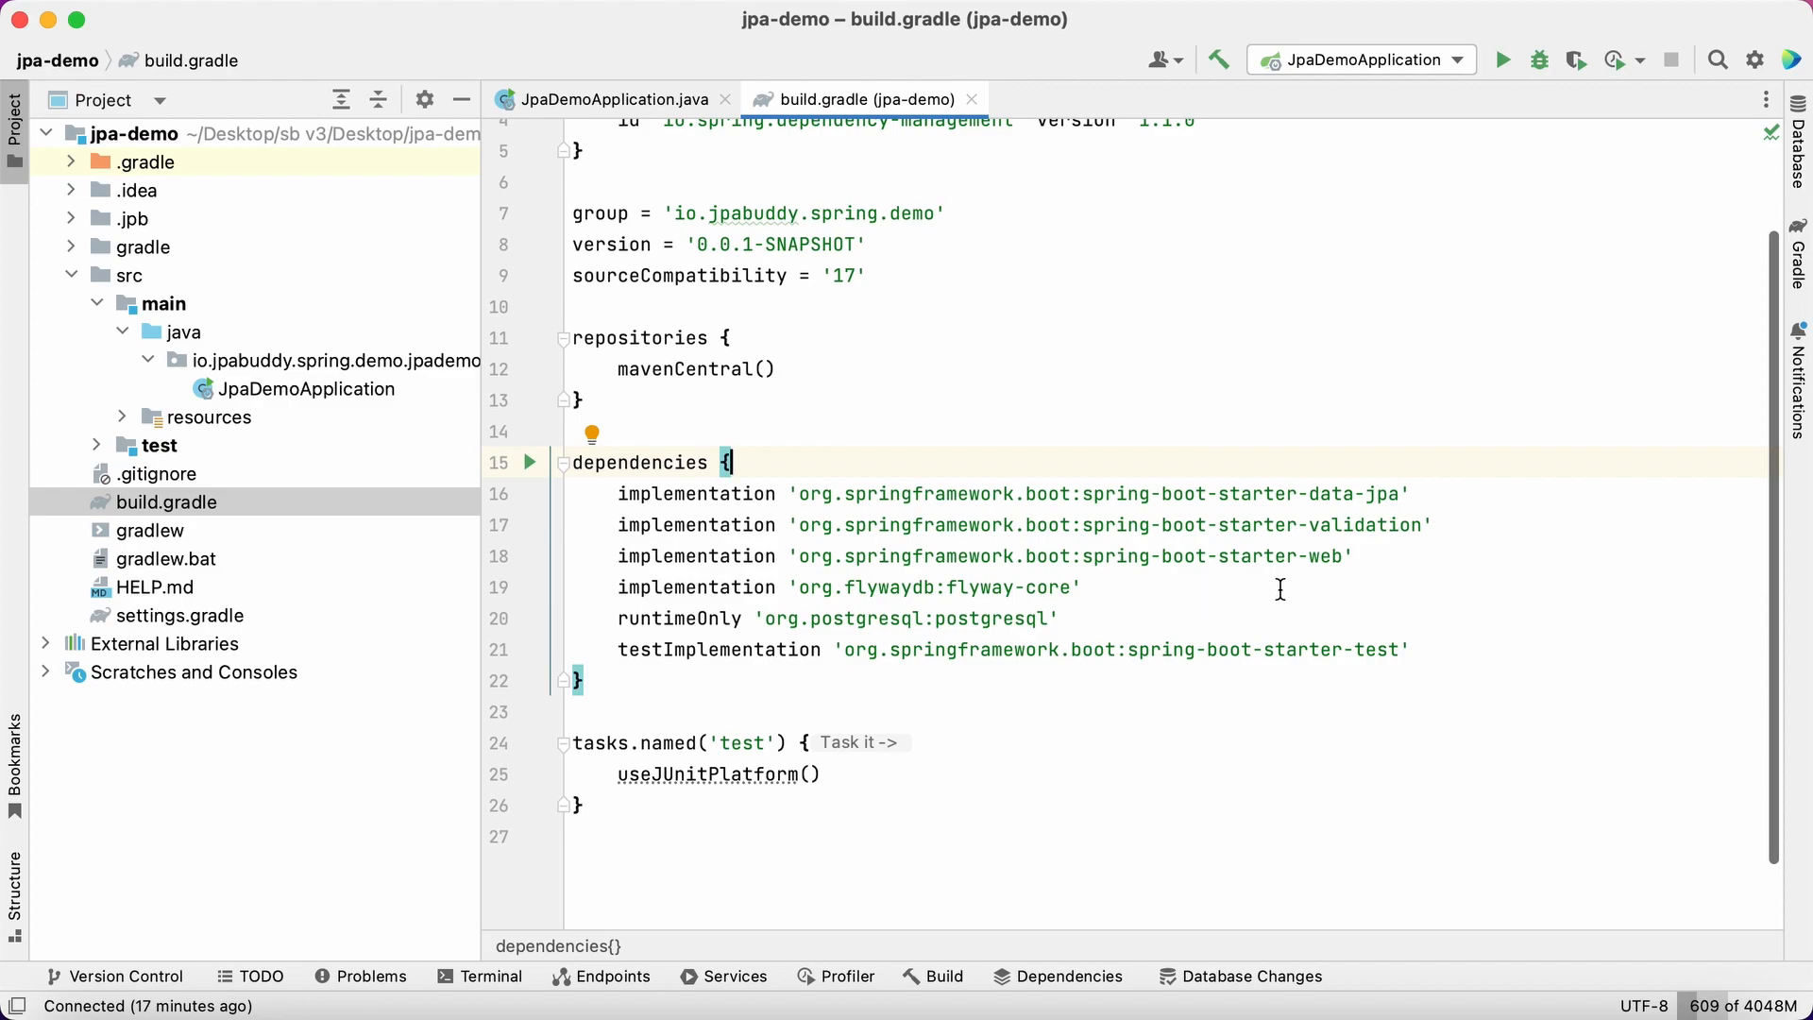
key("cmd+v")
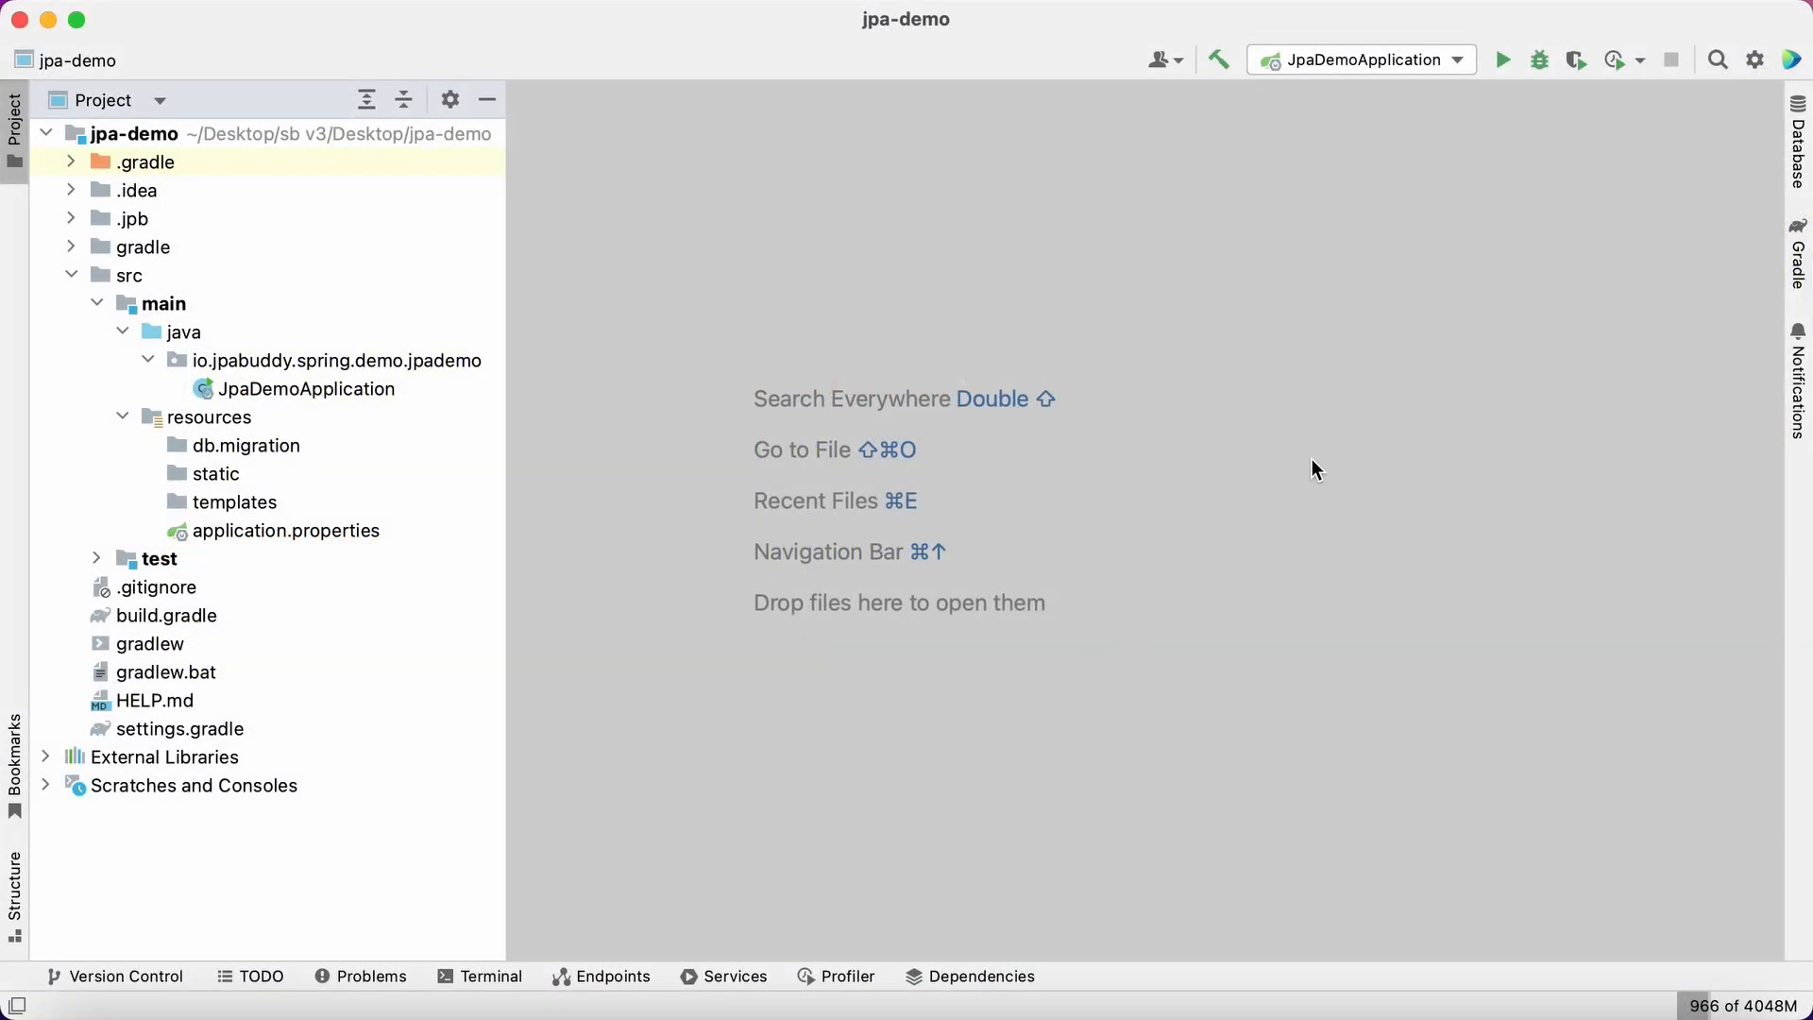
Install the JPA Buddy plugin from Preferences and show its JPA Structure panel
left_click(1756, 59)
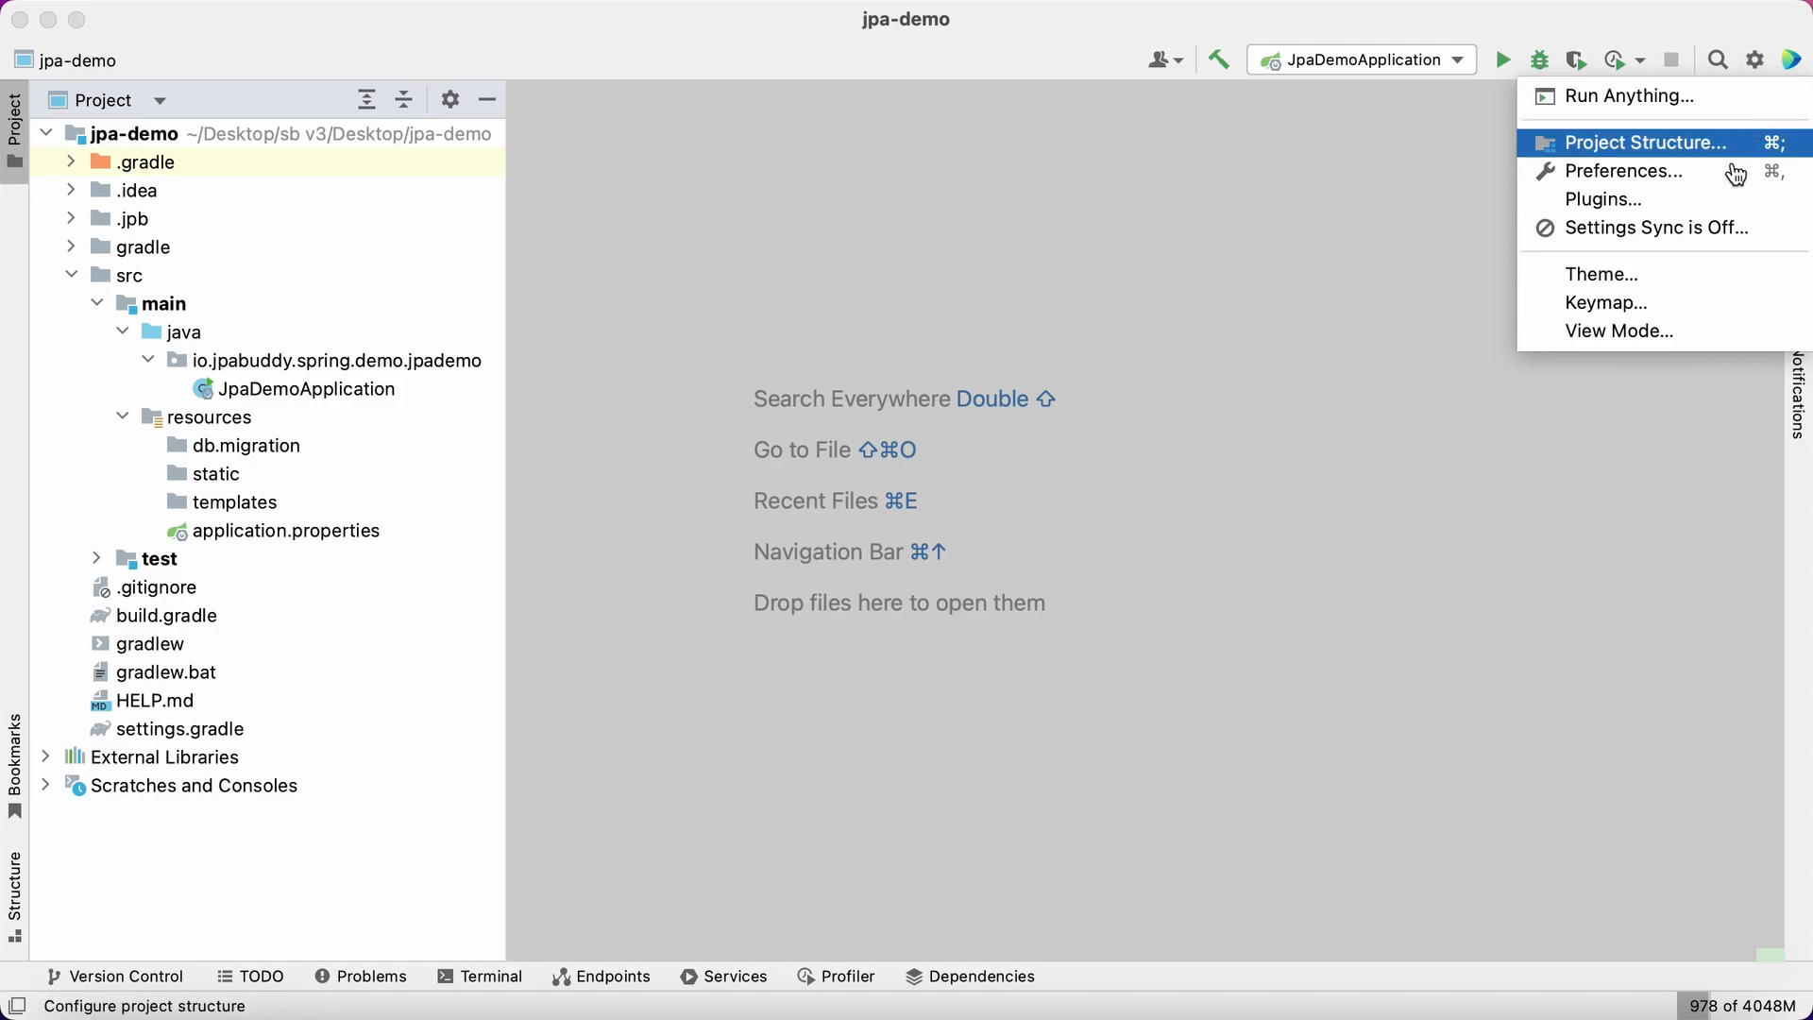
left_click(1624, 170)
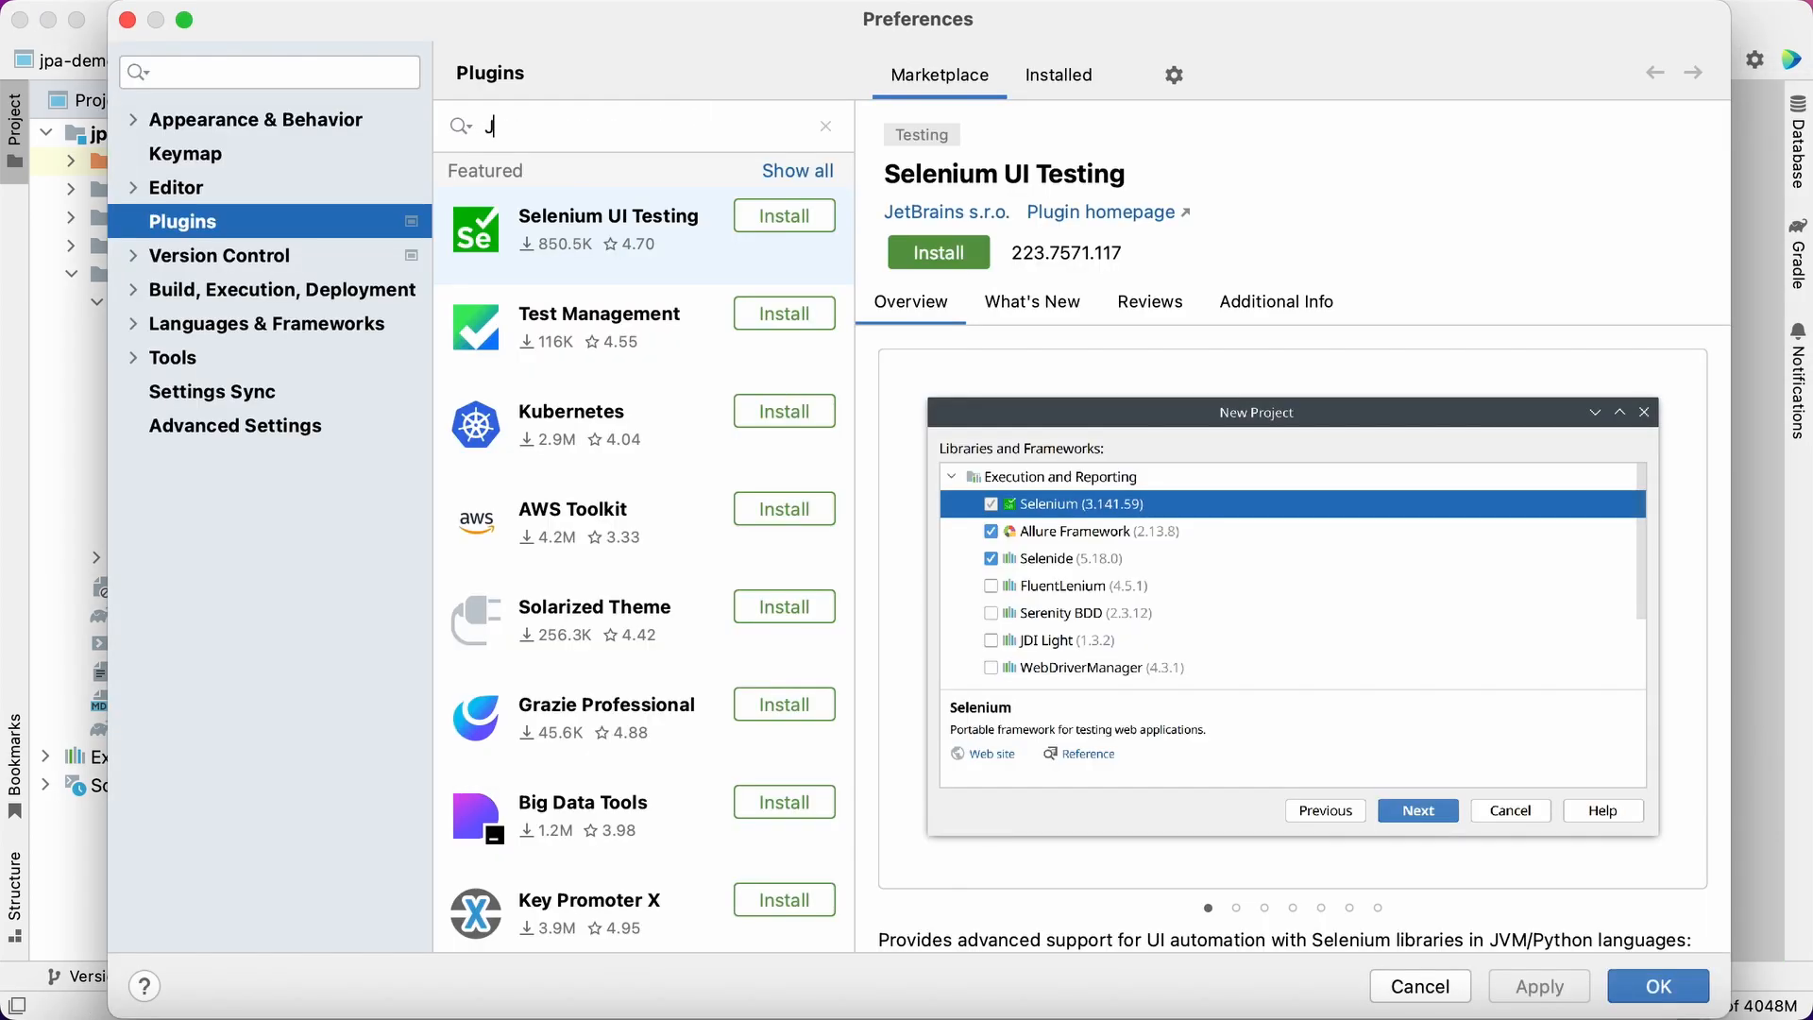
type("JPA Buddy")
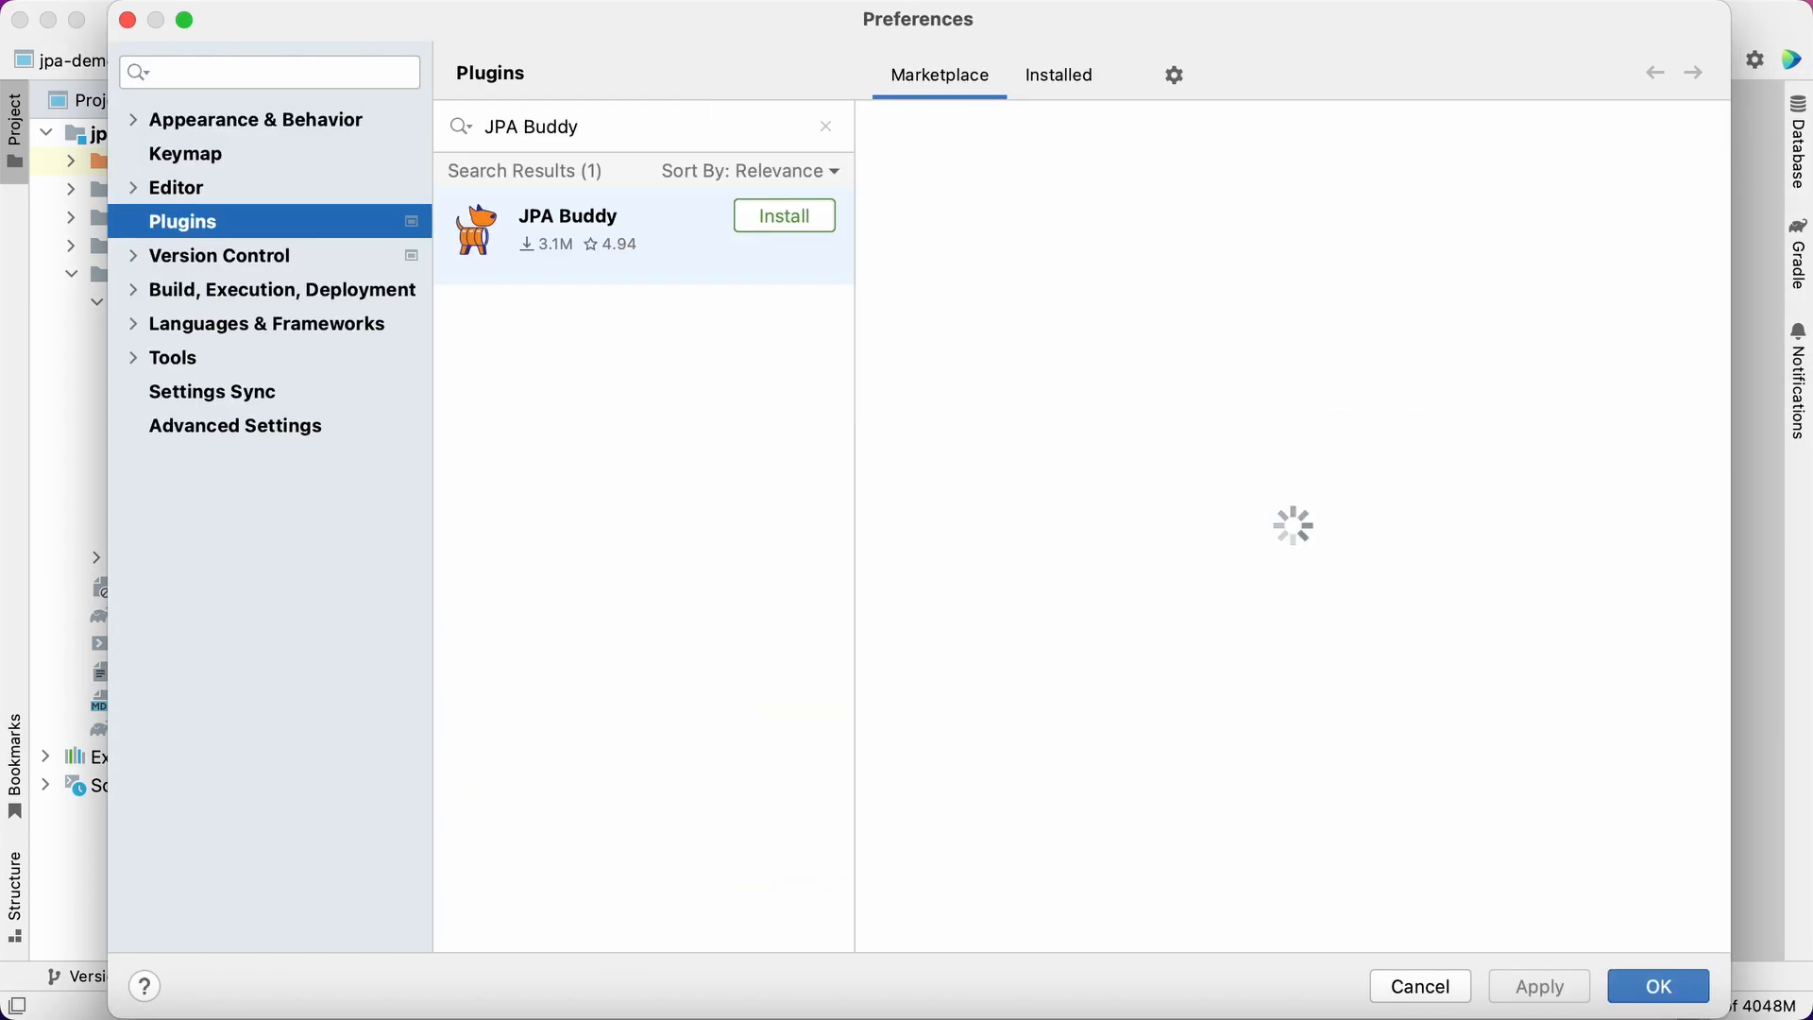
left_click(566, 216)
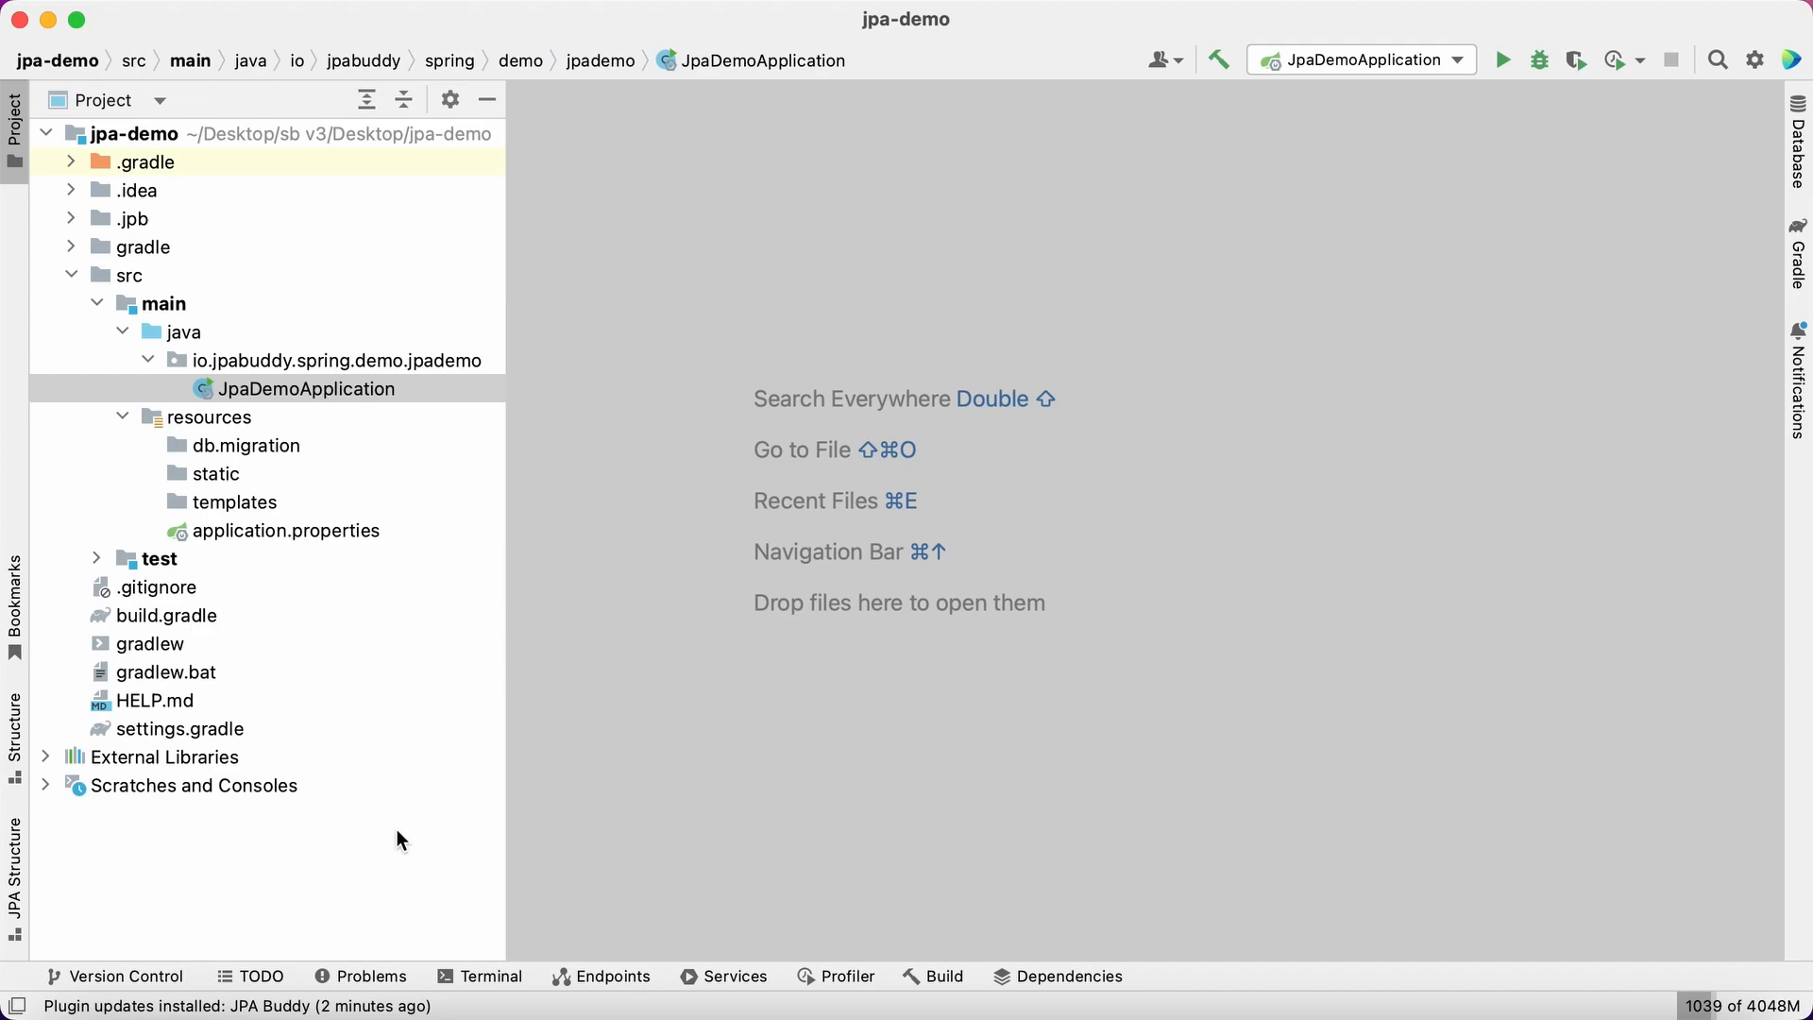
left_click(11, 876)
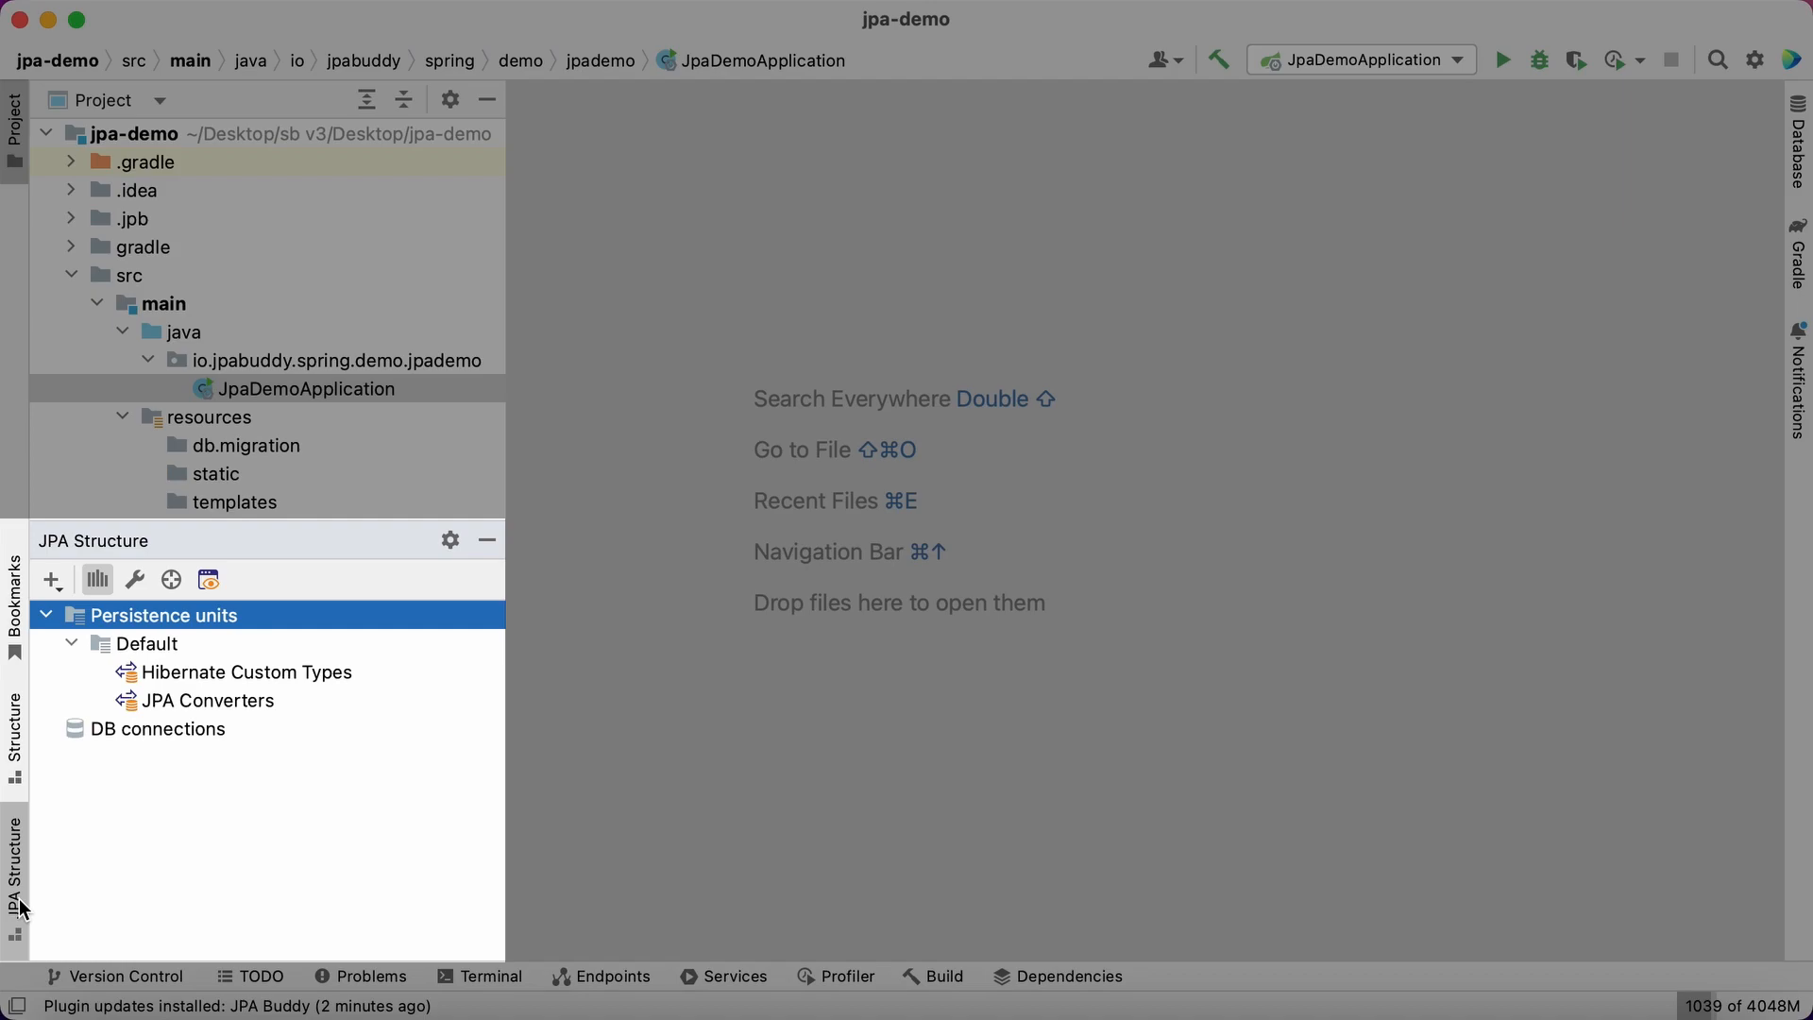
mouse_move(11, 894)
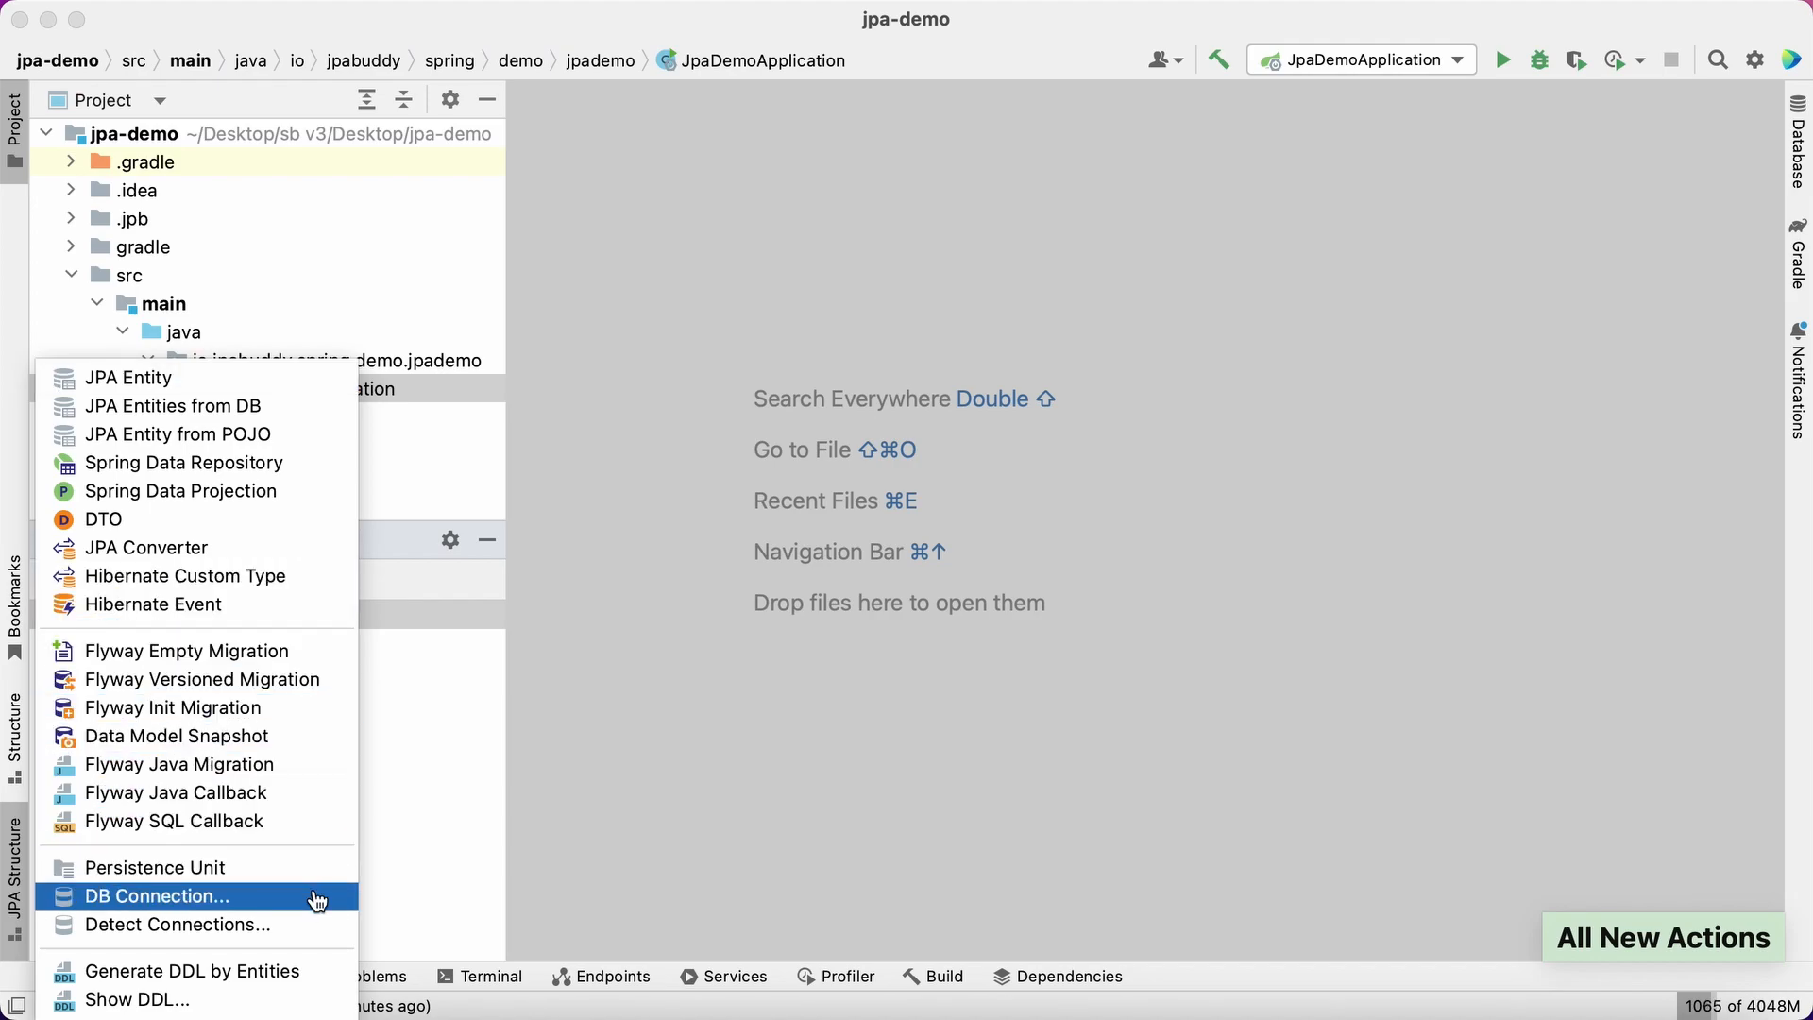
Create a PostgreSQL connection for user postgres to the management database, test it and save
left_click(151, 895)
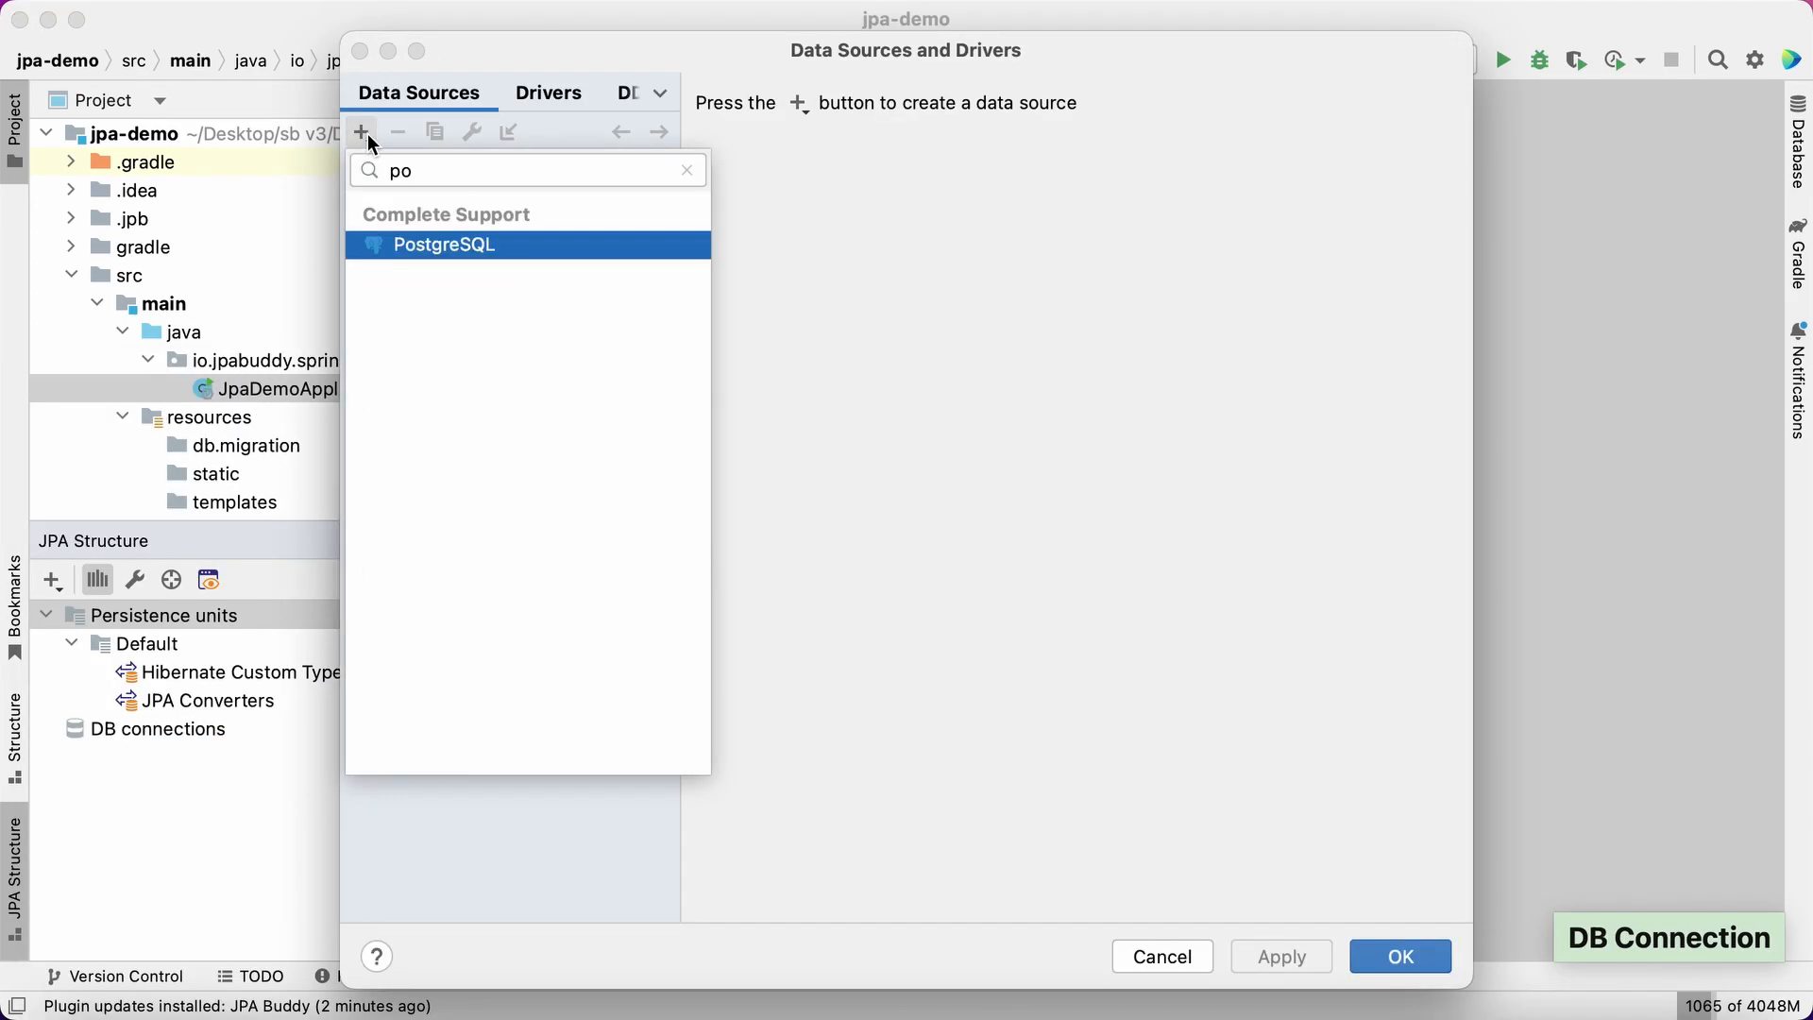
left_click(438, 243)
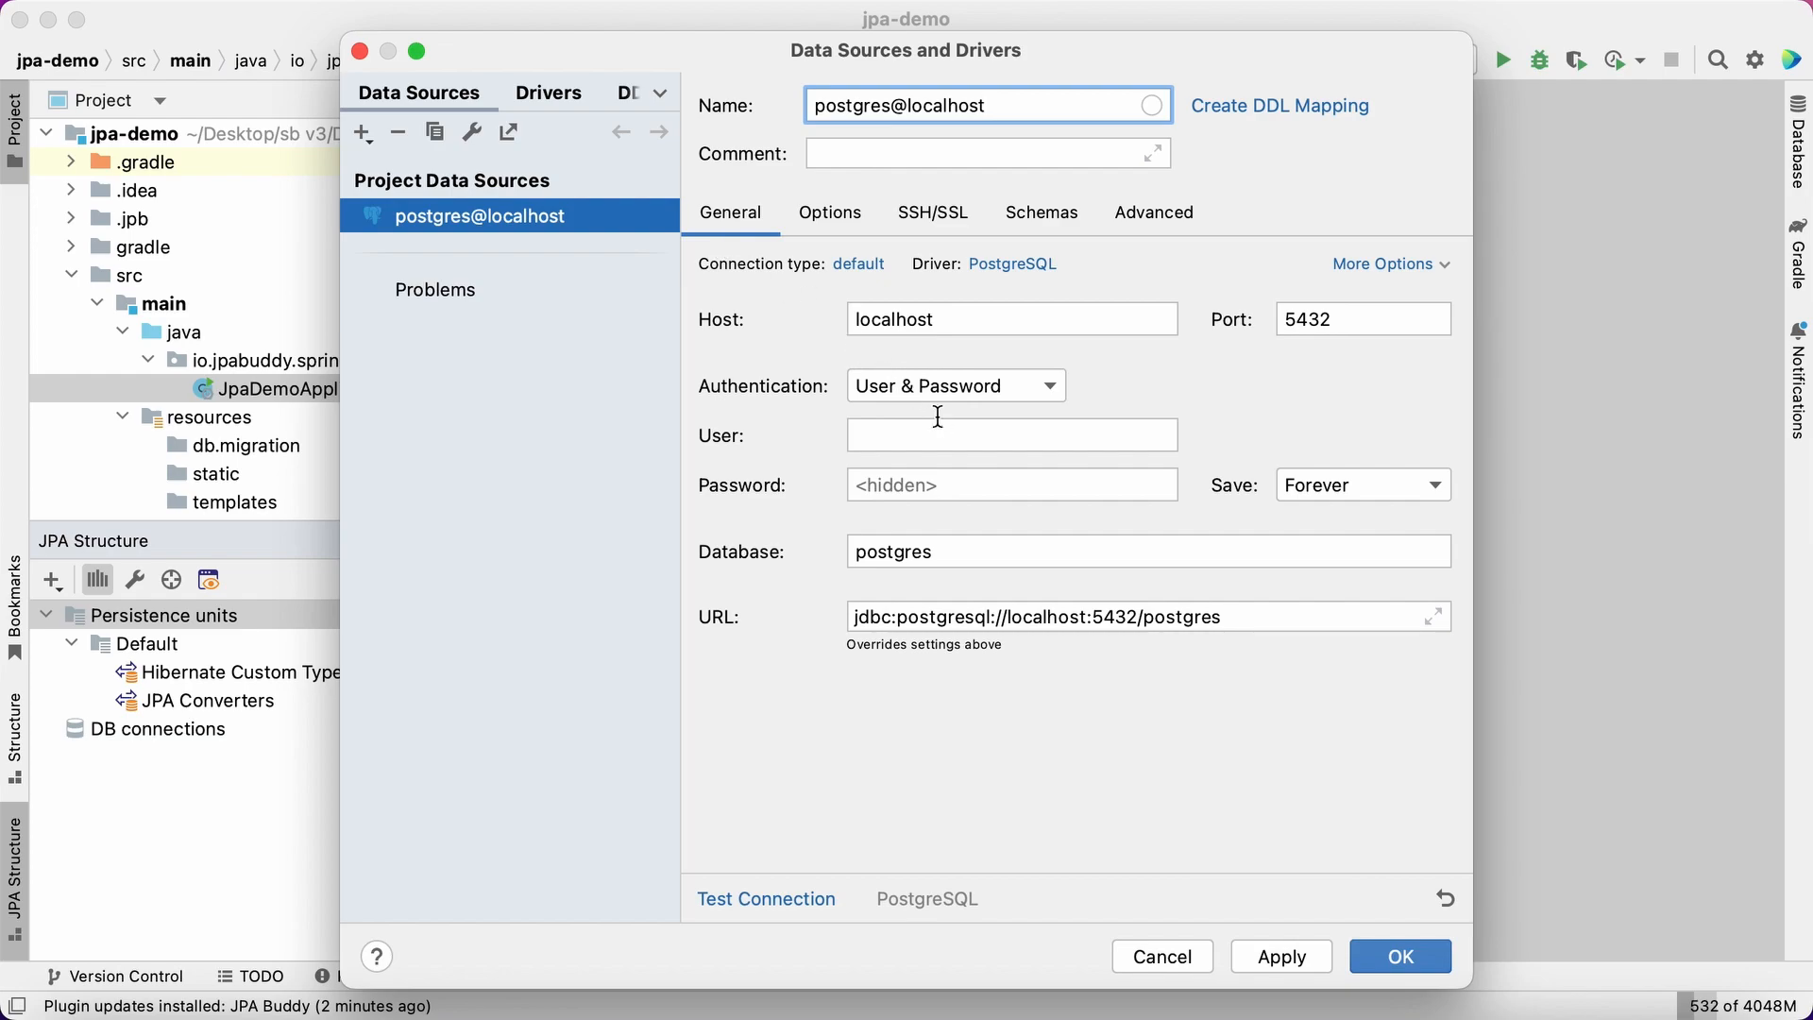
type("postgres")
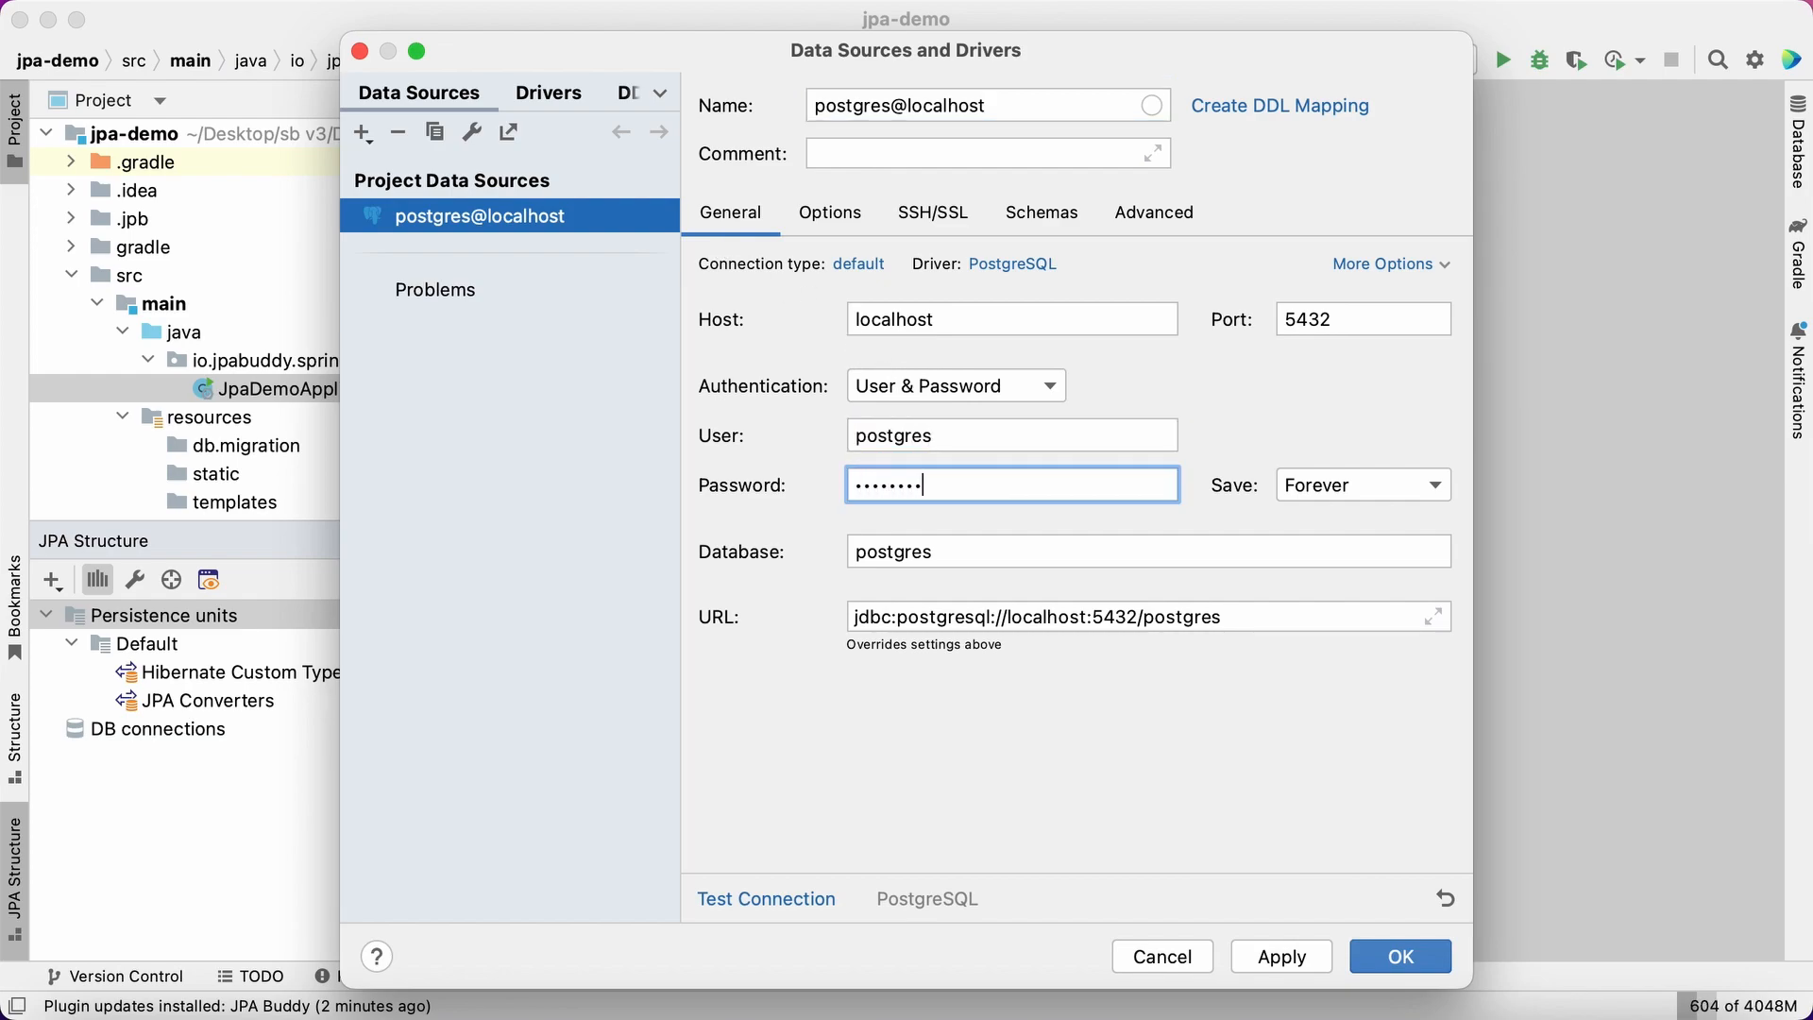
type("manag")
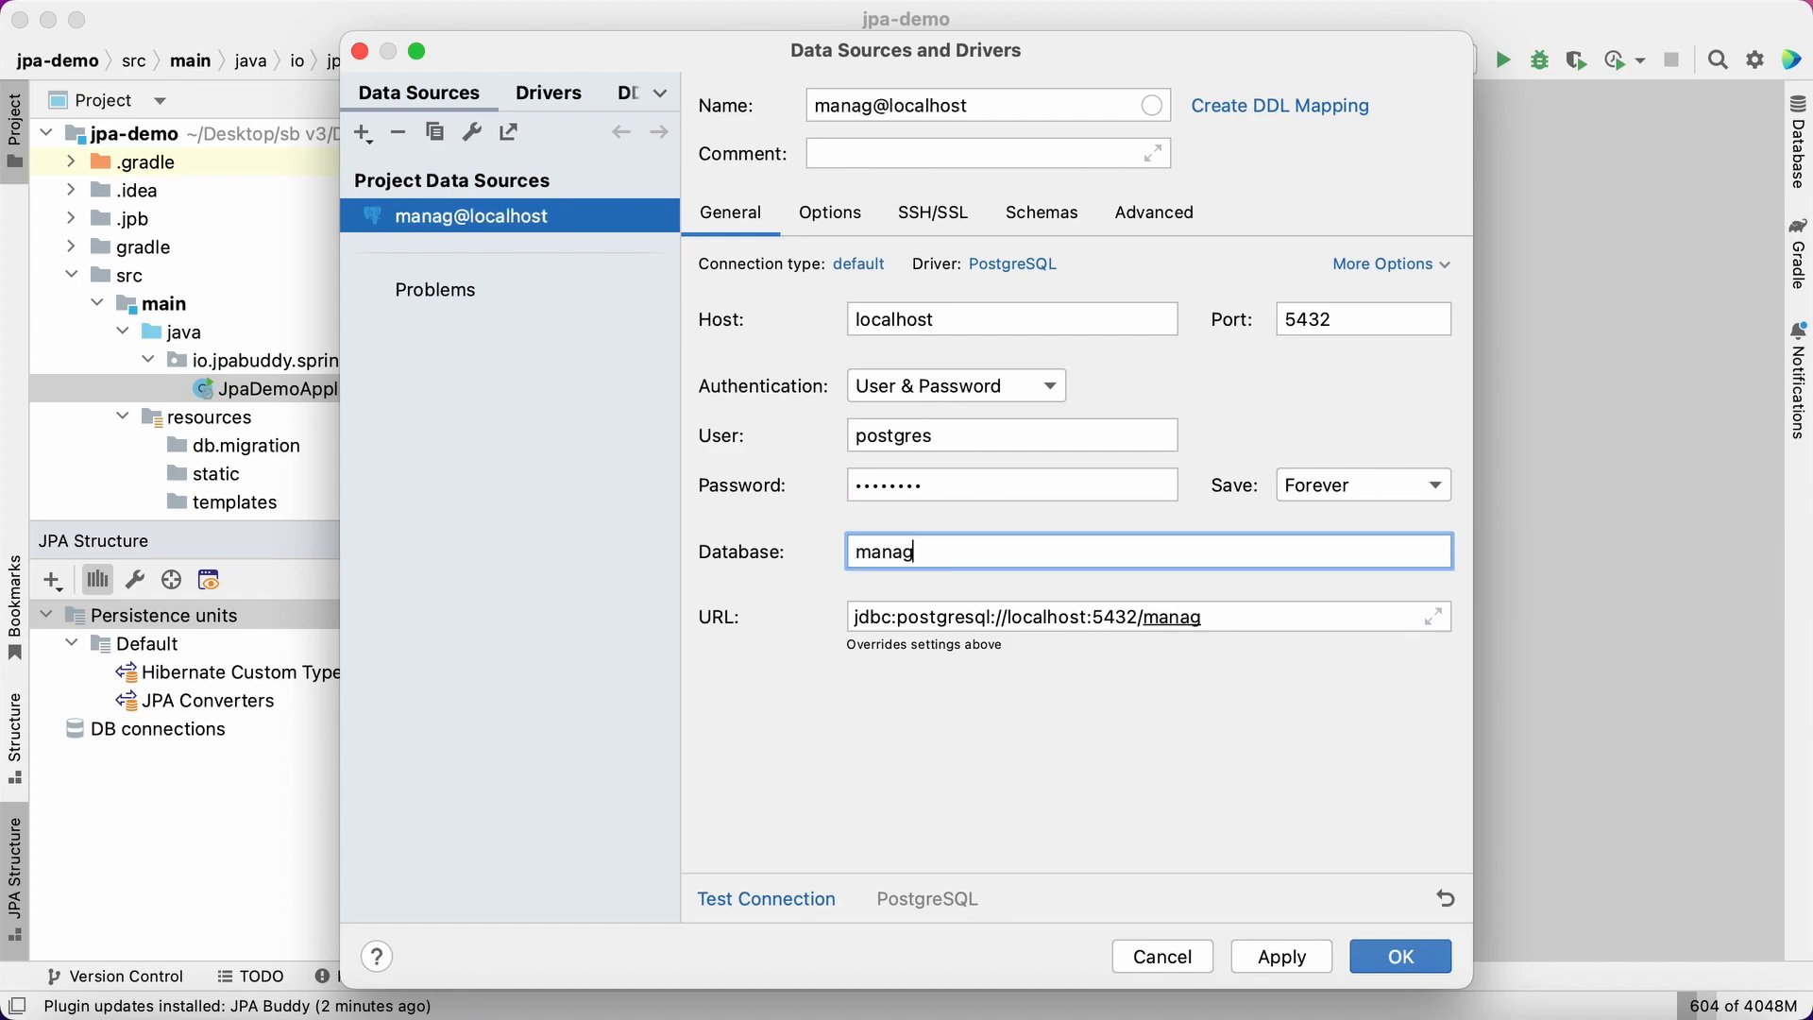
type("ement")
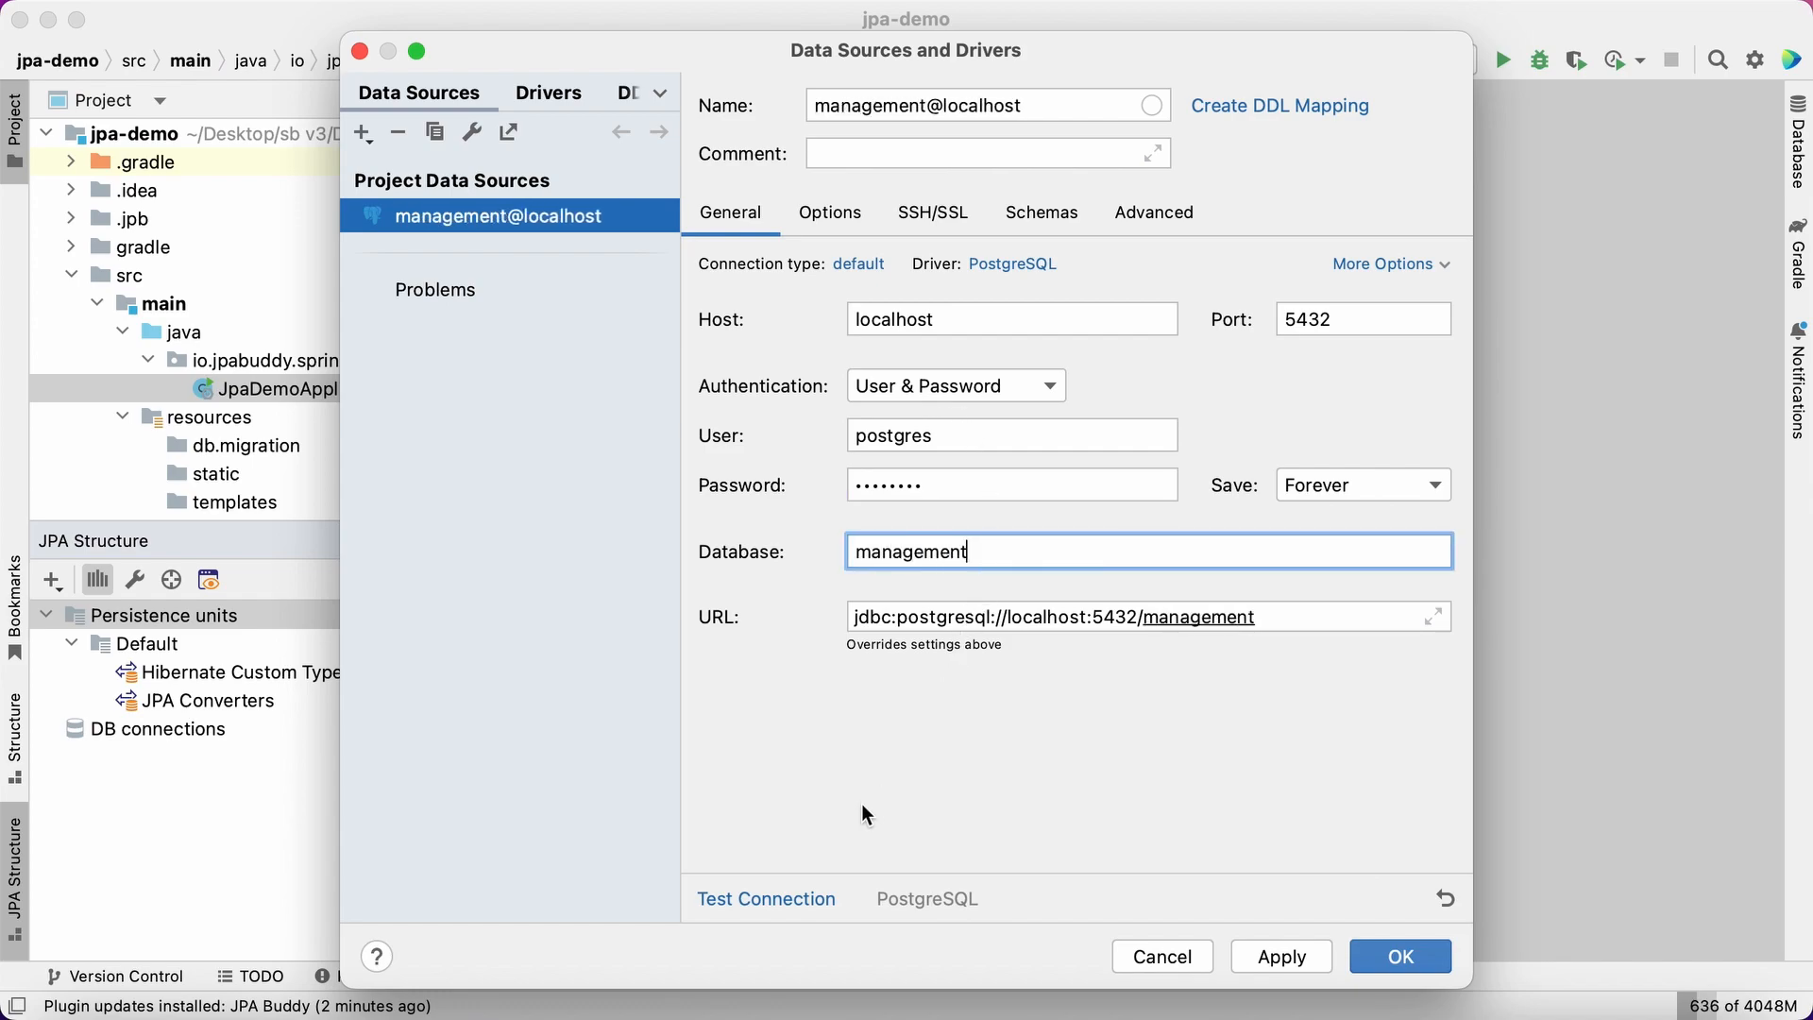
left_click(766, 899)
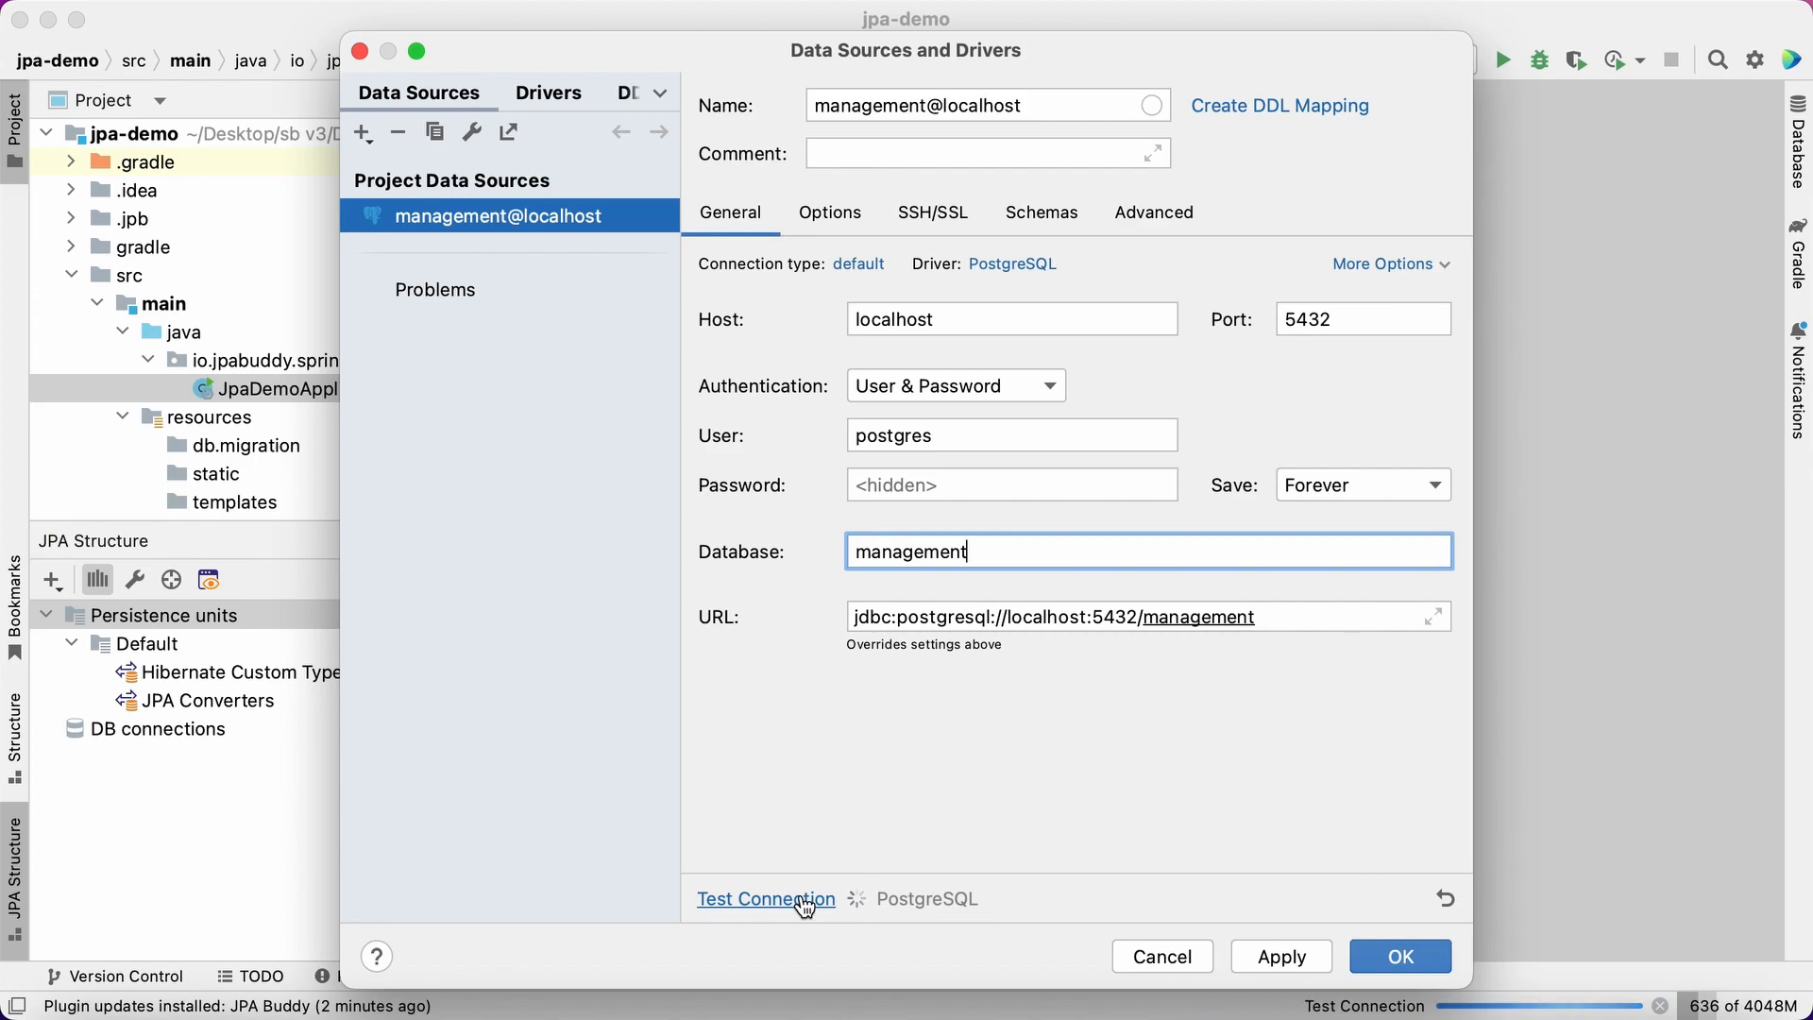
left_click(766, 899)
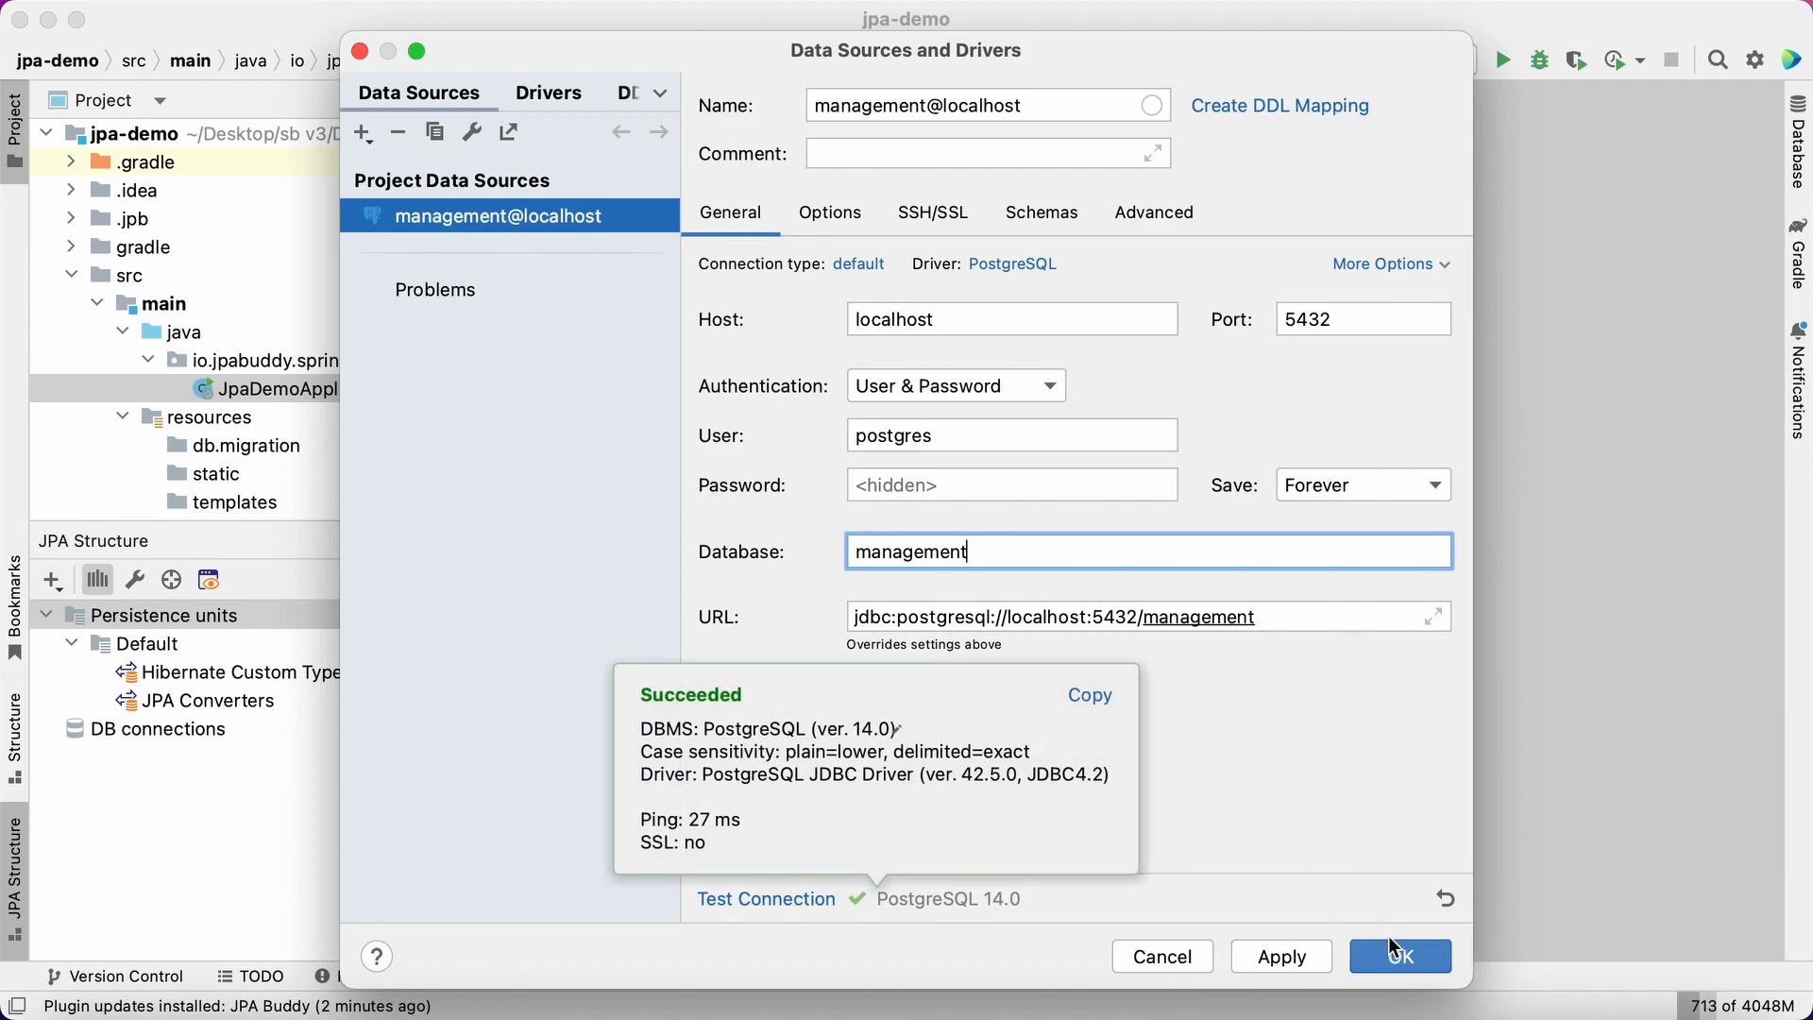
left_click(1399, 956)
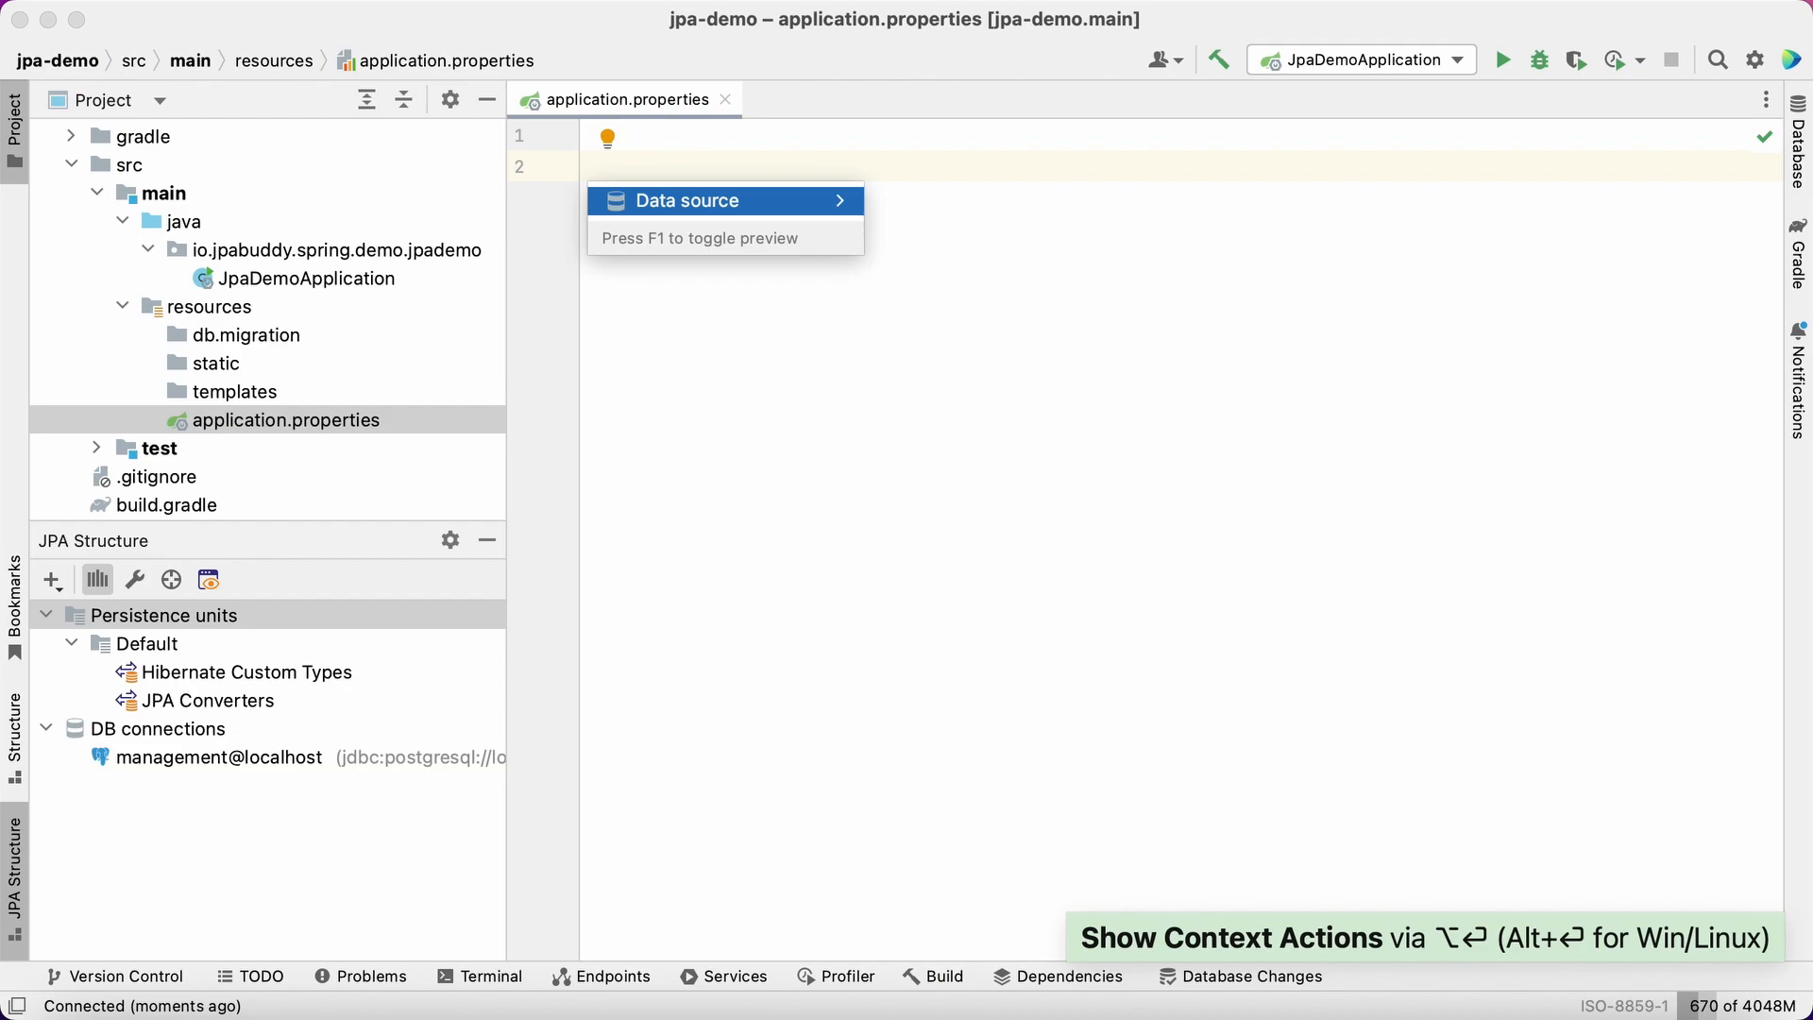
Generate the management datasource settings with show-sql enabled and Hibernate ddl-auto validate
left_click(678, 201)
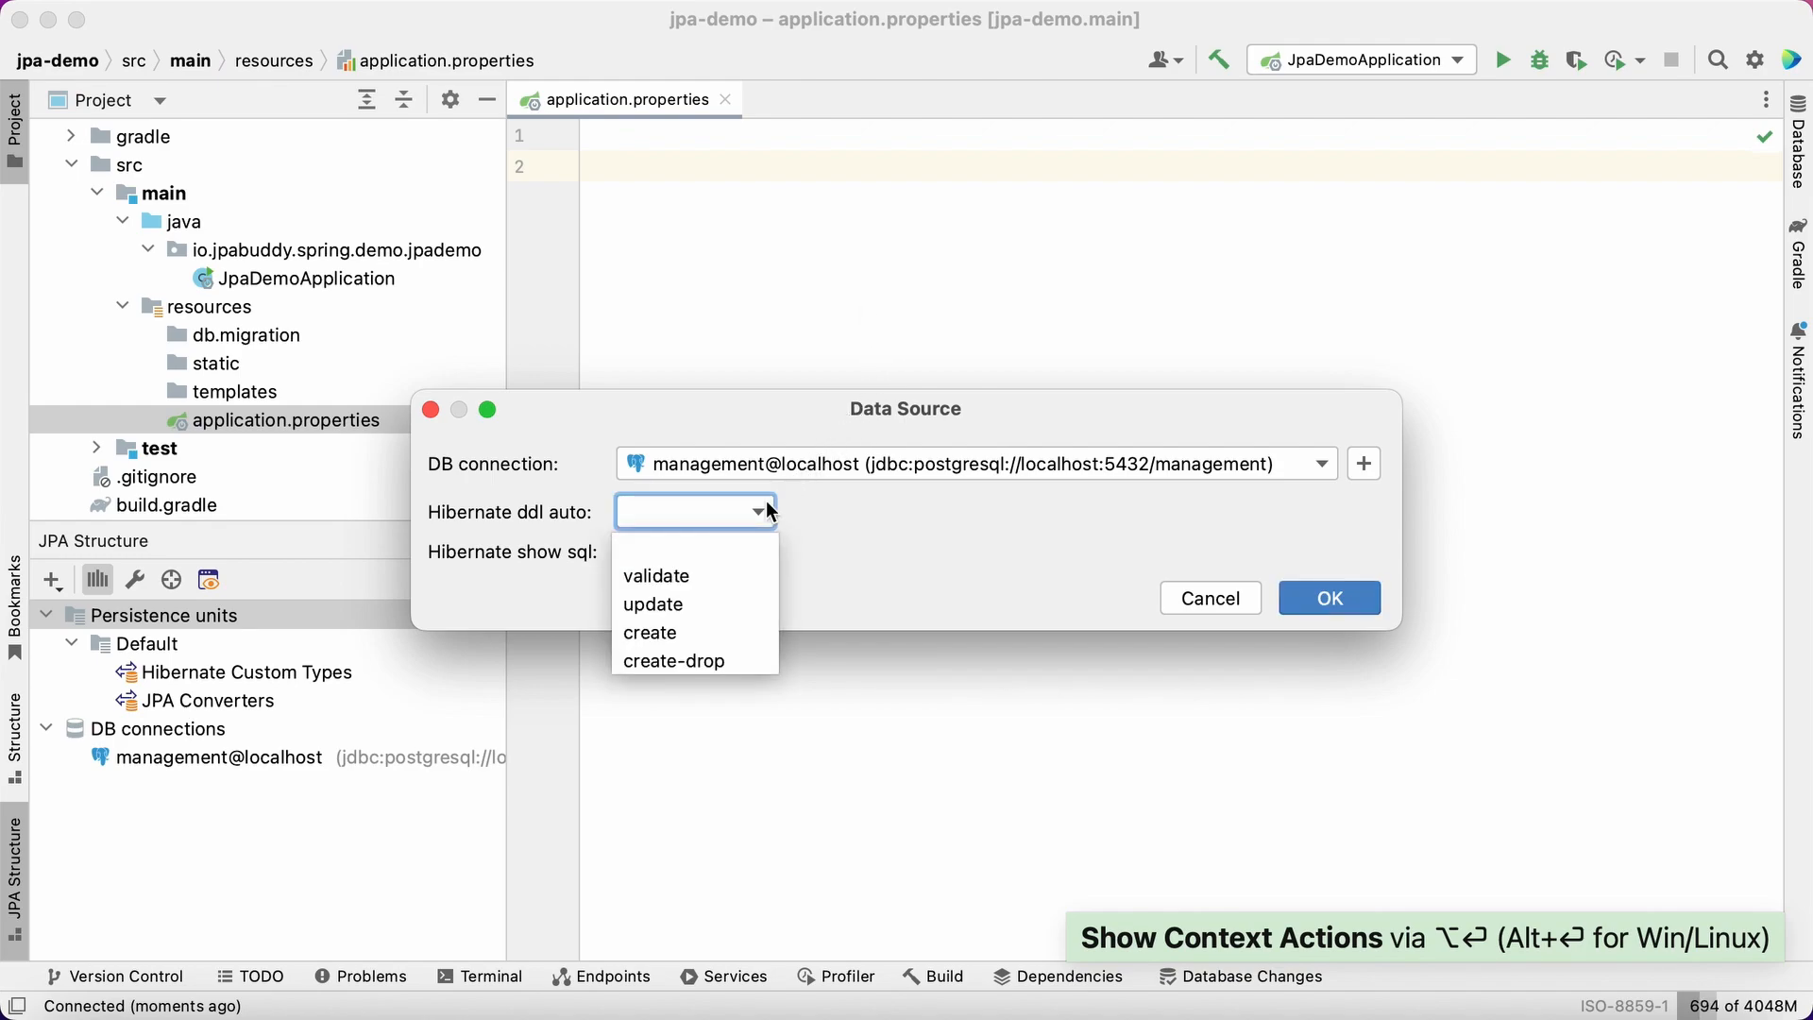
mouse_move(740, 584)
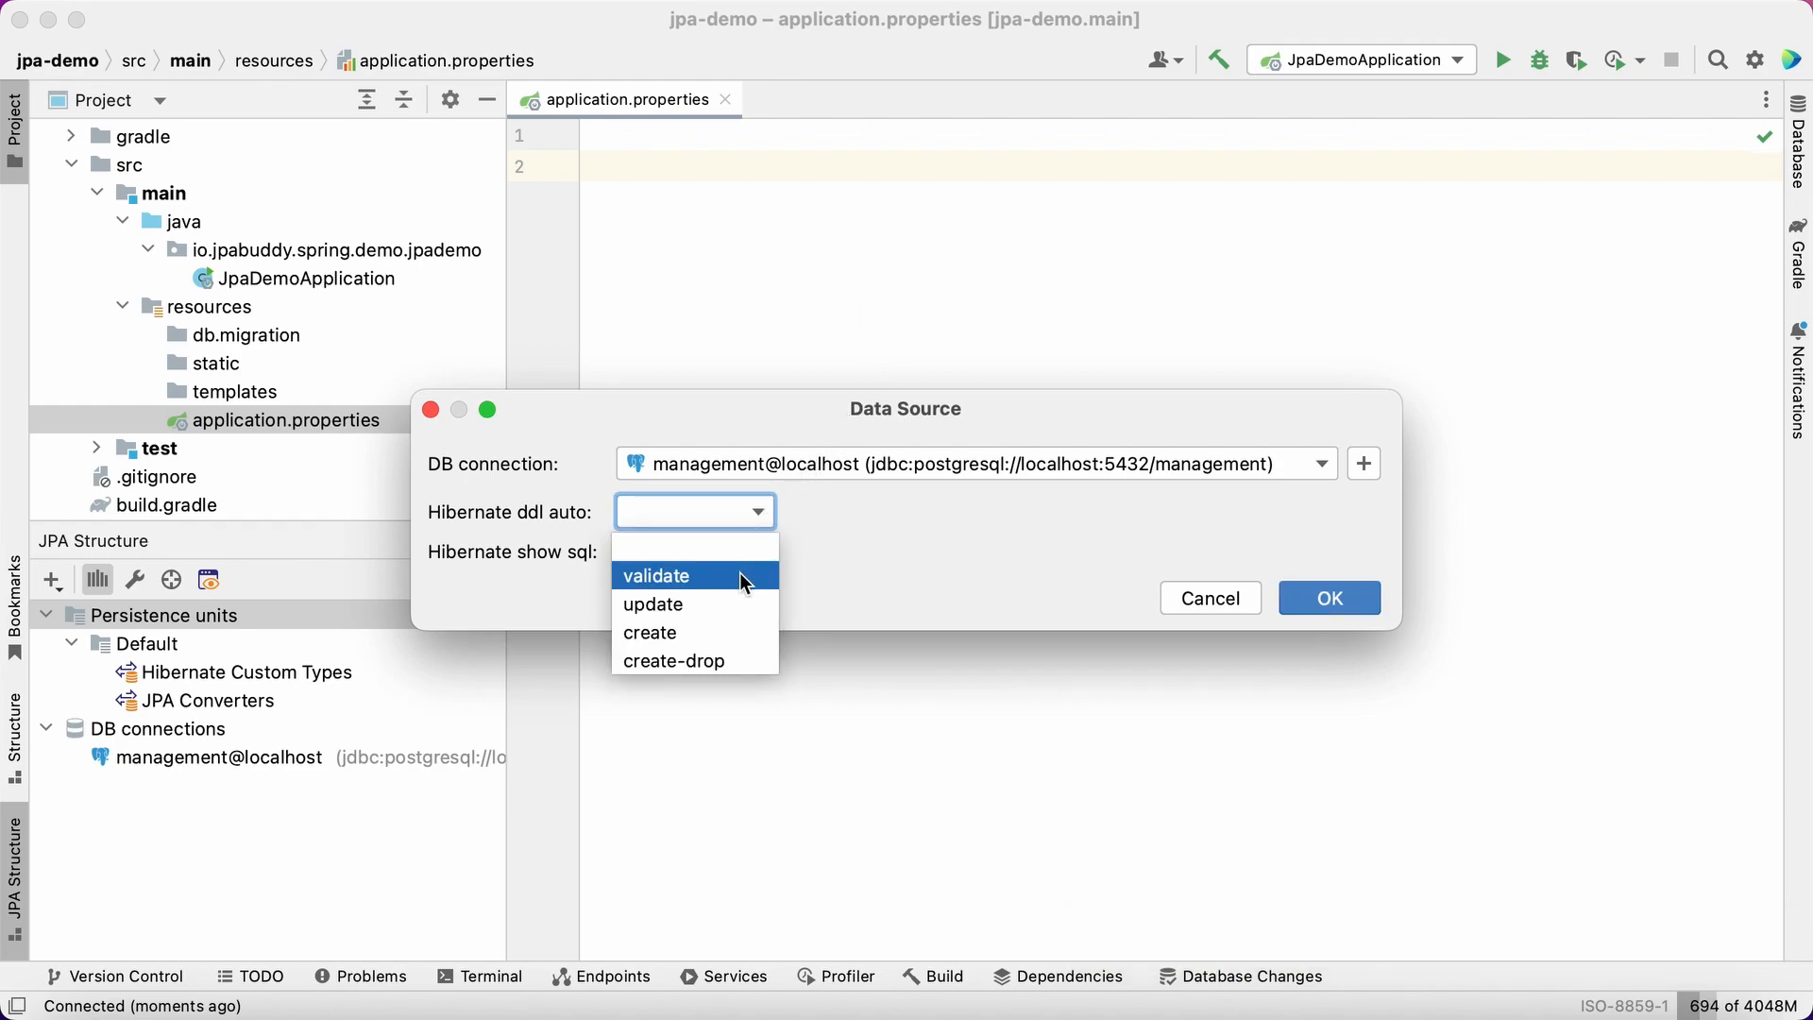
left_click(656, 575)
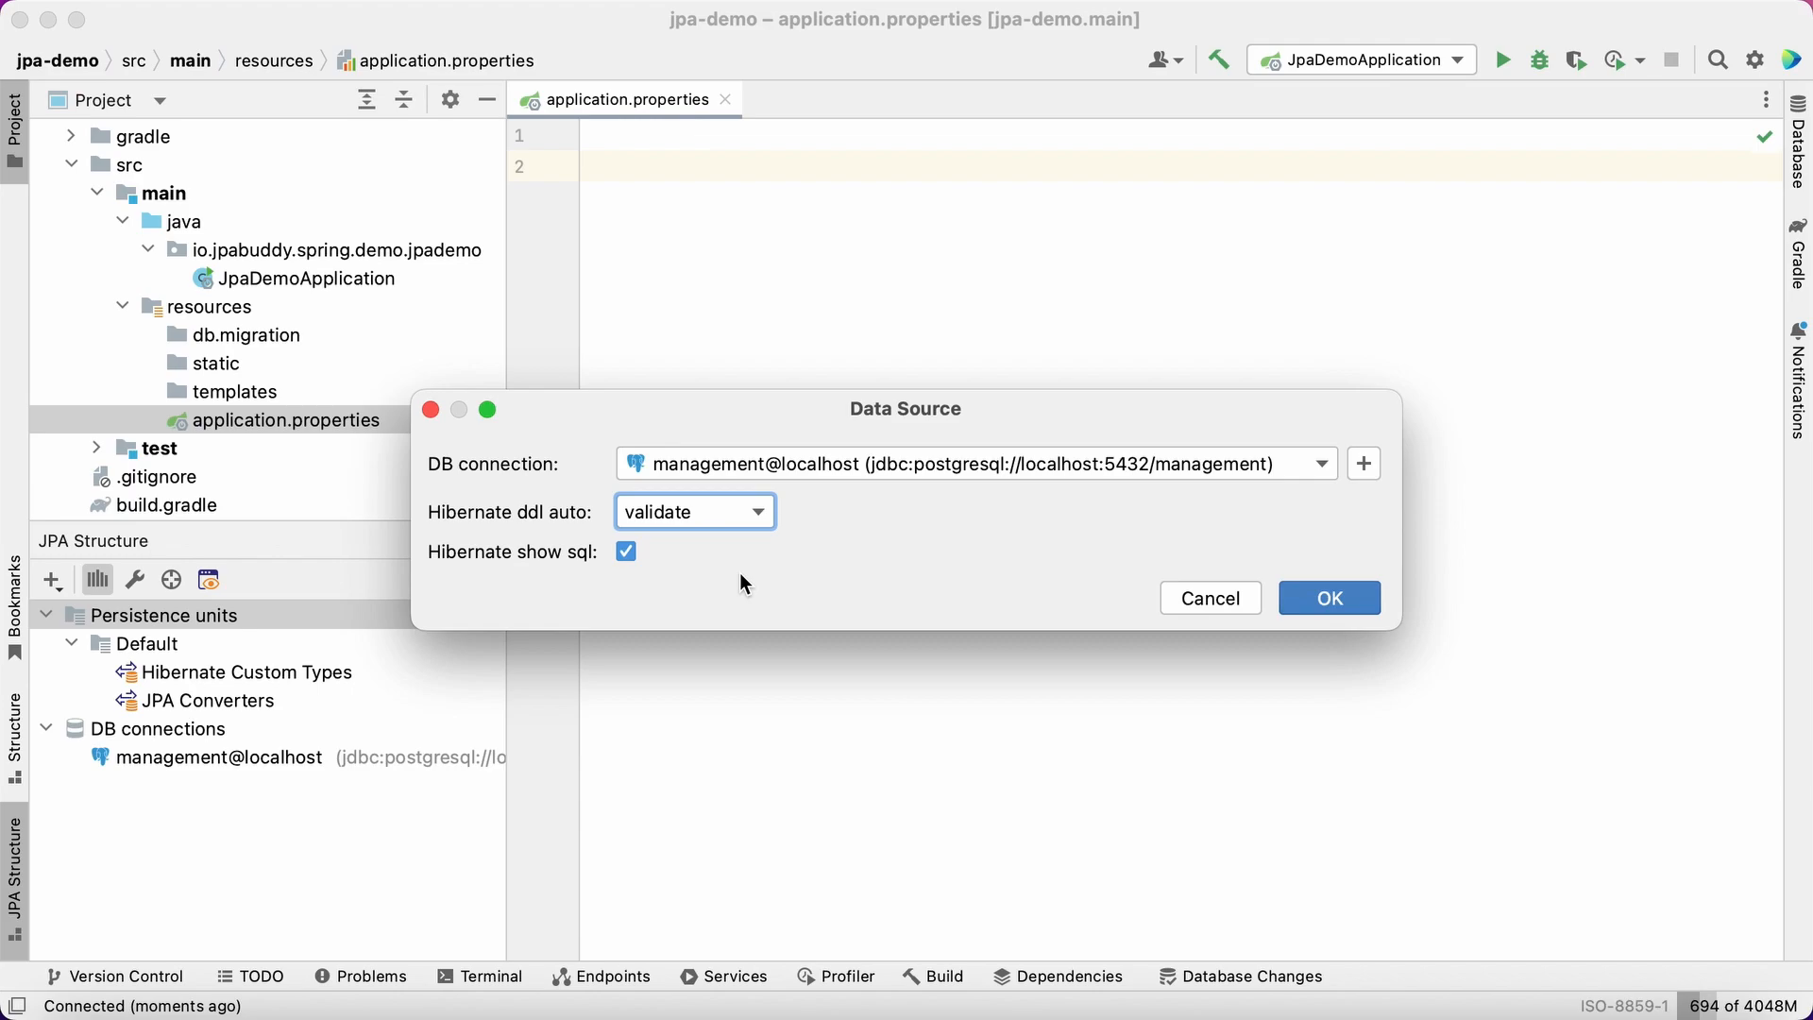
mouse_move(831, 570)
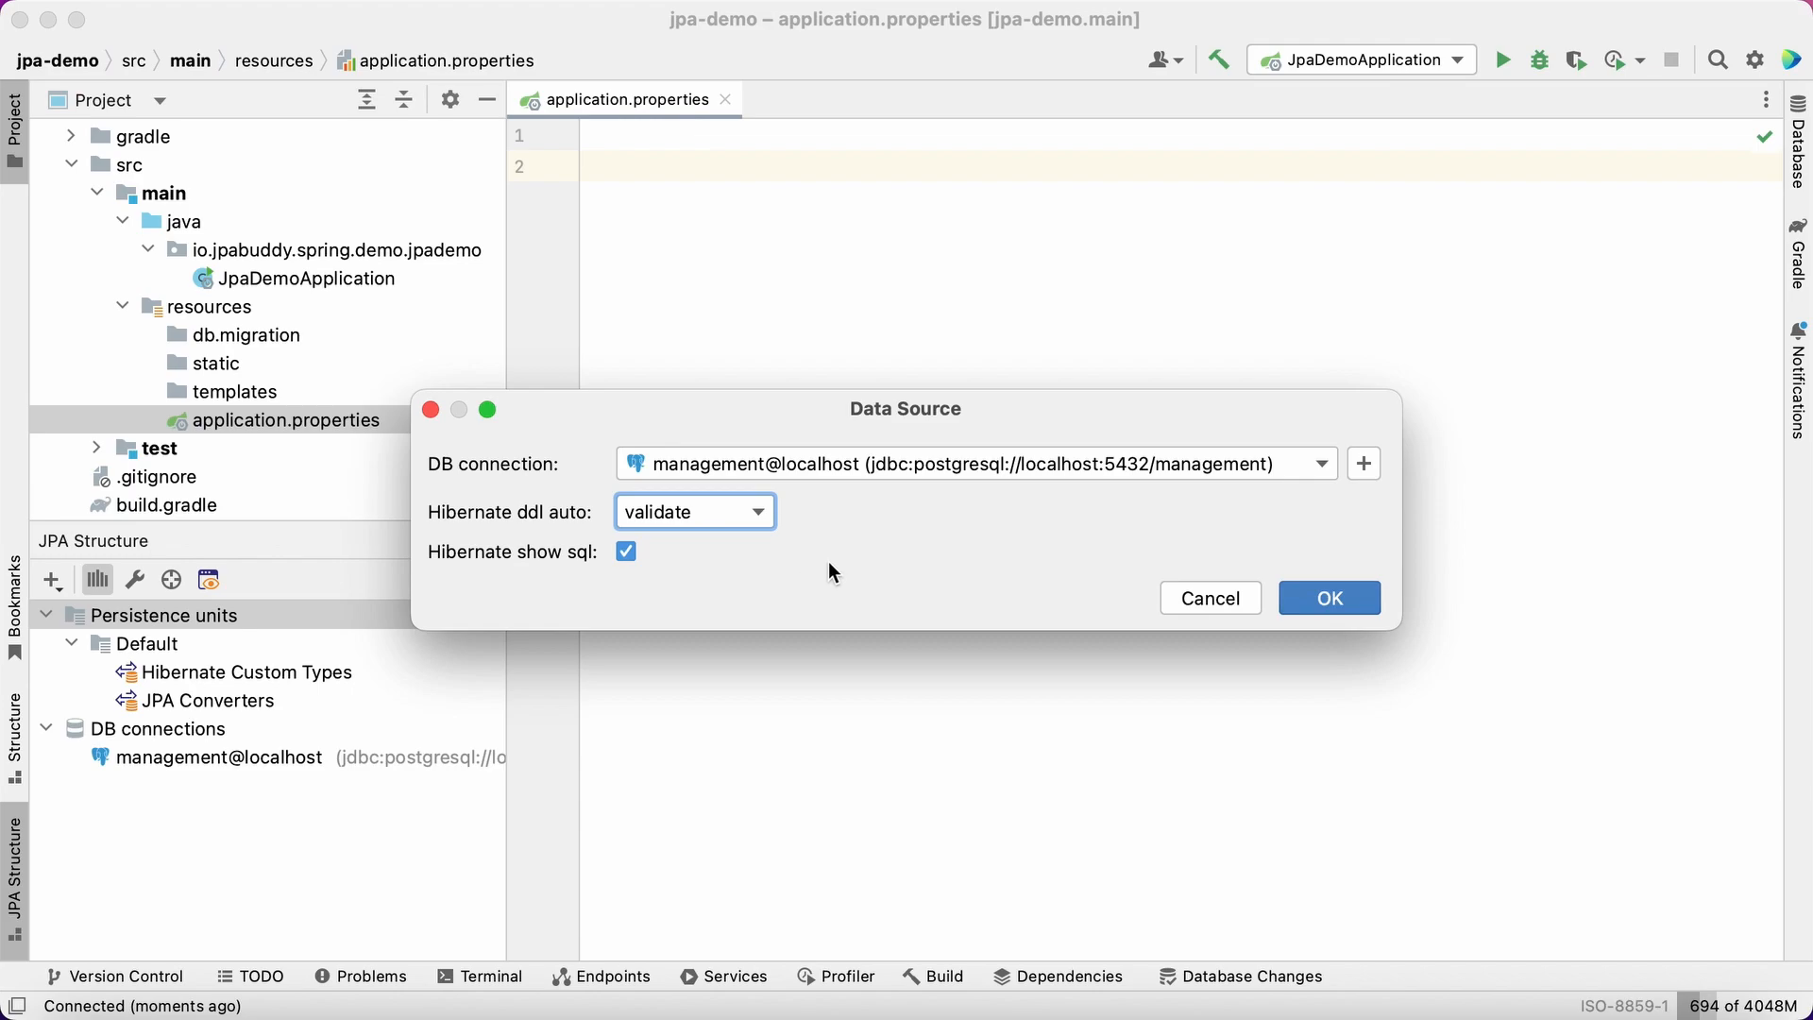
left_click(1329, 597)
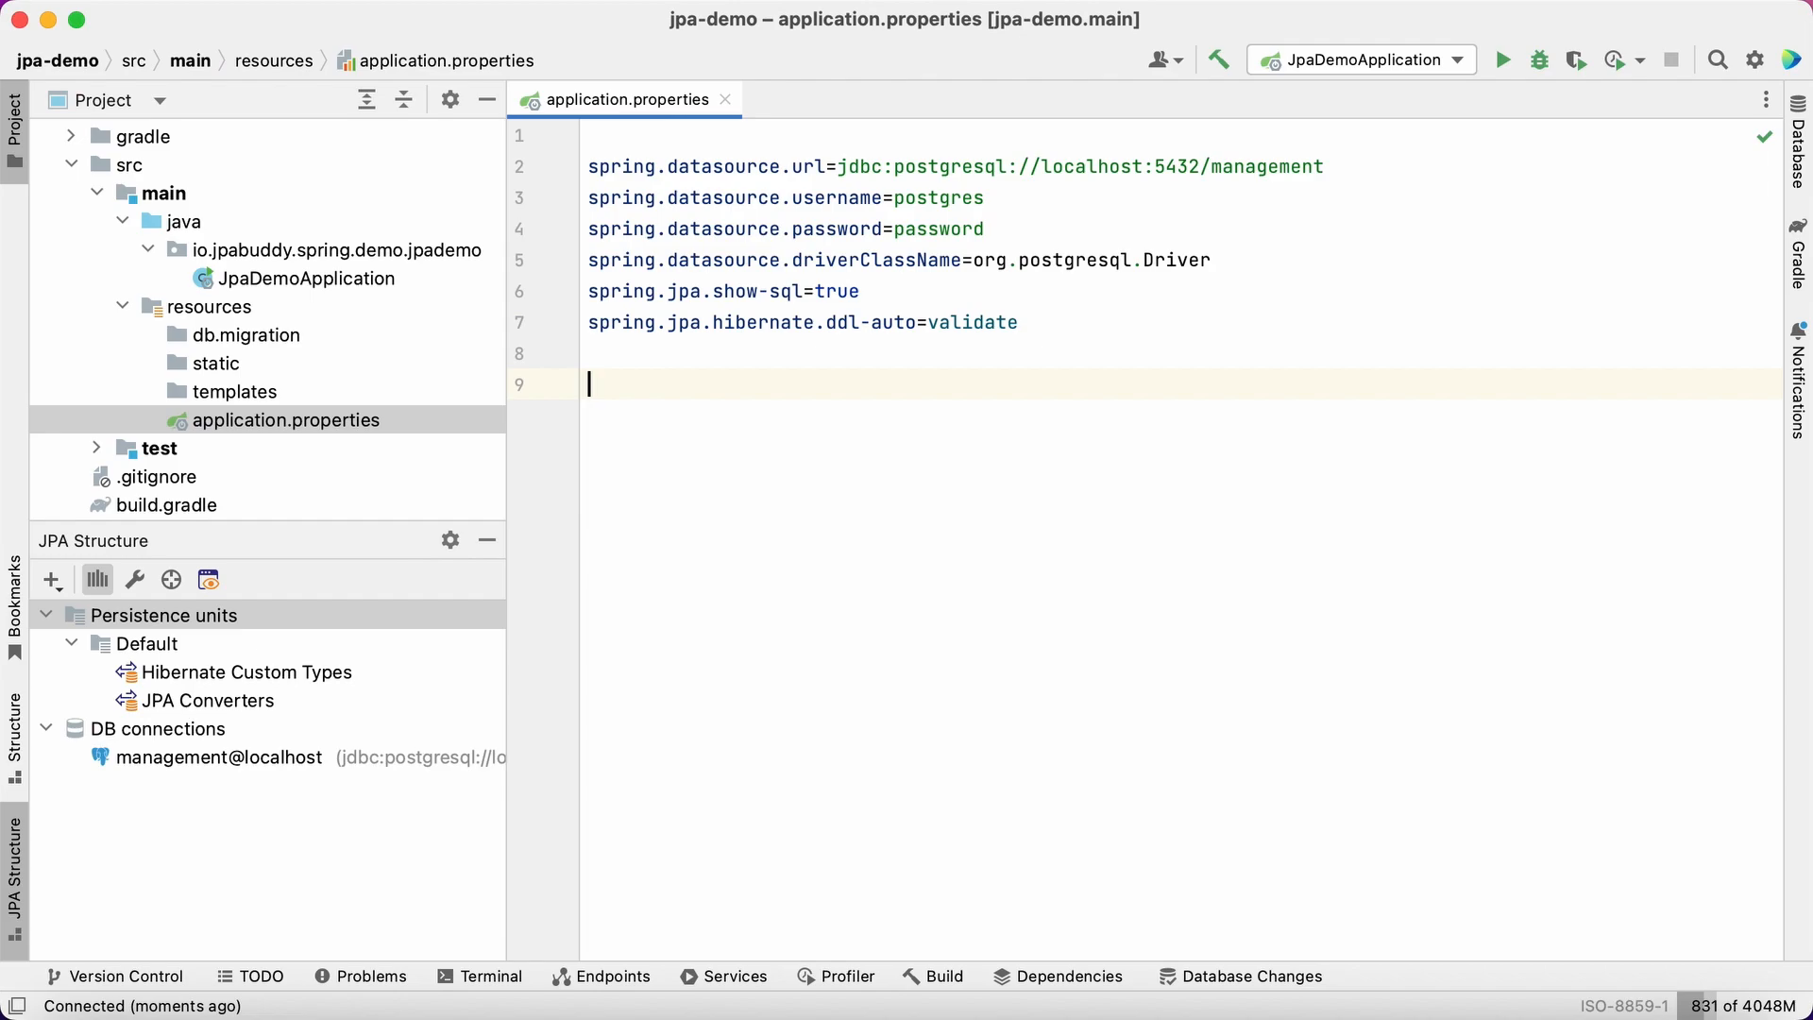
type("spring.fl")
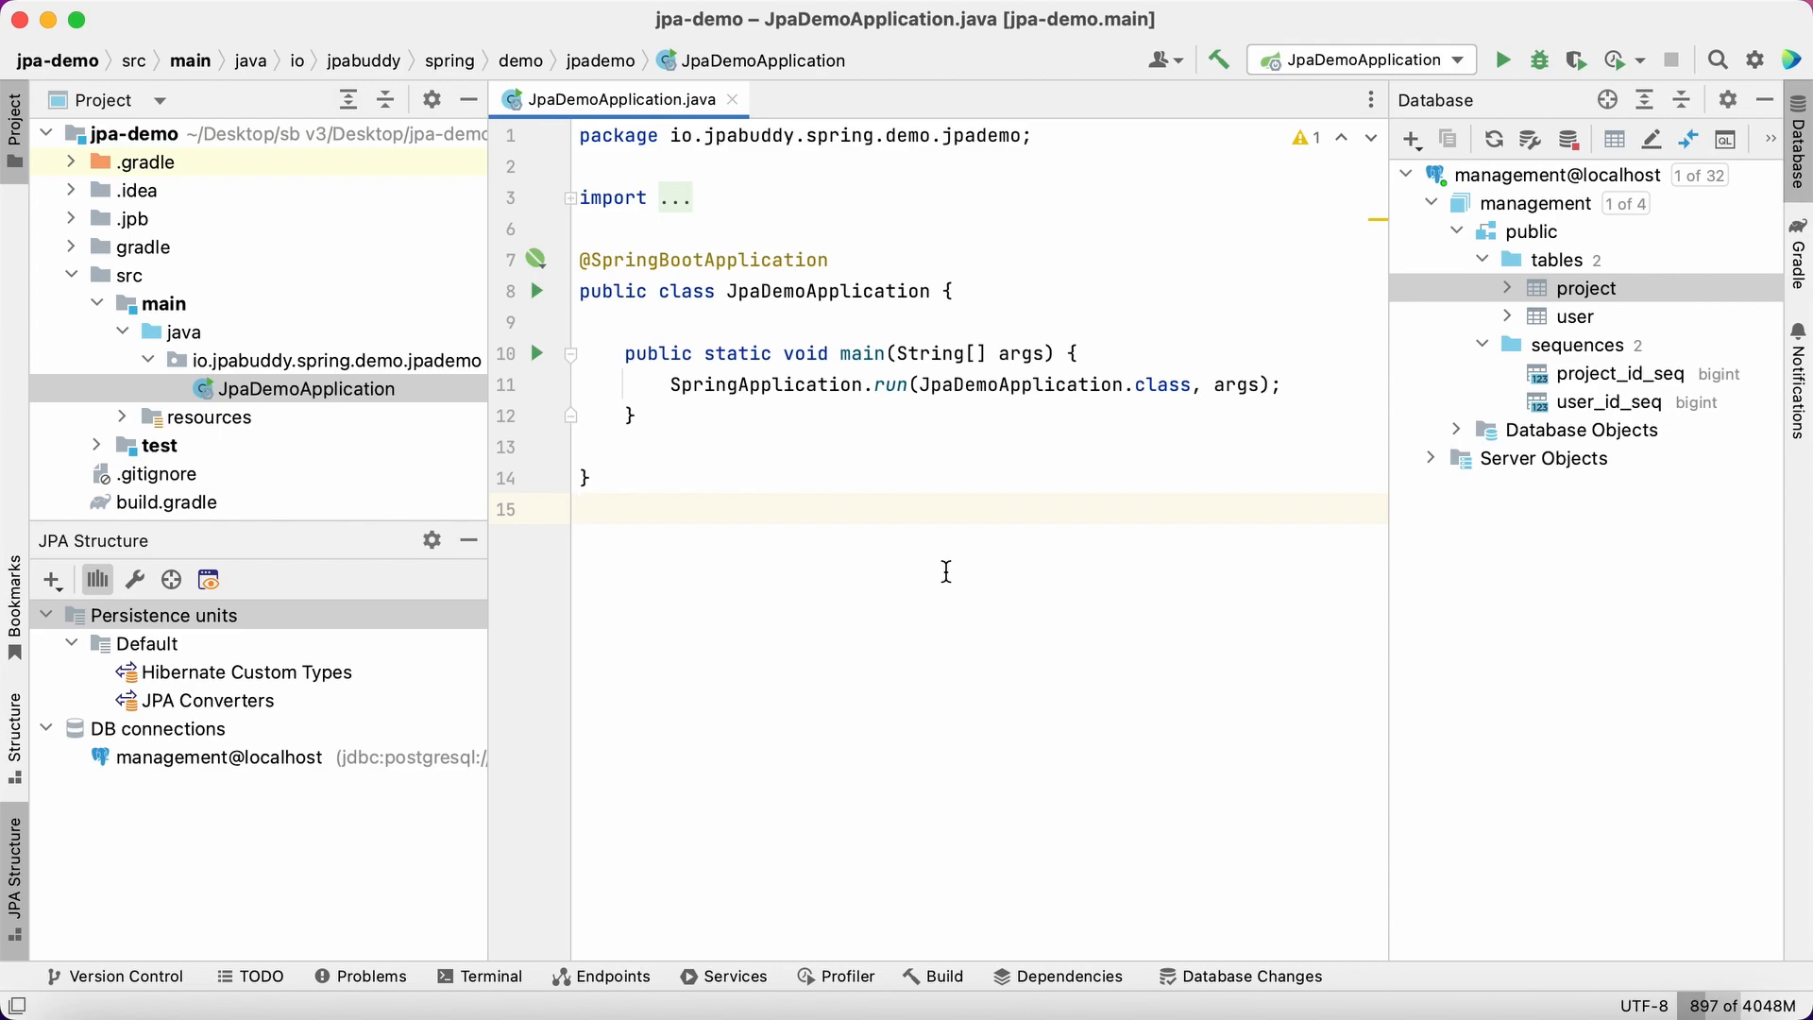
Start JPA Entities from DB on the jpademo package, targeting a new .entities package
right_click(337, 359)
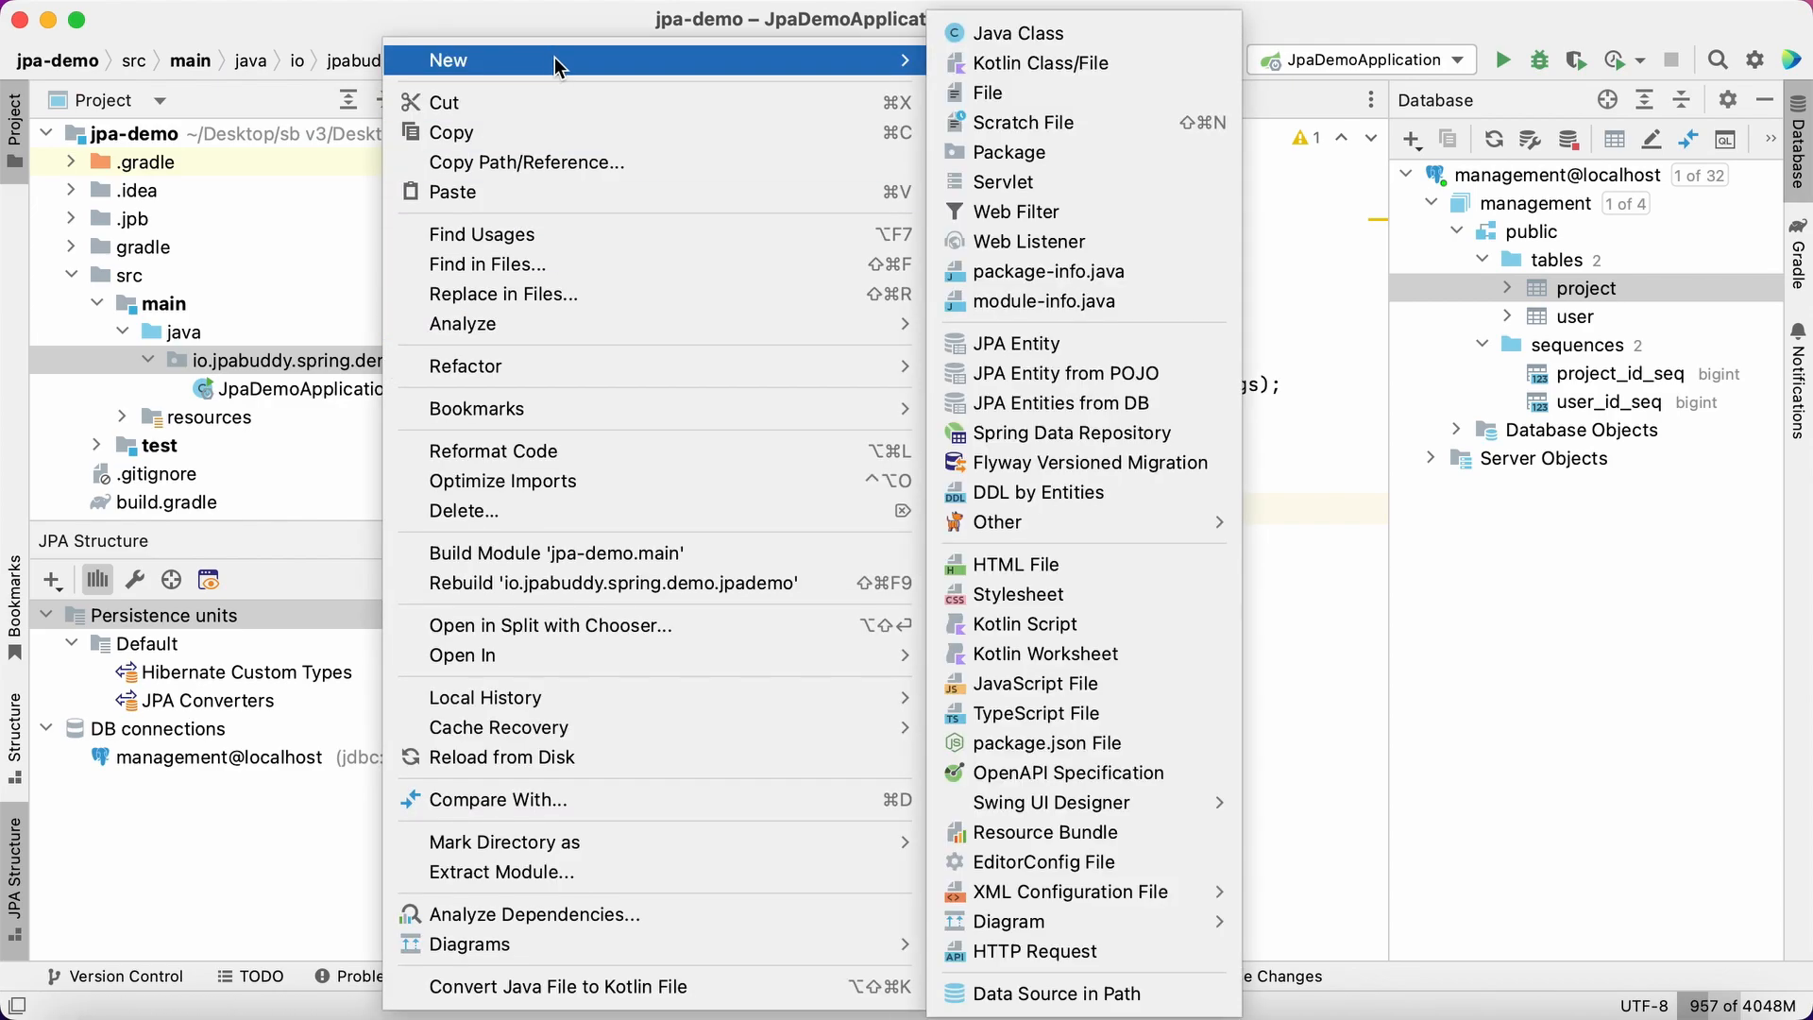
mouse_move(1214, 402)
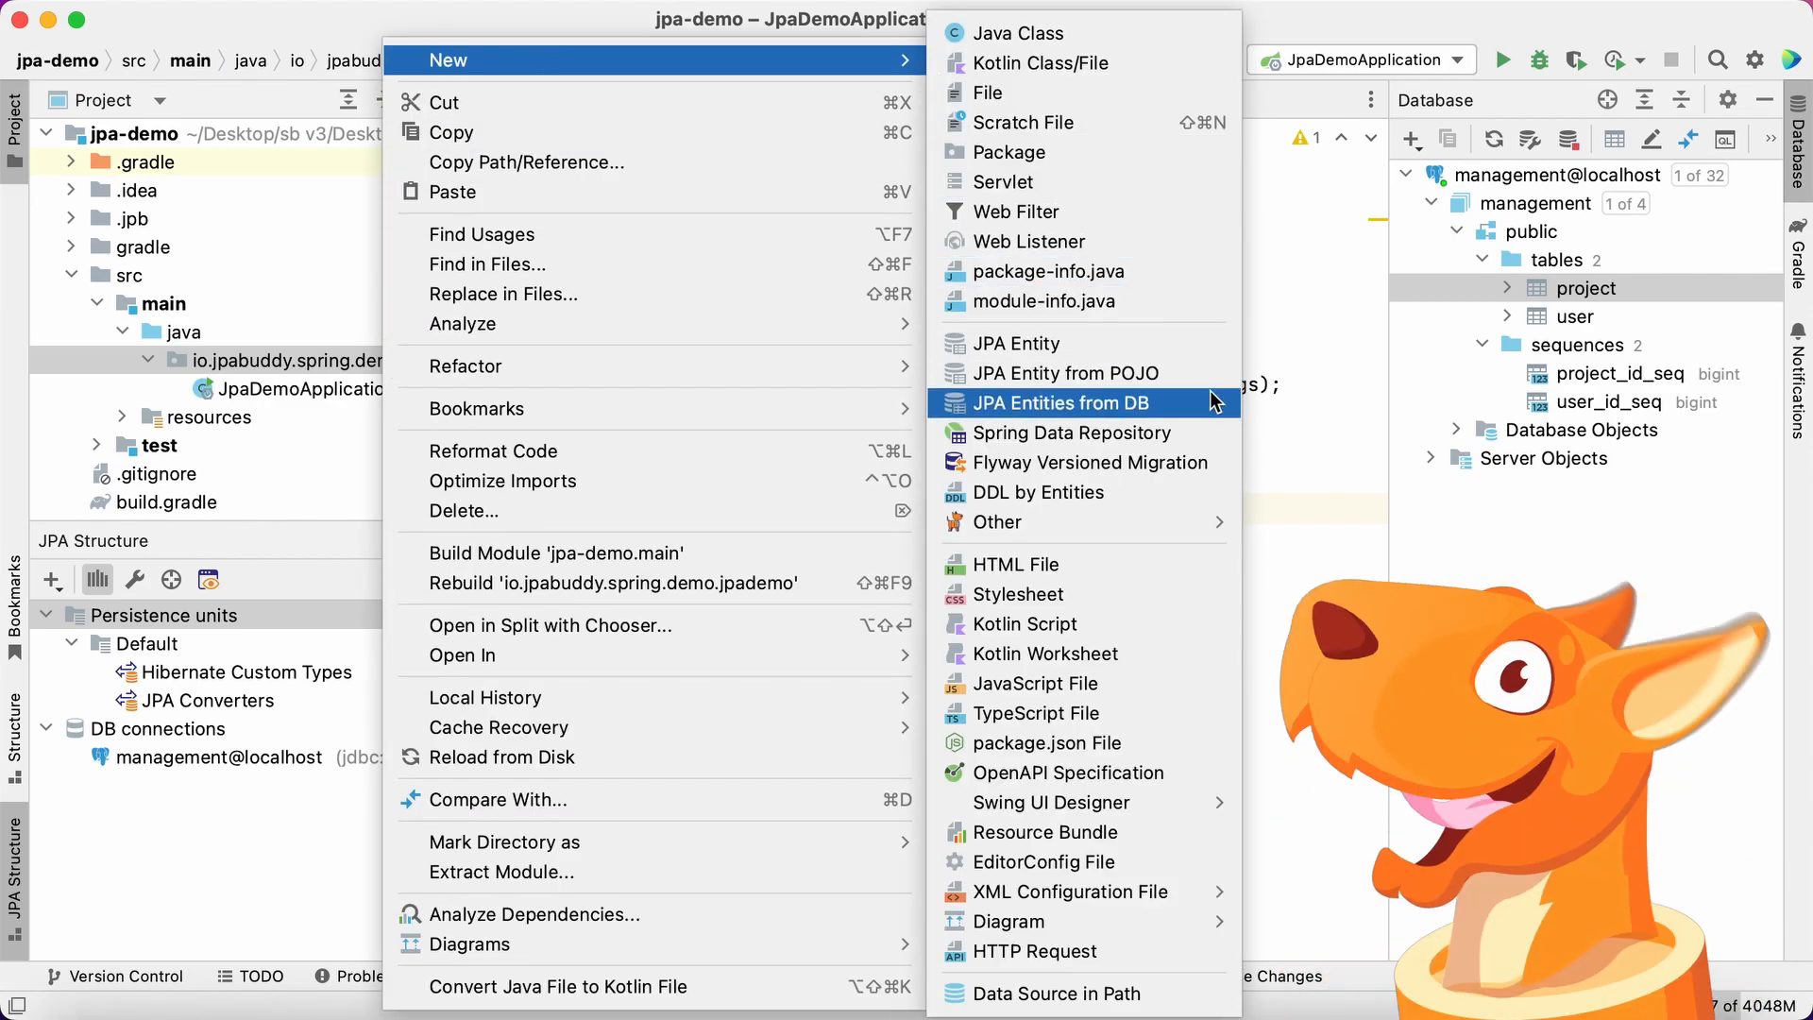
left_click(1061, 402)
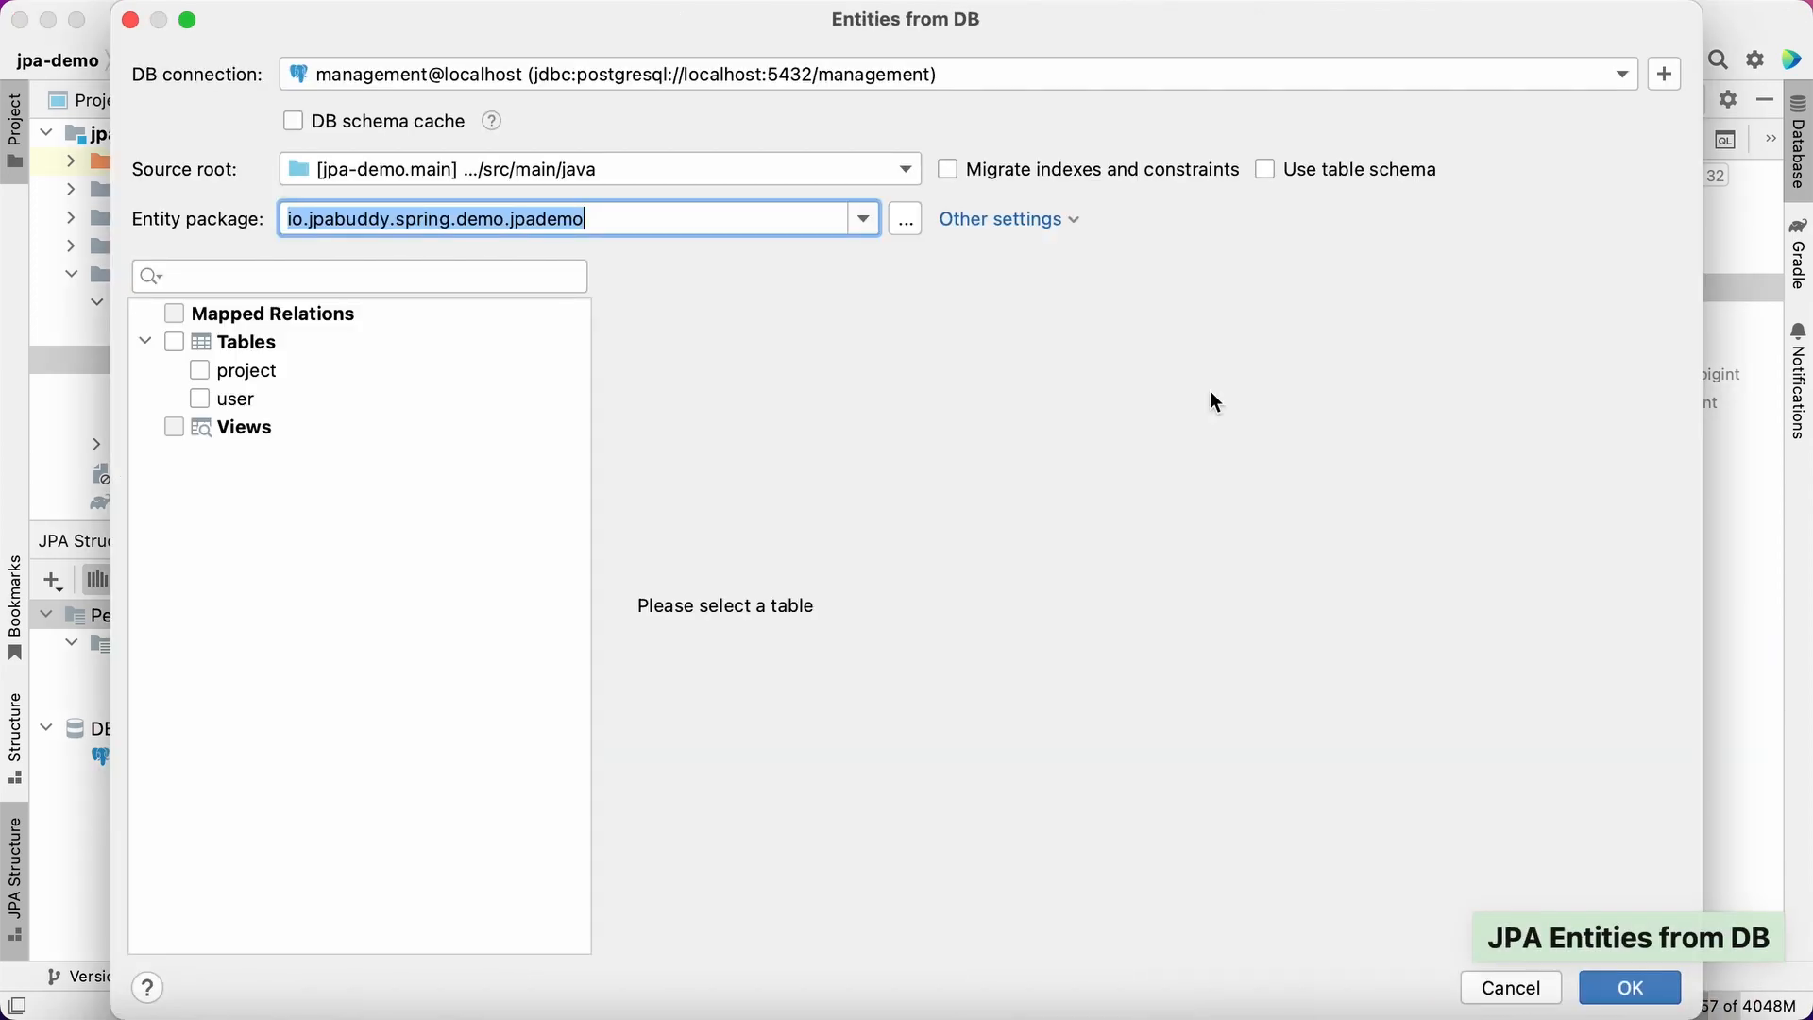
mouse_move(801, 227)
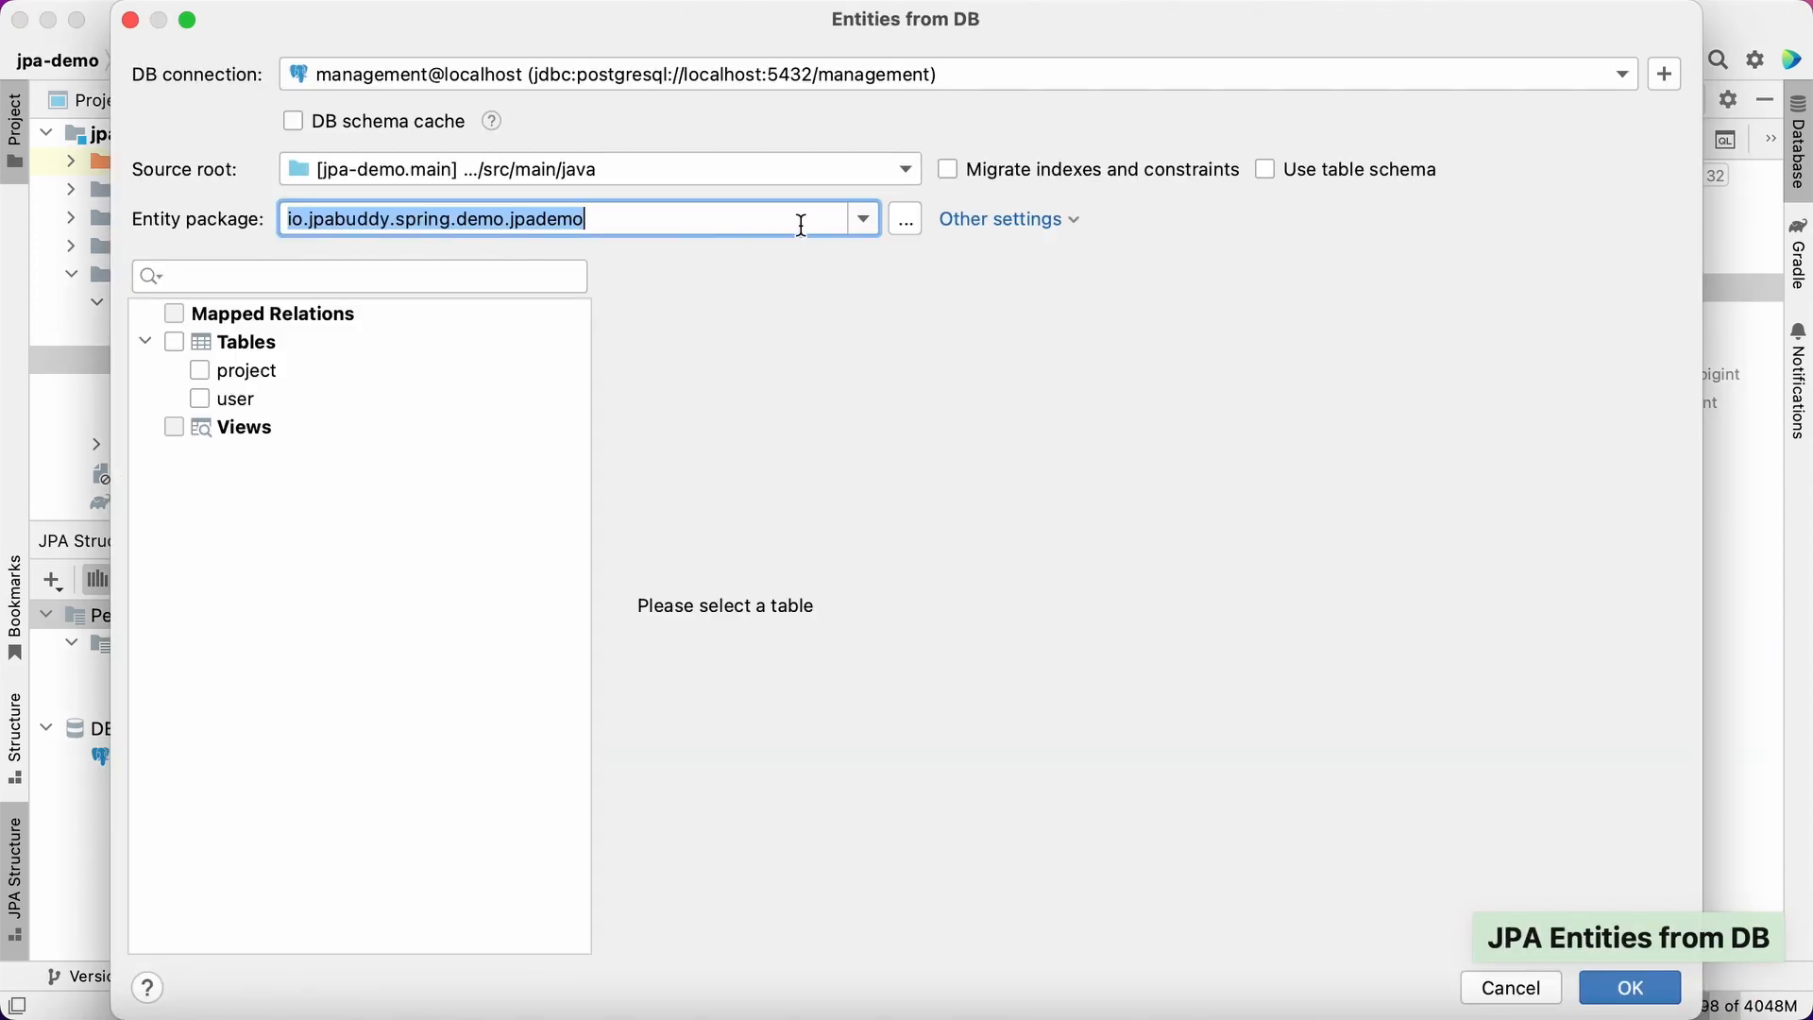
type(".entities")
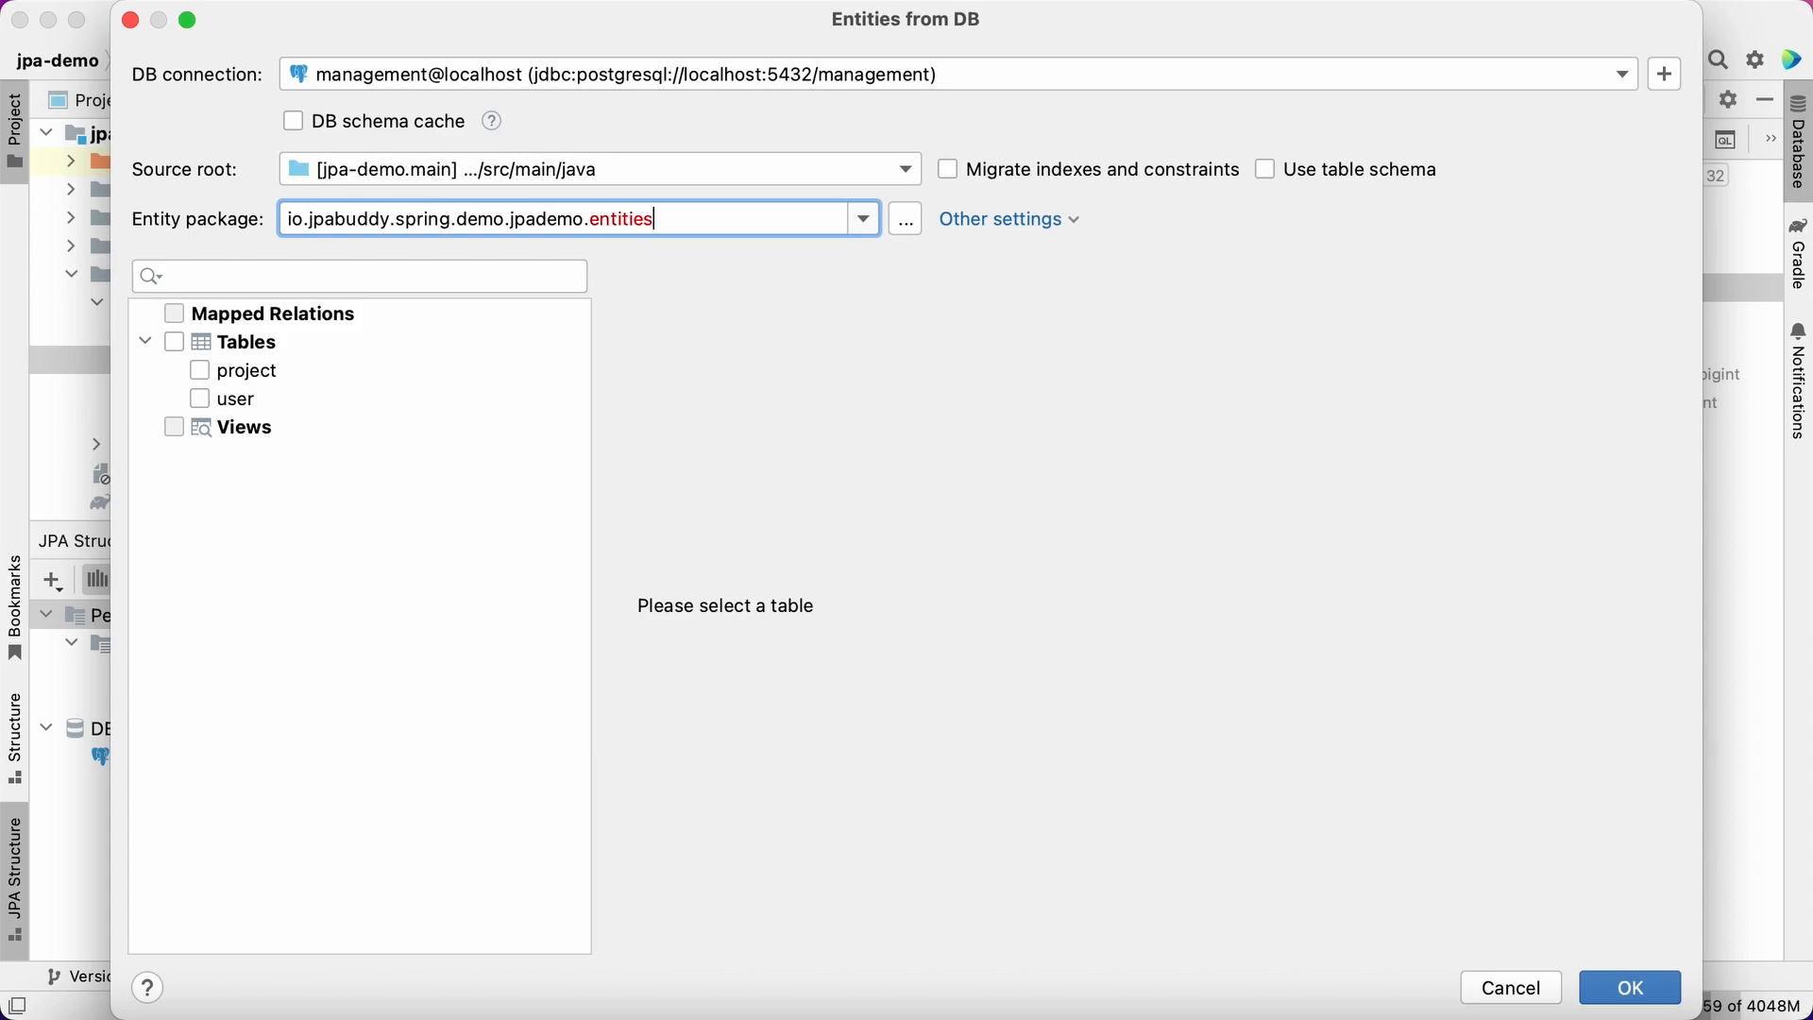
Include the project table with manager_id and User's projects reference, then generate the entities
left_click(200, 370)
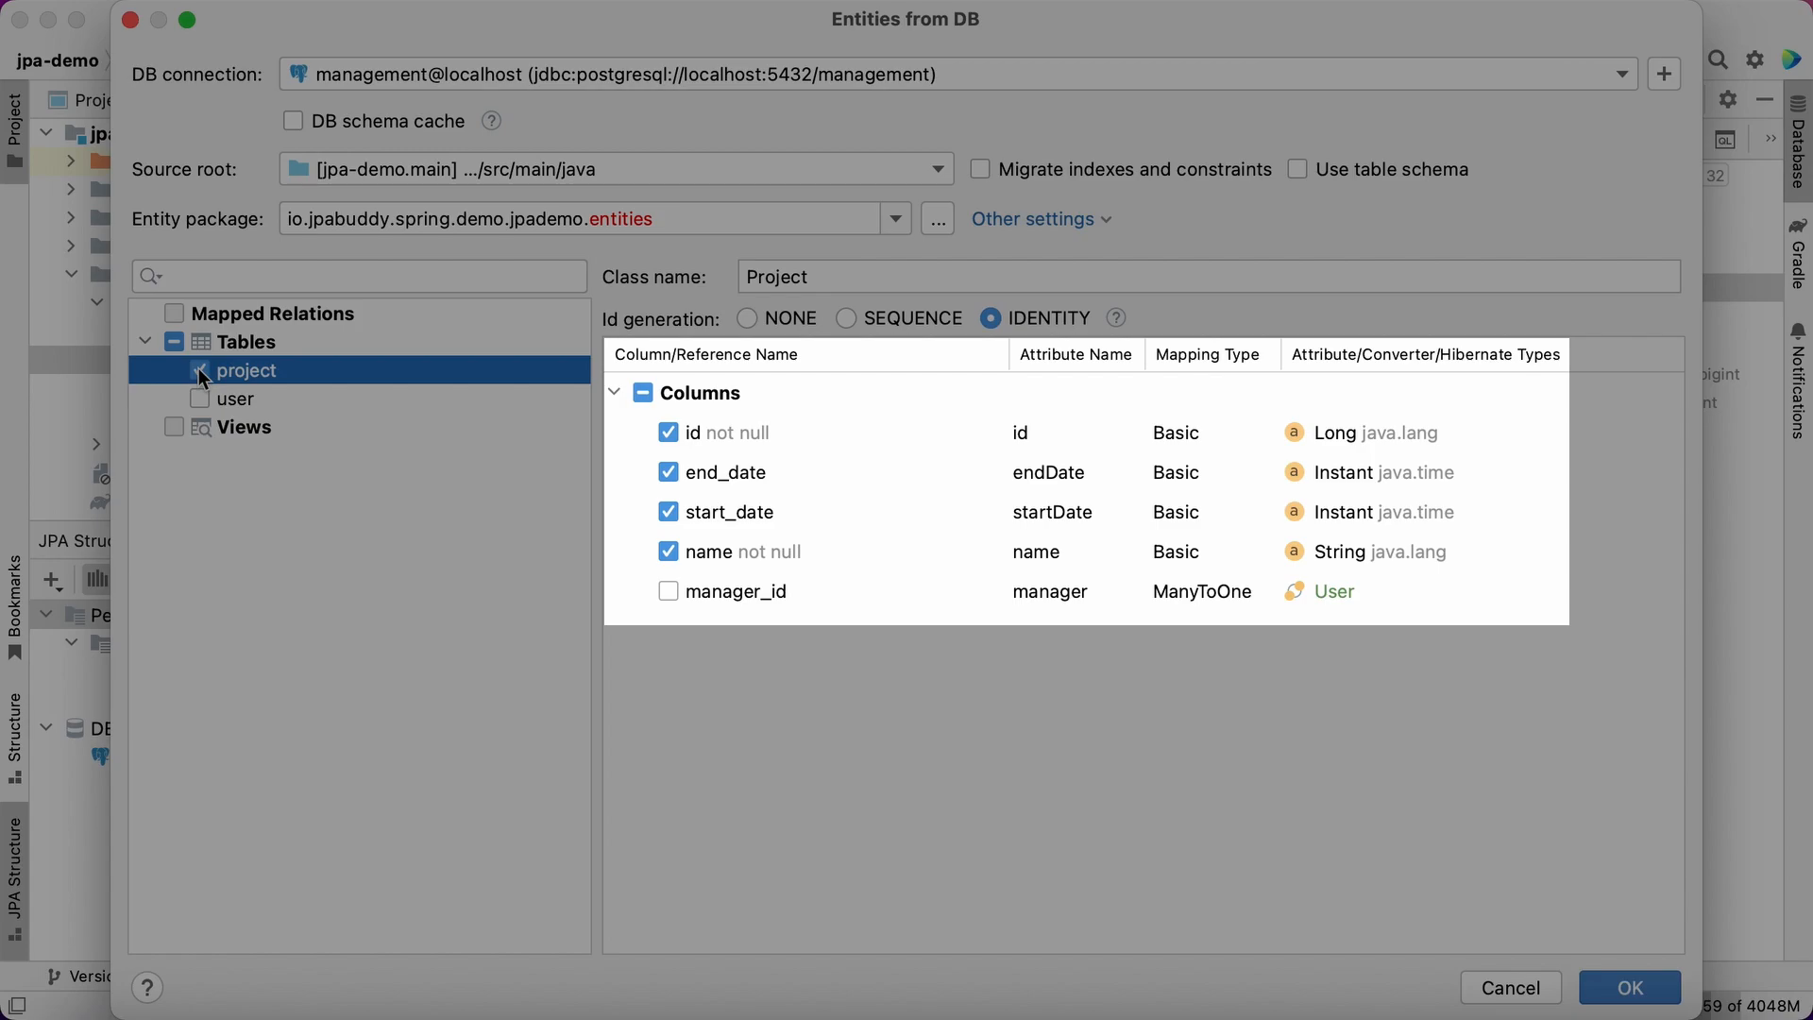
left_click(200, 370)
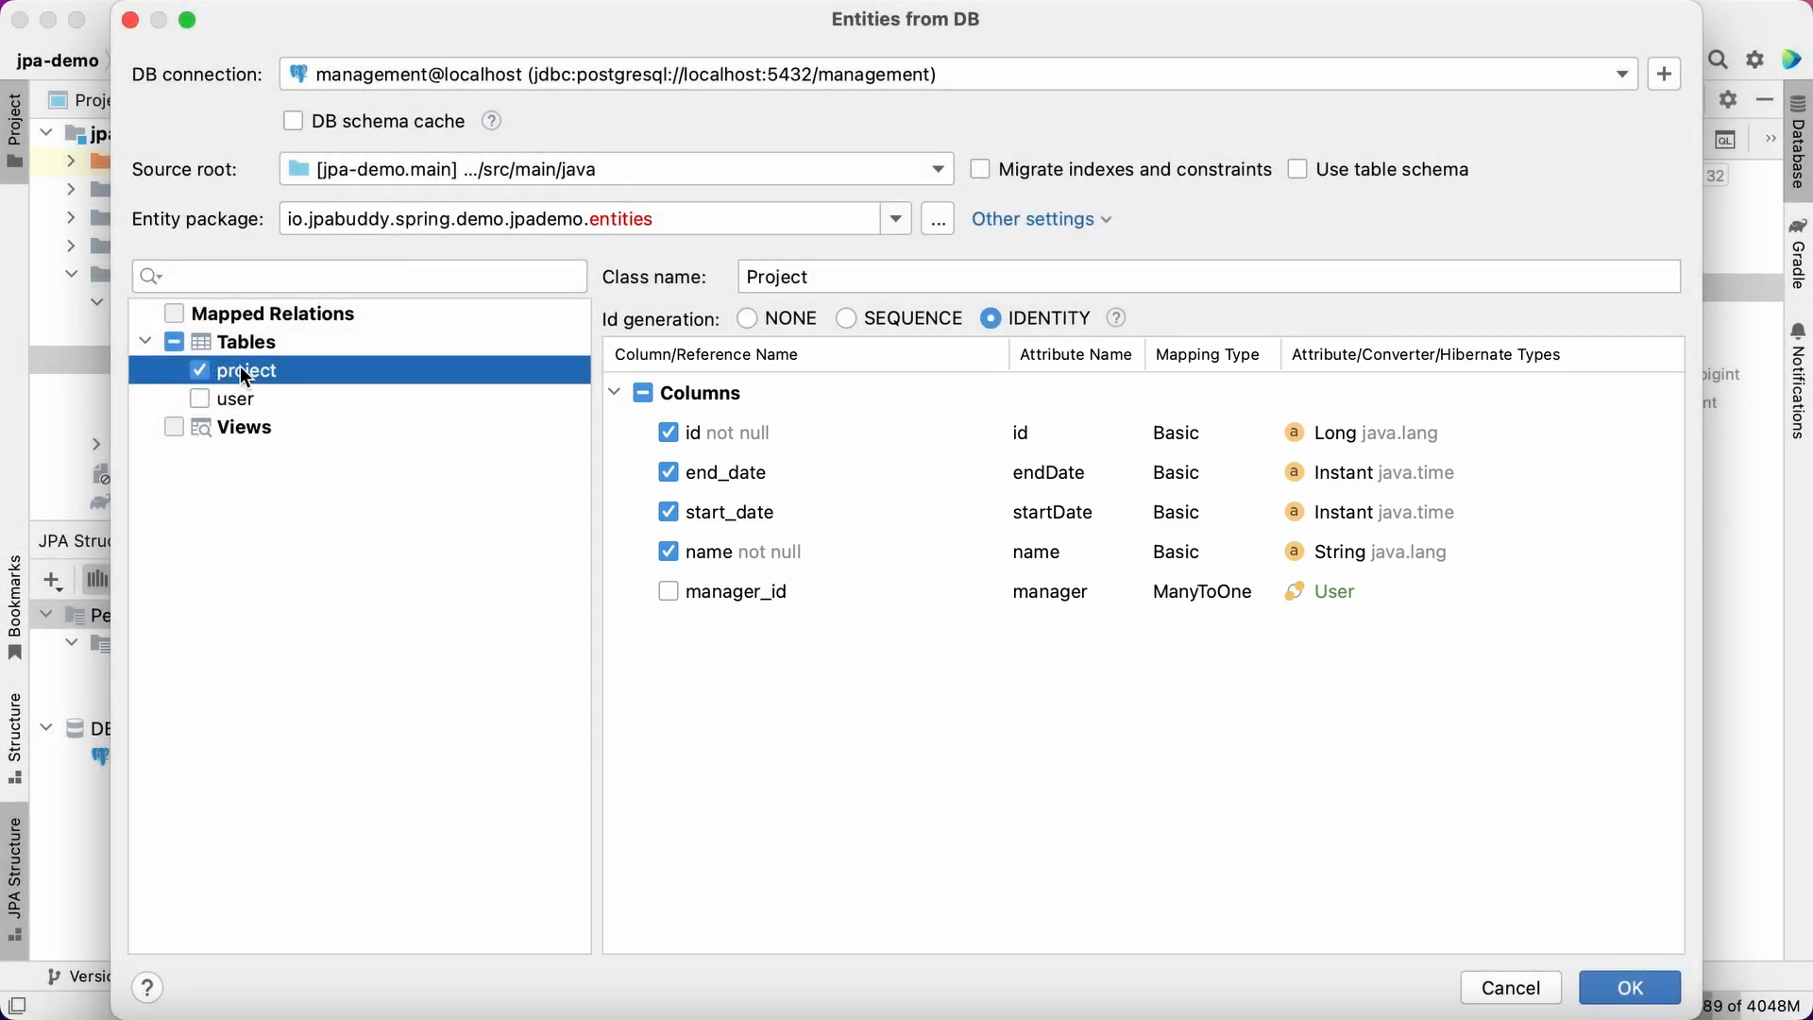
left_click(668, 591)
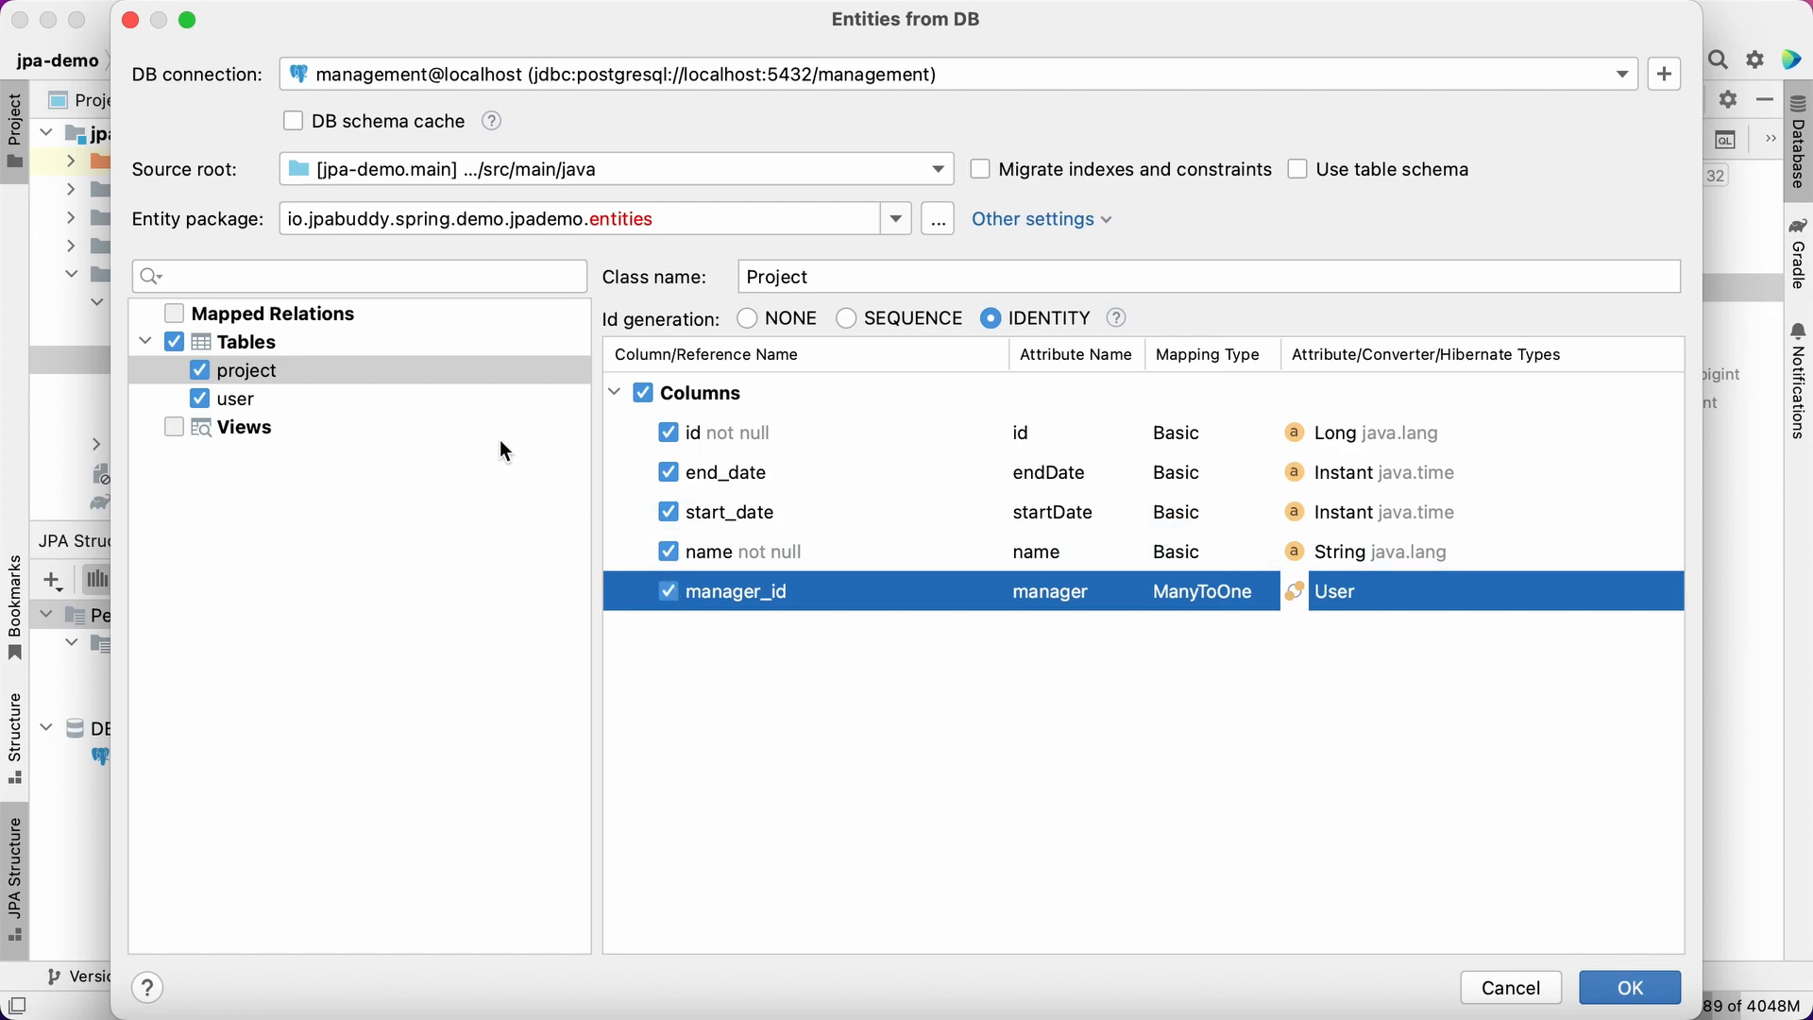
left_click(236, 398)
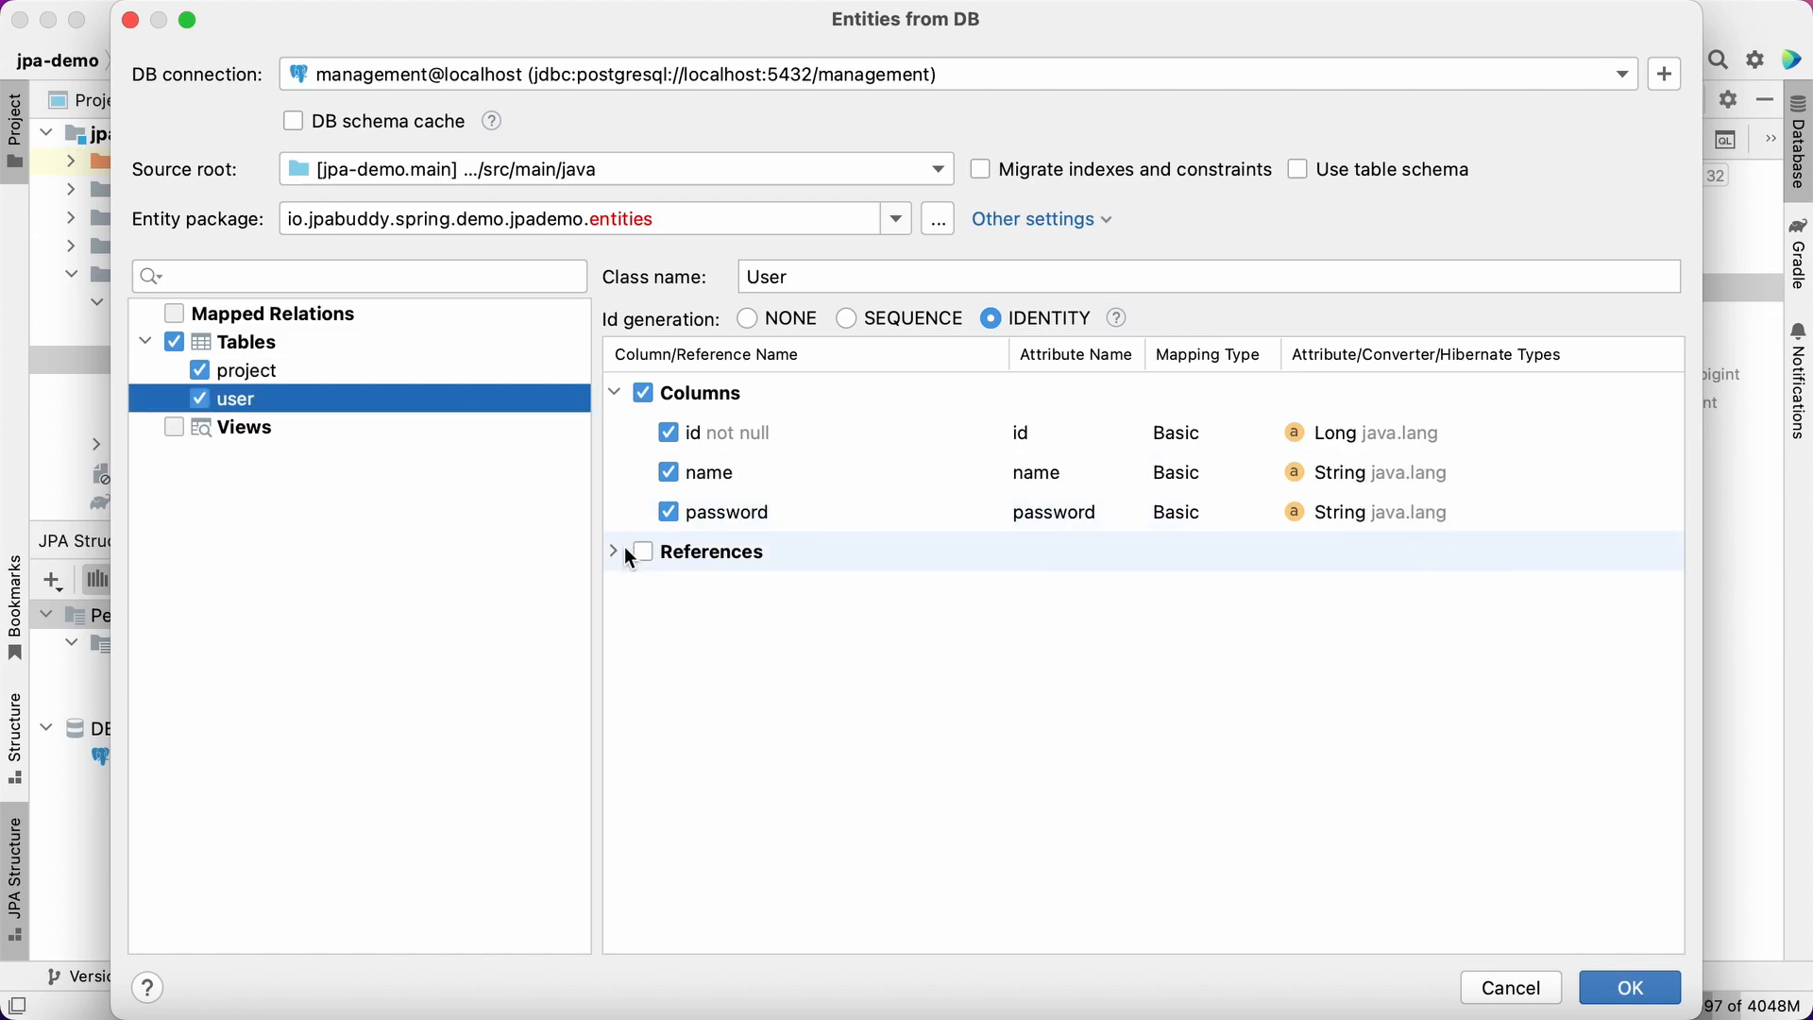
left_click(614, 551)
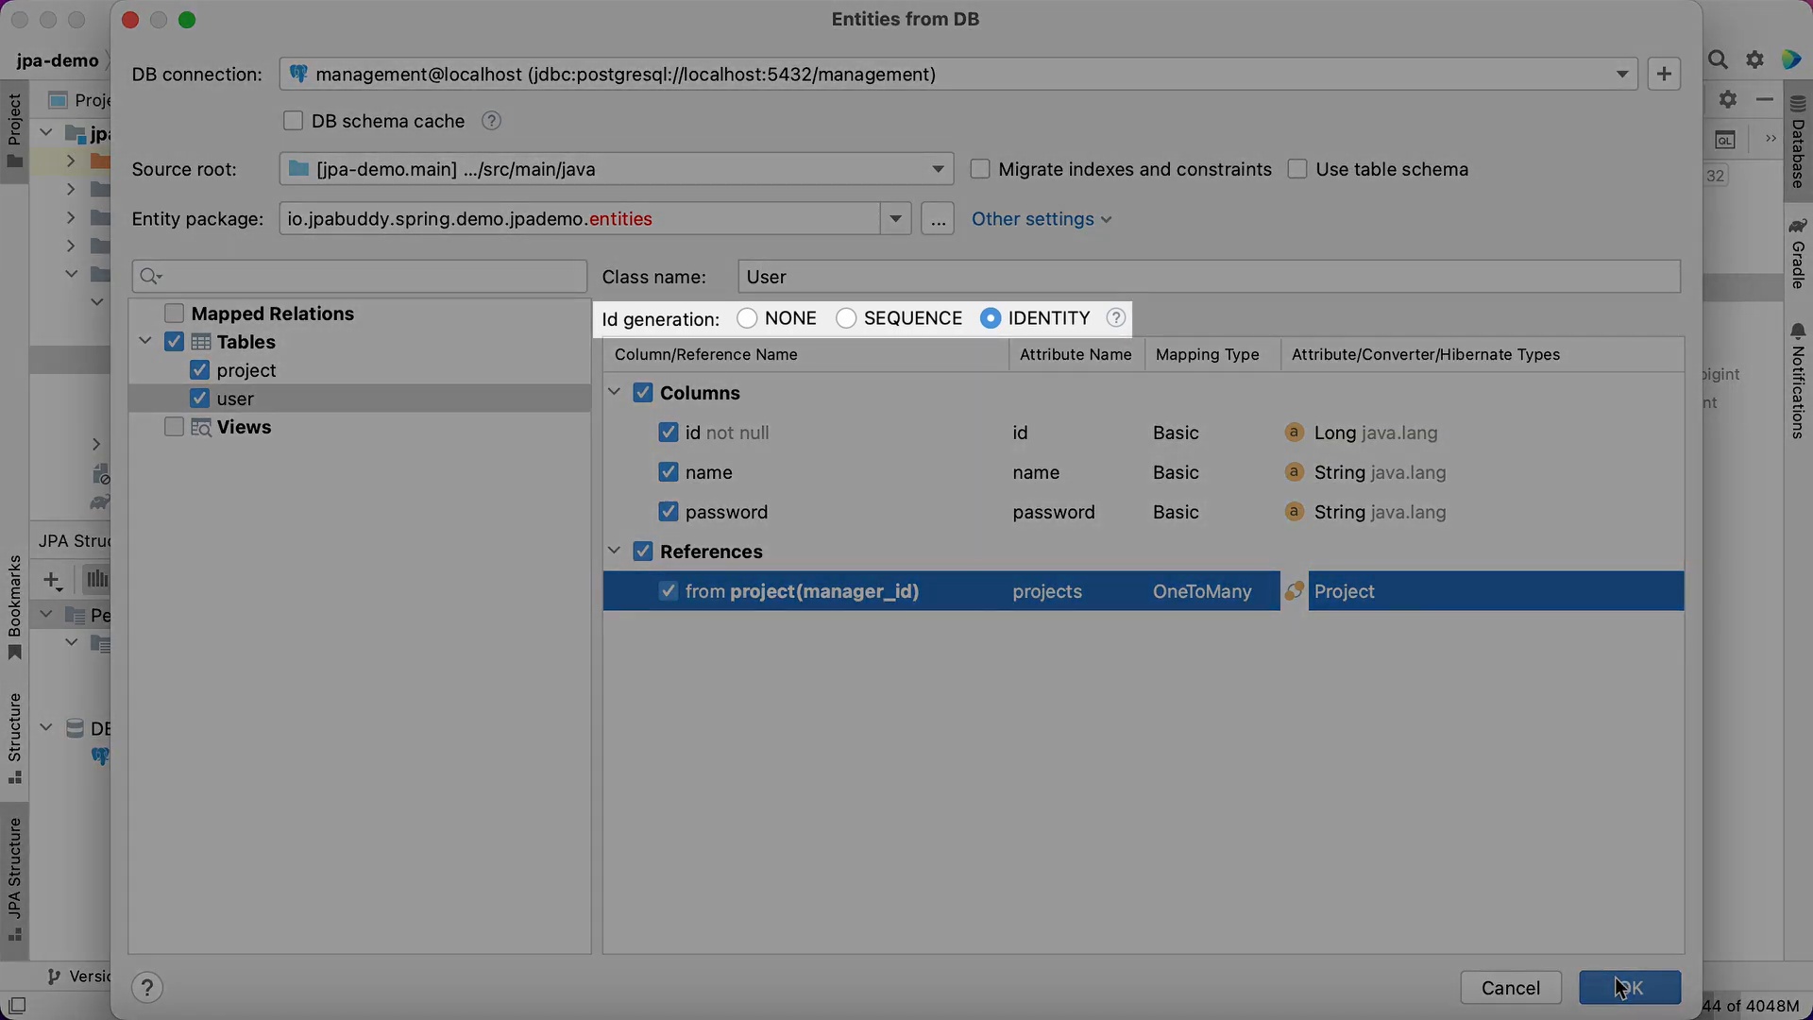
left_click(1628, 1012)
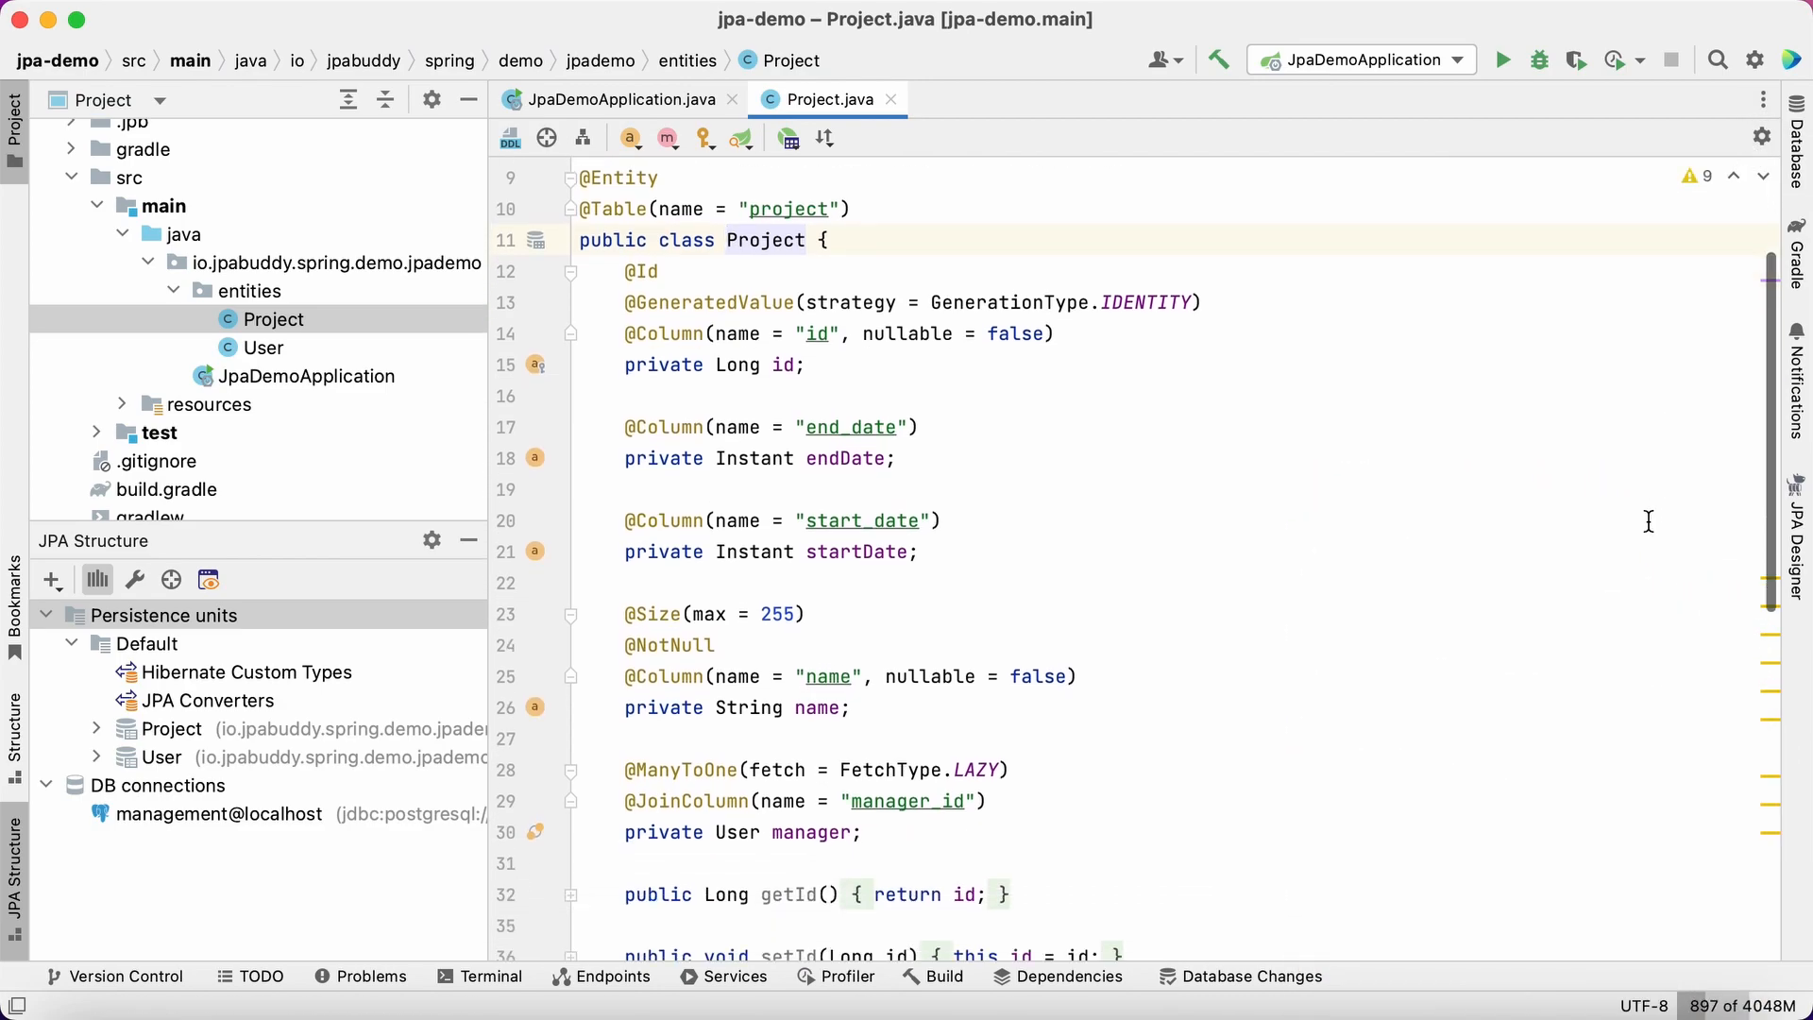
Browse Project.java and view User.java's OneToMany projects set with the JPA Designer alongside
scroll("down", 3)
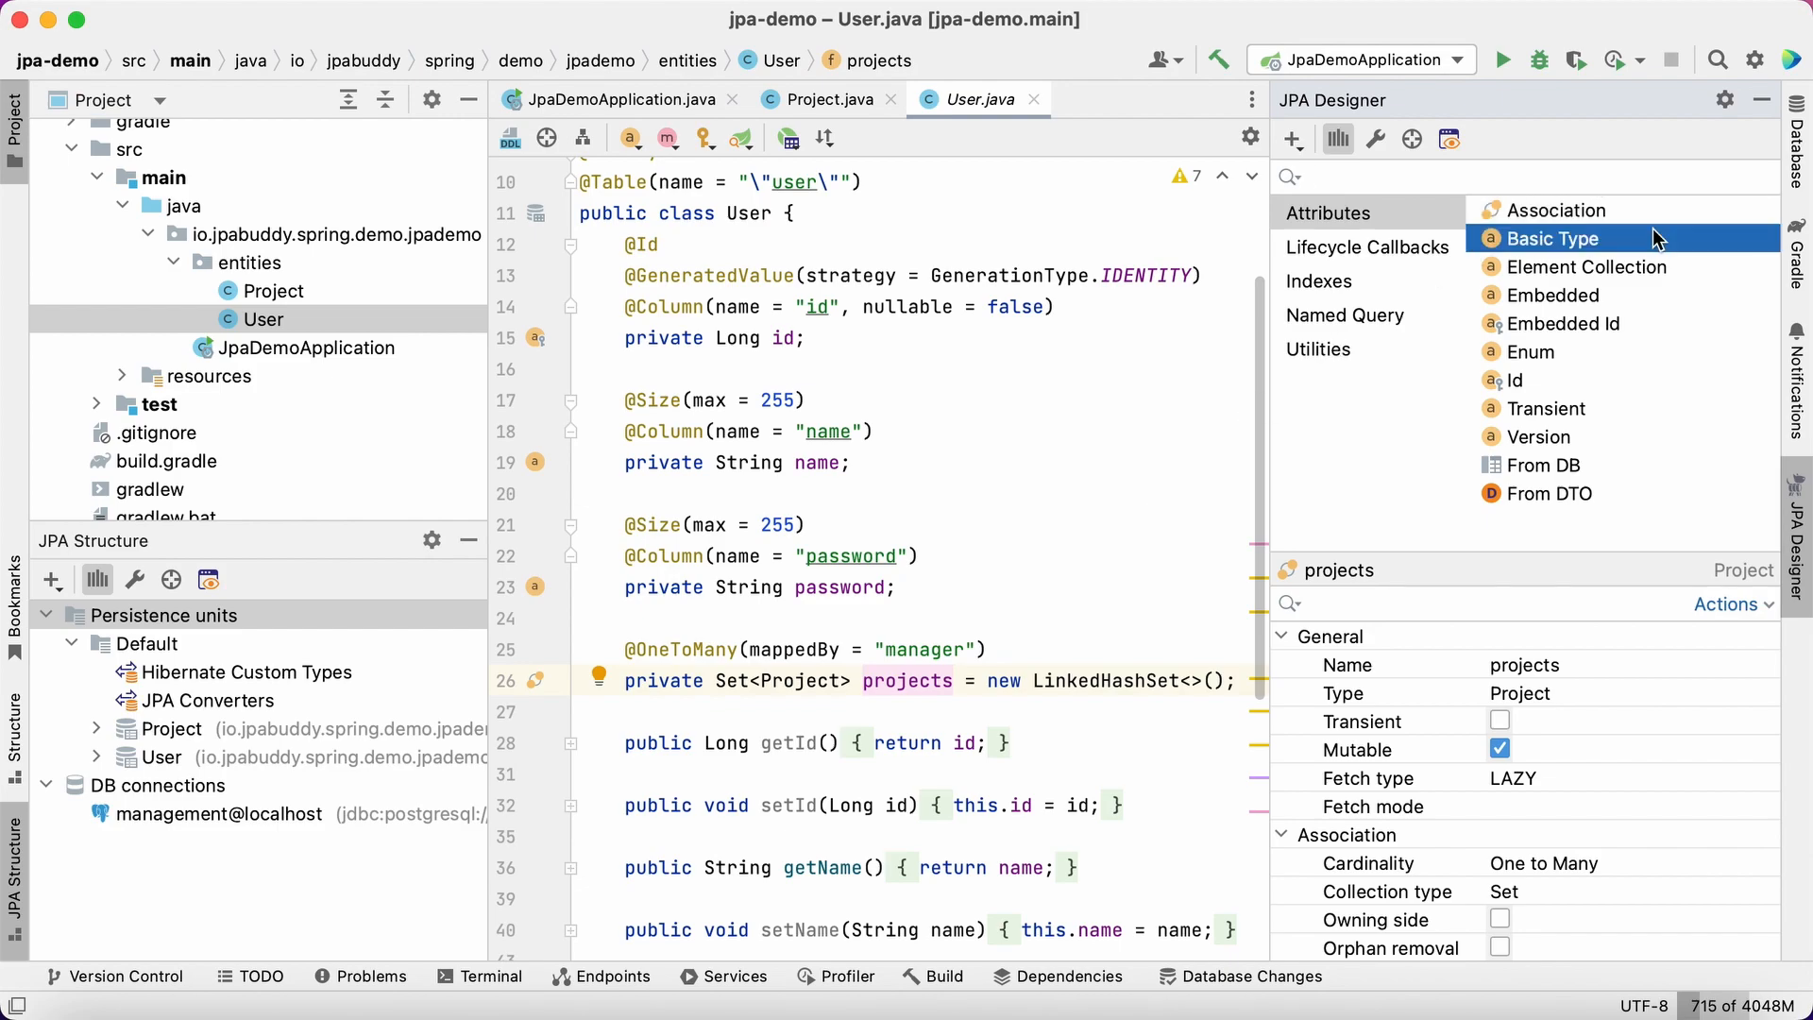
Add a unique basic-type attribute named email to the User entity
left_click(1552, 238)
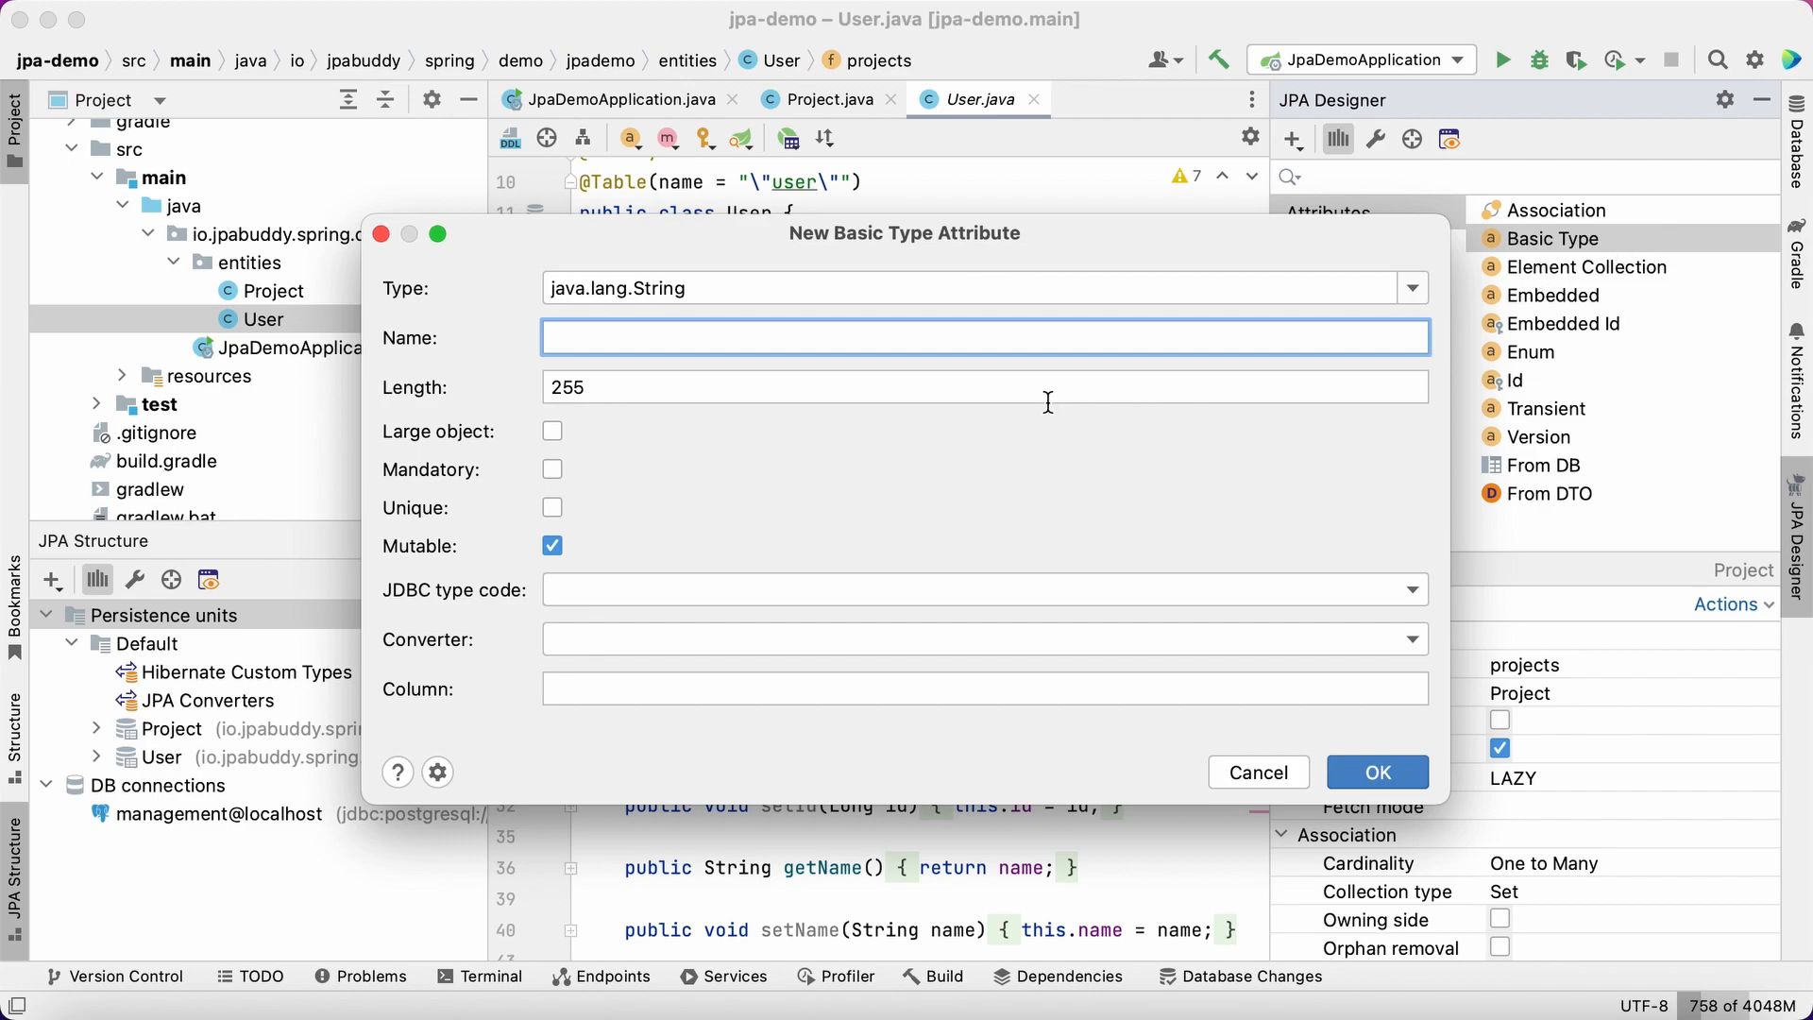
type("email")
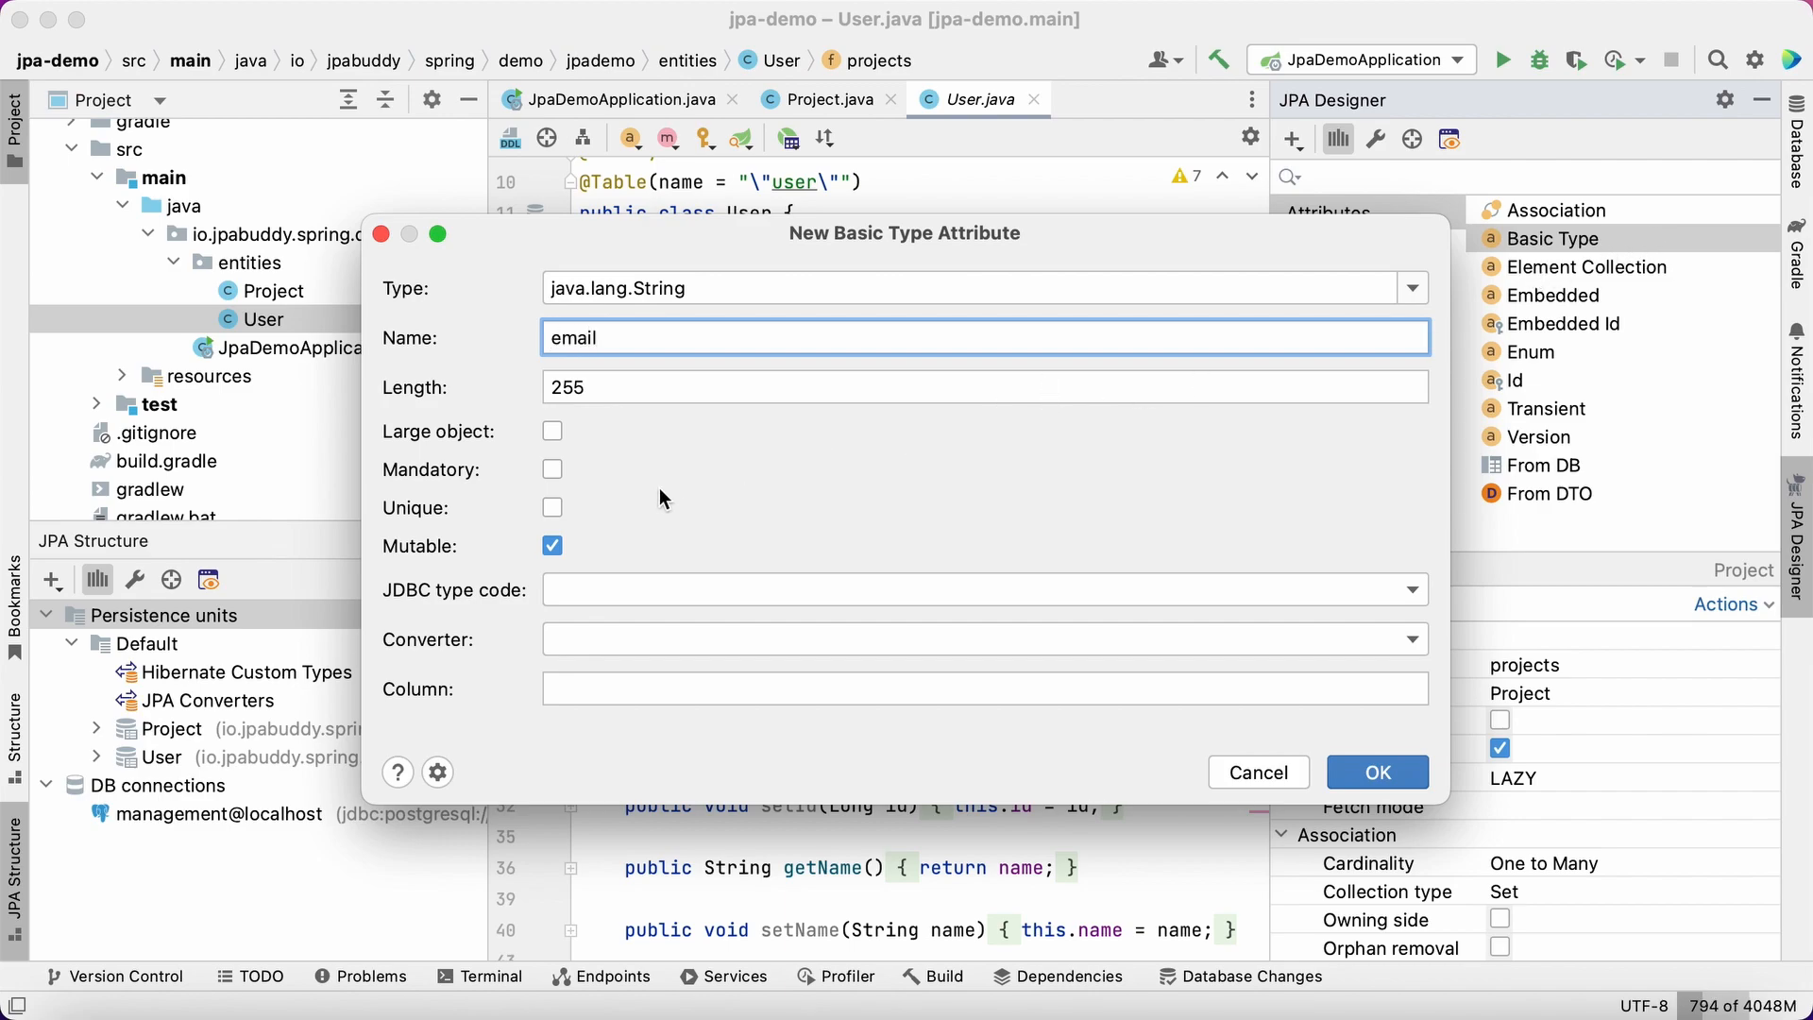
left_click(552, 506)
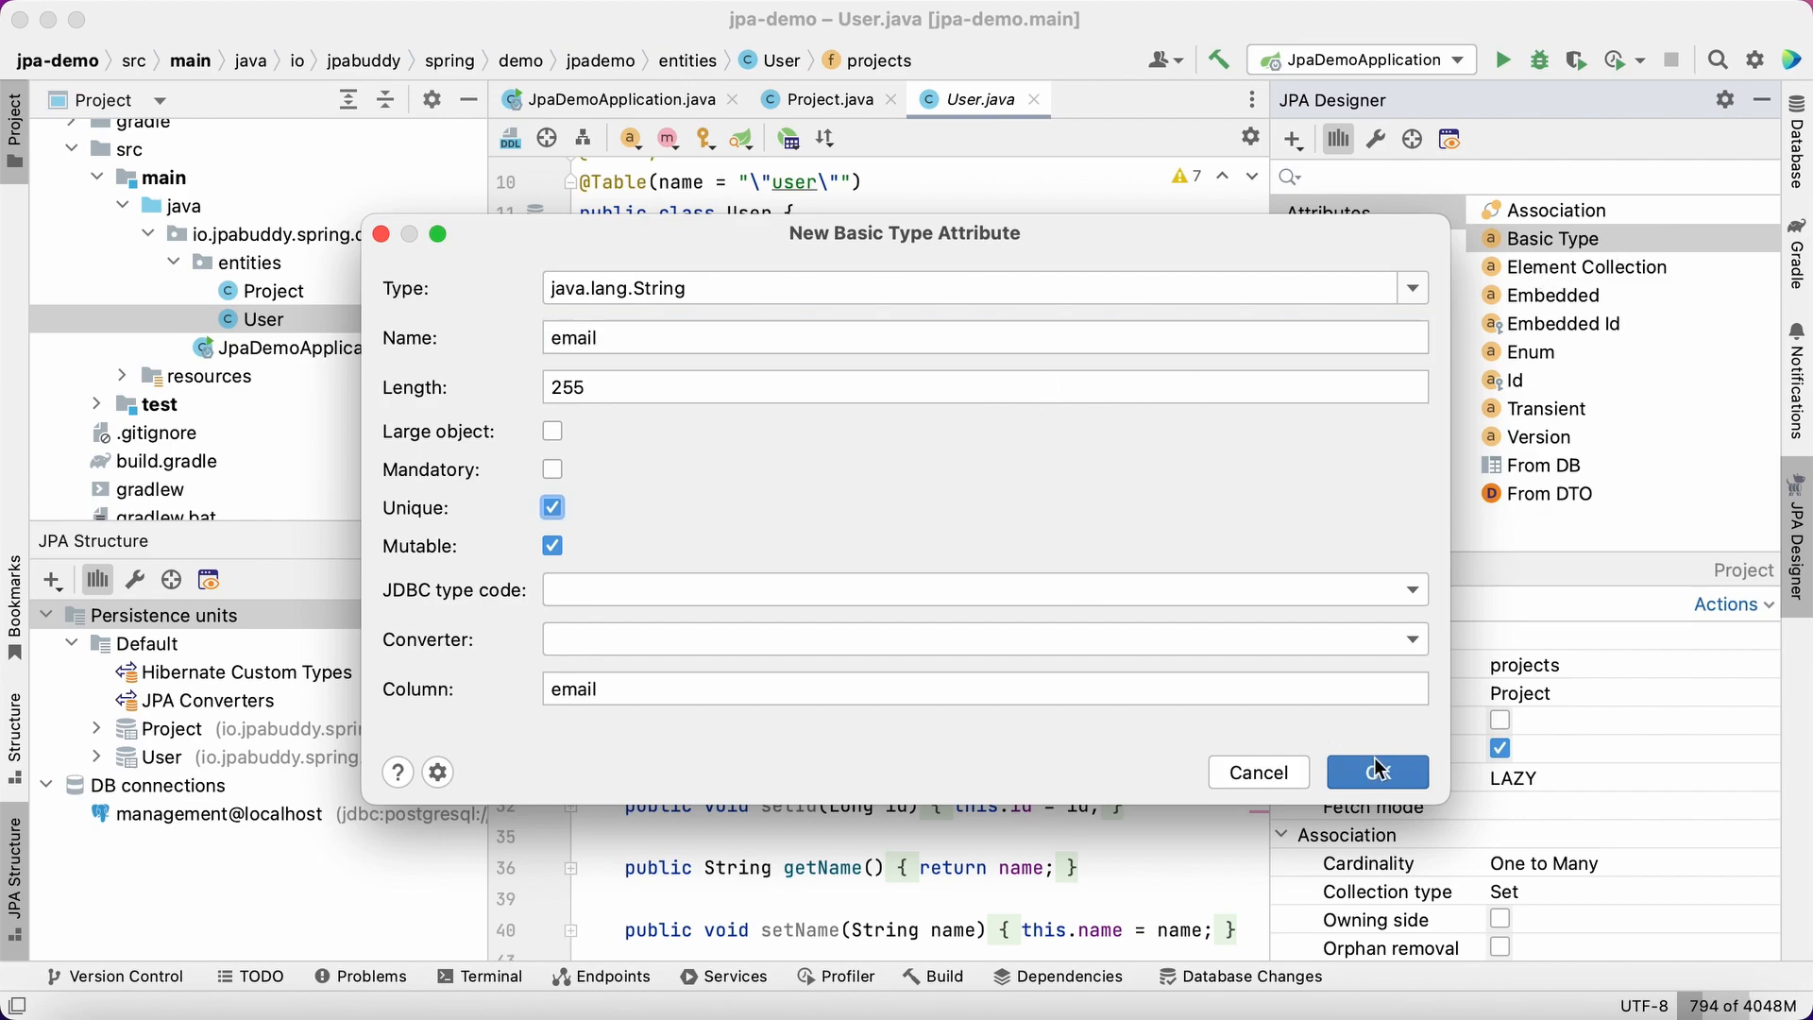
left_click(1378, 773)
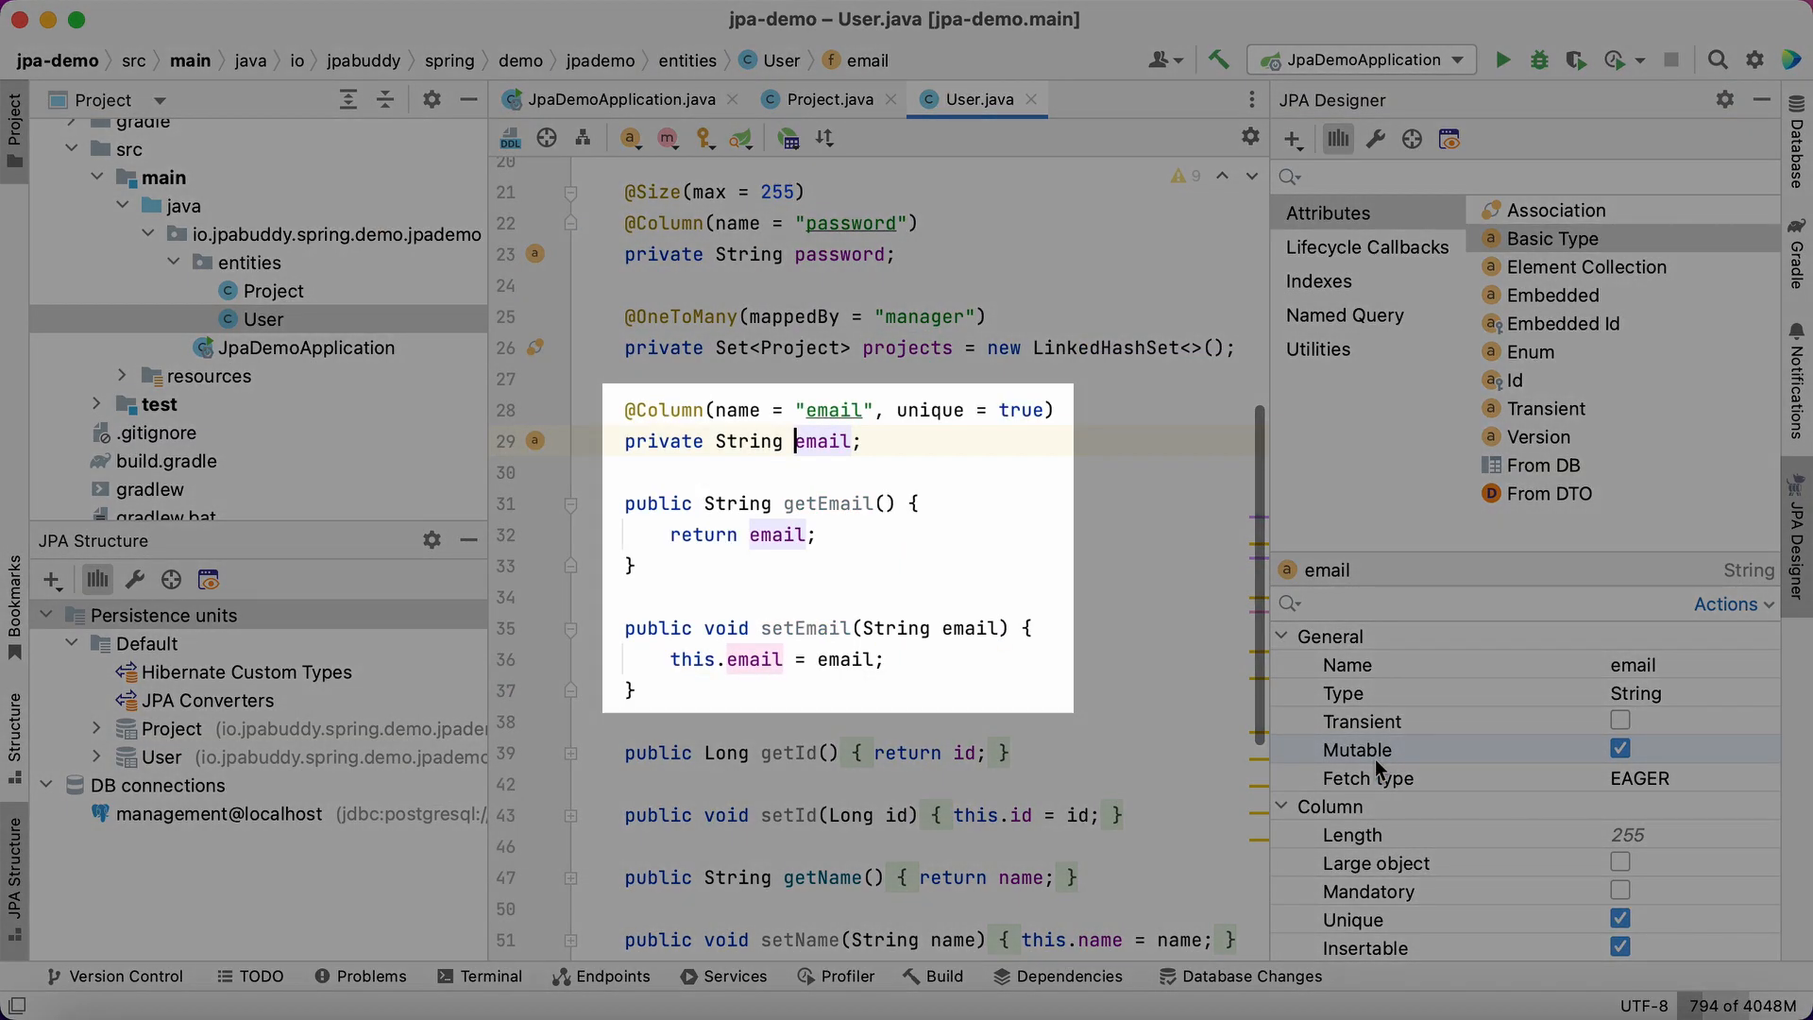
scroll("down", 3)
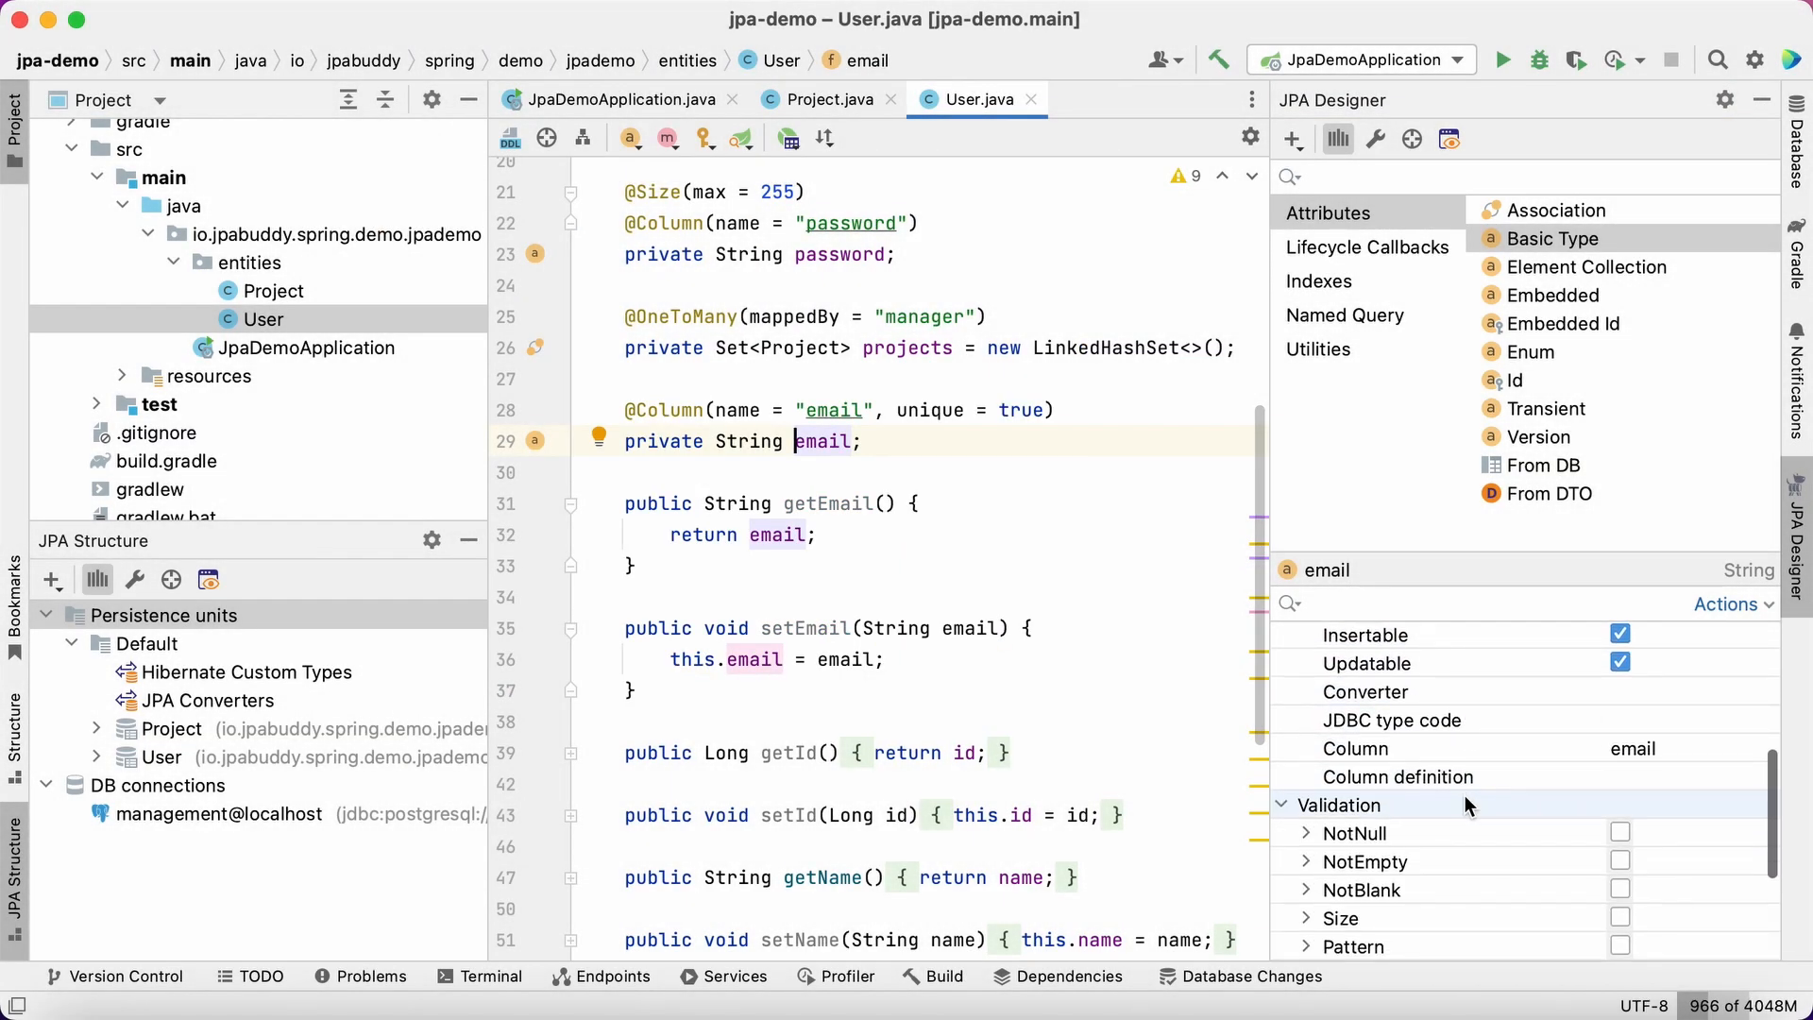
left_click(1620, 776)
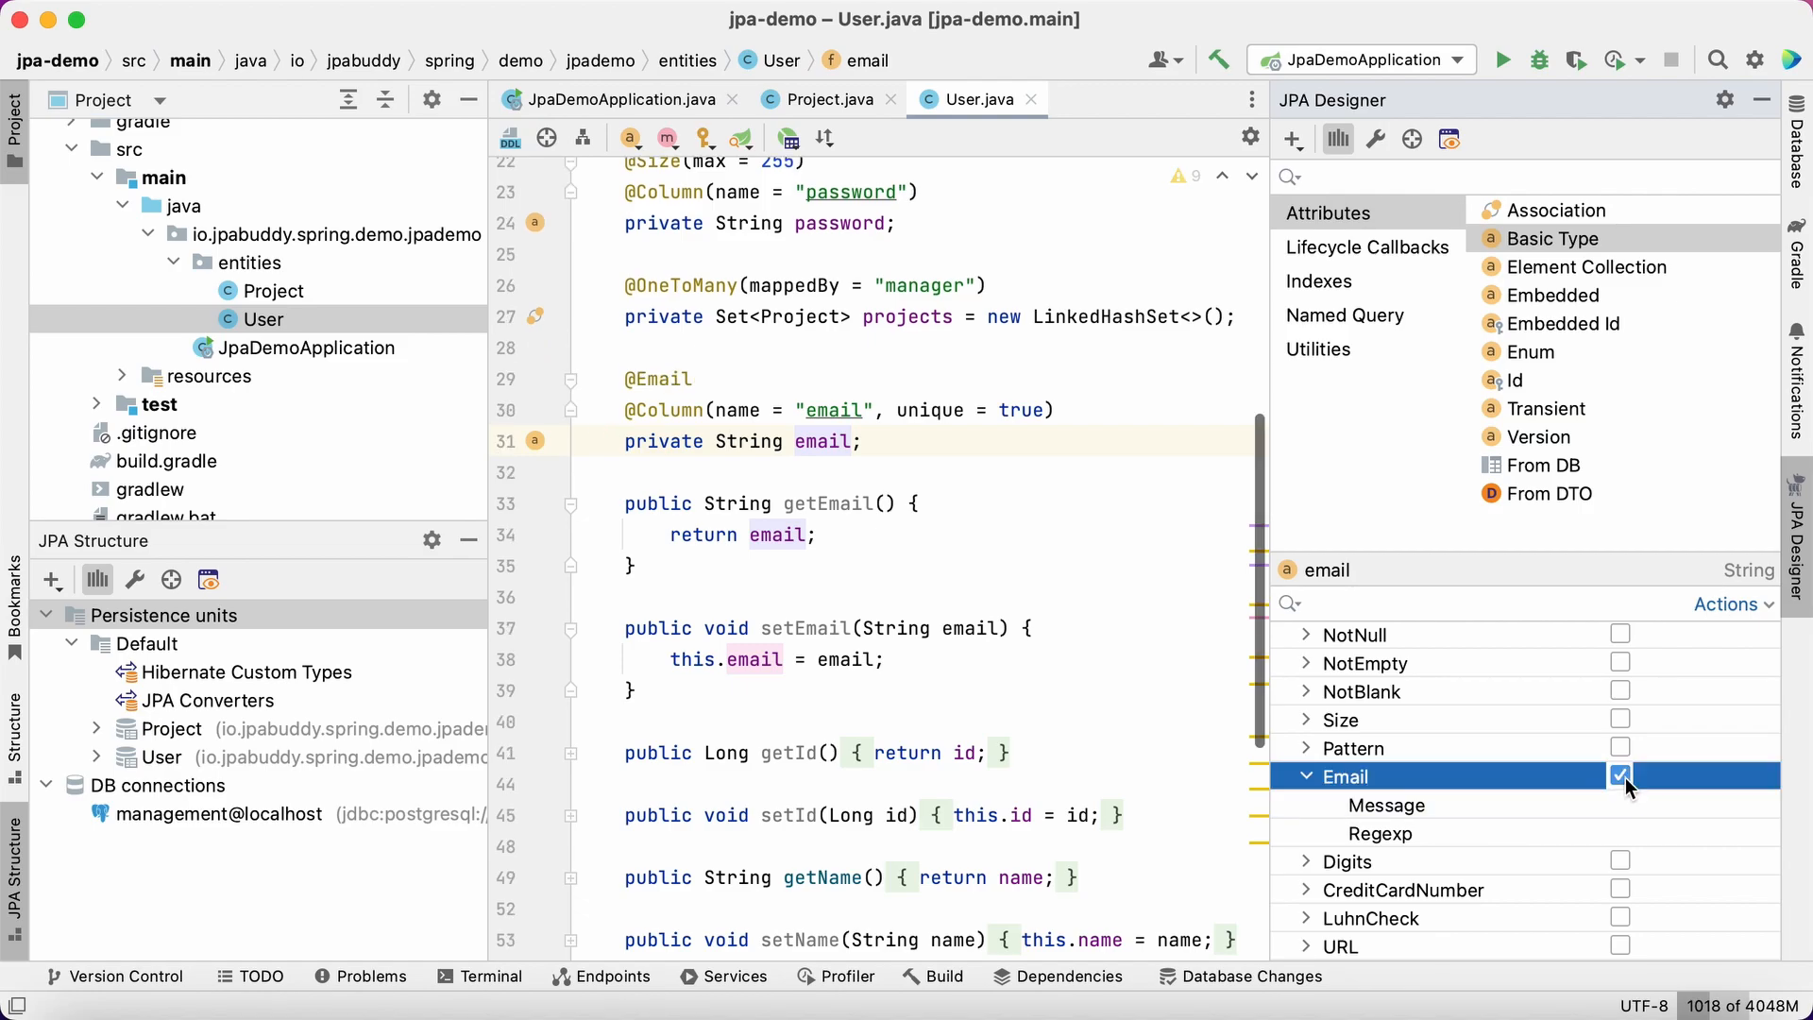
type("Incorrect email")
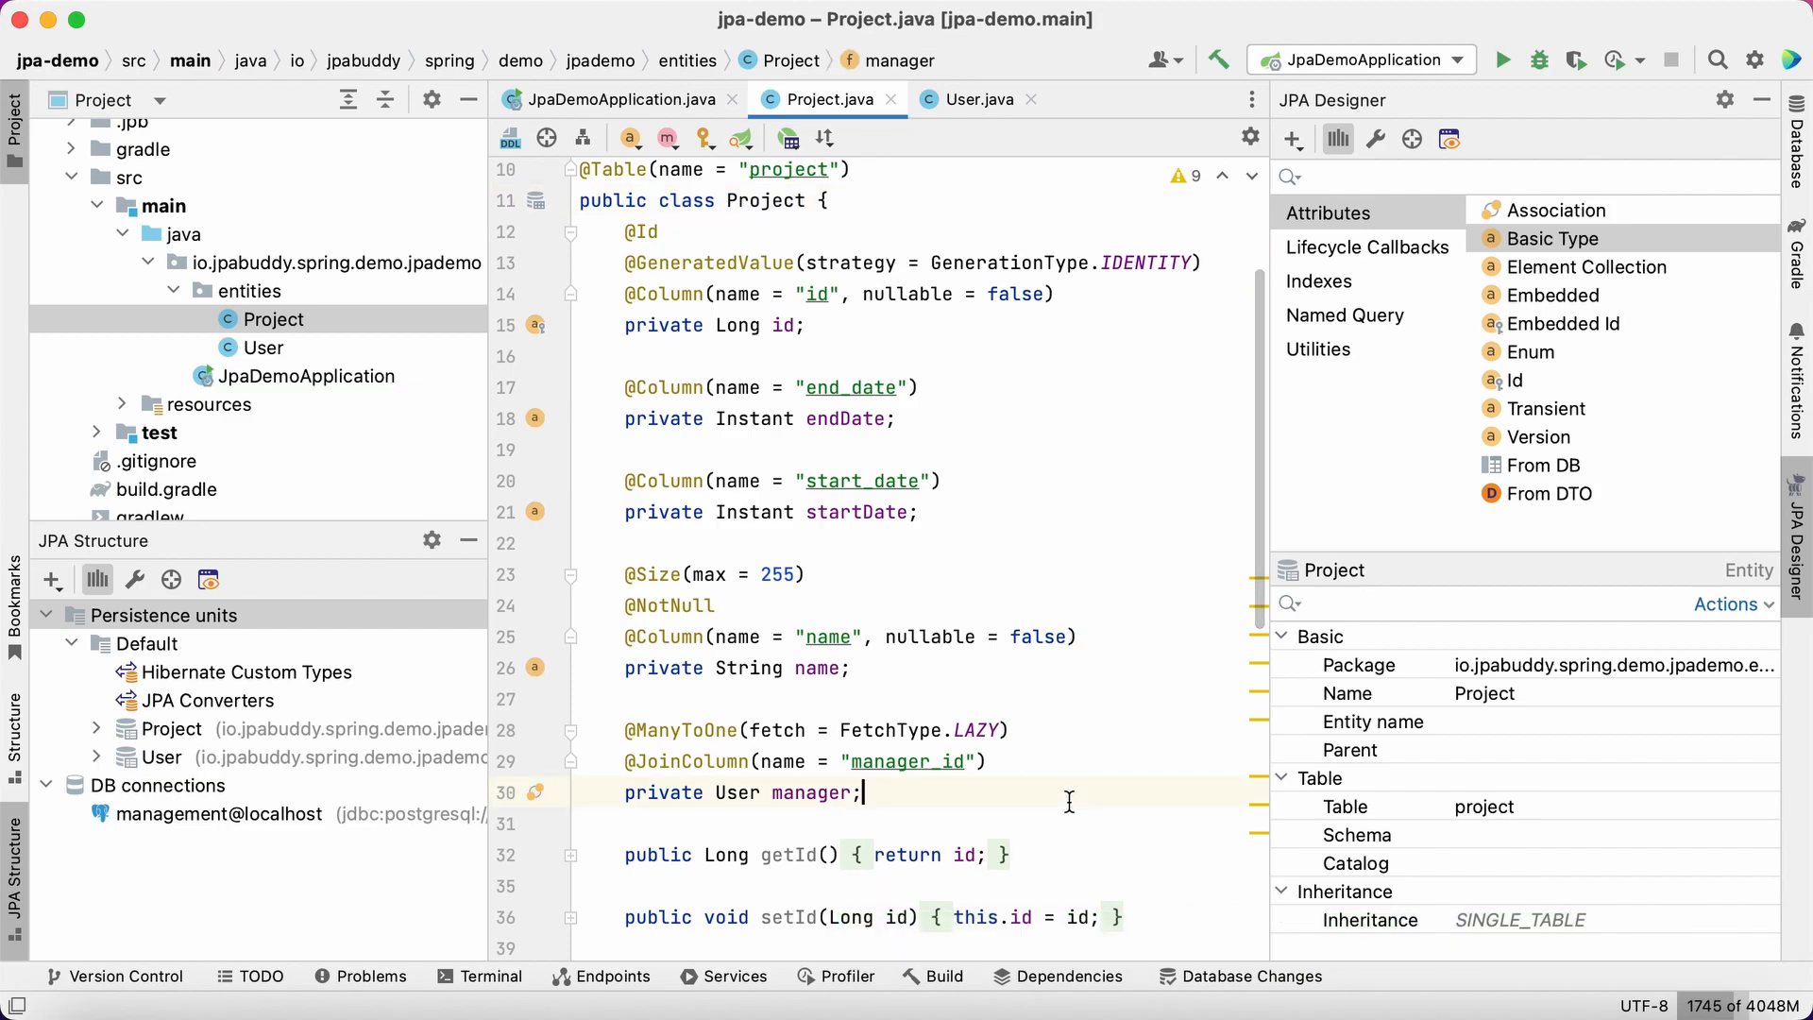
mouse_move(207, 580)
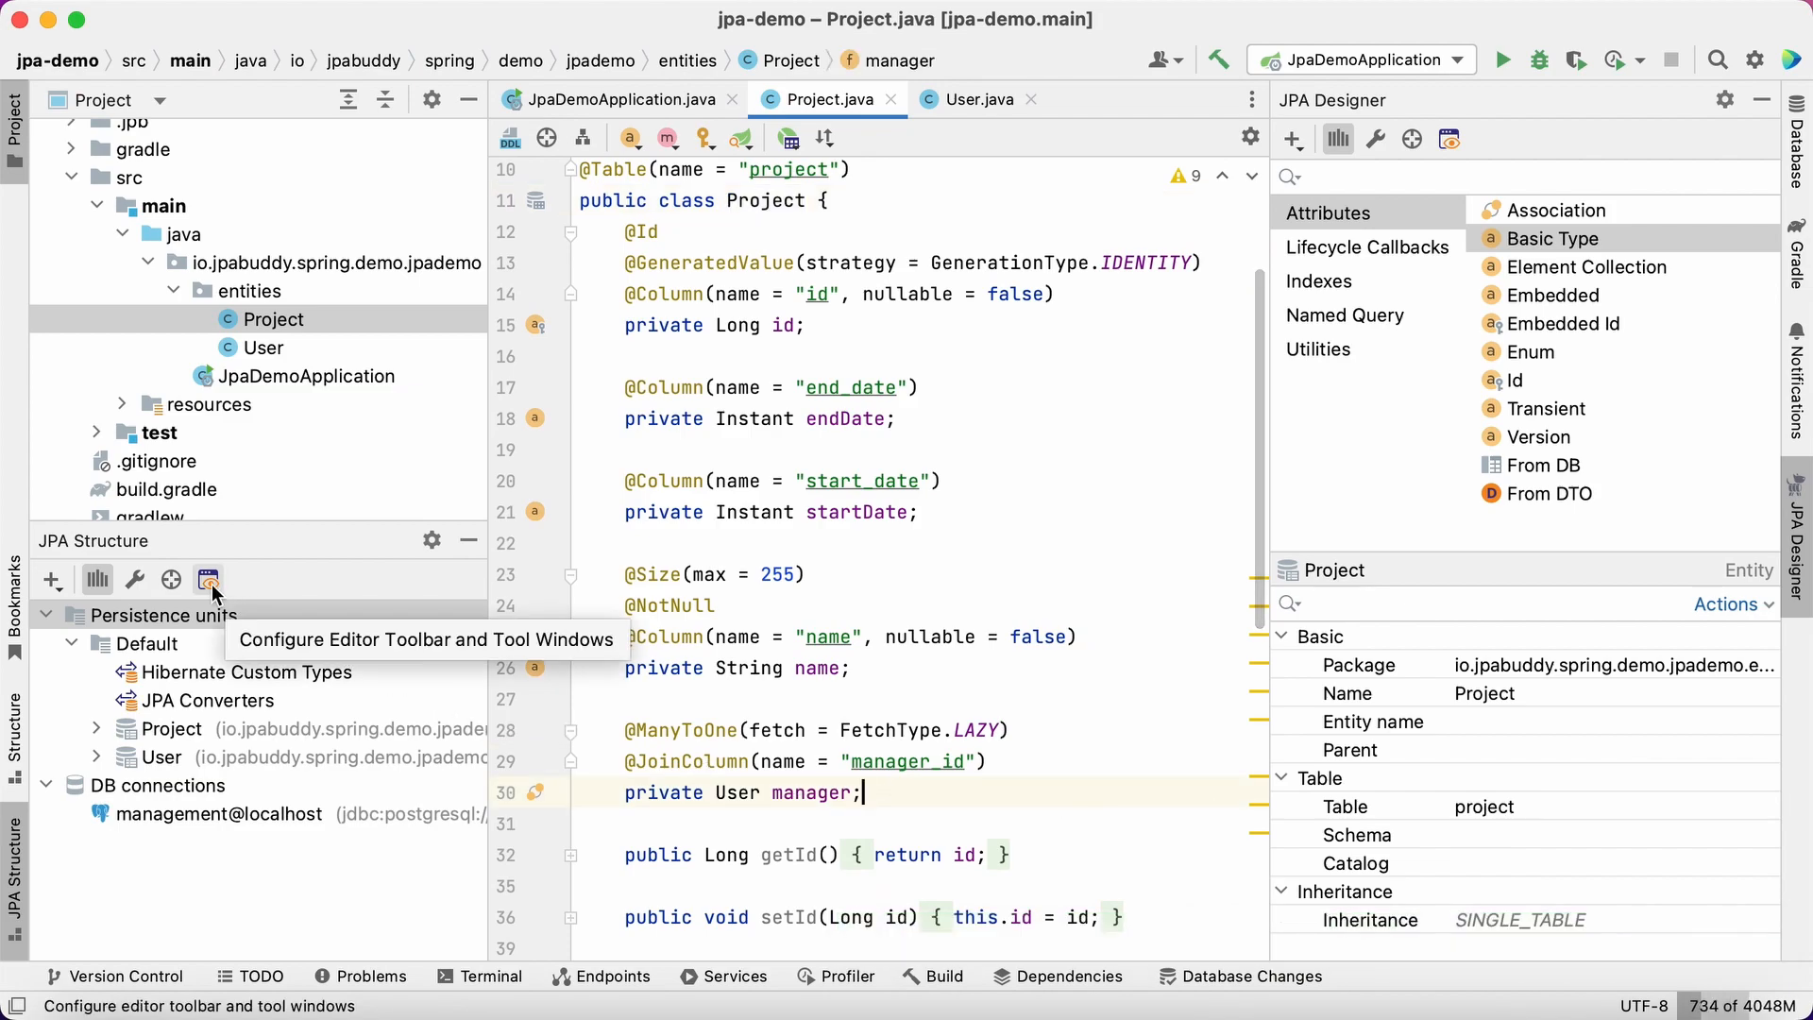
Set JPA Buddy's view mode to Minimalistic in Designer Settings and confirm
left_click(208, 579)
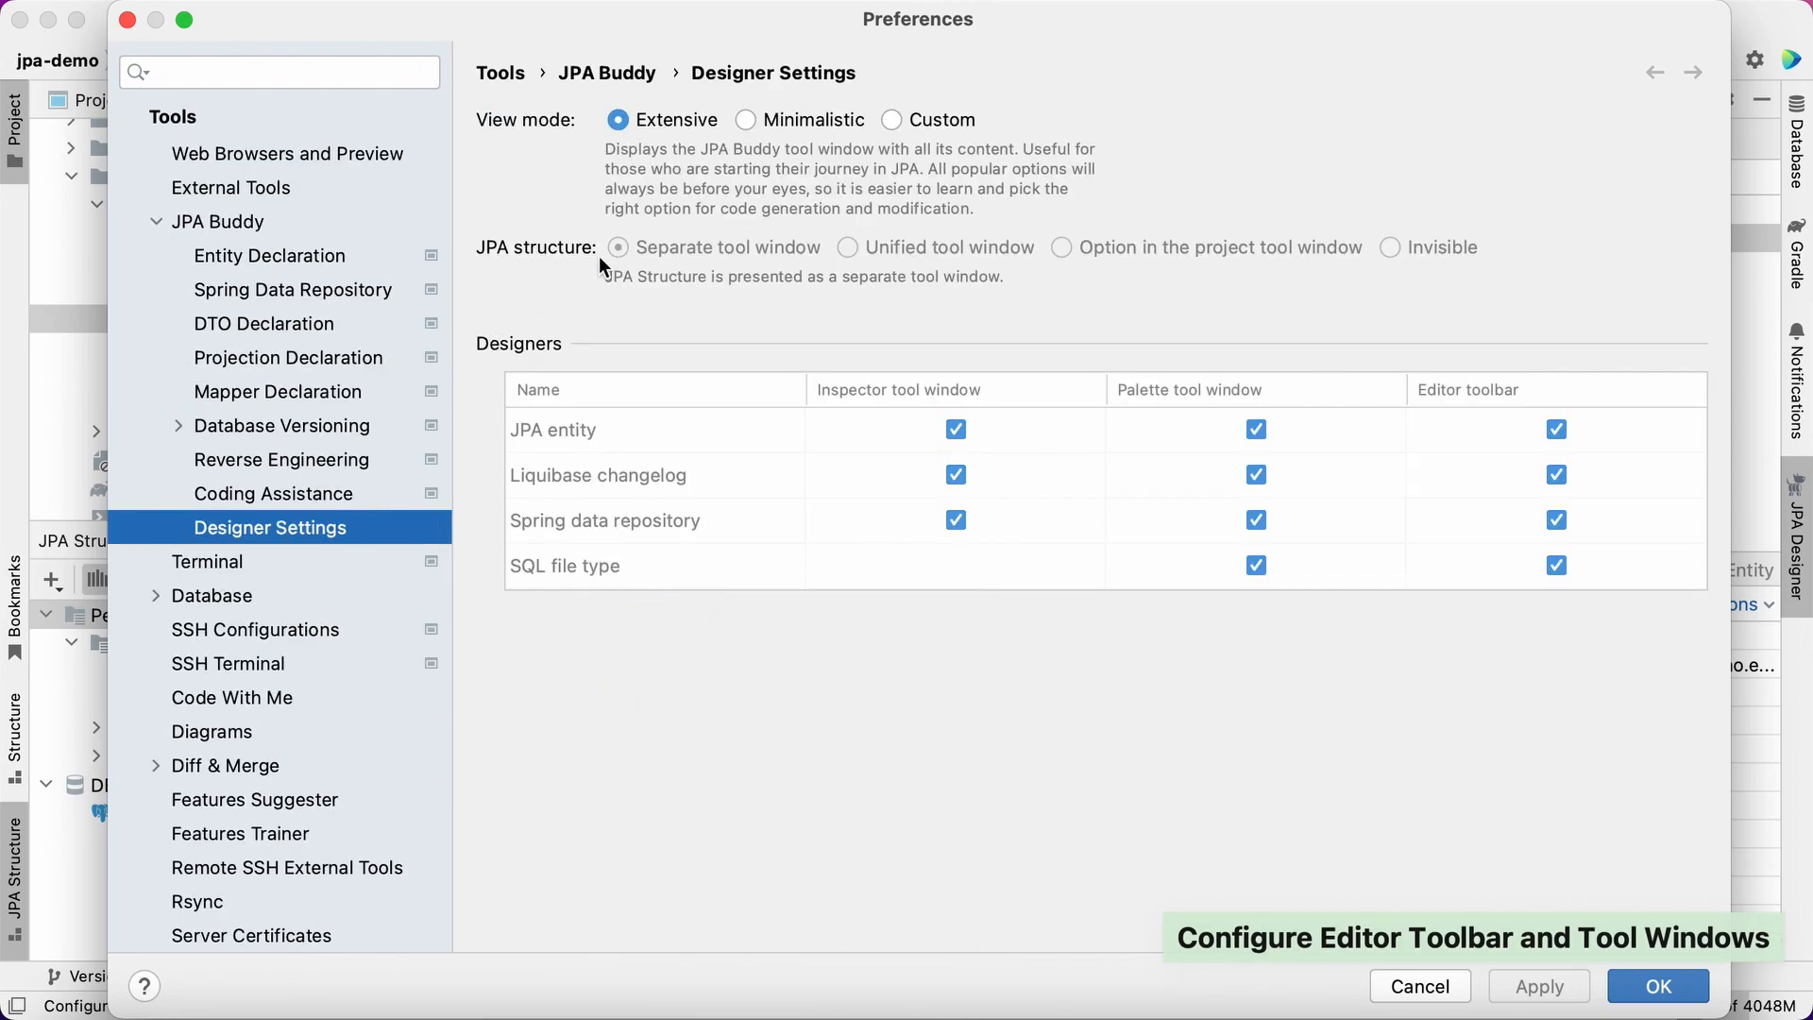
left_click(743, 121)
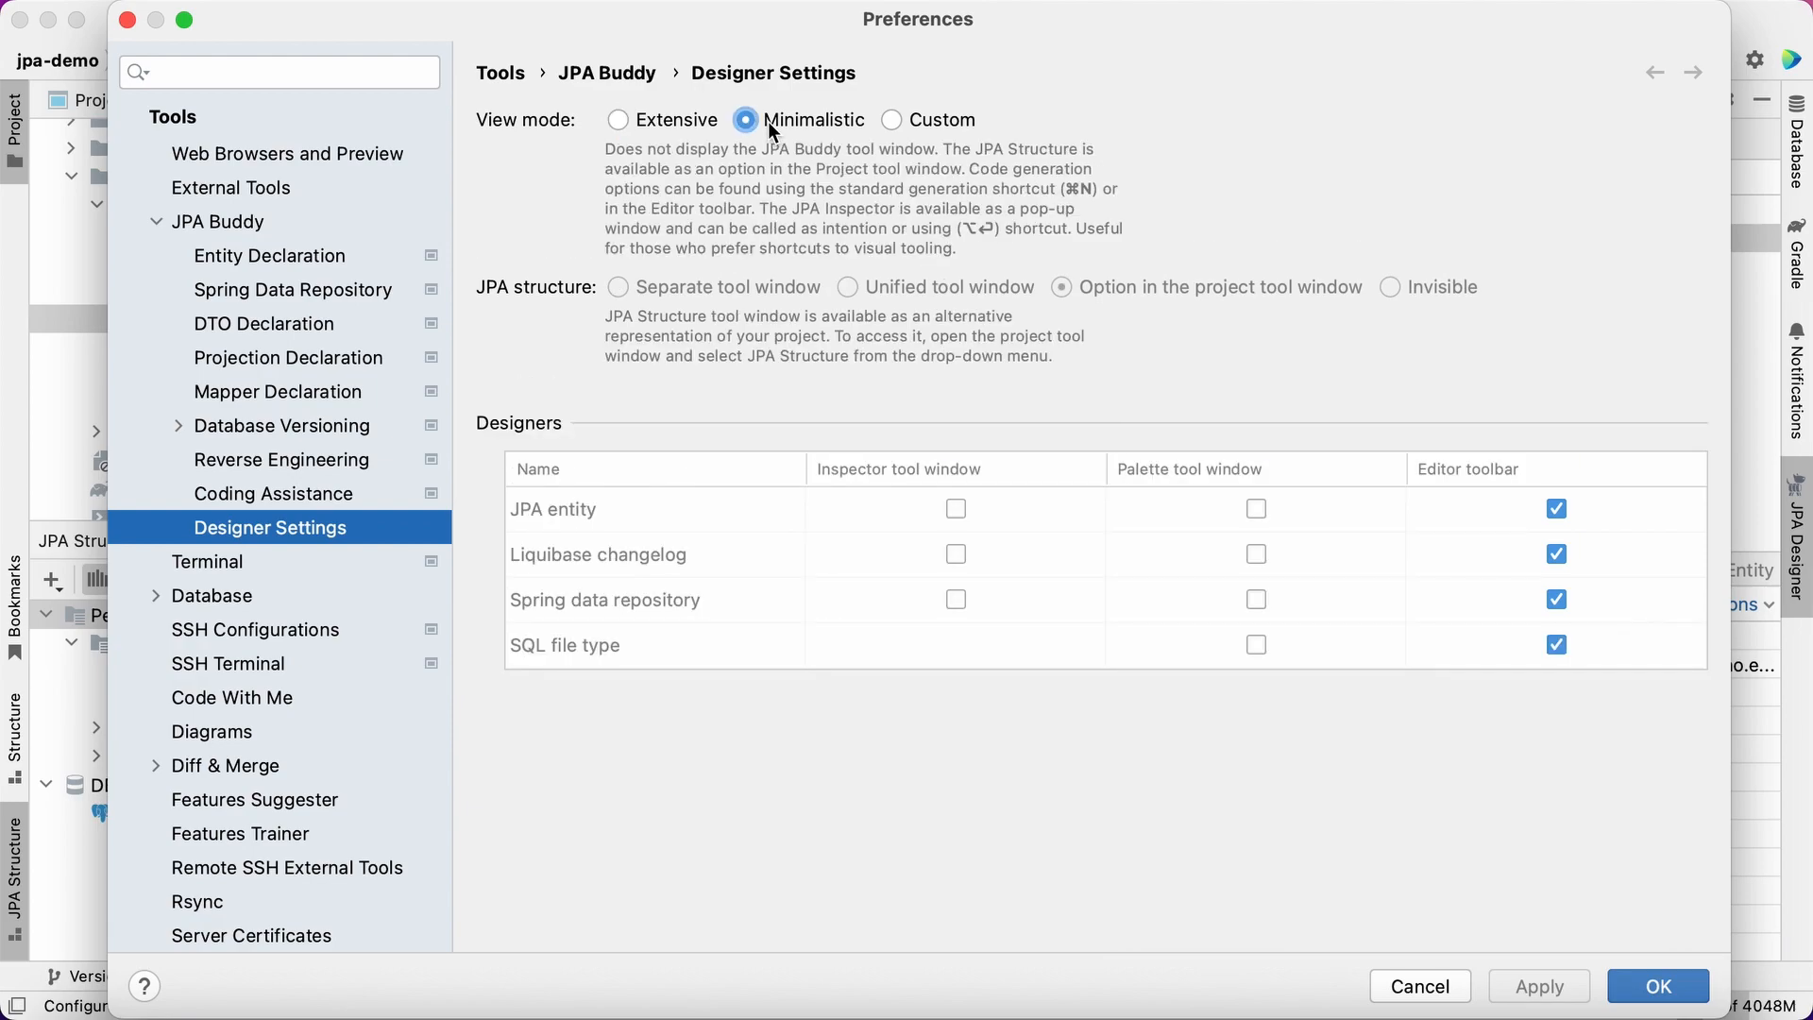
left_click(738, 121)
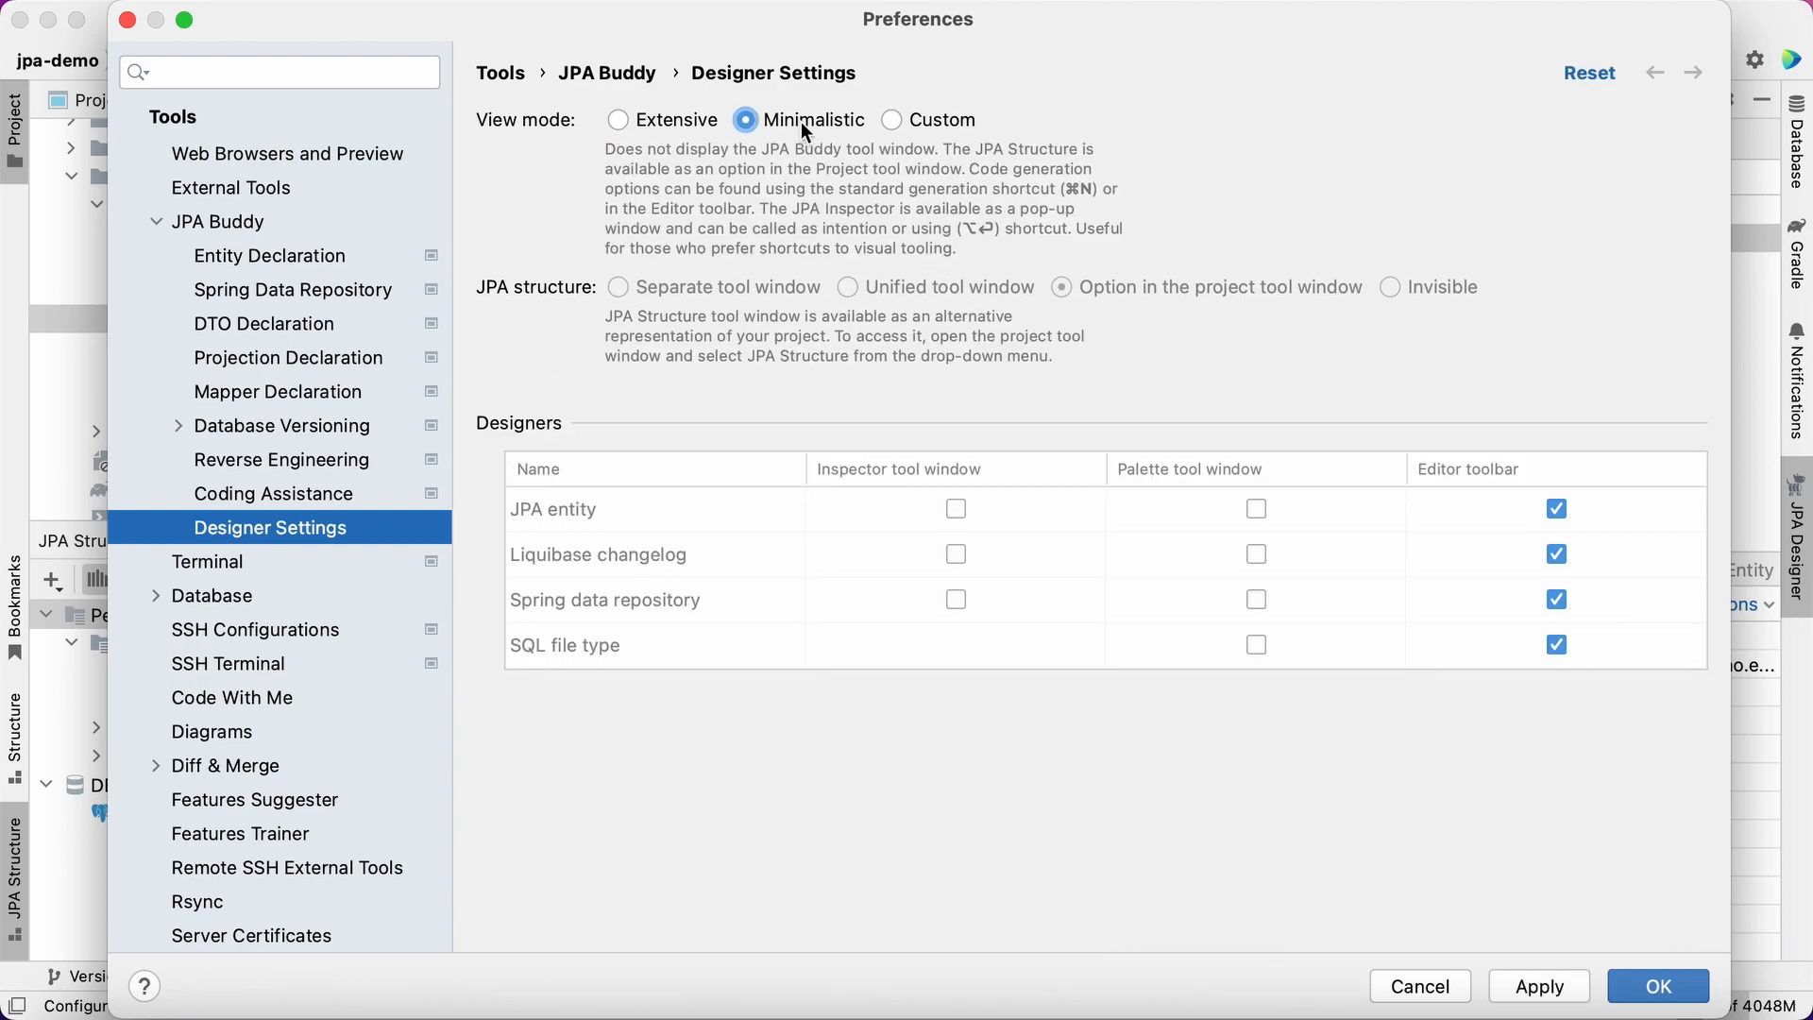
mouse_move(1658, 986)
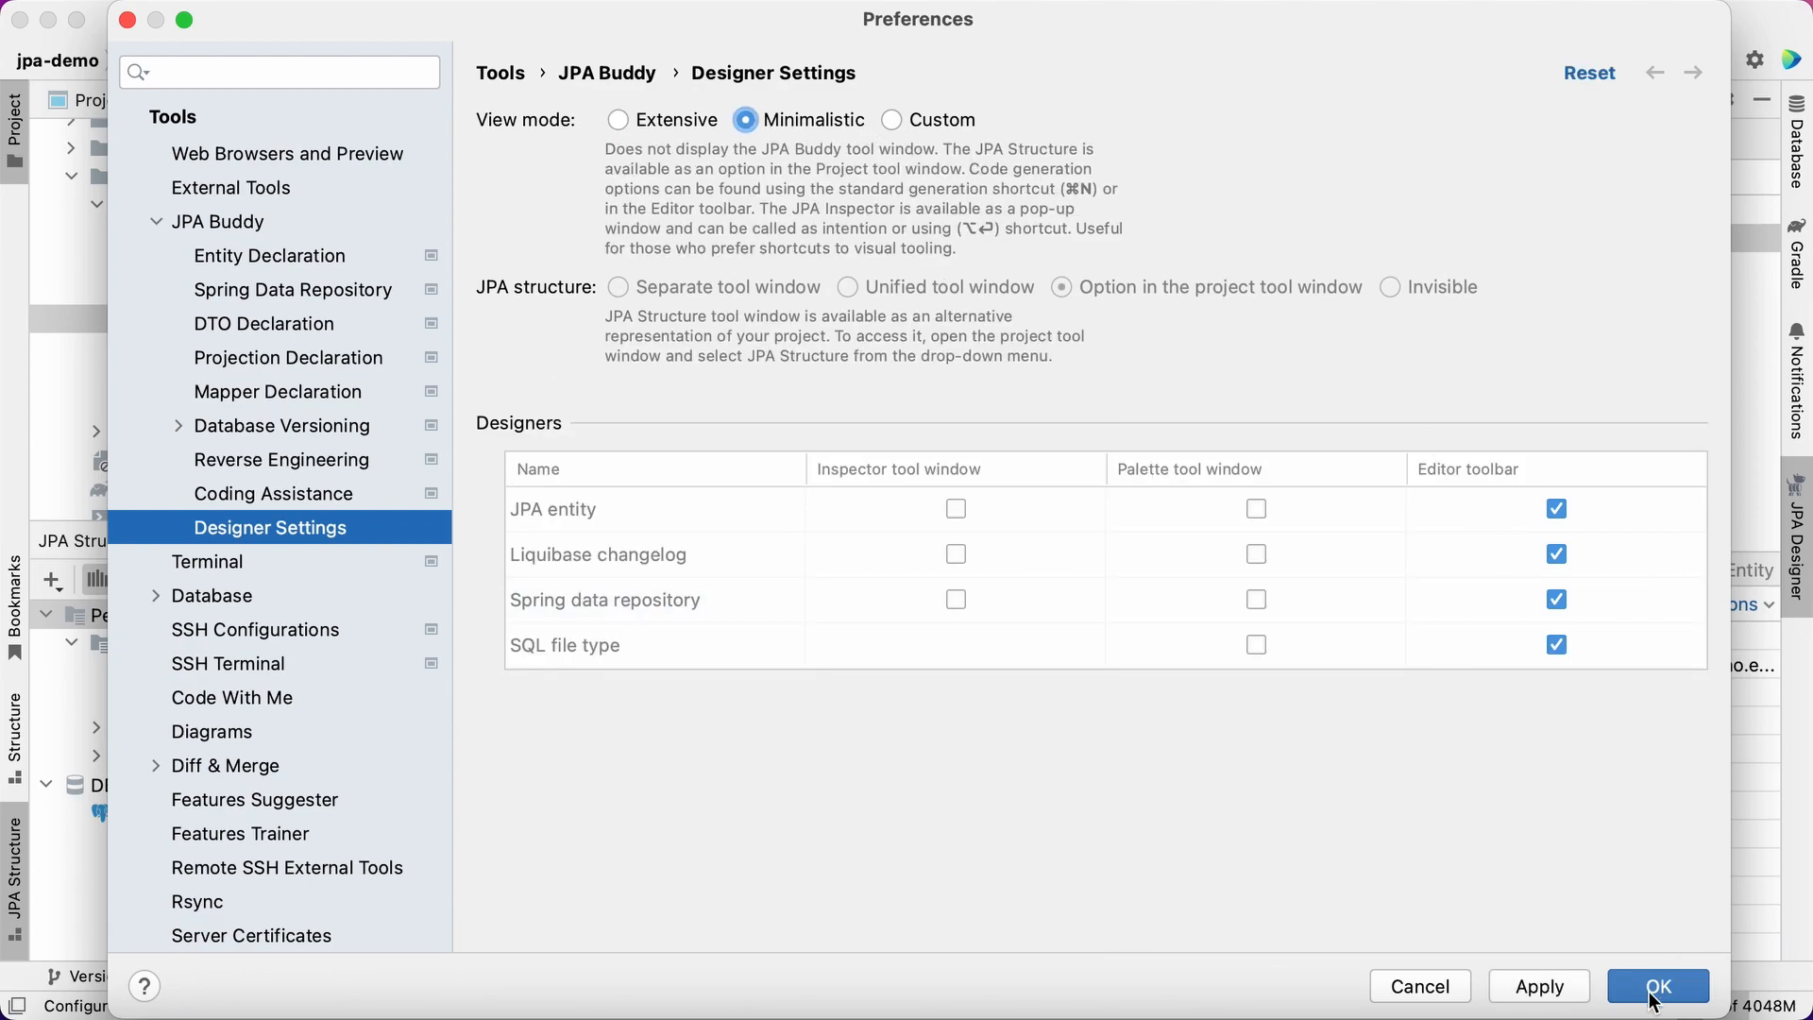
left_click(1654, 986)
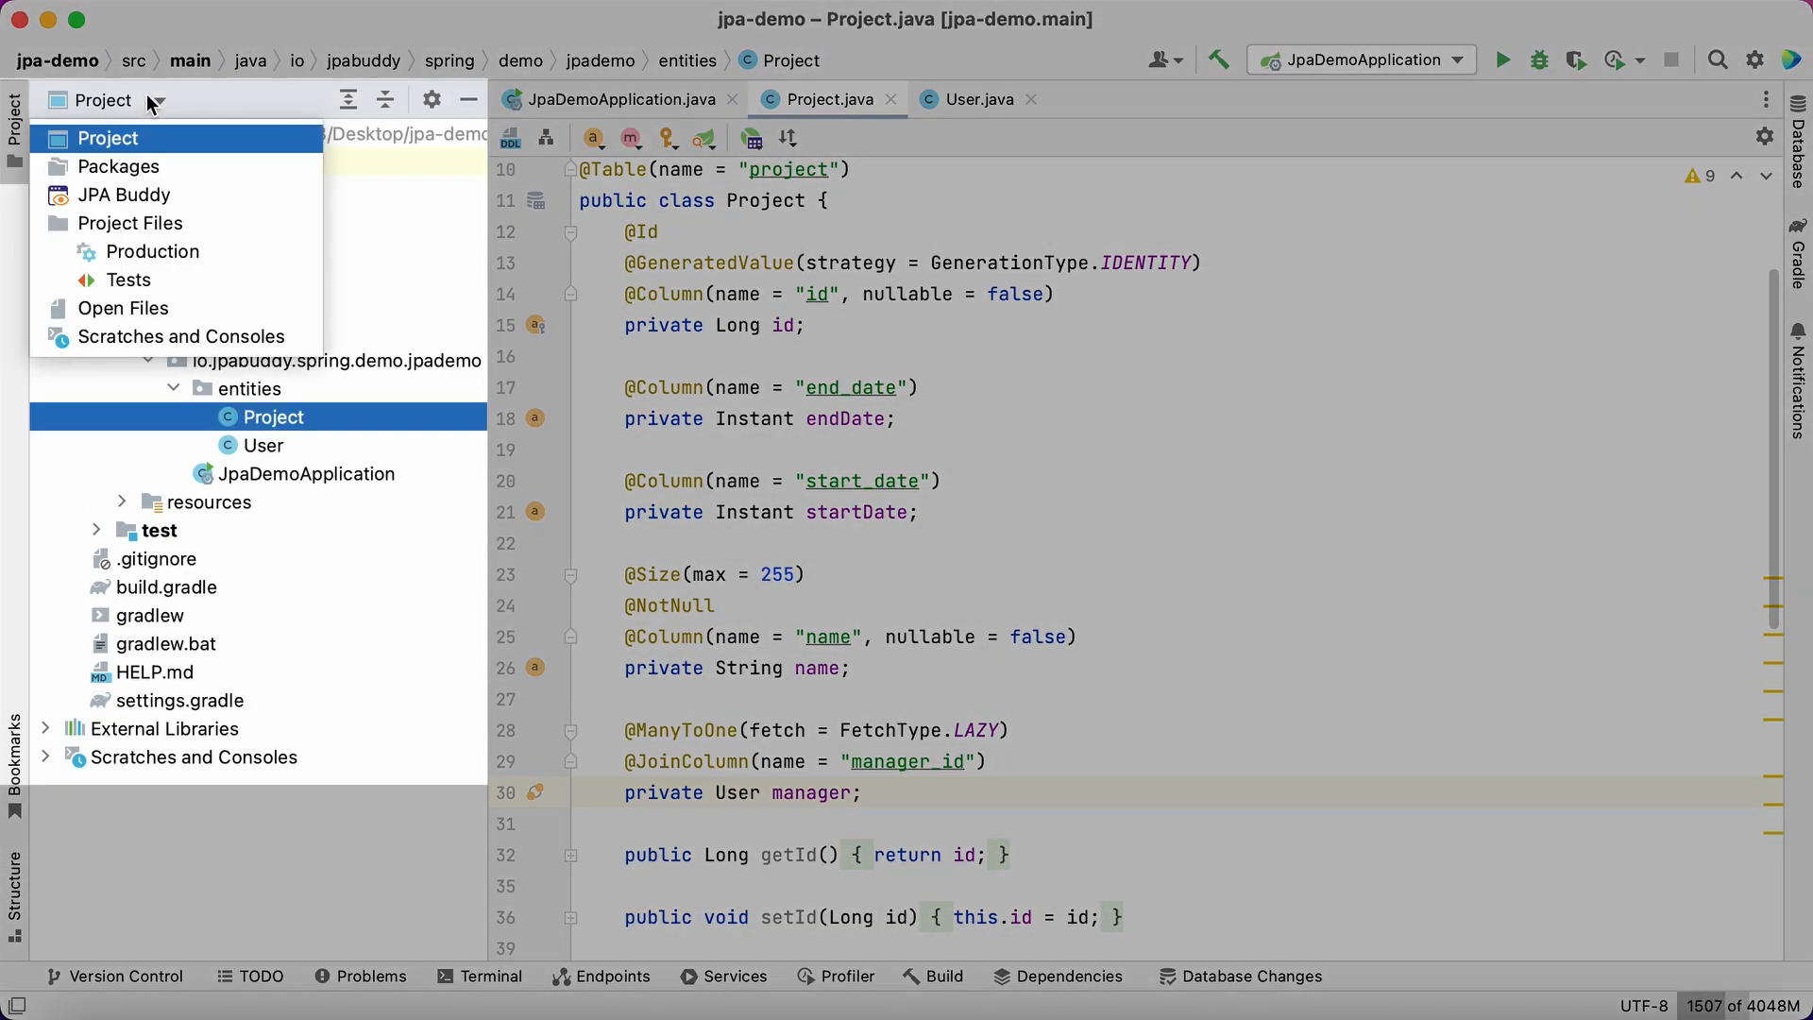
Show the JPA Buddy structure in the Project view with Persistence units and Project expanded
left_click(121, 195)
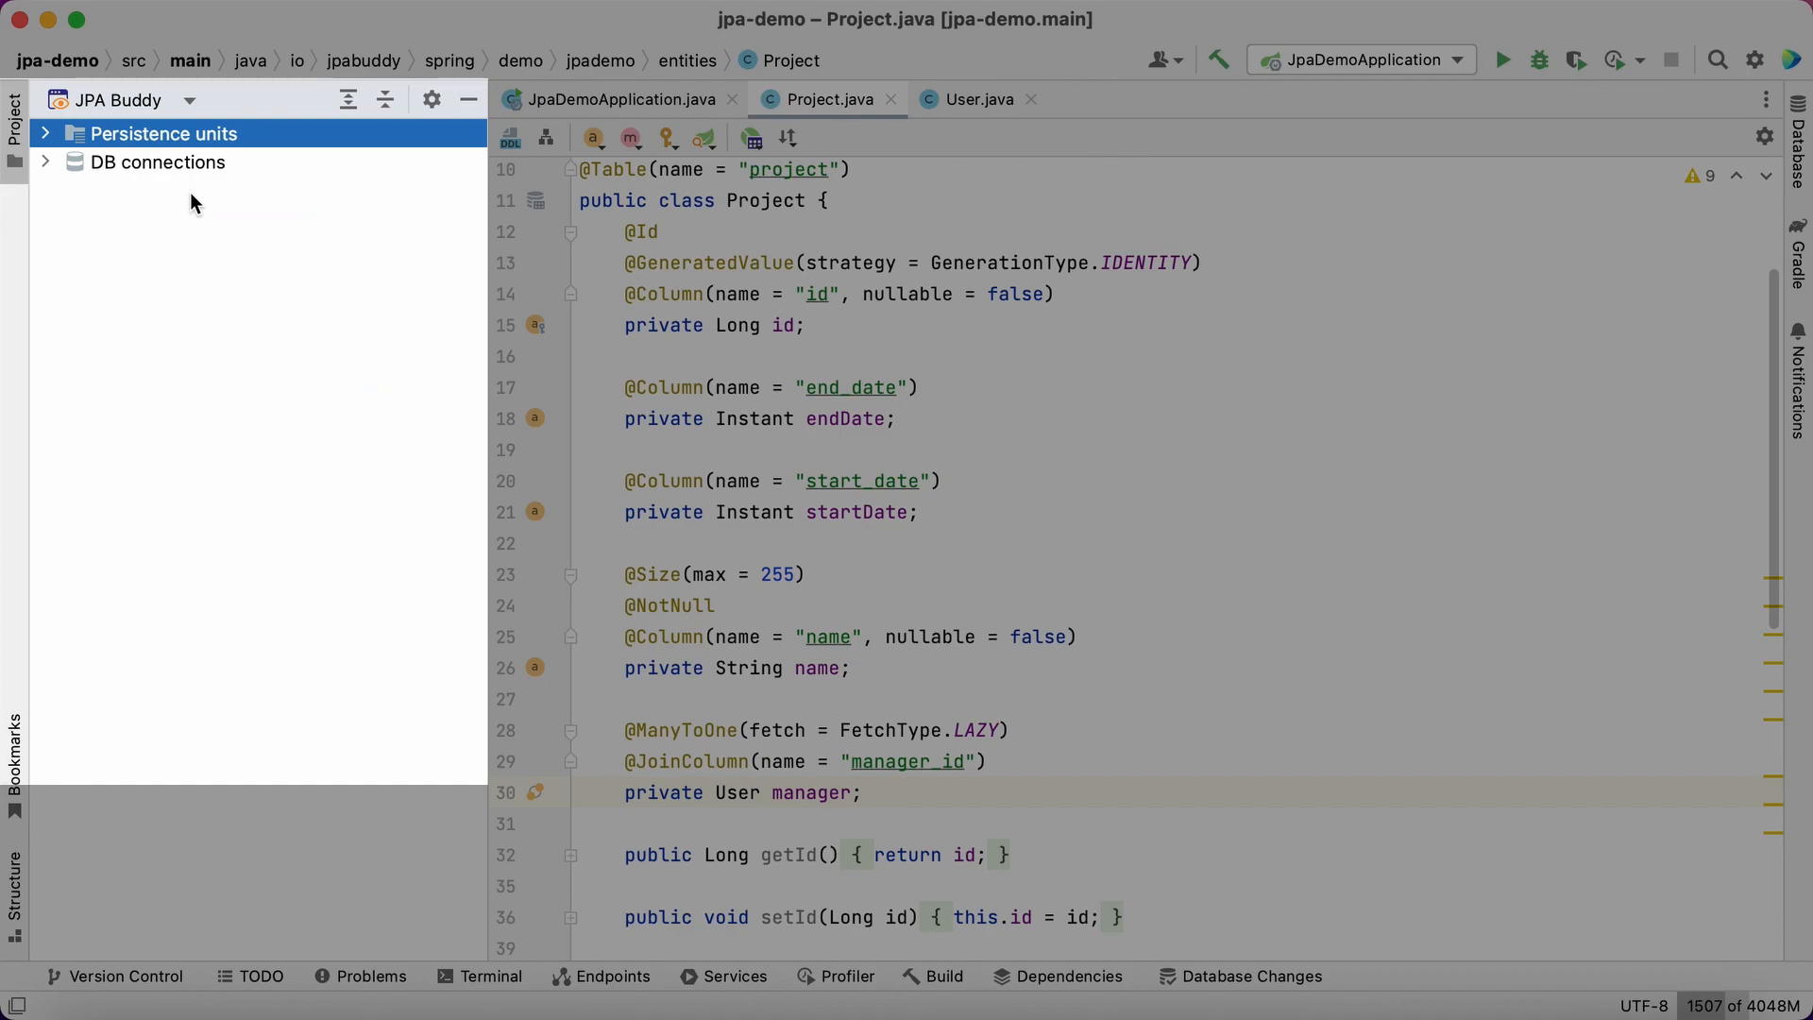
left_click(45, 132)
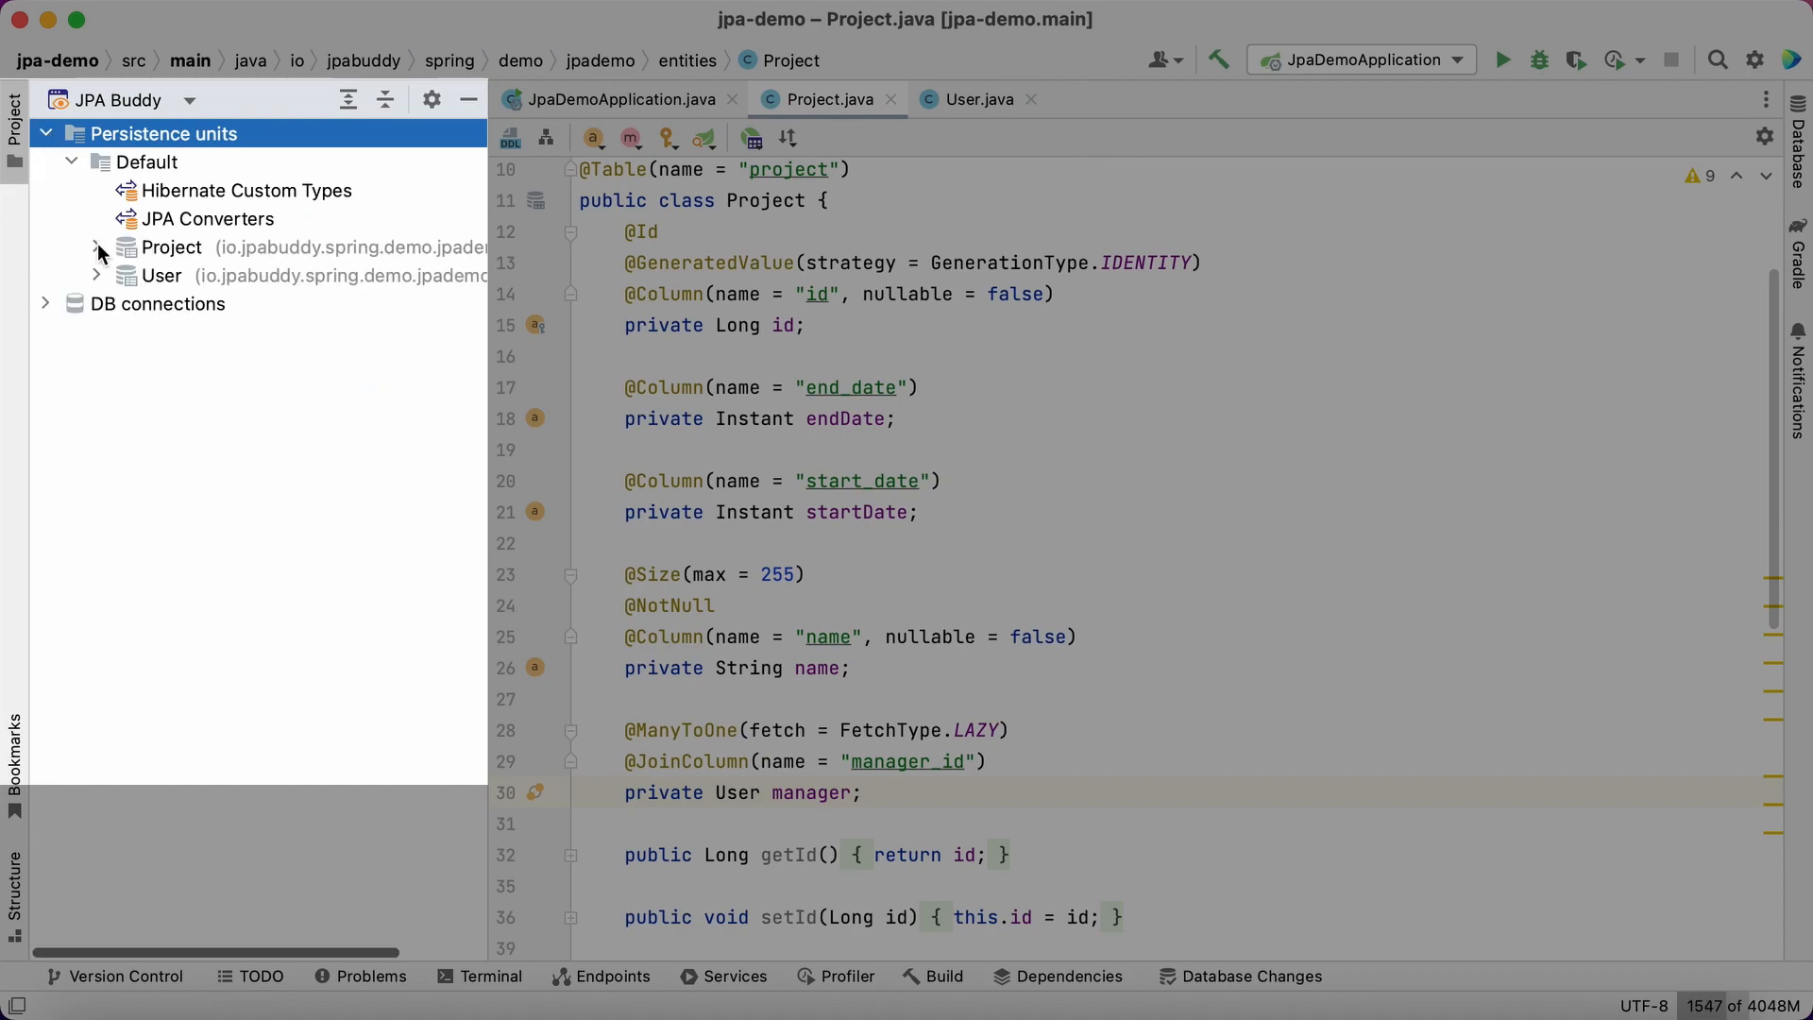
left_click(96, 246)
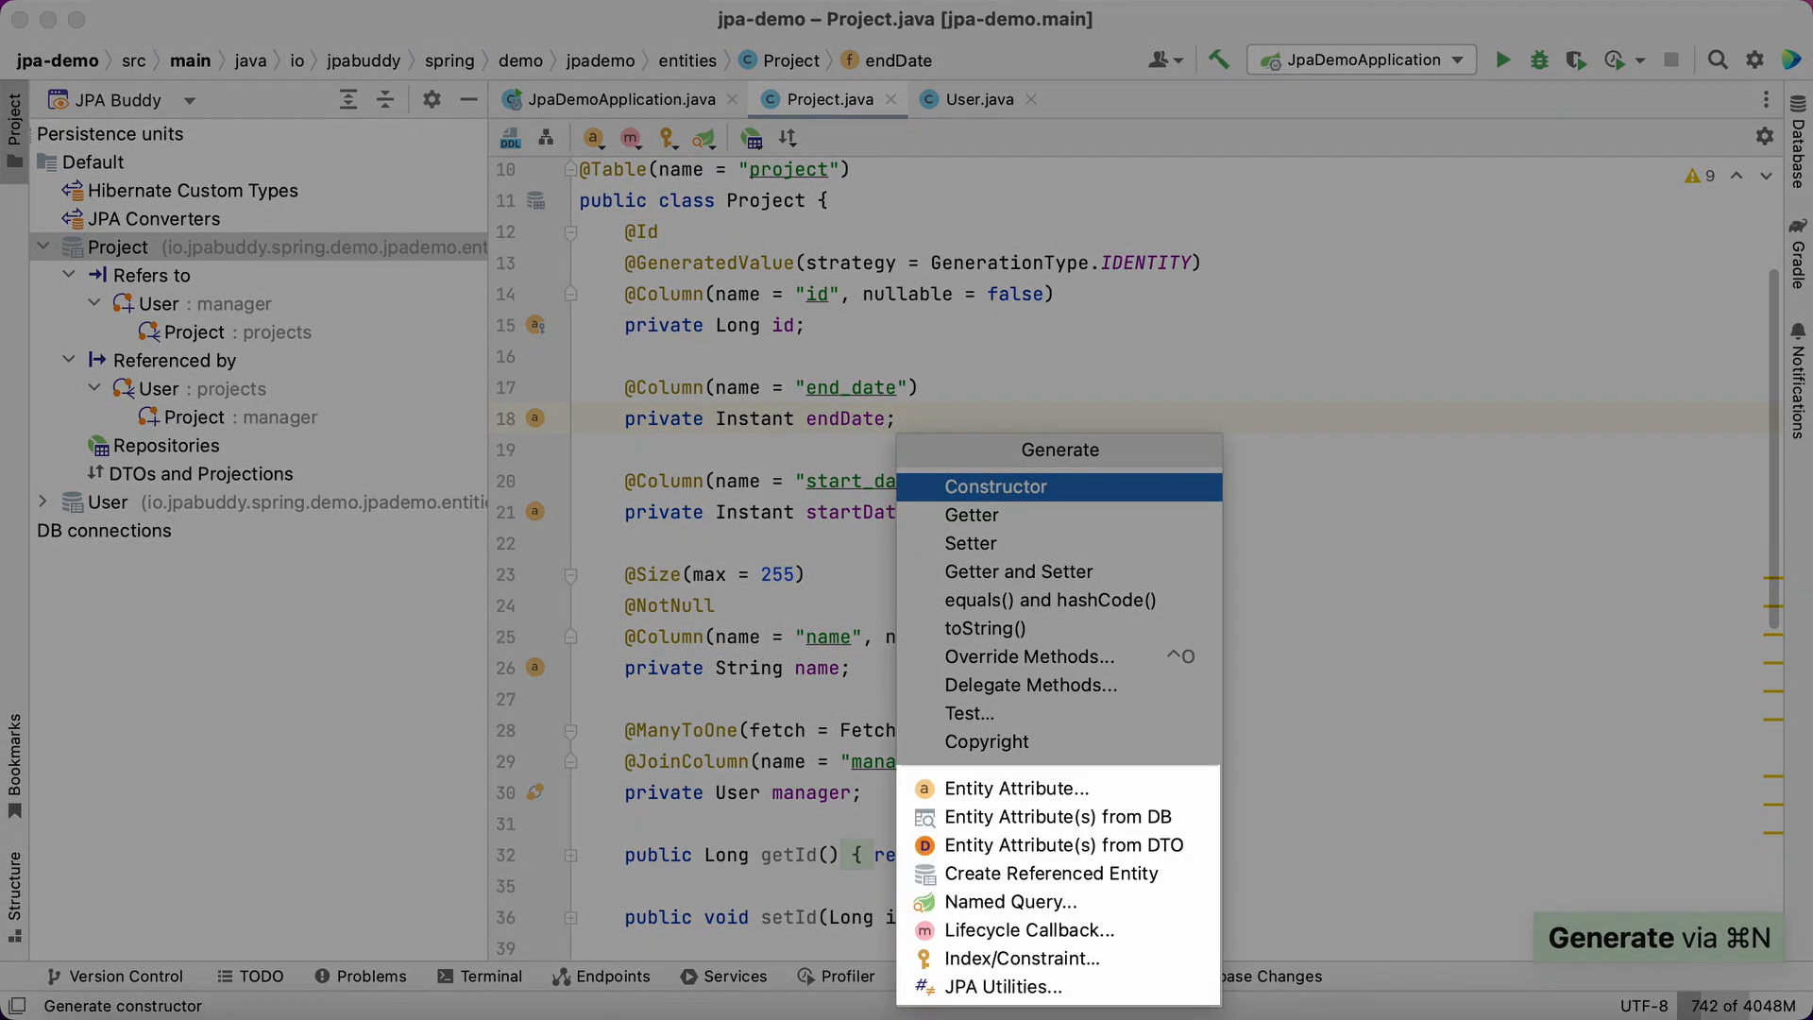
Bring up the Generate actions narrowed with 'ref' to creating a referenced entity
key("Escape")
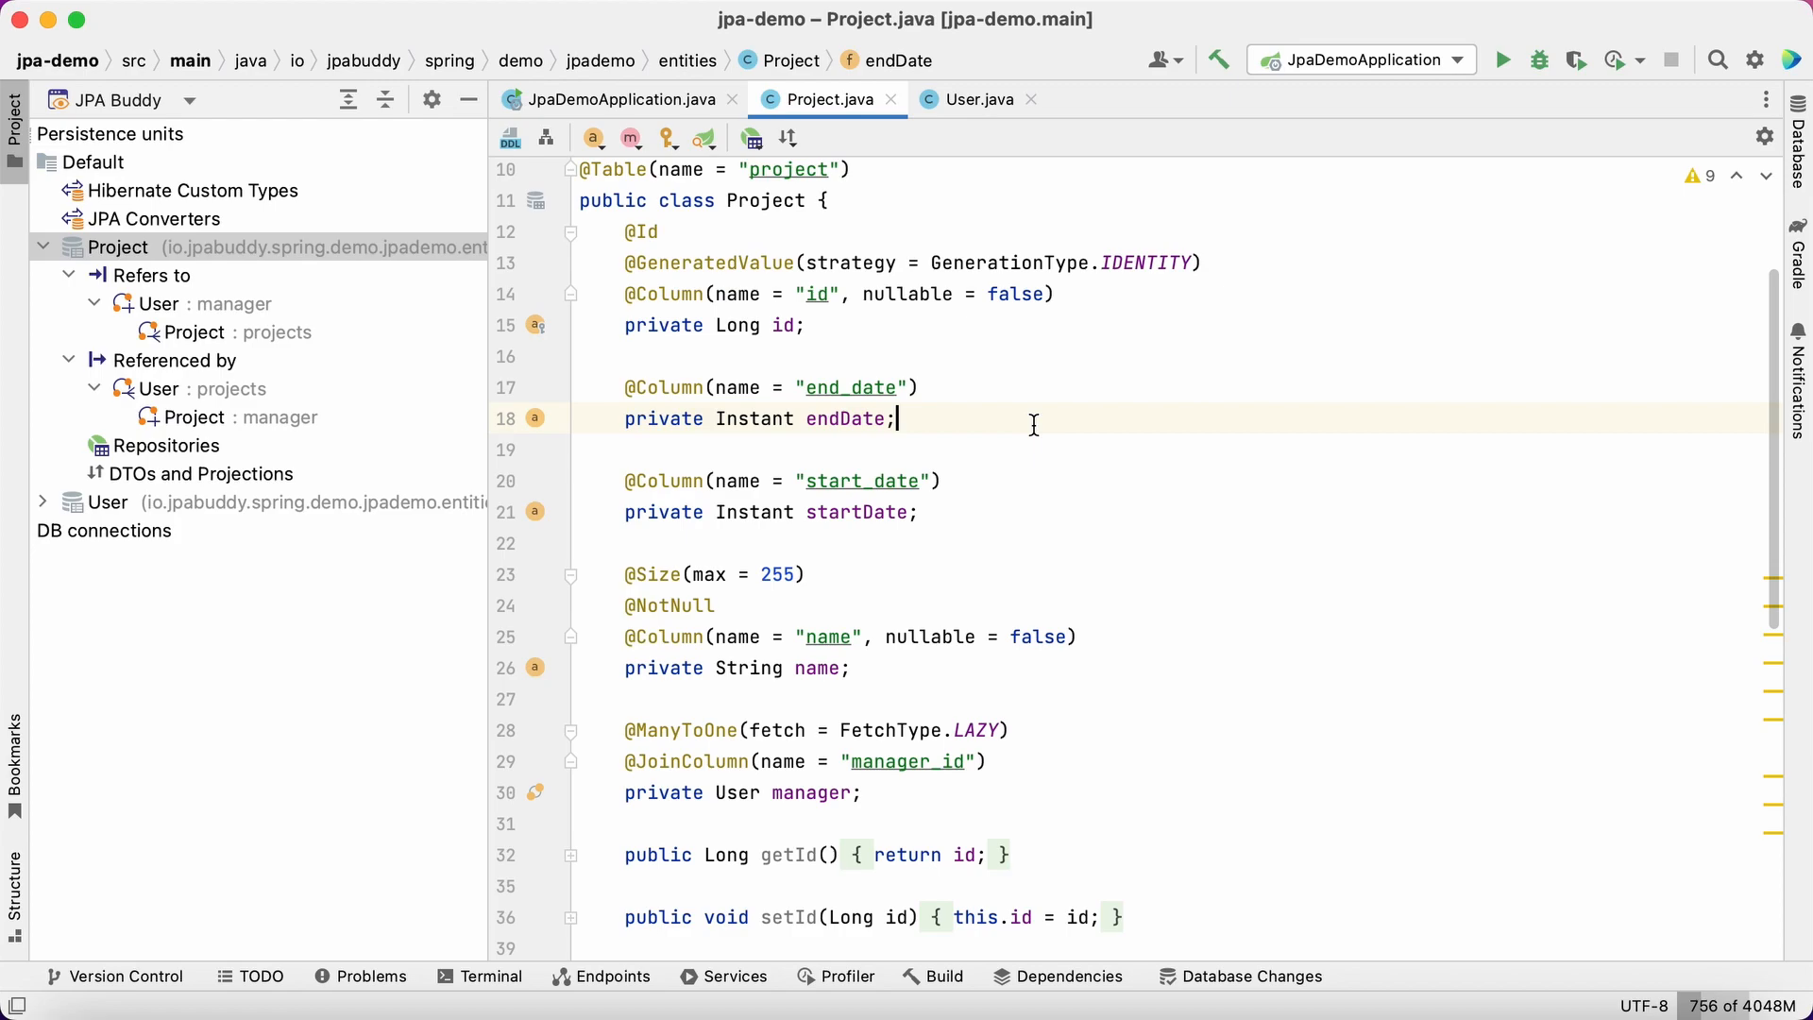
key("Cmd+N")
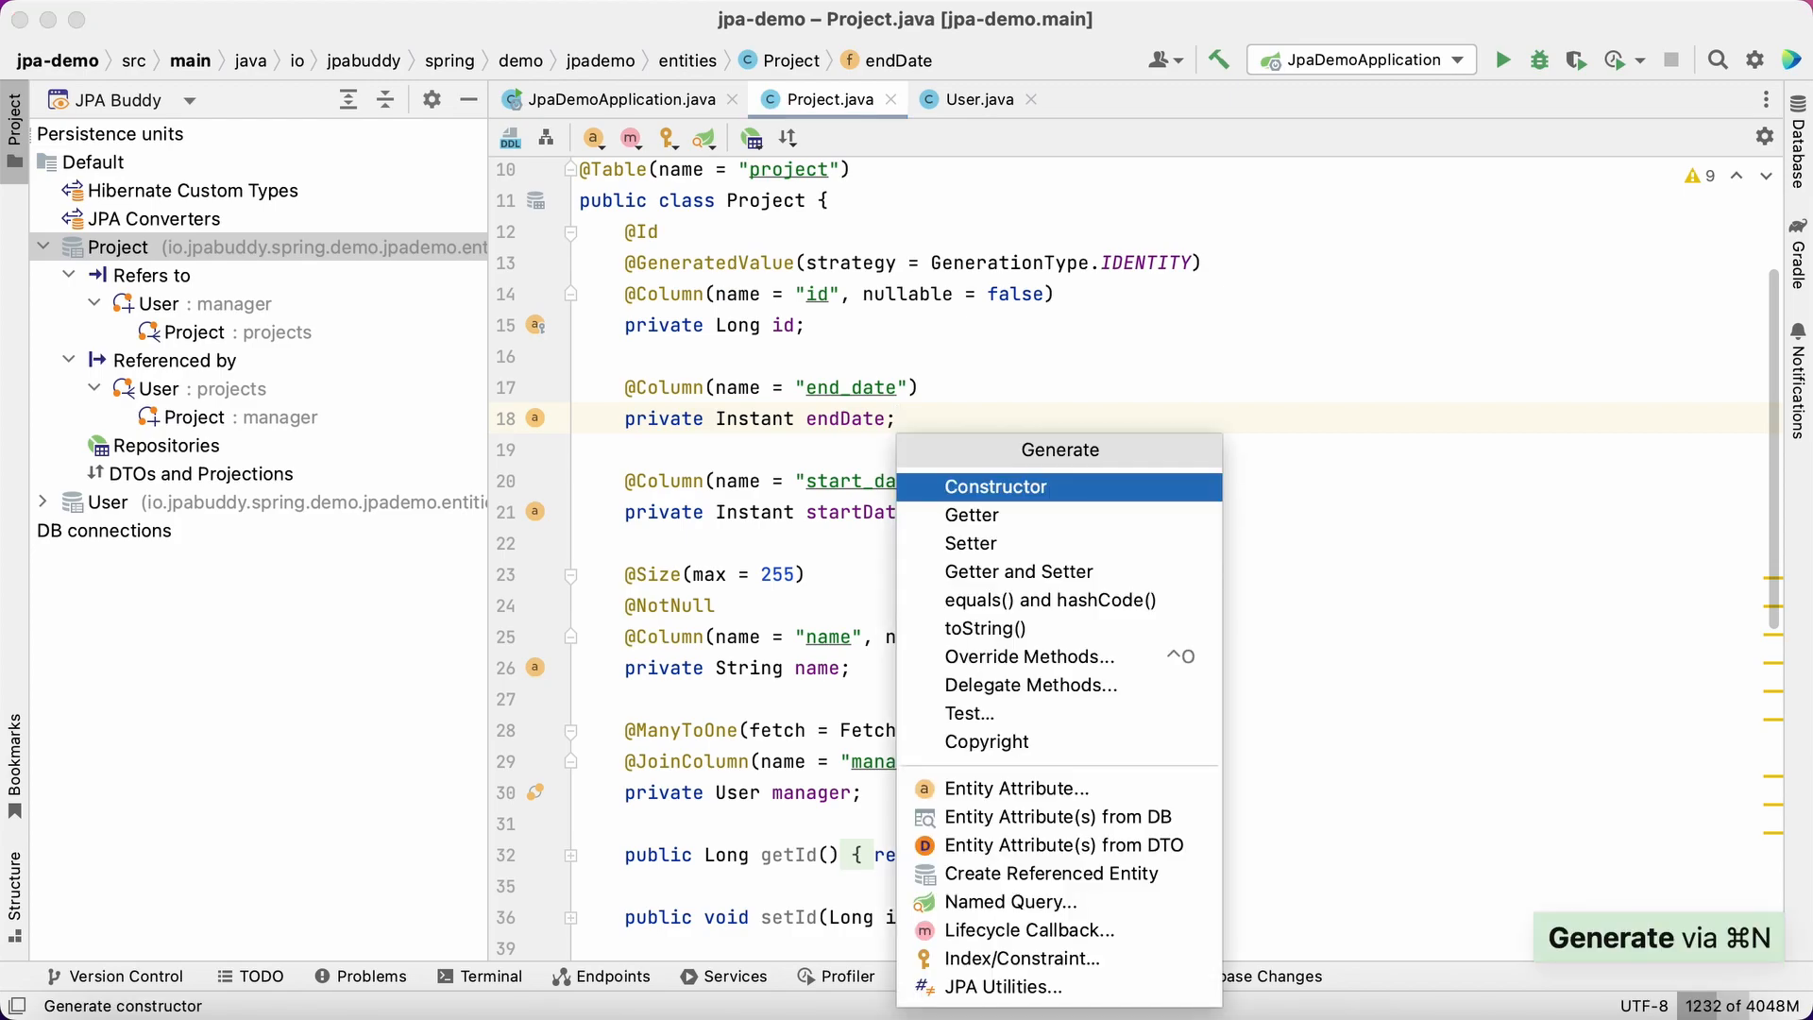
type("ref")
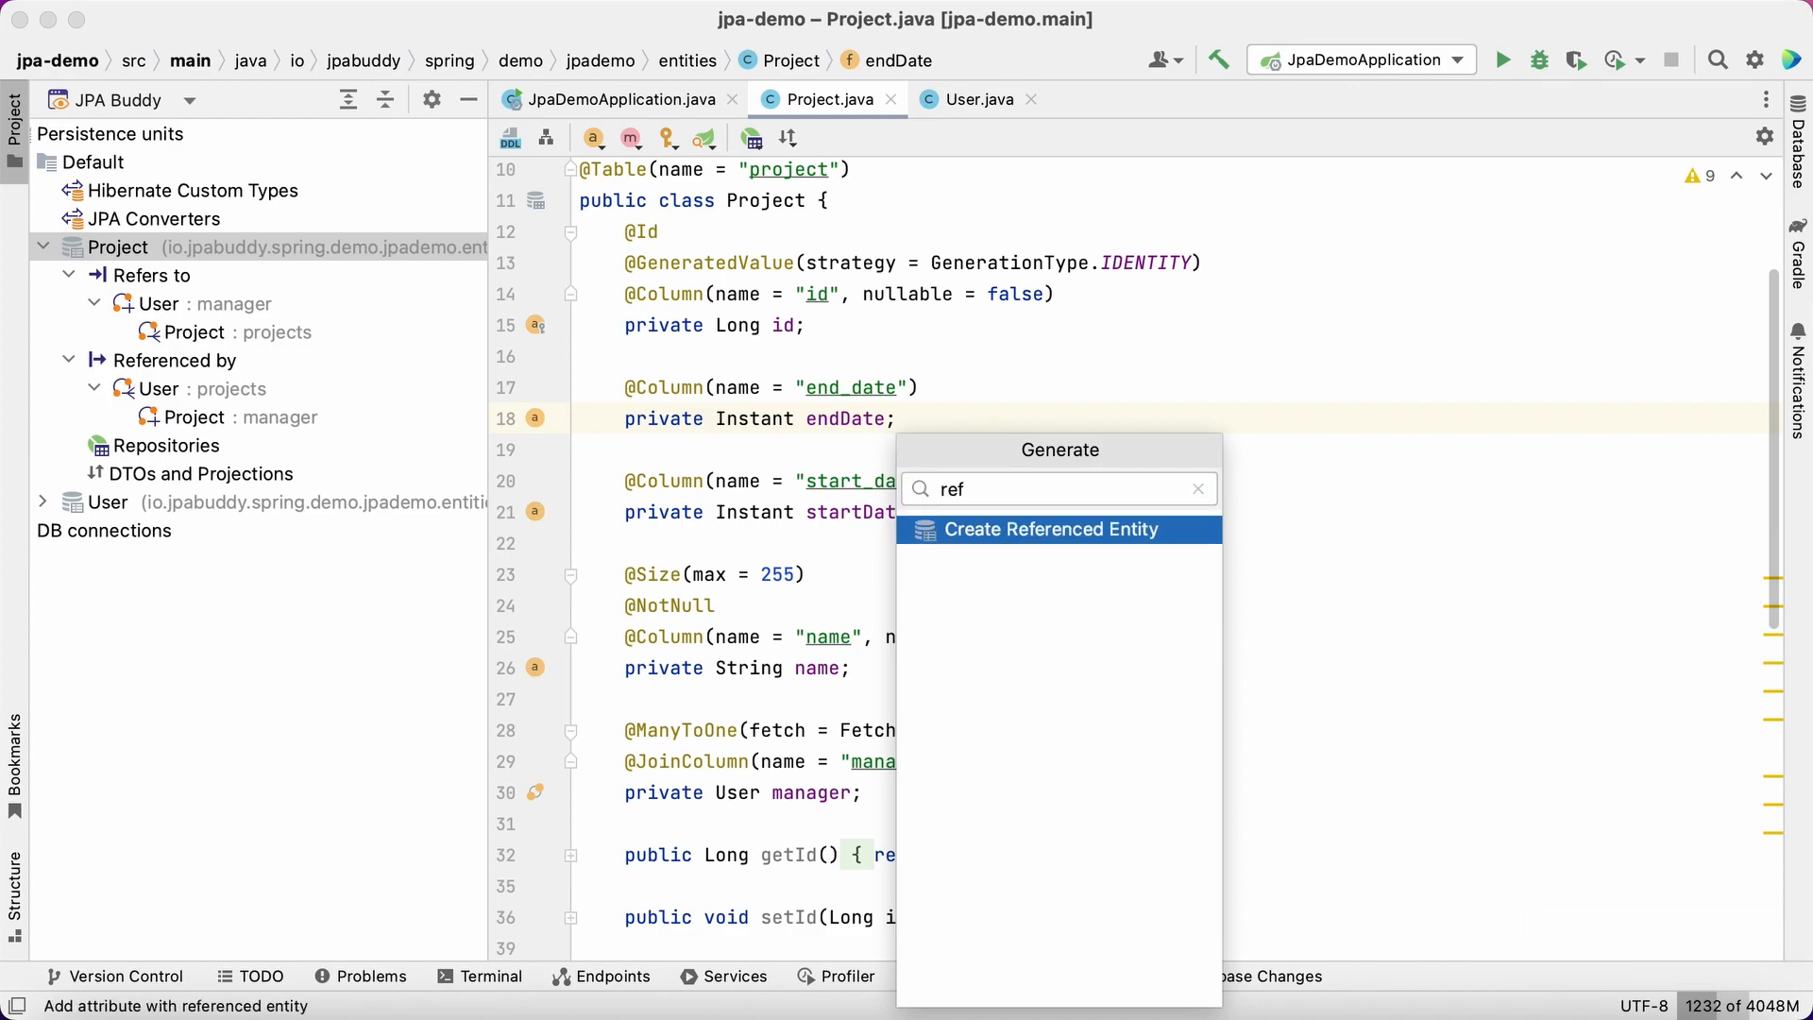
Create a Task entity referenced ONE_TO_MANY from Project, with a Long identity-generated id
left_click(1050, 528)
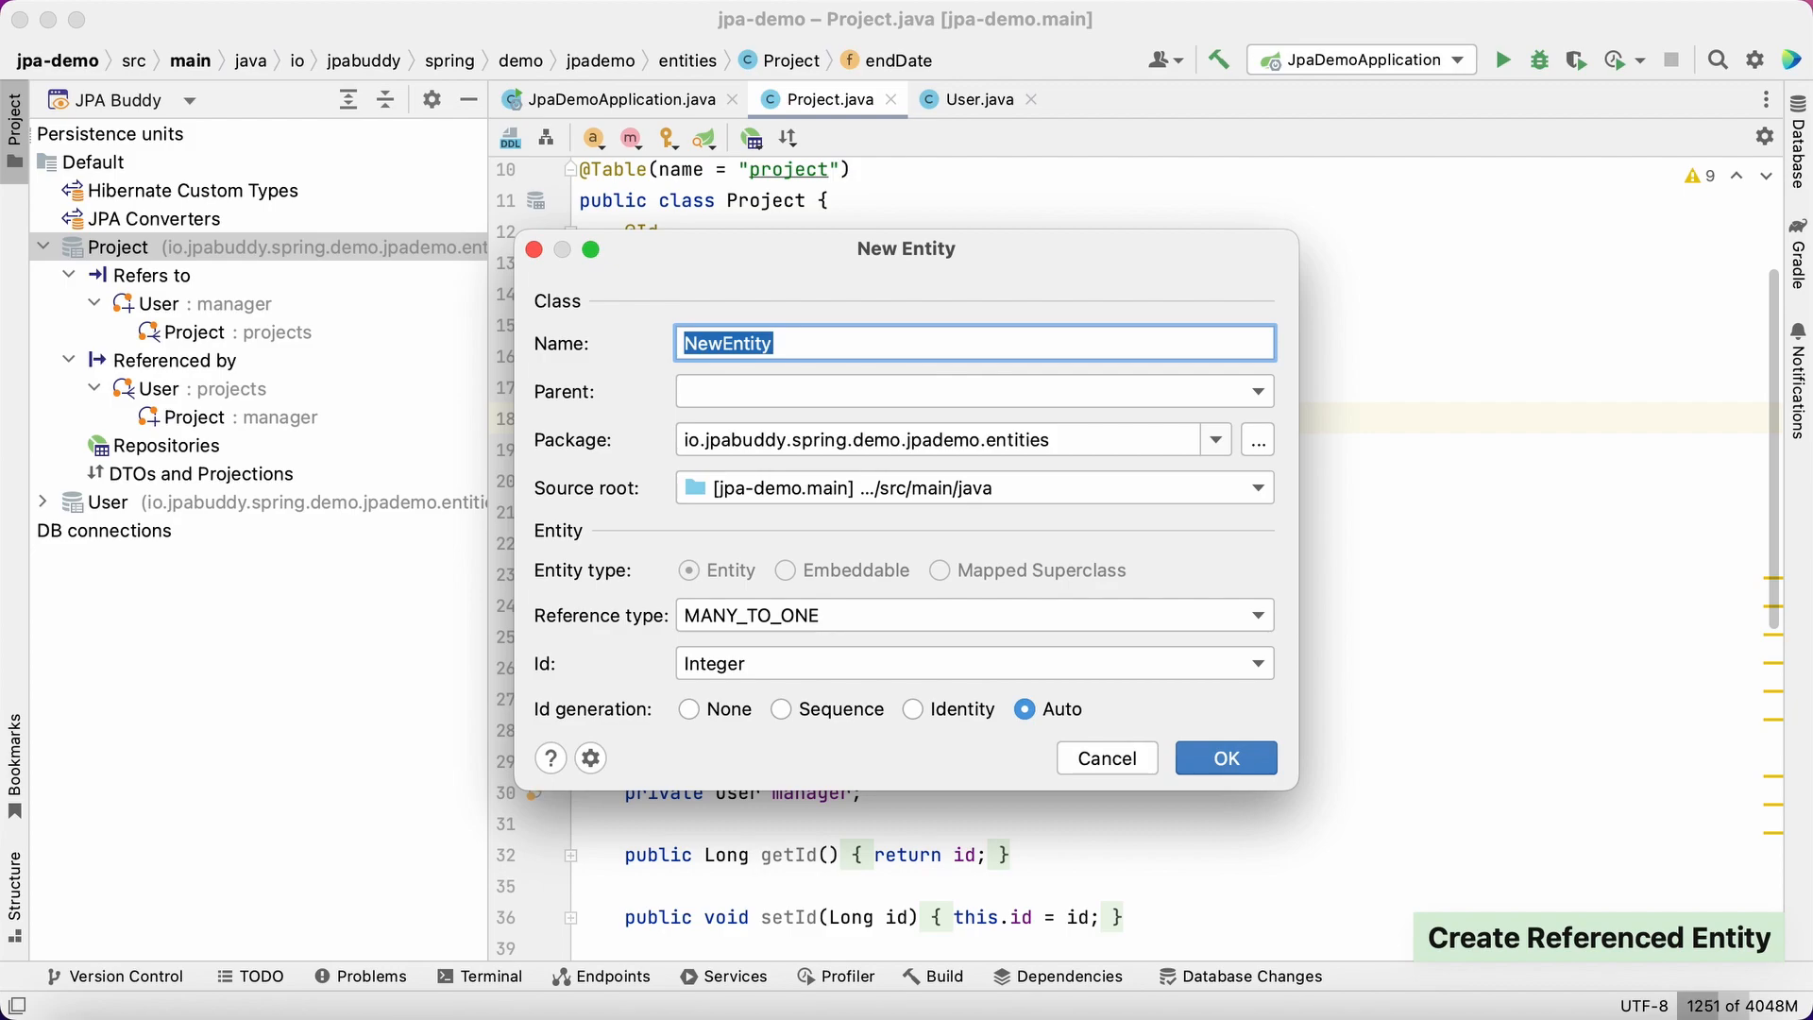
type("Task")
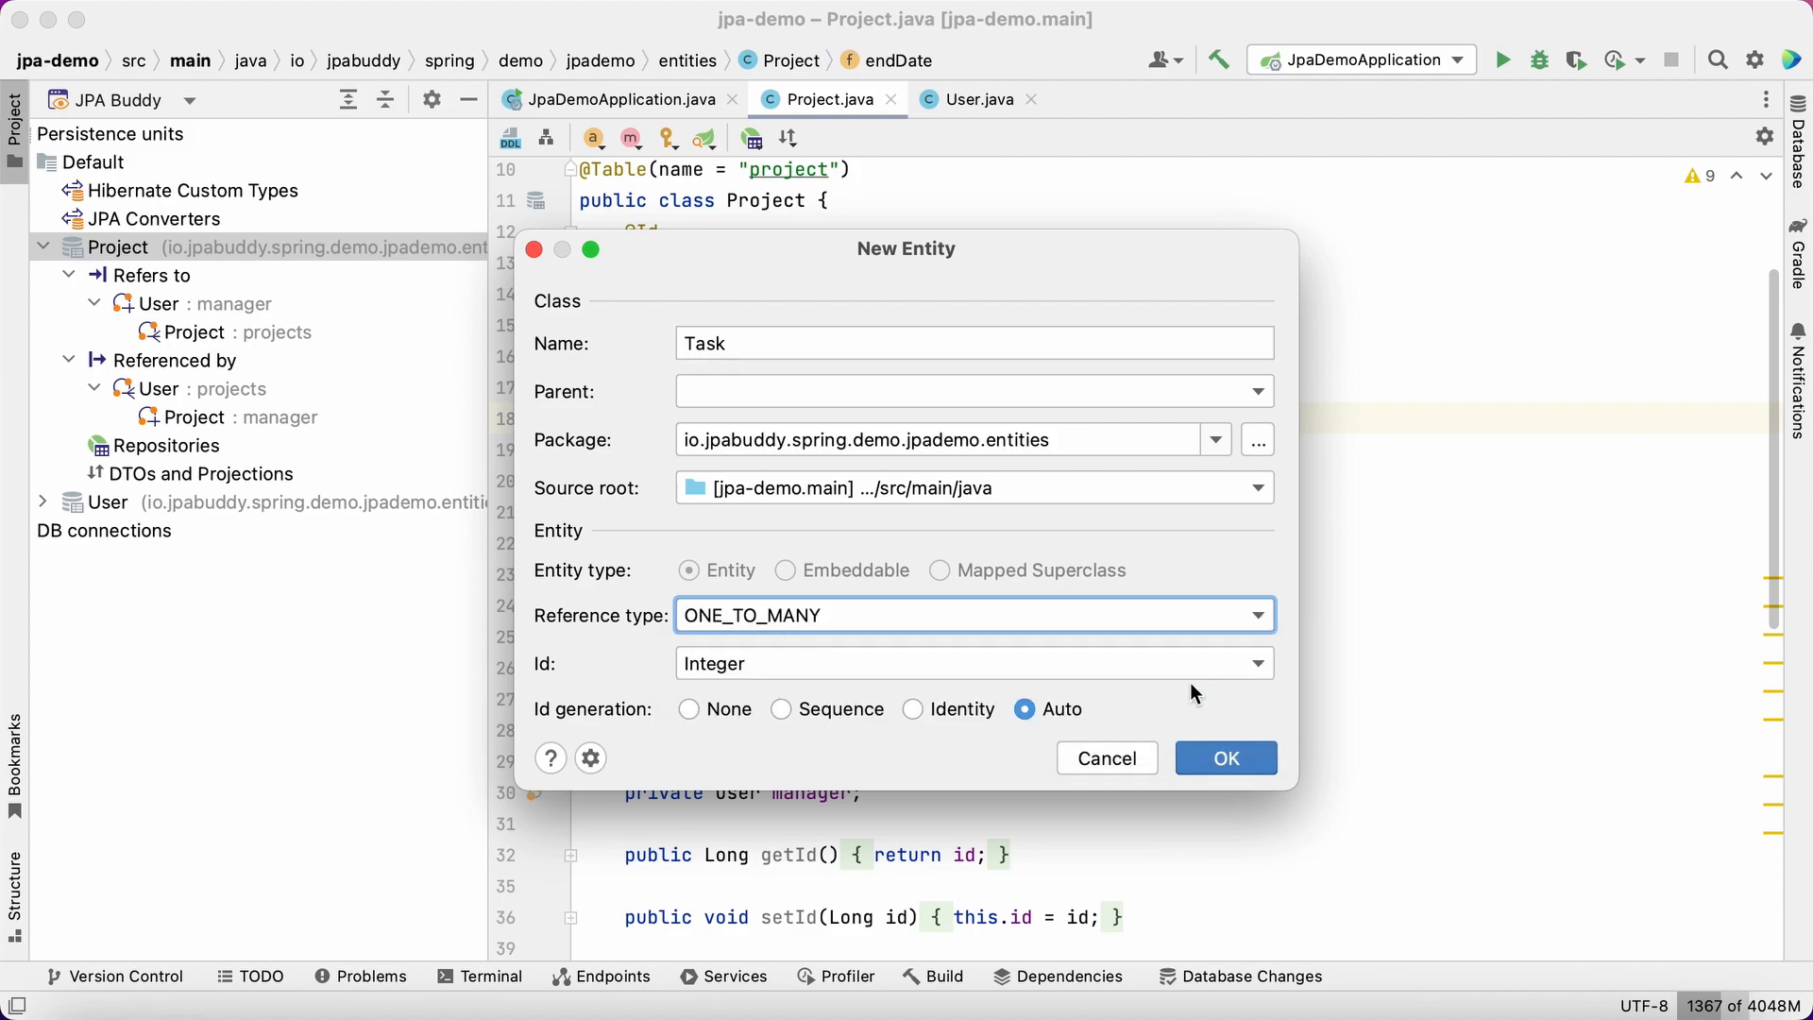
left_click(912, 708)
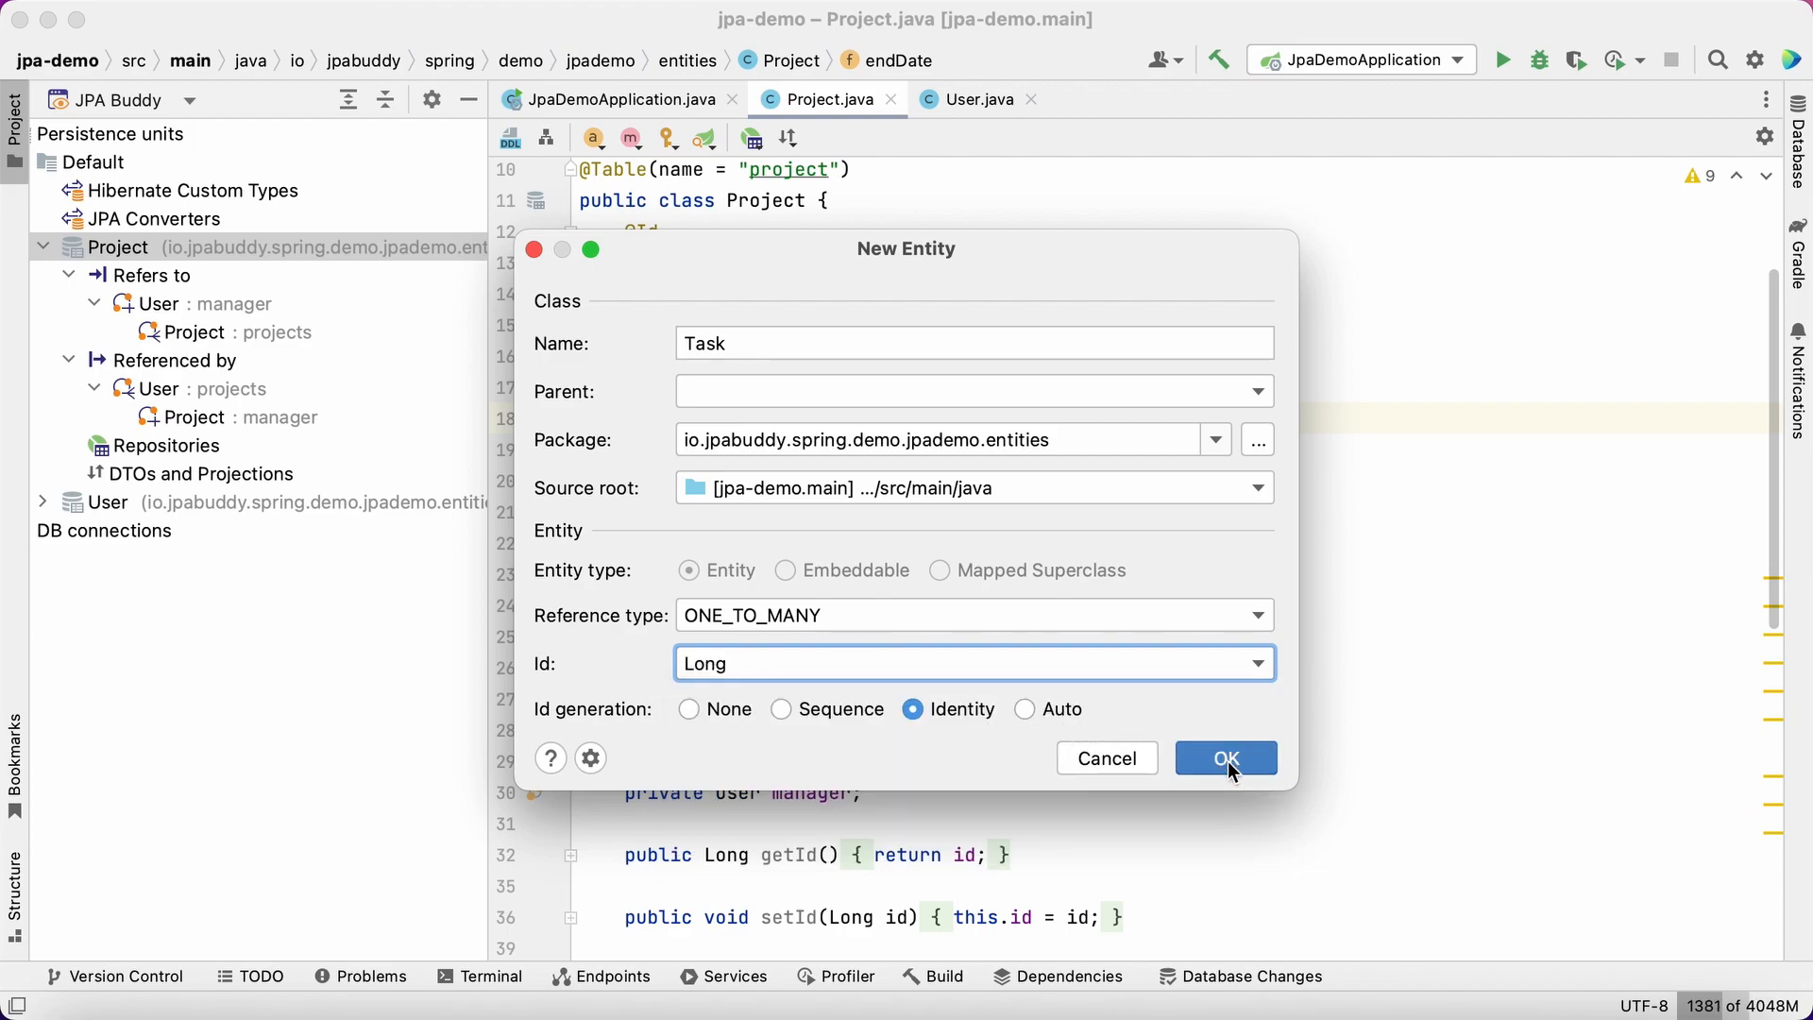
left_click(1226, 757)
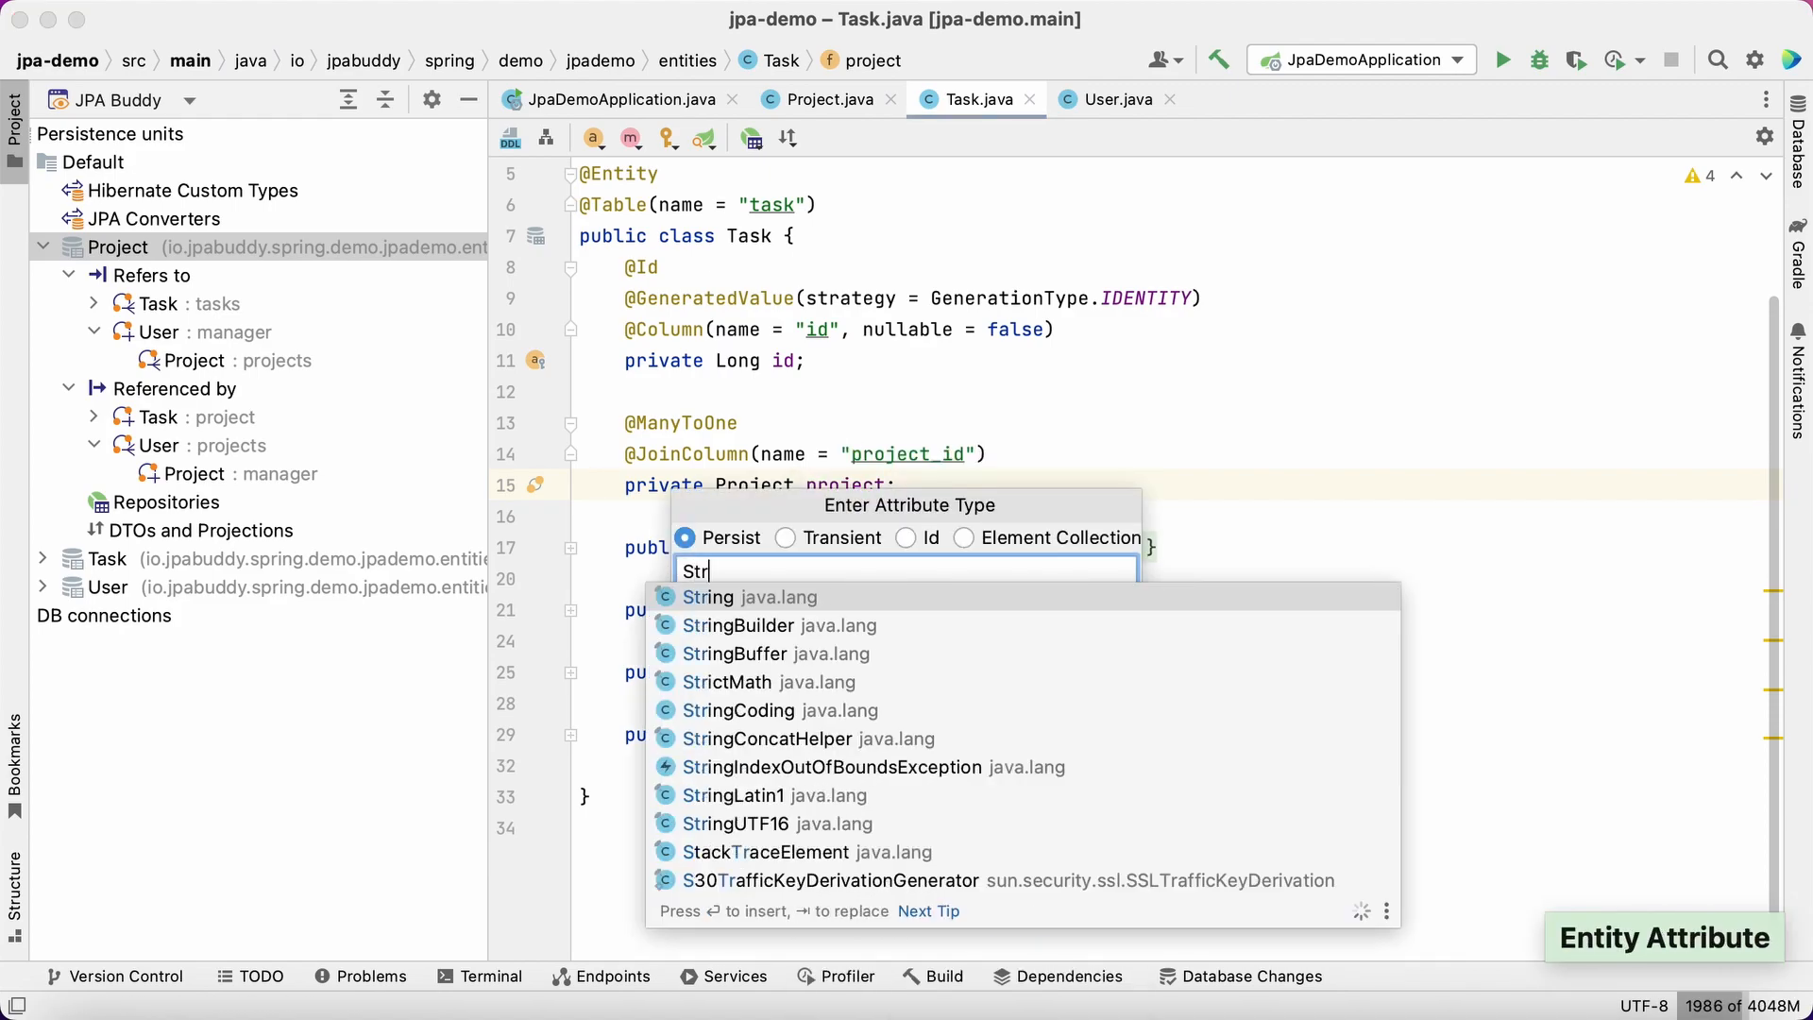
Add Instant startDate and endDate, a String name, and a many-to-one link from Task to User
left_click(709, 596)
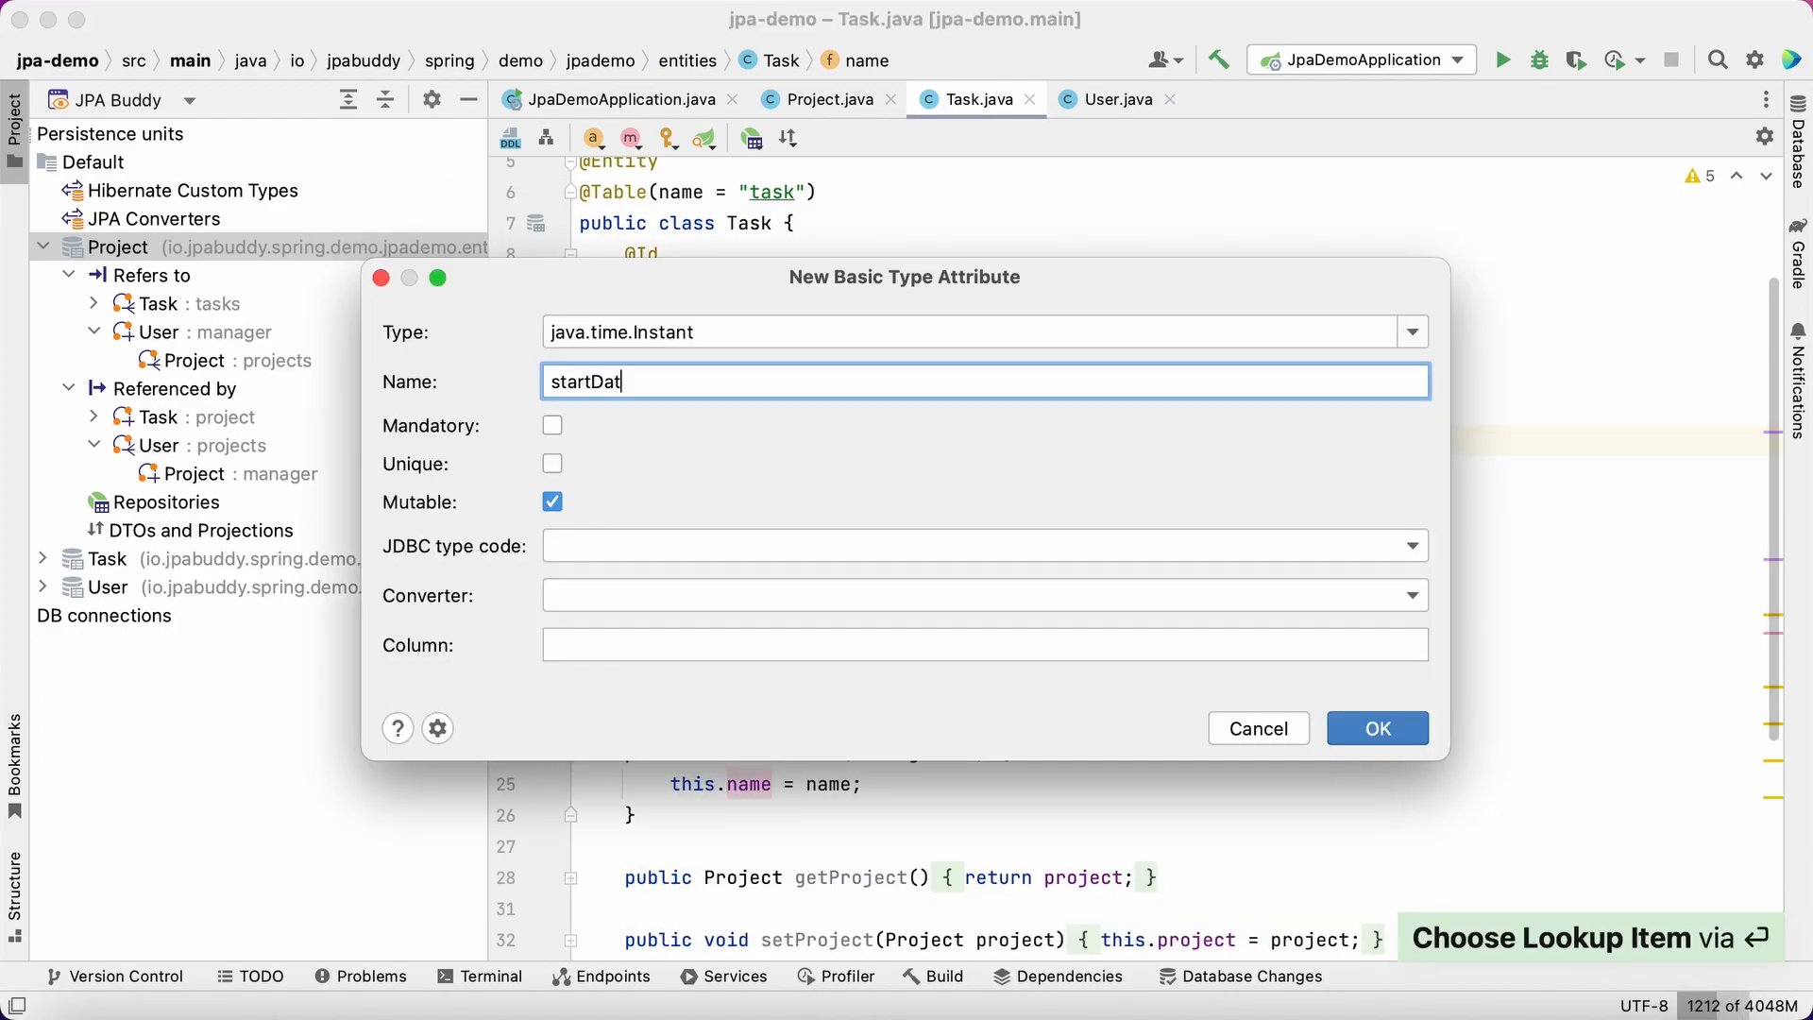
left_click(1376, 729)
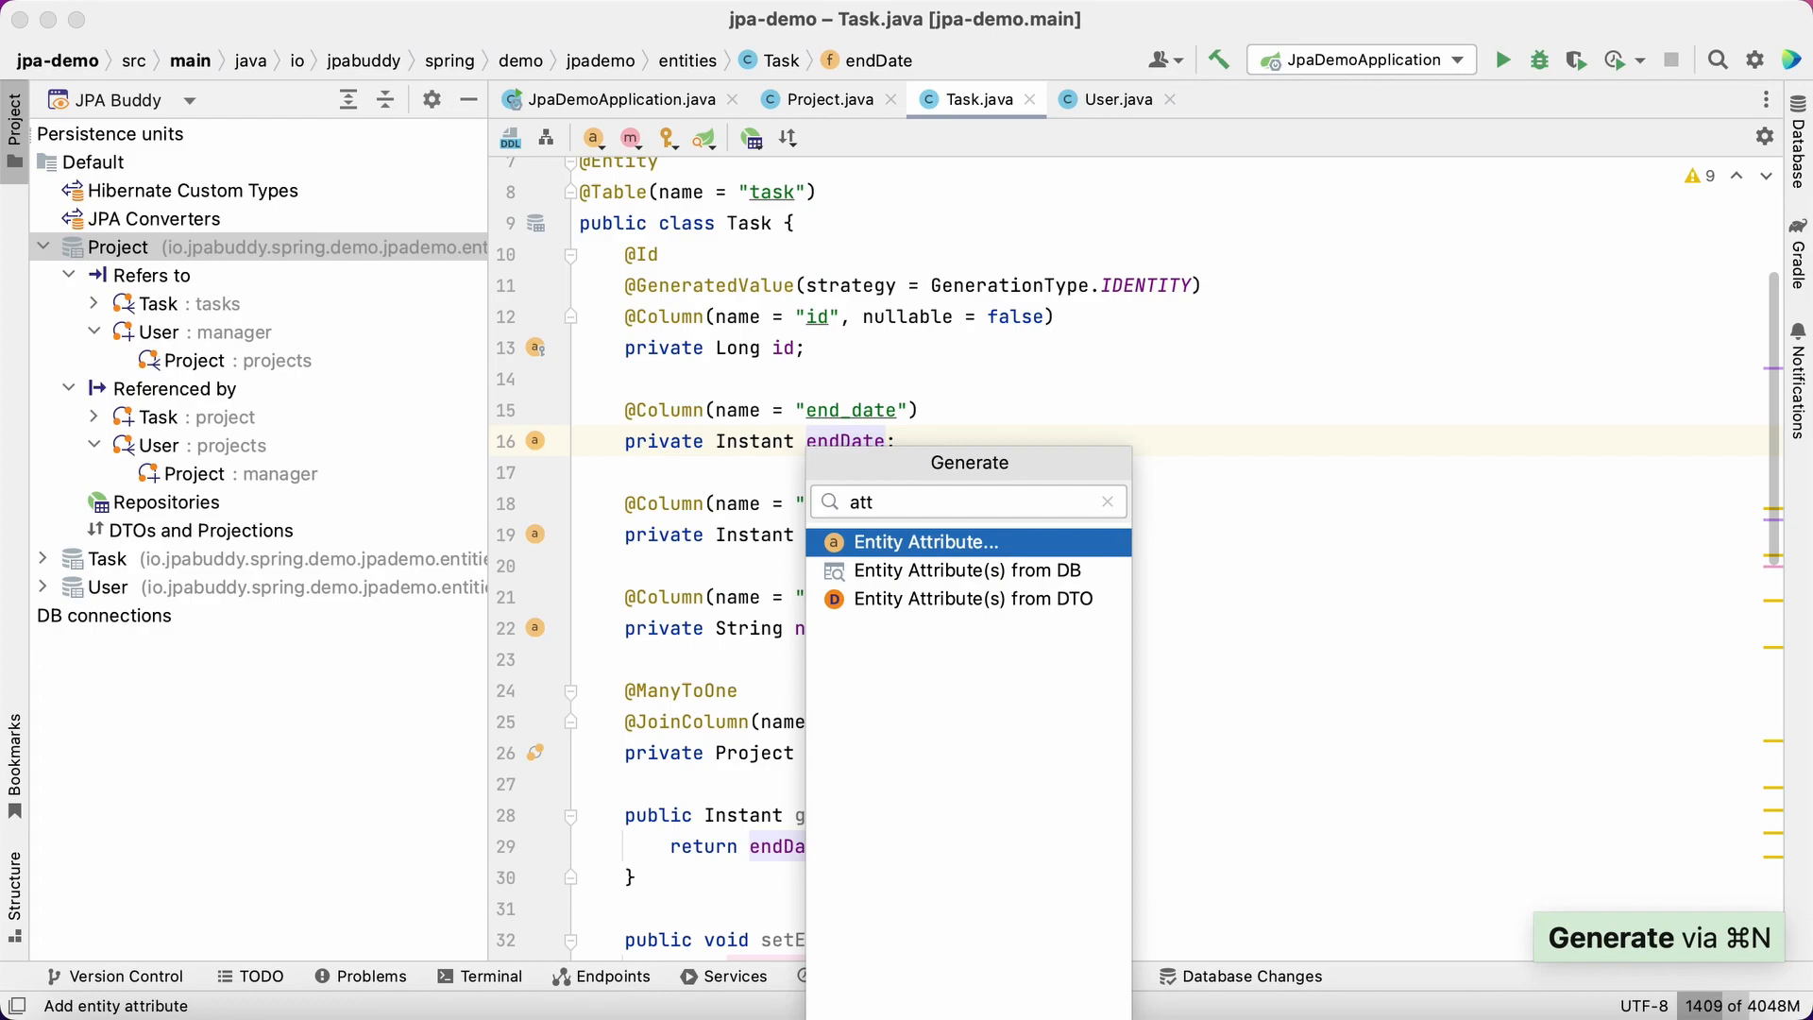
left_click(925, 542)
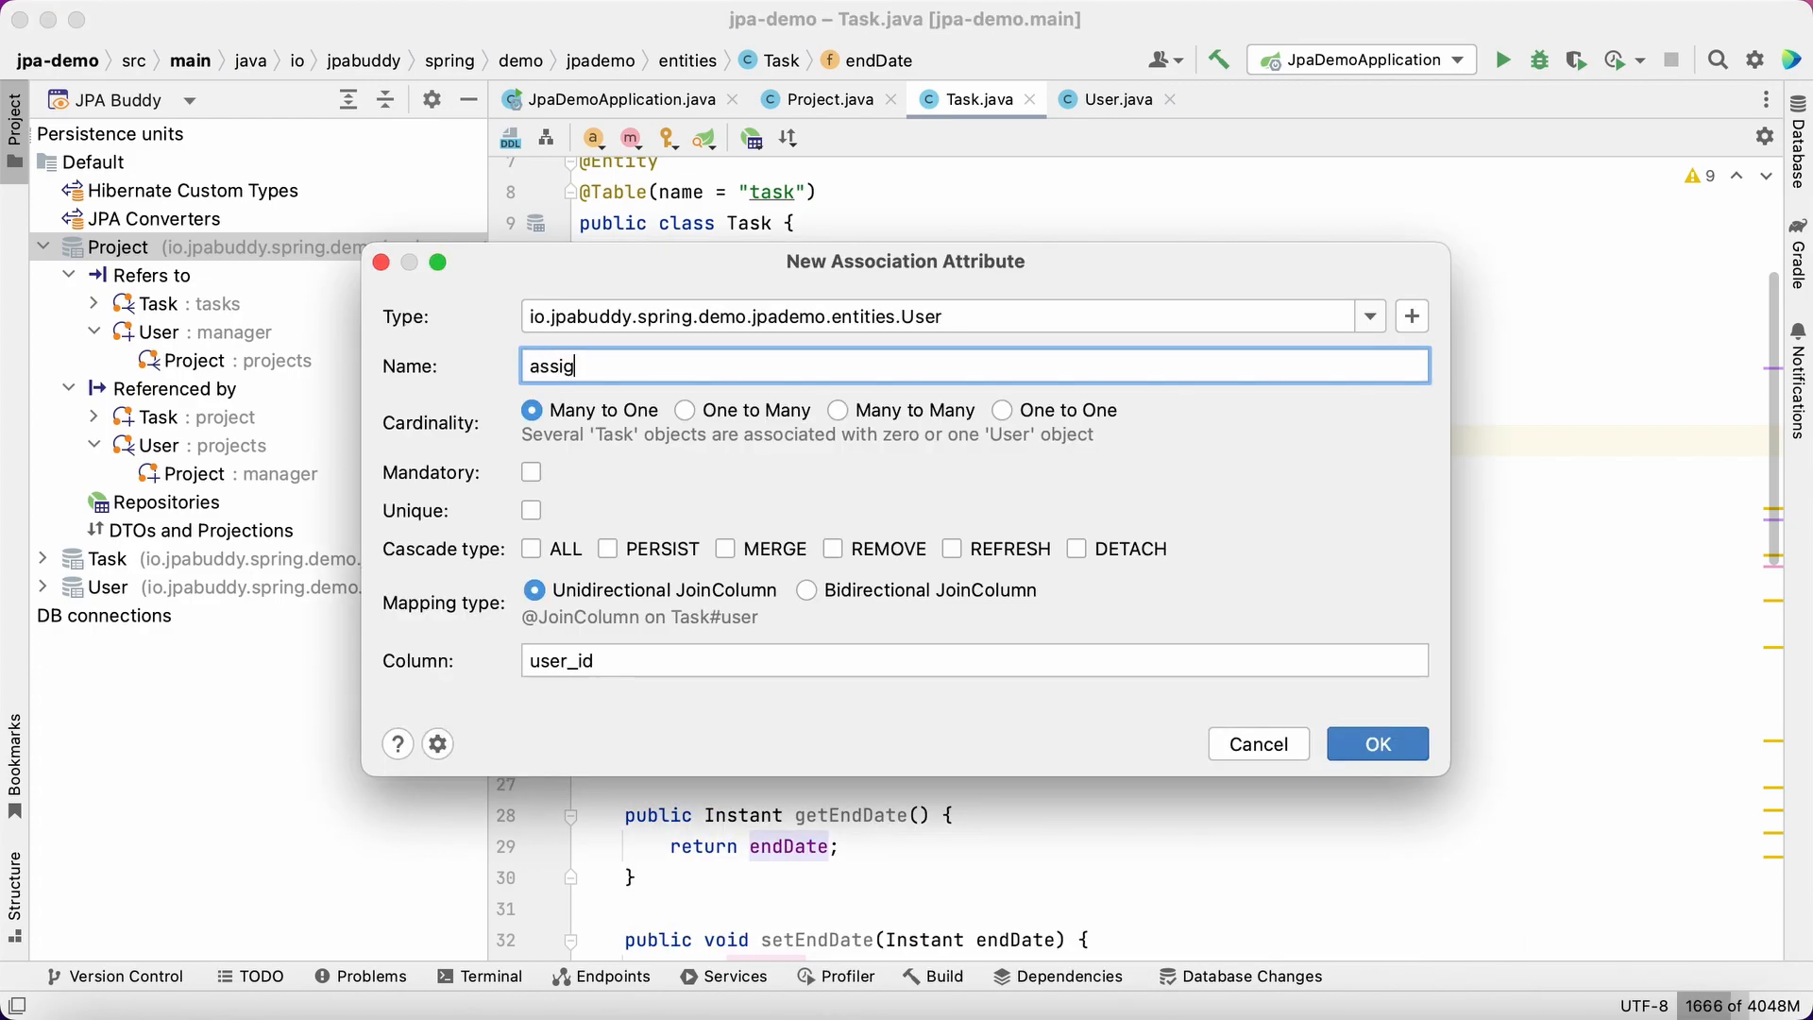
left_click(1378, 744)
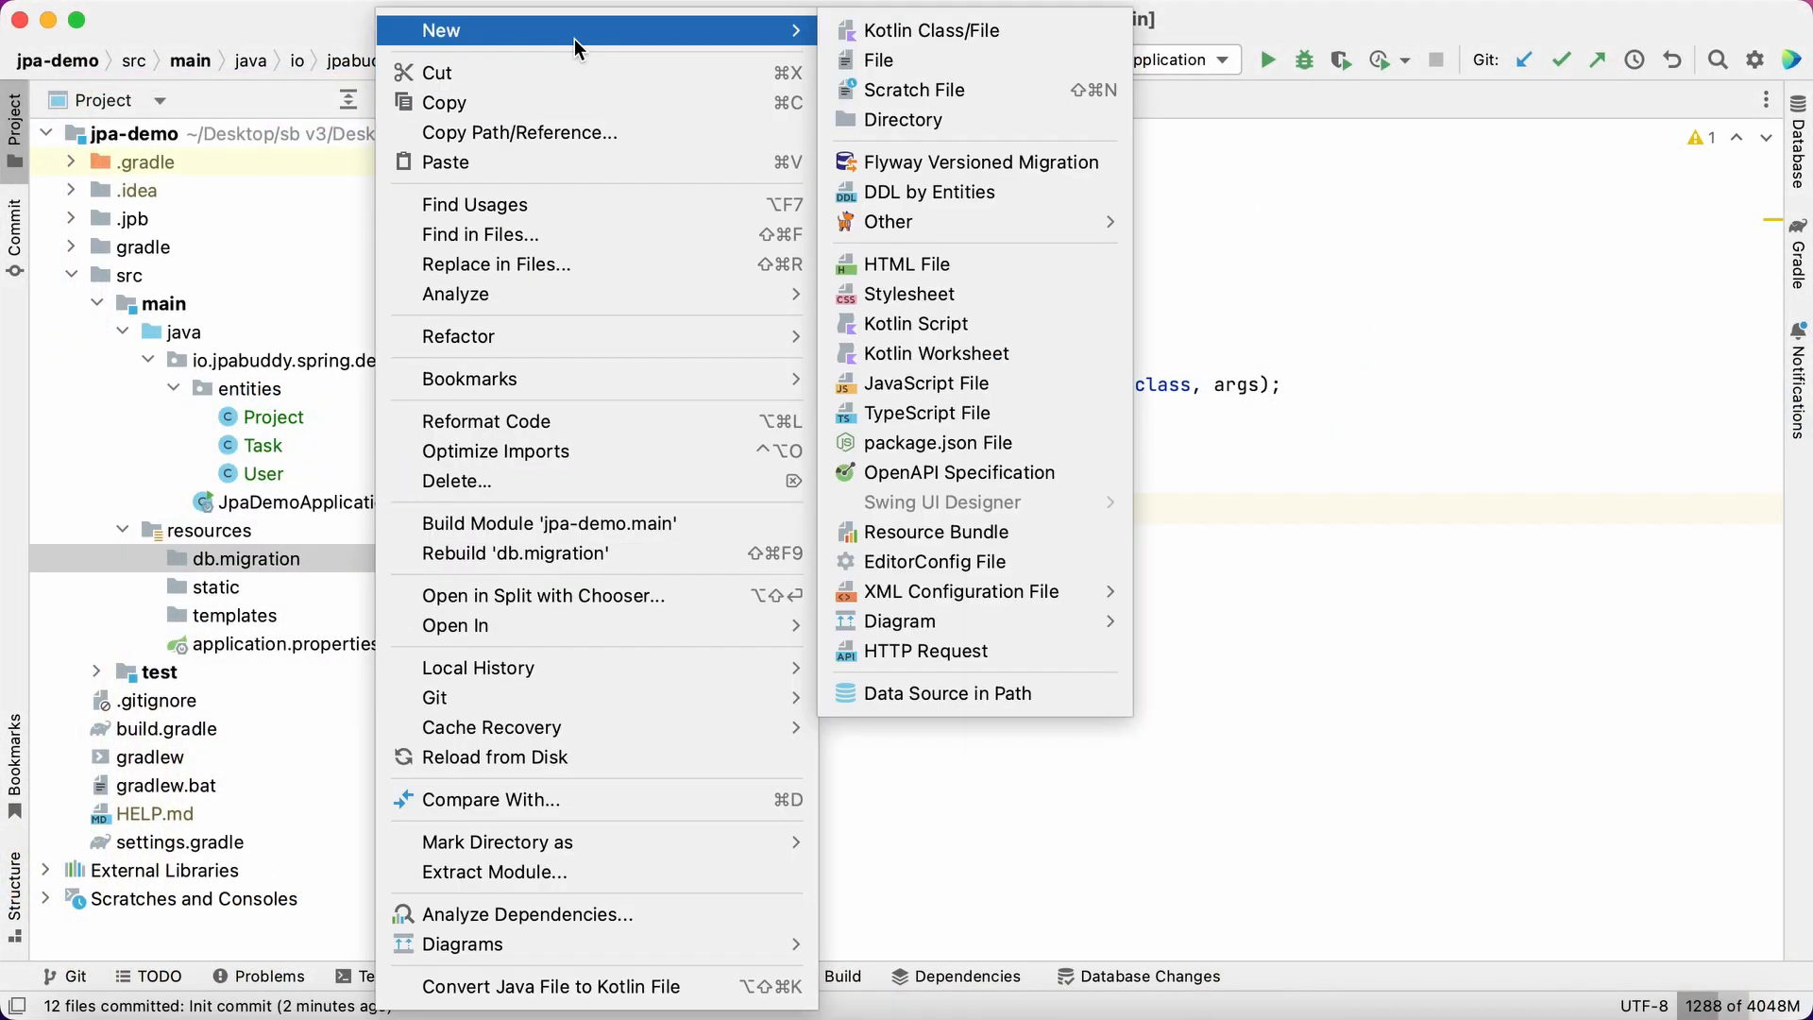
mouse_move(925, 223)
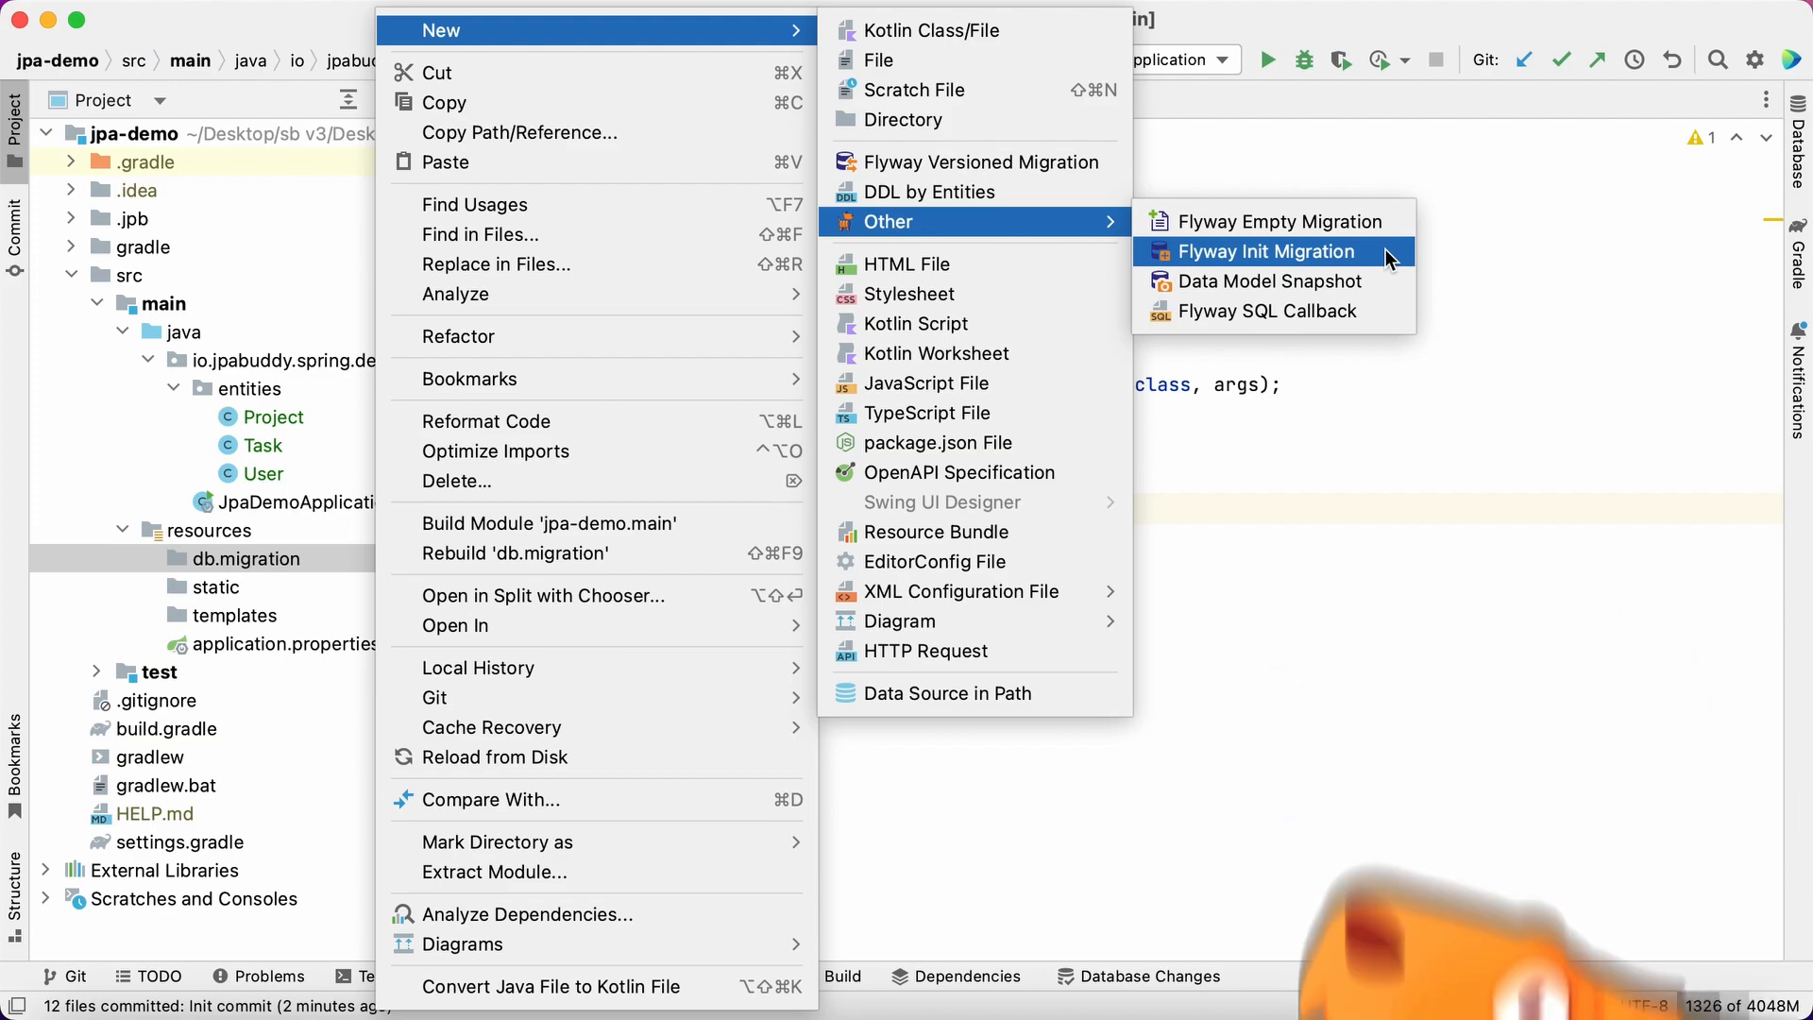
Start a Flyway Init Migration for db.migration with Source type Model
left_click(1267, 251)
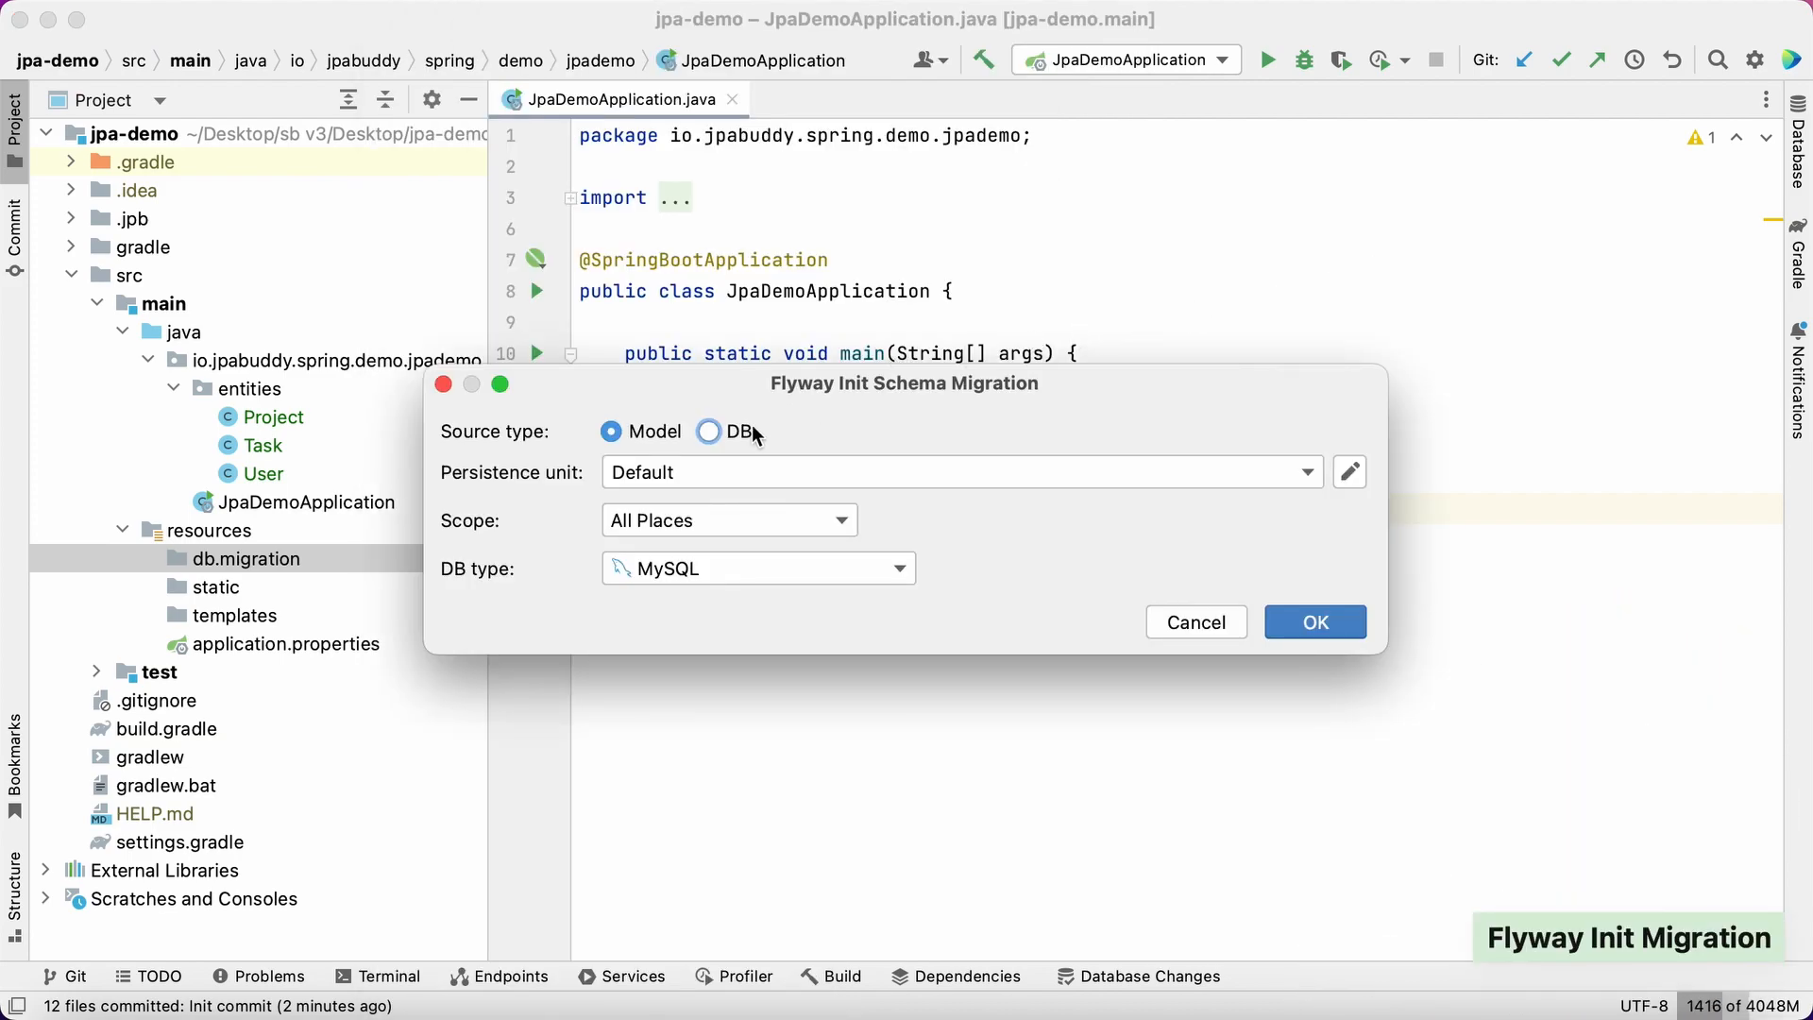
left_click(707, 430)
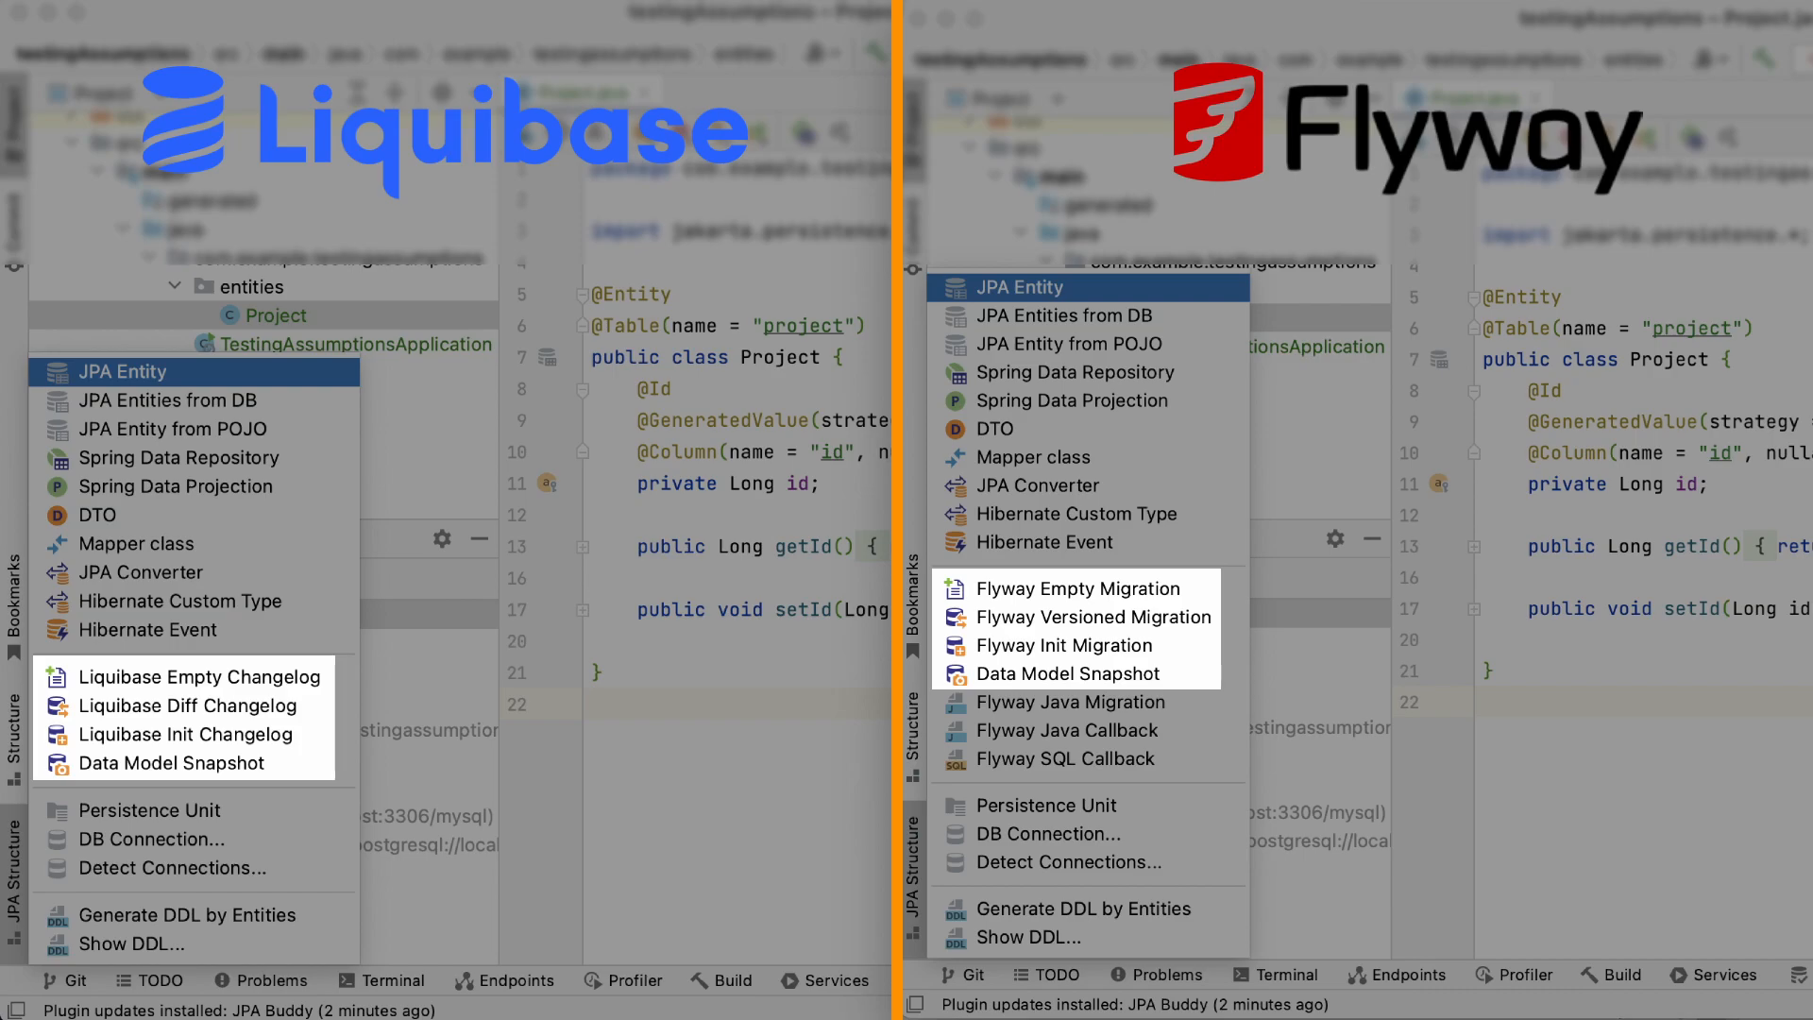
left_click(1092, 616)
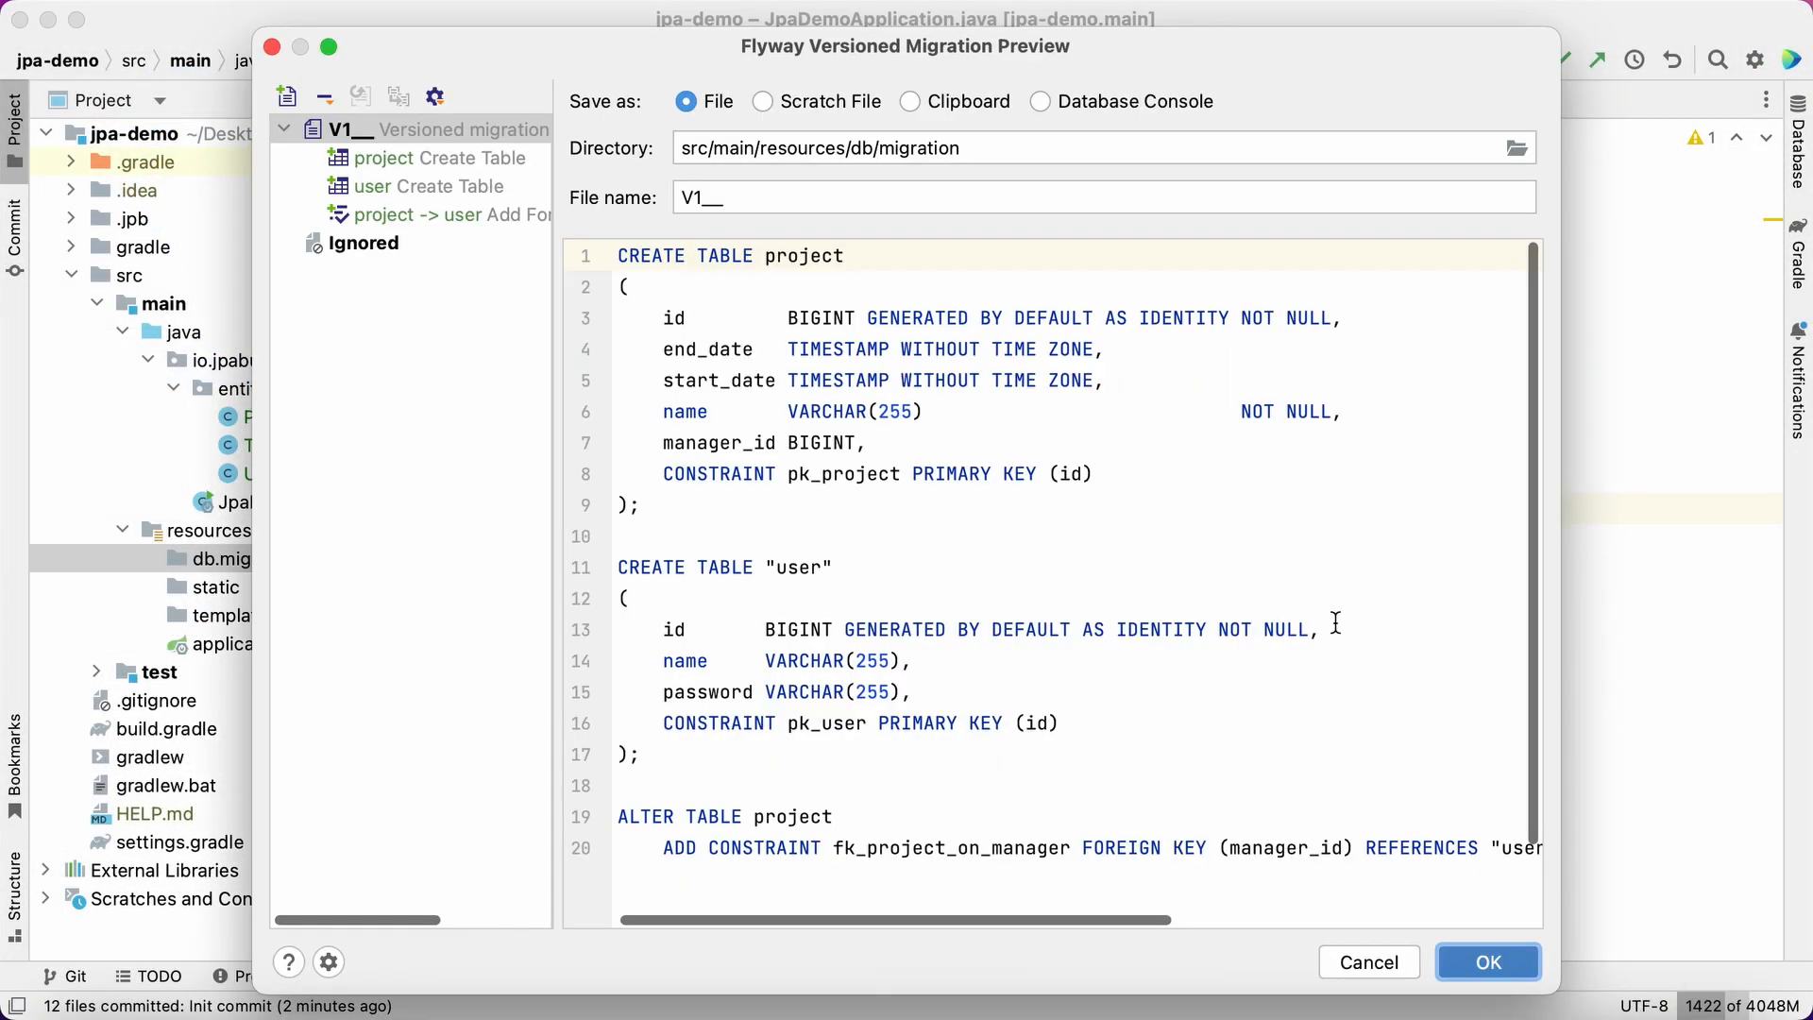
Name the migration file V1__baseline_migration and save it to db/migration
scroll("down", 3)
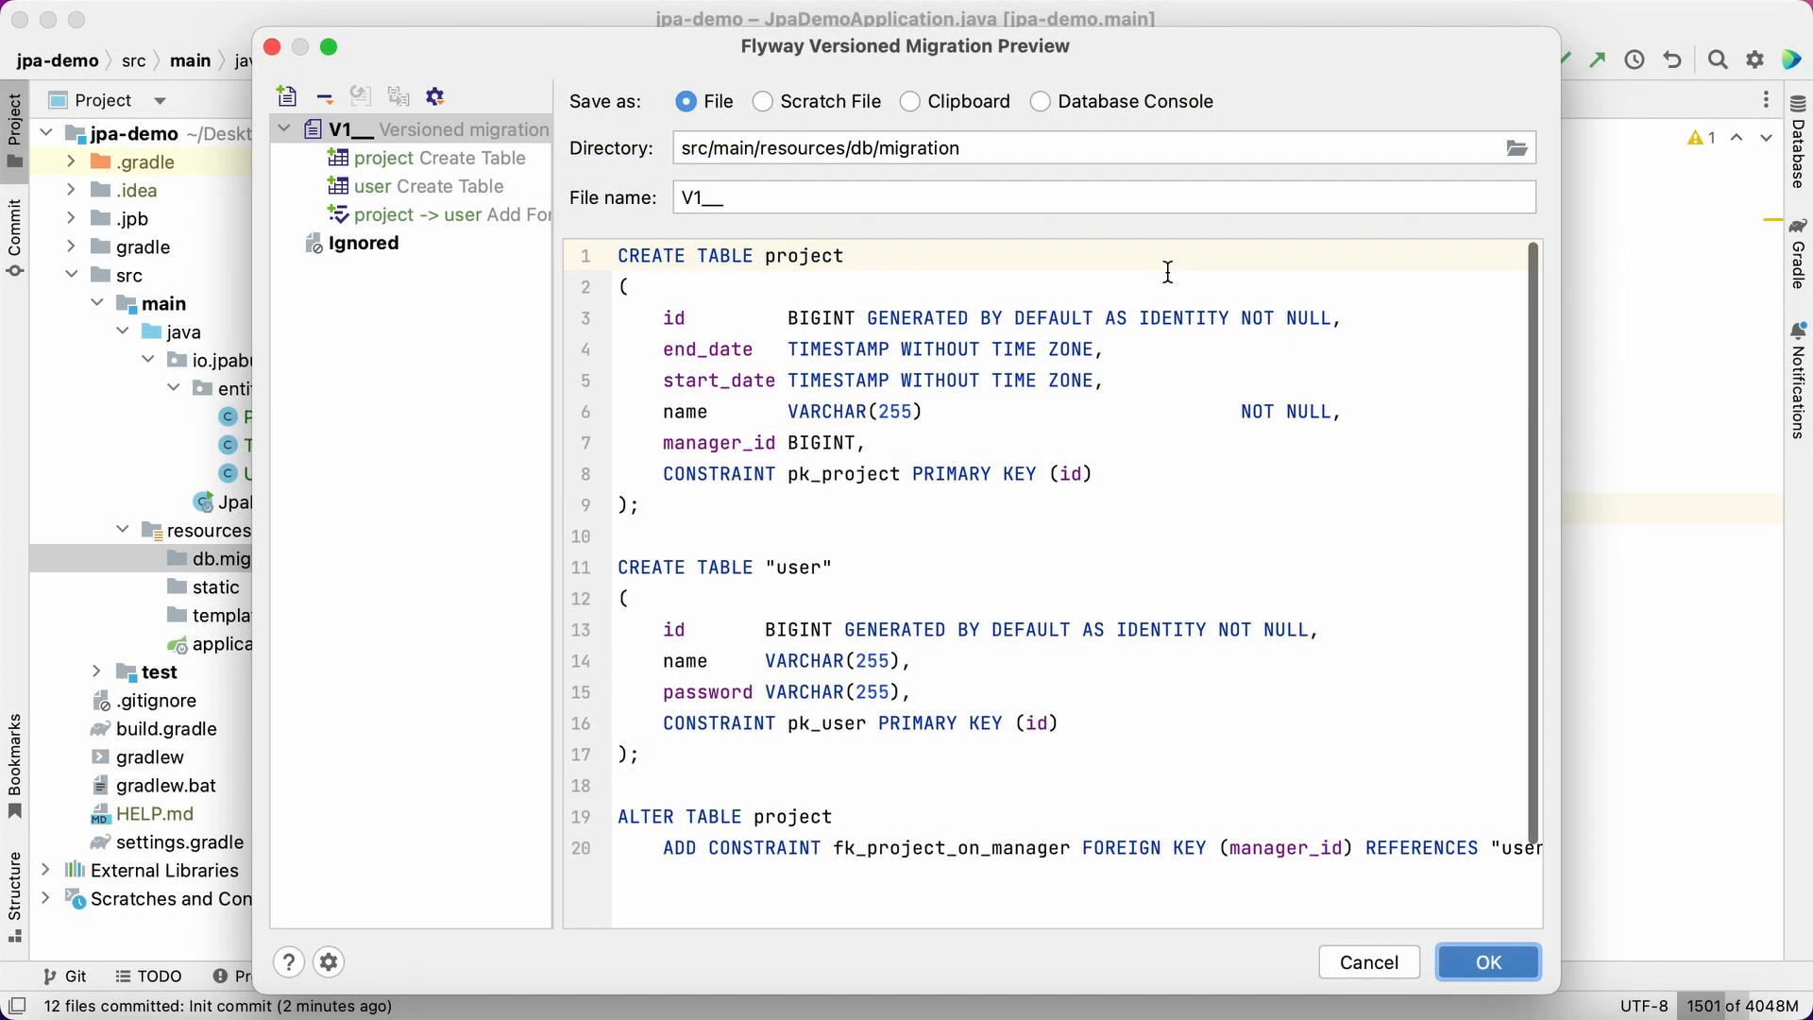
type("baseline_migration")
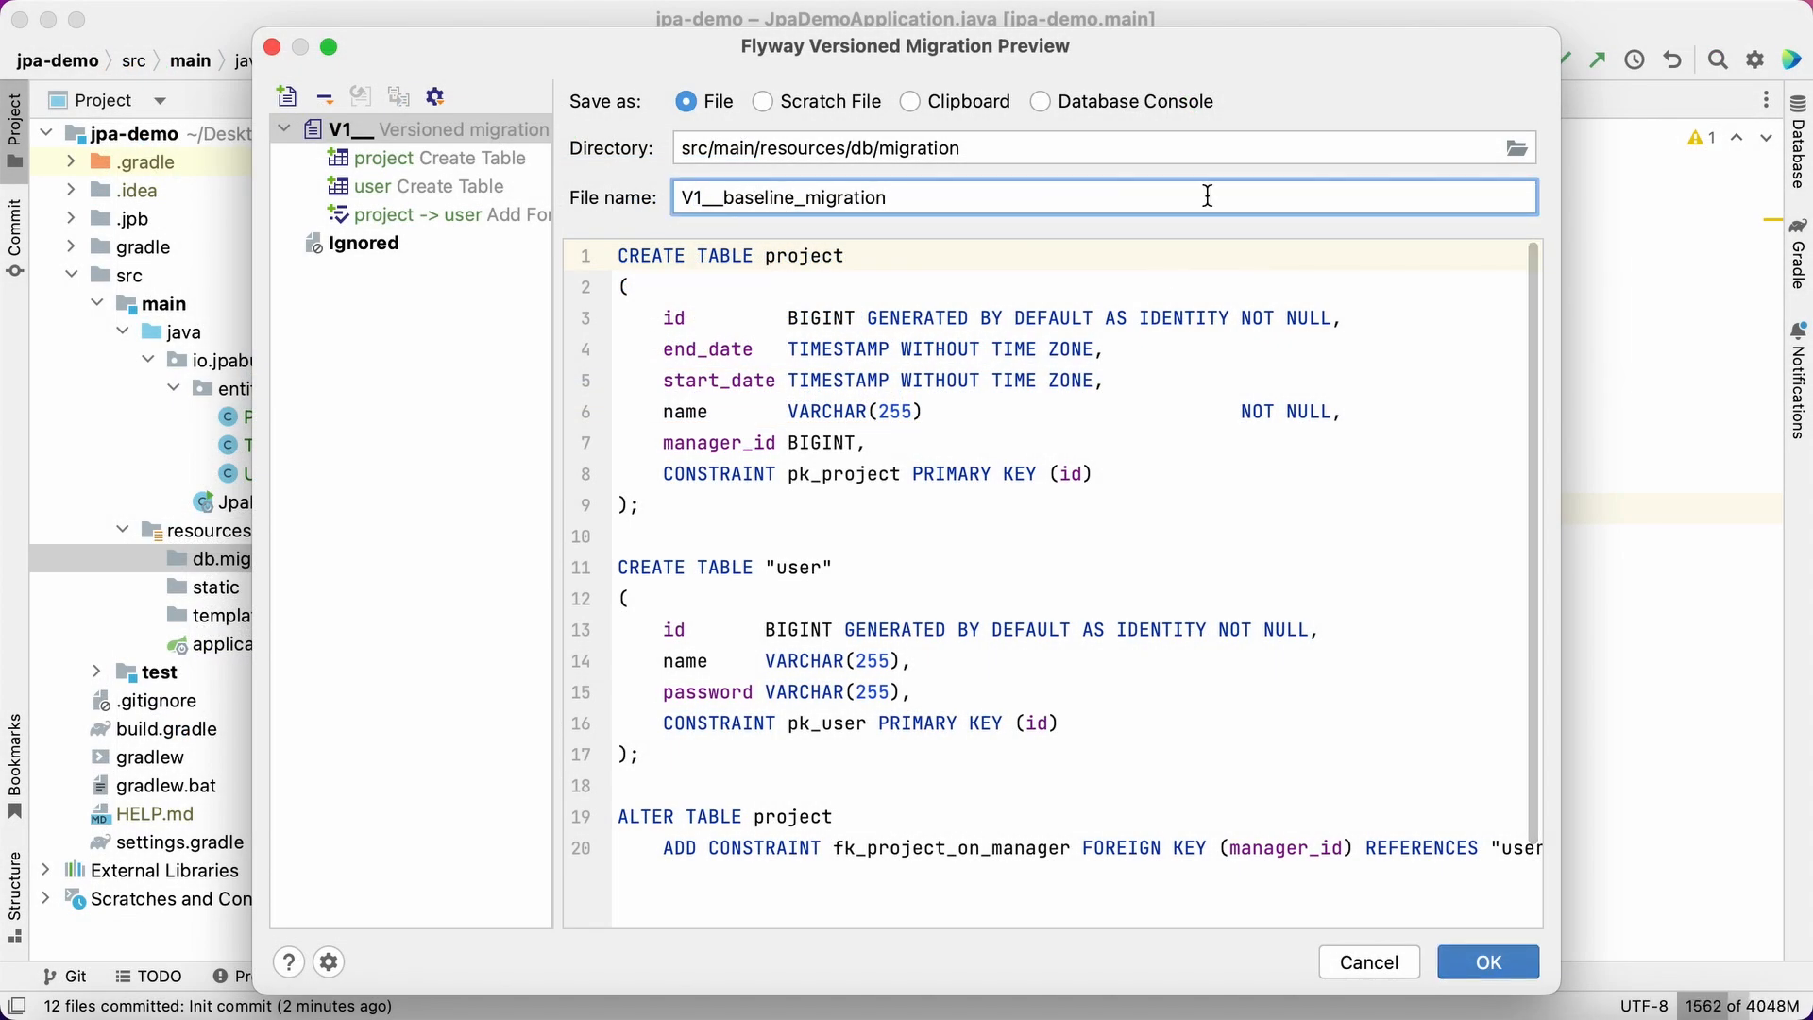
left_click(1487, 961)
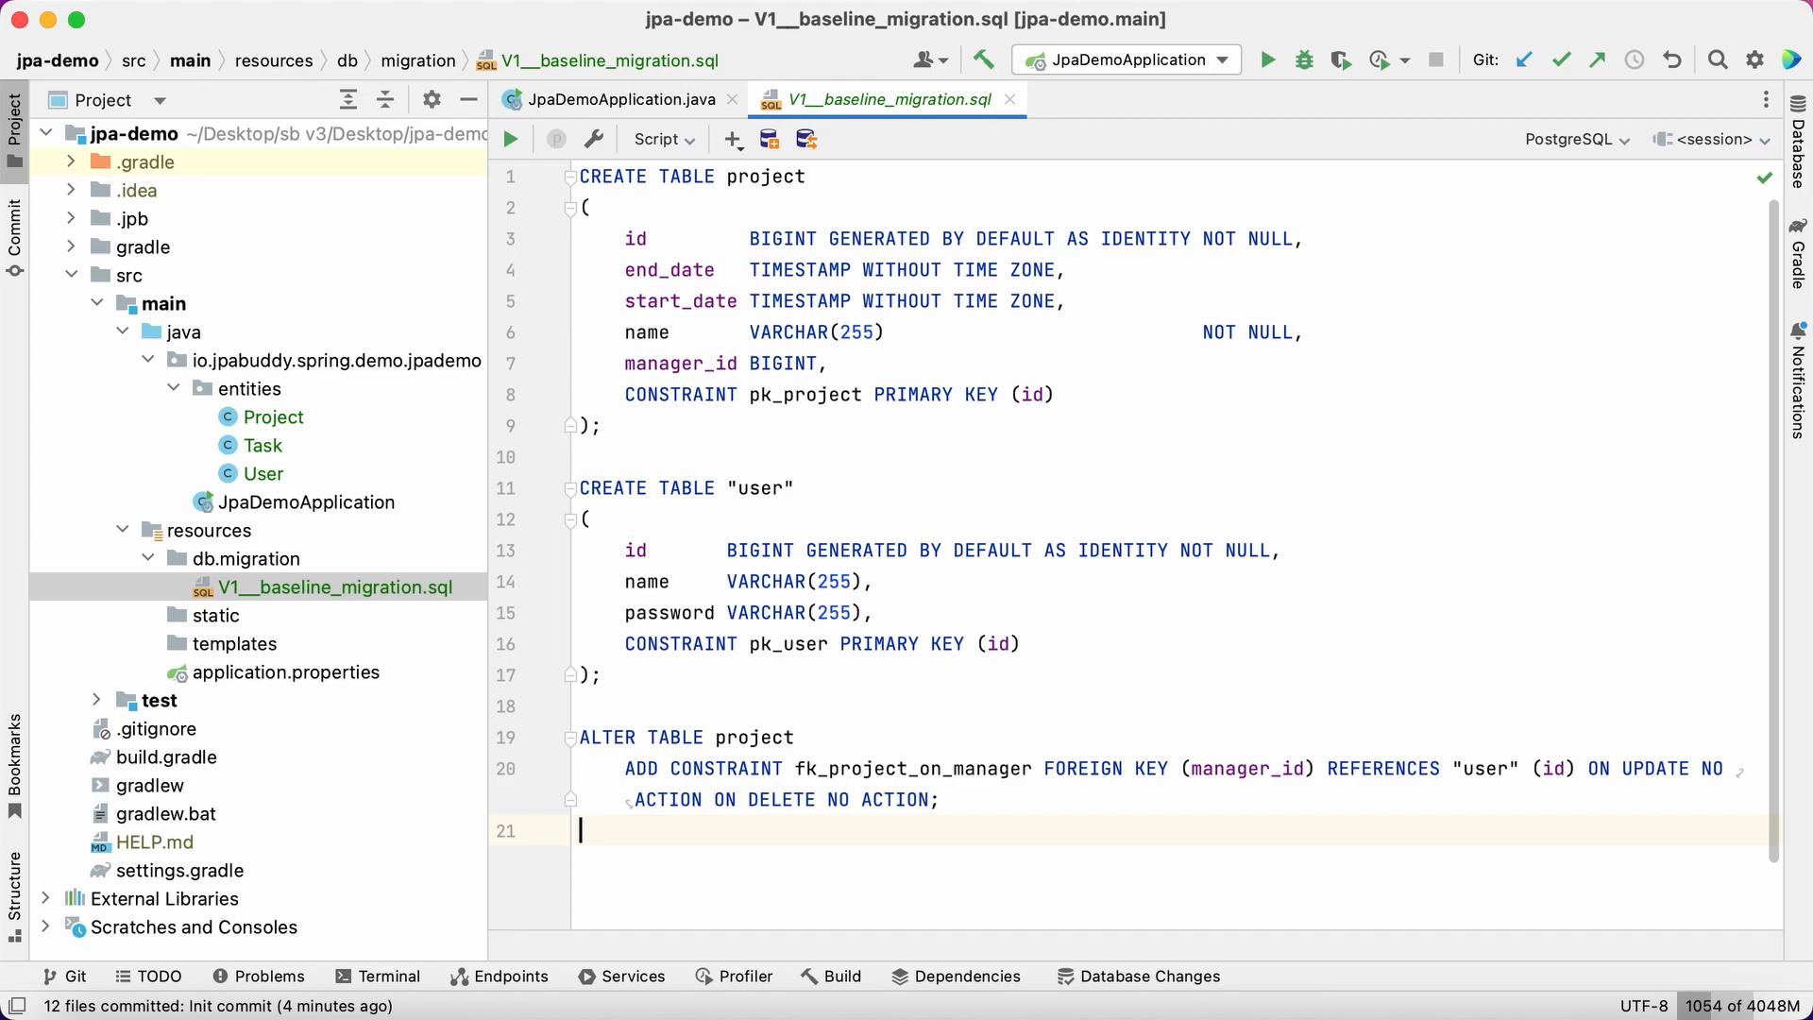
mouse_move(1492, 950)
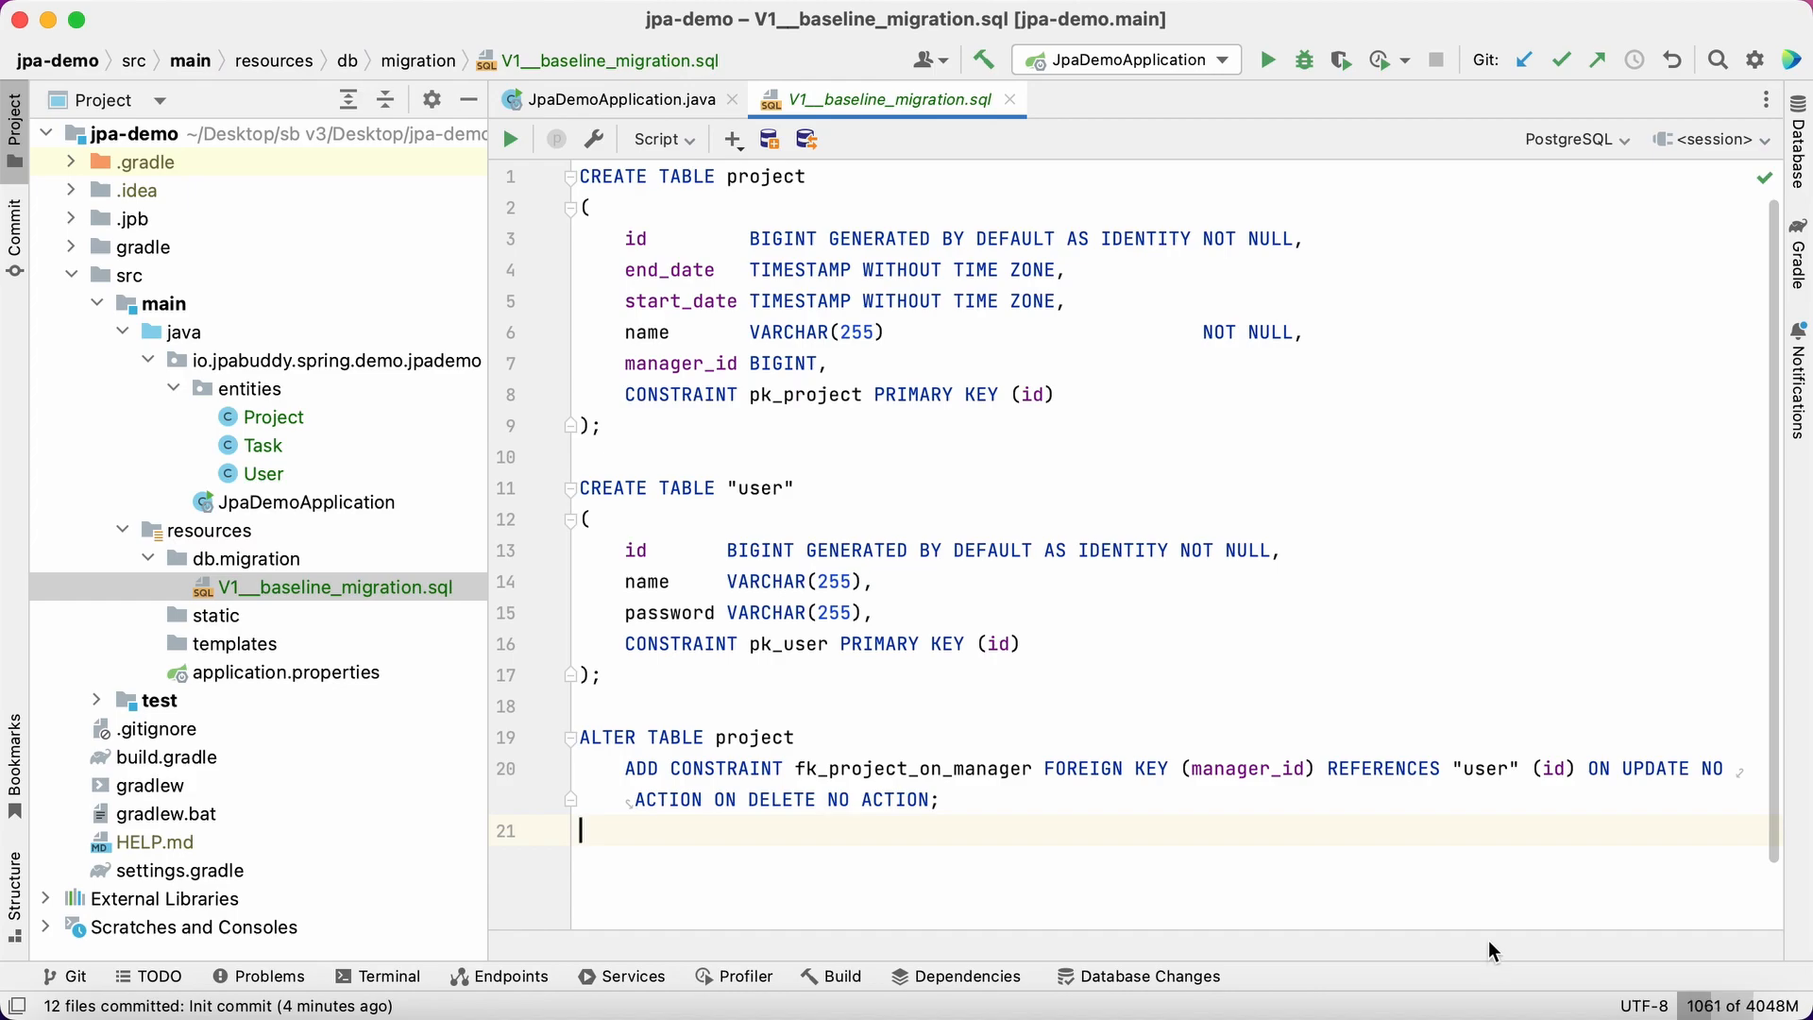
mouse_move(338, 567)
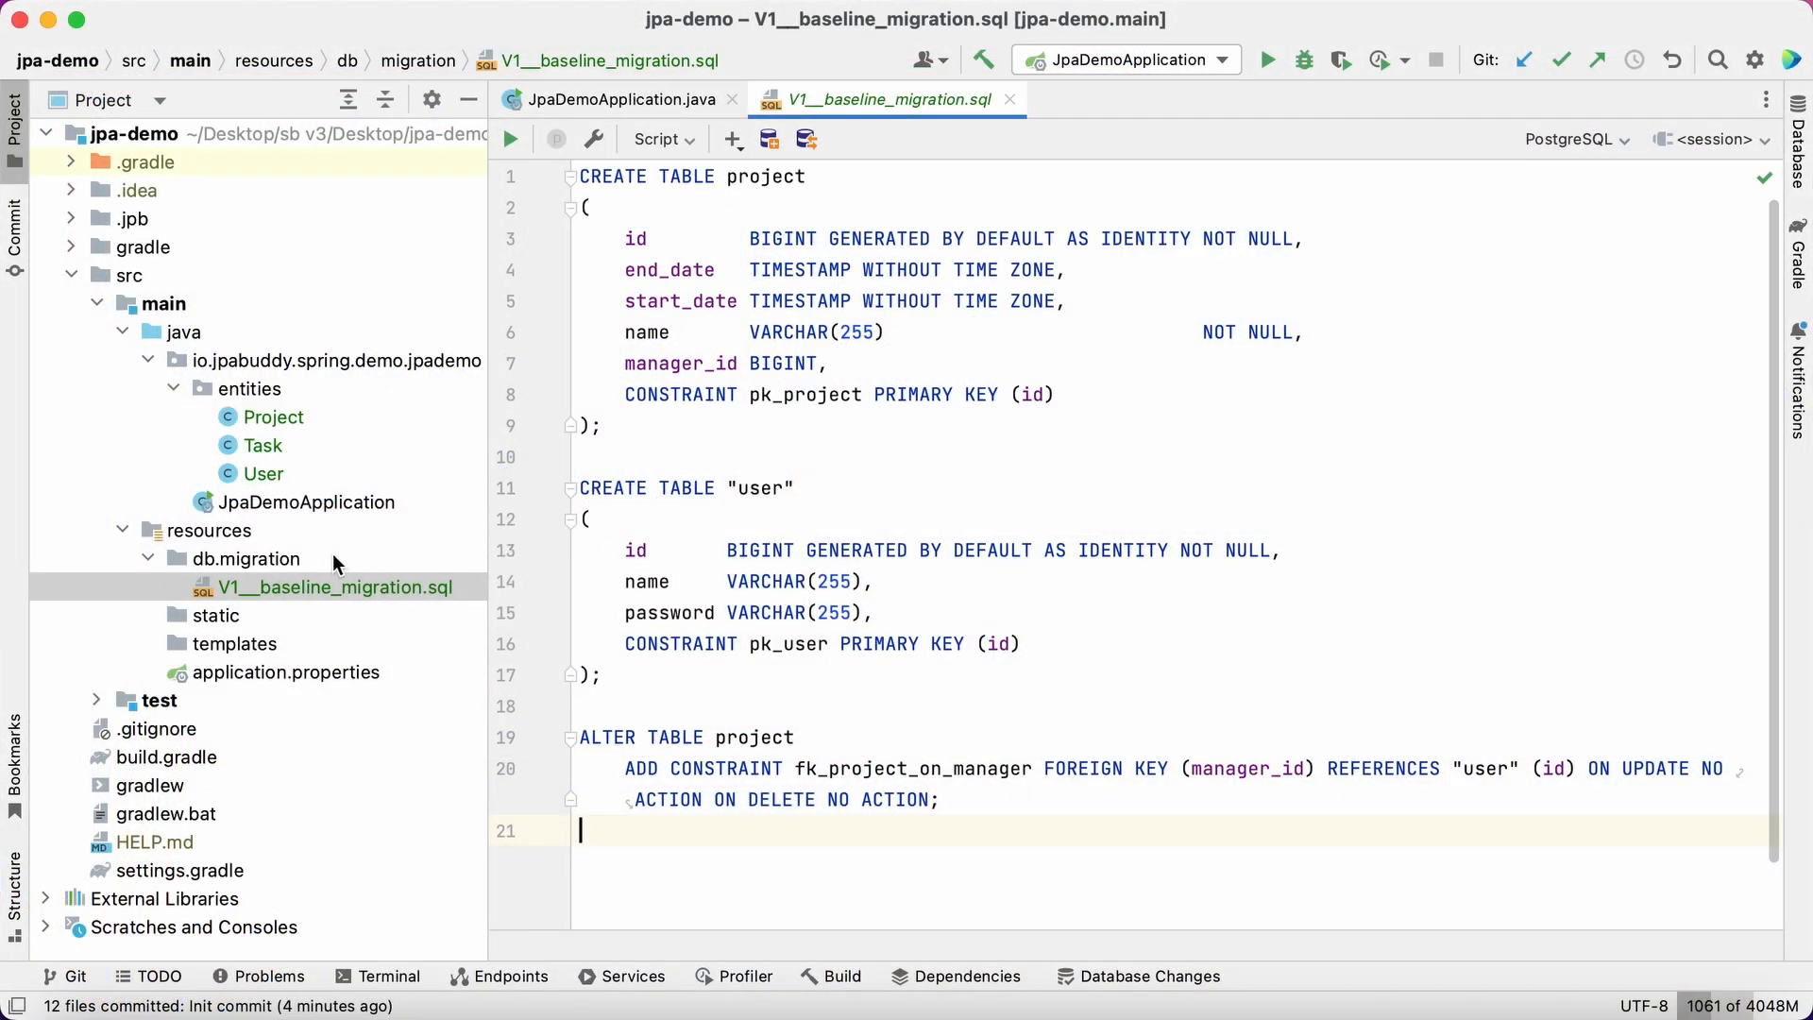
Create a V2 Flyway versioned migration from a Model-to-DB comparison, adding the task table and user email
right_click(245, 557)
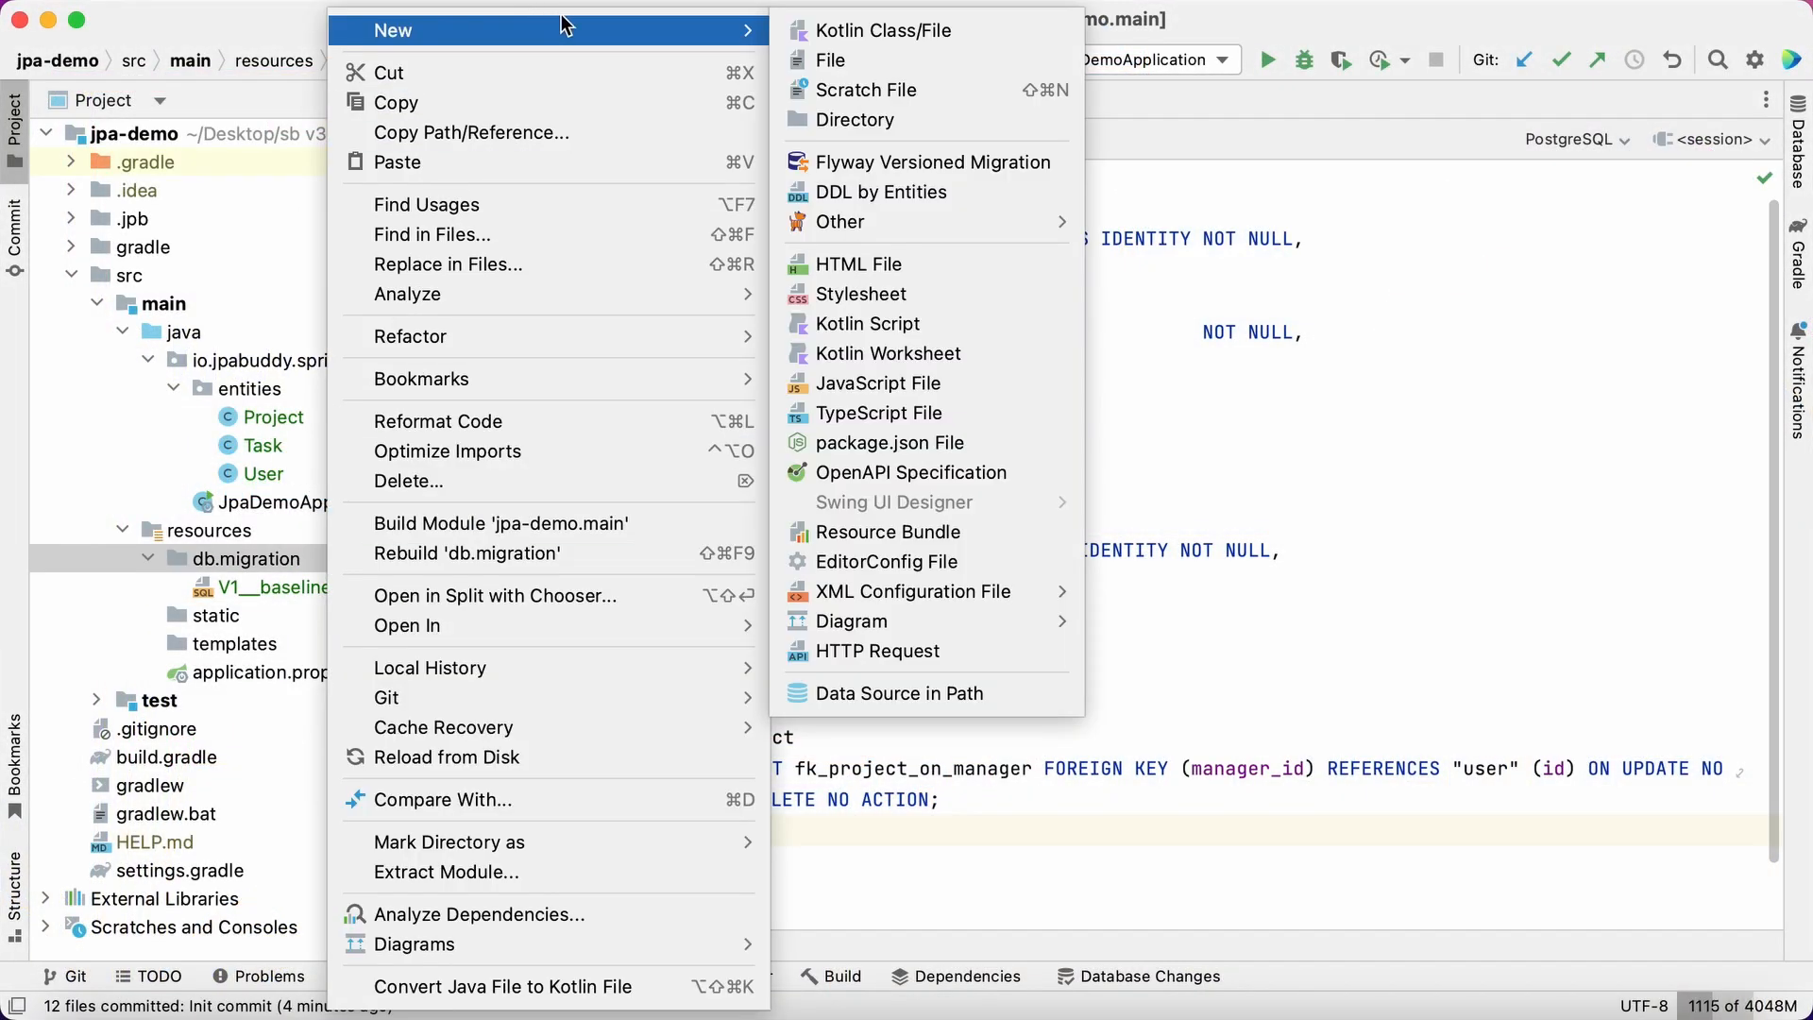
mouse_move(1079, 180)
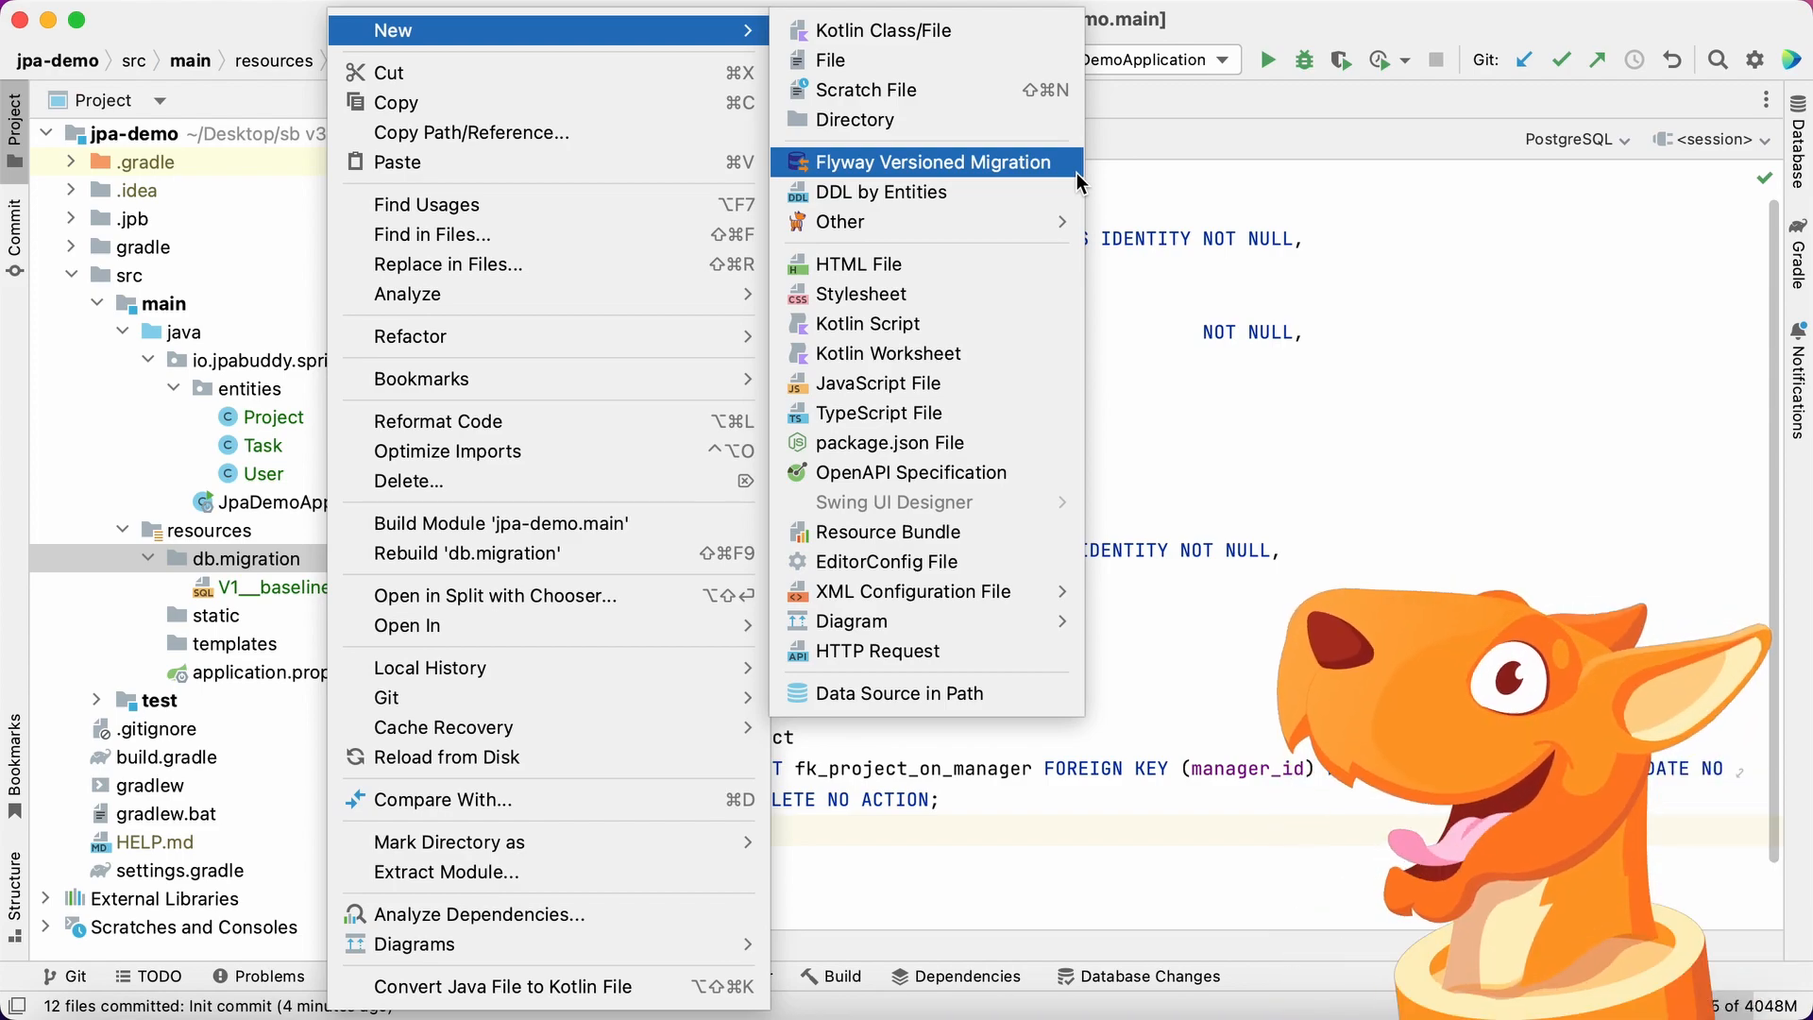
left_click(927, 163)
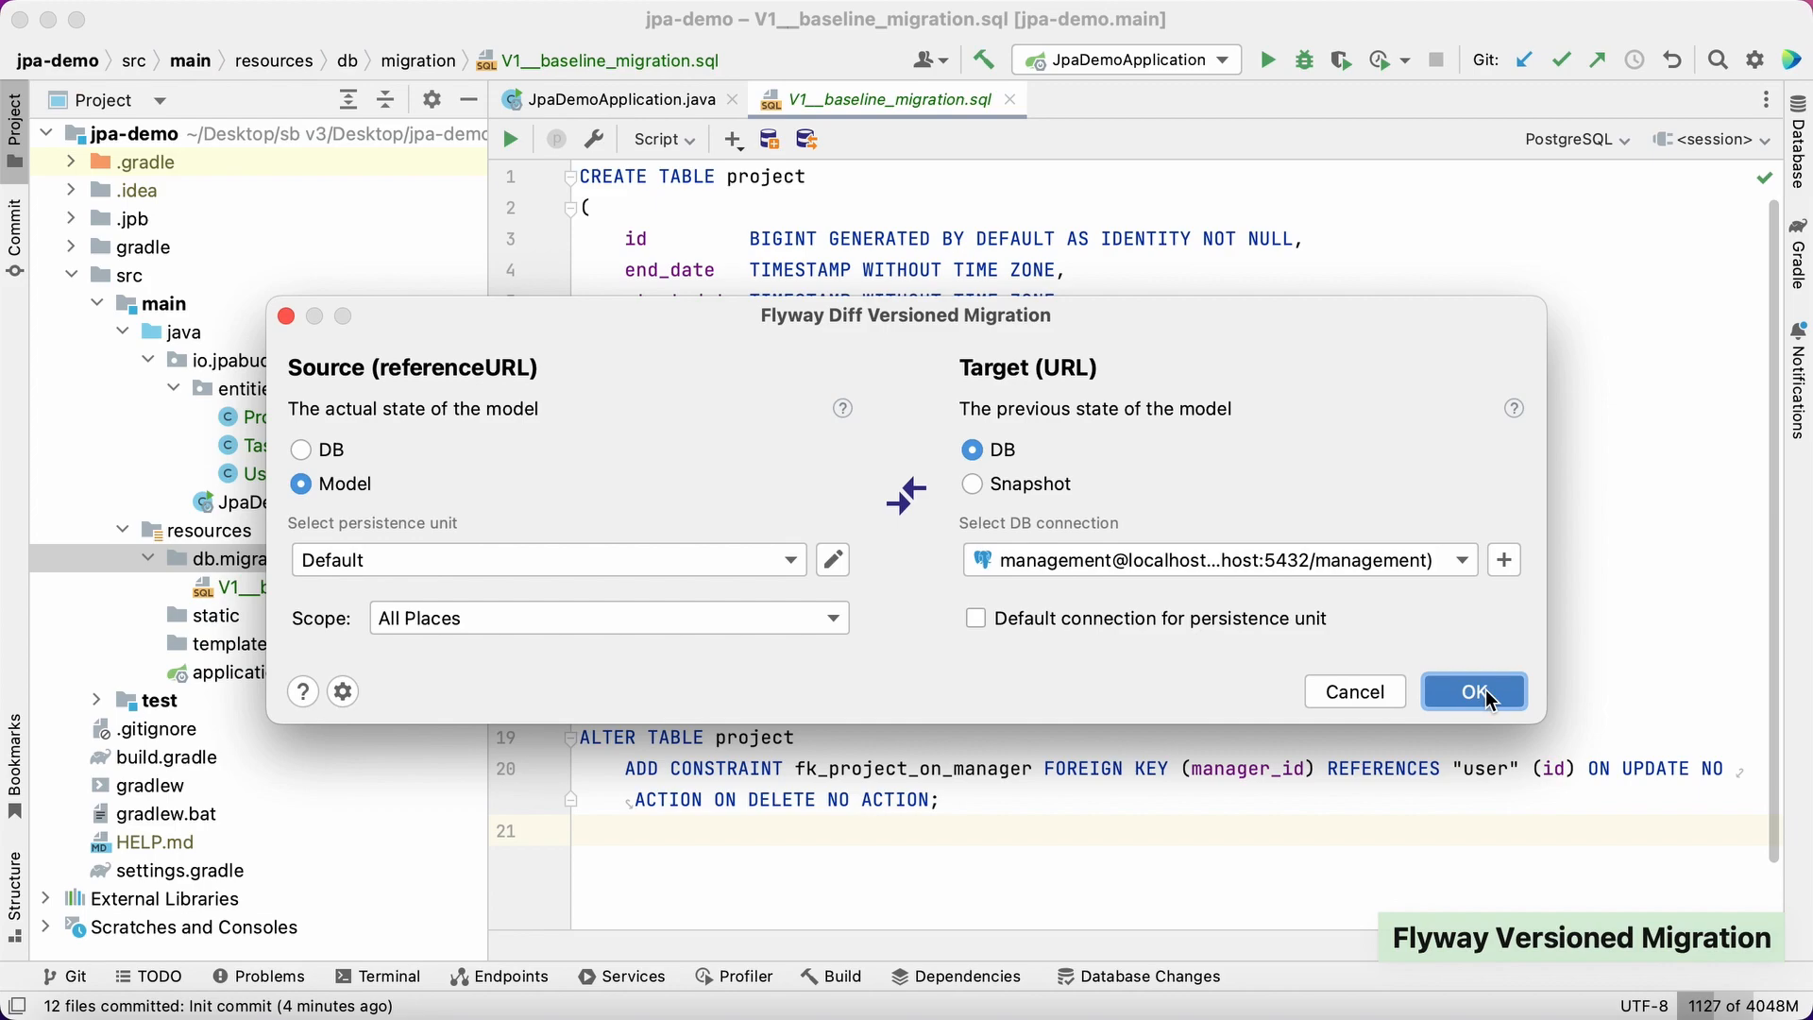
left_click(1473, 691)
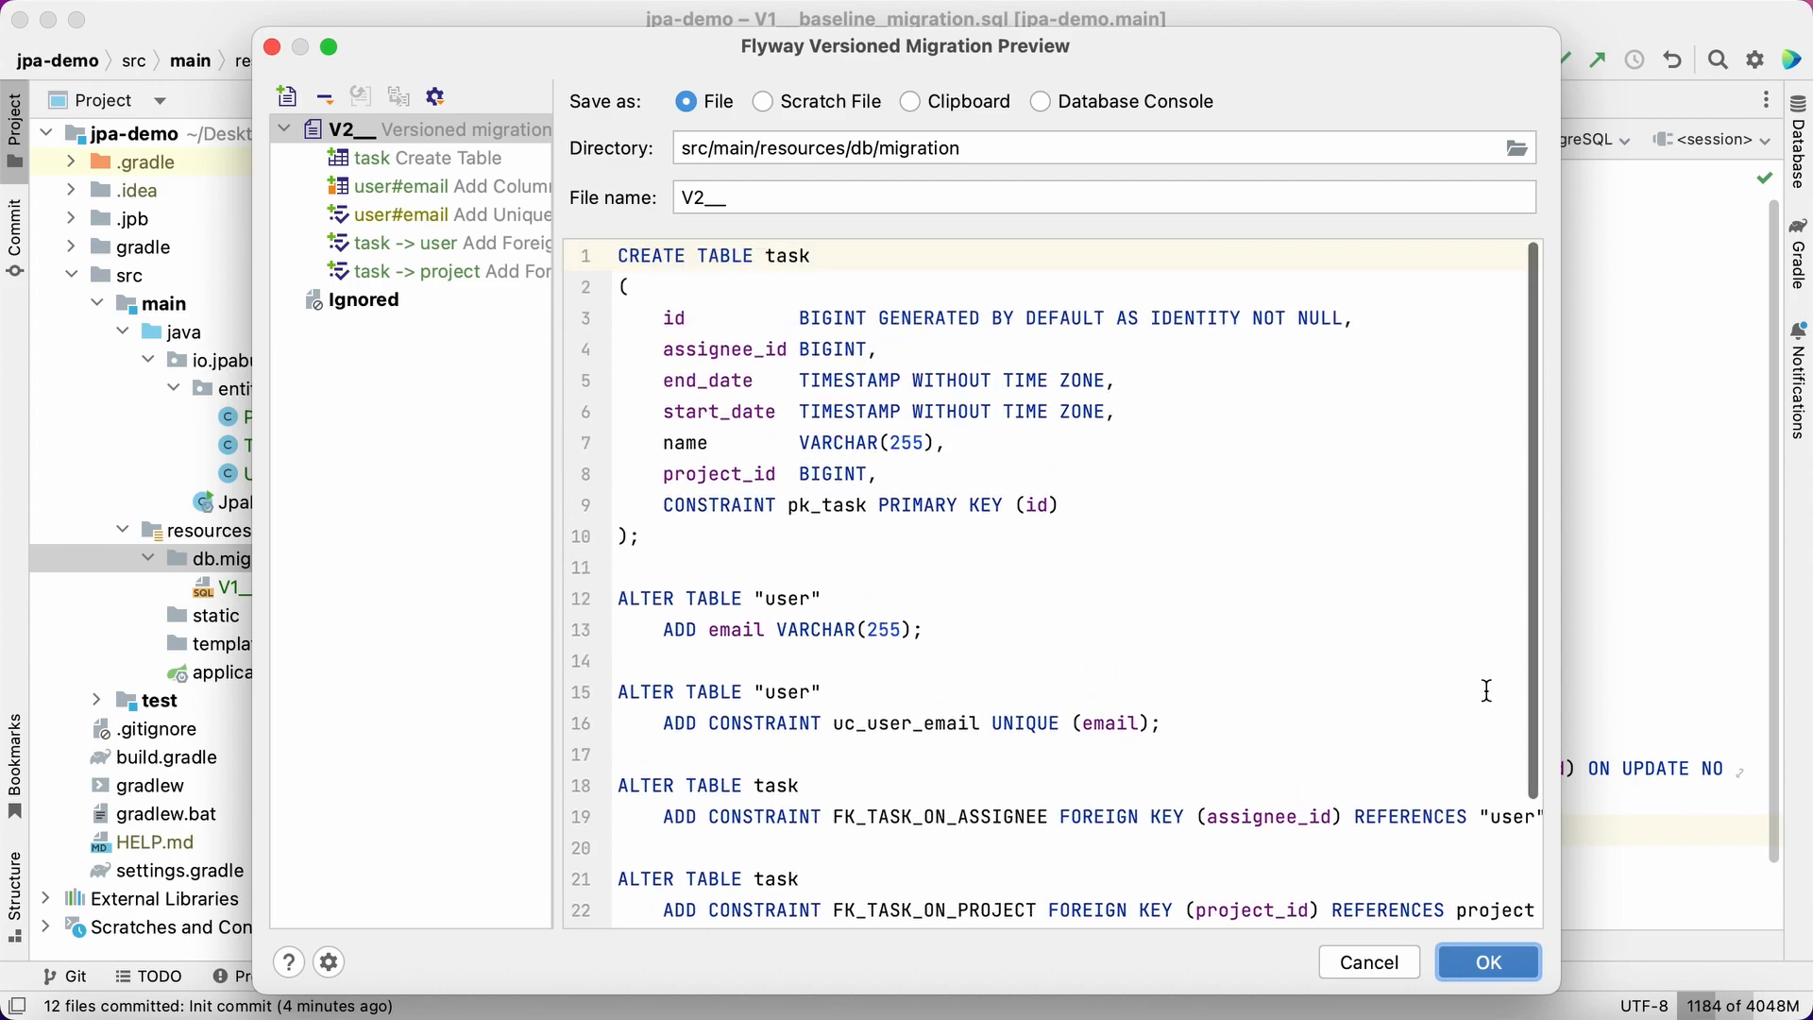
left_click(1488, 961)
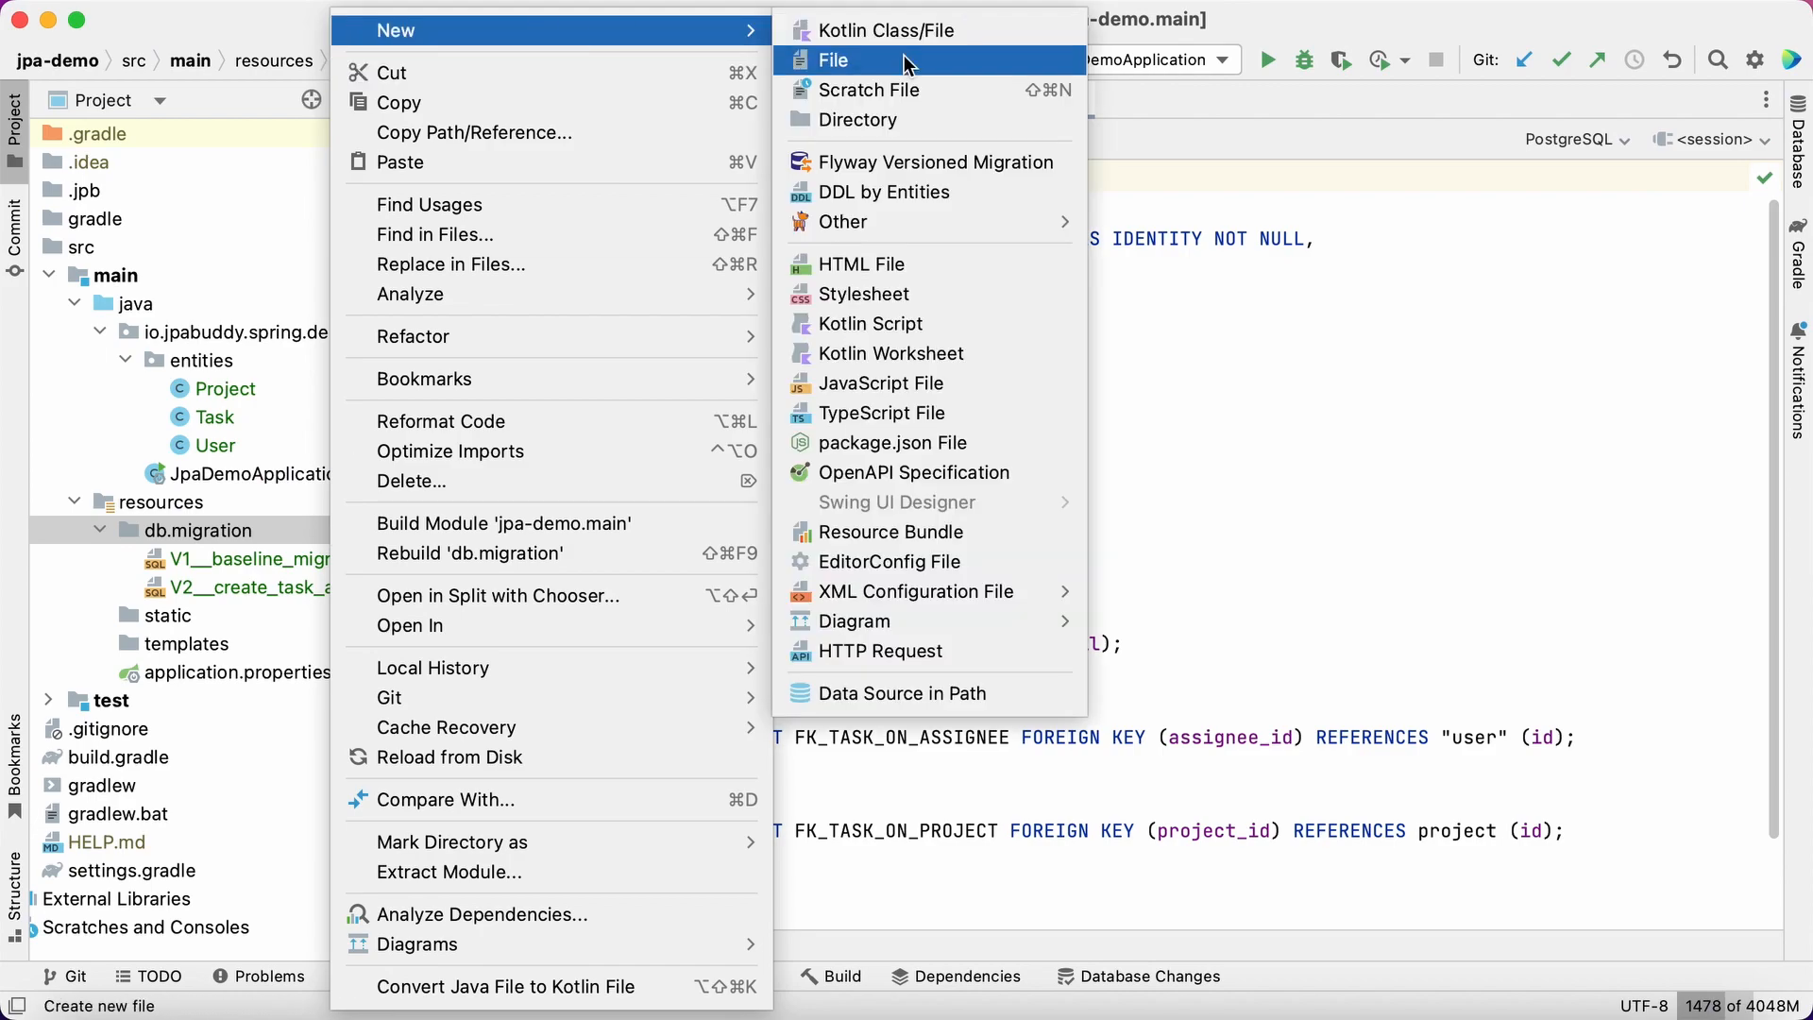
Create V3__add_data.sql with INSERT statements for the Maniculus project and its two tasks
left_click(831, 59)
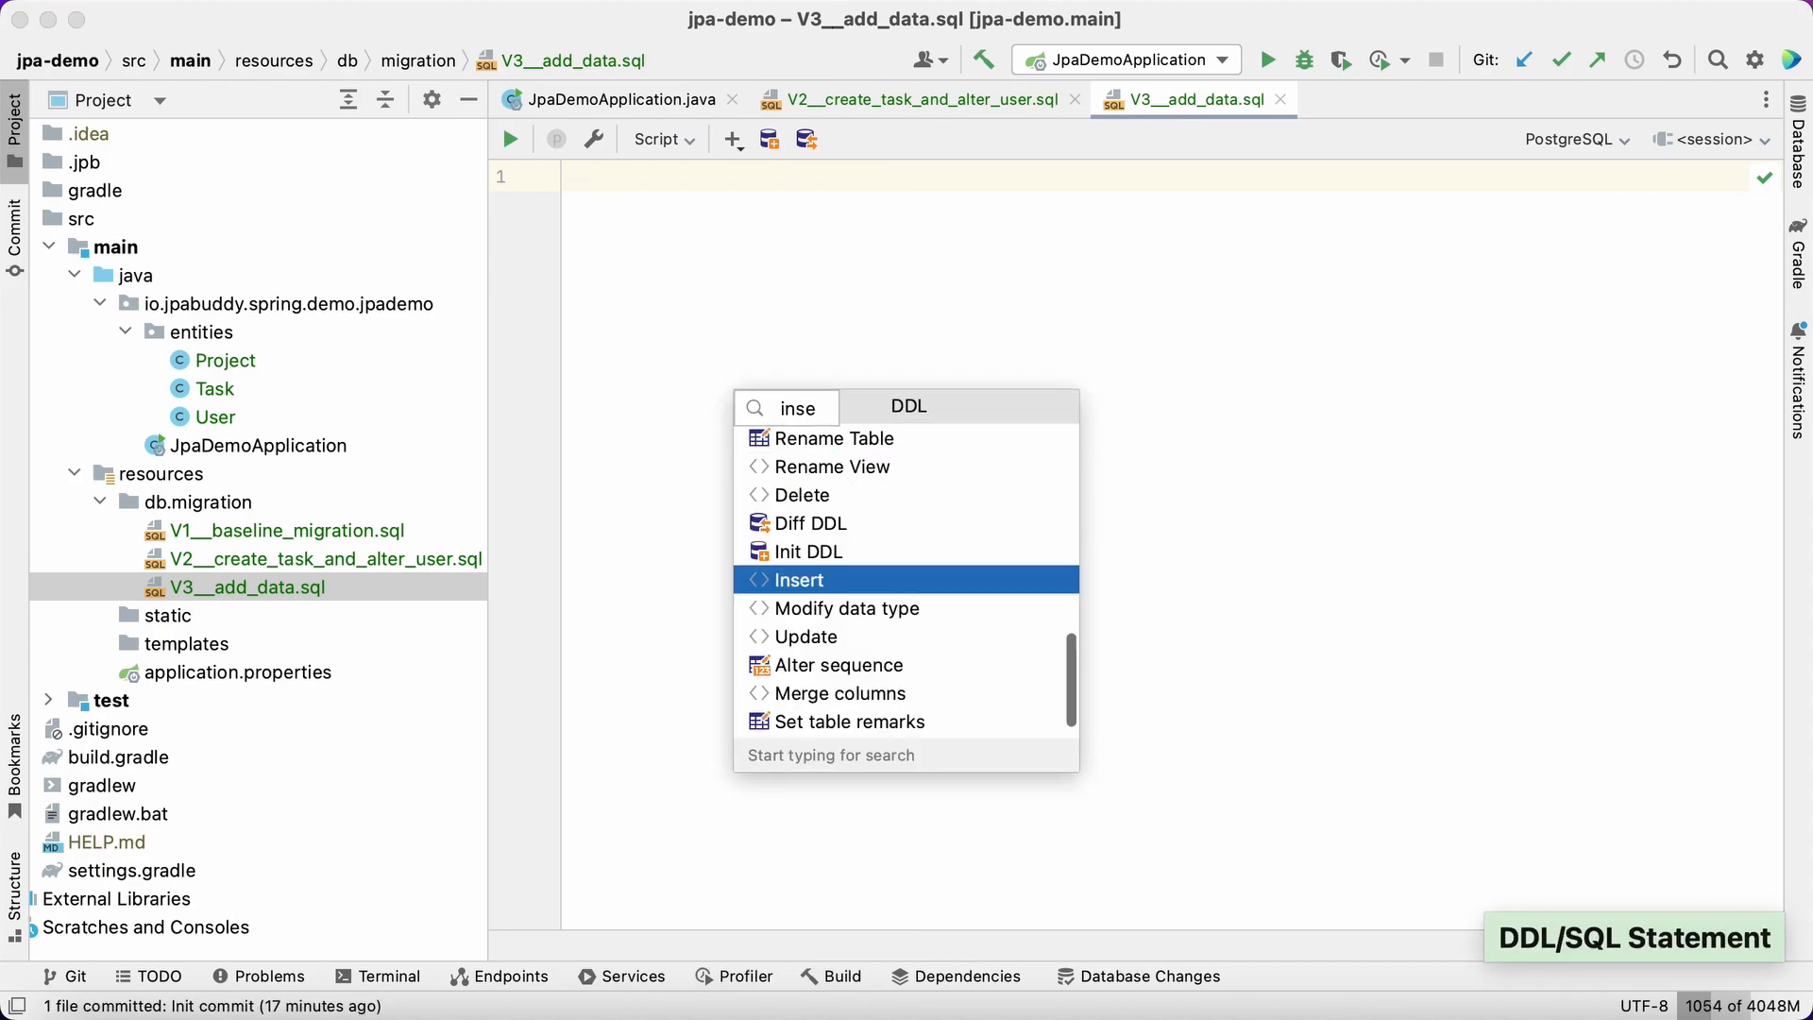
left_click(797, 579)
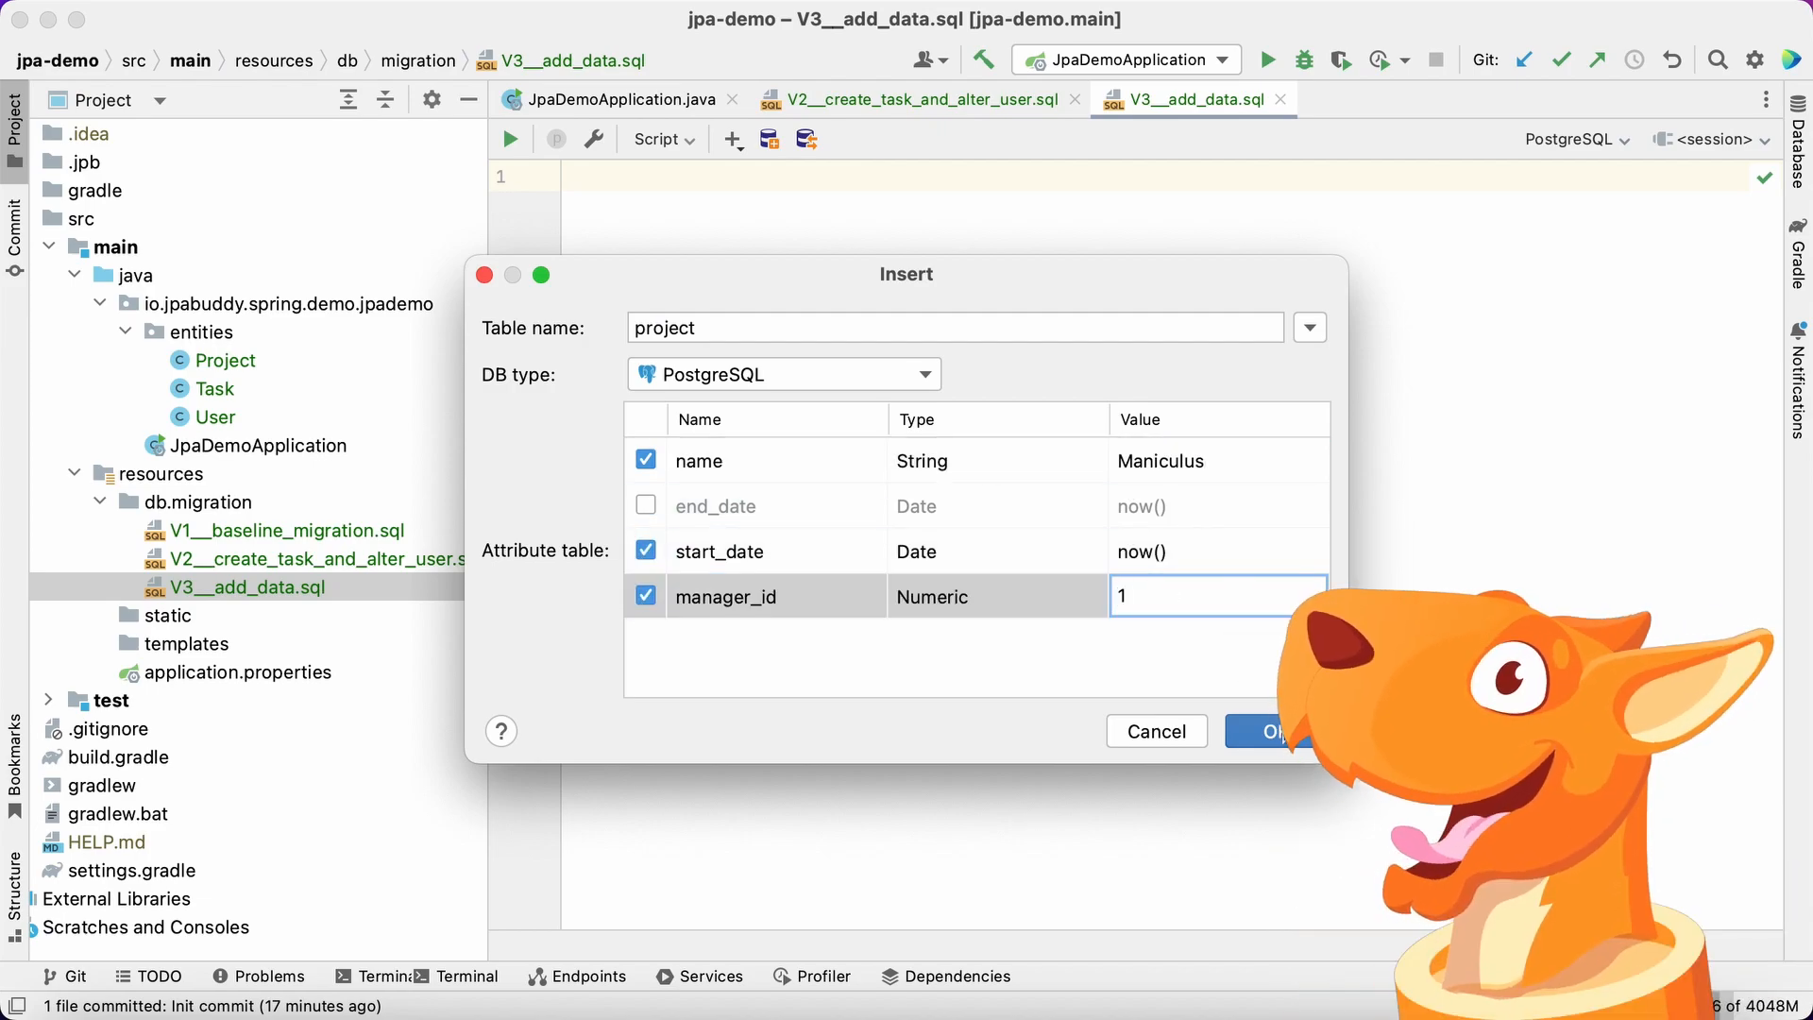
left_click(1271, 730)
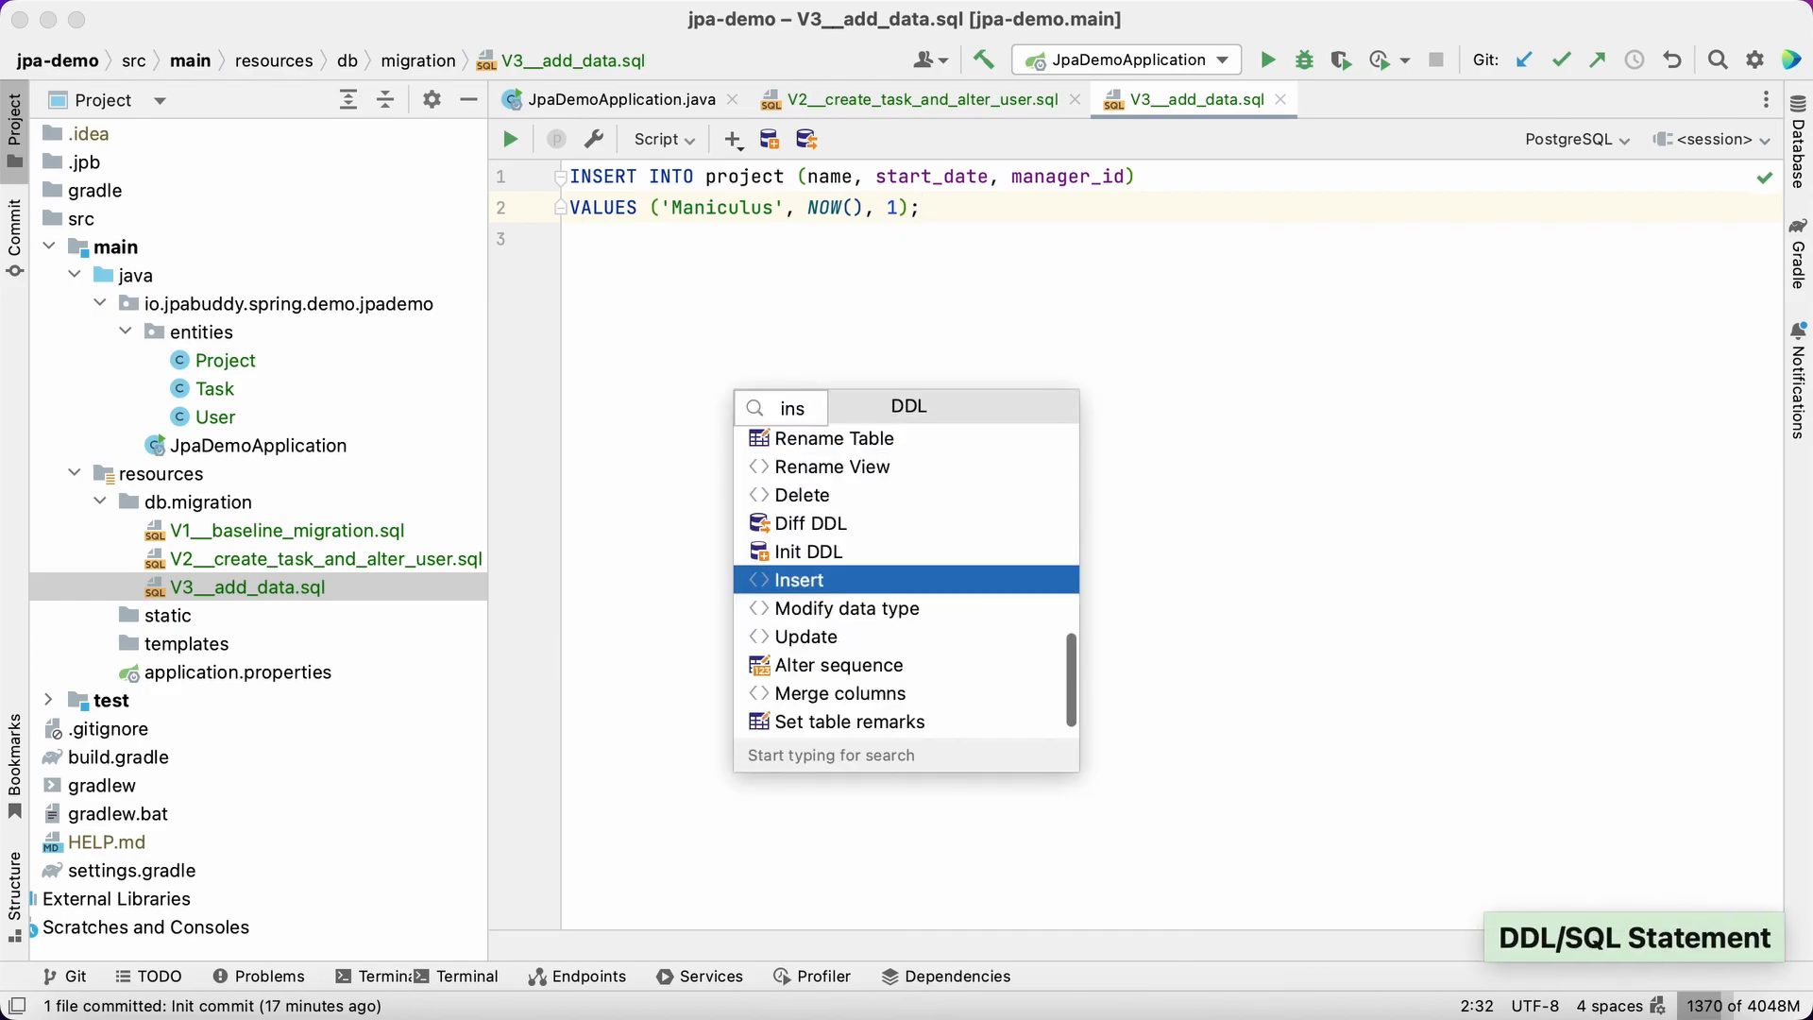
left_click(797, 580)
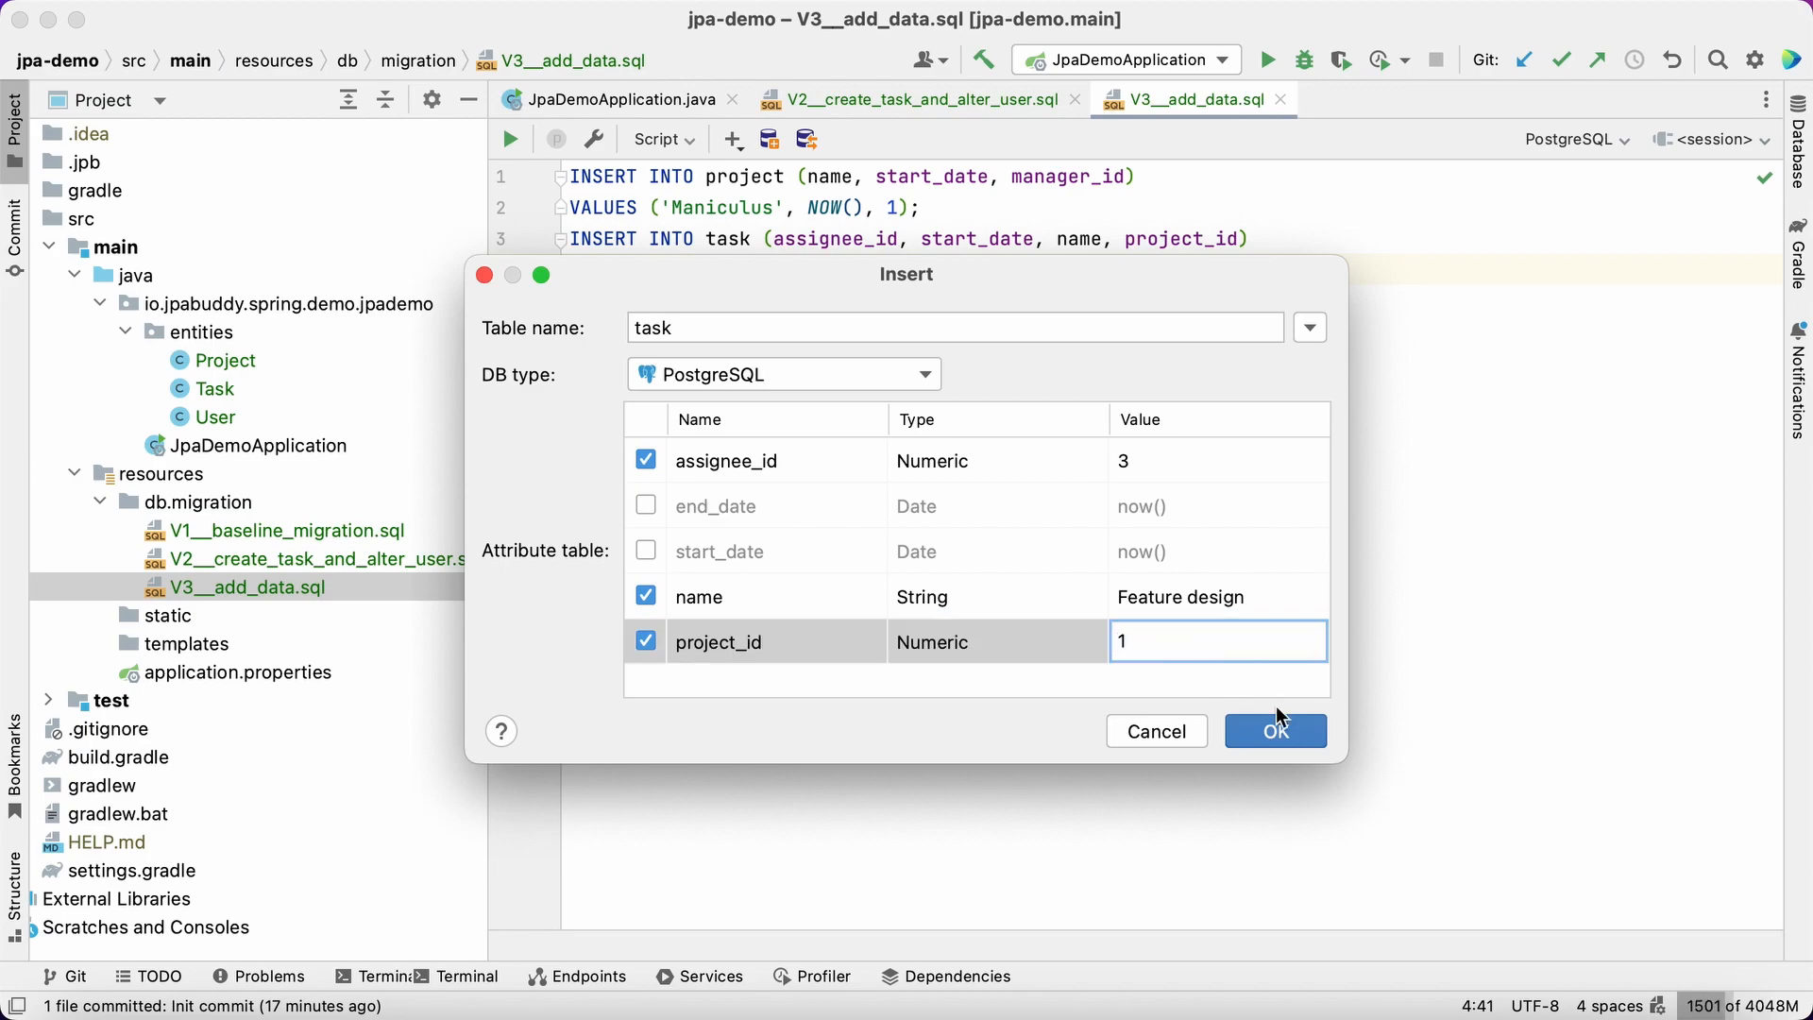
left_click(1276, 731)
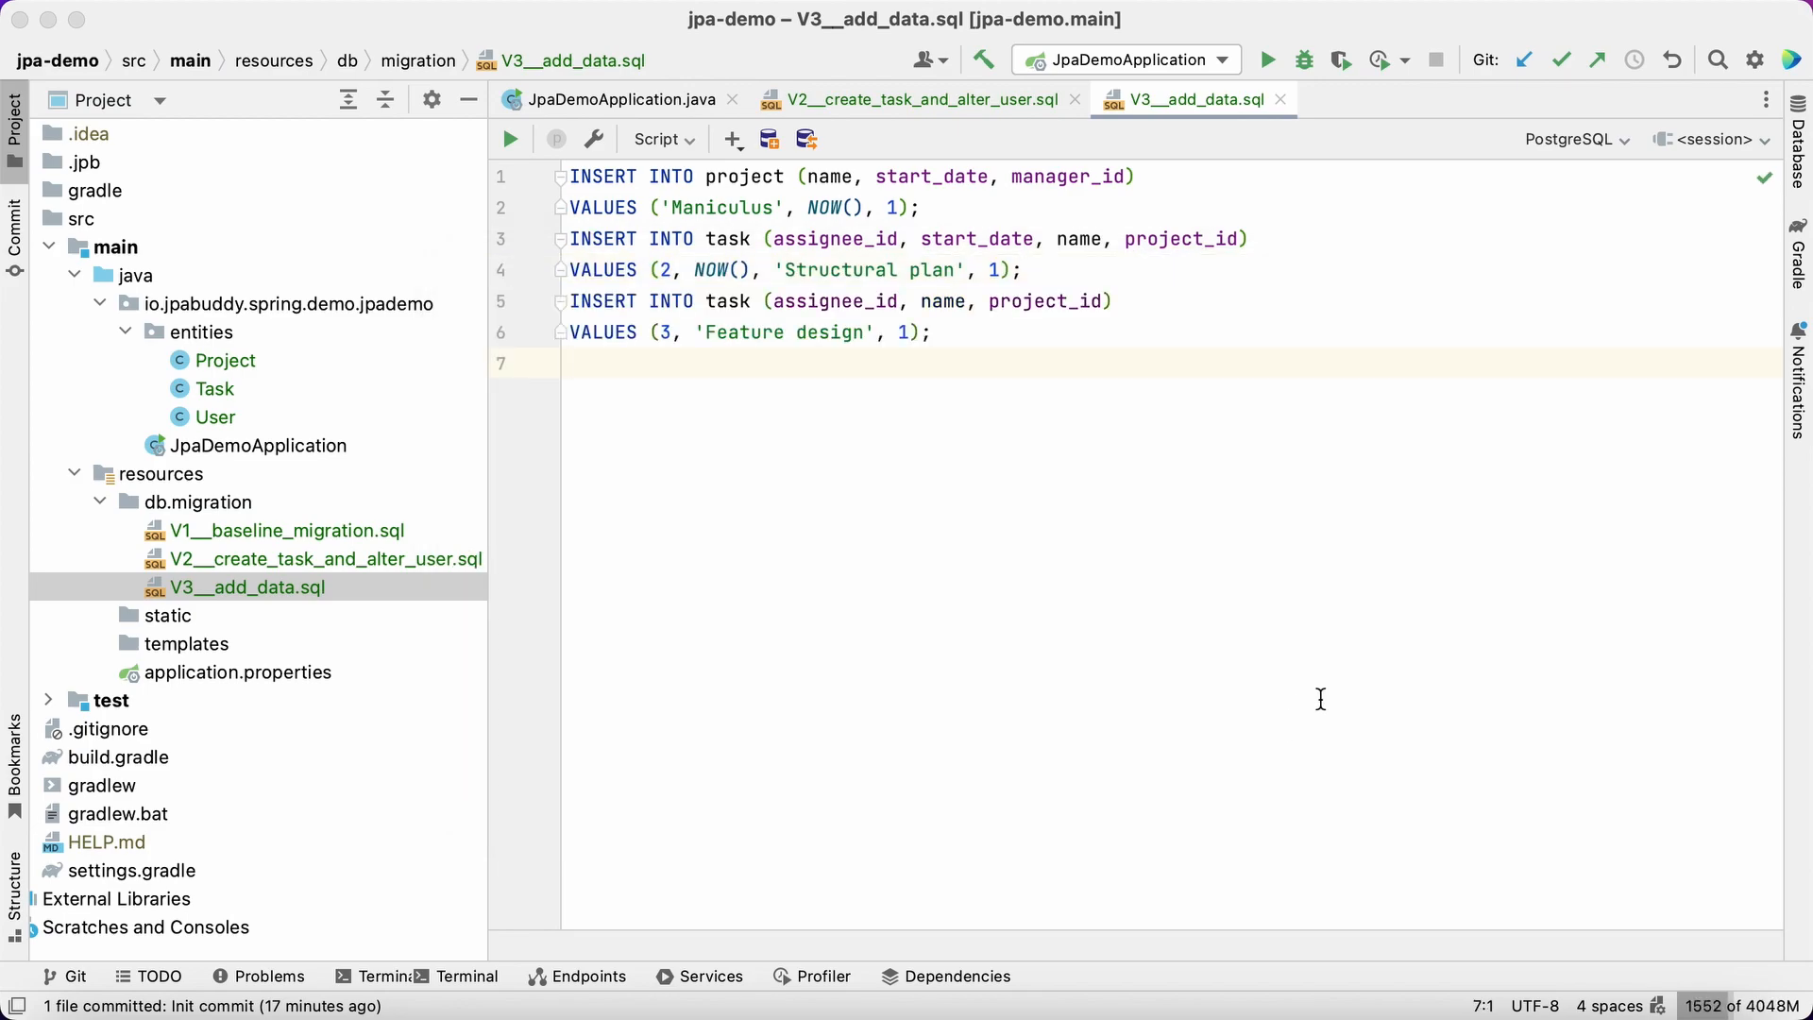
right_click(255, 361)
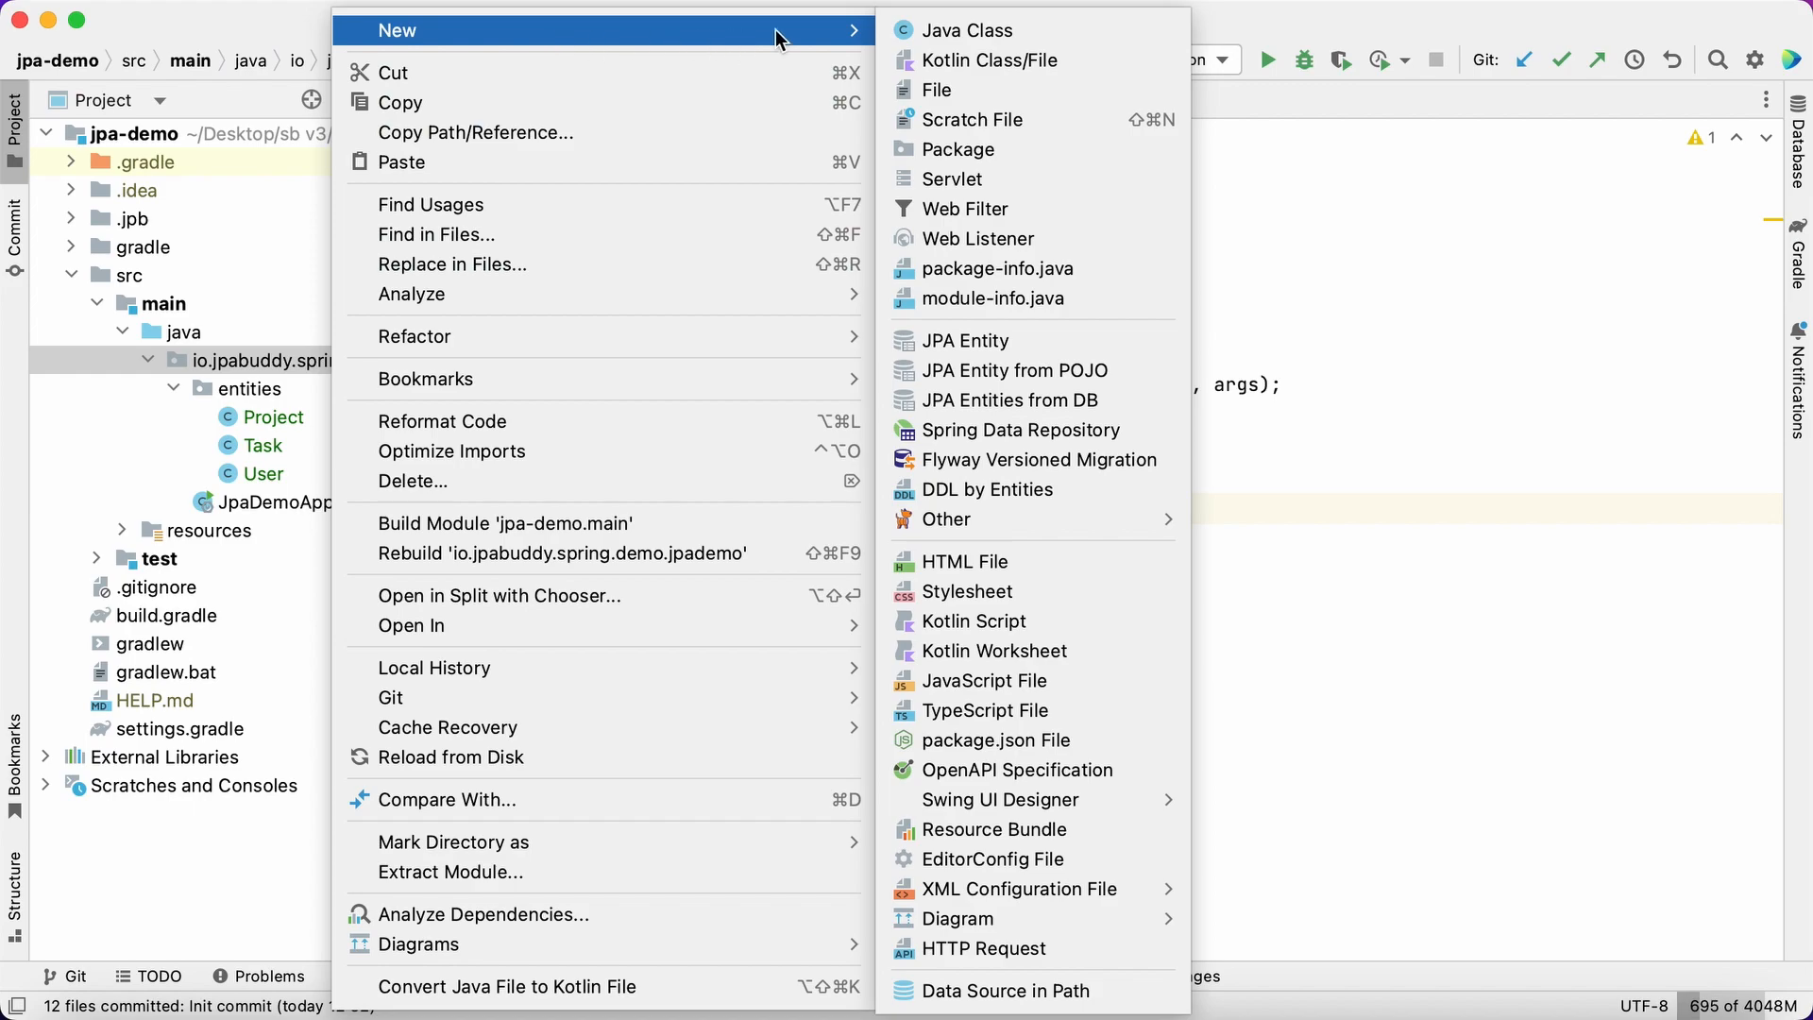
left_click(964, 31)
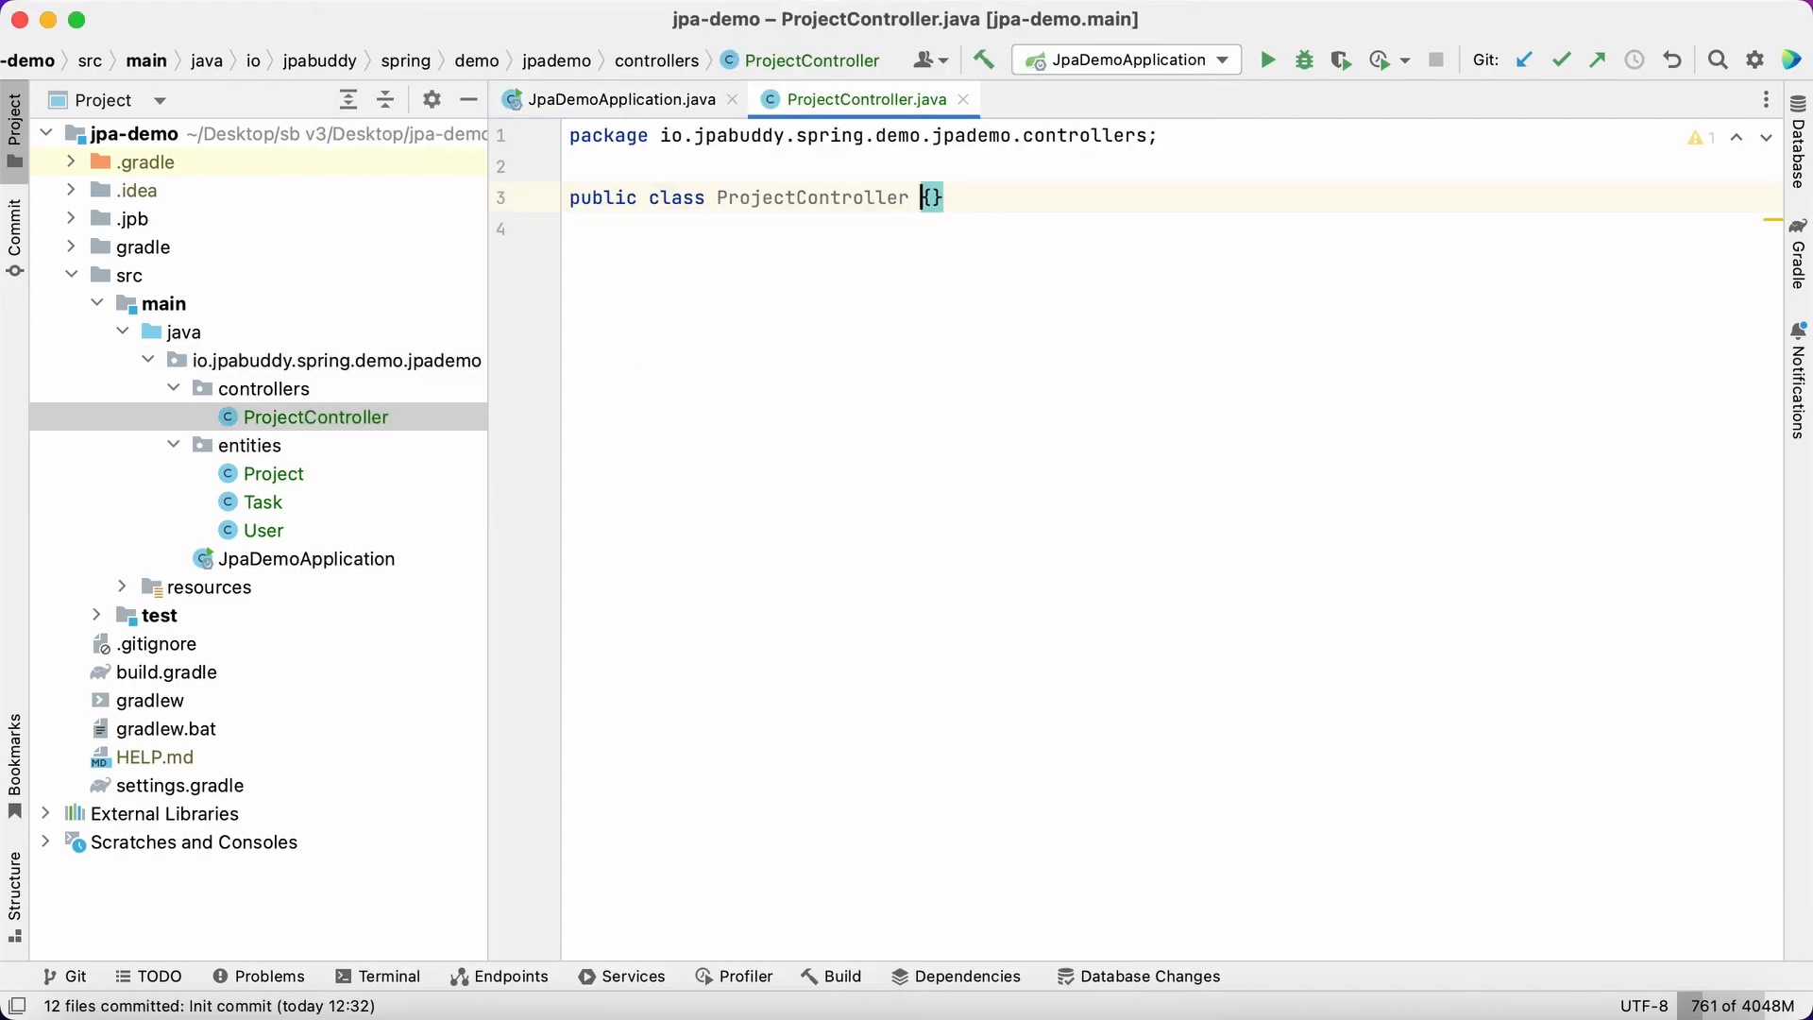
type("@")
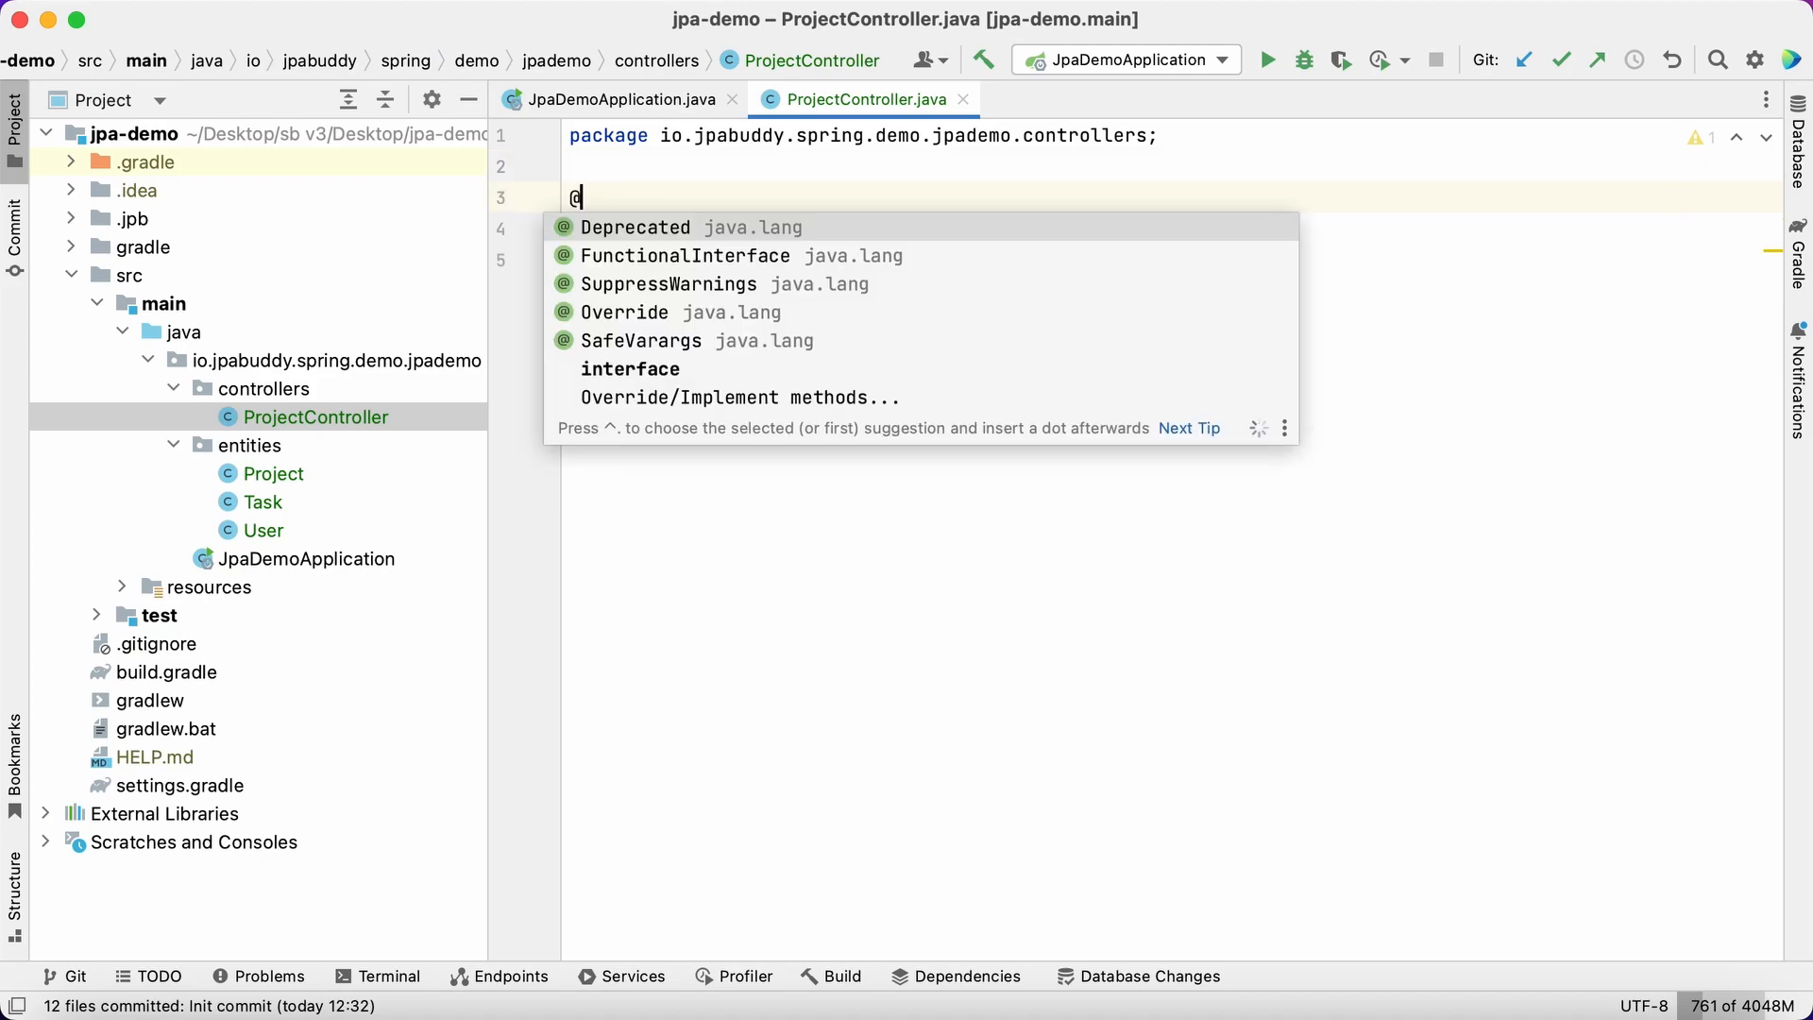
type("RestController")
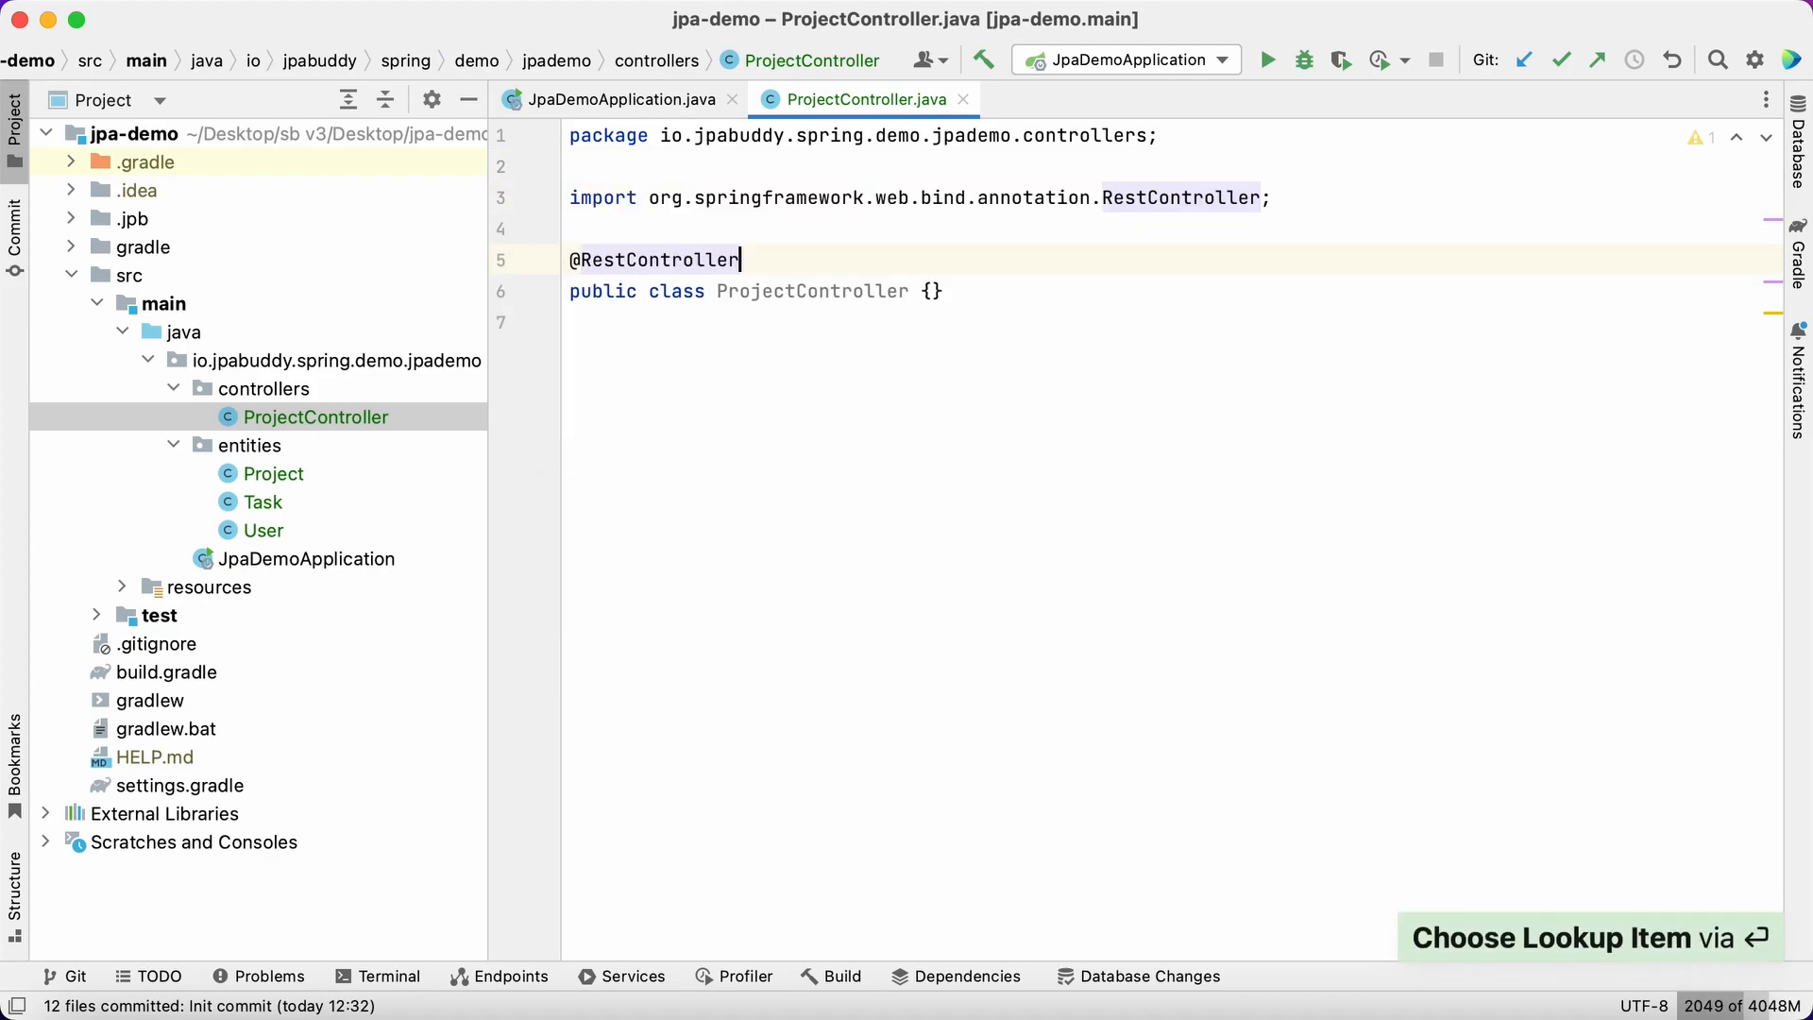
type("@RequestMapping(\"/api/v1\")")
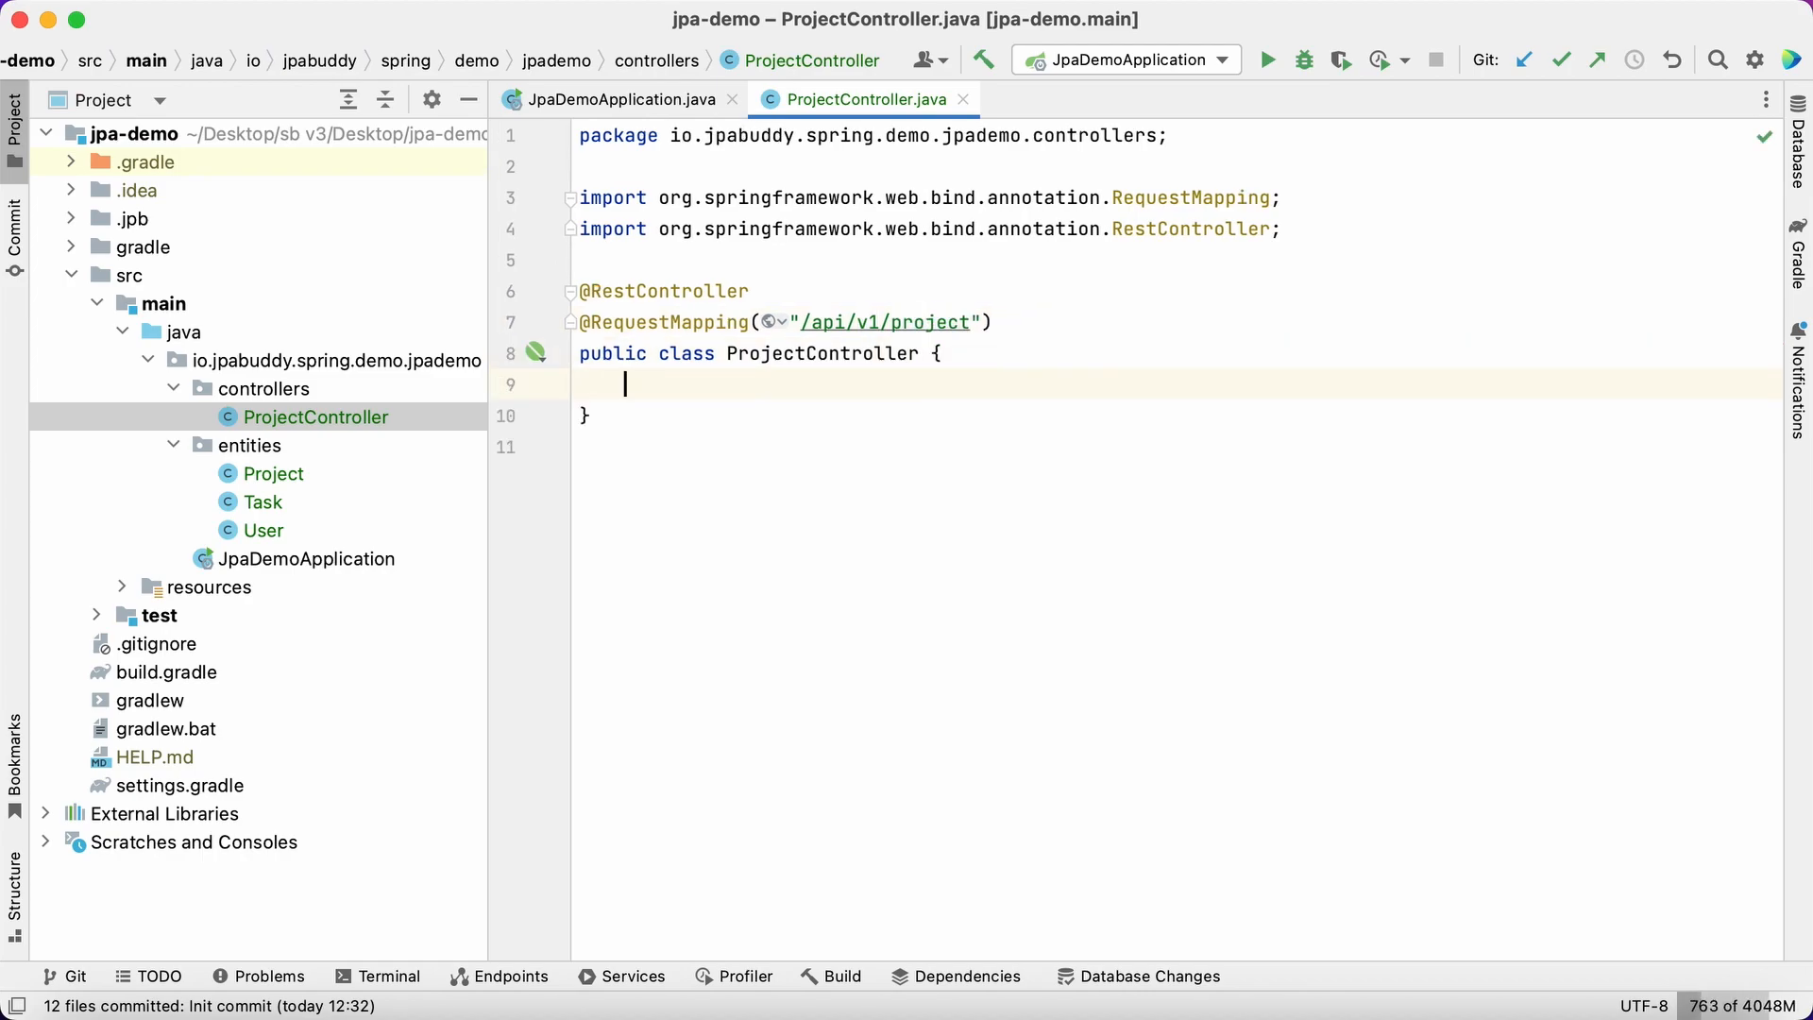
type("@GetMapping(\"/find/{name")
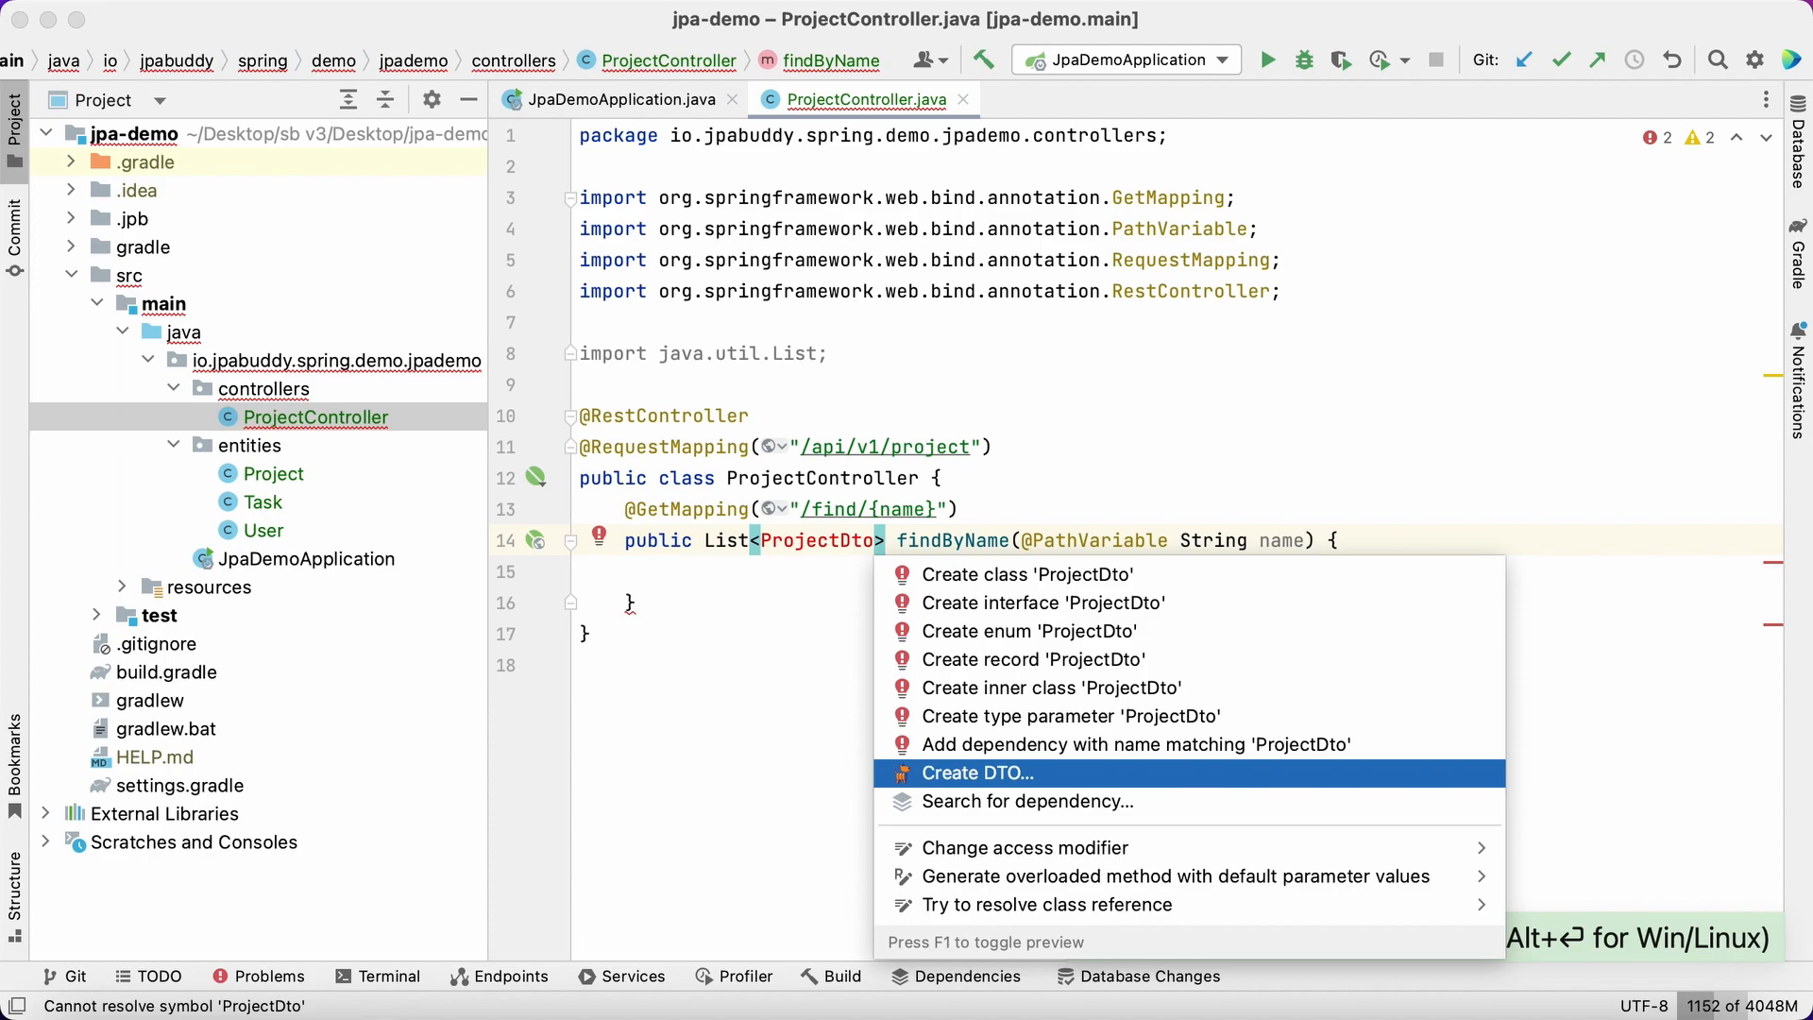
Start the ProjectDto with id, name, manager and tasks, manager and tasks as new DTO classes
left_click(978, 773)
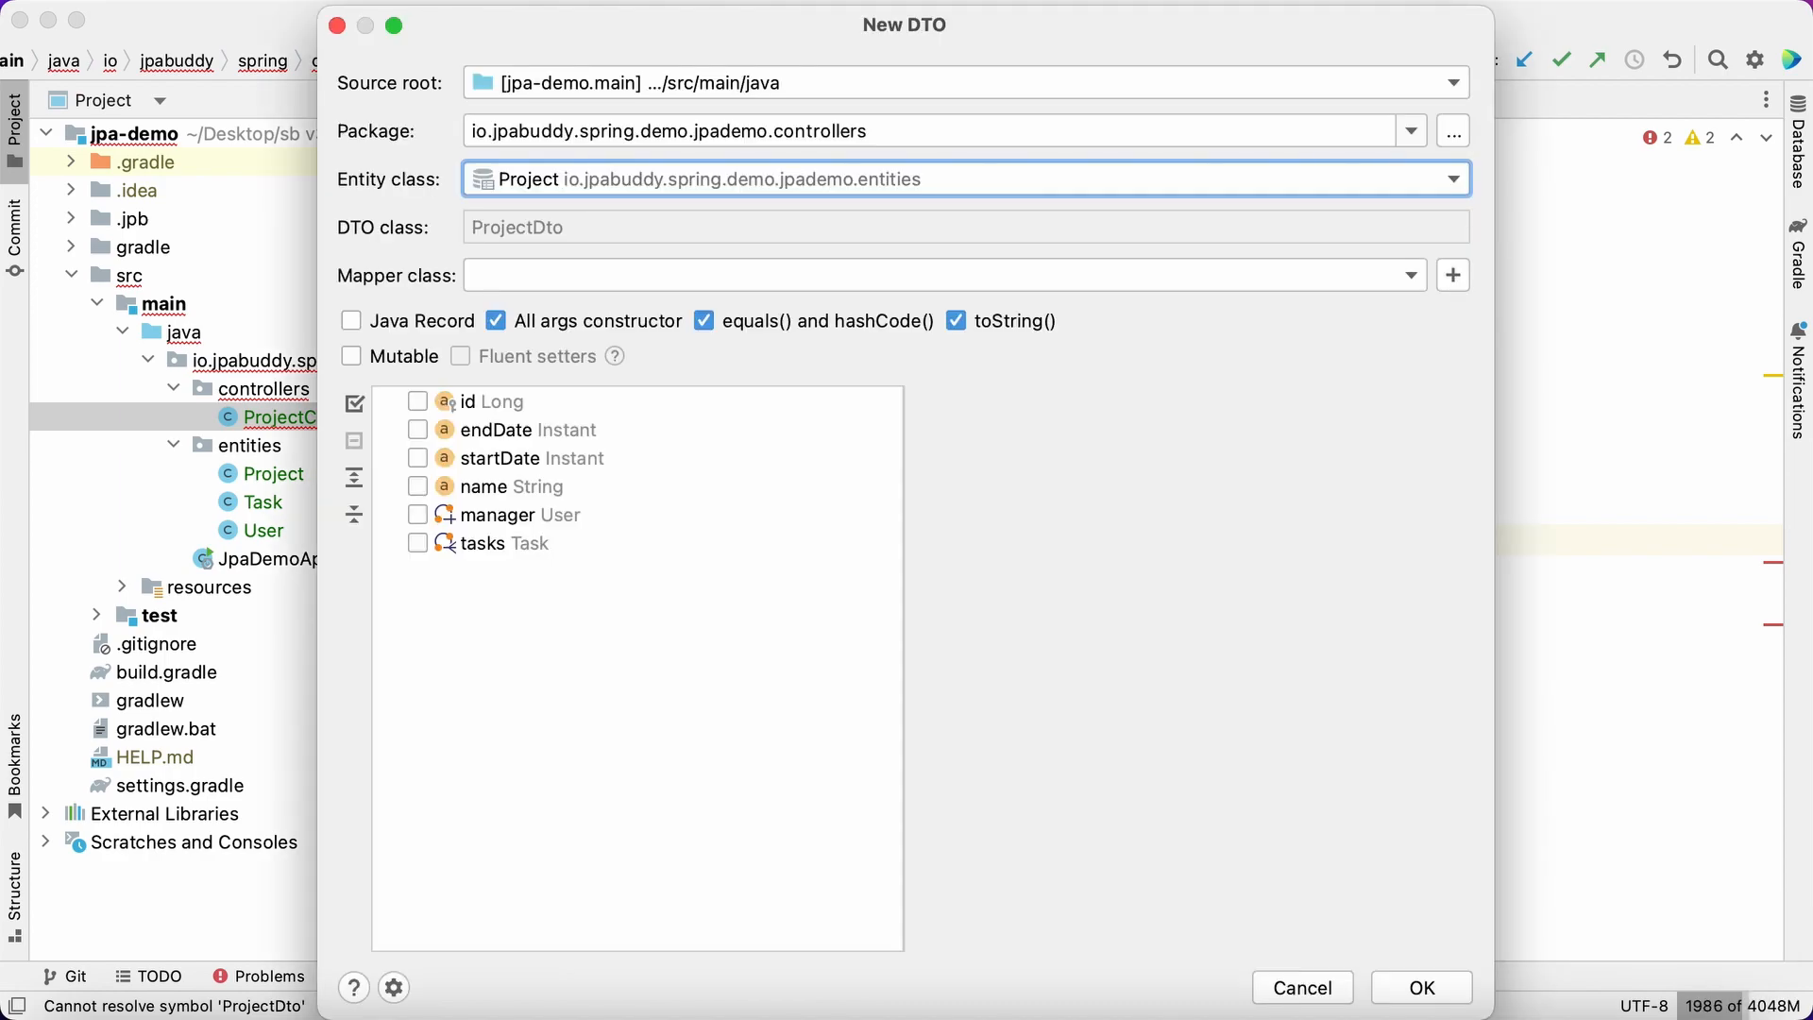
mouse_move(1012, 195)
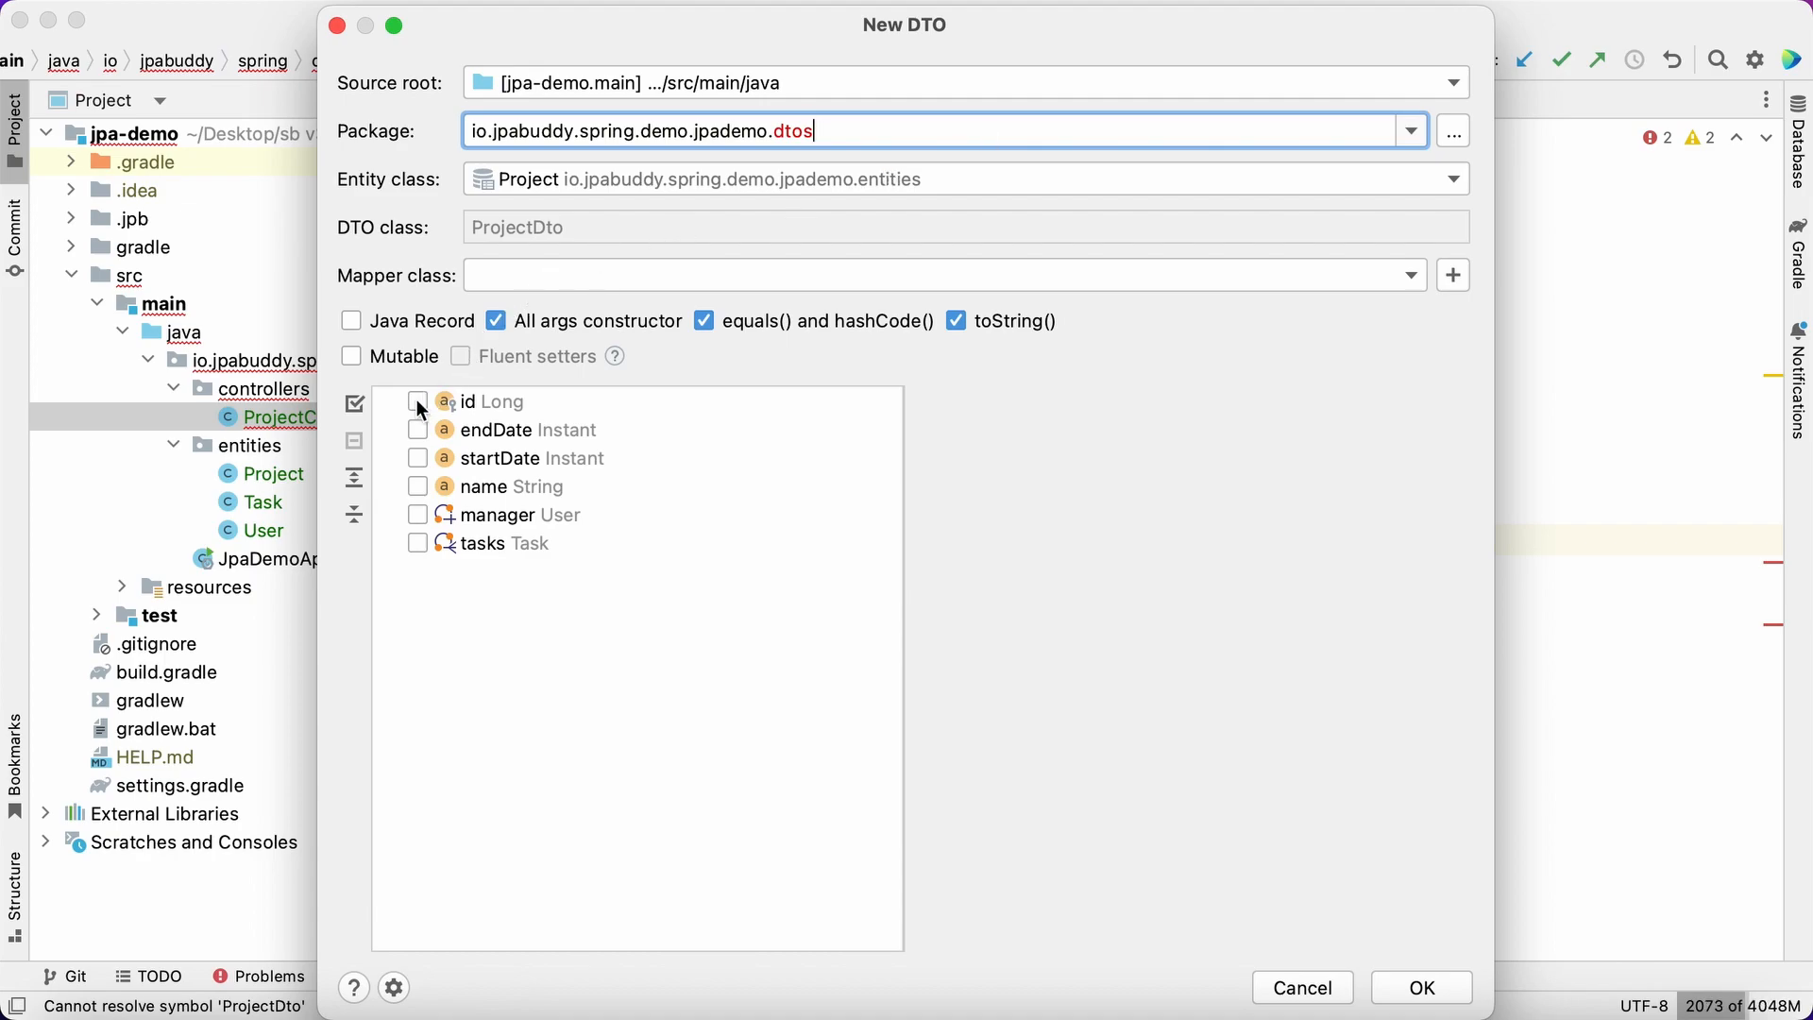
left_click(417, 487)
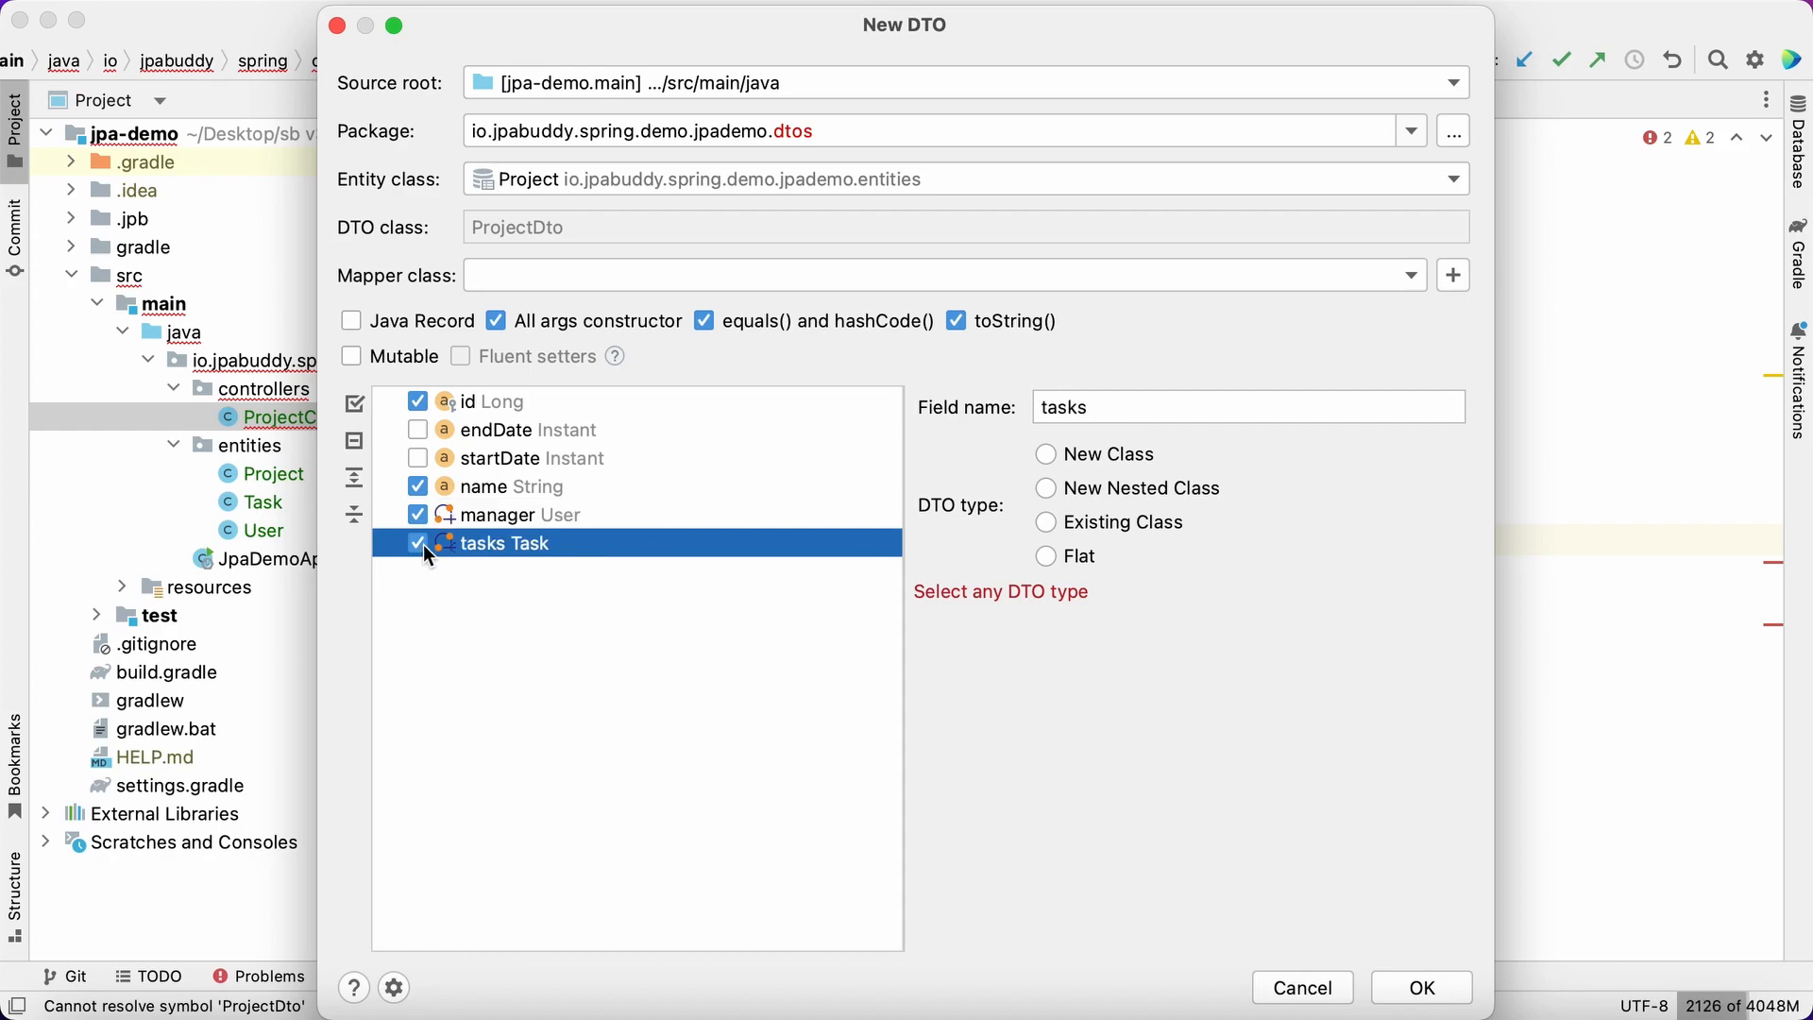
left_click(520, 513)
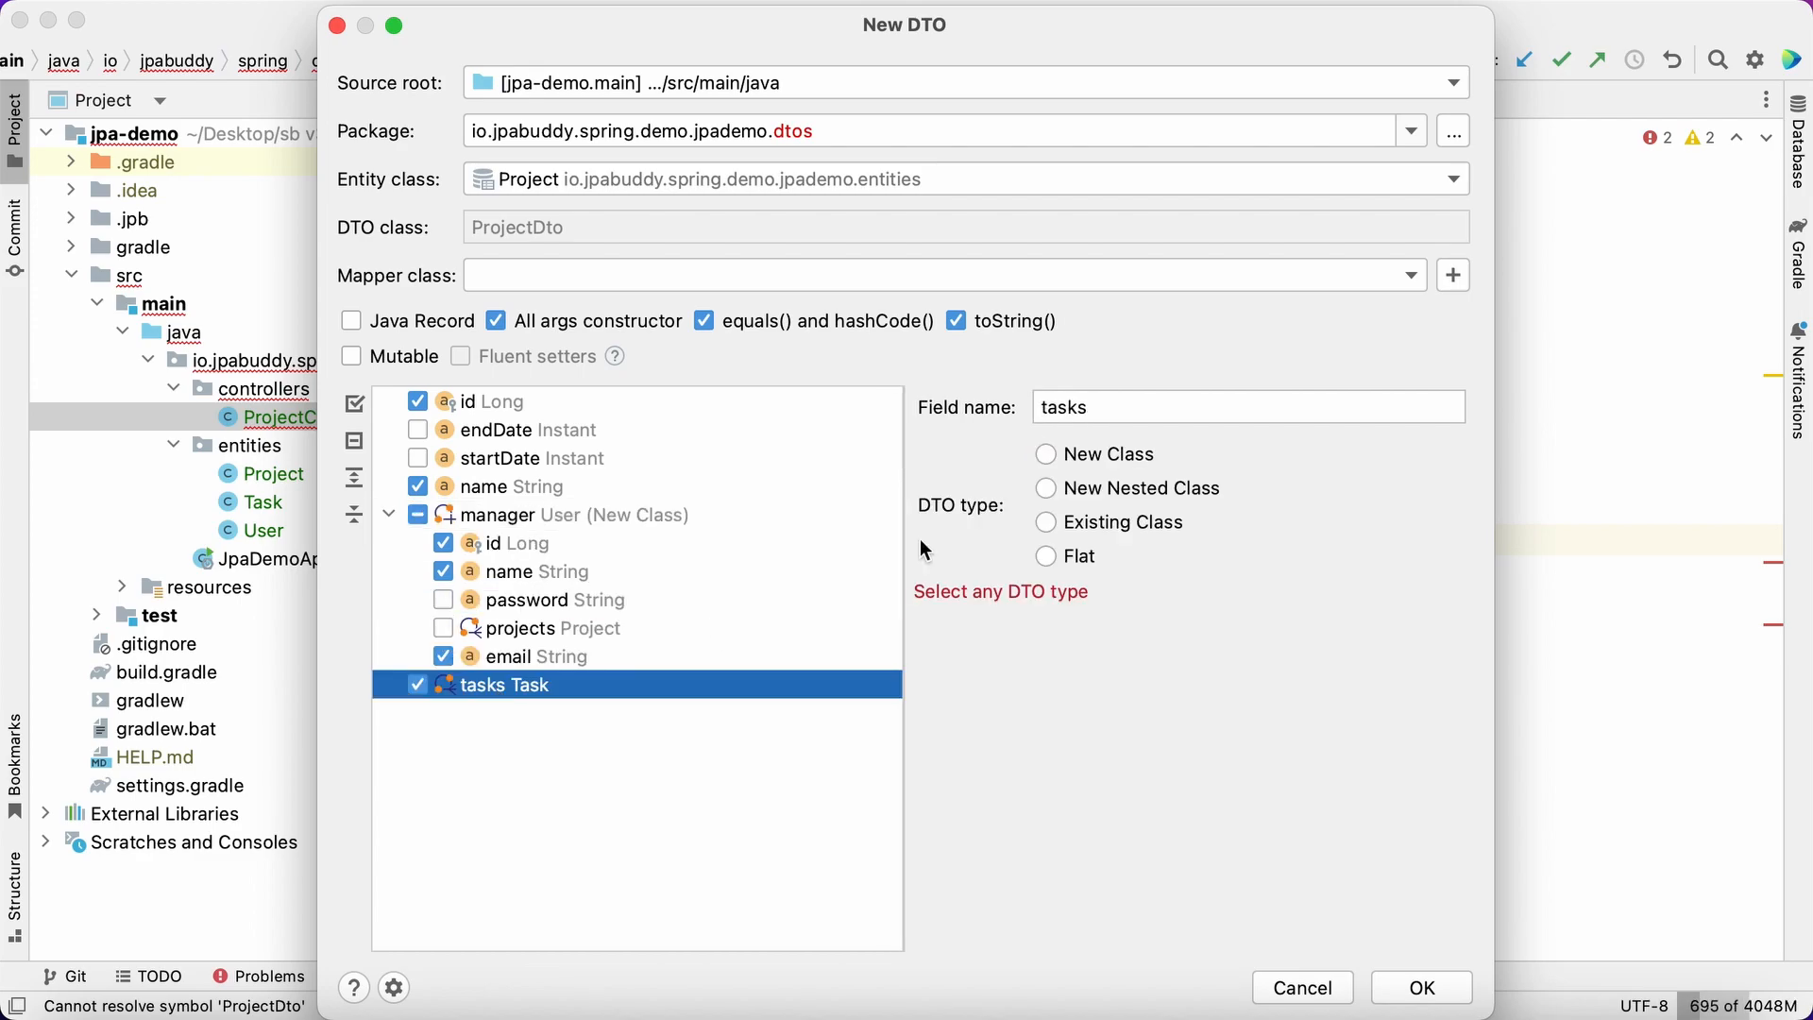
left_click(1034, 453)
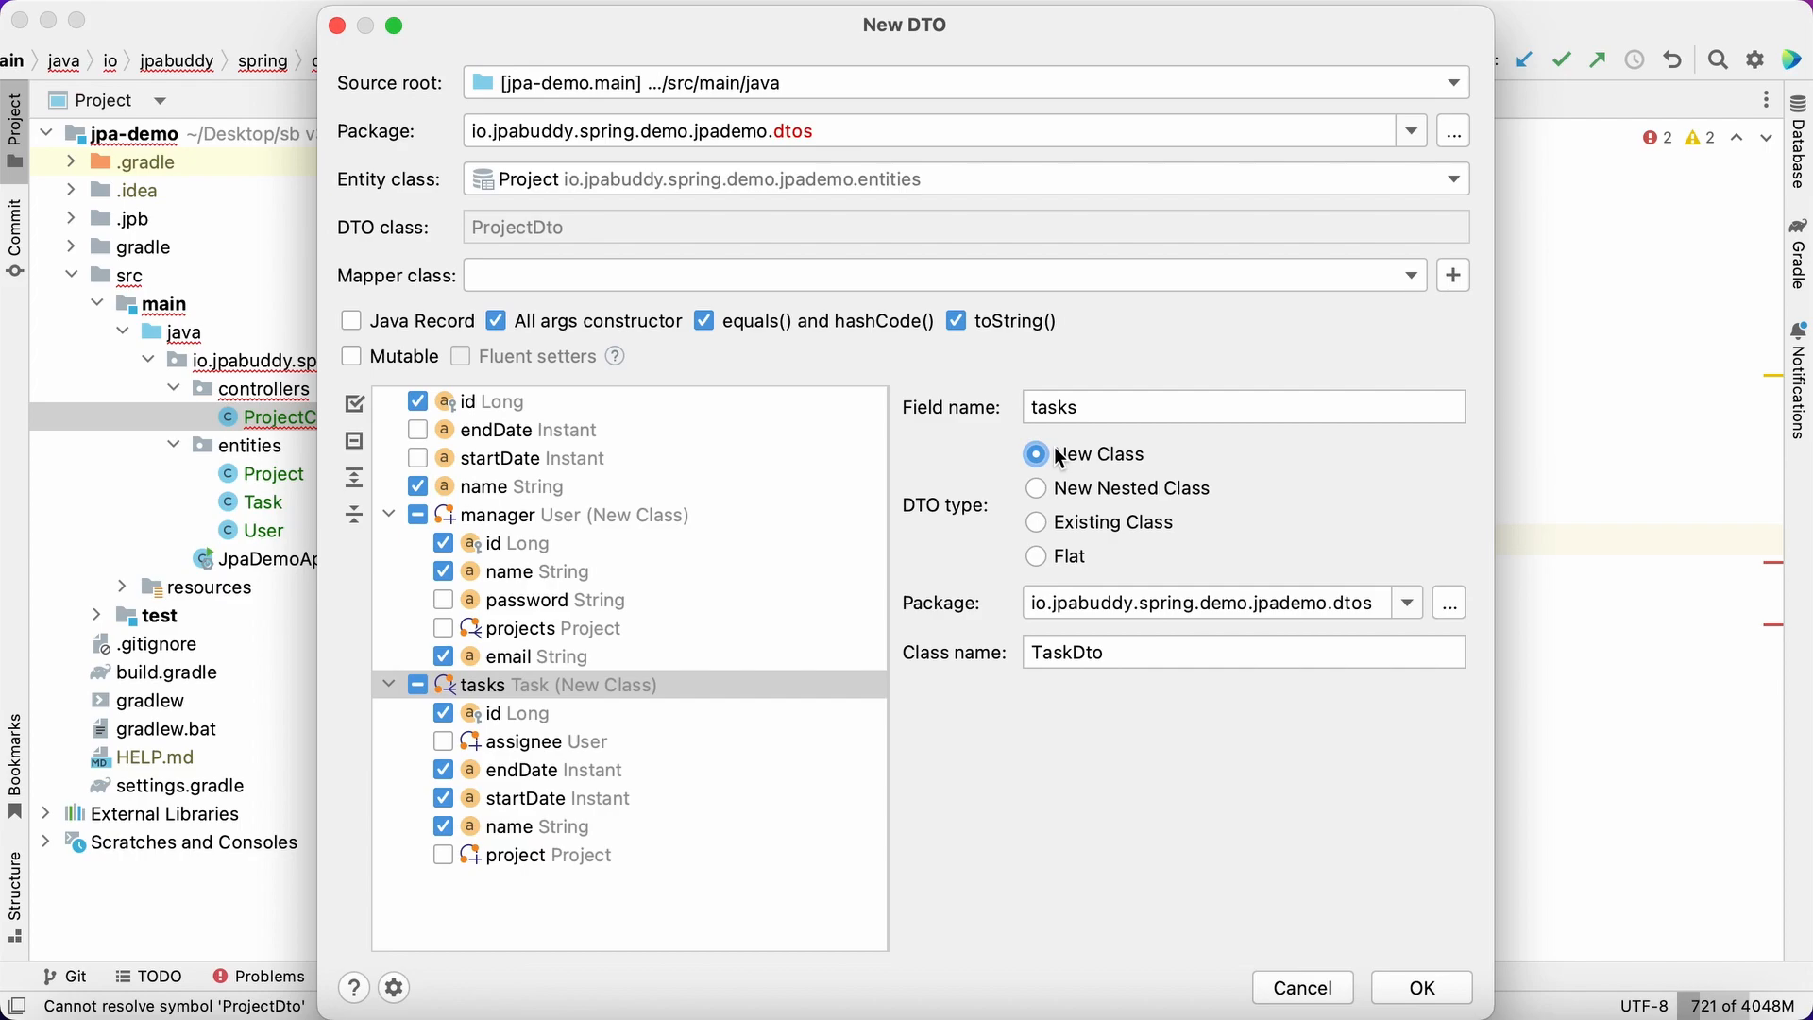
Add a ProjectMapper in the mappers package and generate the DTO classes
left_click(1452, 276)
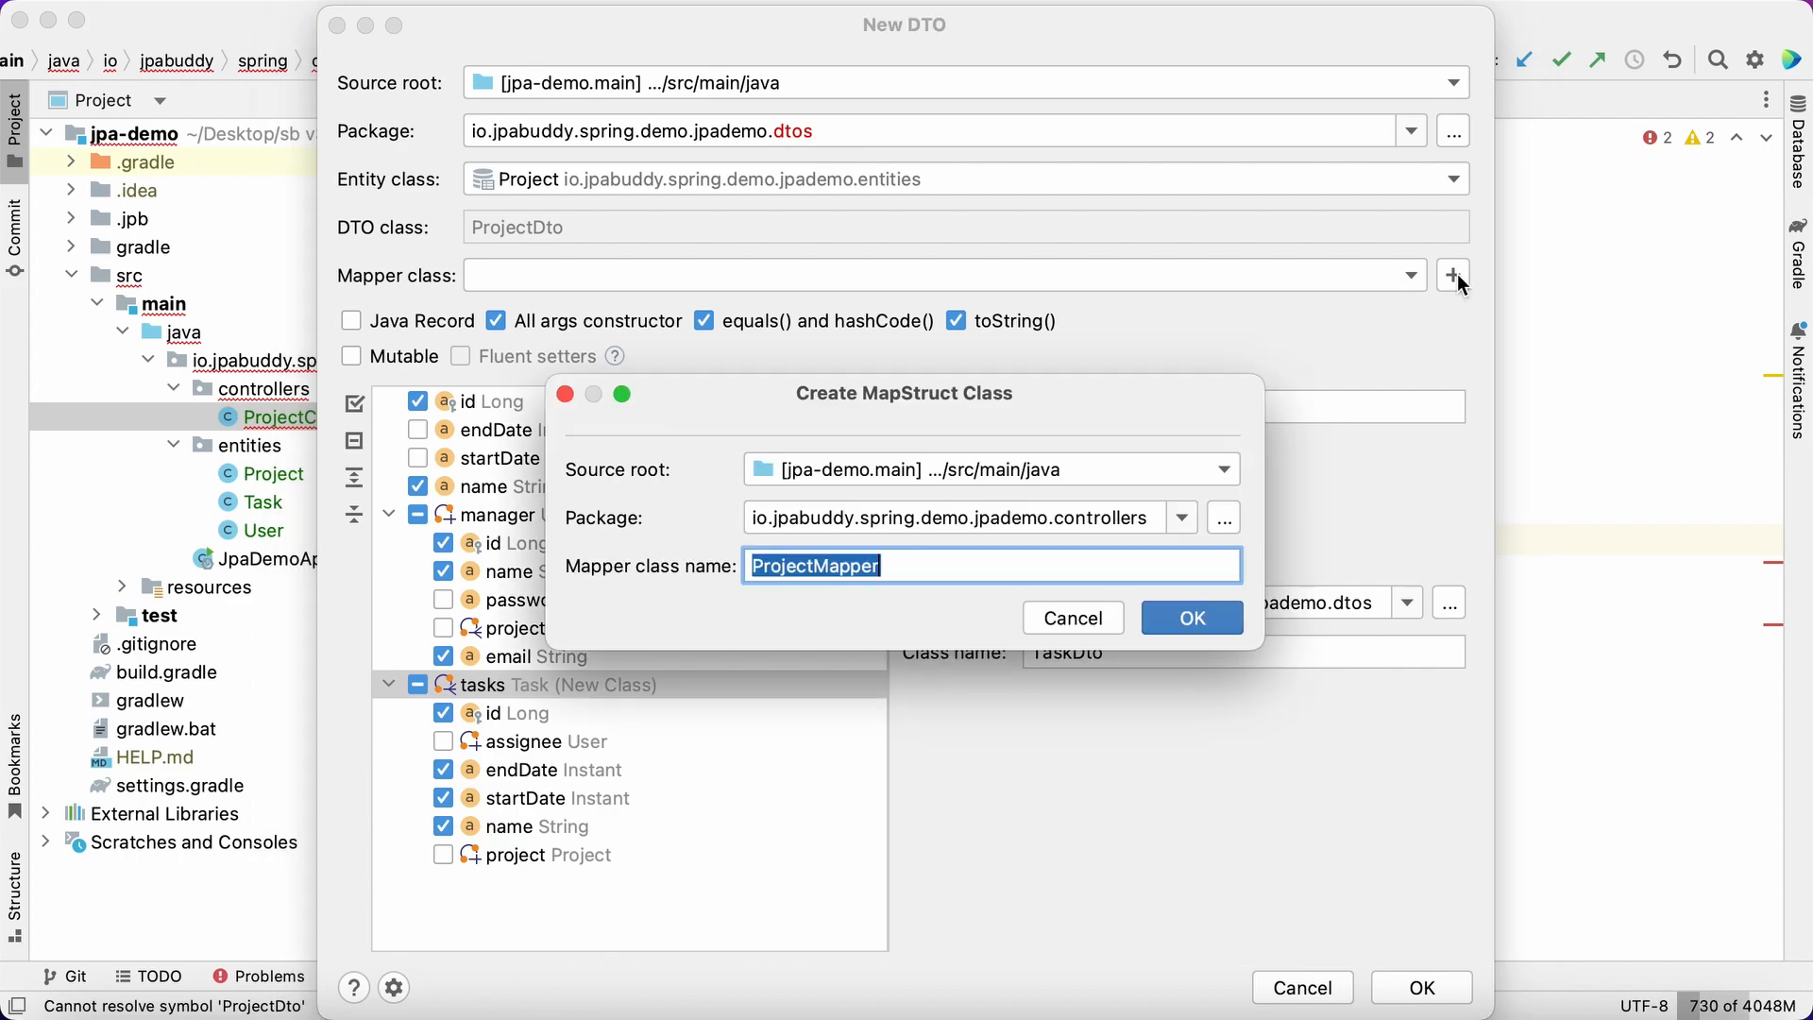
double_click(1103, 515)
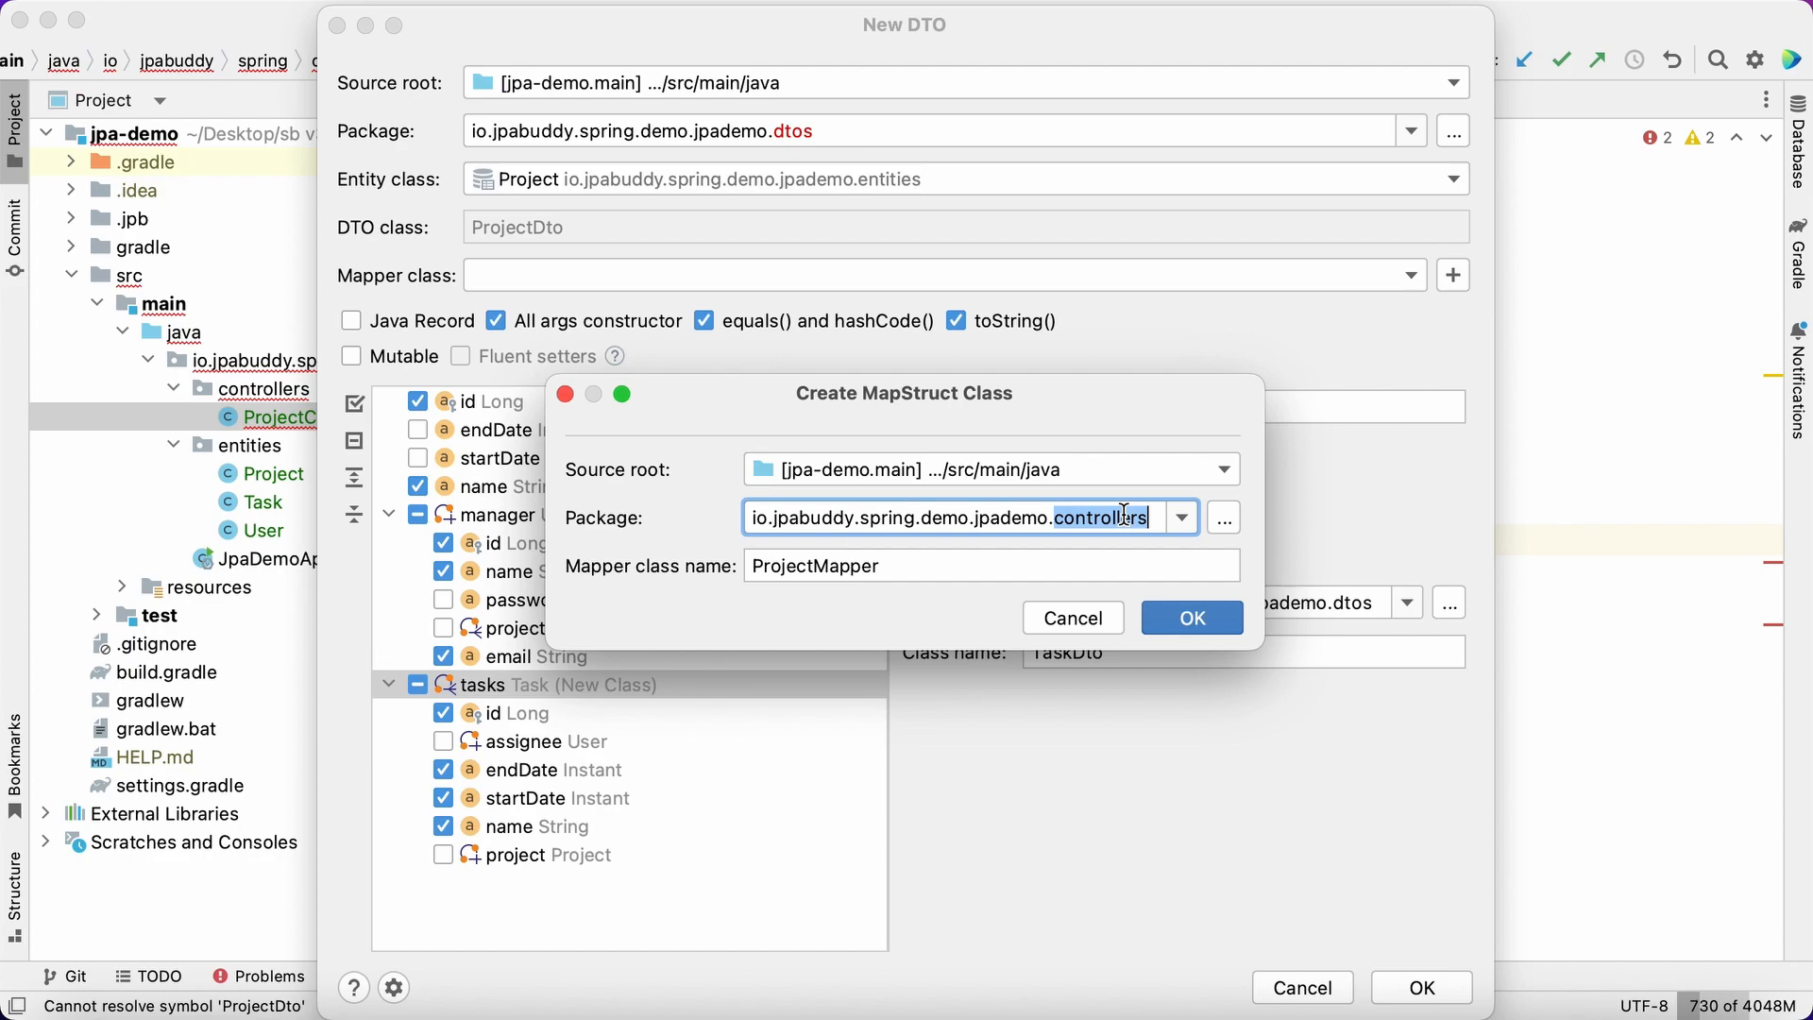
left_click(1192, 618)
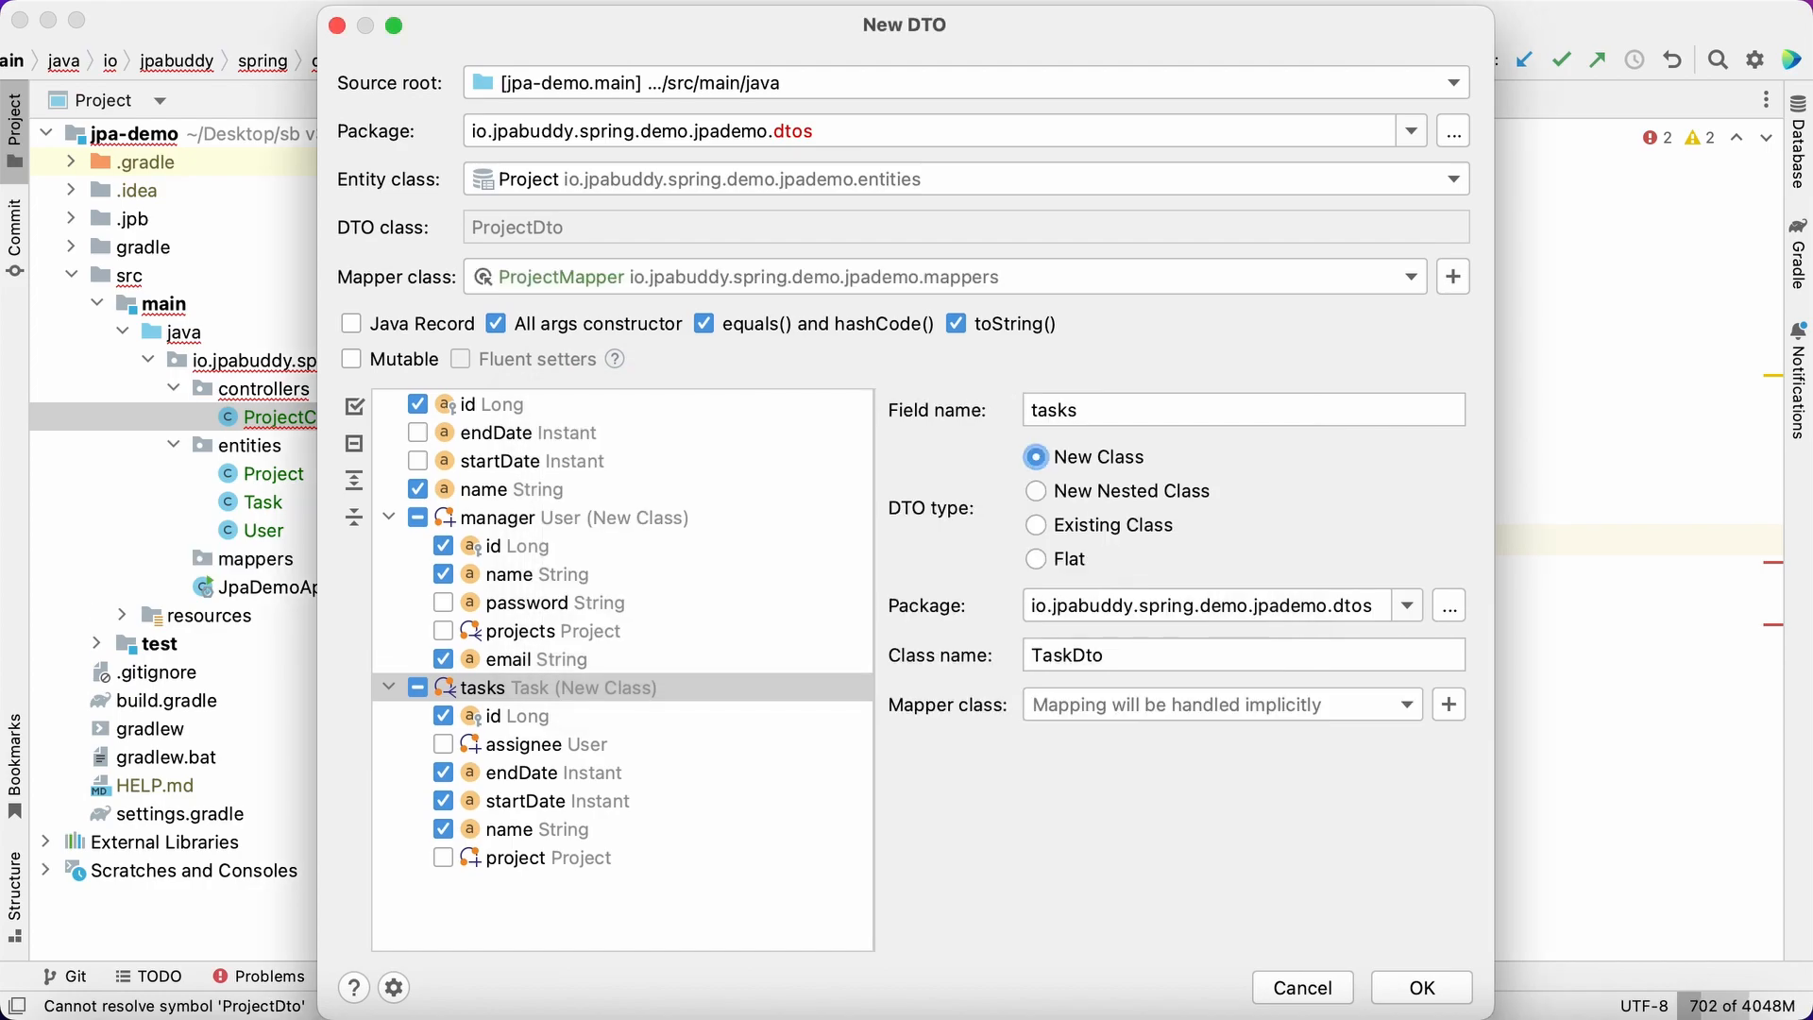
mouse_move(1416, 944)
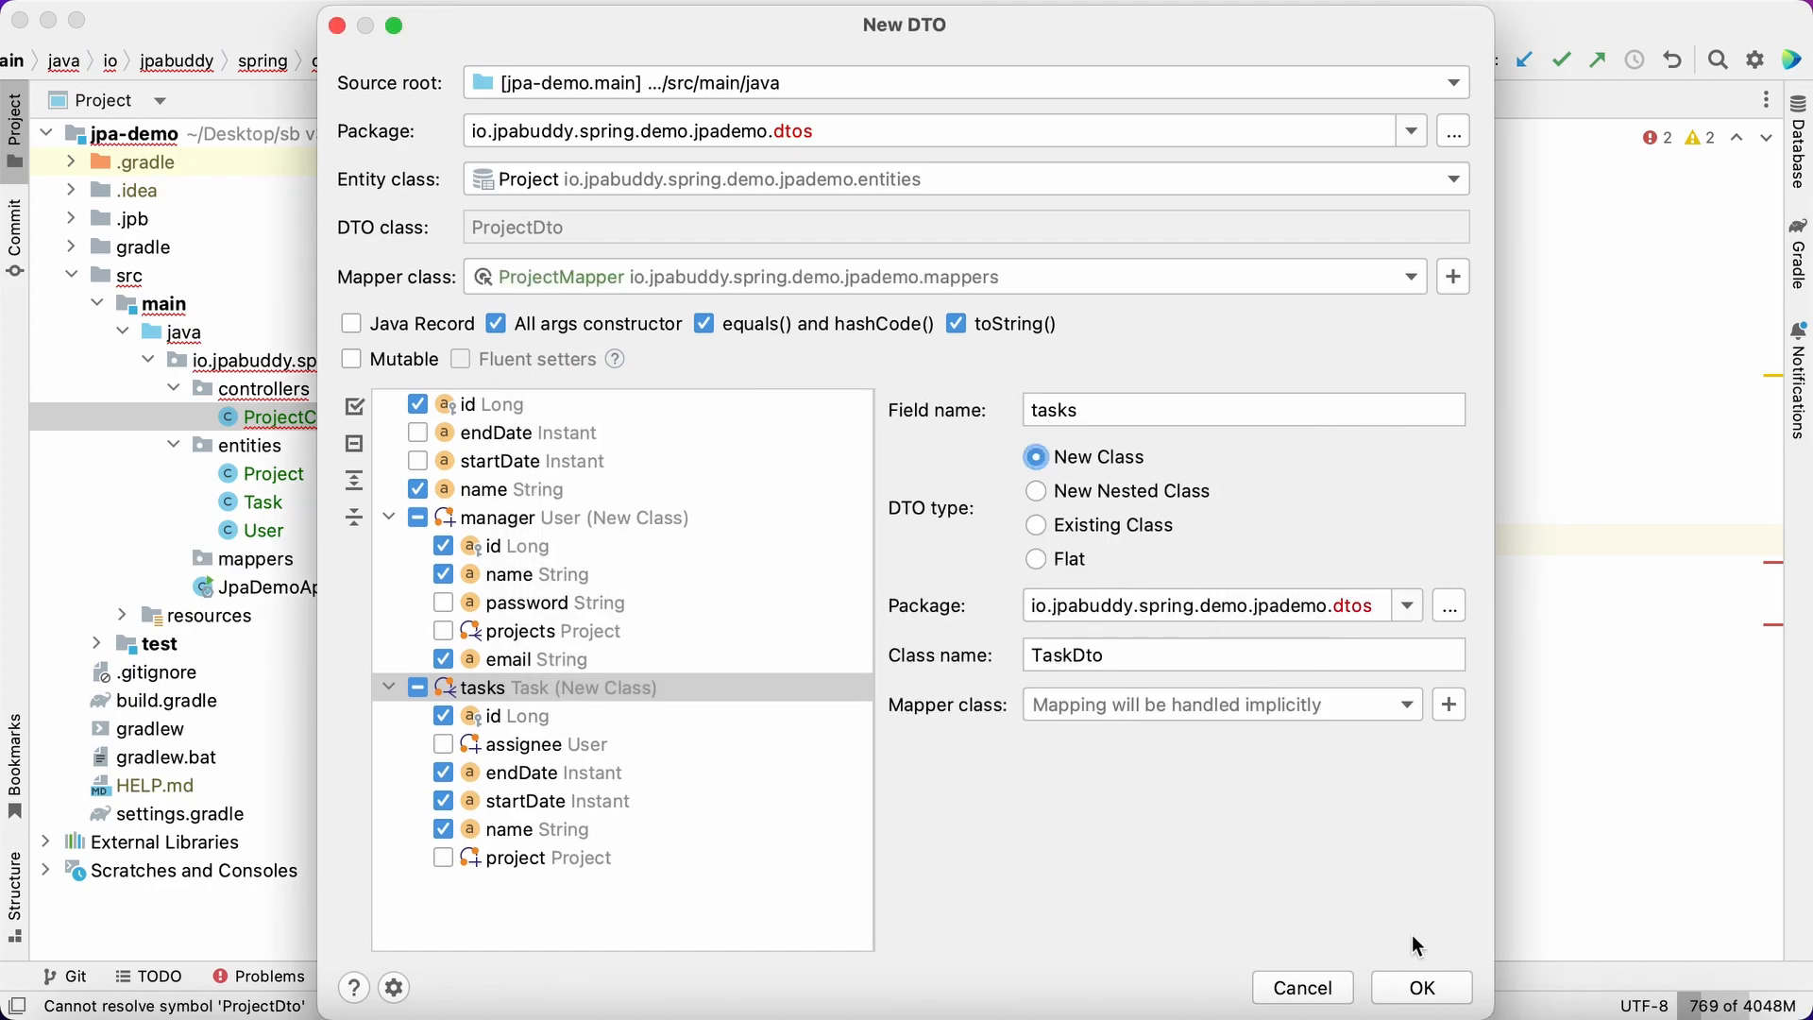
left_click(1420, 988)
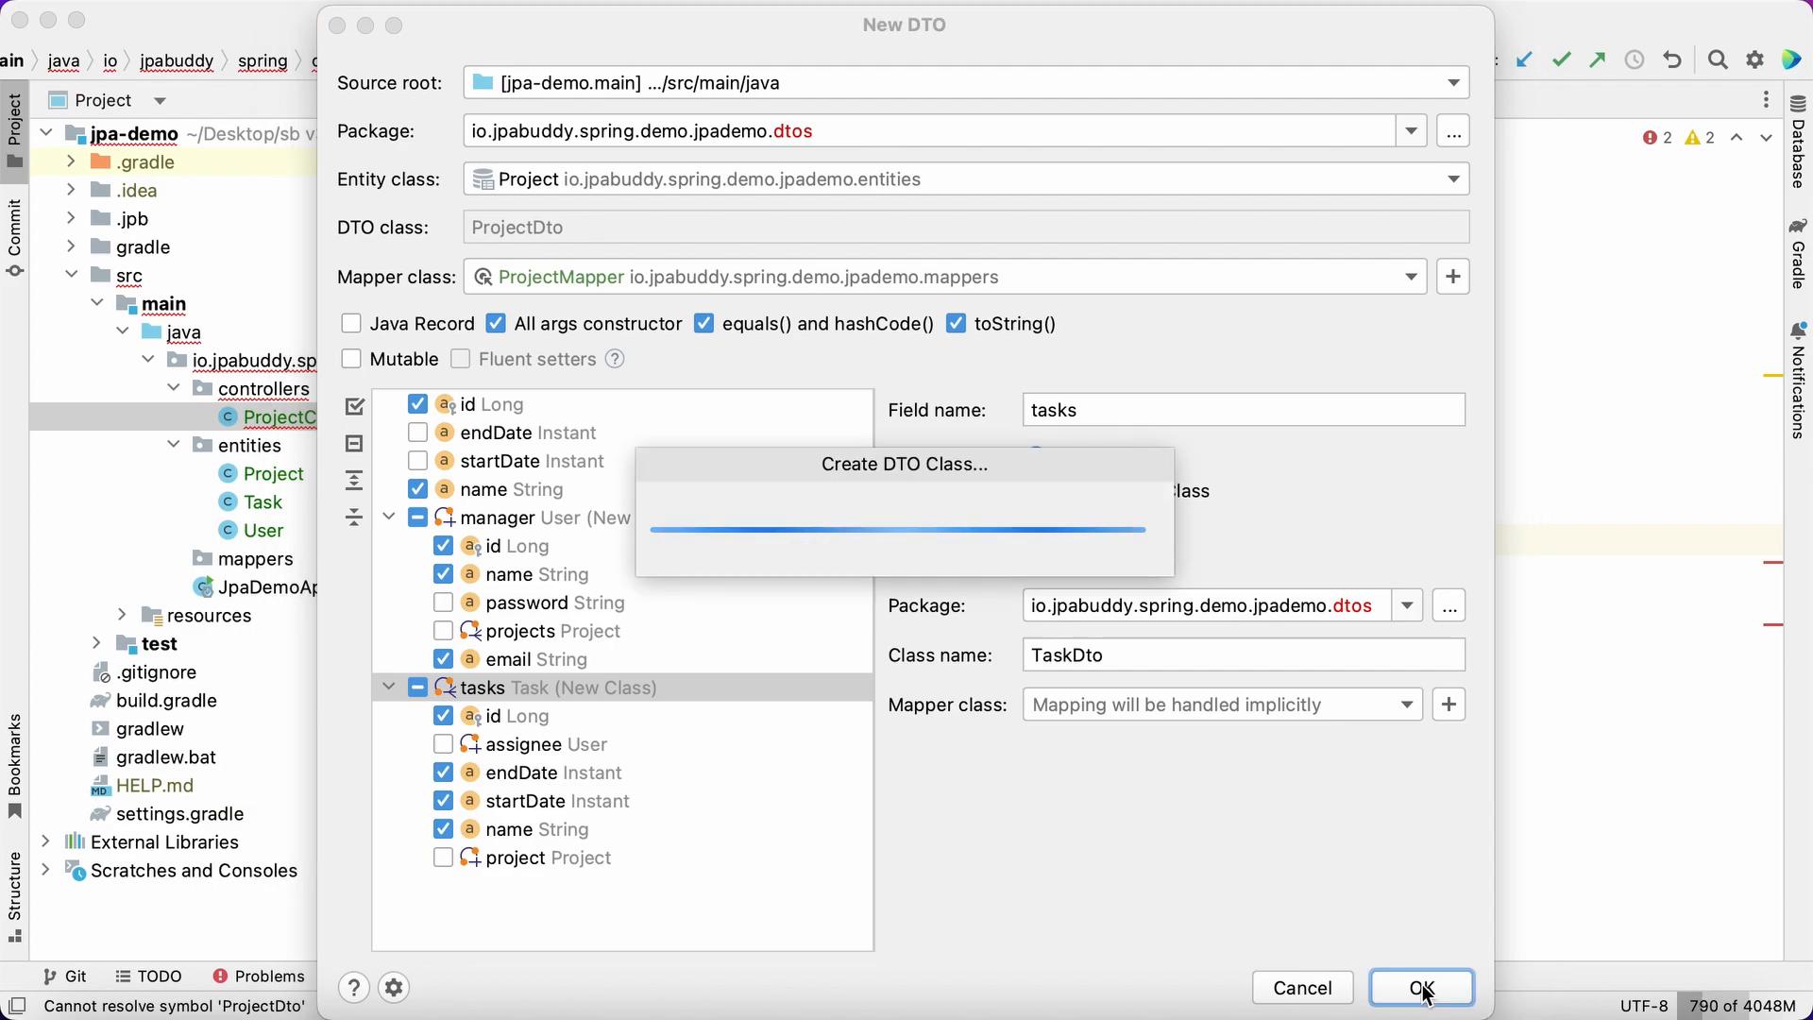
left_click(1420, 988)
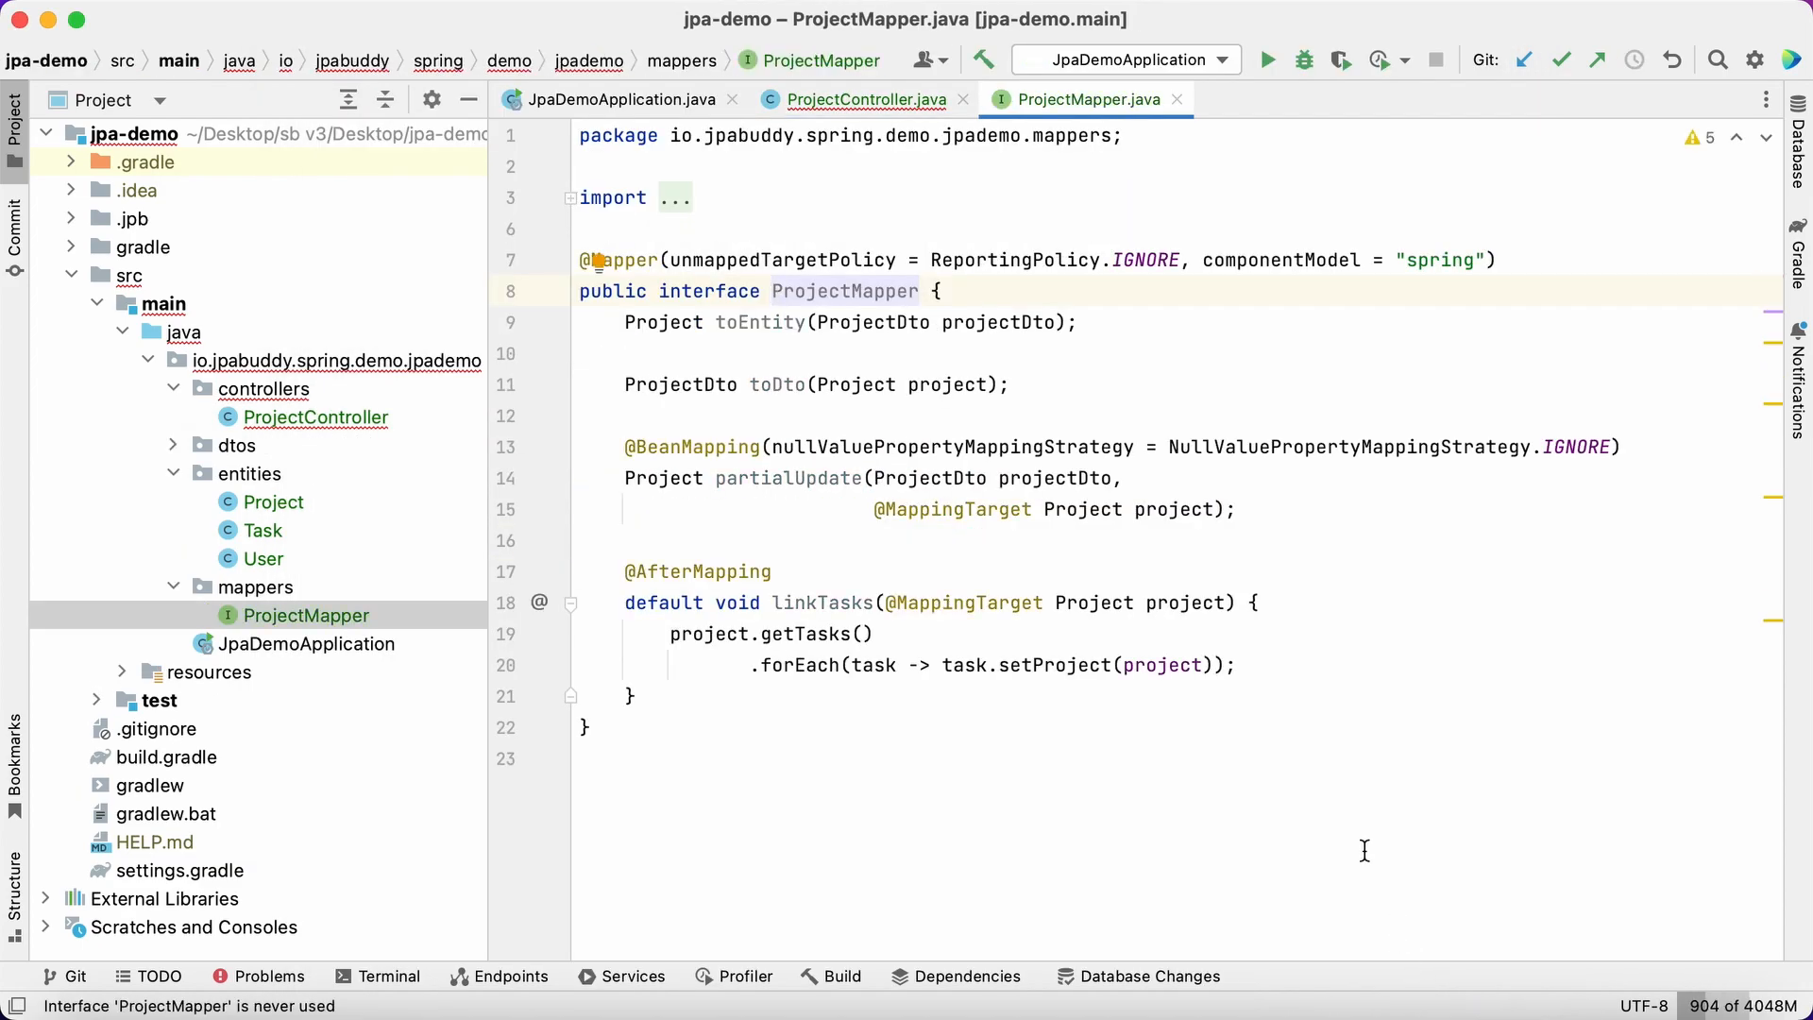
Inspect the generated ProjectDto, TaskDto and UserDto classes, then return to ProjectController
left_click(236, 444)
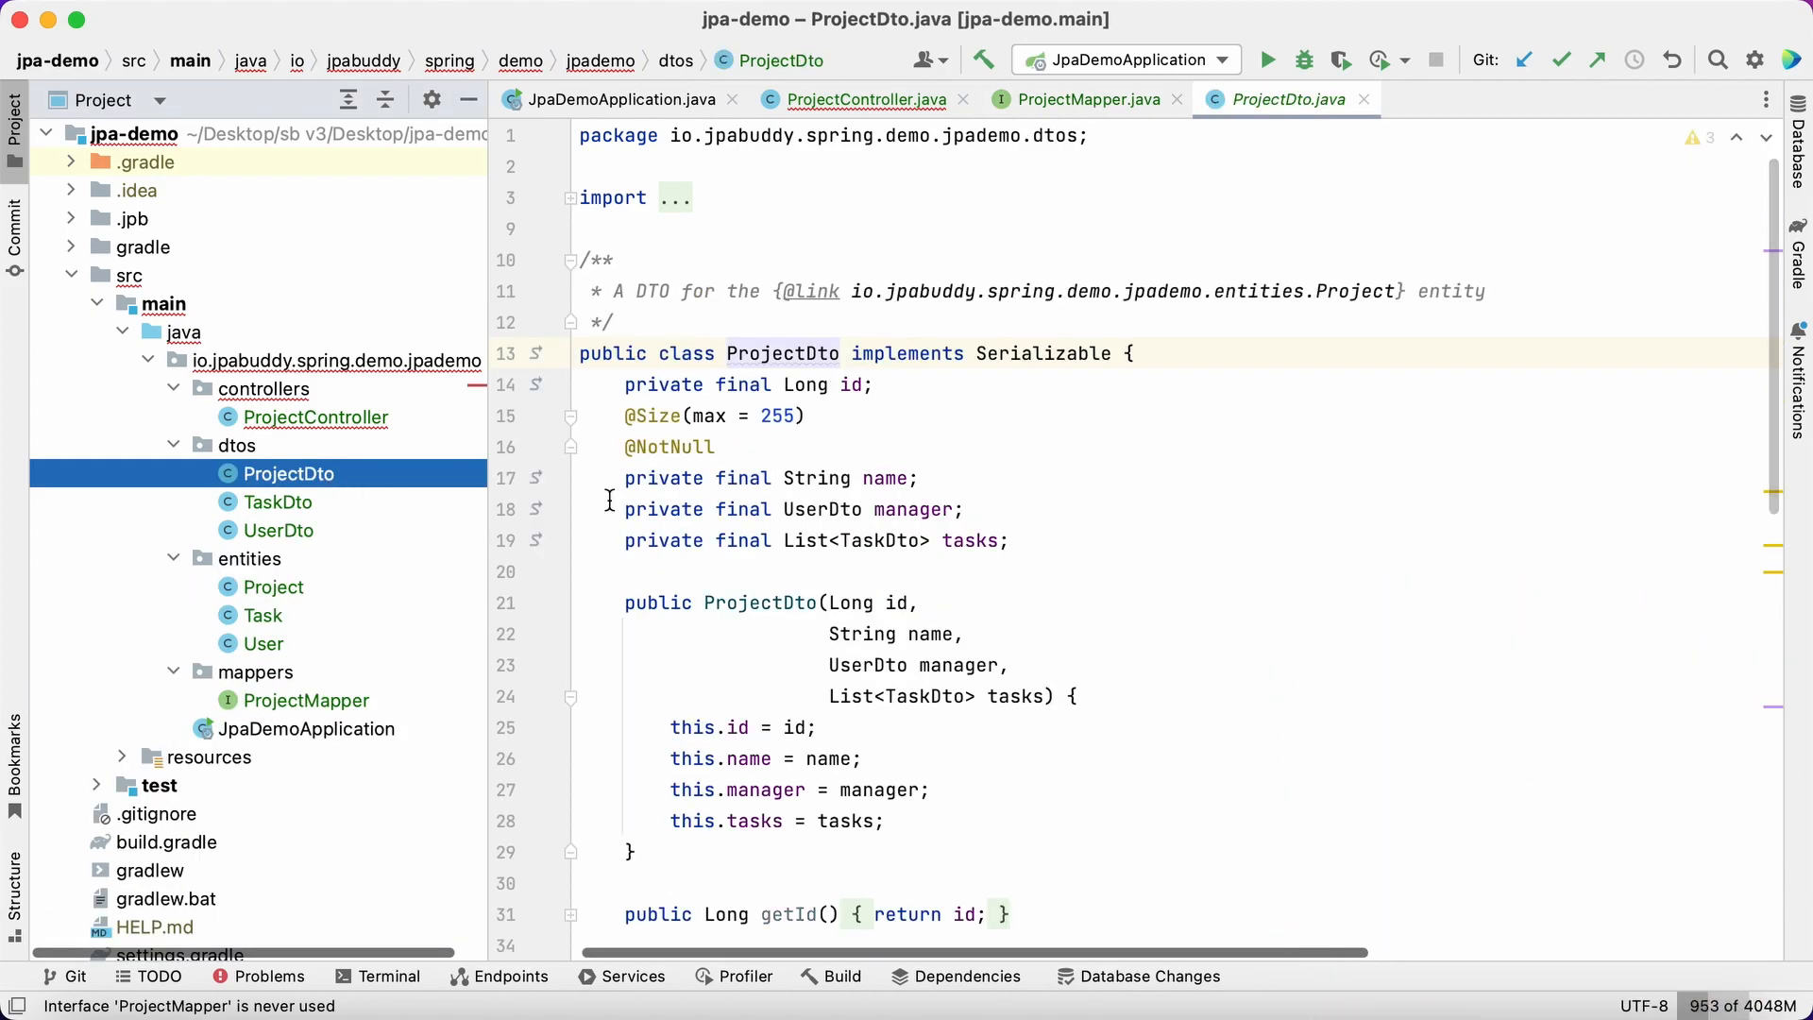
left_click(278, 503)
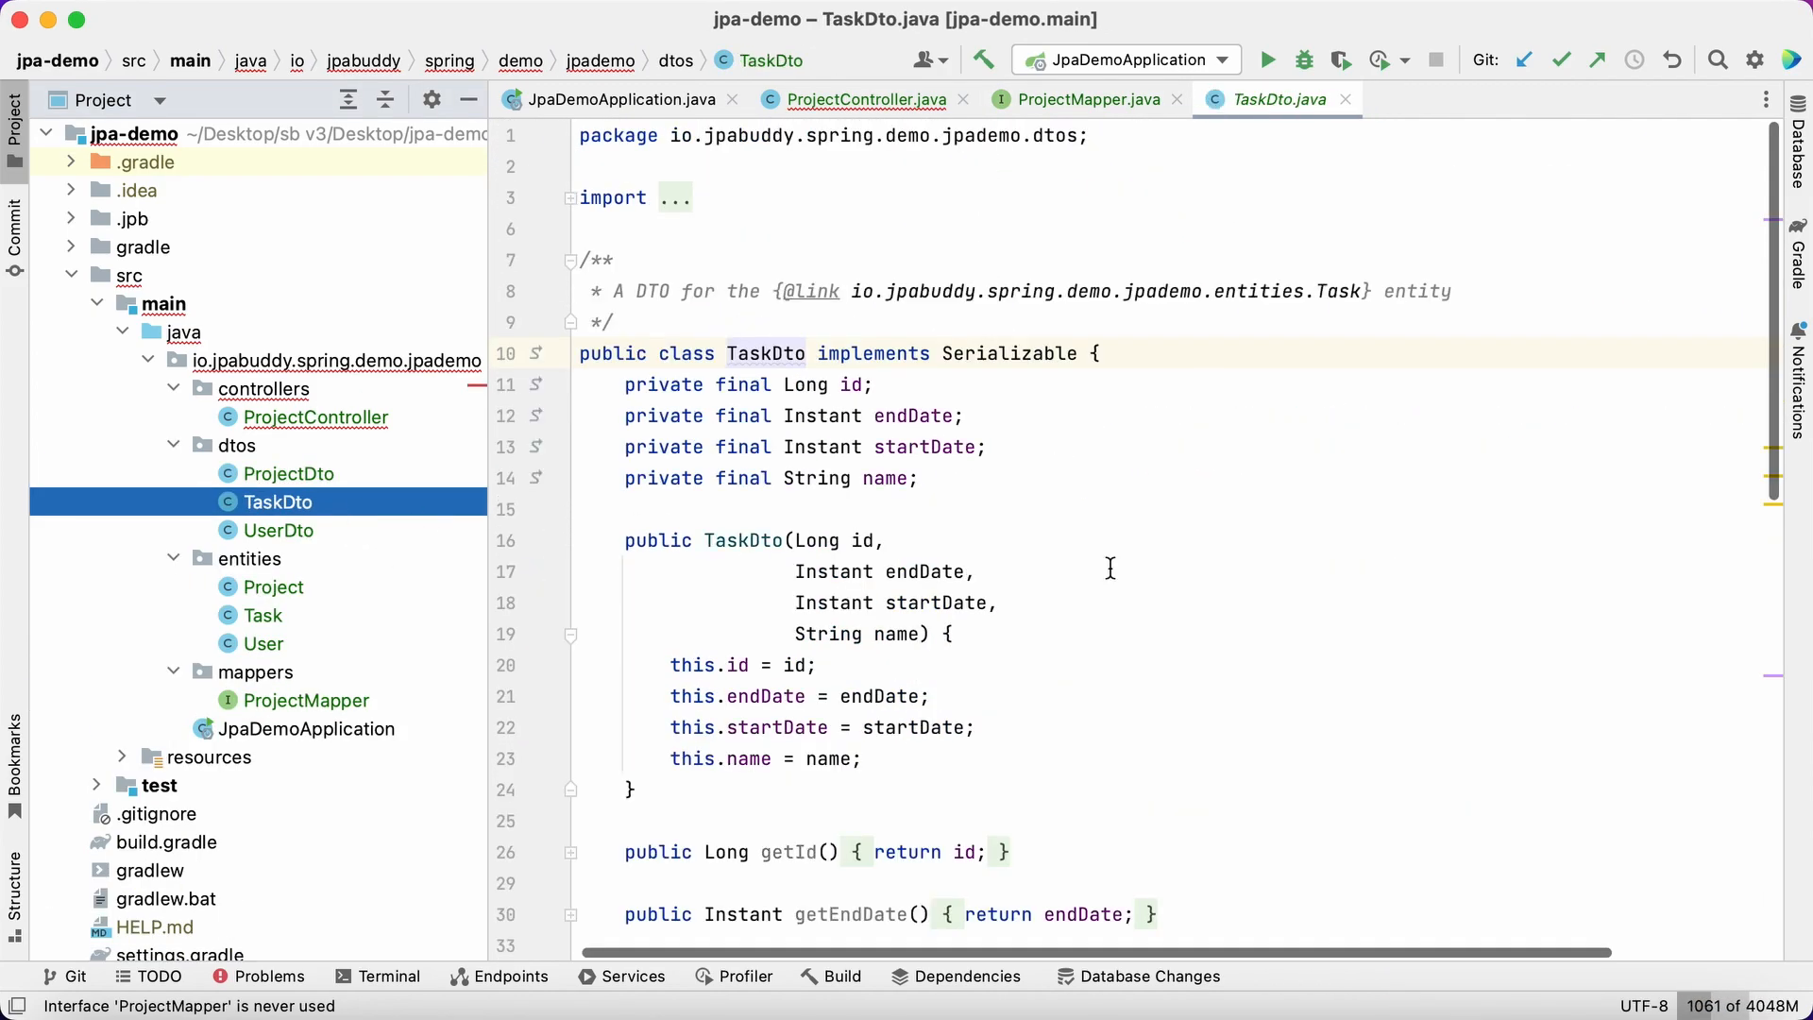
left_click(278, 529)
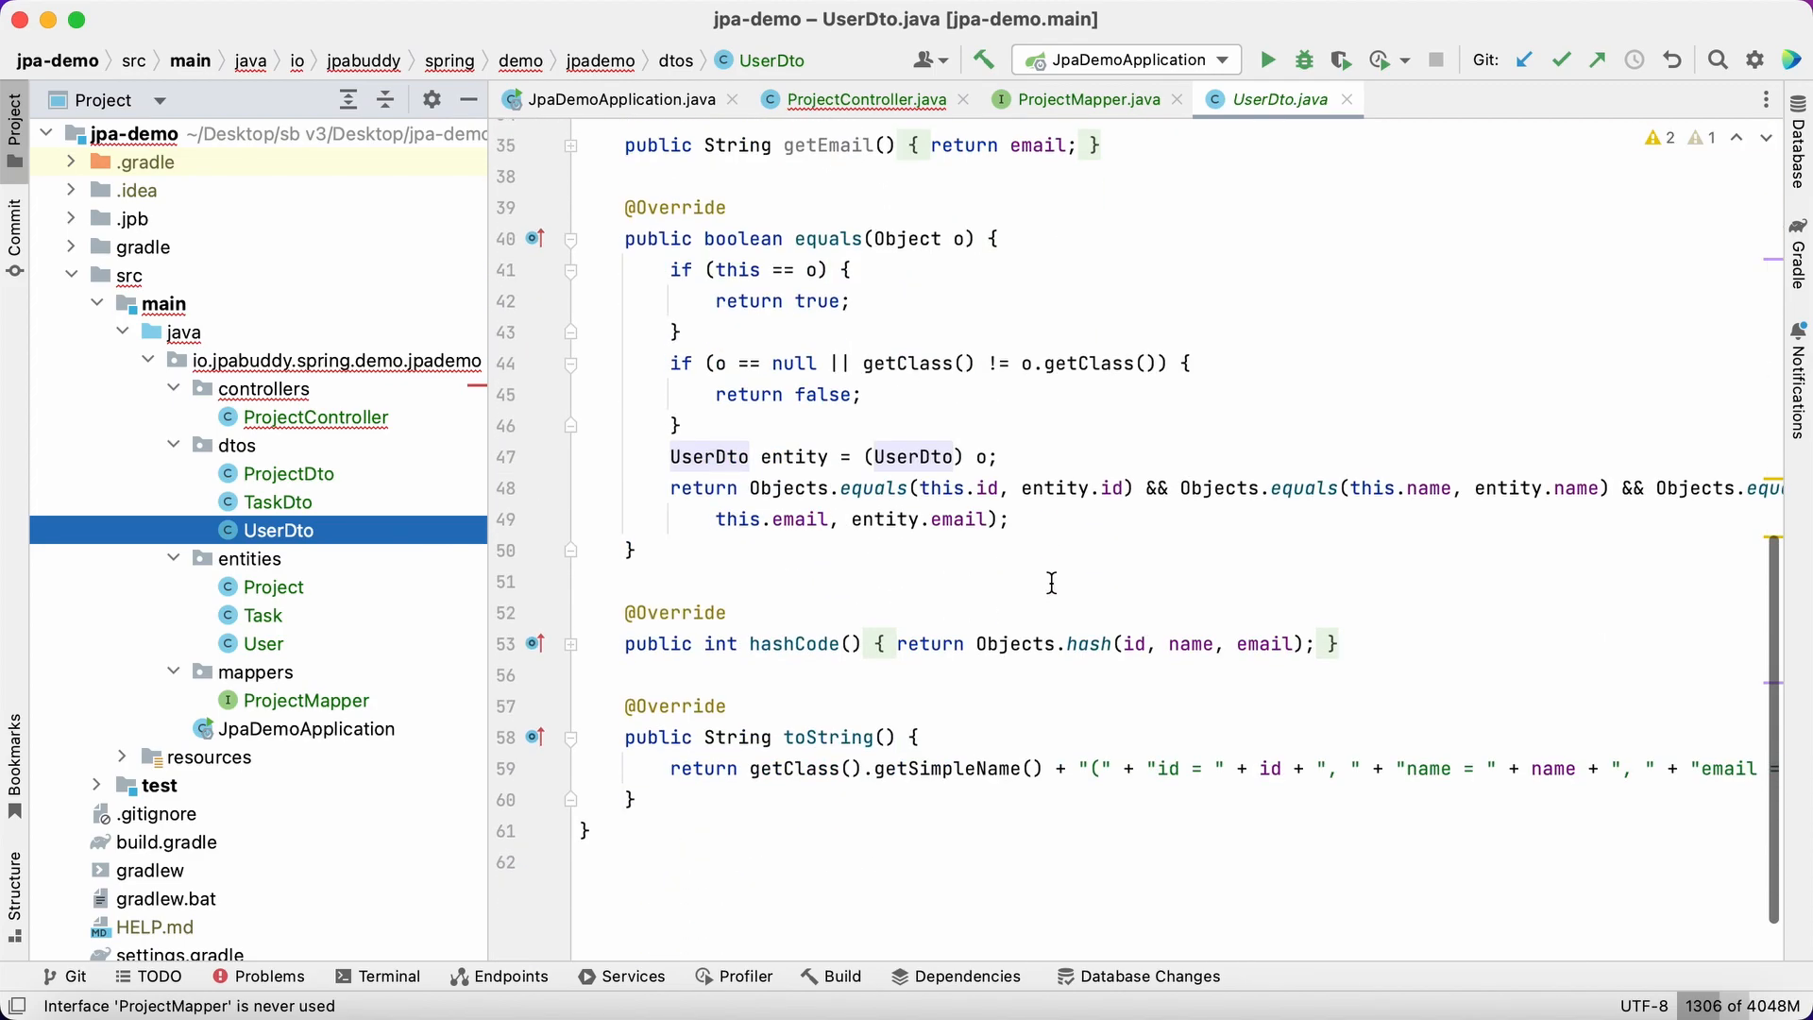
left_click(853, 98)
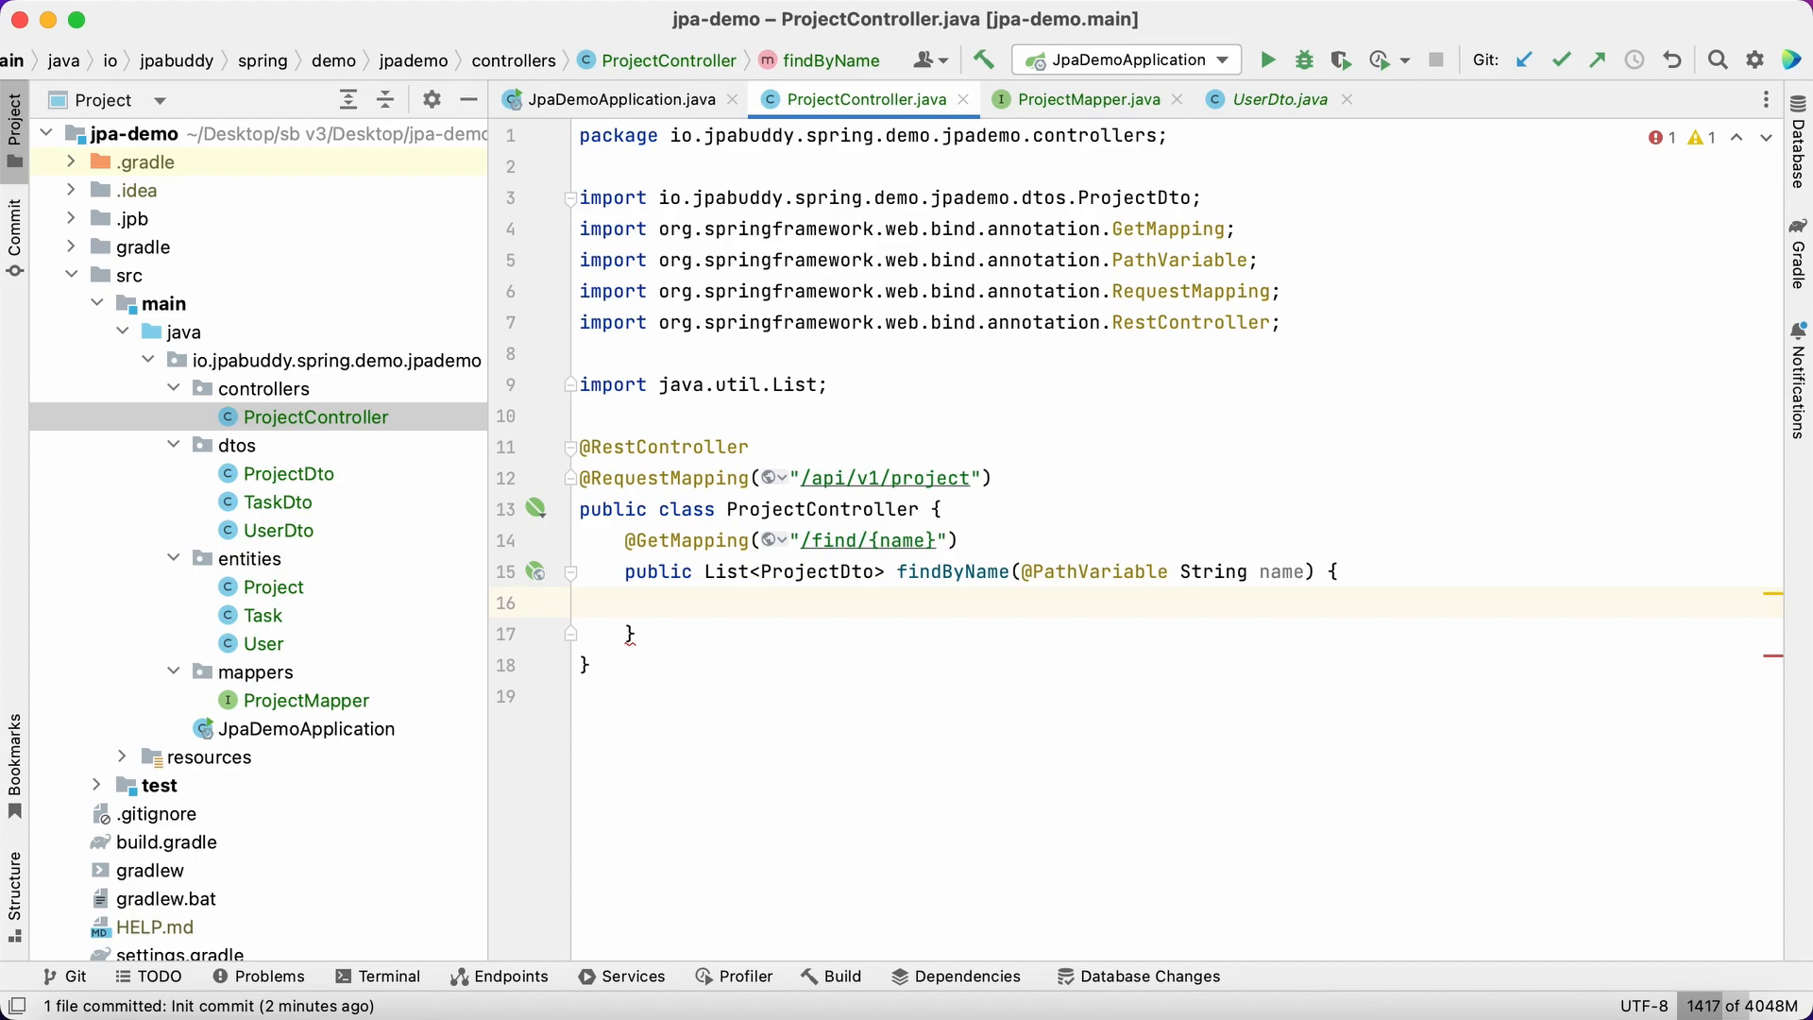
Inject a new ProjectRepository into ProjectController via completion and start a repository call in findByName
type("pro")
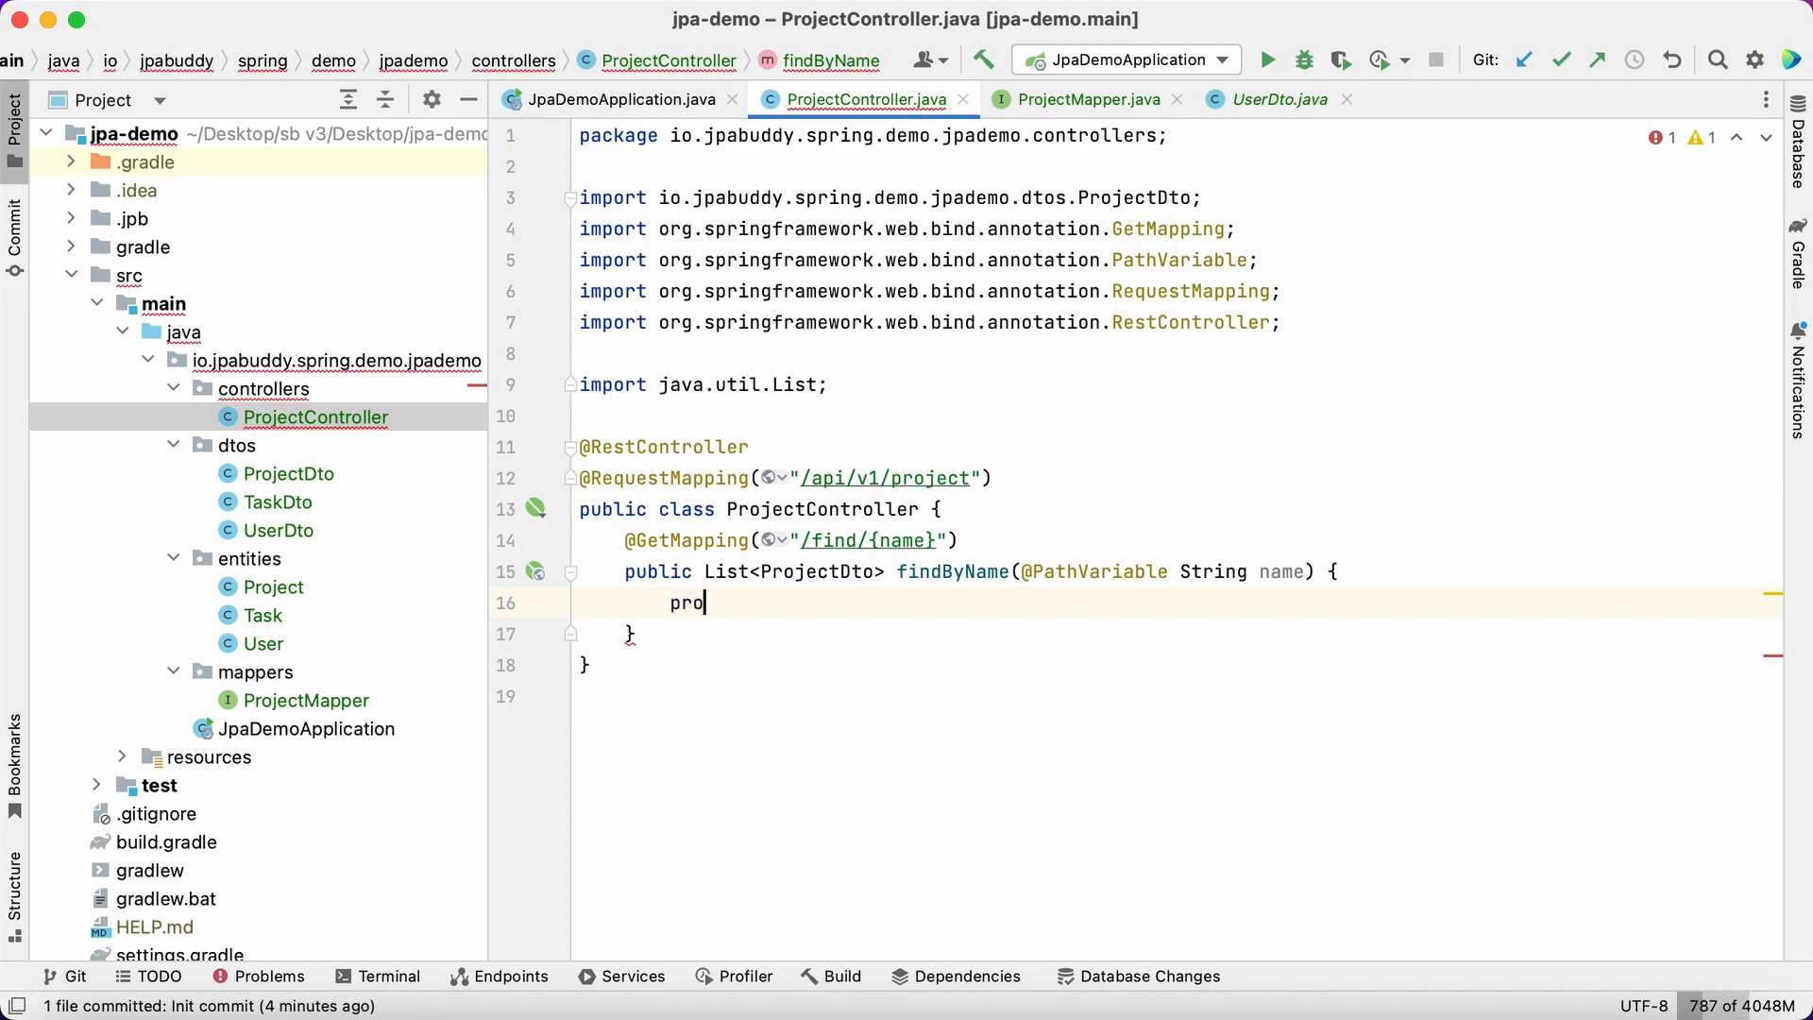
type("jRe")
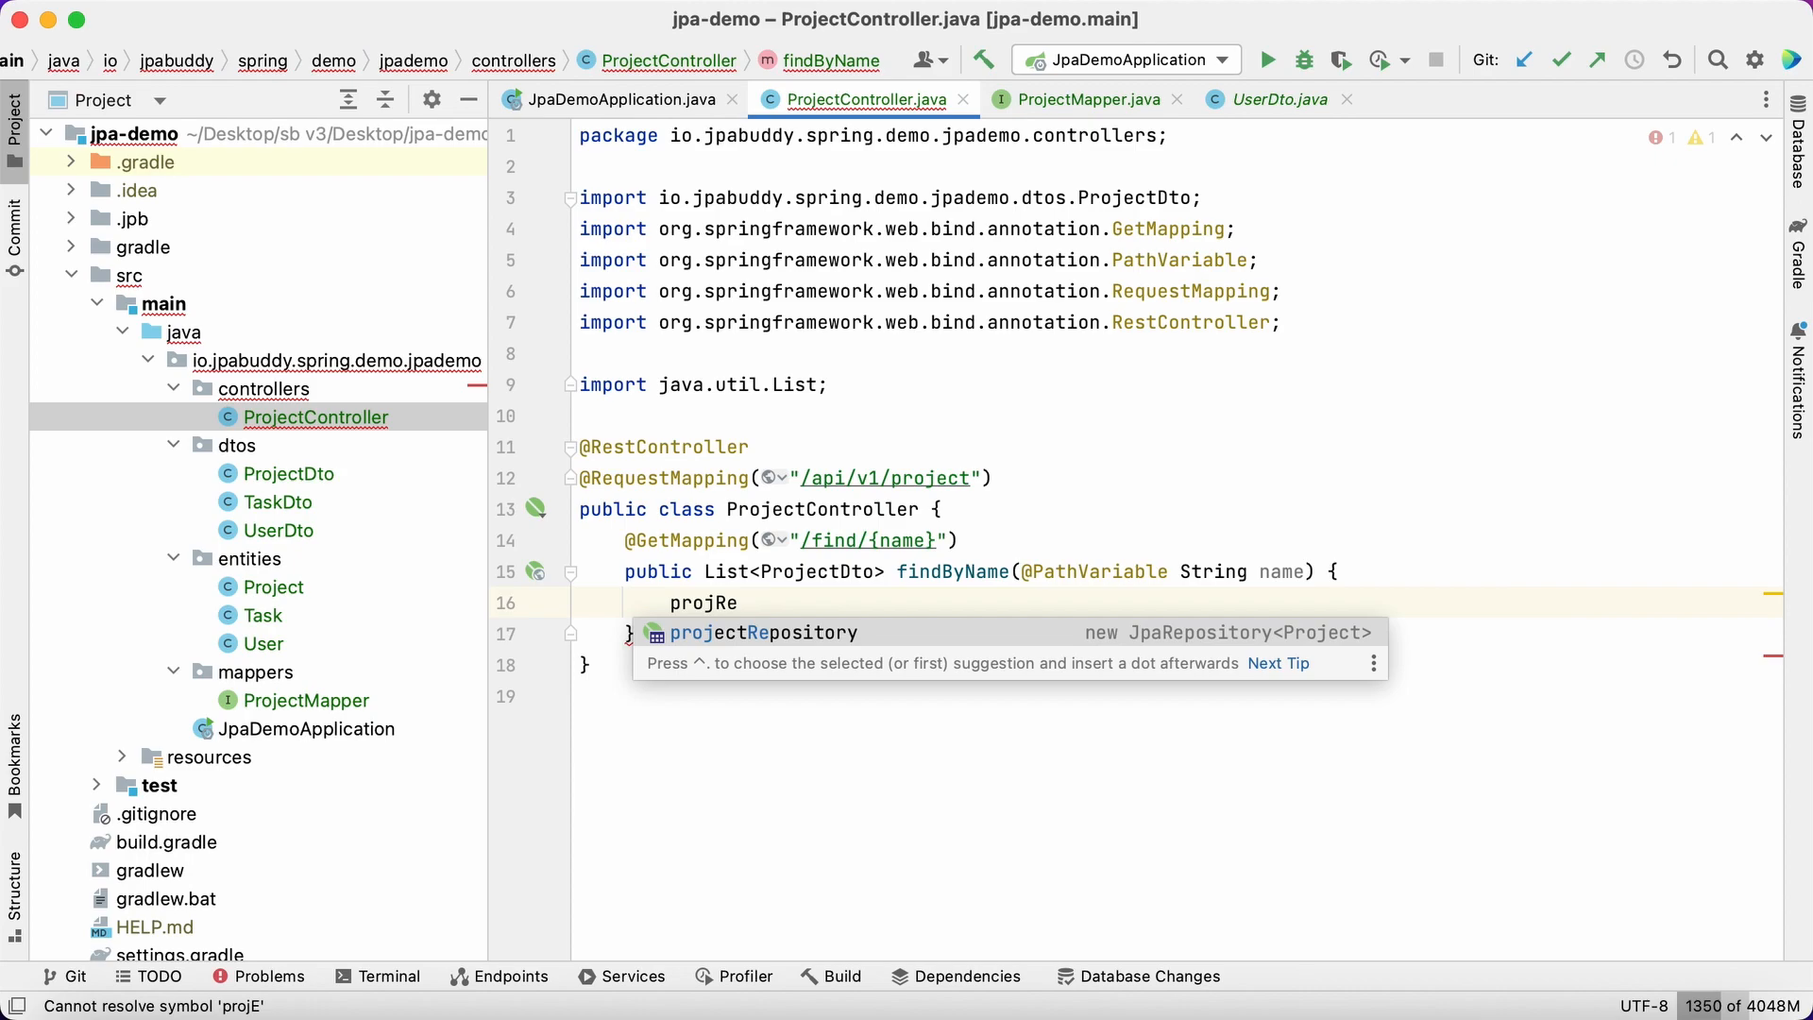
left_click(763, 631)
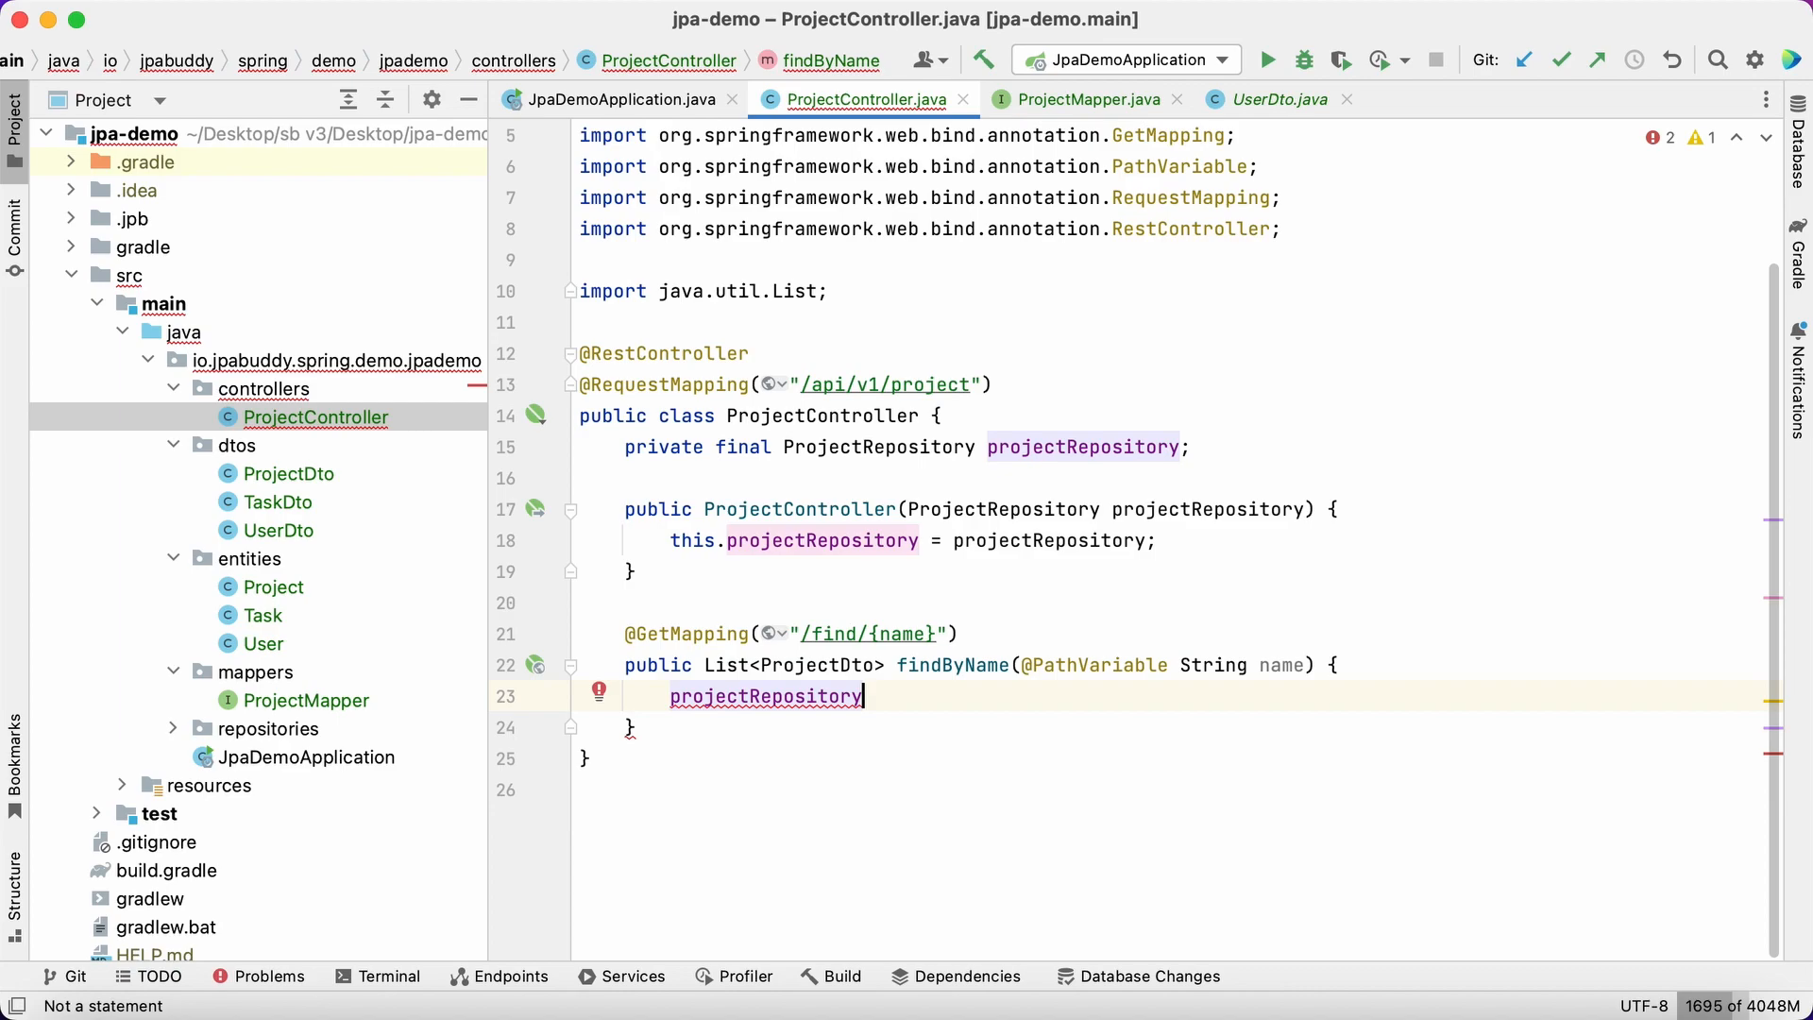
type(".fi")
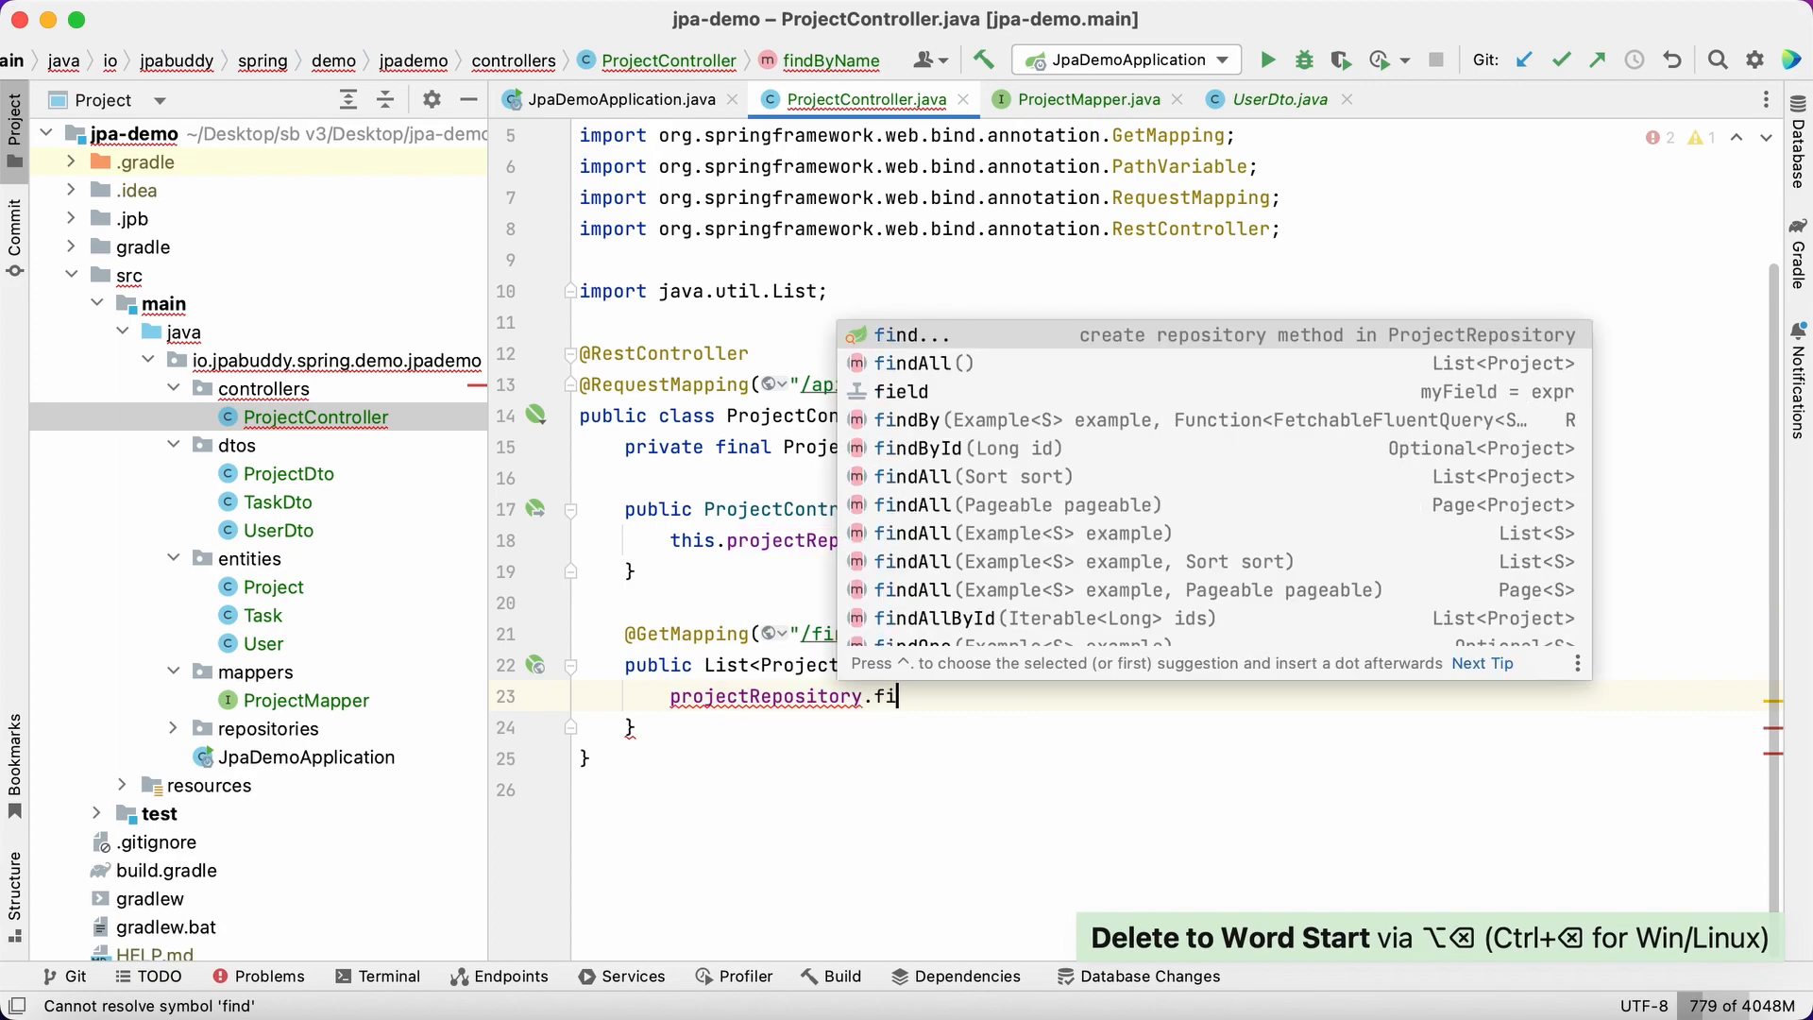
Generate a collection-returning findByName repository method on the name attribute
left_click(910, 334)
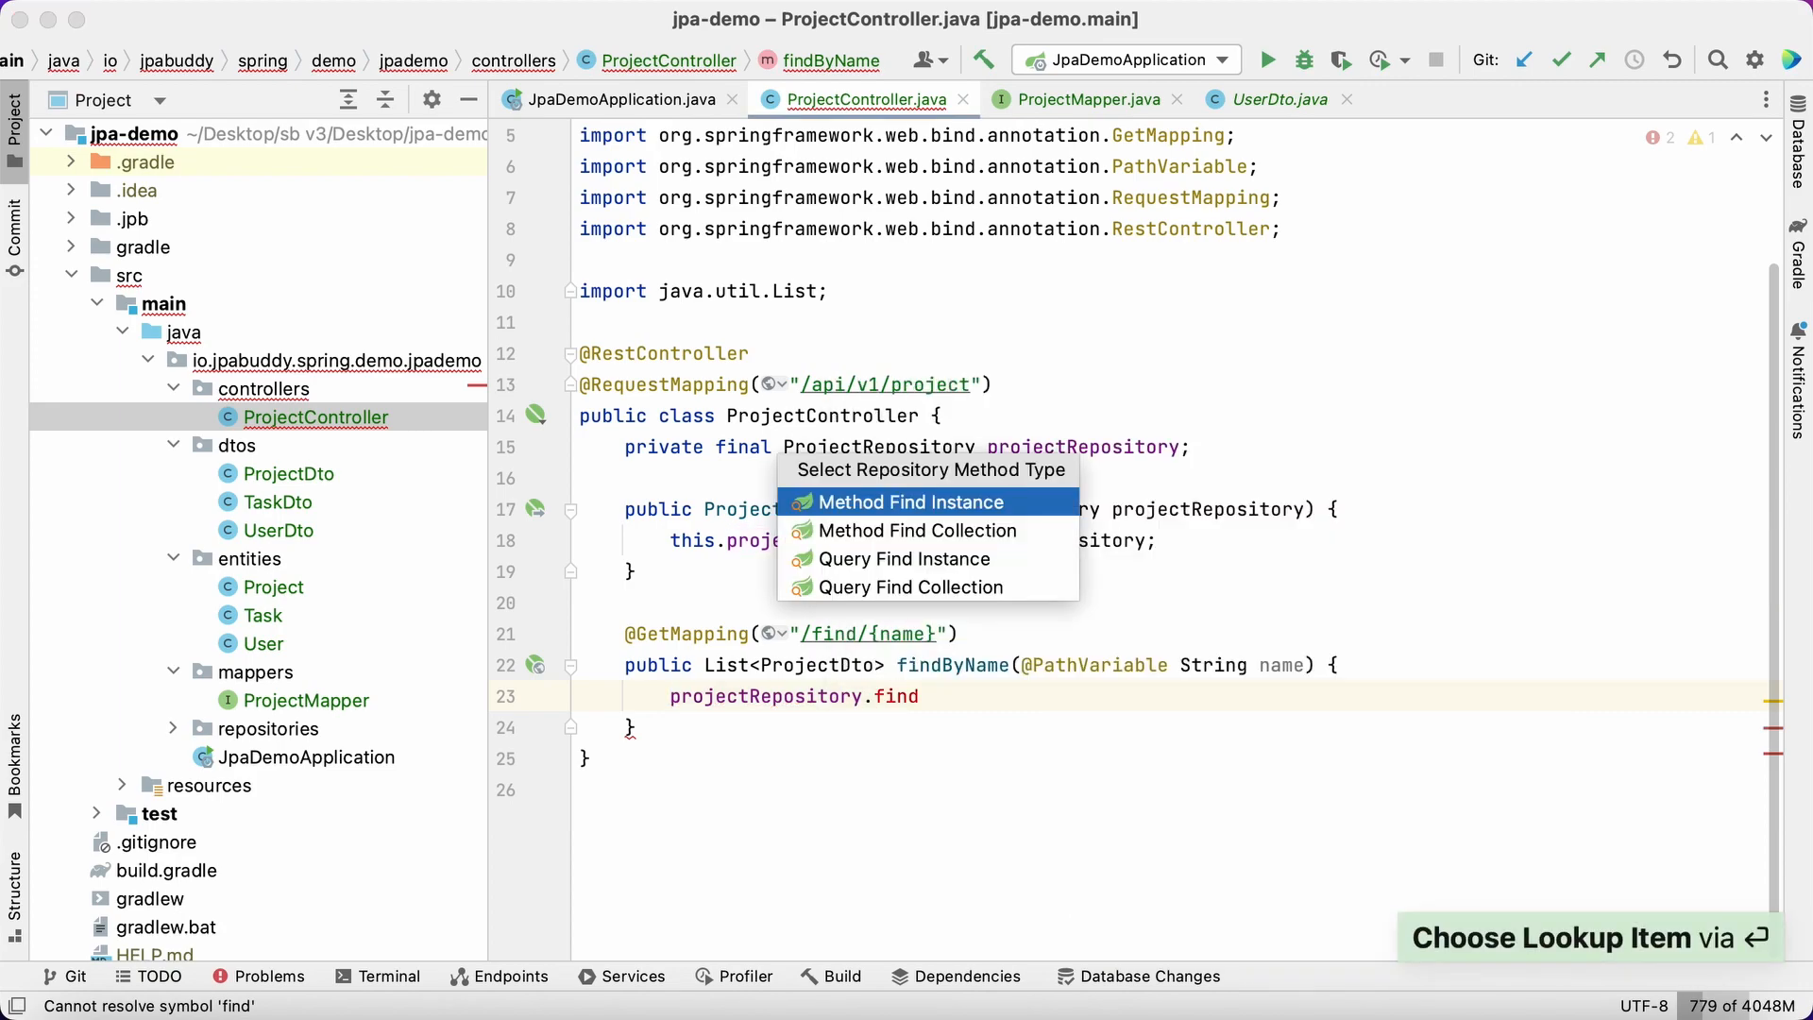
key("Down")
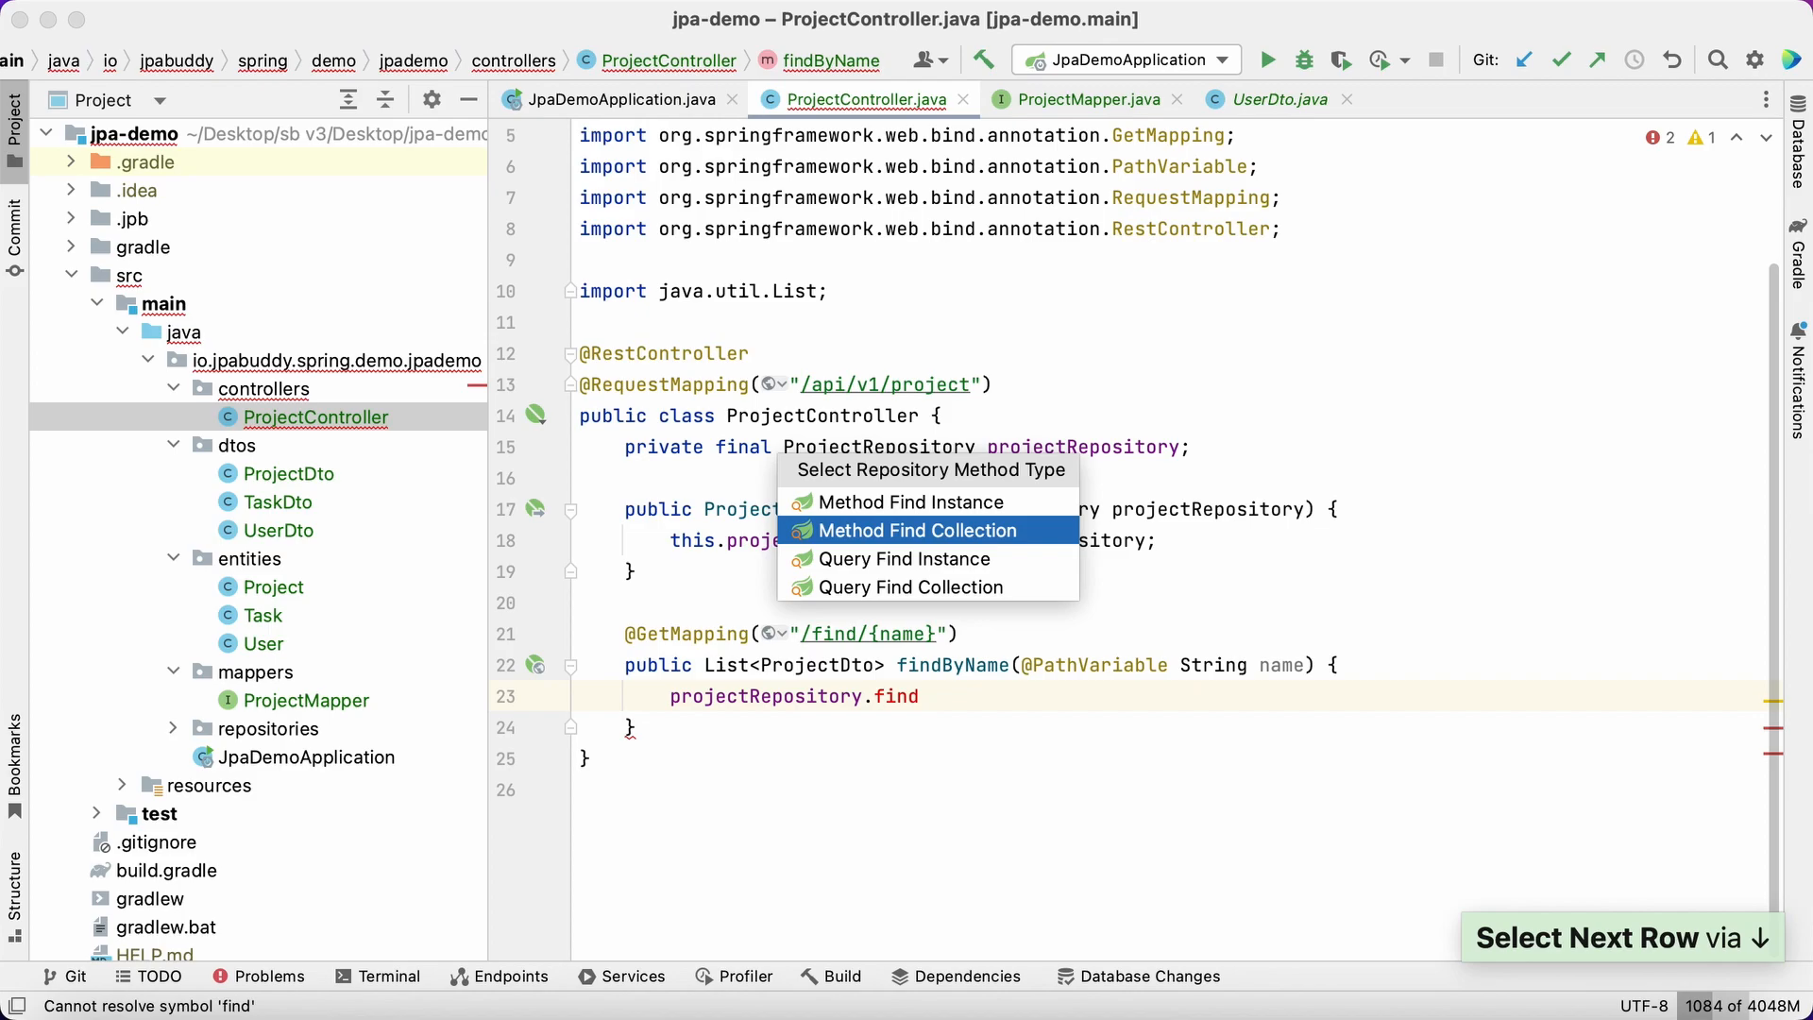
left_click(927, 528)
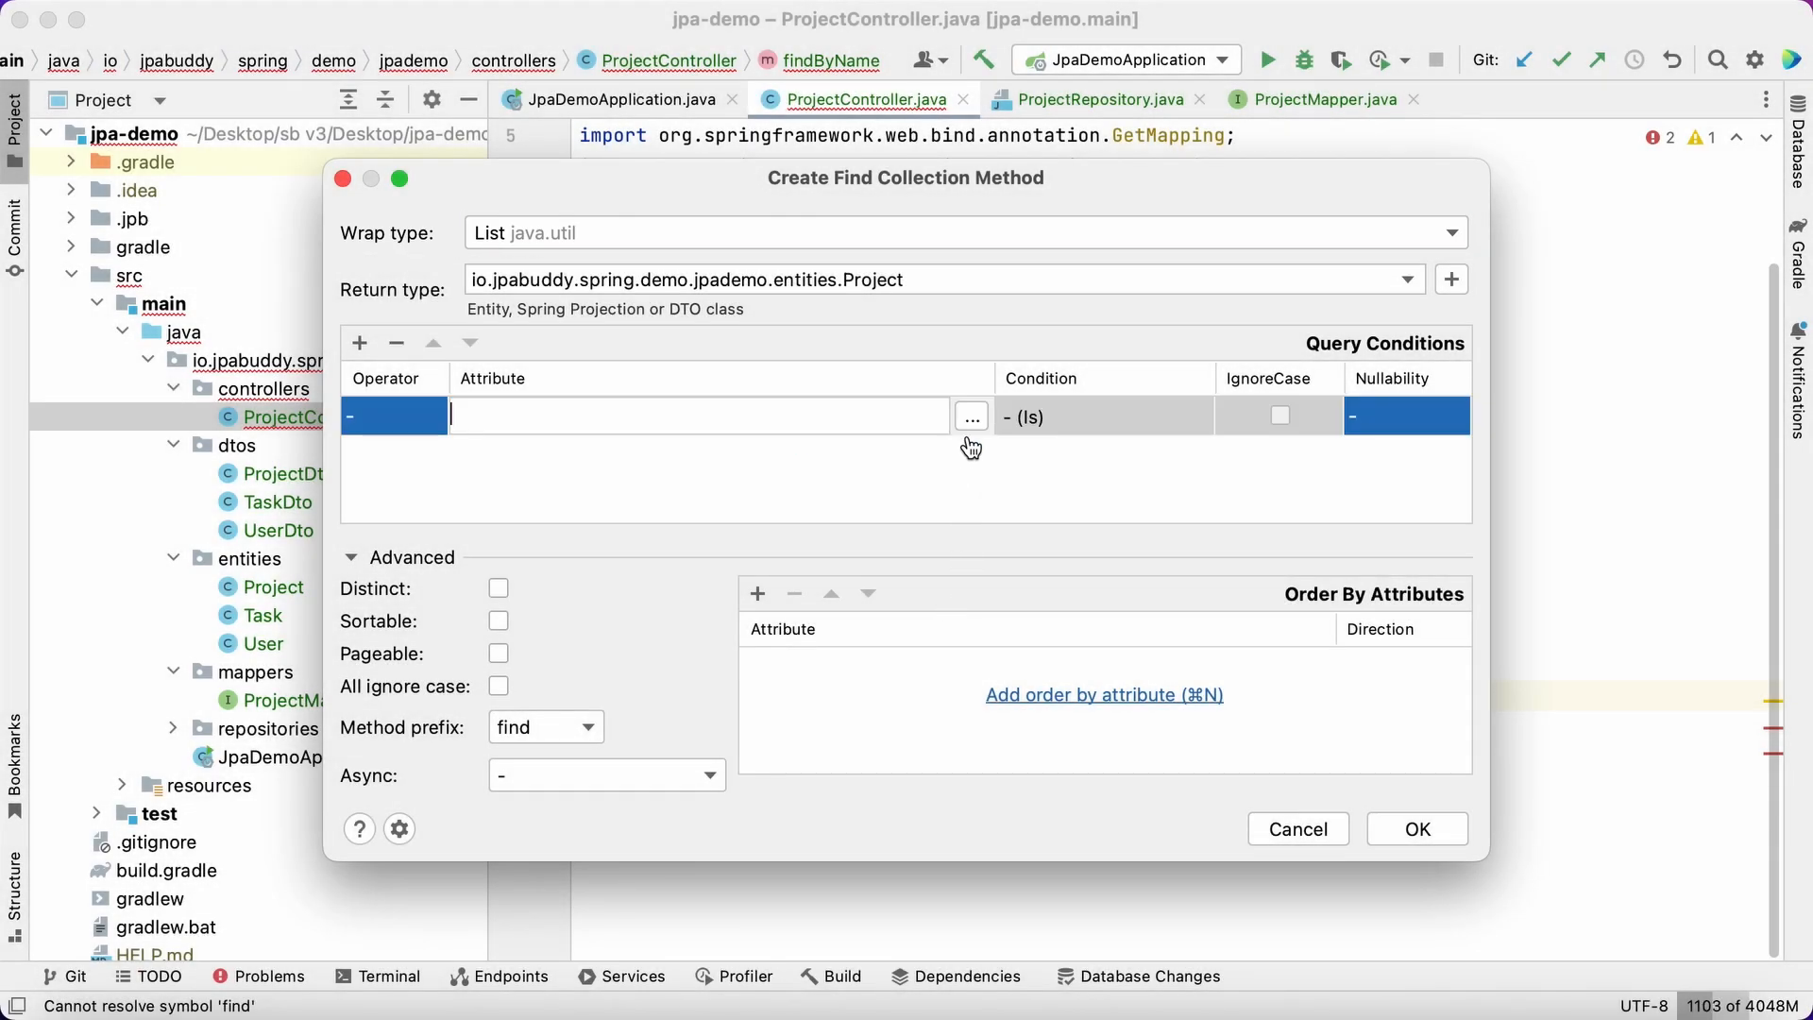
type("name")
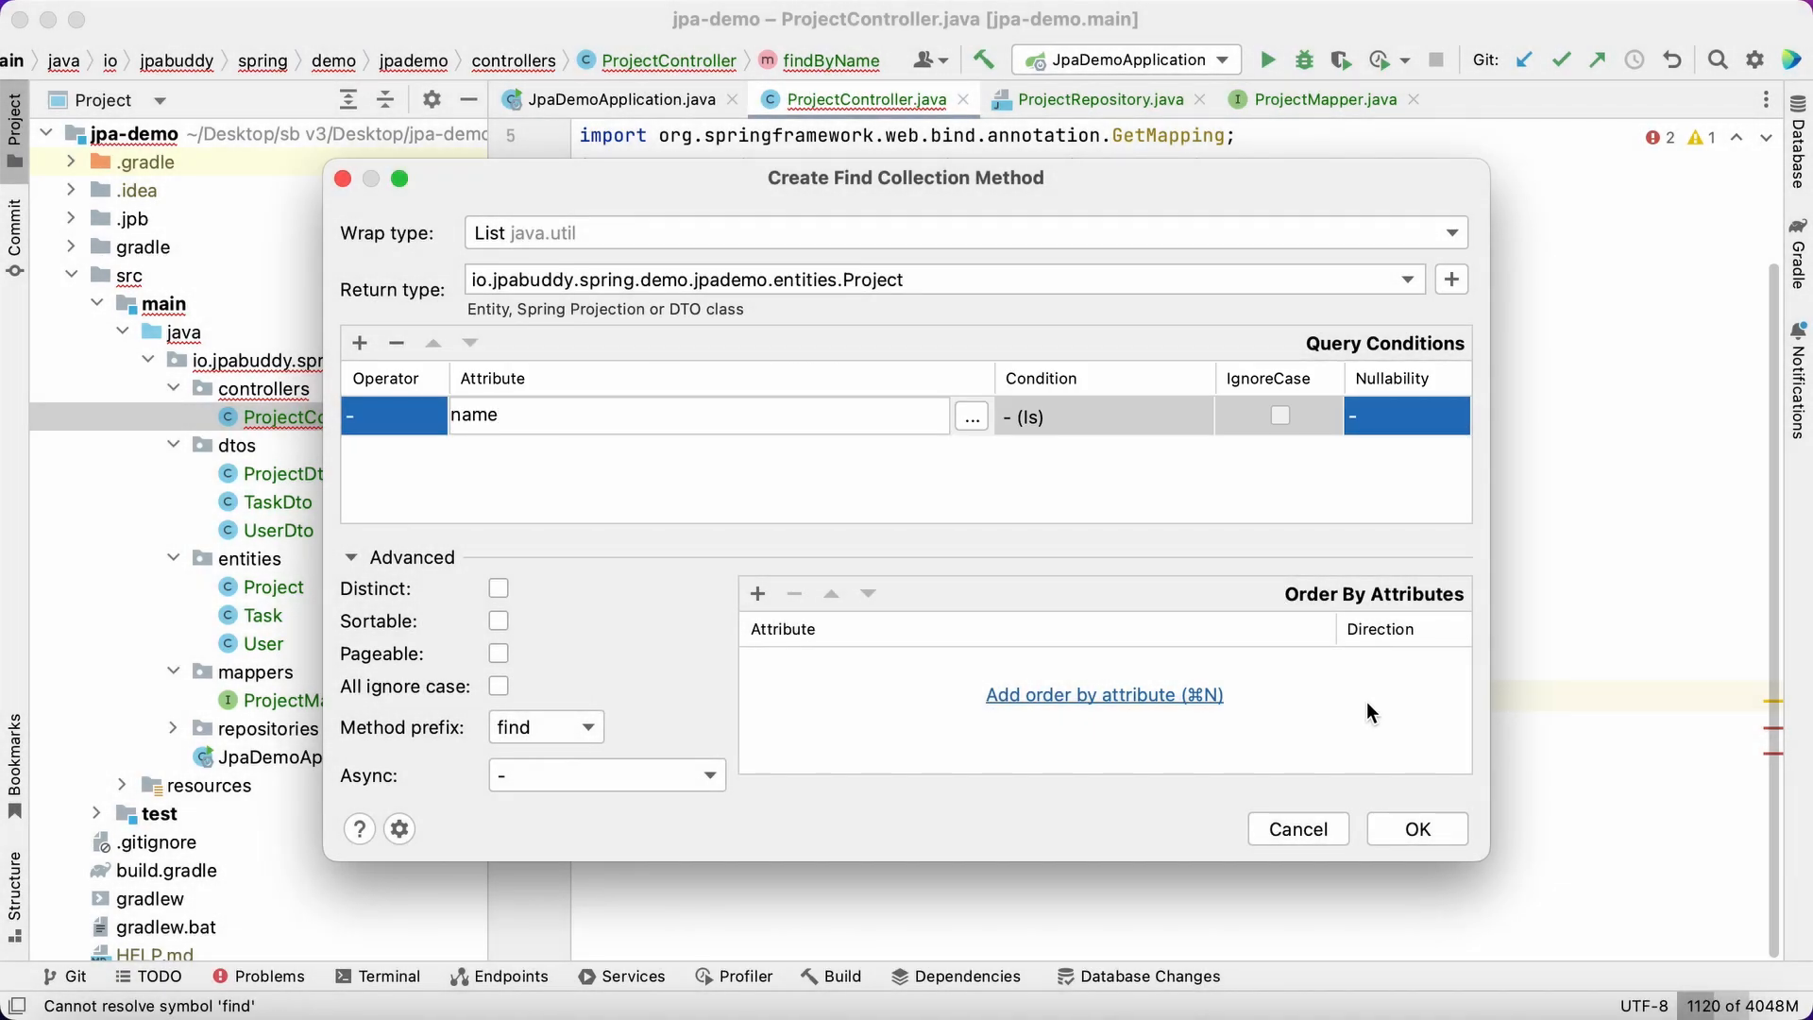
left_click(1416, 829)
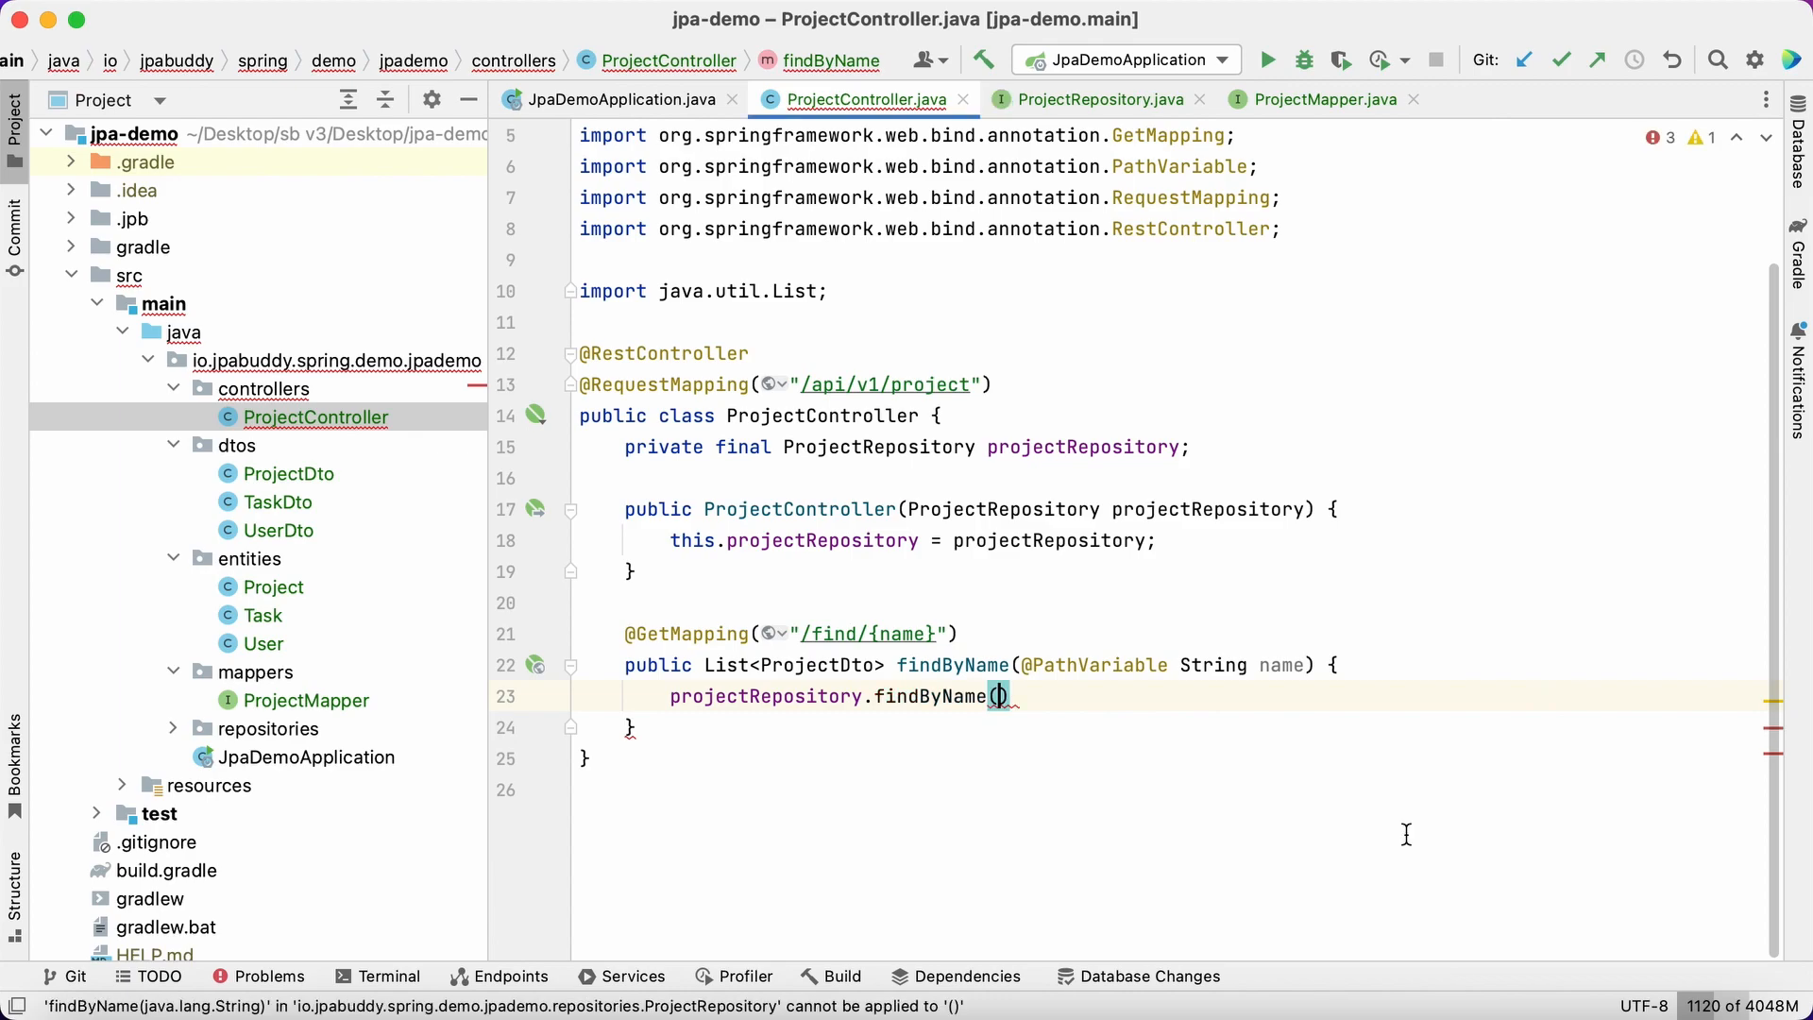
Return findByName(name) results streamed and mapped to ProjectDto with projectMapper::toDto
type("nam")
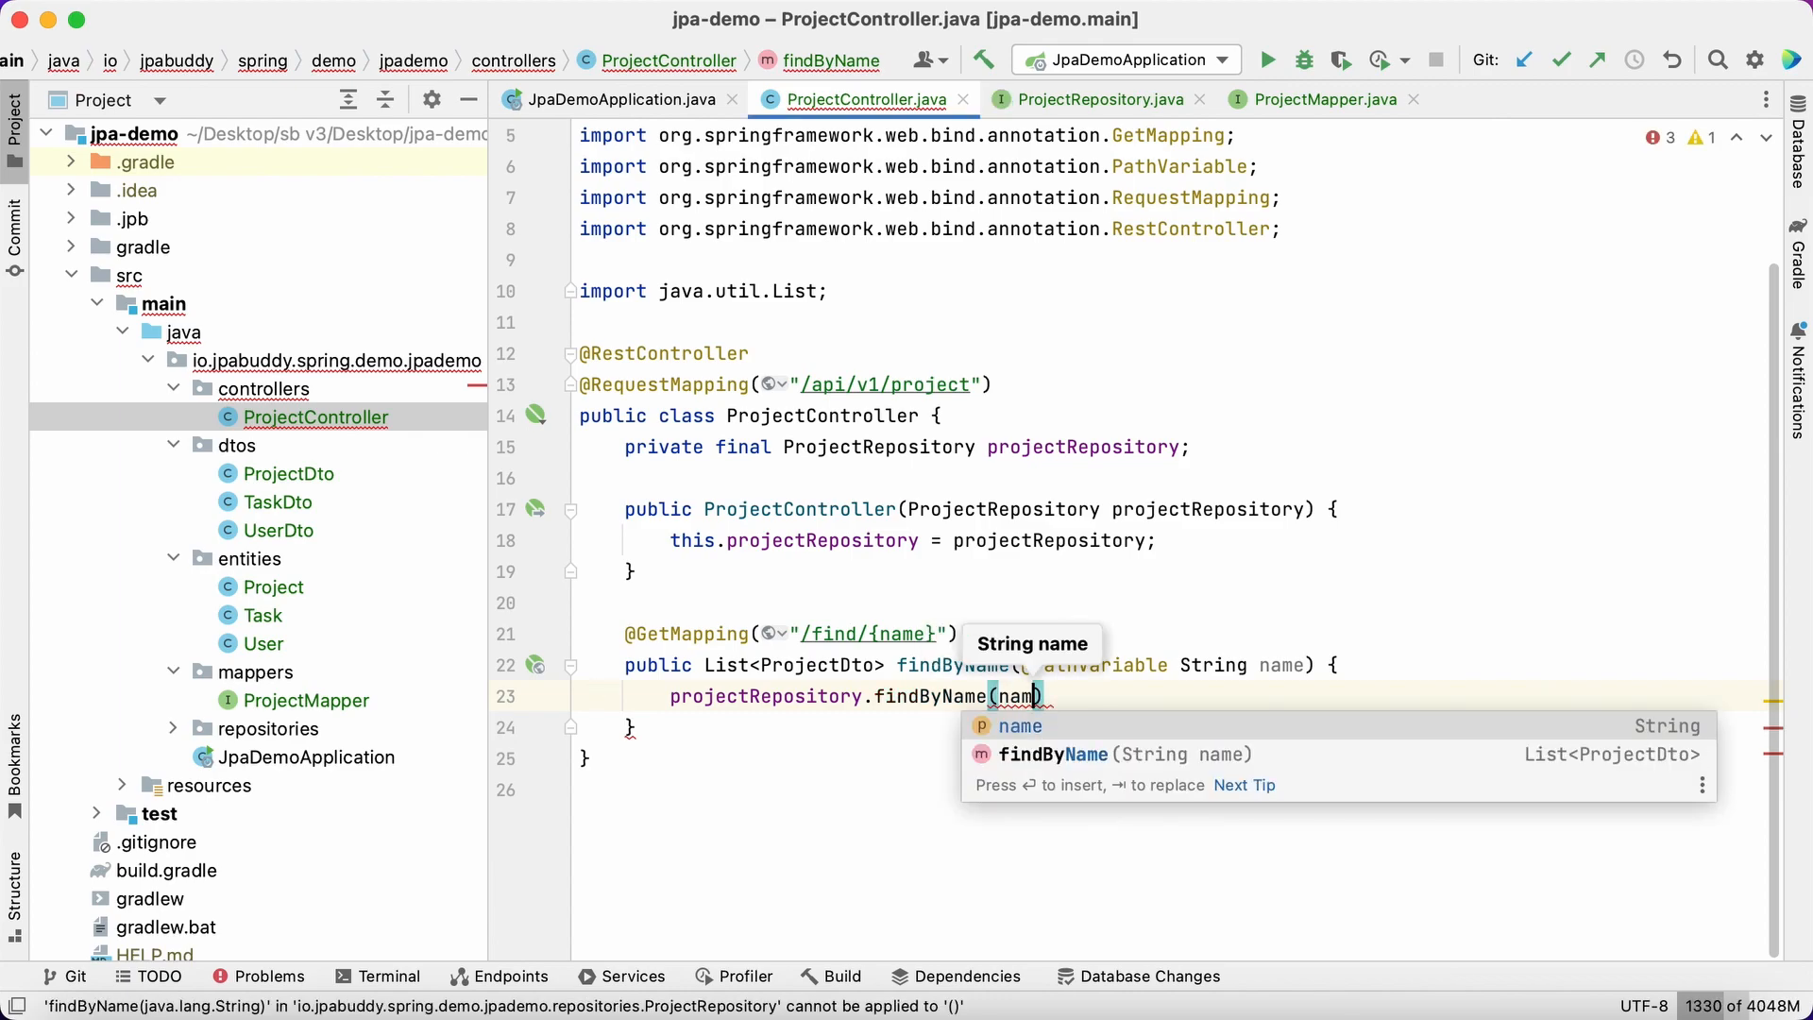
type(").")
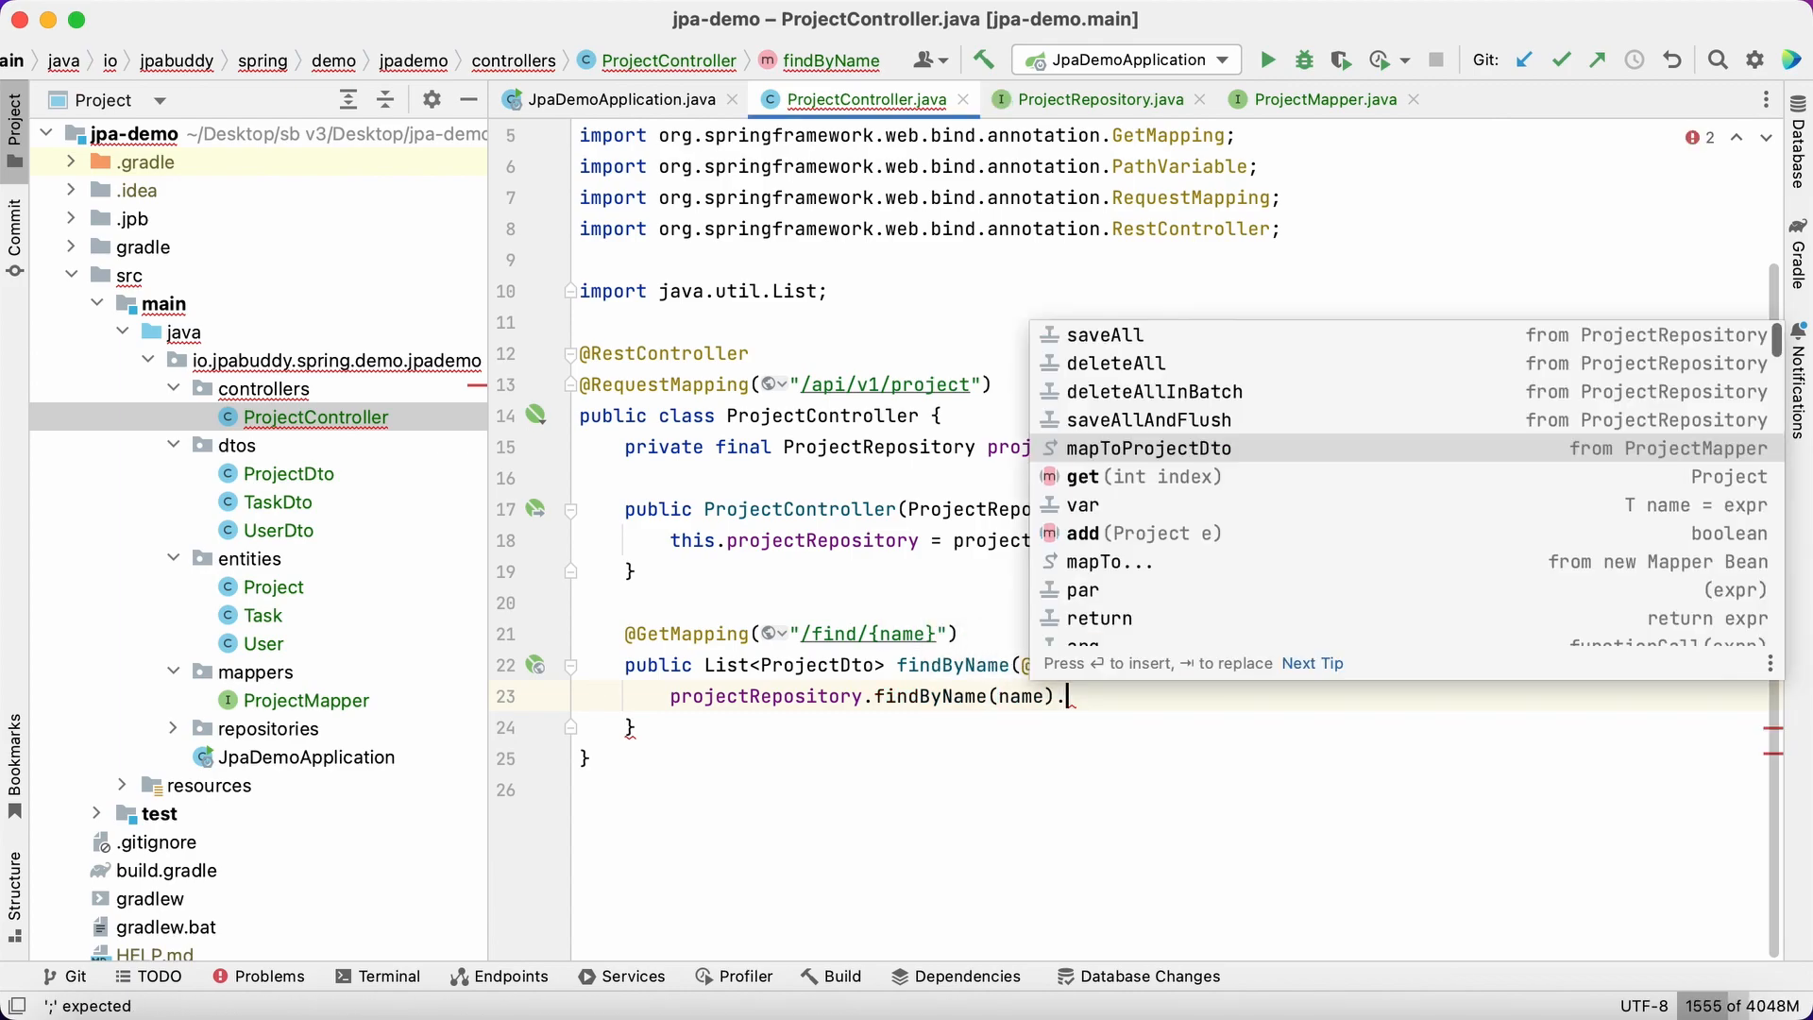
type("map(projectMapper::toDto)")
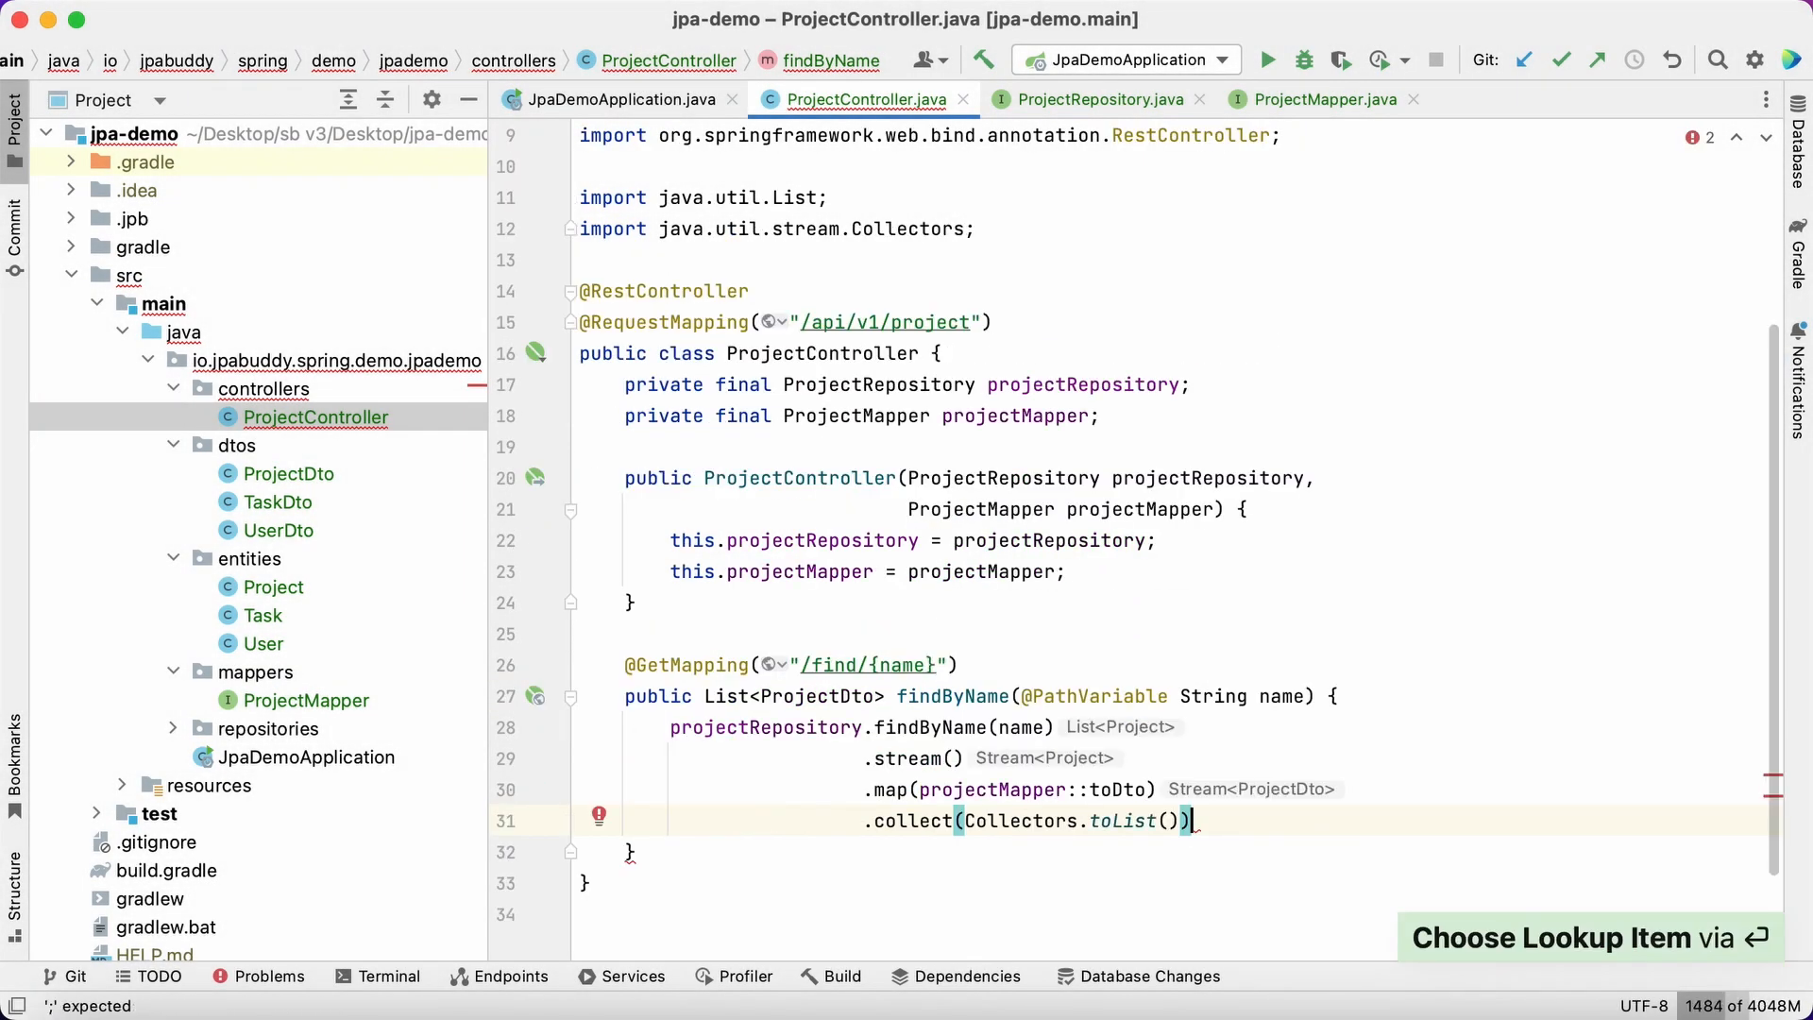
type(".re")
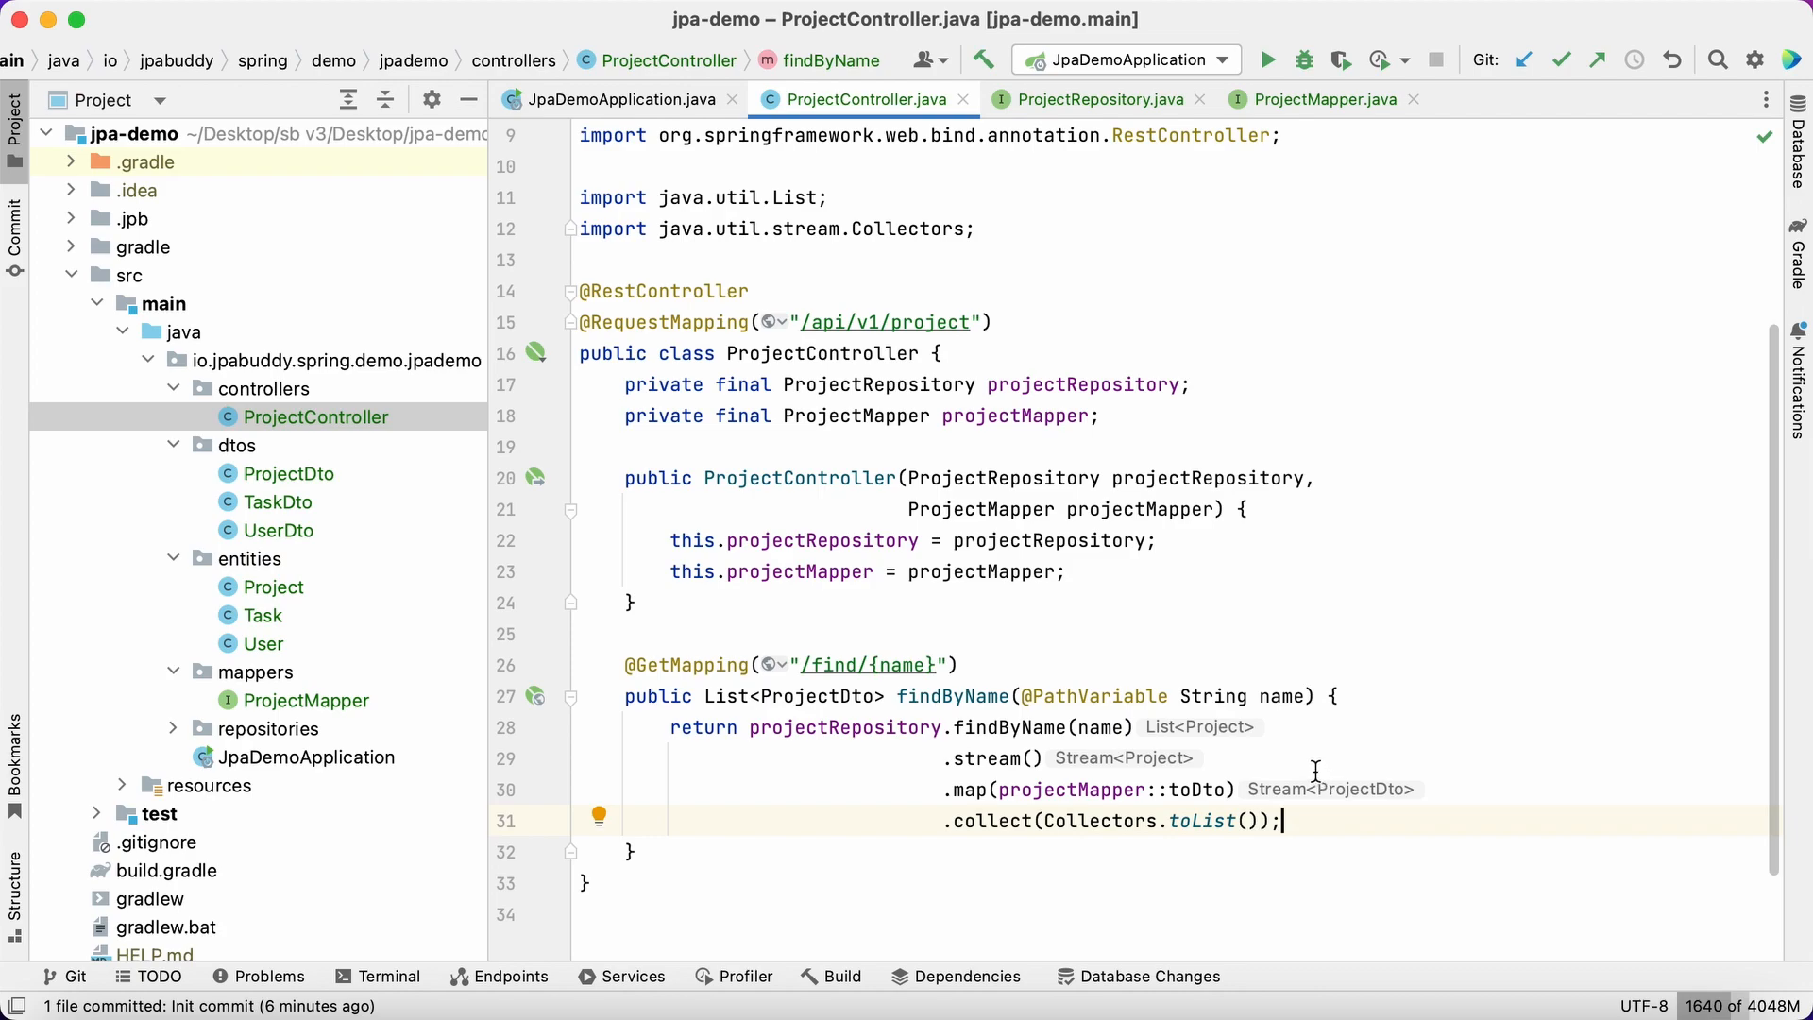
mouse_move(442, 436)
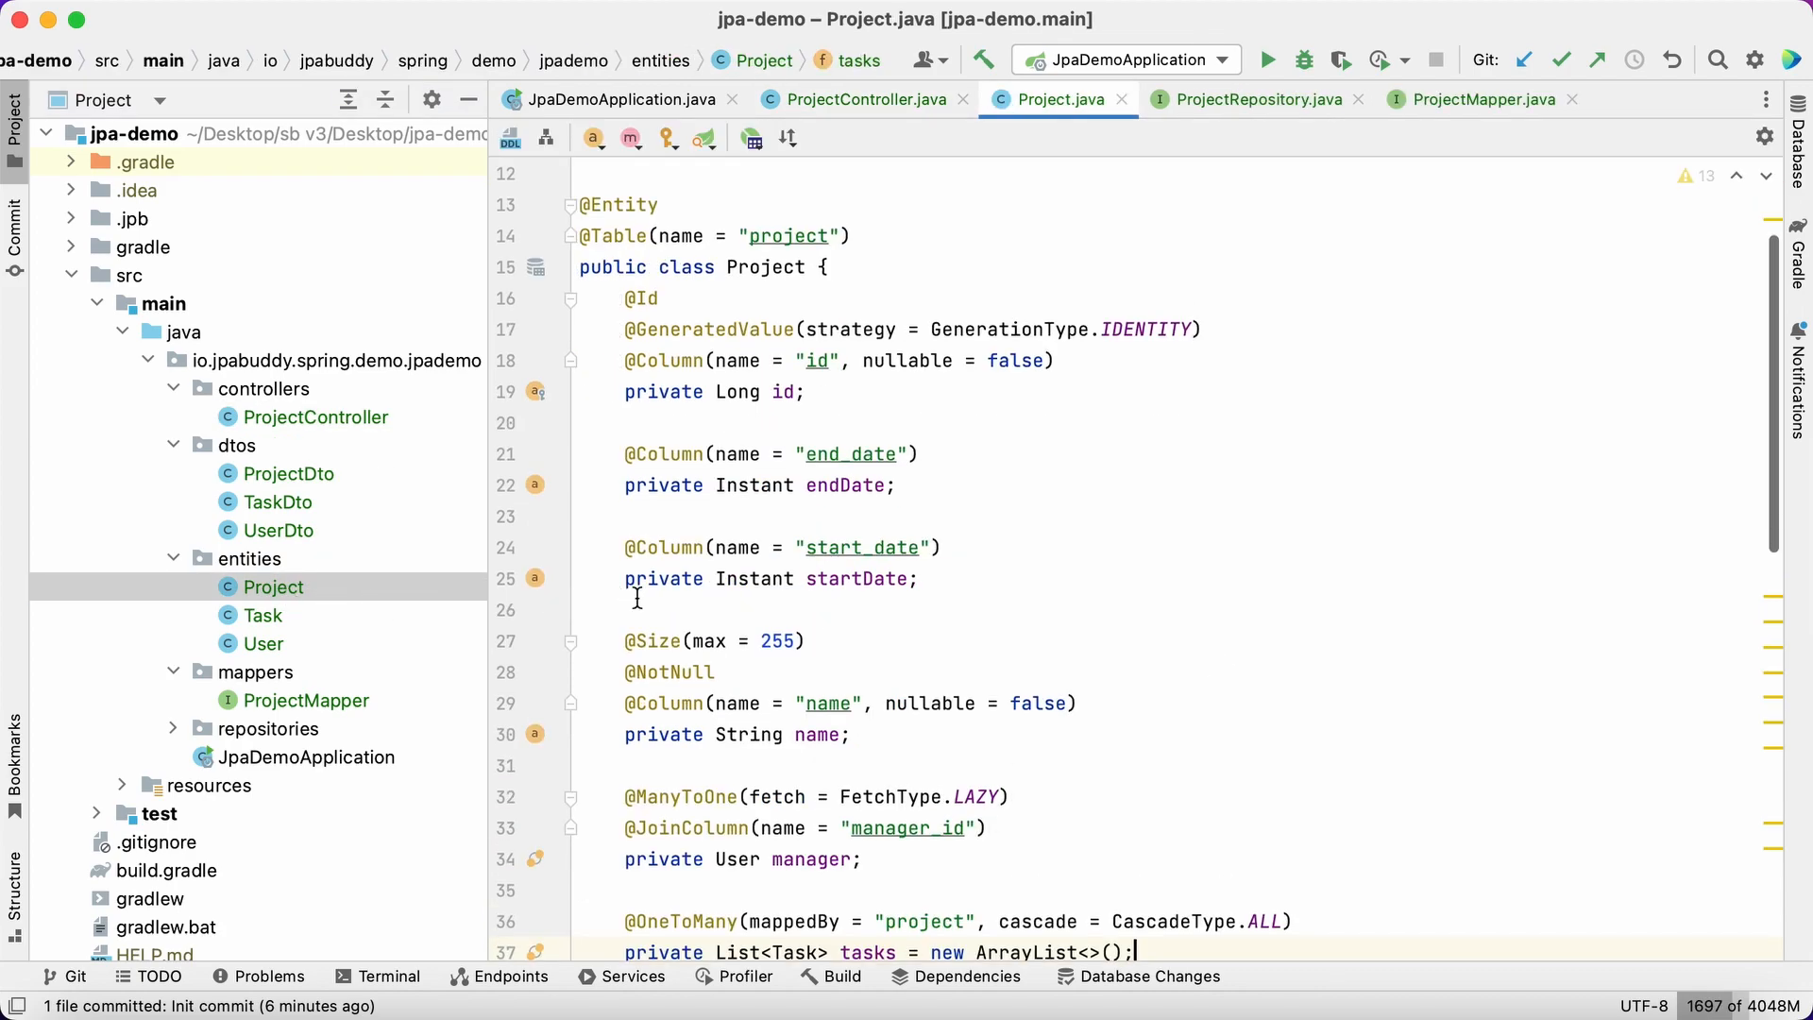
Define index idx_project_name on the project name column, creating the V4__project_name_idx.sql migration
left_click(667, 140)
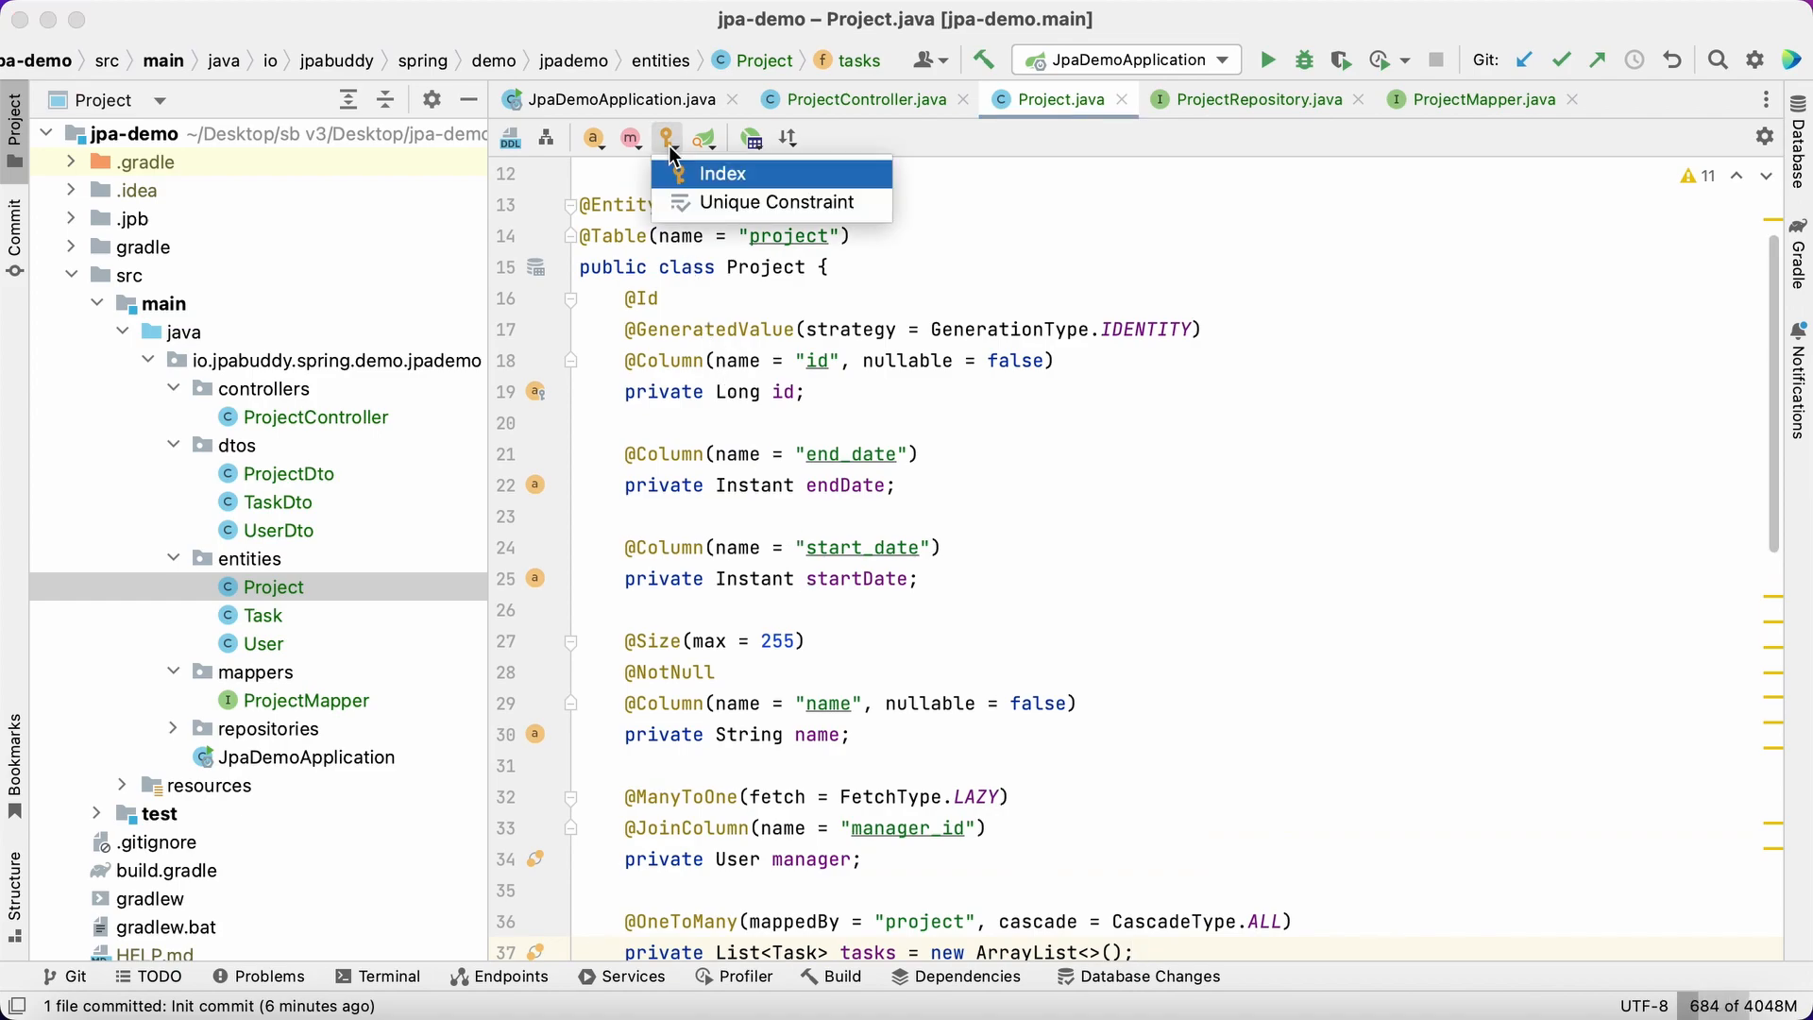
left_click(721, 172)
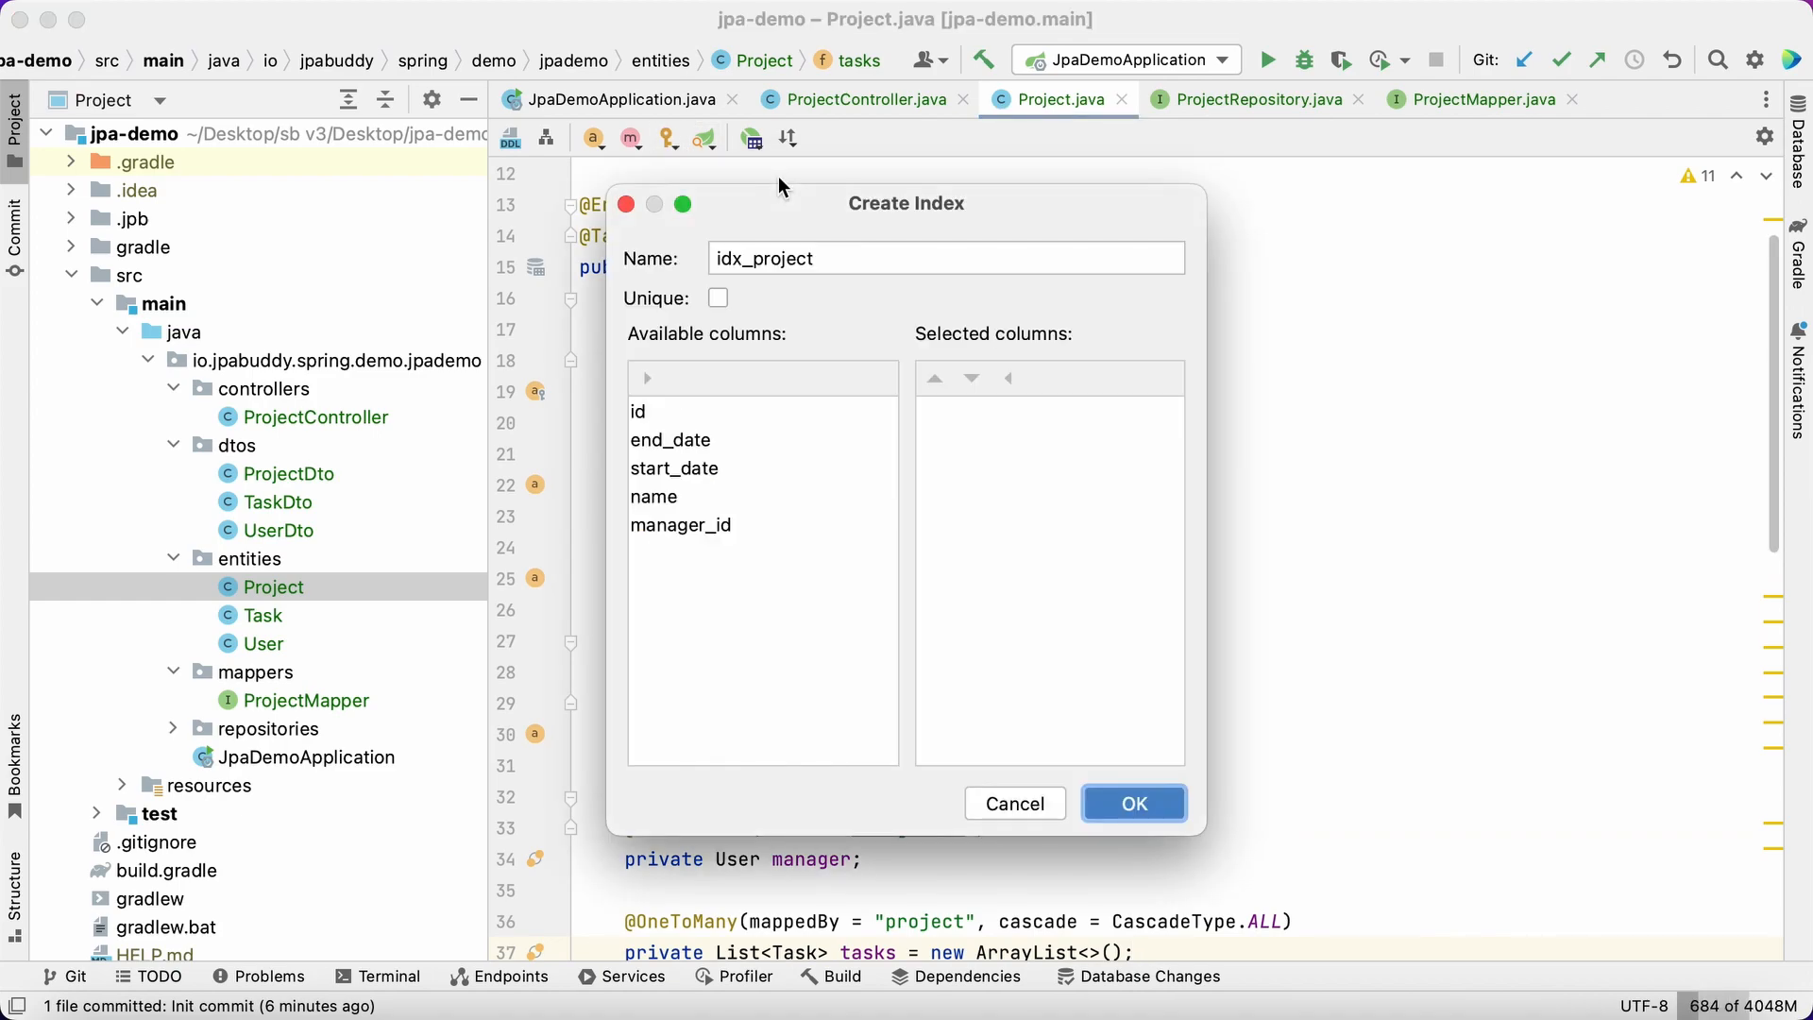
left_click(653, 497)
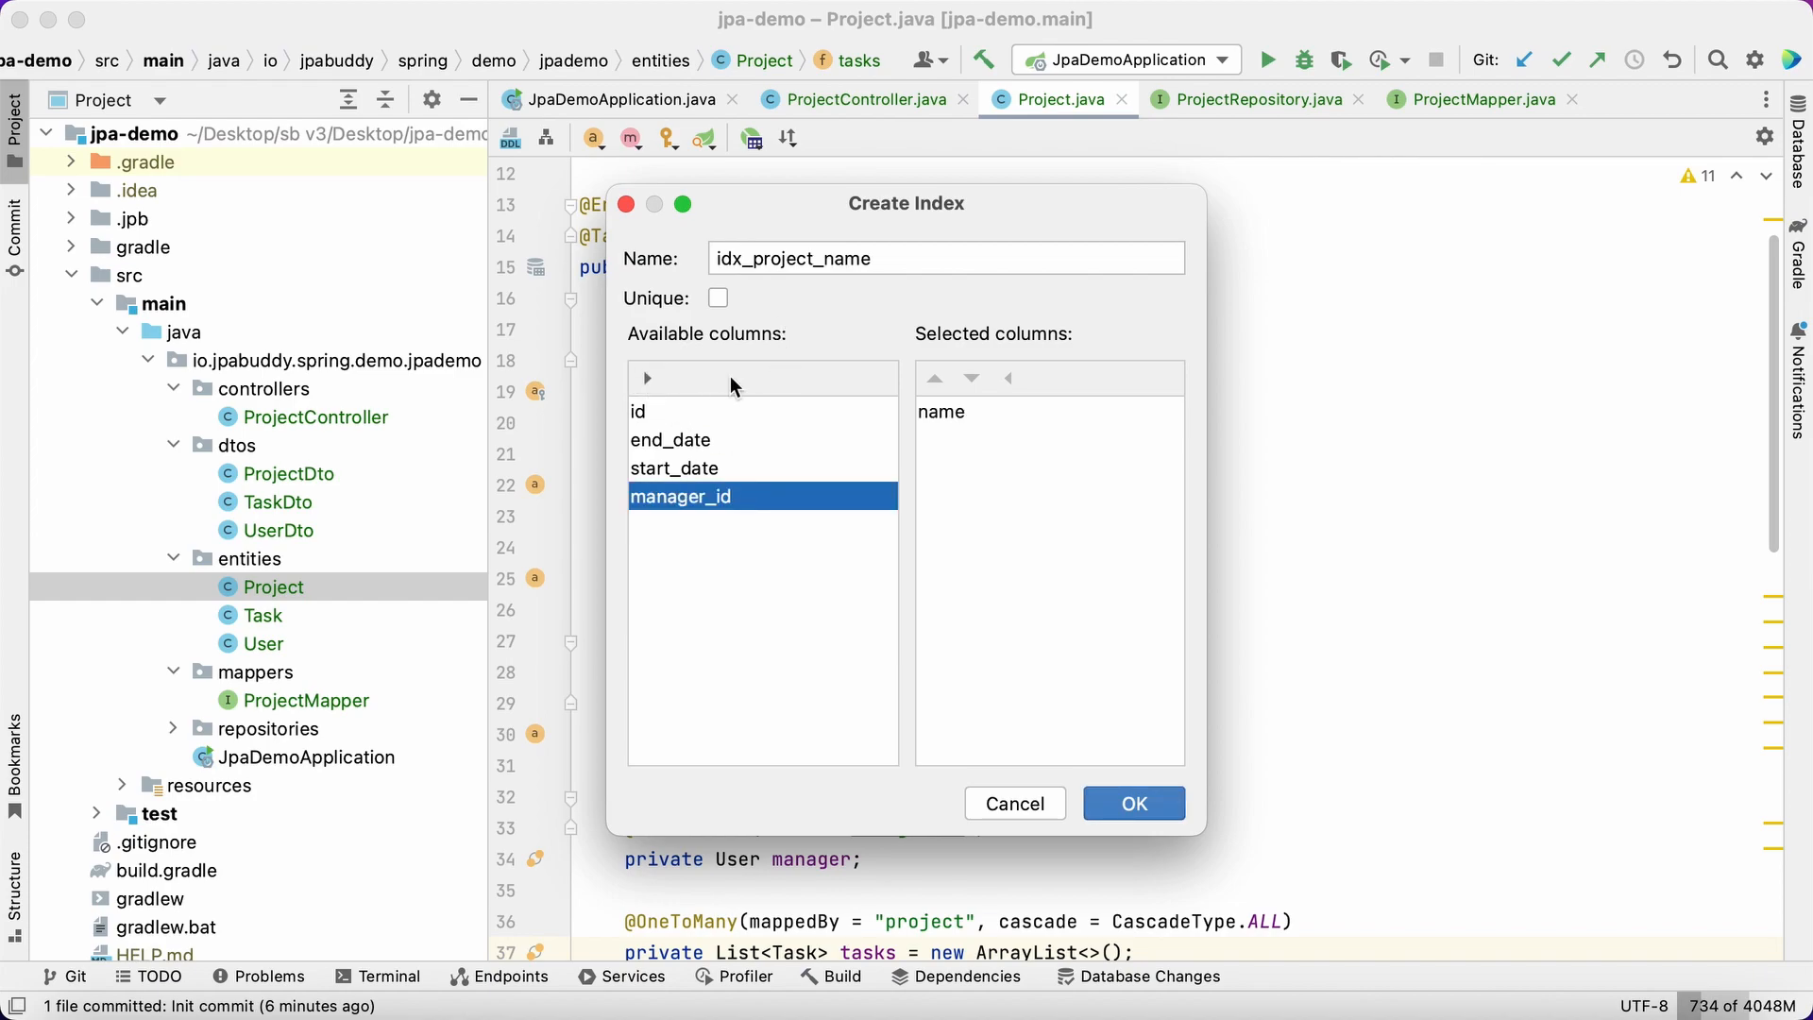
left_click(1133, 803)
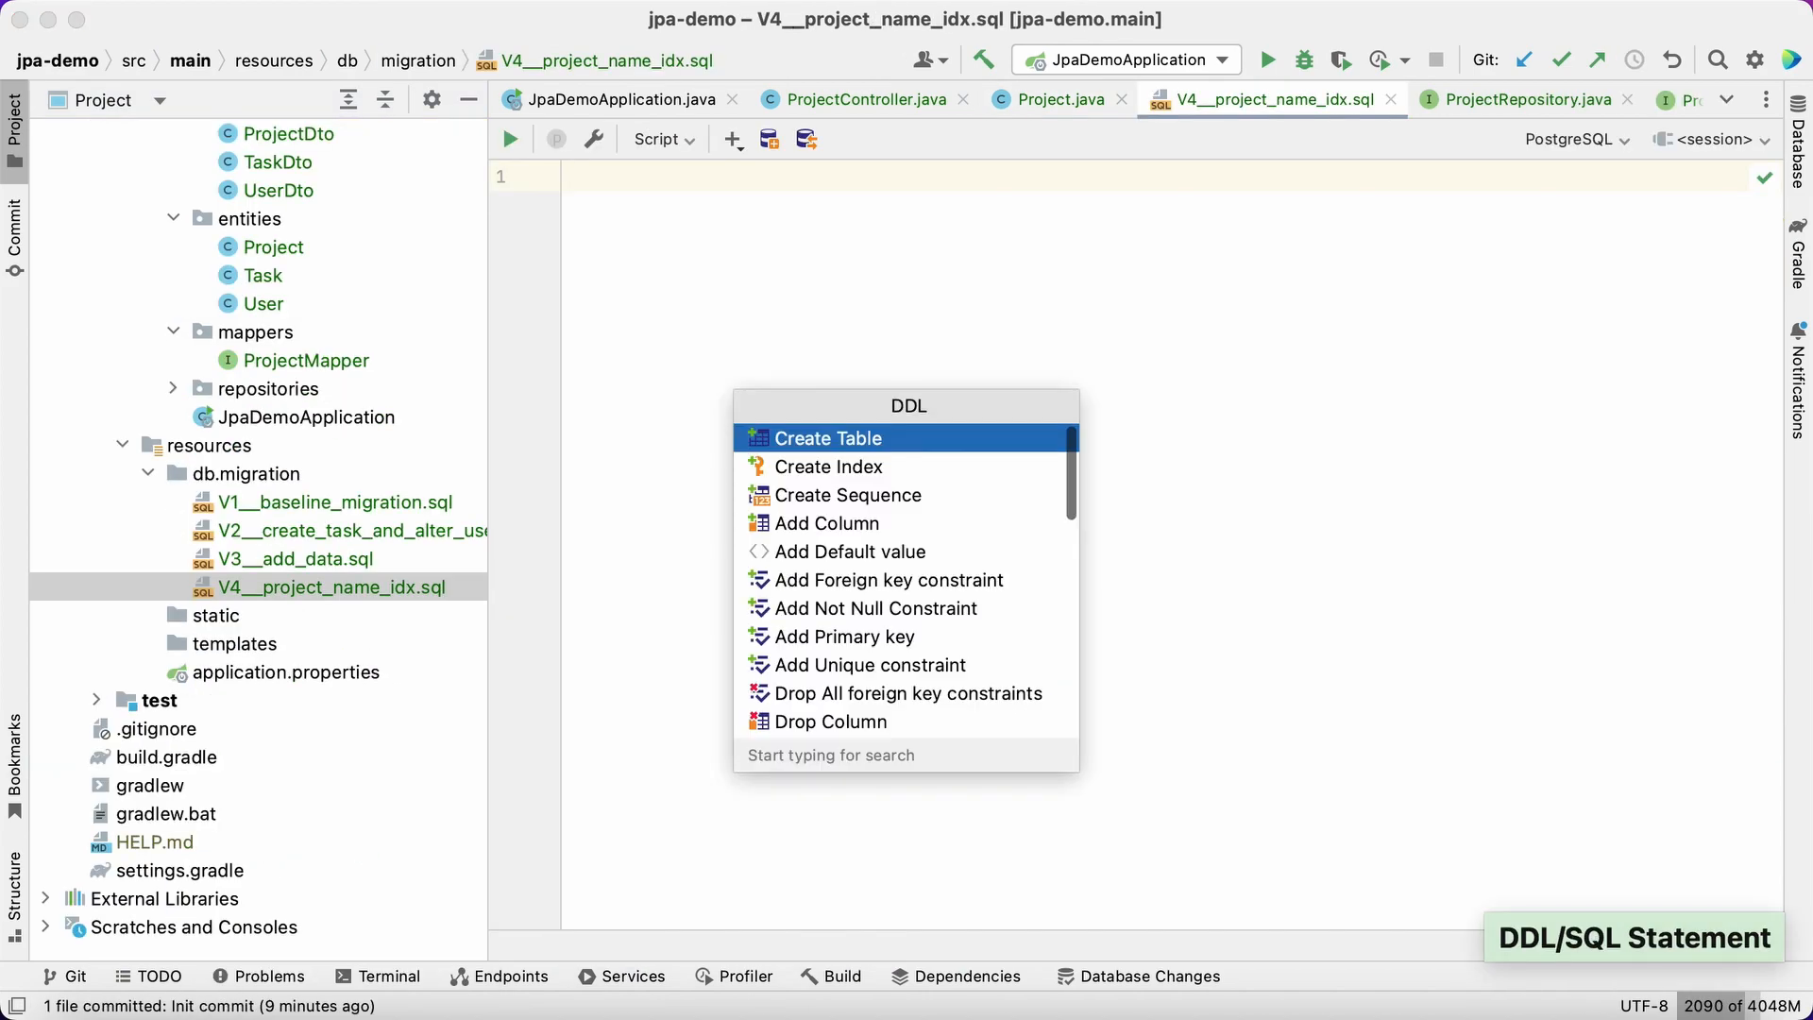
Generate the create index idx_project_name on project(name) DDL, then return to ProjectController
left_click(827, 466)
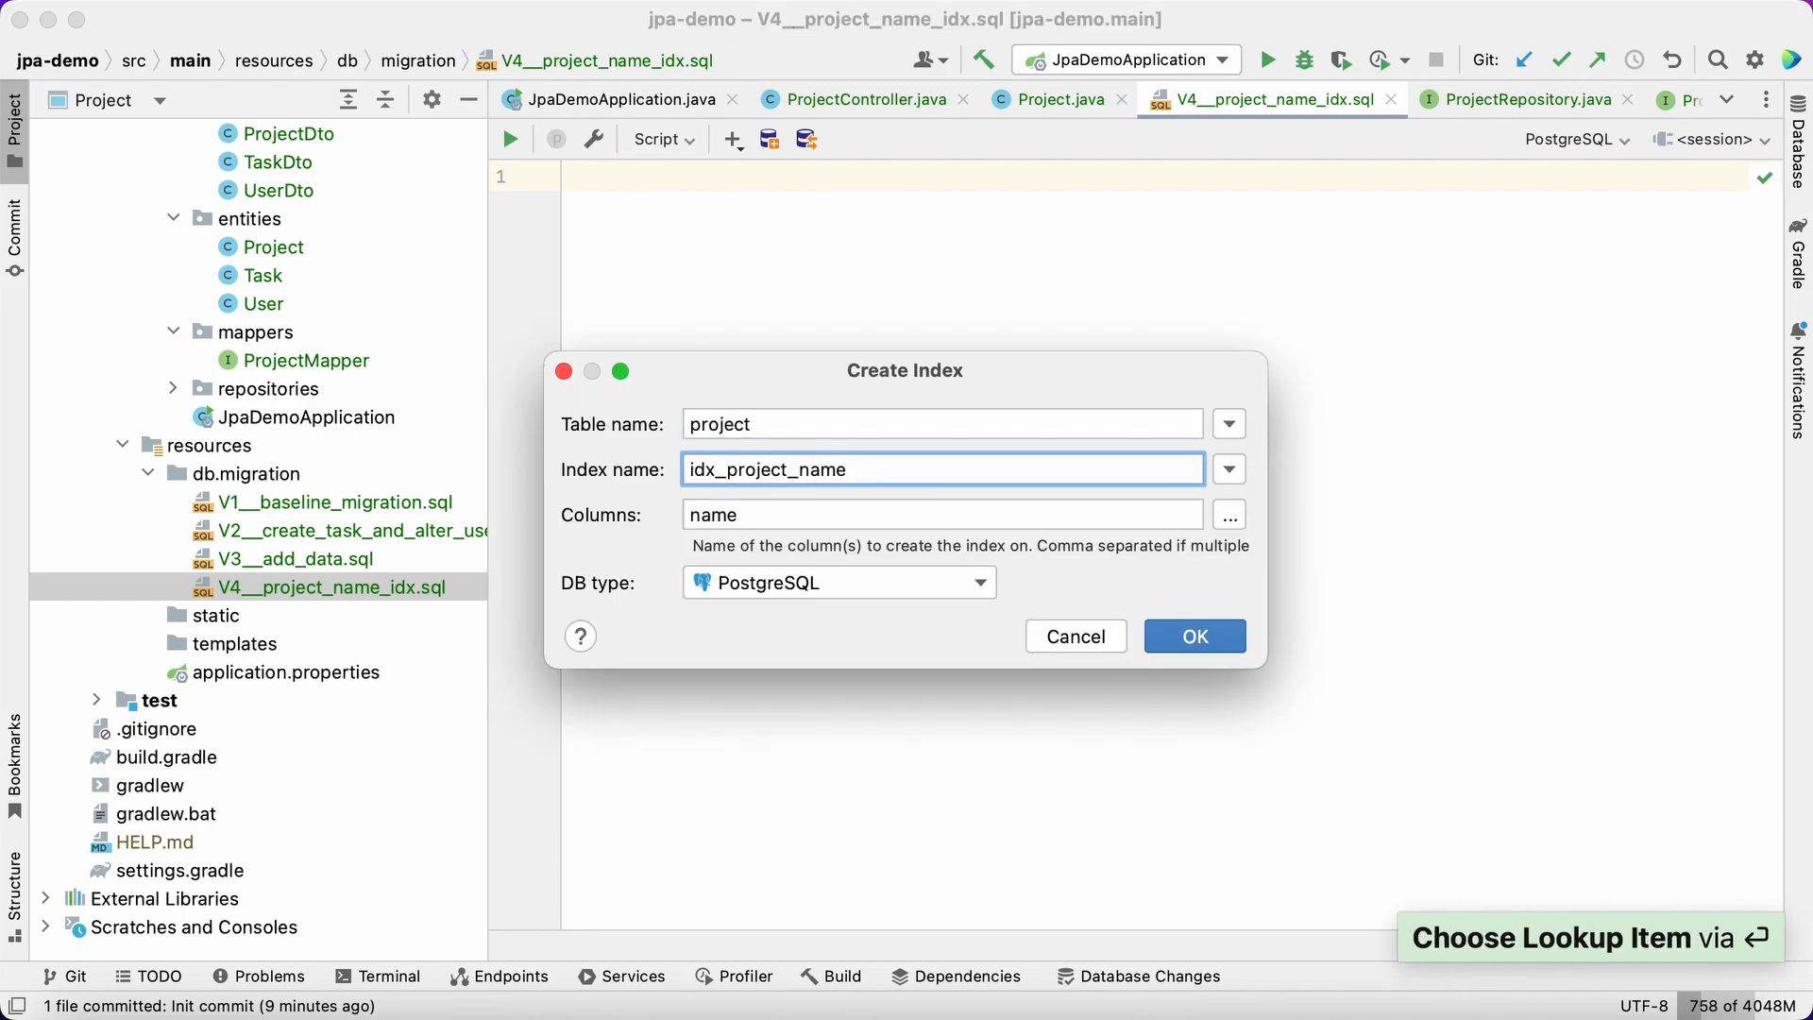
left_click(1193, 636)
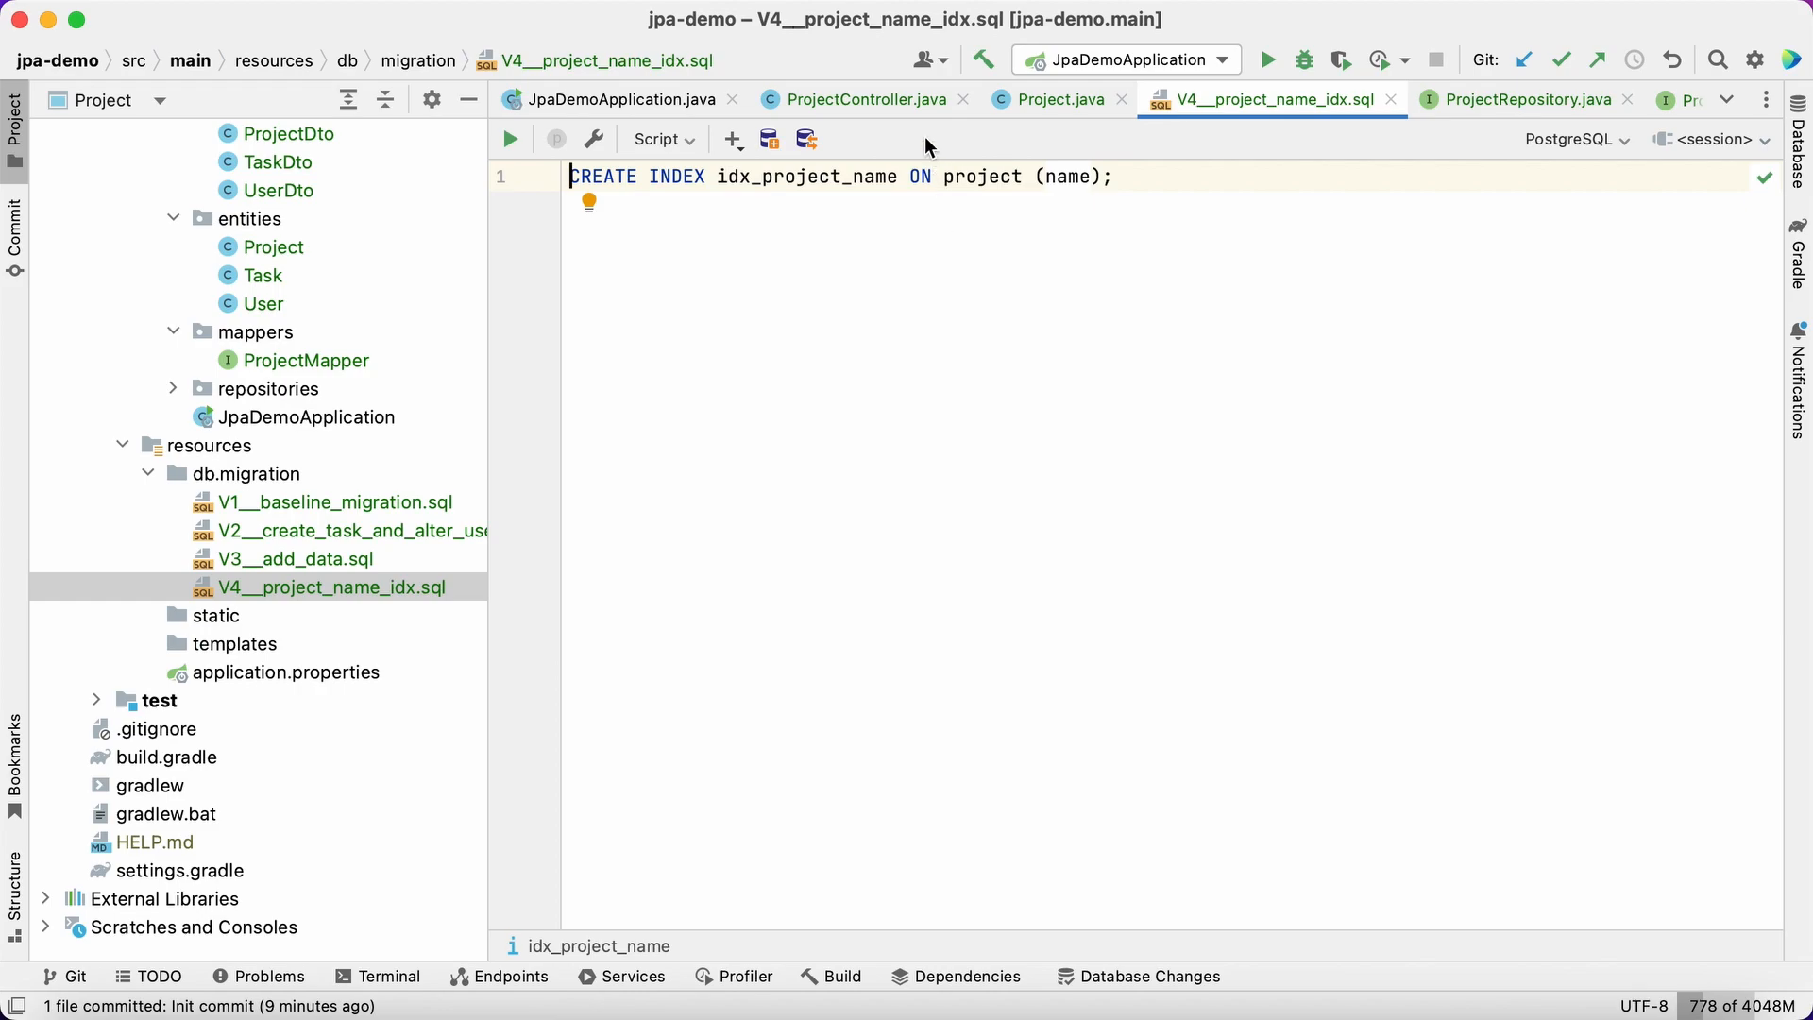
left_click(864, 98)
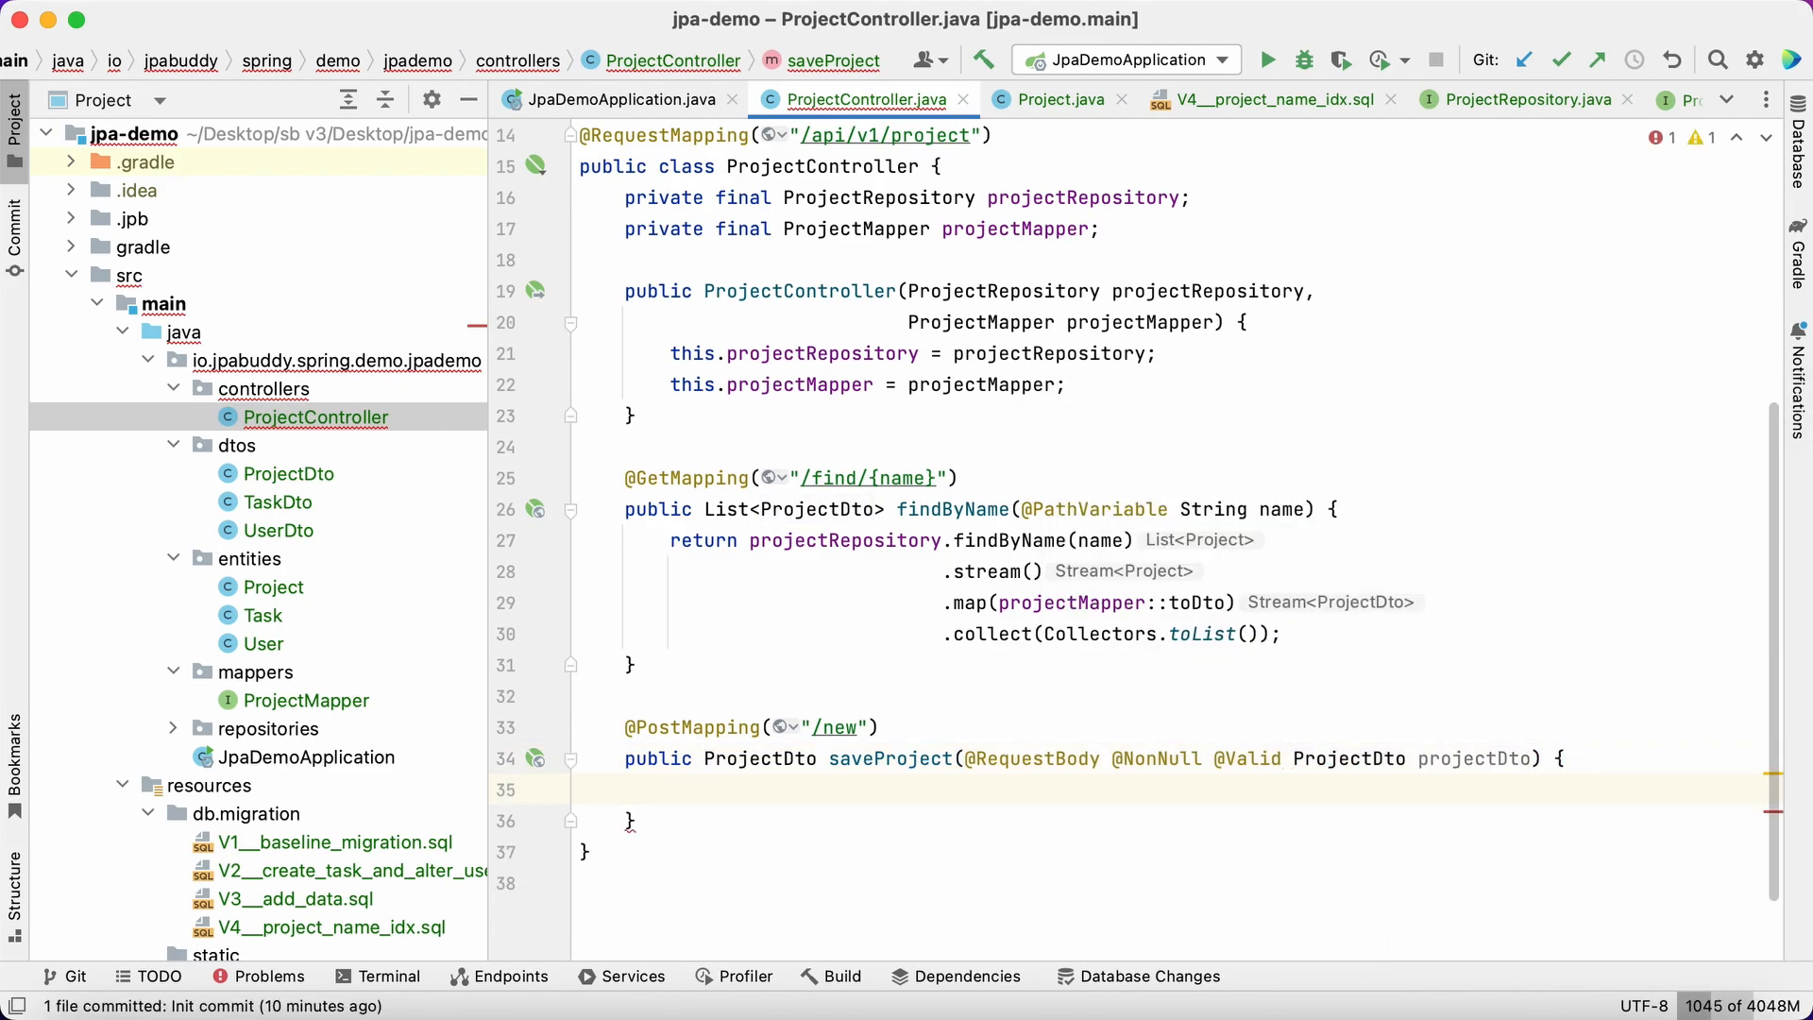
Have saveProject convert the DTO to a Project entity, save it and return the mapped DTO
type("projectDto.")
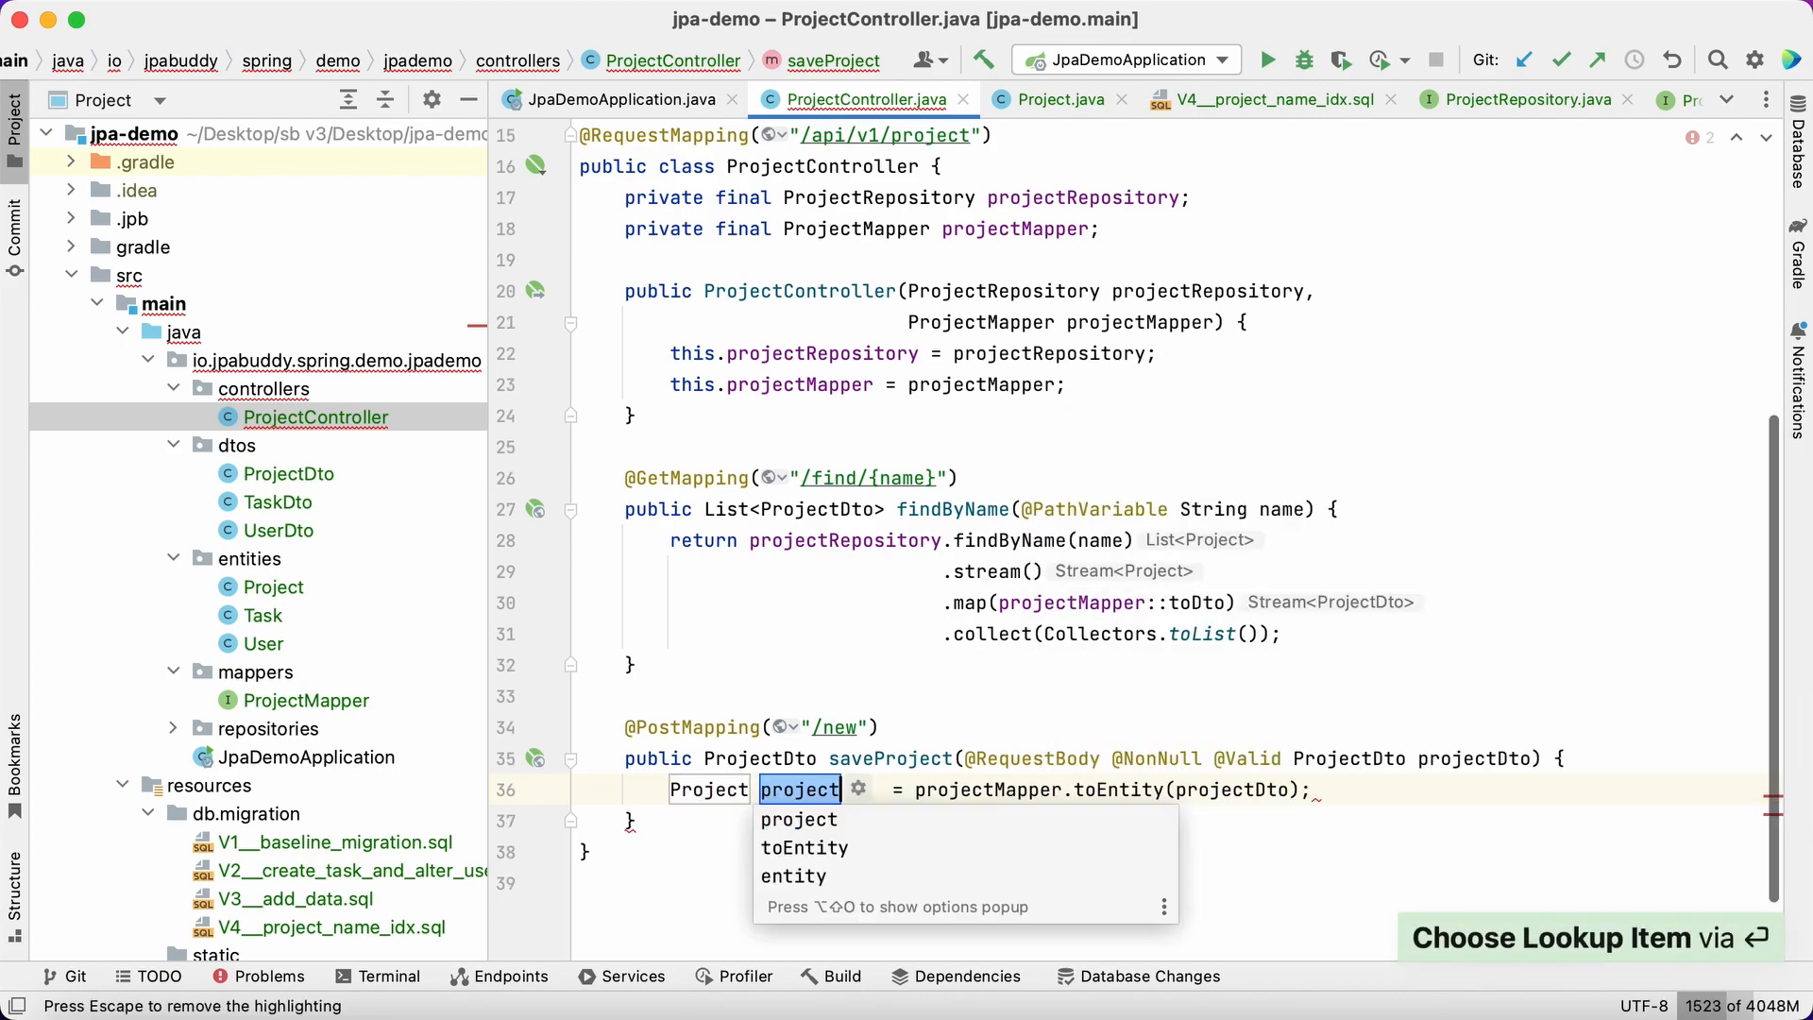
key("Enter")
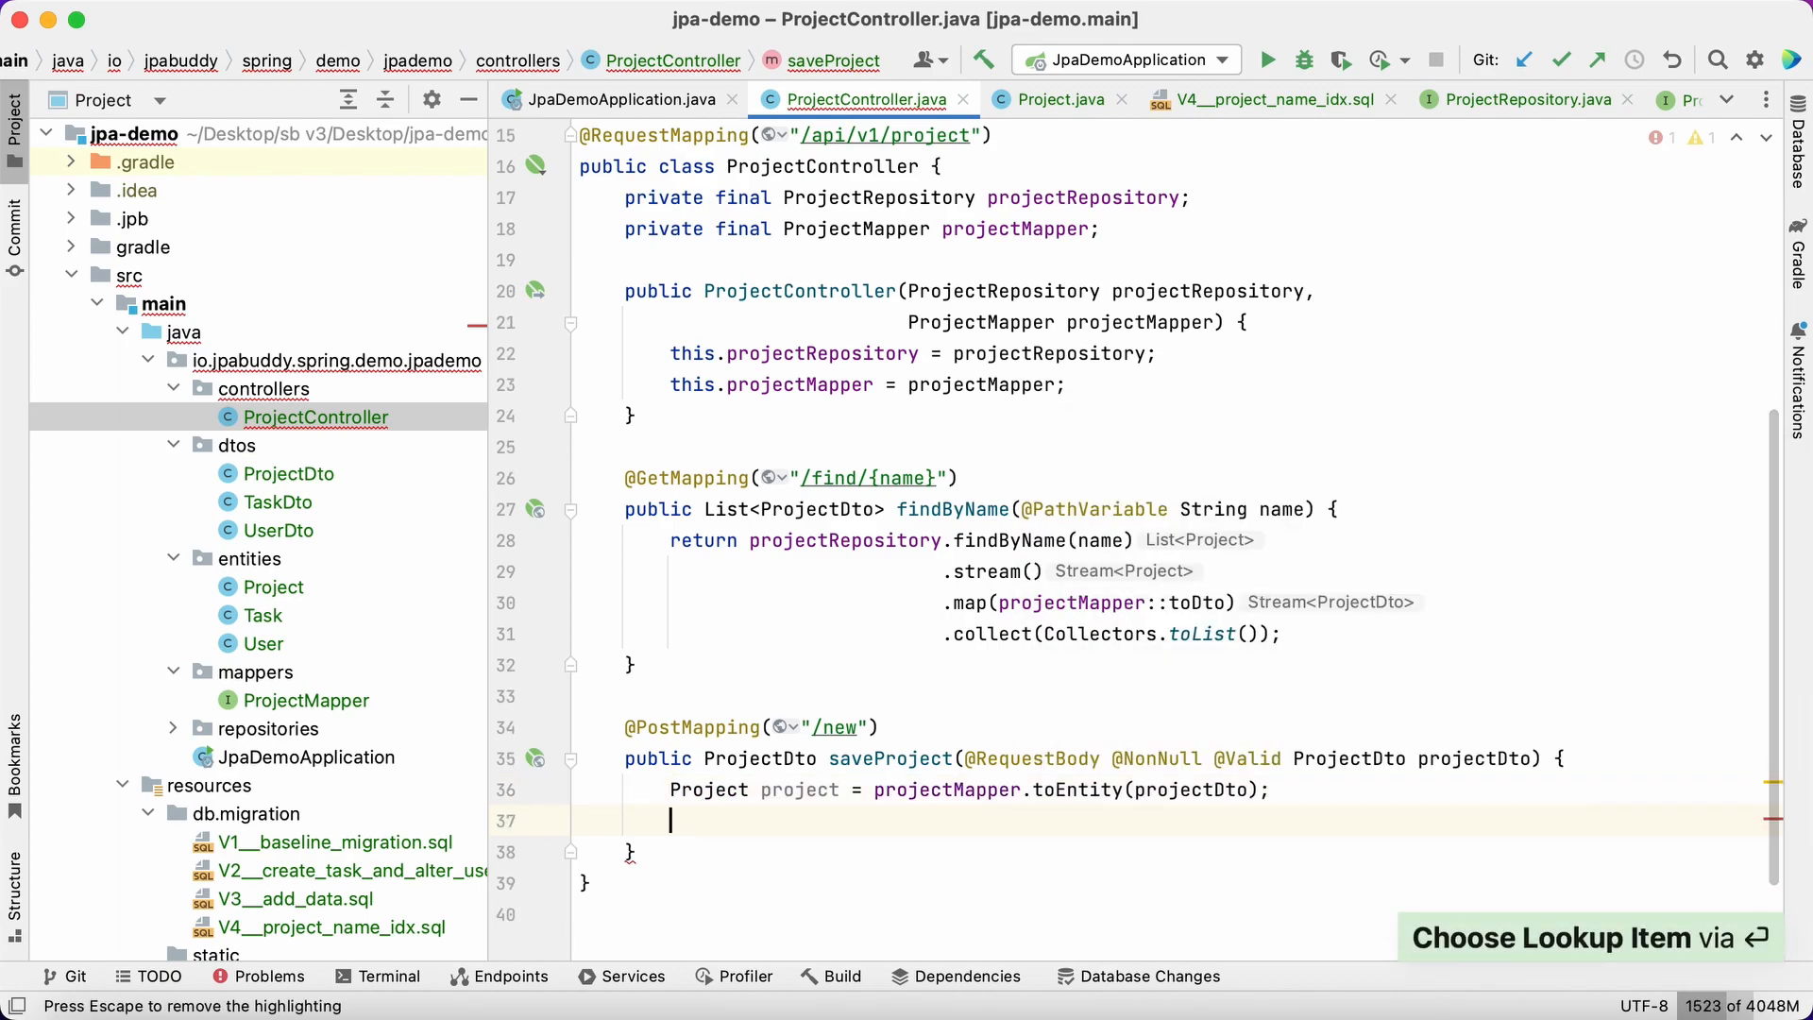
type("project.sa")
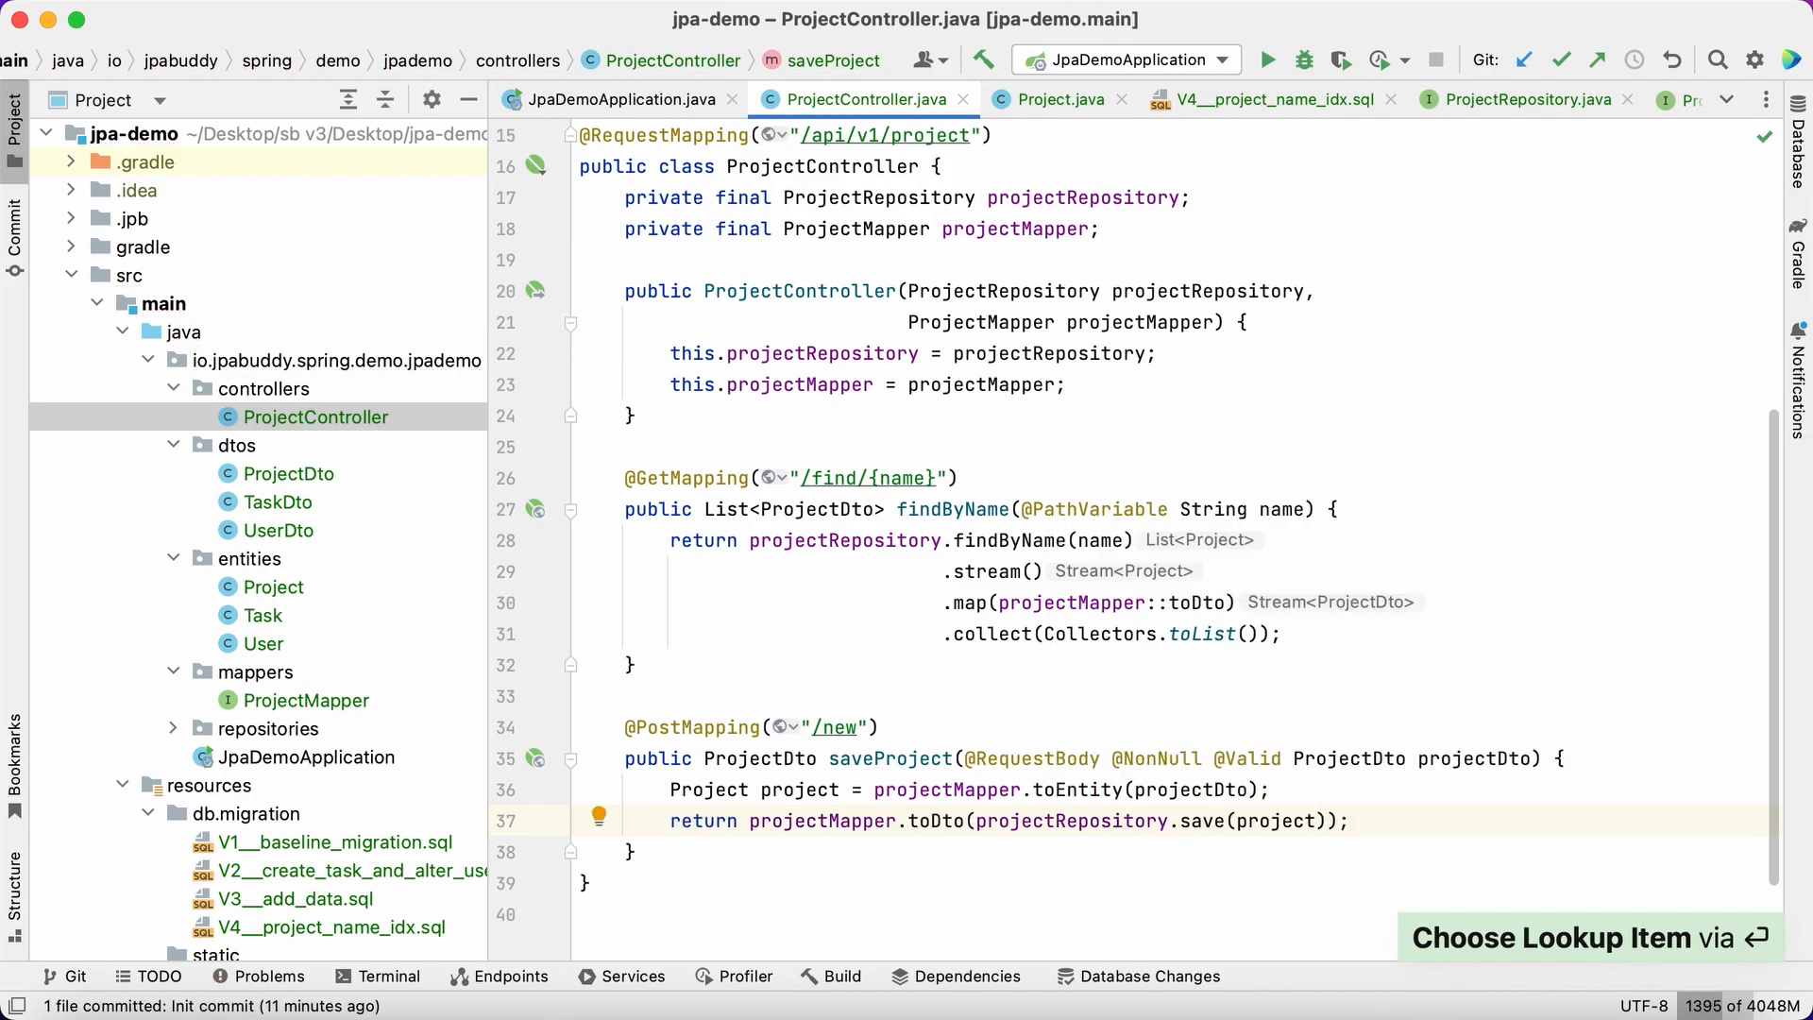
type("@PostMapping(\"/update\")")
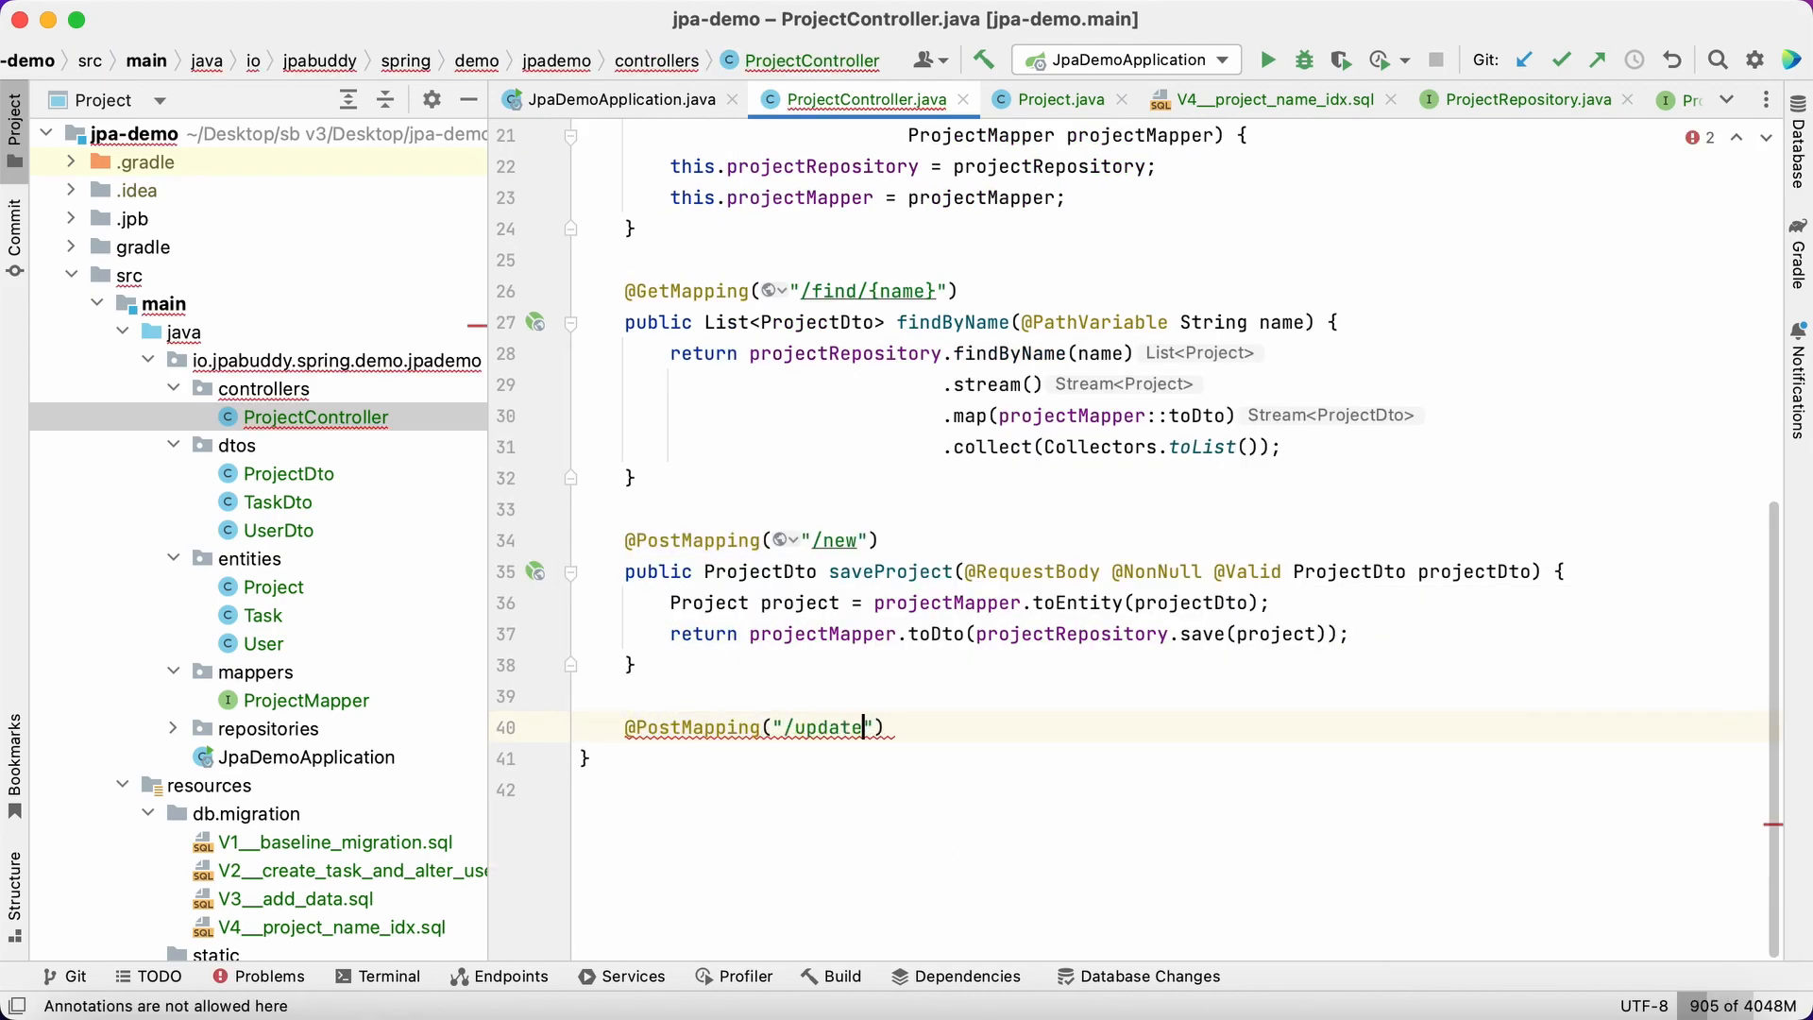
type("public ProjectDto updateProject(@RequestBody @NonNull @Valid ProjectDto projectDto) {")
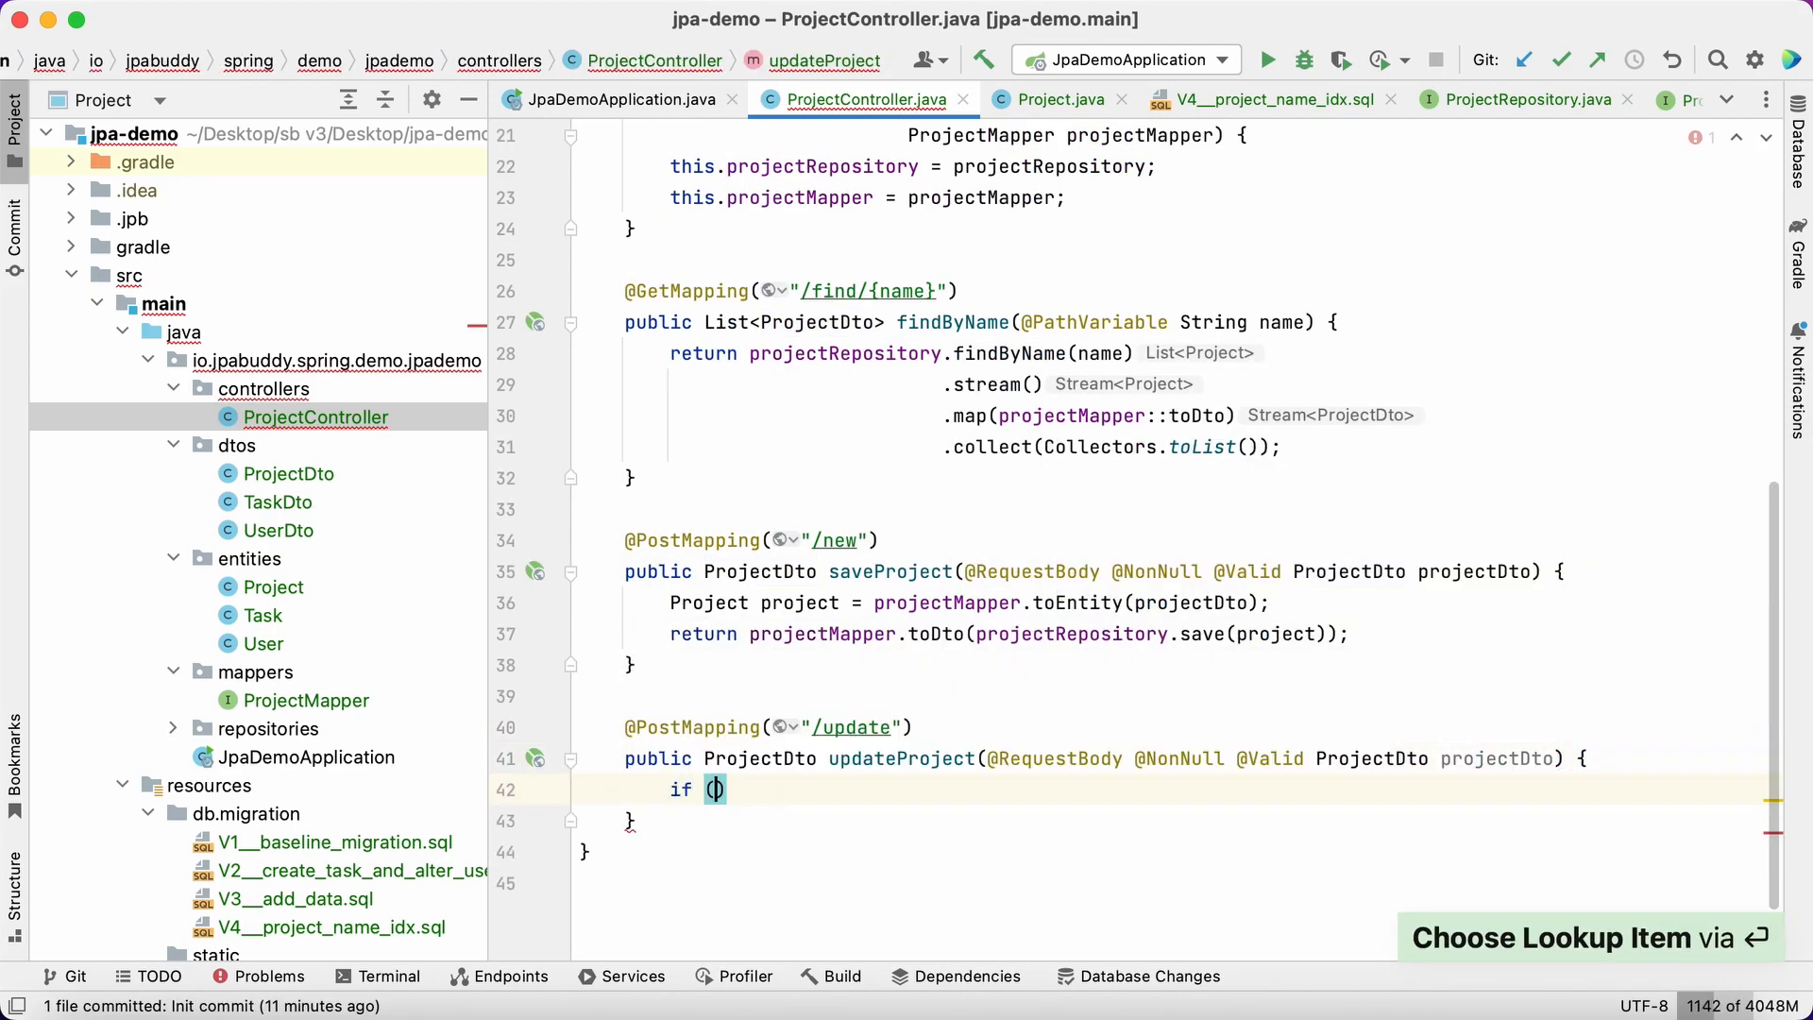
type("projectDto.getId(")
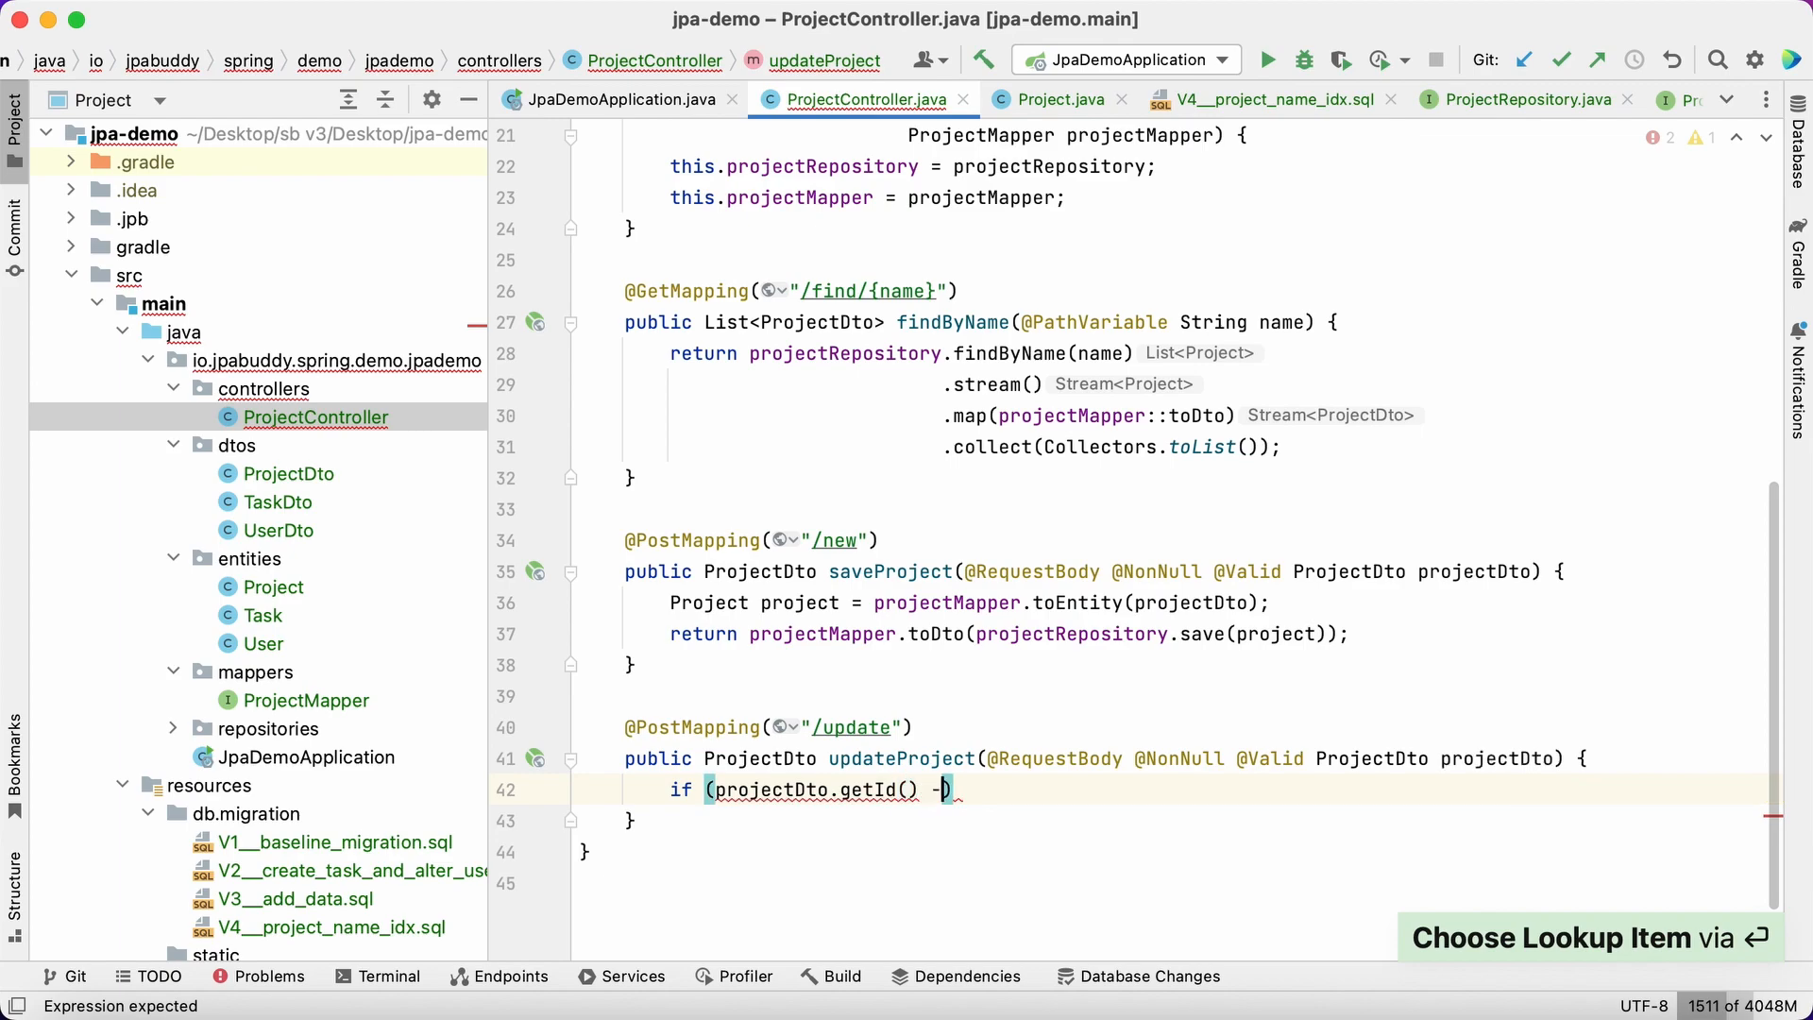
type("= null)")
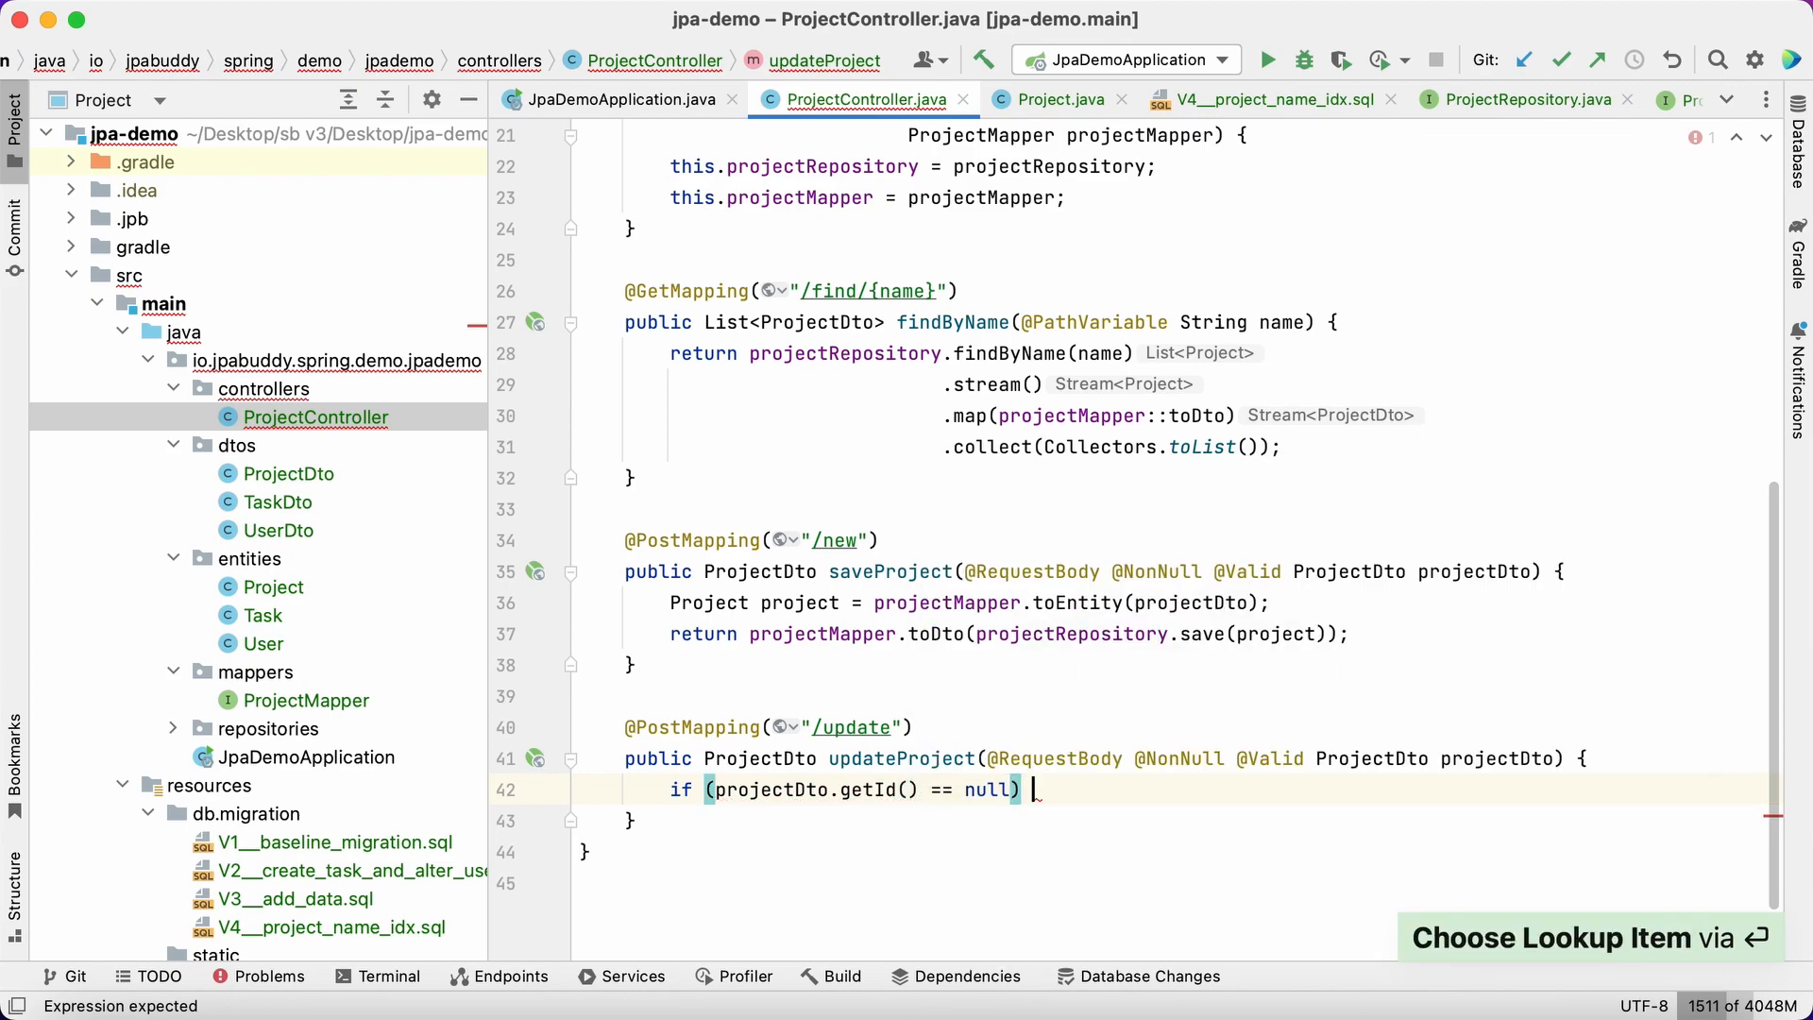
type("throw new IllegalArgumentException(\"Project ID is missing. Use /new to \")")
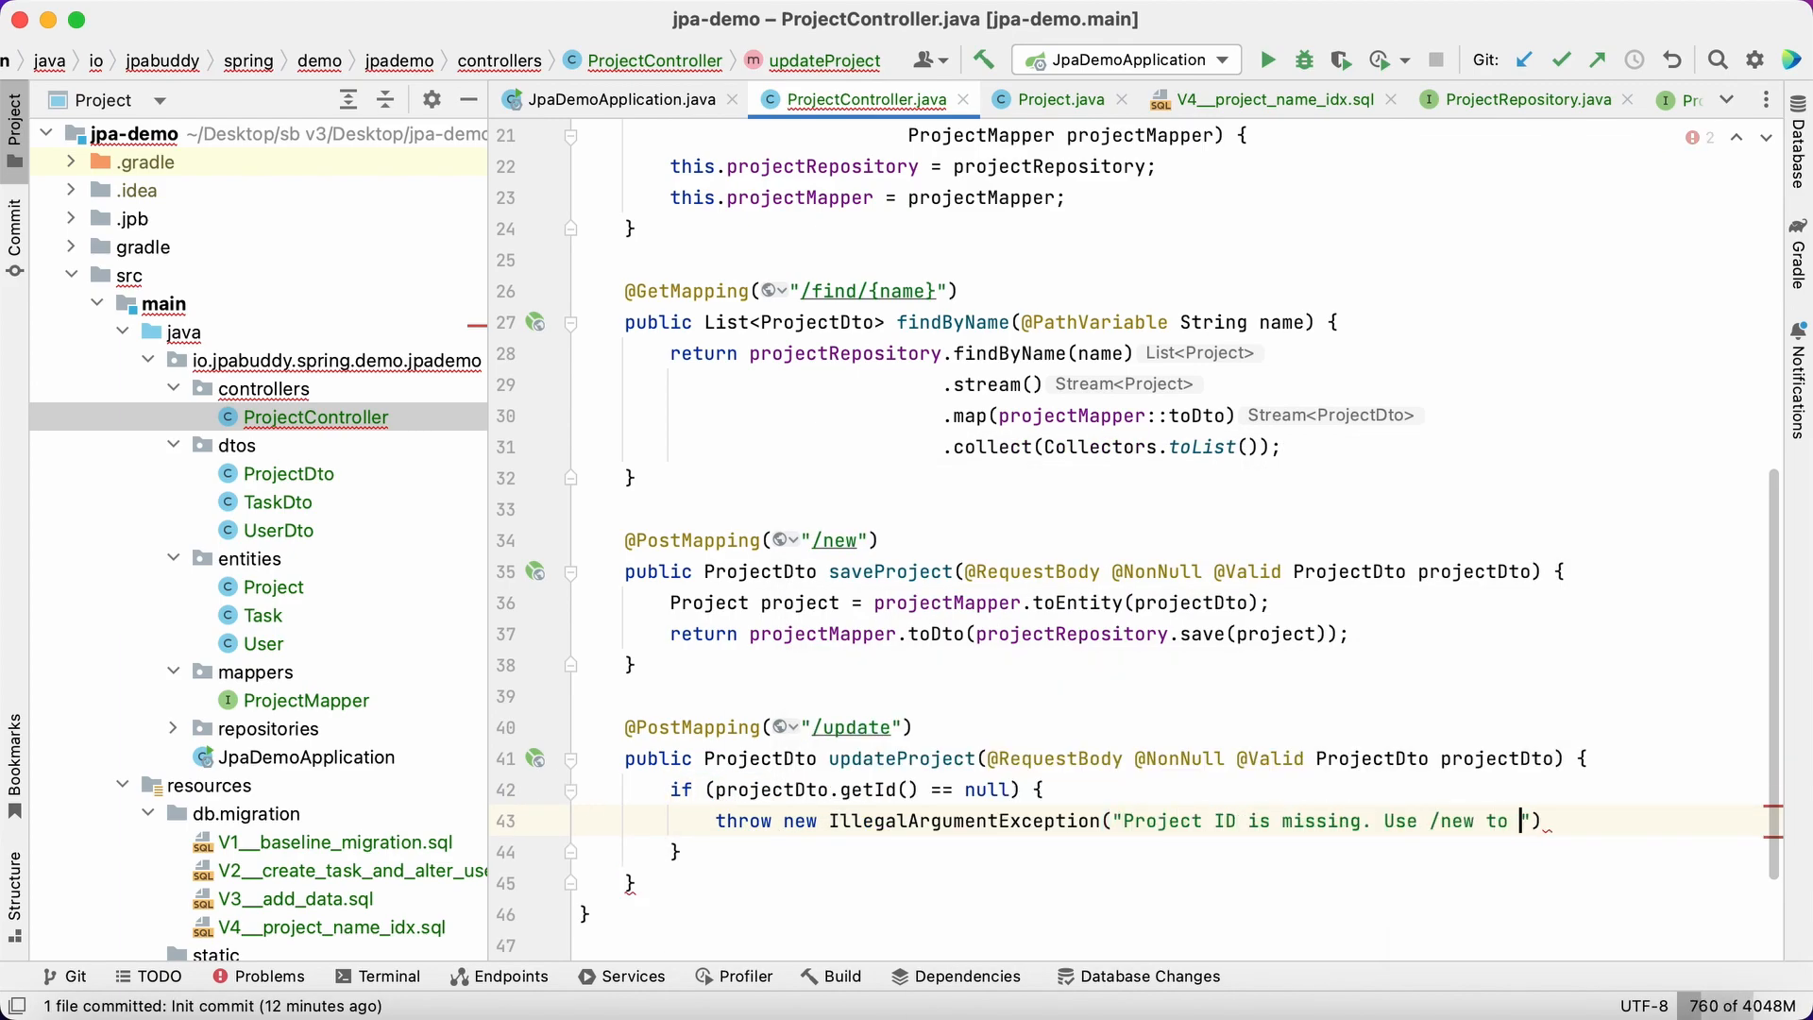
type("create a project\");")
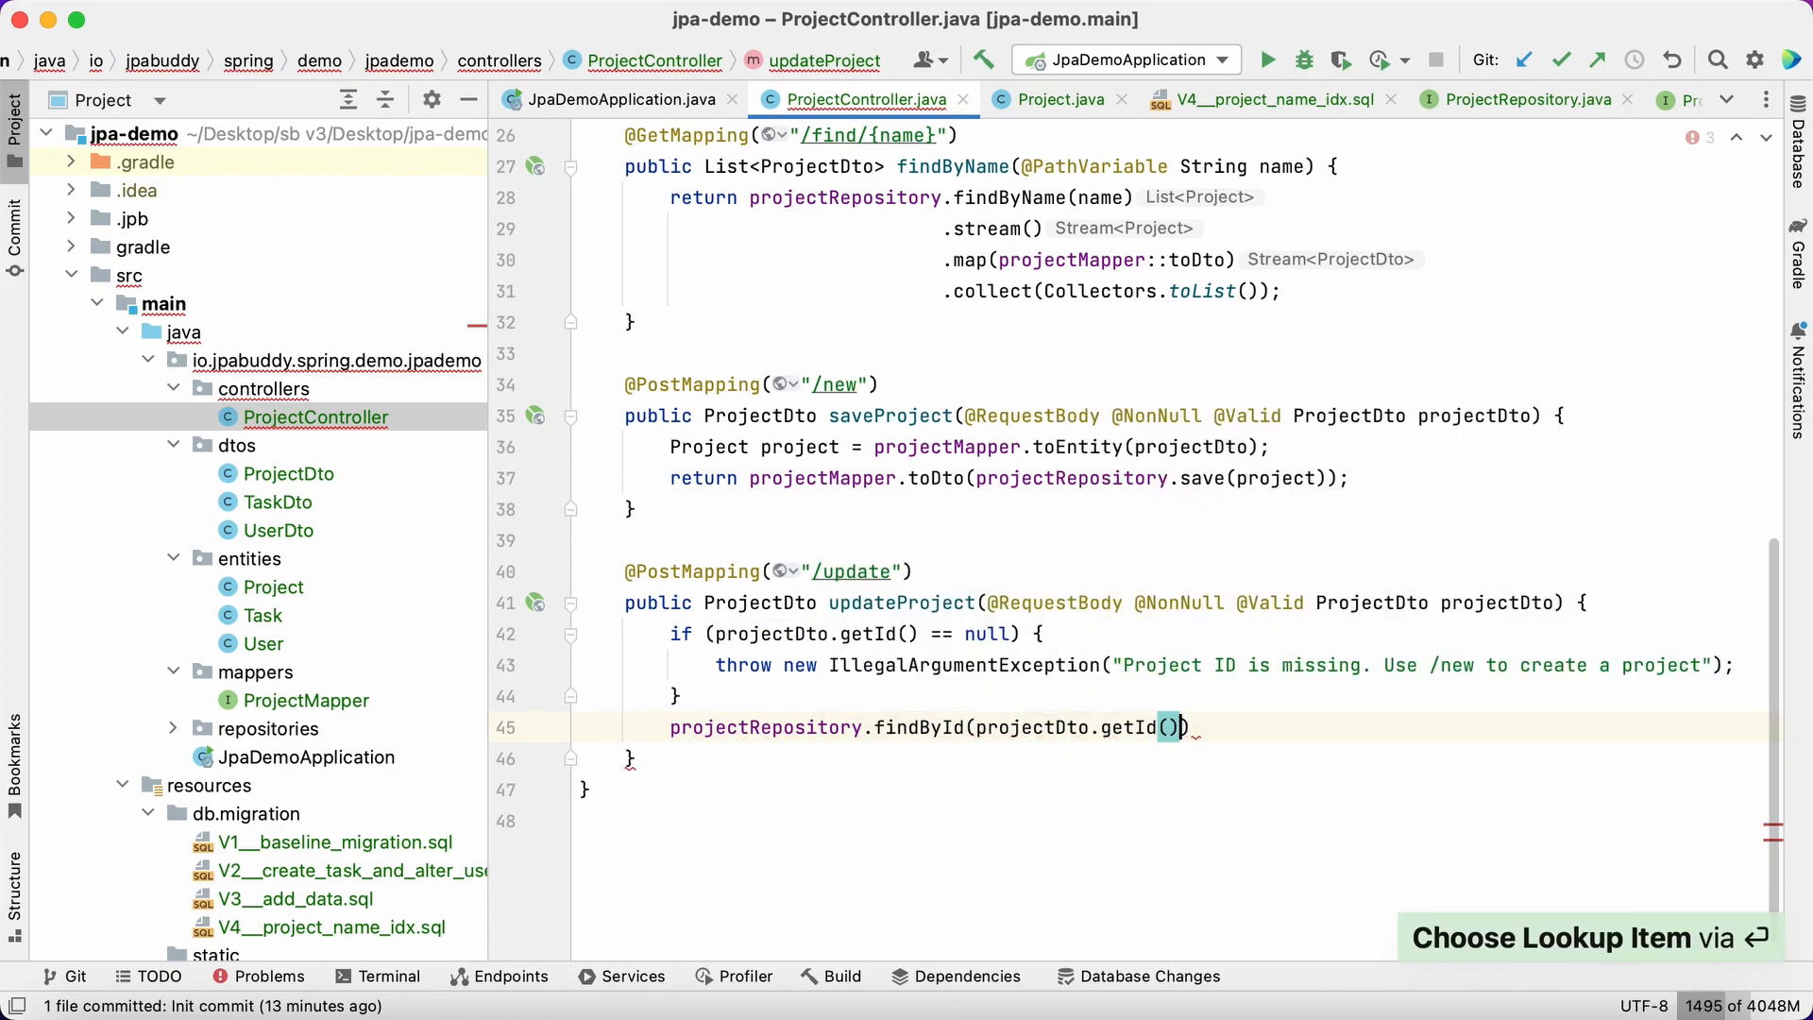
Load the project with findById().orElseThrow(), apply partialUpdate, save and return updatedProject as DTO
type(".orElseThrow().")
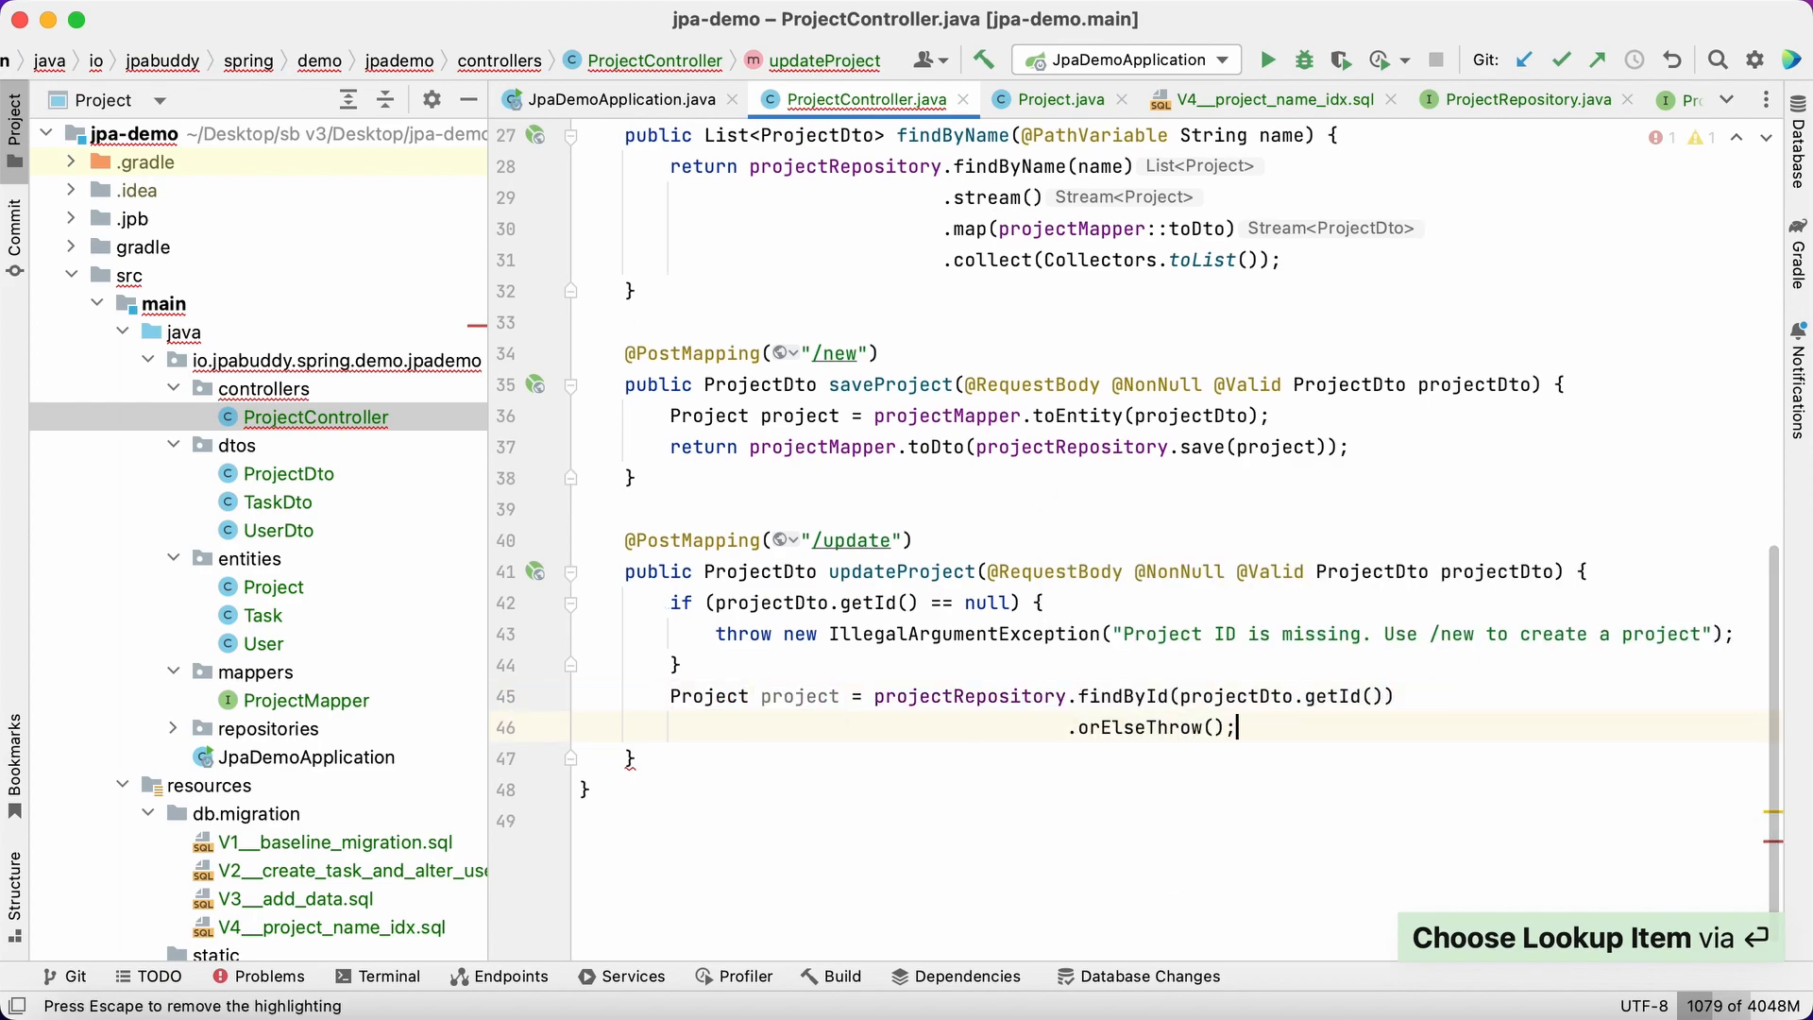
type("project.")
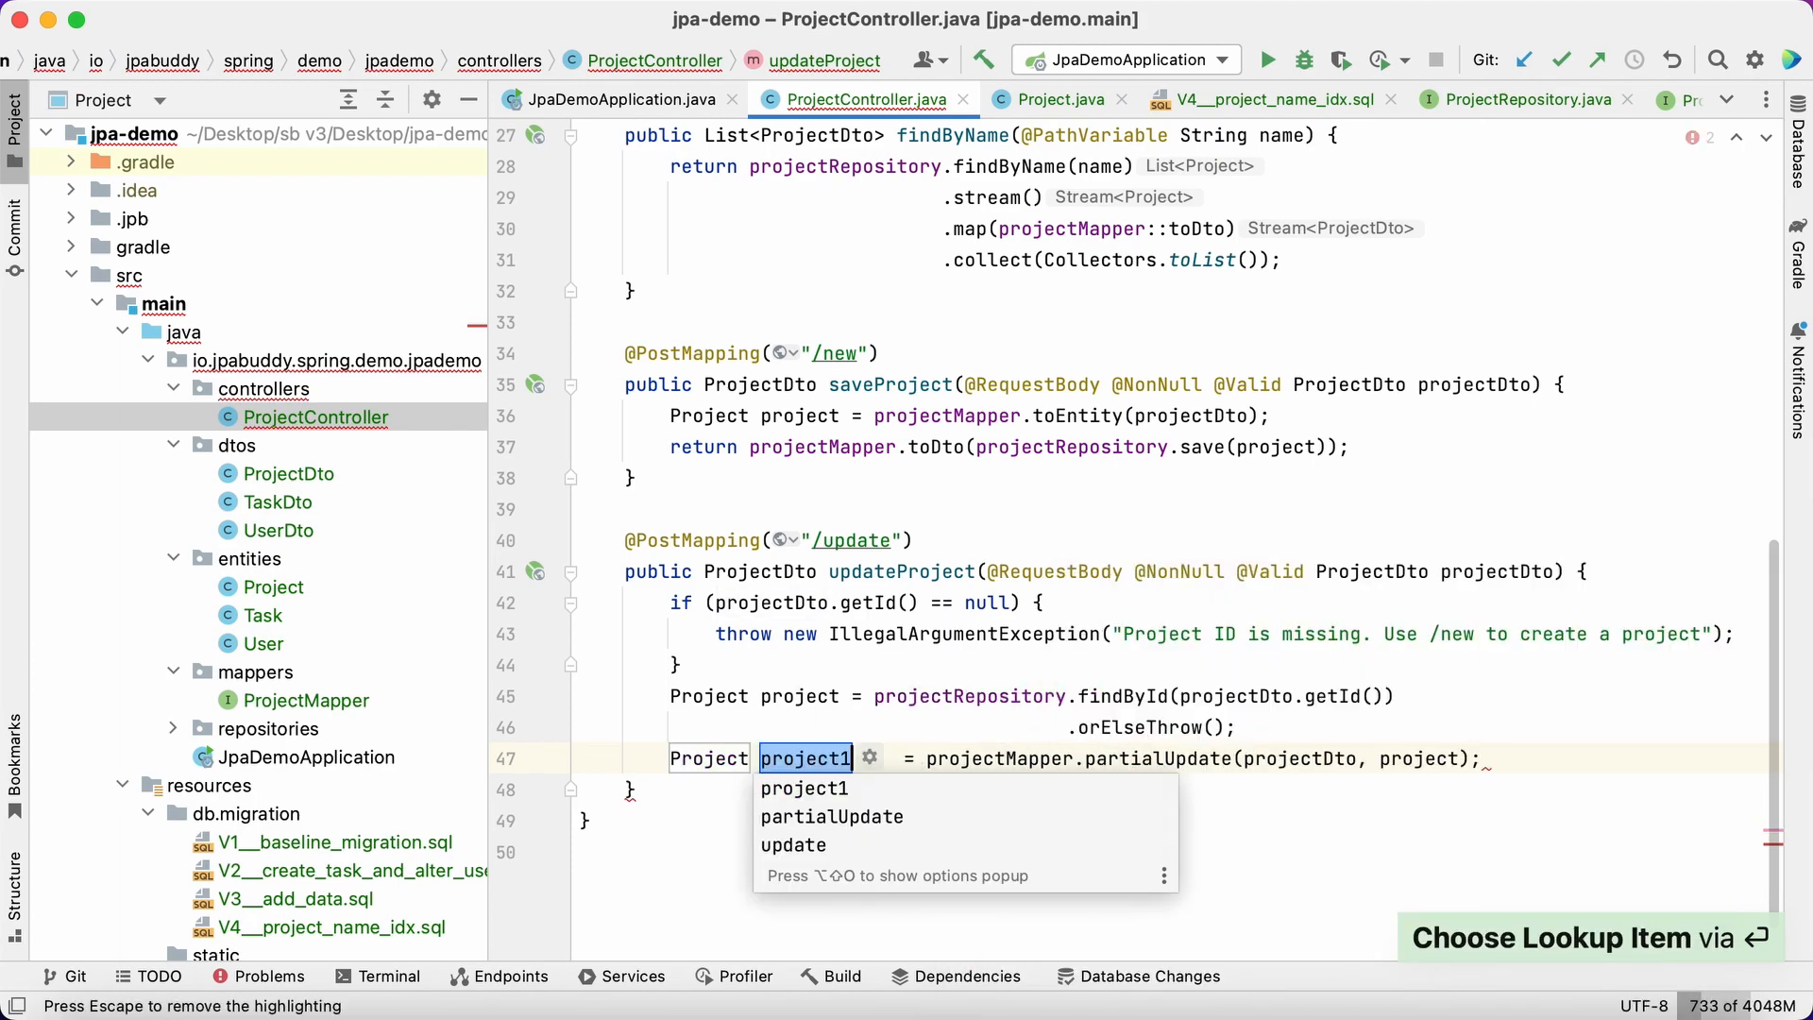
type("updated")
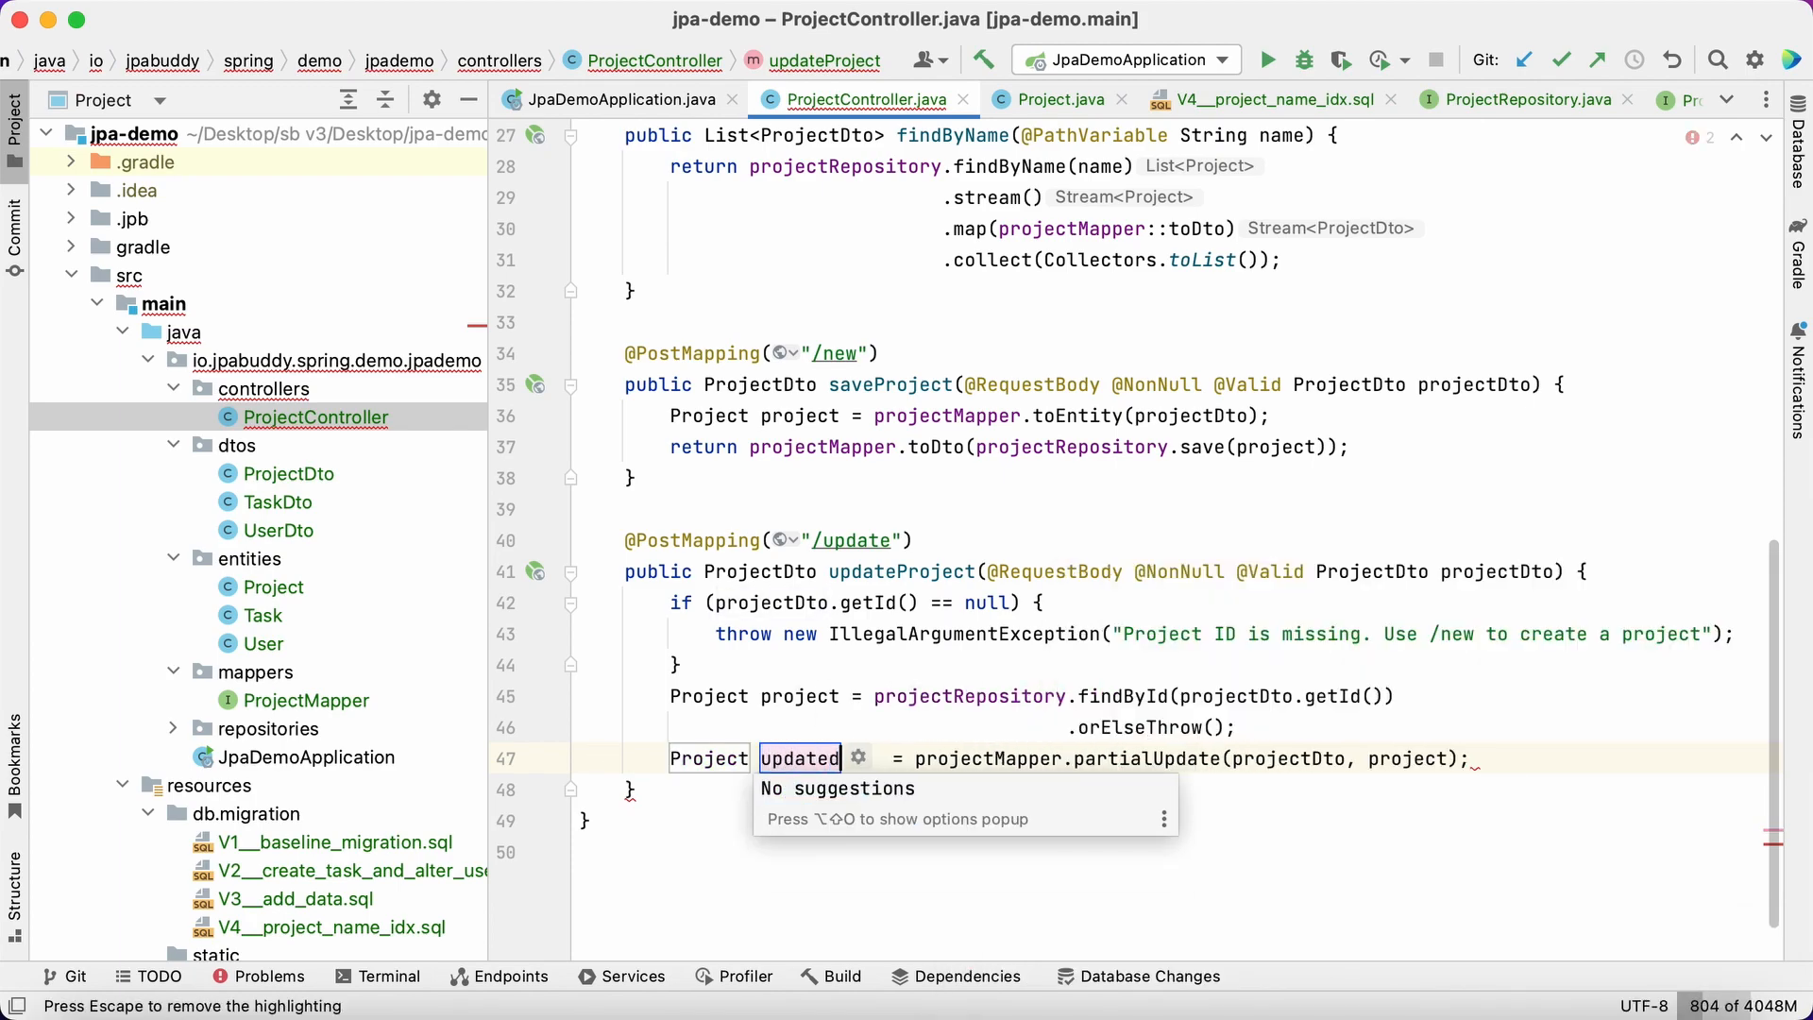
type("Project")
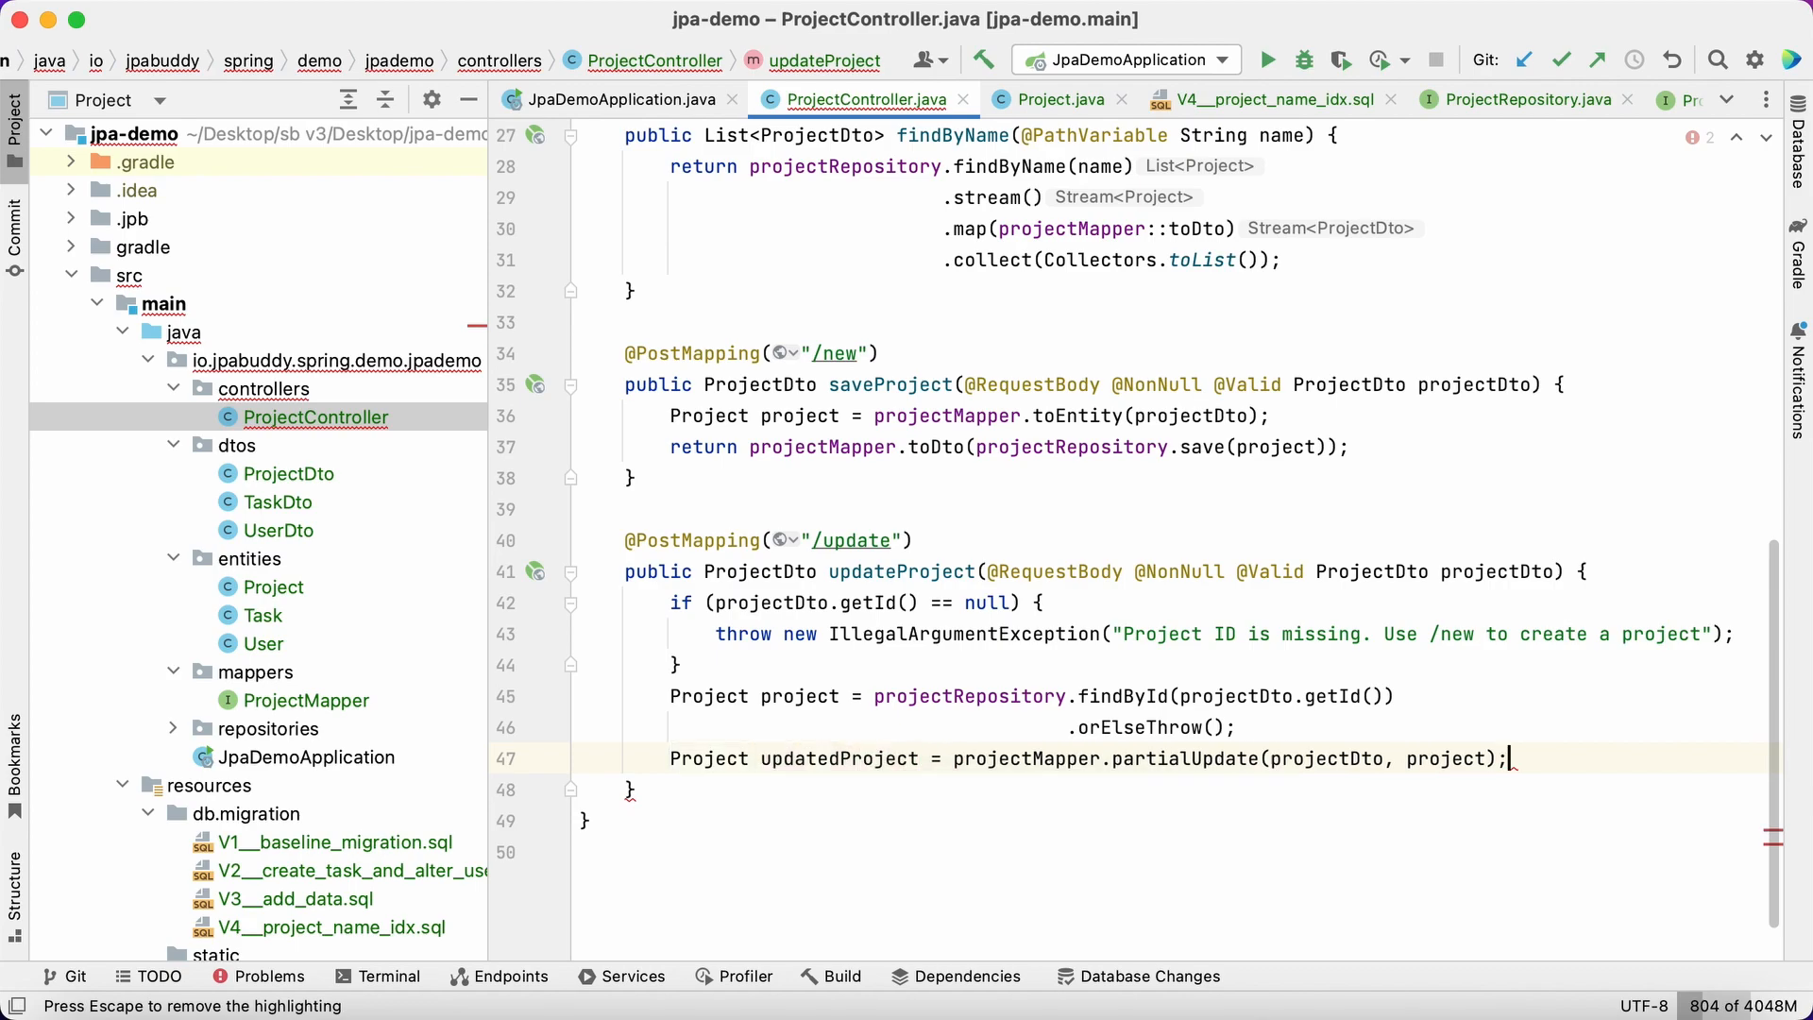
type("updatedProject.sa")
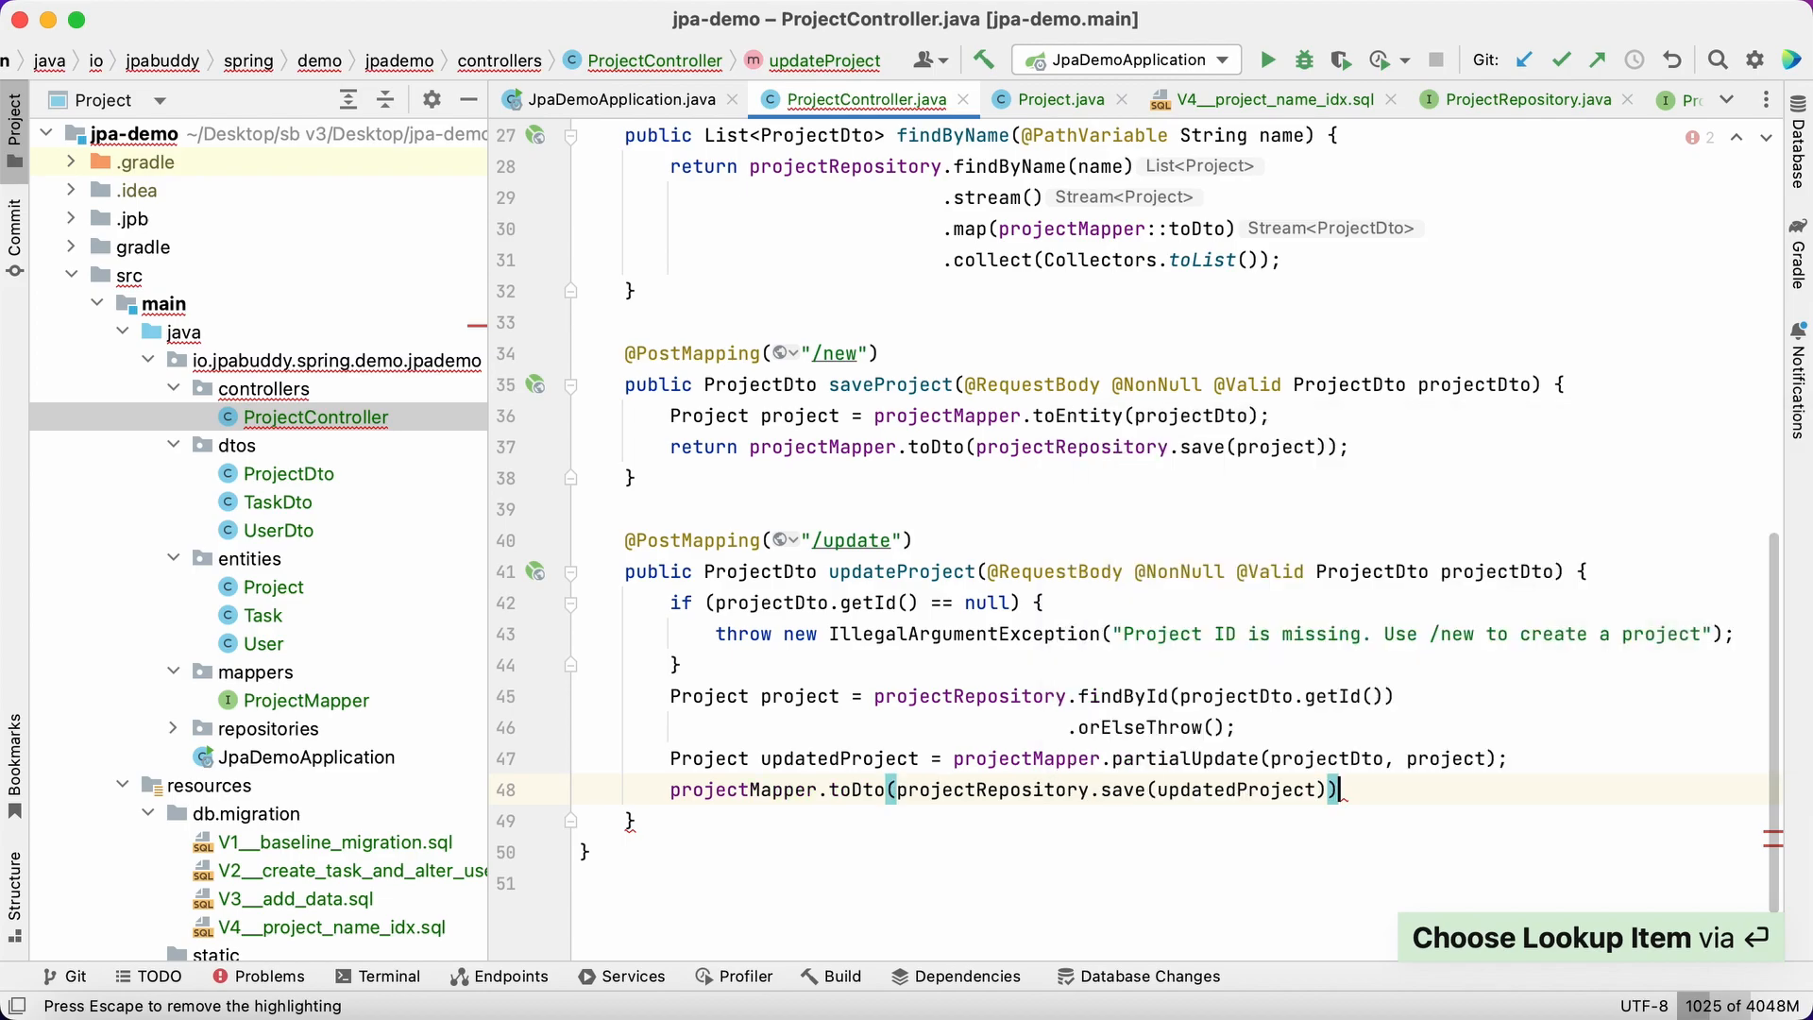
type("return")
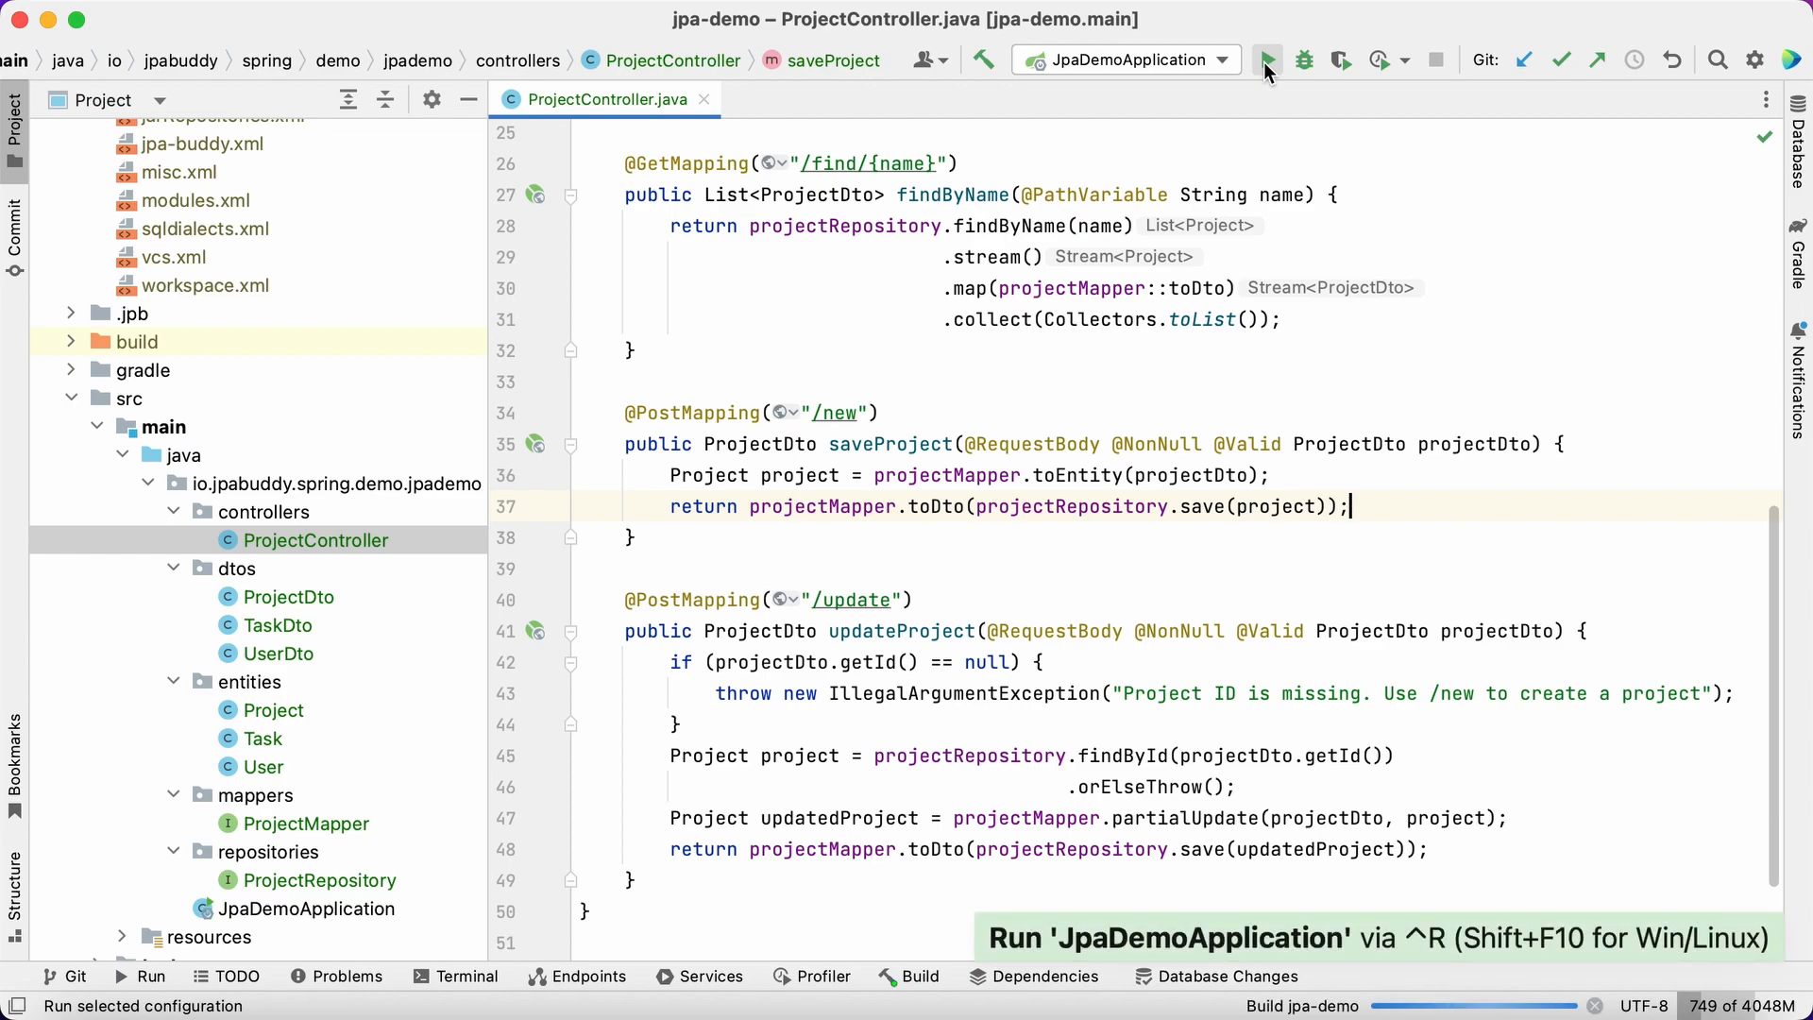
Run JpaDemoApplication and generate an HTTP Client request for the /new endpoint
left_click(1267, 58)
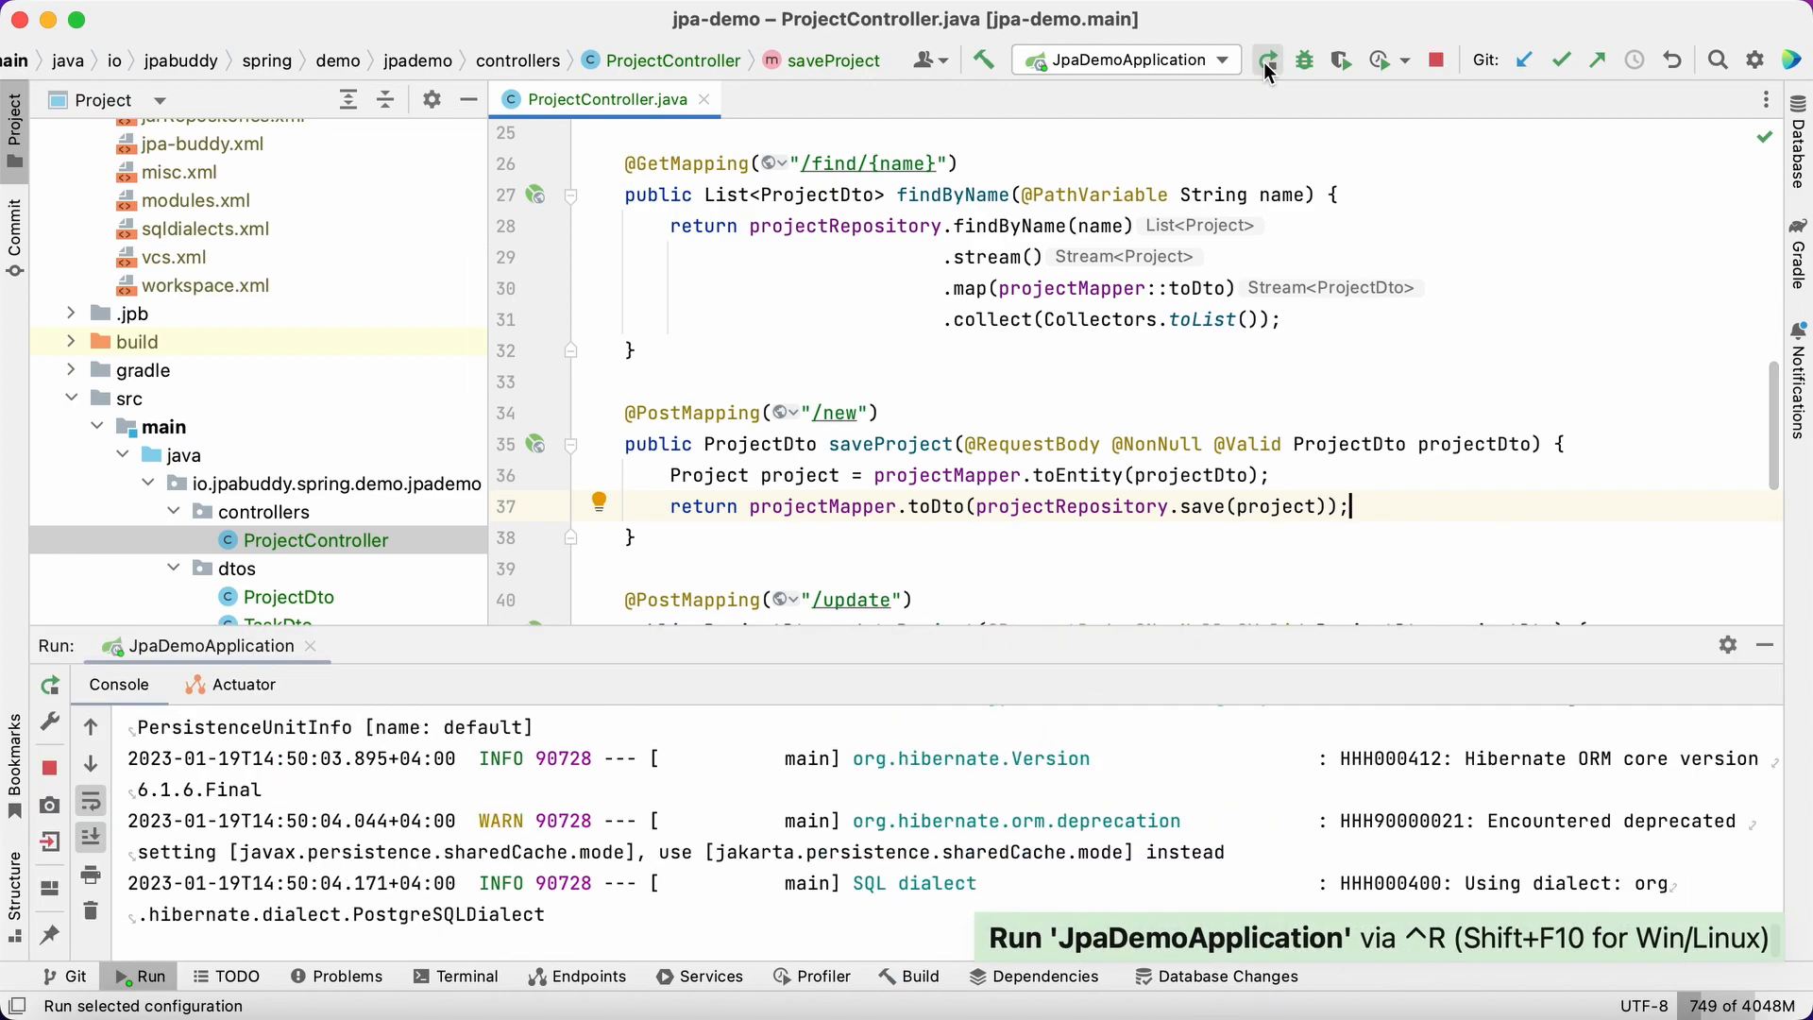
left_click(1268, 58)
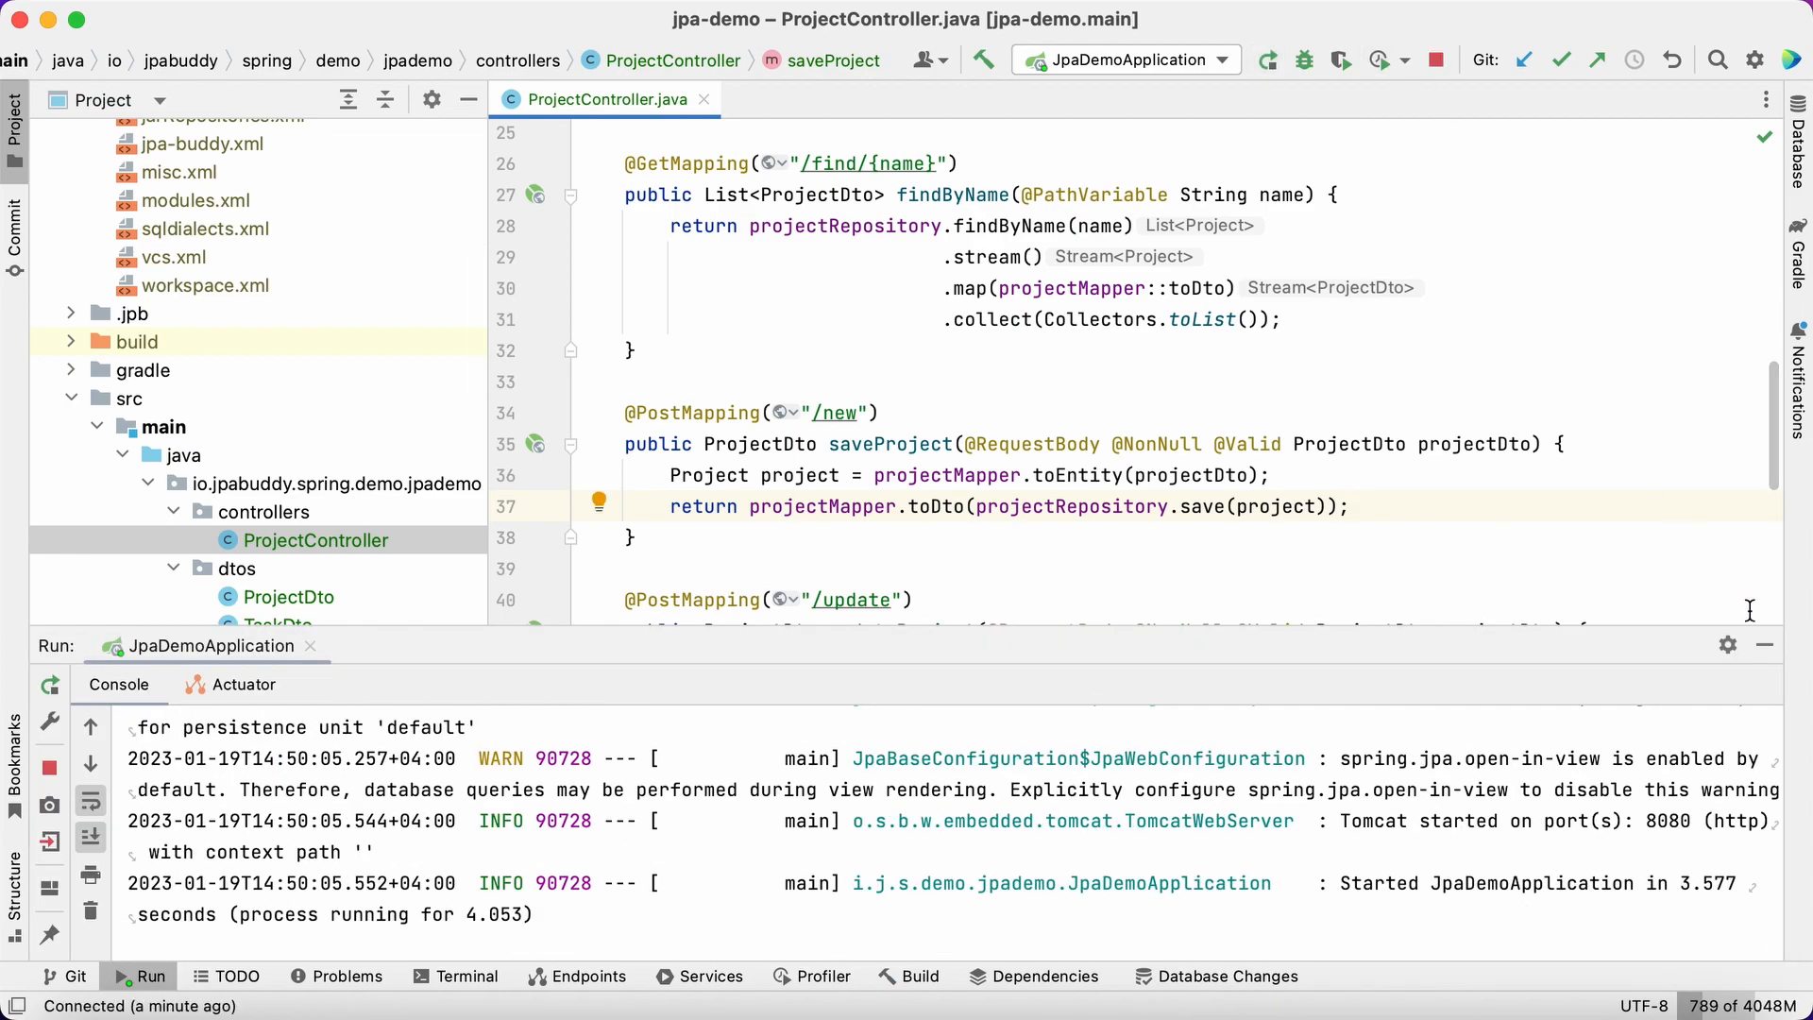
left_click(771, 412)
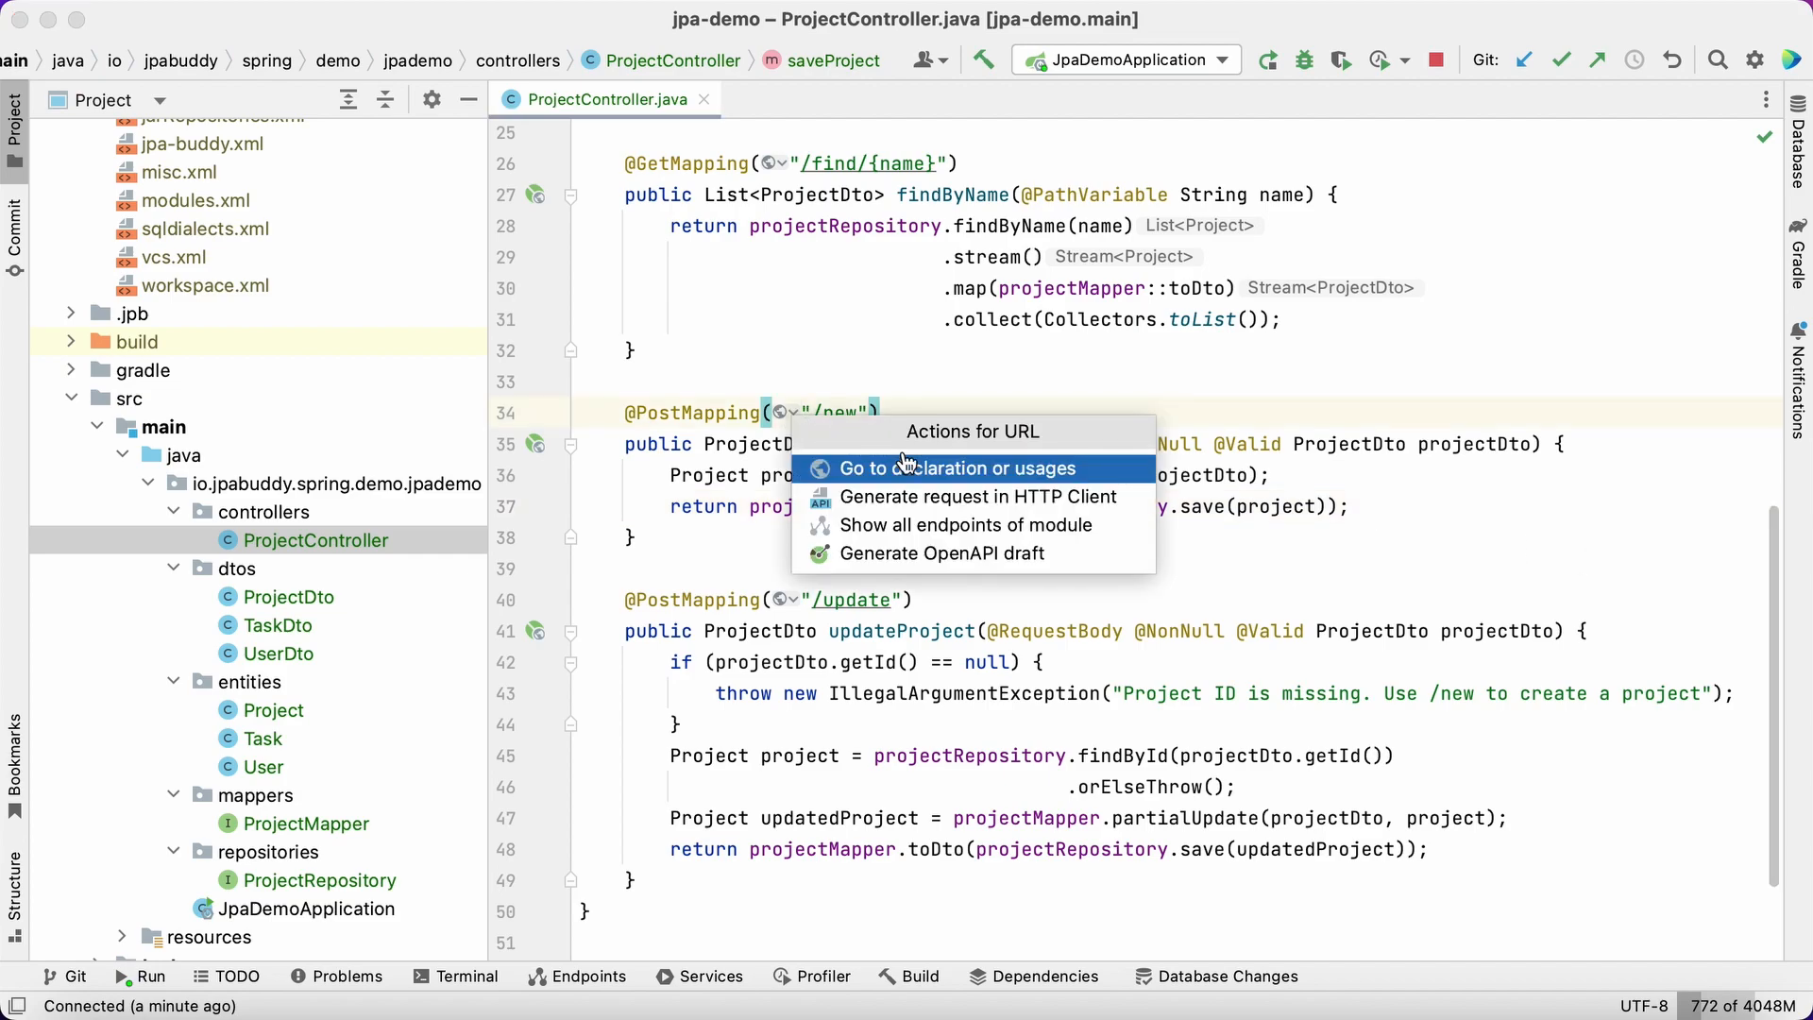
left_click(976, 497)
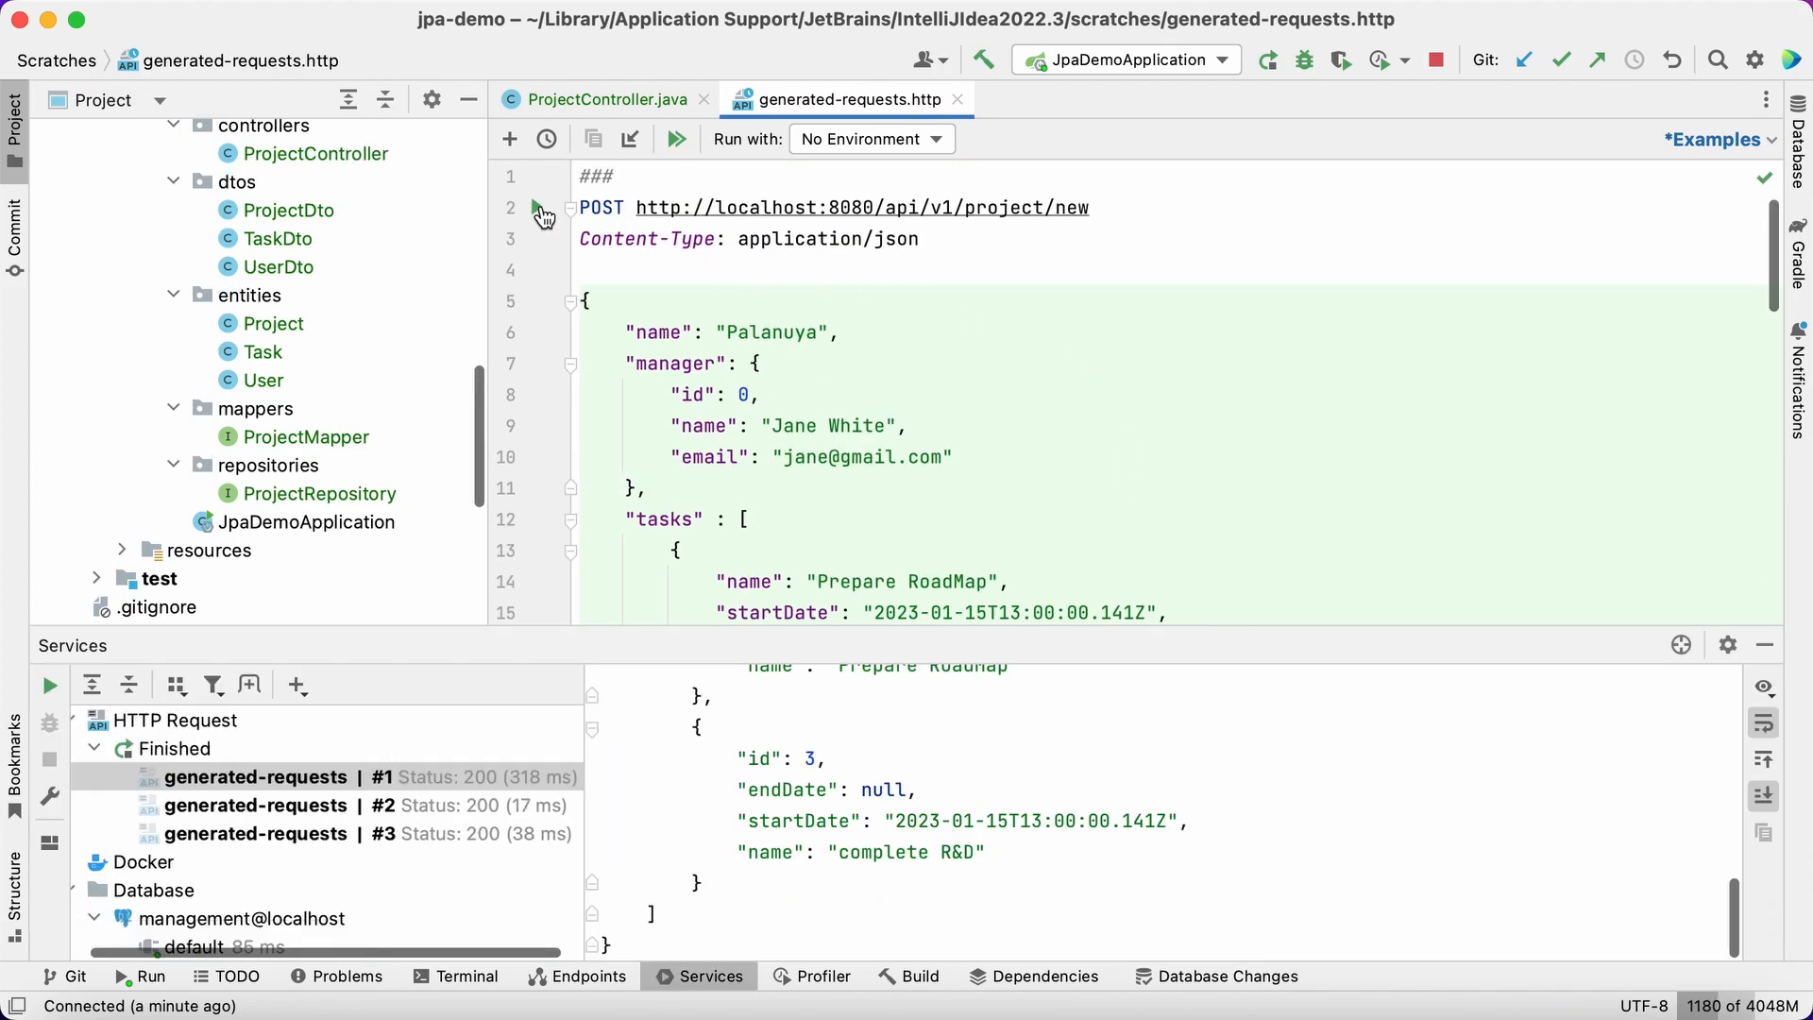
Send the create-project POST request returning 200 and review the generated requests file
left_click(771, 851)
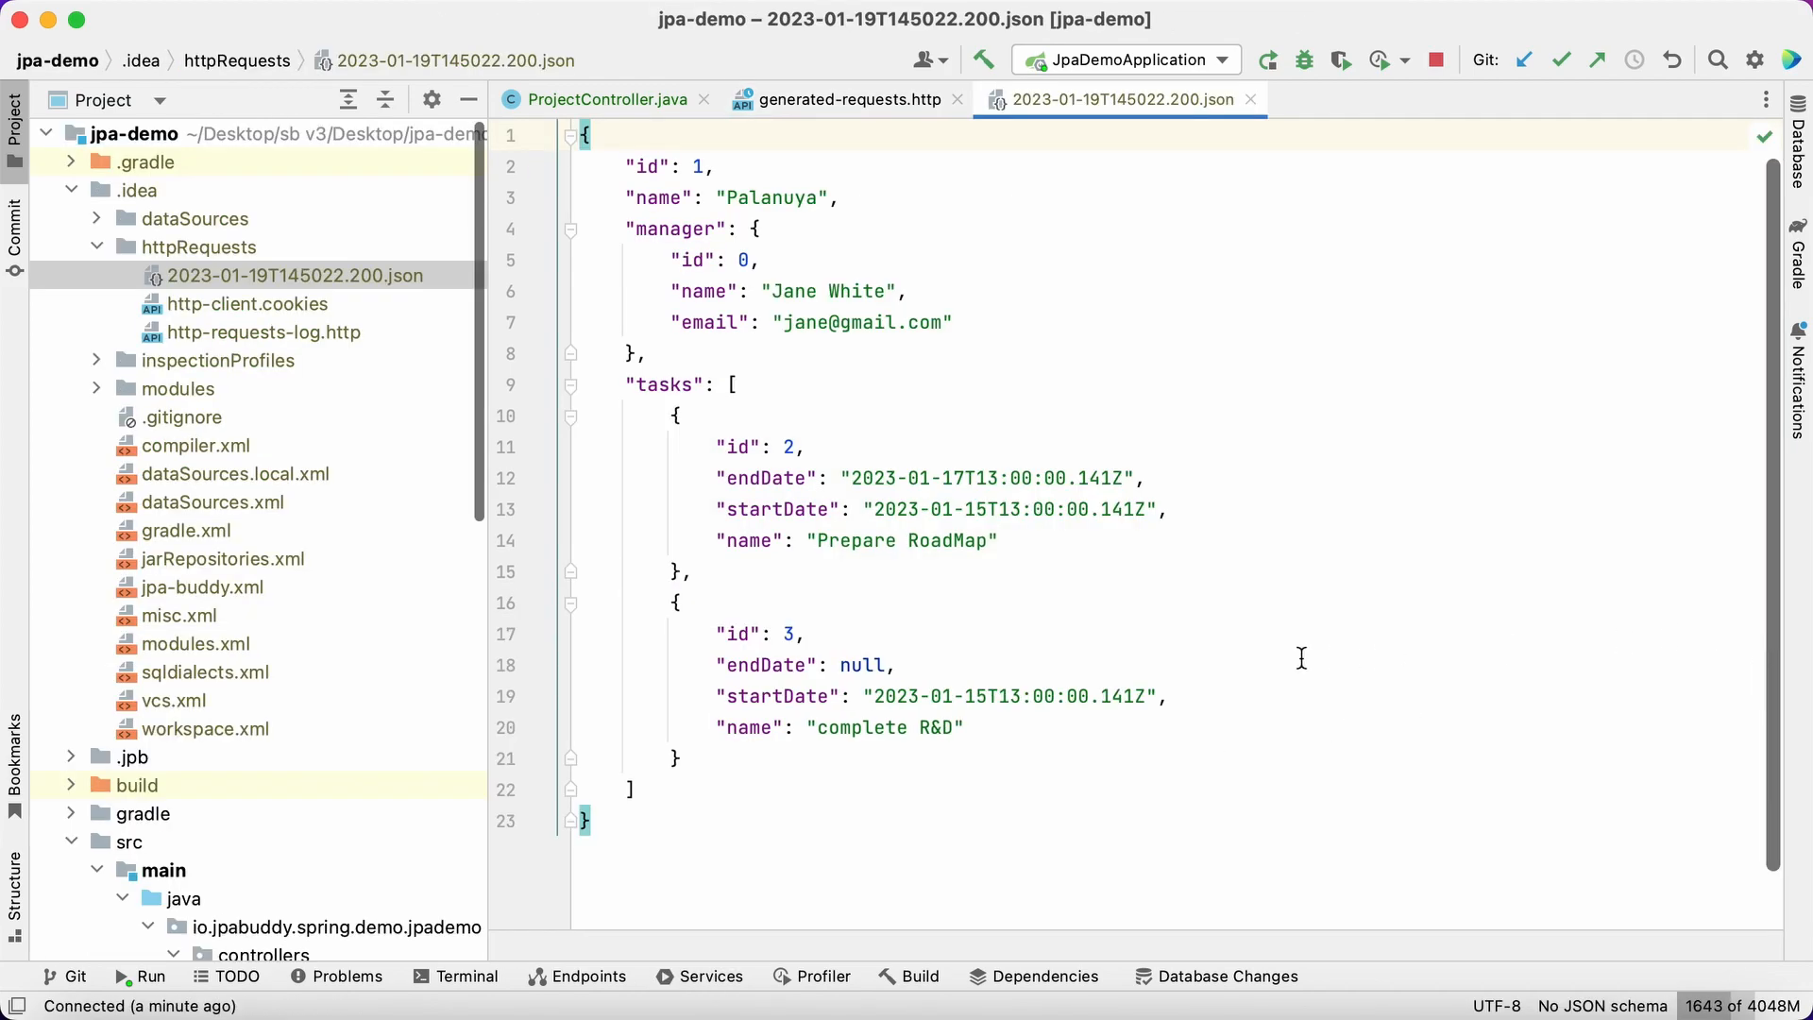
left_click(850, 98)
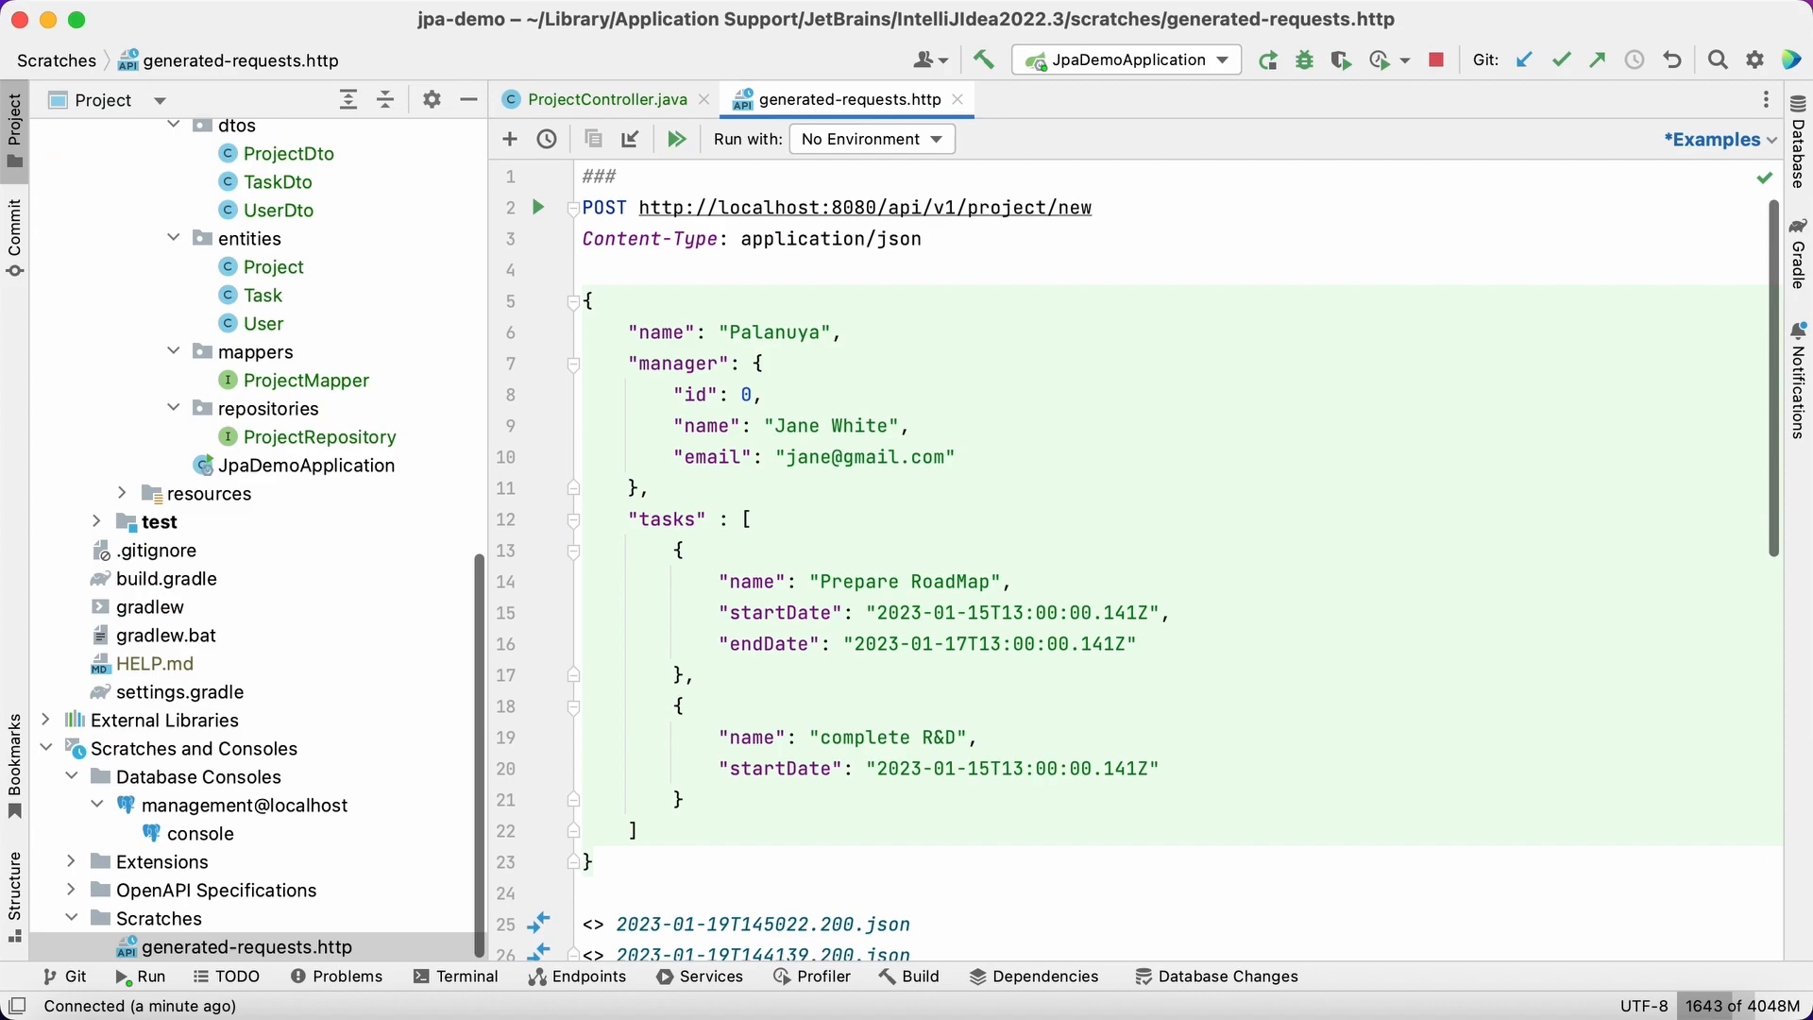
scroll("down", 3)
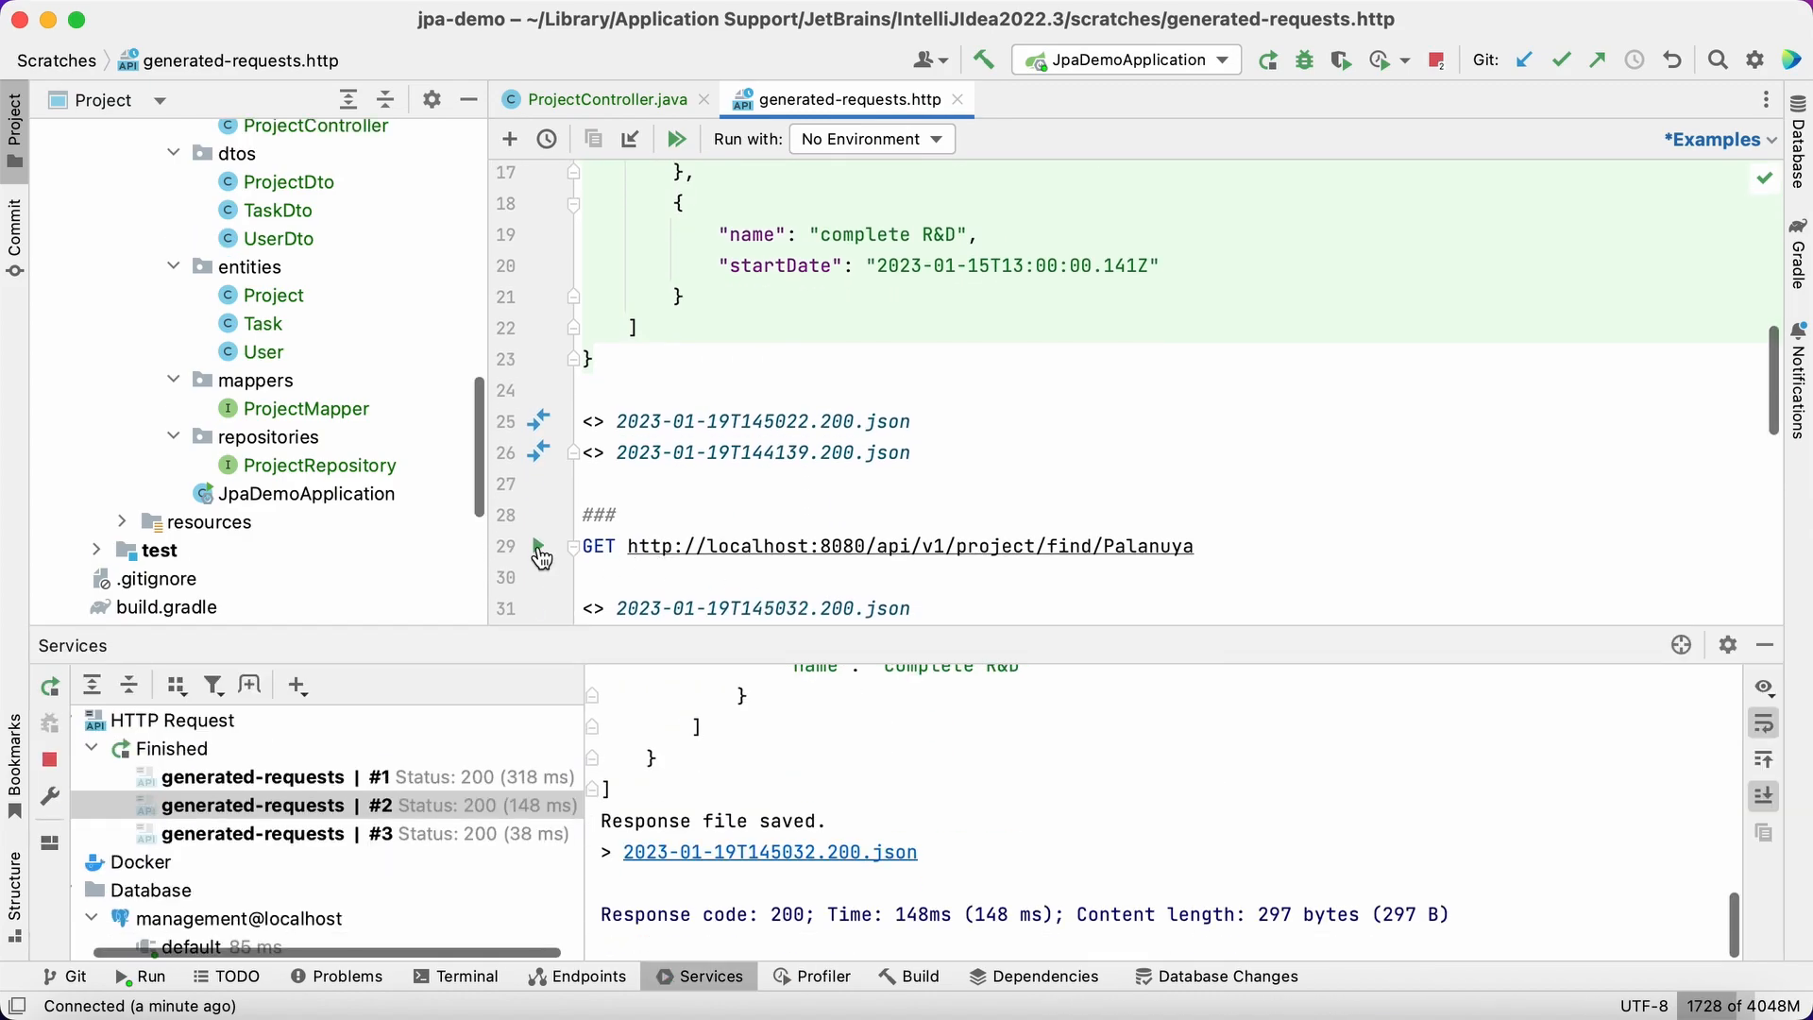
Run the find/Palanuya and /update requests and view their 200 JSON responses
left_click(768, 851)
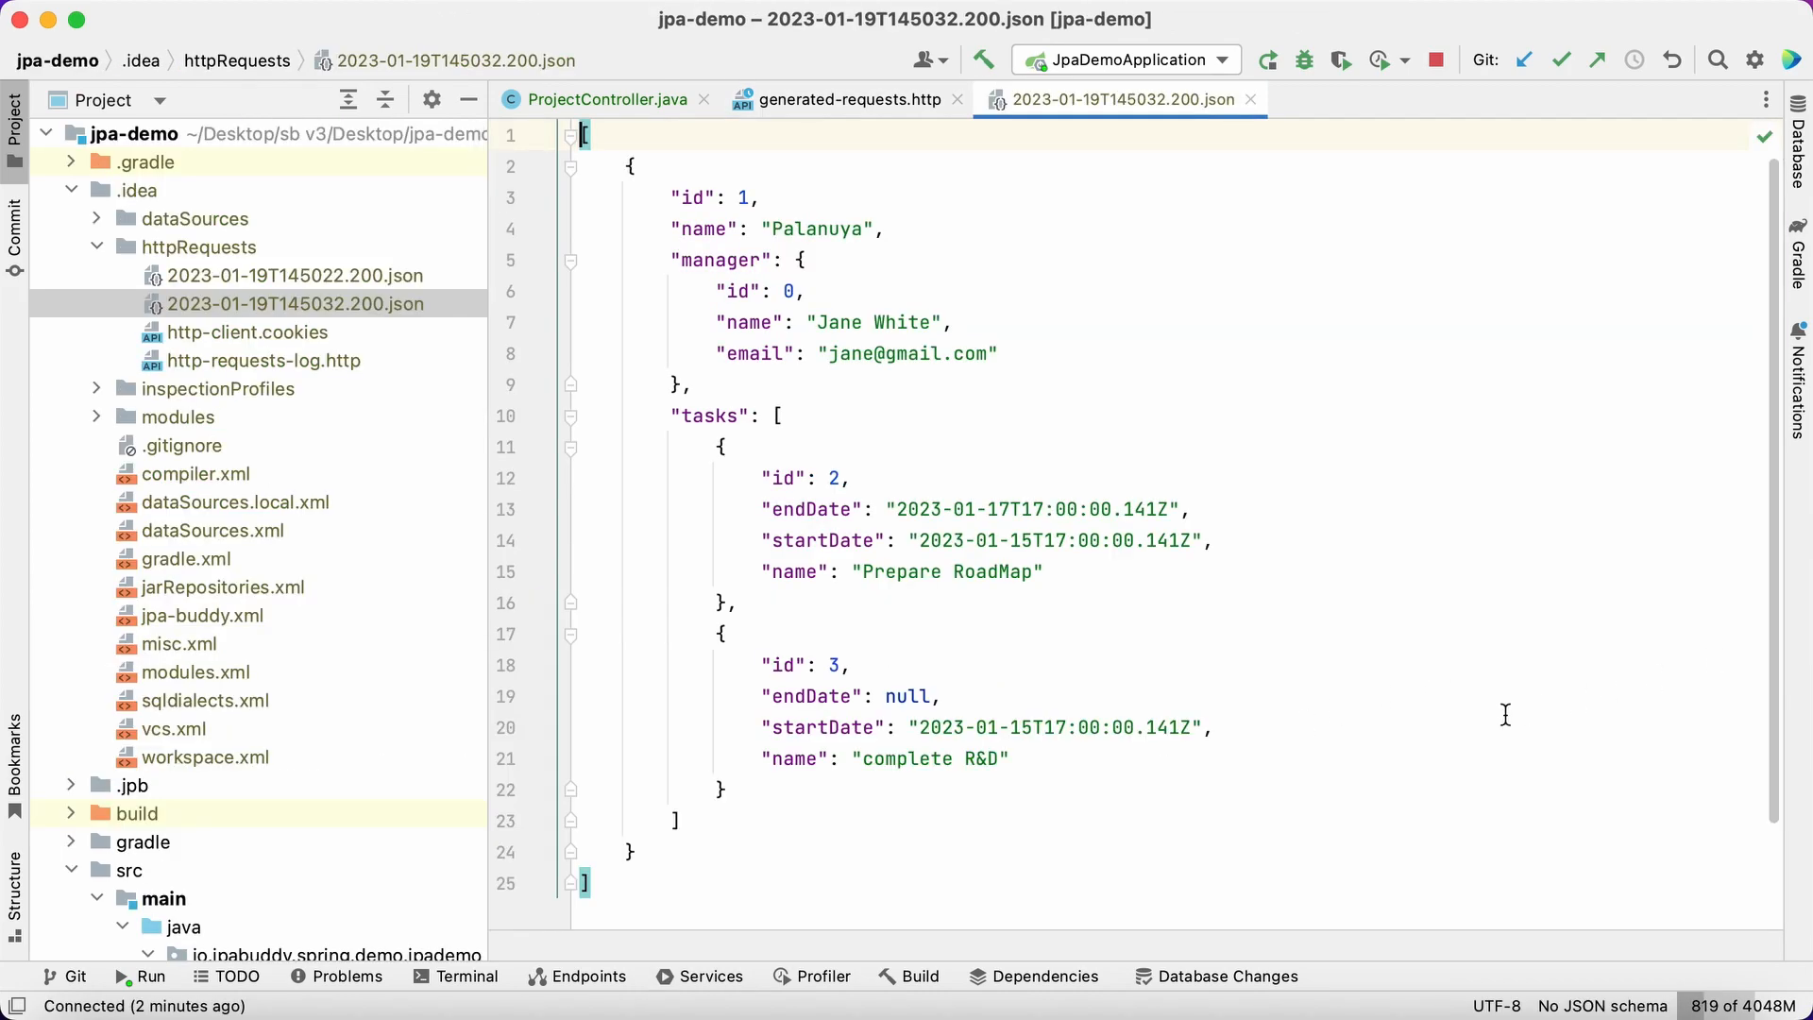
left_click(850, 98)
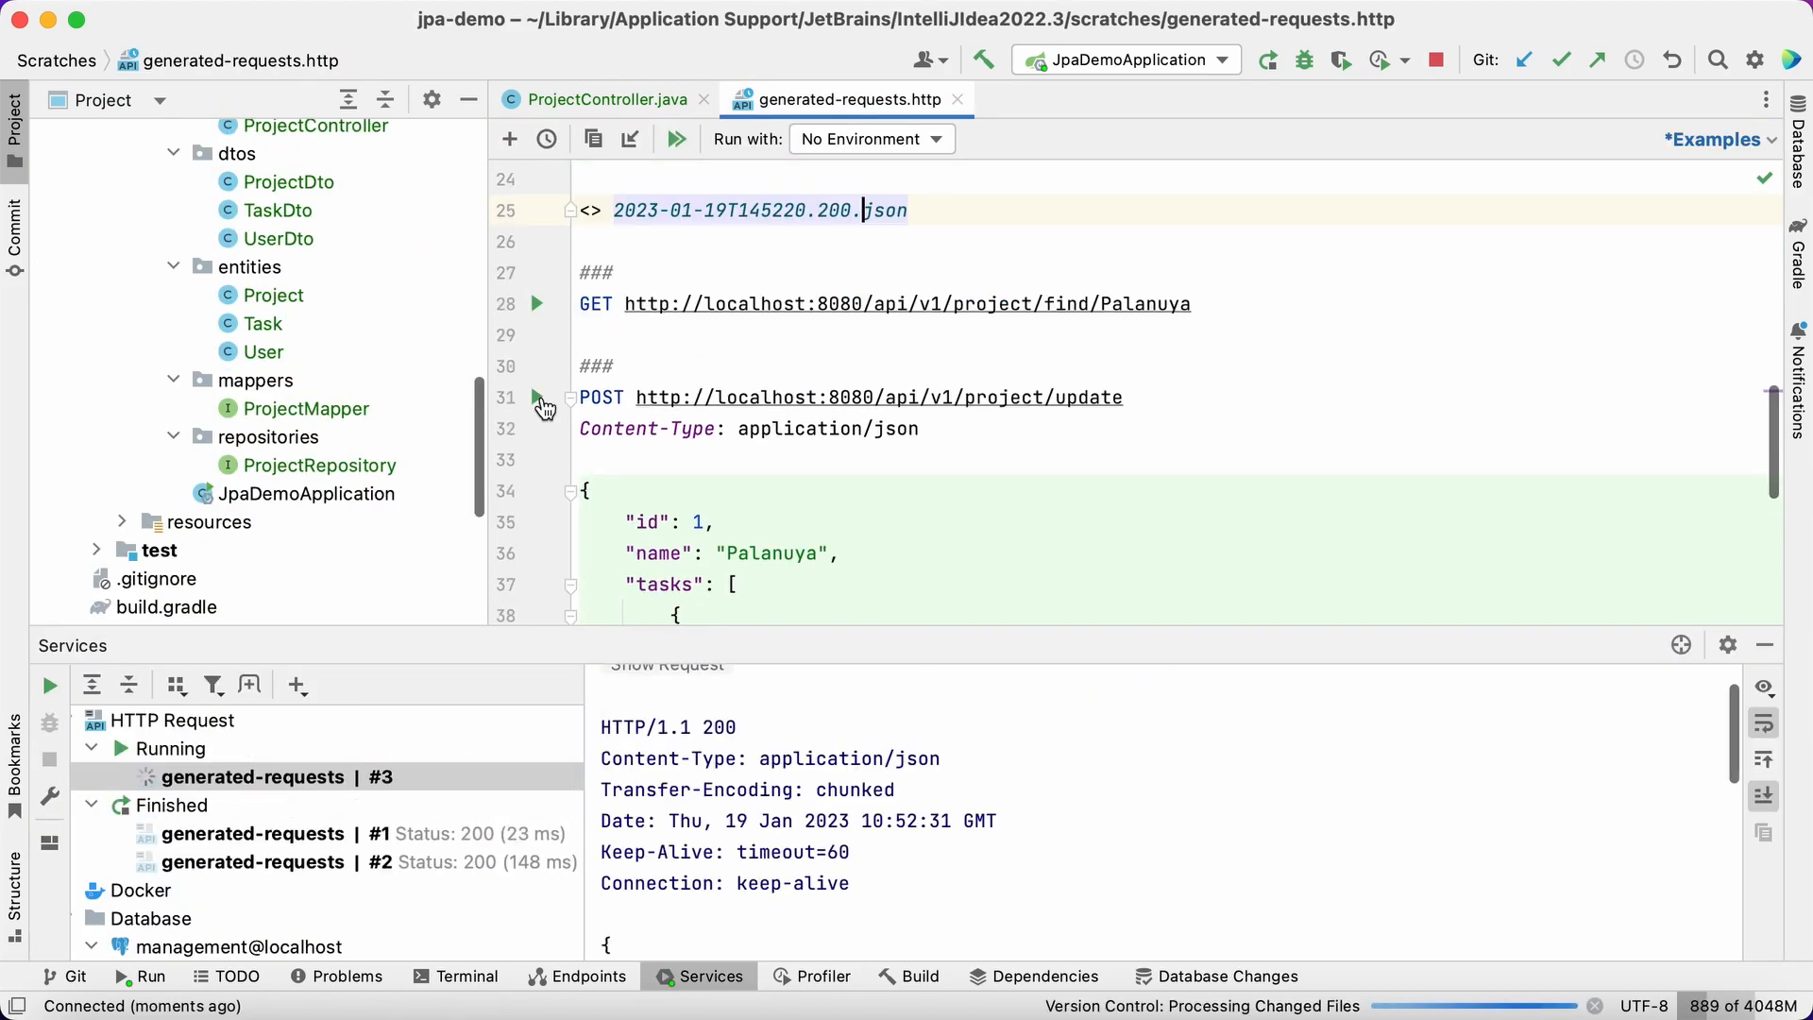
left_click(768, 852)
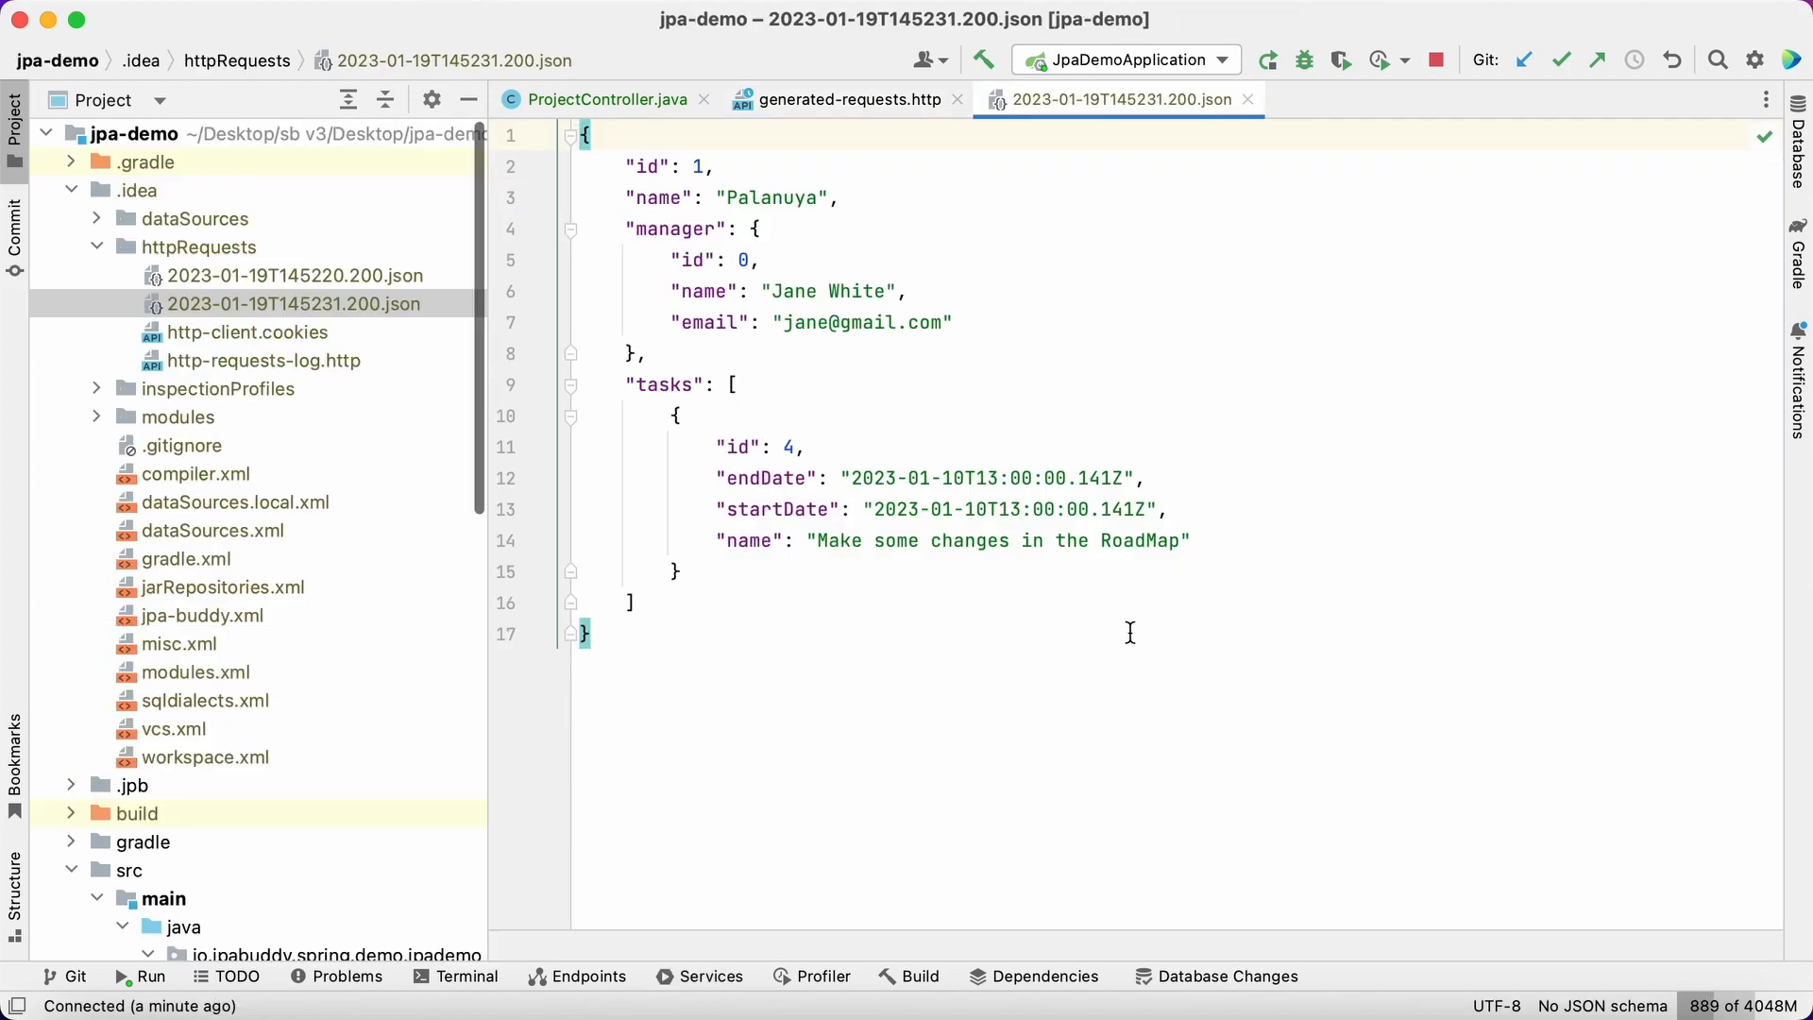
left_click(848, 99)
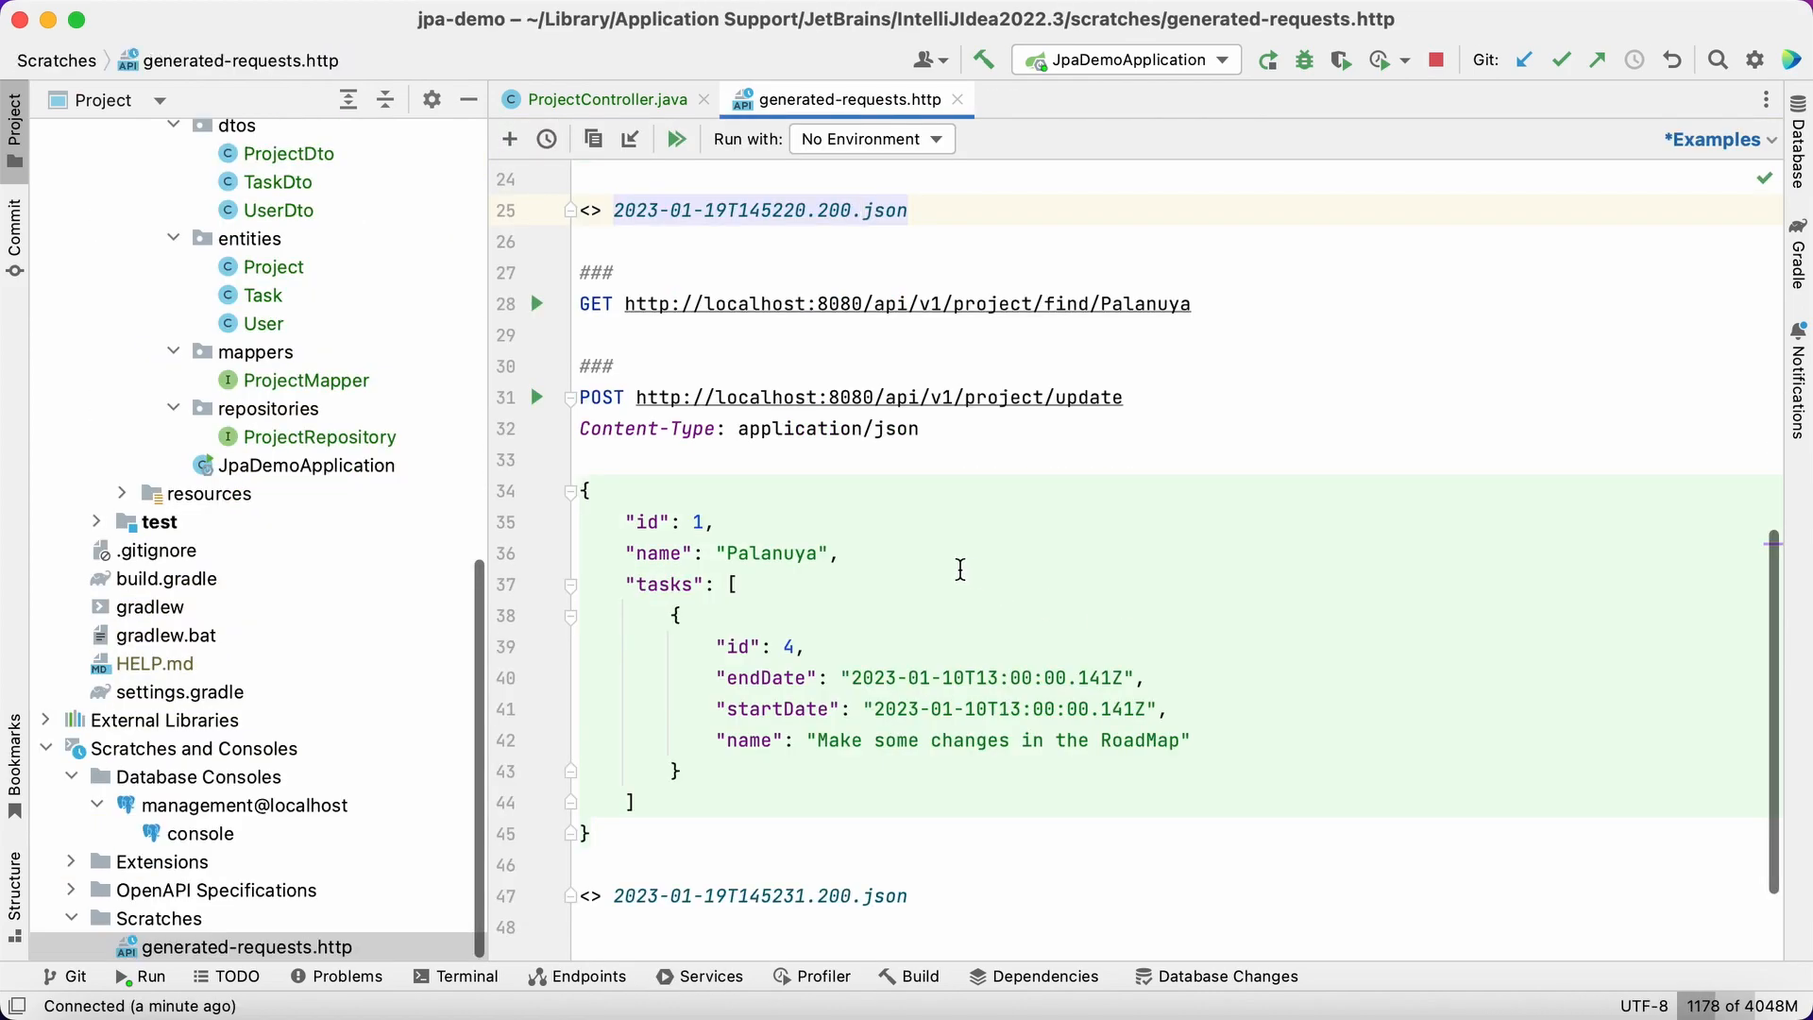